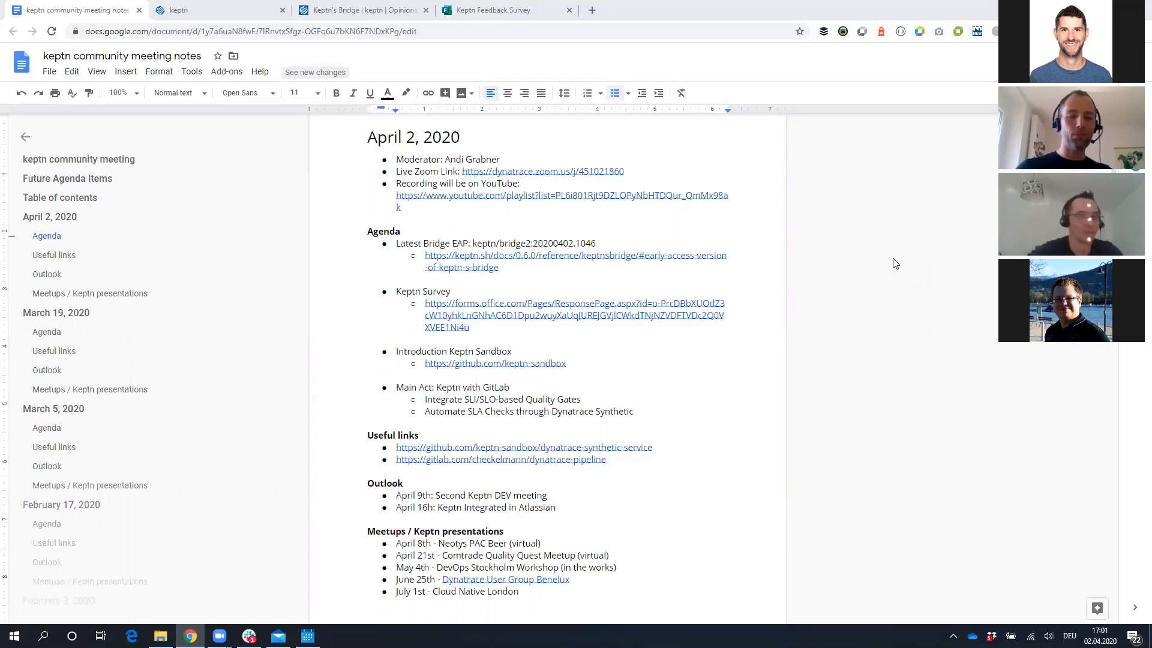
{"action": "mouse_move", "coordinate": [454, 235]}
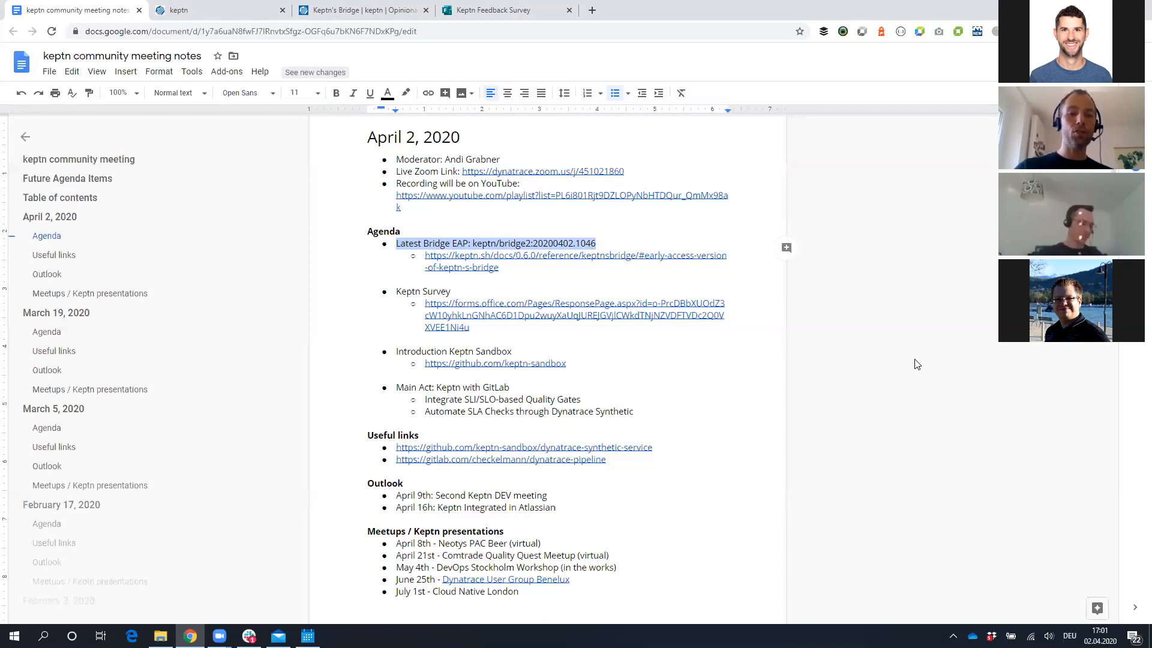
On the Keptn's Bridge docs, select the kubectl command installing the bridge2:20200402.1046 image
{"action": "left_click", "coordinate": [490, 243]}
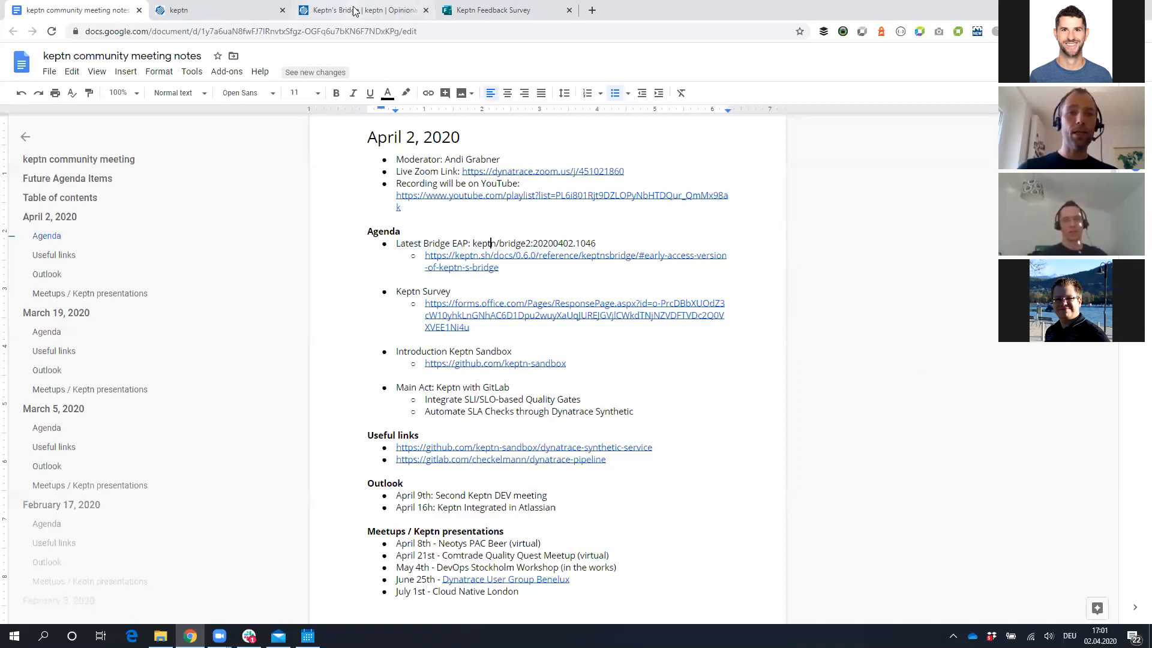
{"action": "left_click", "coordinate": [360, 10]}
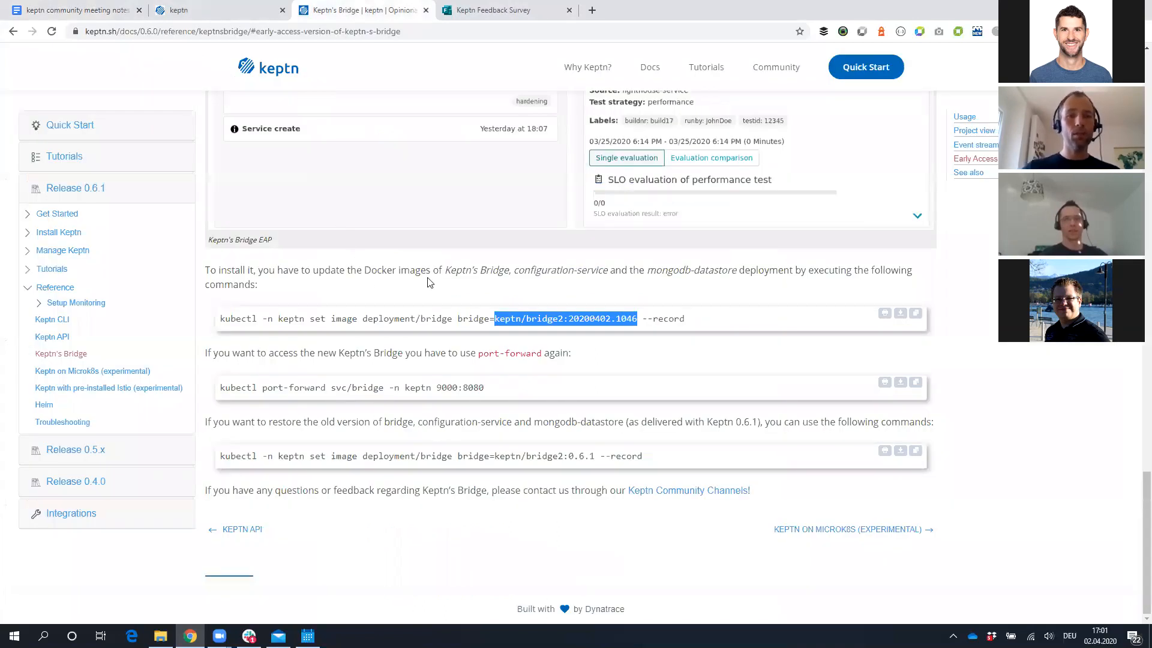
{"action": "mouse_move", "coordinate": [421, 292]}
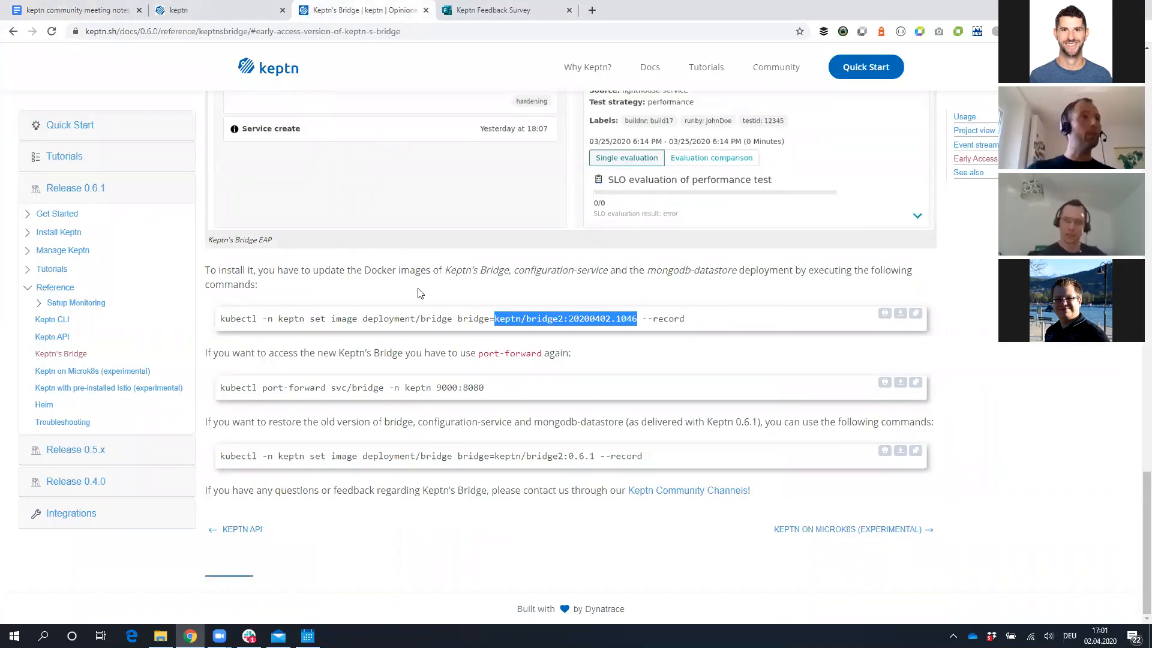
{"action": "mouse_move", "coordinate": [425, 289]}
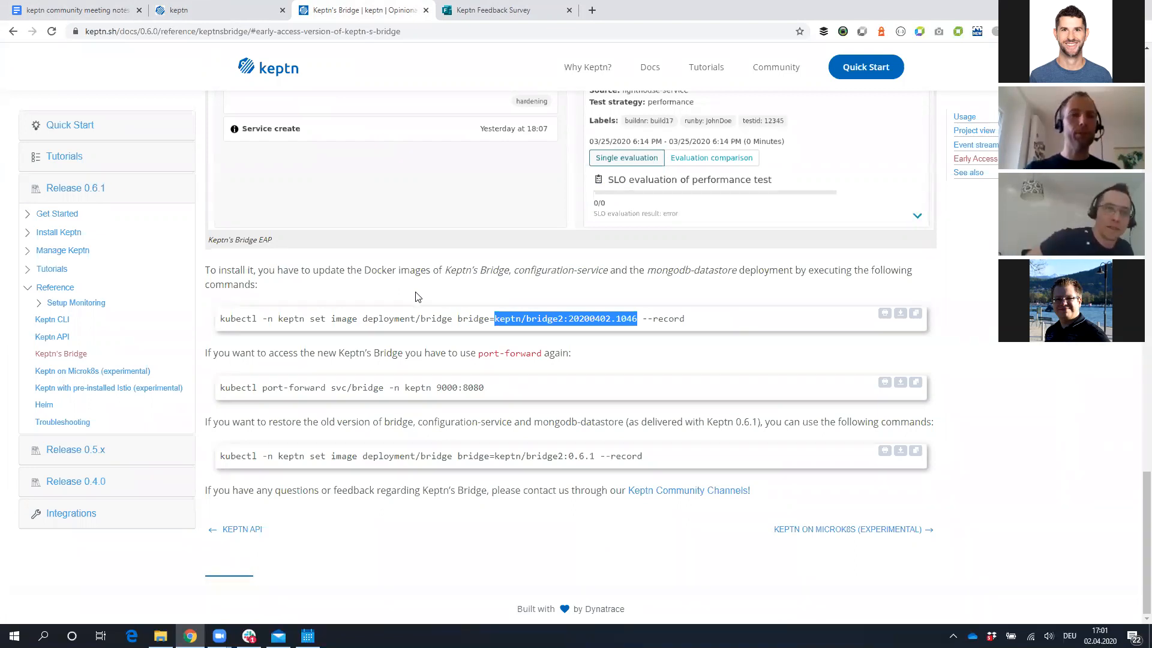
{"action": "mouse_move", "coordinate": [425, 300]}
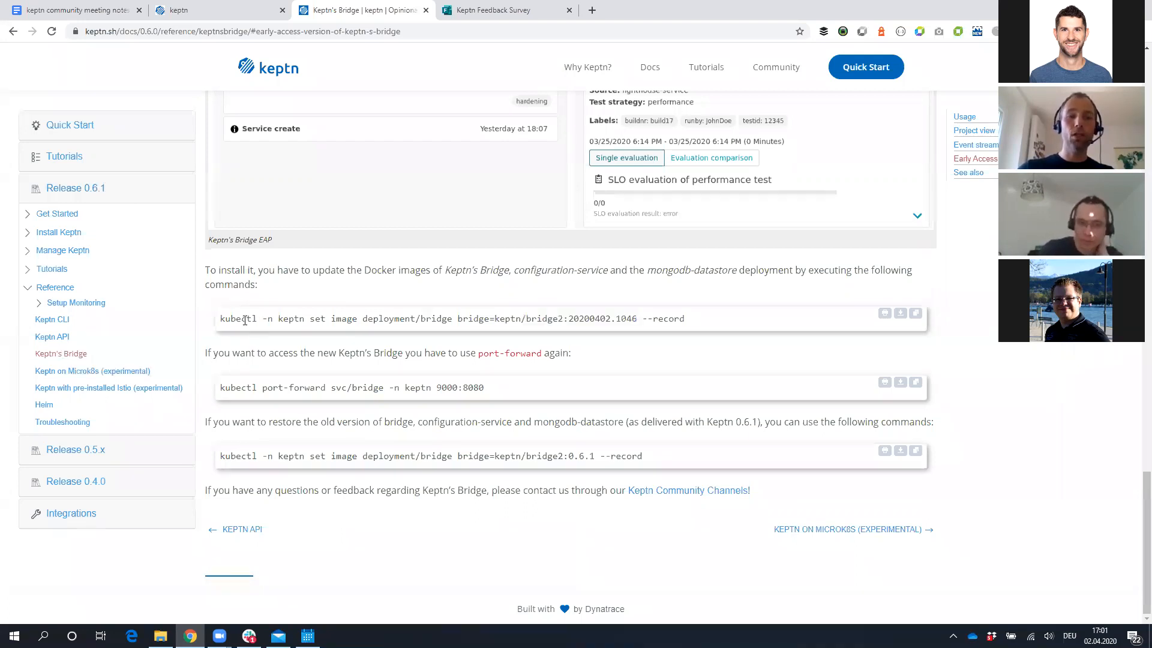
{"action": "triple_click", "coordinate": [450, 318]}
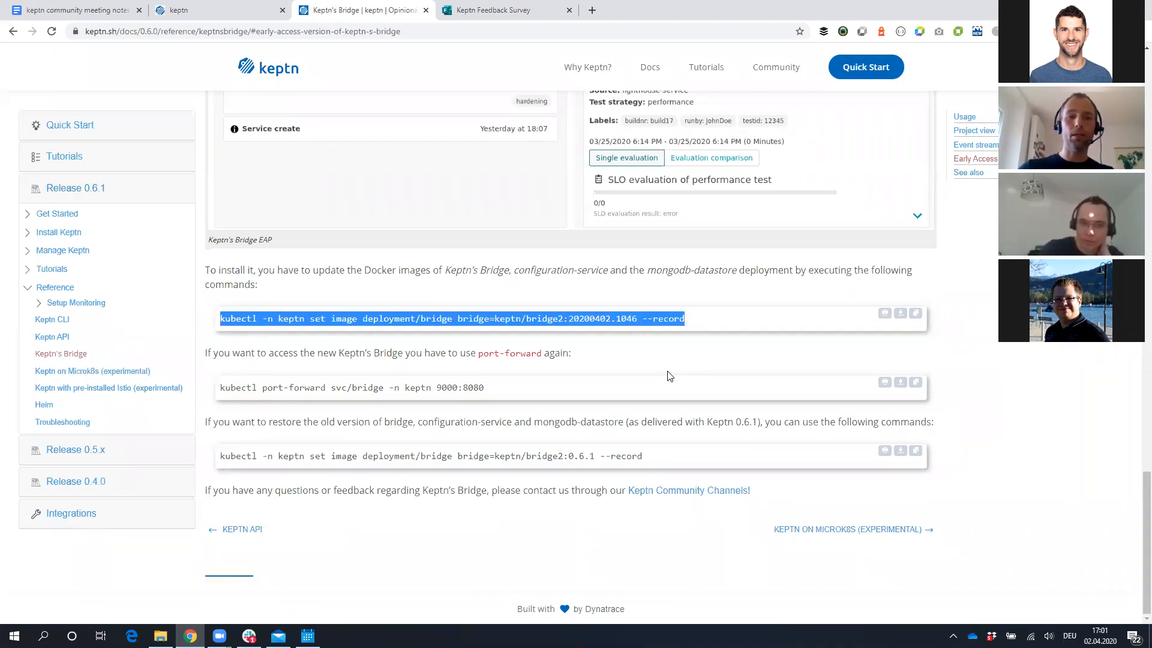
{"action": "mouse_move", "coordinate": [760, 332]}
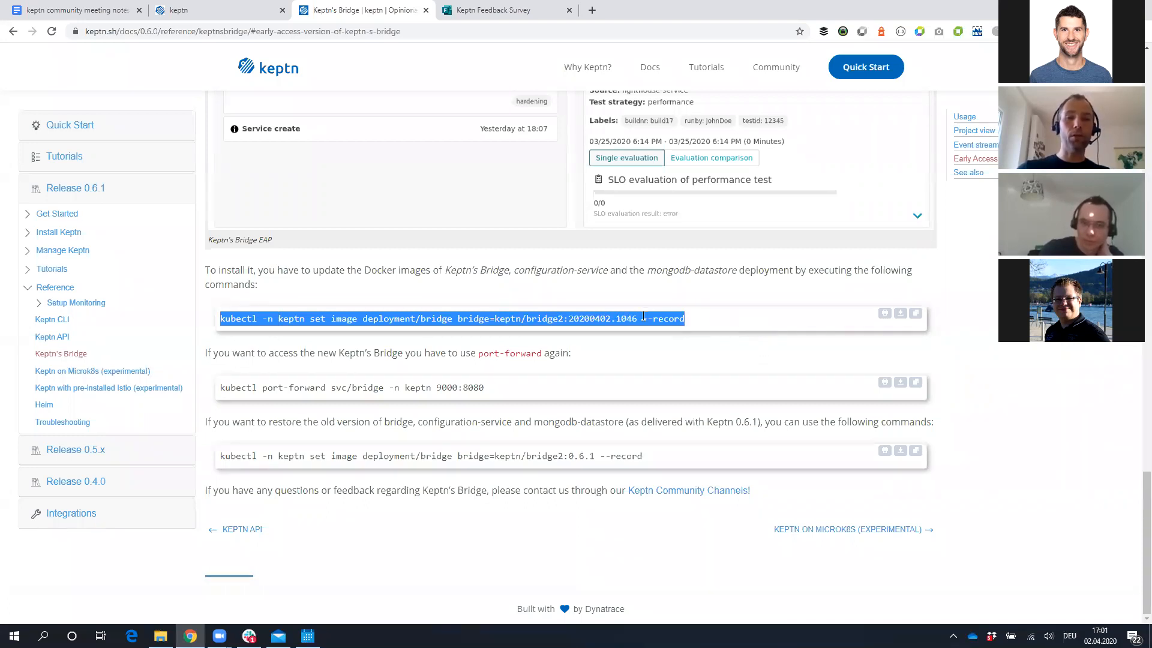
{"action": "double_click", "coordinate": [590, 318]}
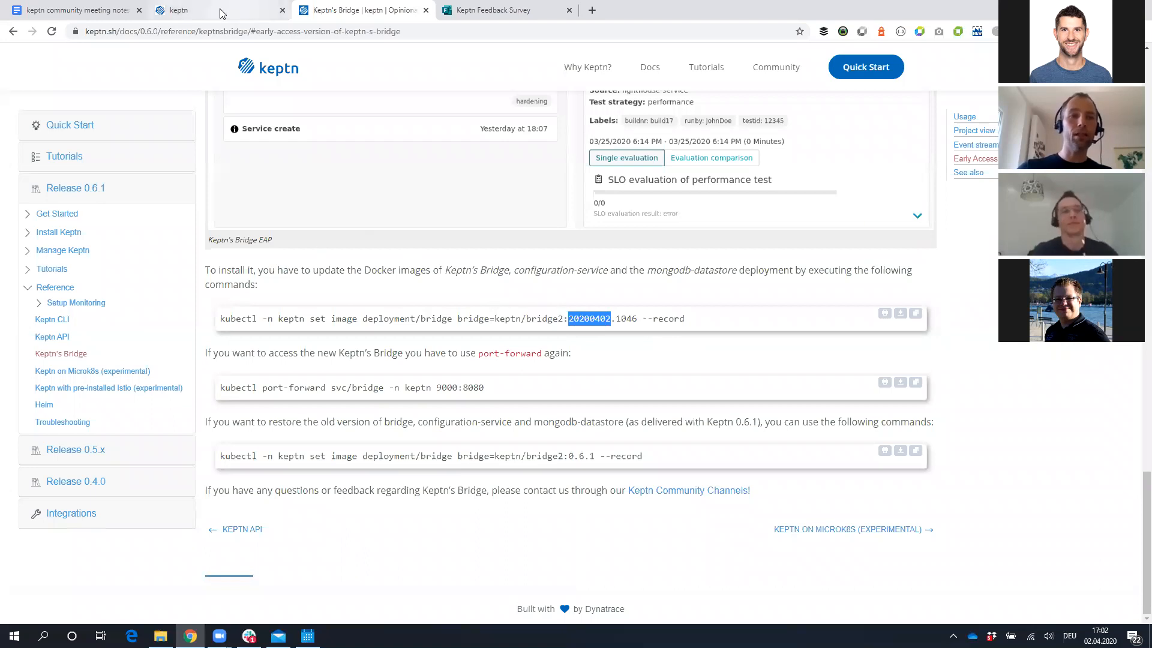
Compare the simplenode staging evaluation with earlier evaluations and scroll to the heatmap
{"action": "left_click", "coordinate": [179, 10]}
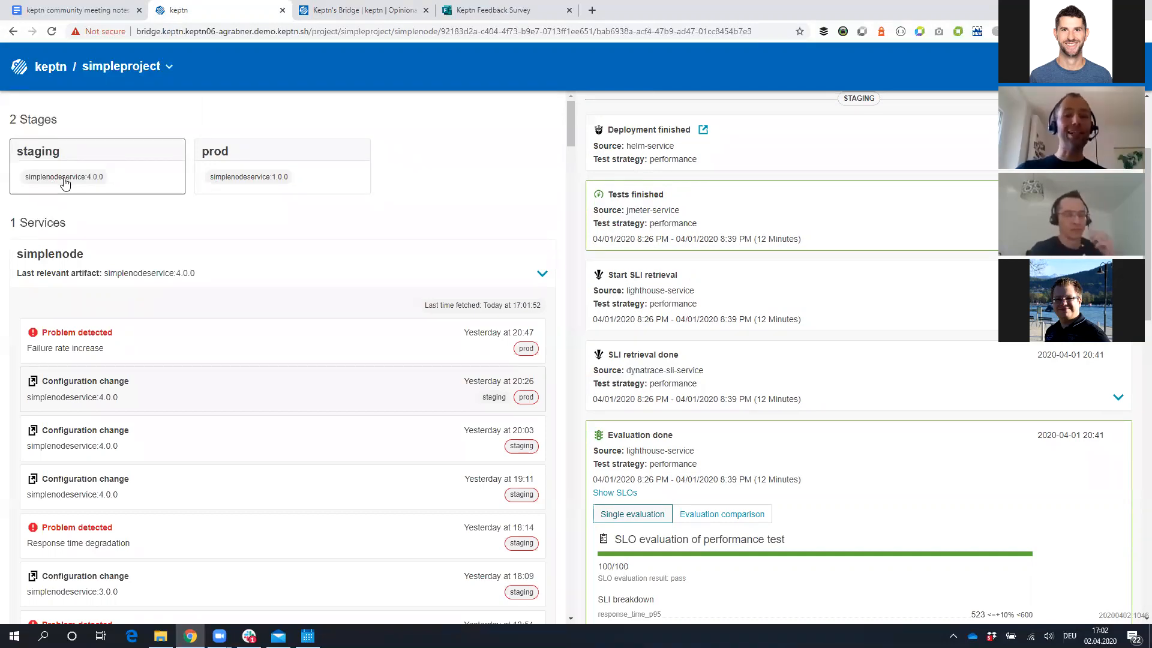
{"action": "mouse_move", "coordinate": [845, 386]}
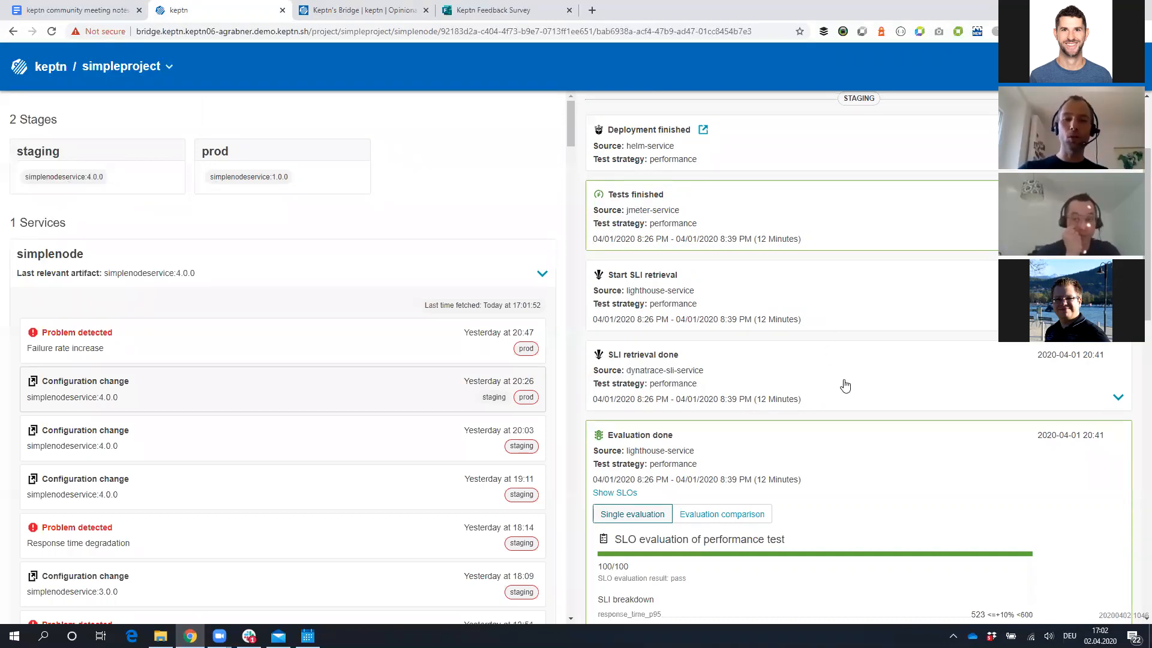
{"action": "left_click", "coordinate": [721, 514]}
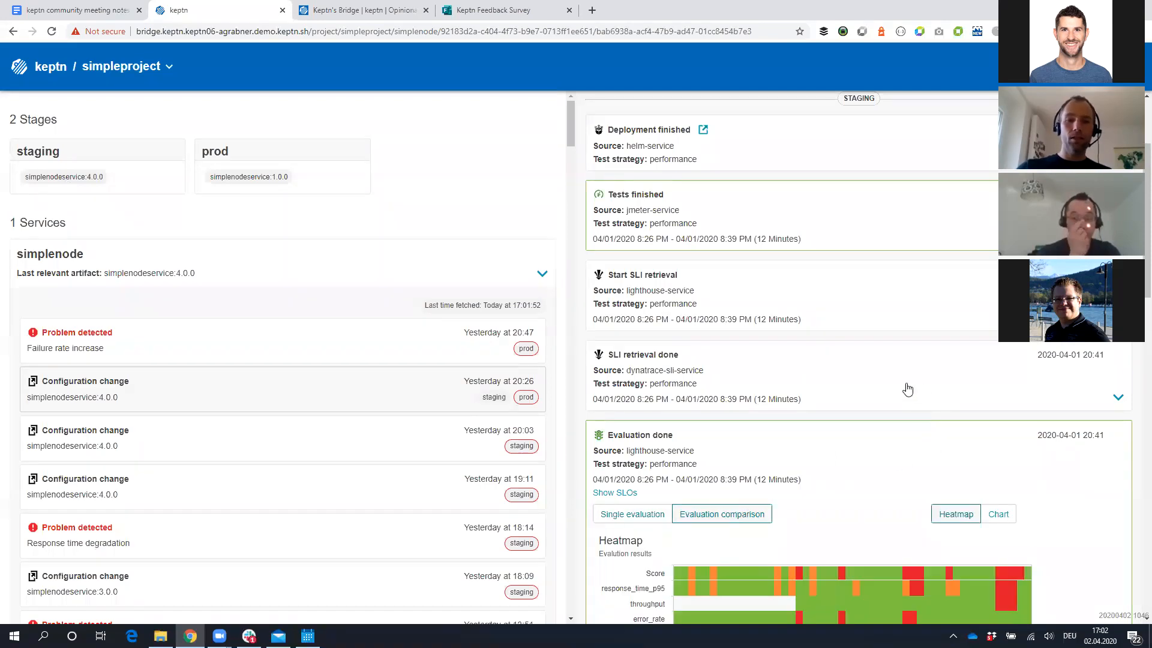
{"action": "scroll", "scroll_direction": "down", "scroll_amount": 3}
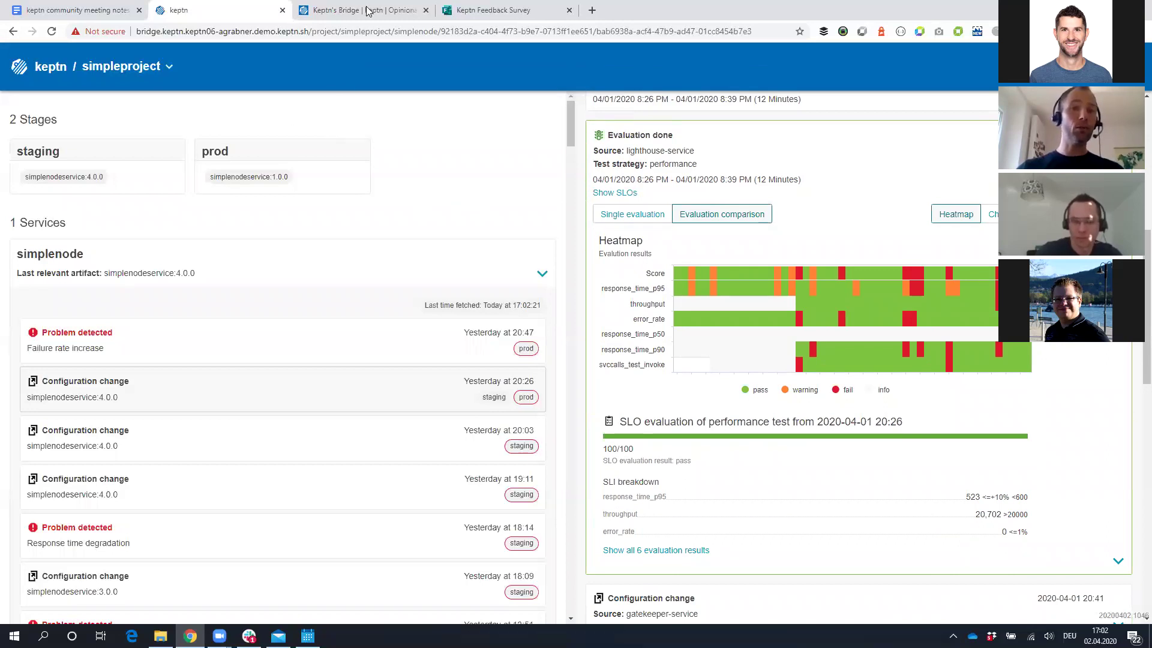
Glance at the Bridge docs, then return to the keptn community meeting notes
{"action": "left_click", "coordinate": [360, 10]}
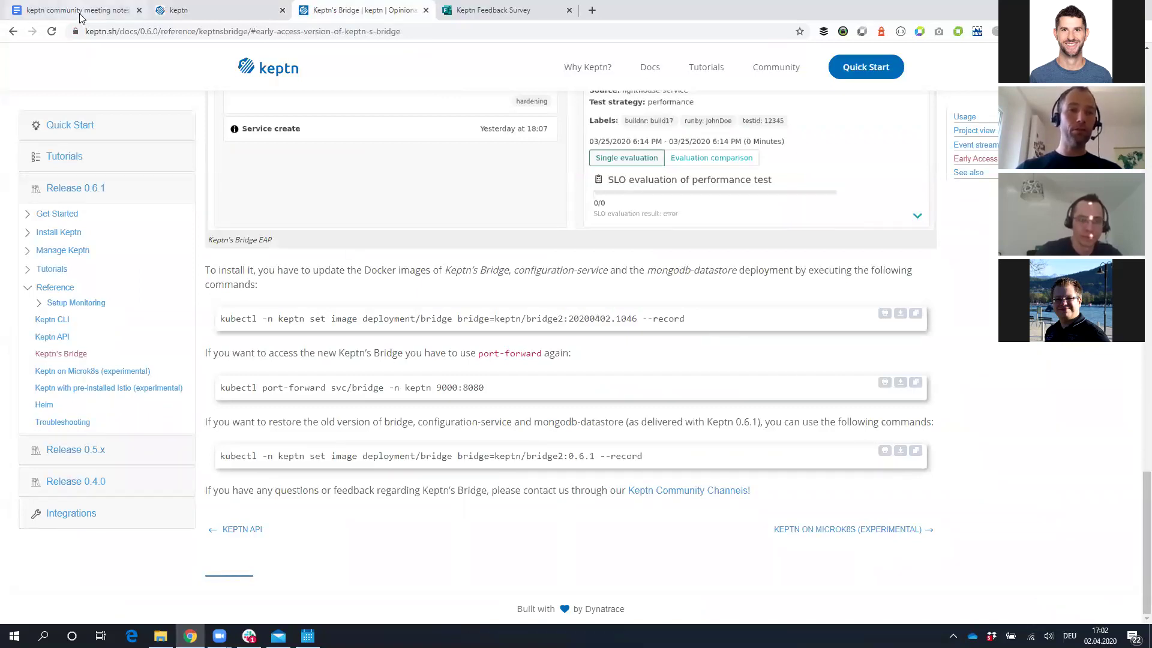
{"action": "left_click", "coordinate": [72, 9]}
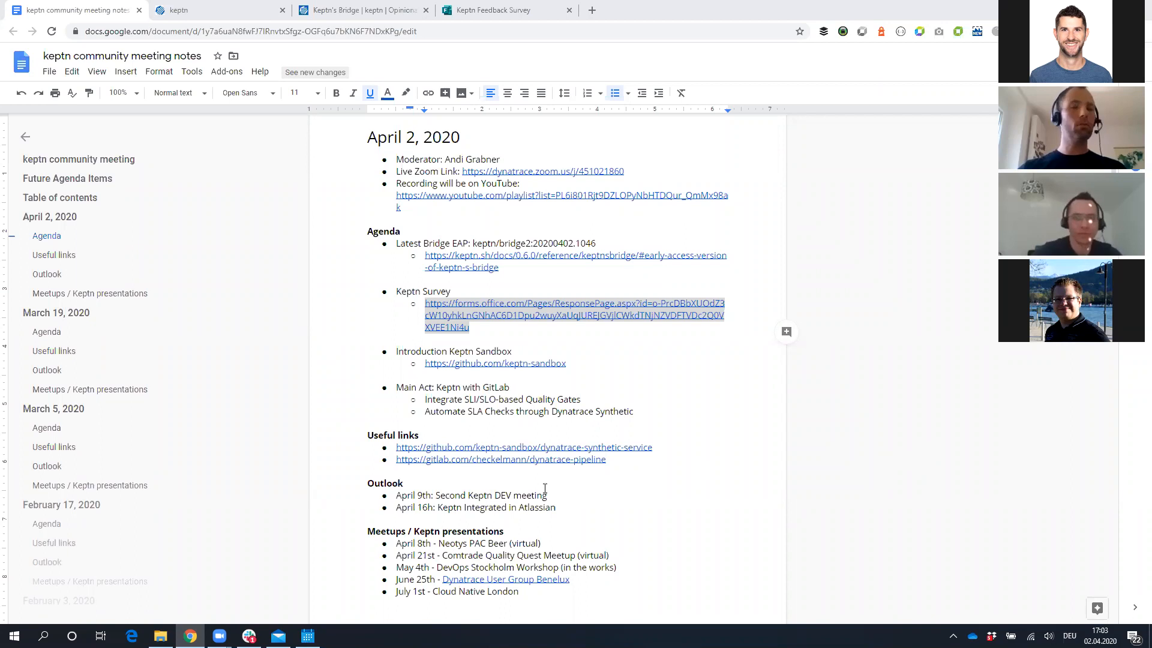
{"action": "mouse_move", "coordinate": [914, 362]}
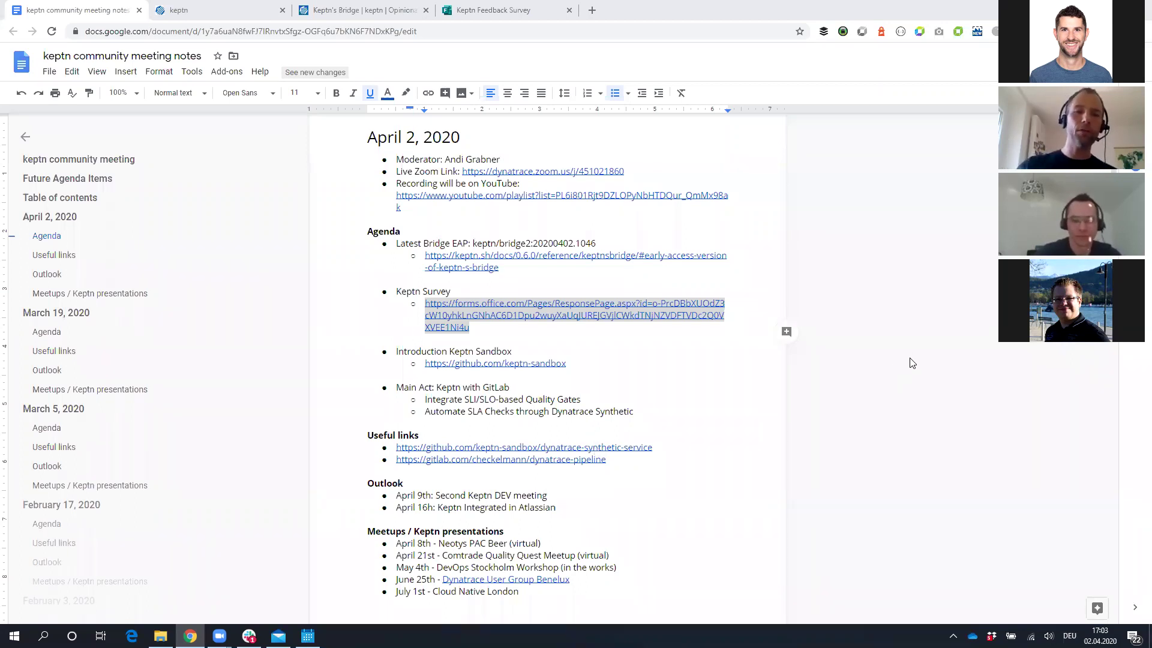
{"action": "left_click", "coordinate": [492, 9]}
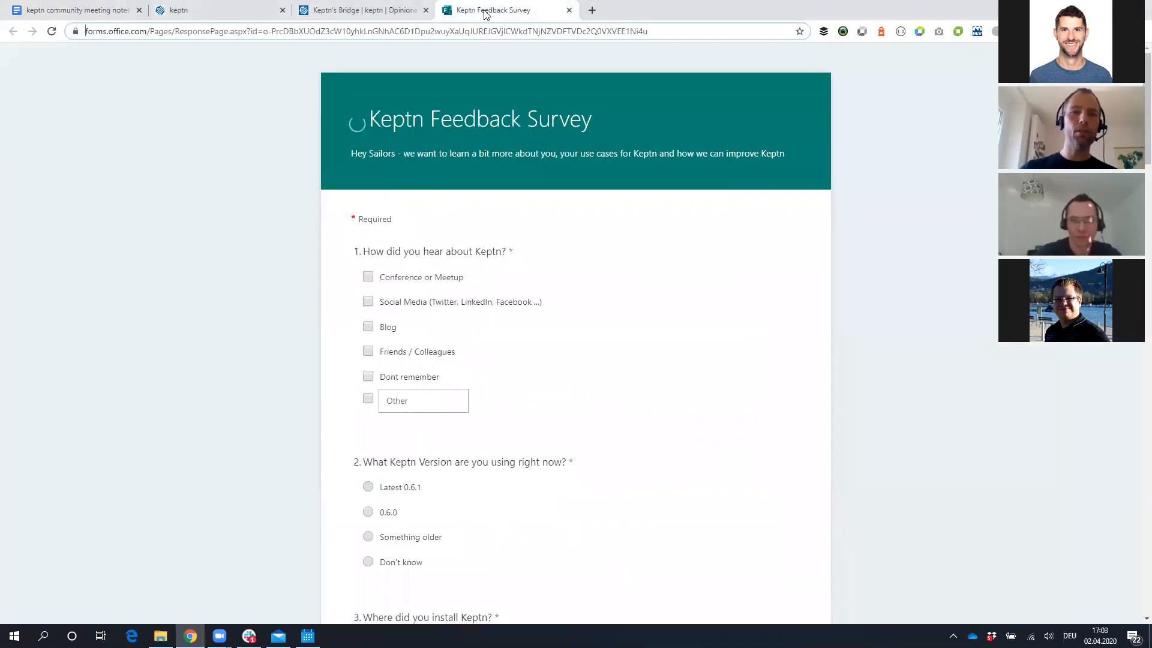
{"action": "mouse_move", "coordinate": [235, 310]}
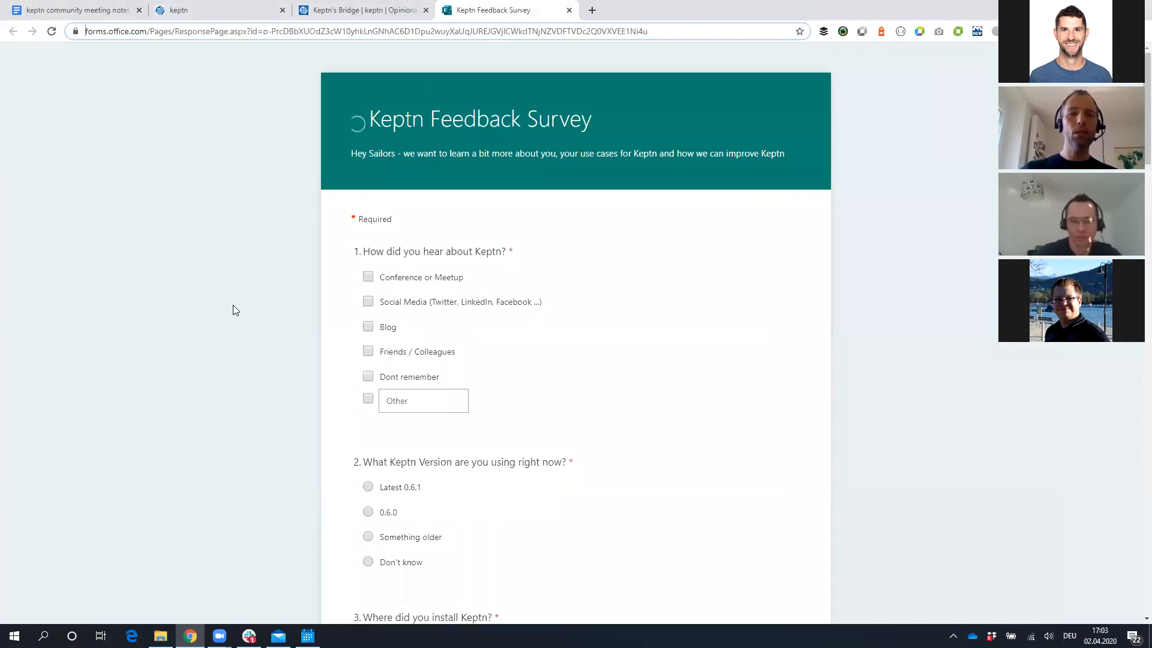
{"action": "mouse_move", "coordinate": [231, 317]}
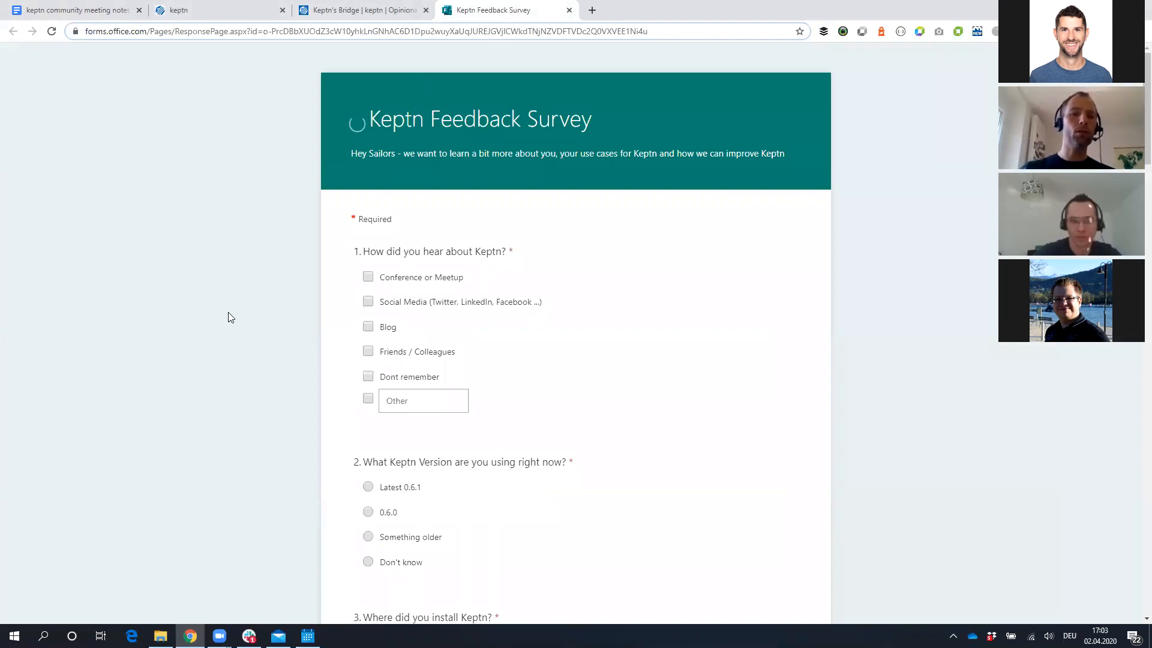
{"action": "scroll", "scroll_direction": "down", "scroll_amount": 3}
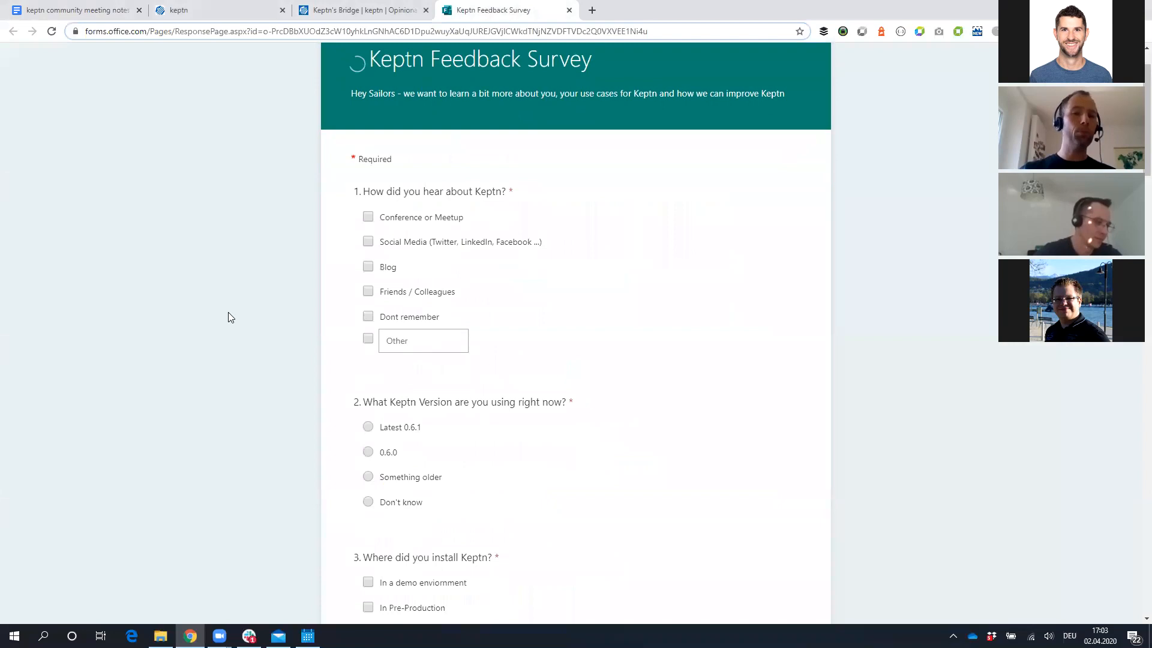
{"action": "scroll", "scroll_direction": "down", "scroll_amount": 3}
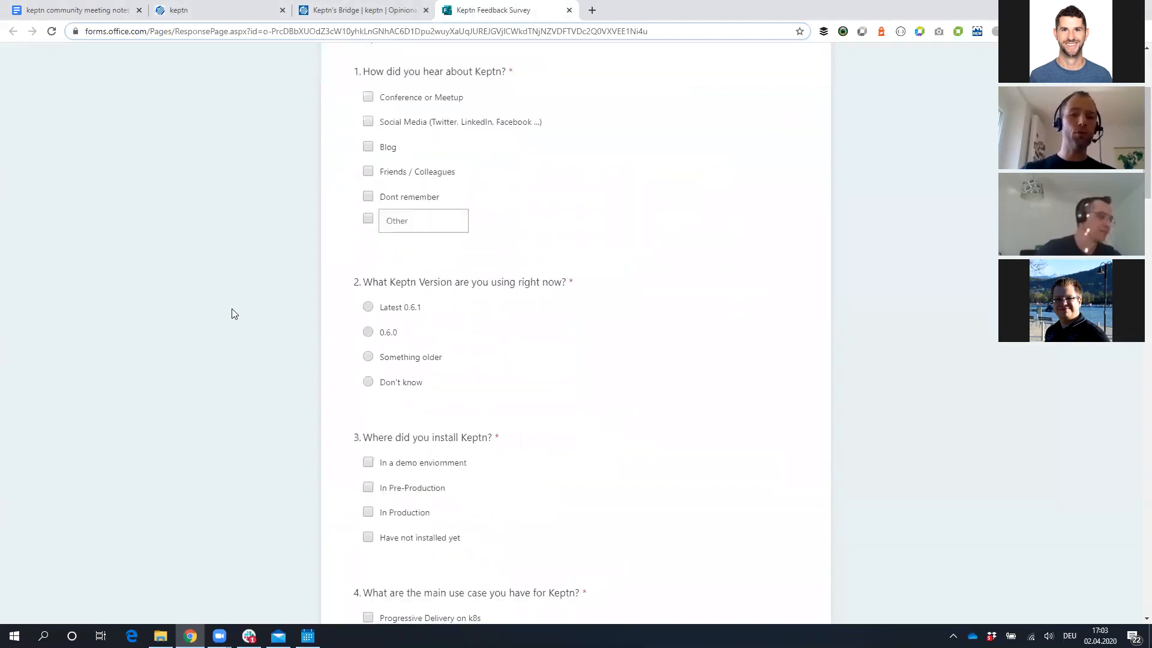
{"action": "scroll", "scroll_direction": "down", "scroll_amount": 3}
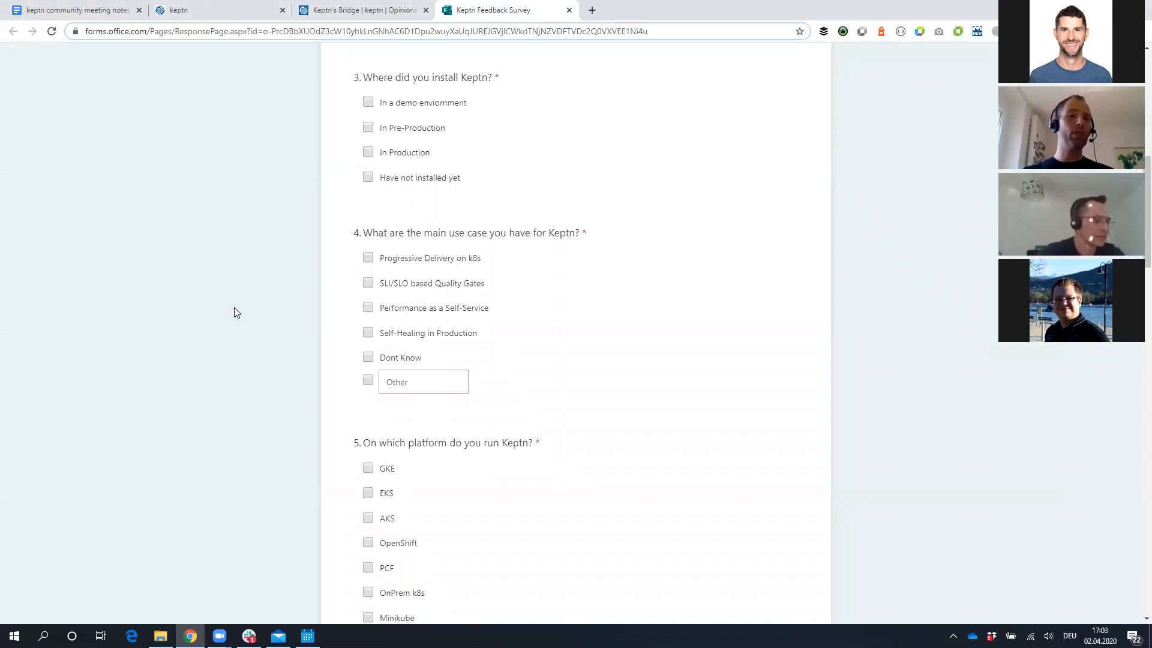
{"action": "mouse_move", "coordinate": [246, 315]}
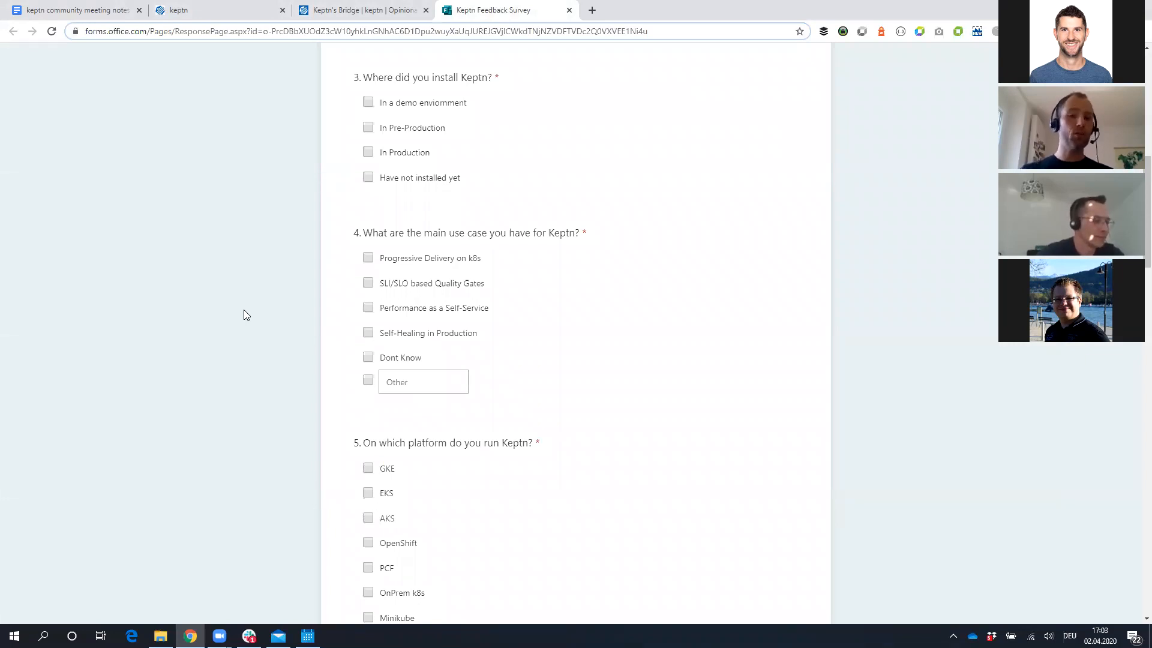
{"action": "scroll", "scroll_direction": "up", "scroll_amount": 3}
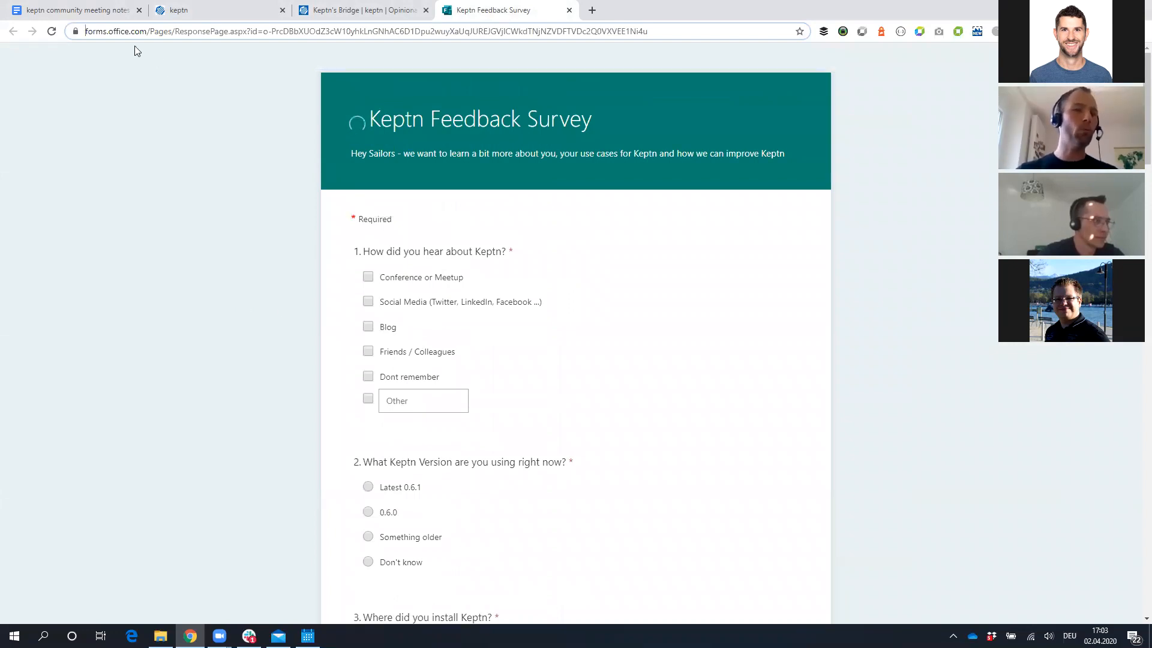
{"action": "left_click", "coordinate": [73, 10]}
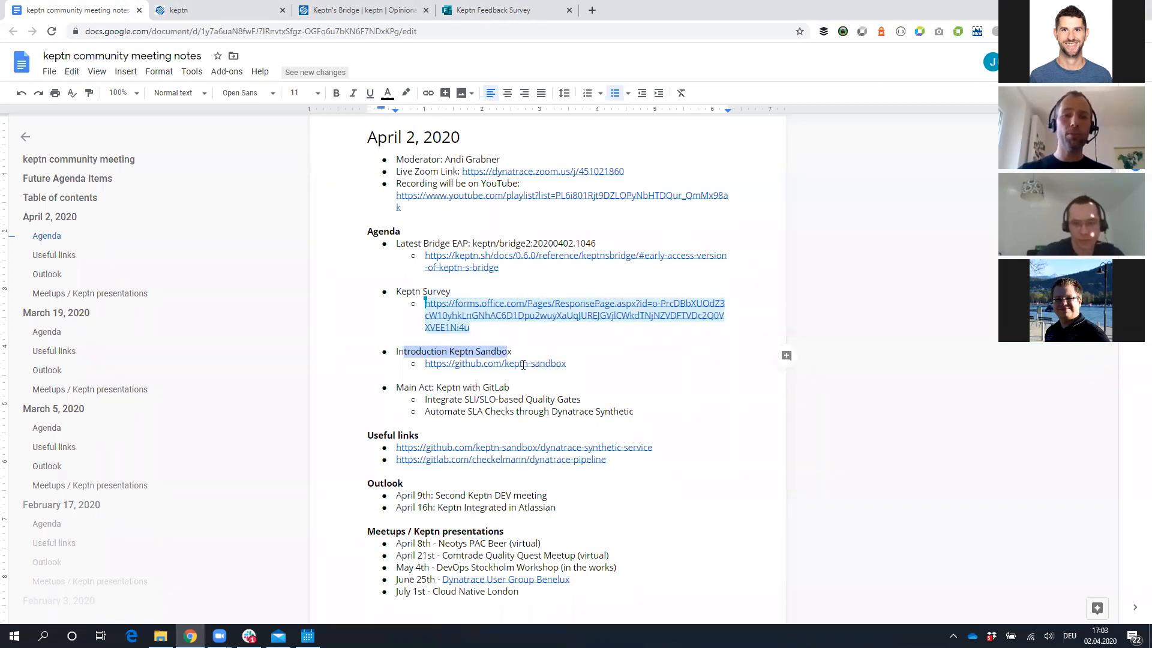
Follow the github.com/keptn-sandbox link from the meeting notes
{"action": "left_click", "coordinate": [495, 363]}
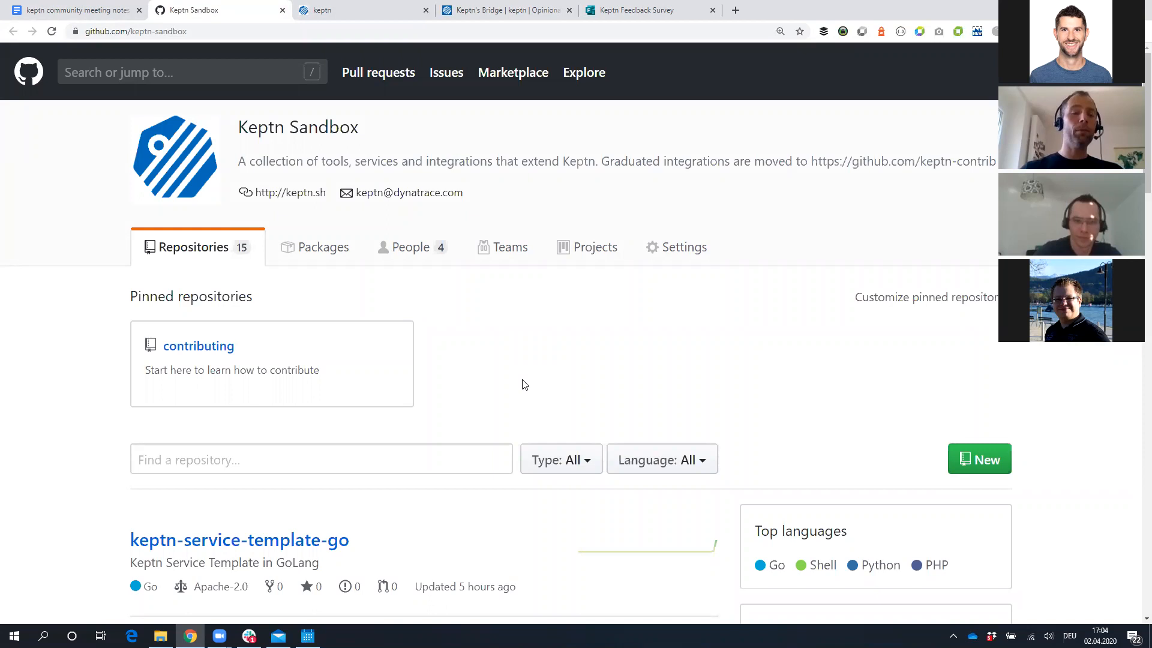
{"action": "mouse_move", "coordinate": [327, 360]}
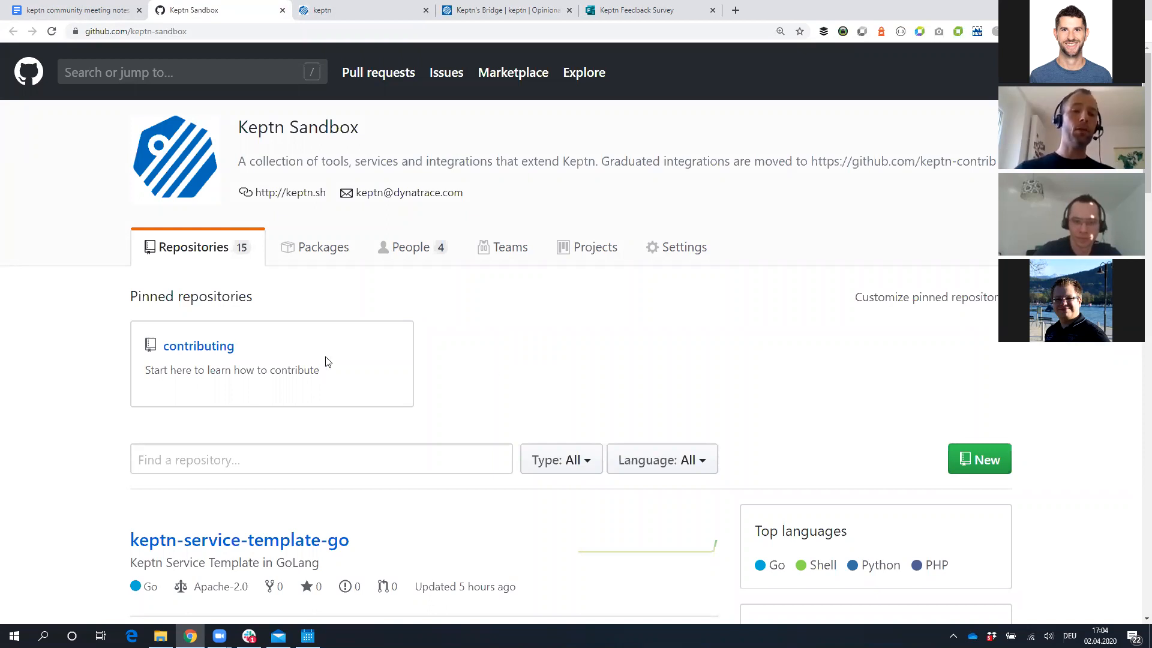
{"action": "mouse_move", "coordinate": [199, 347]}
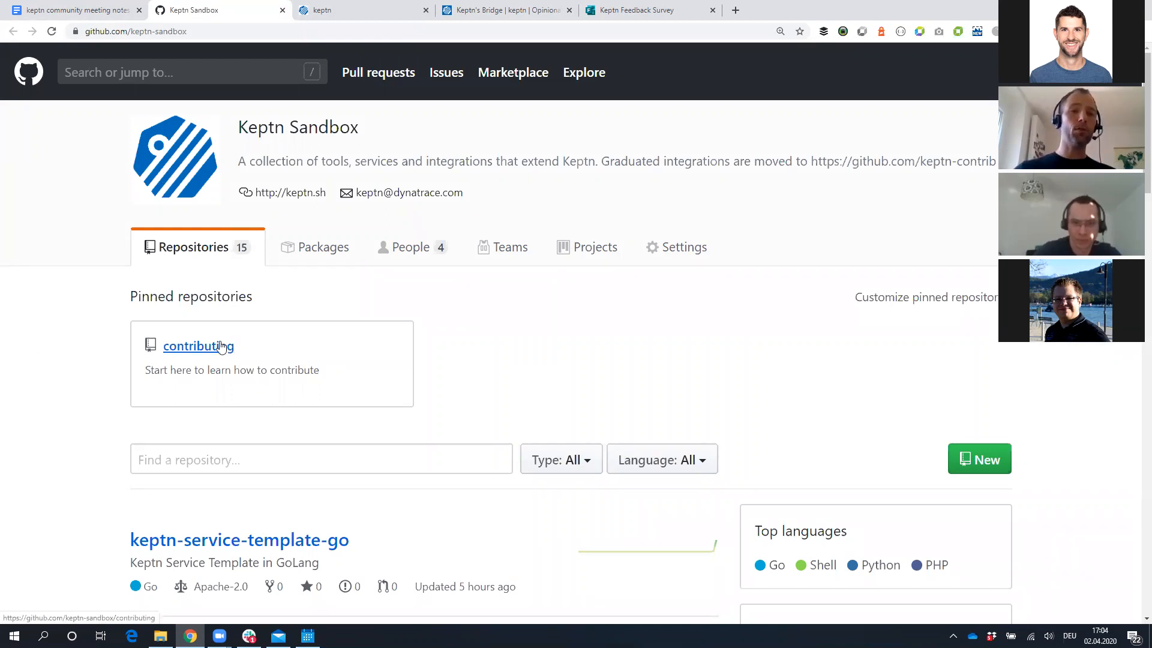
Read the contributing repository's guidelines, then return to the keptn-sandbox organization page
{"action": "left_click", "coordinate": [198, 346]}
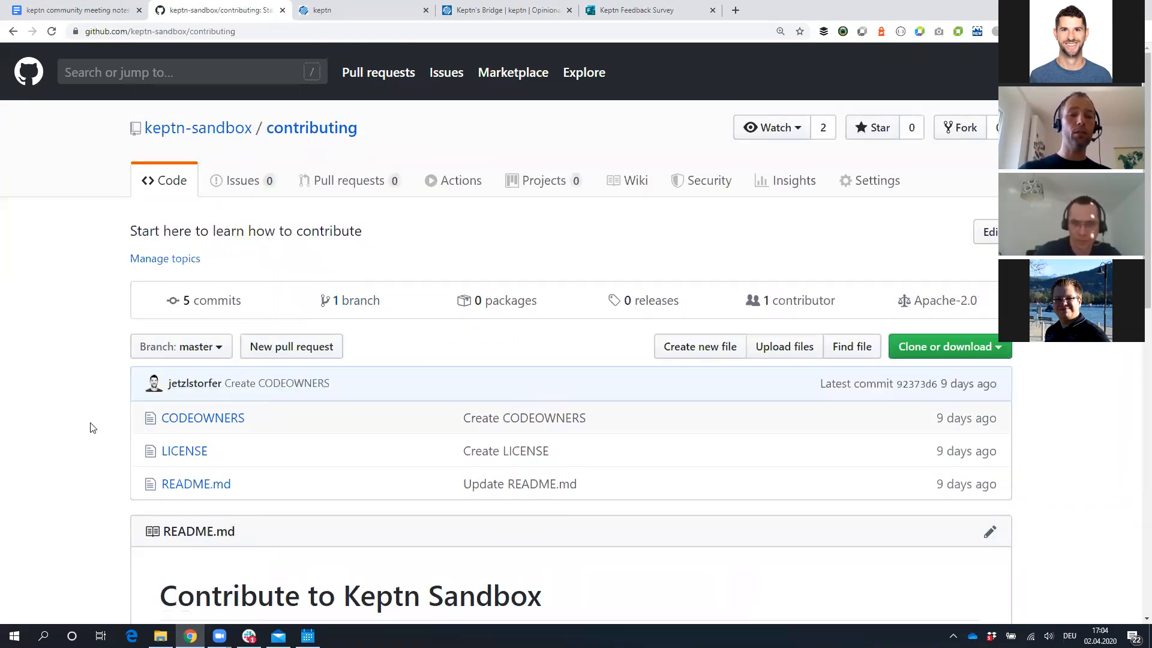
{"action": "scroll", "scroll_direction": "down", "scroll_amount": 3}
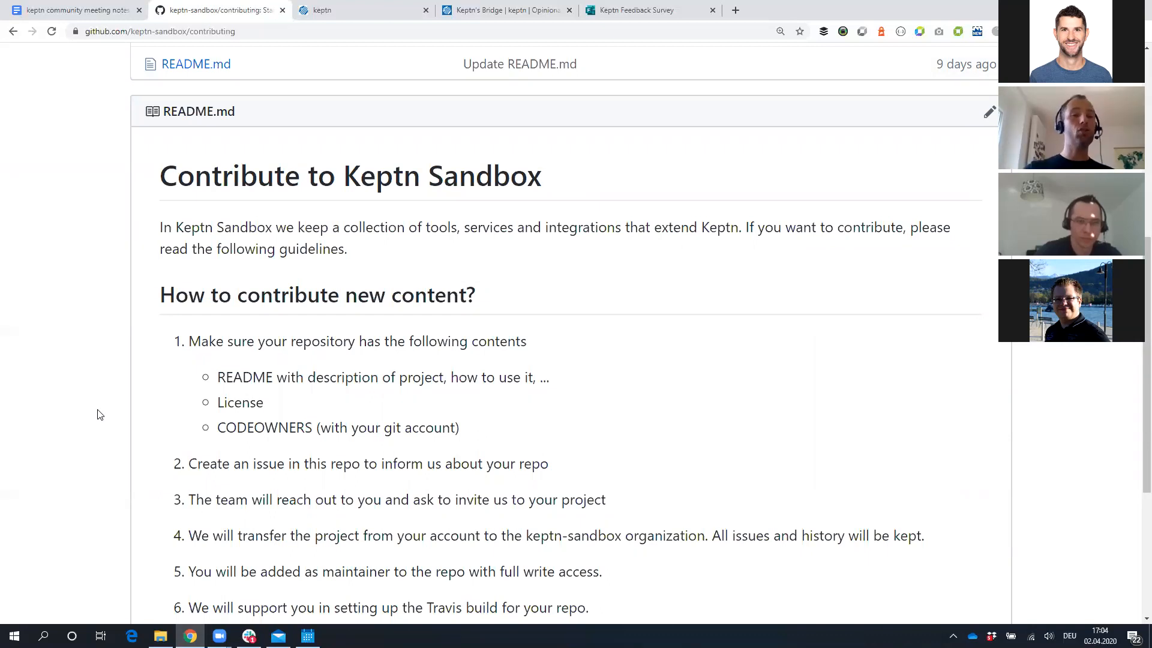
{"action": "mouse_move", "coordinate": [116, 410]}
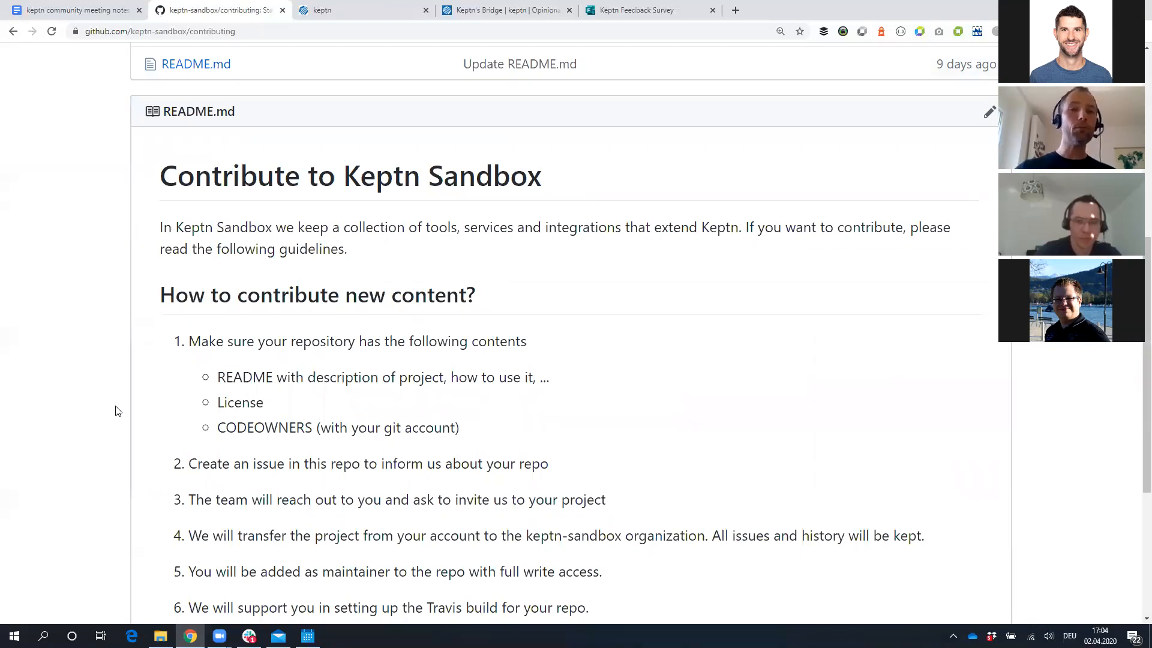
{"action": "scroll", "scroll_direction": "up", "scroll_amount": 3}
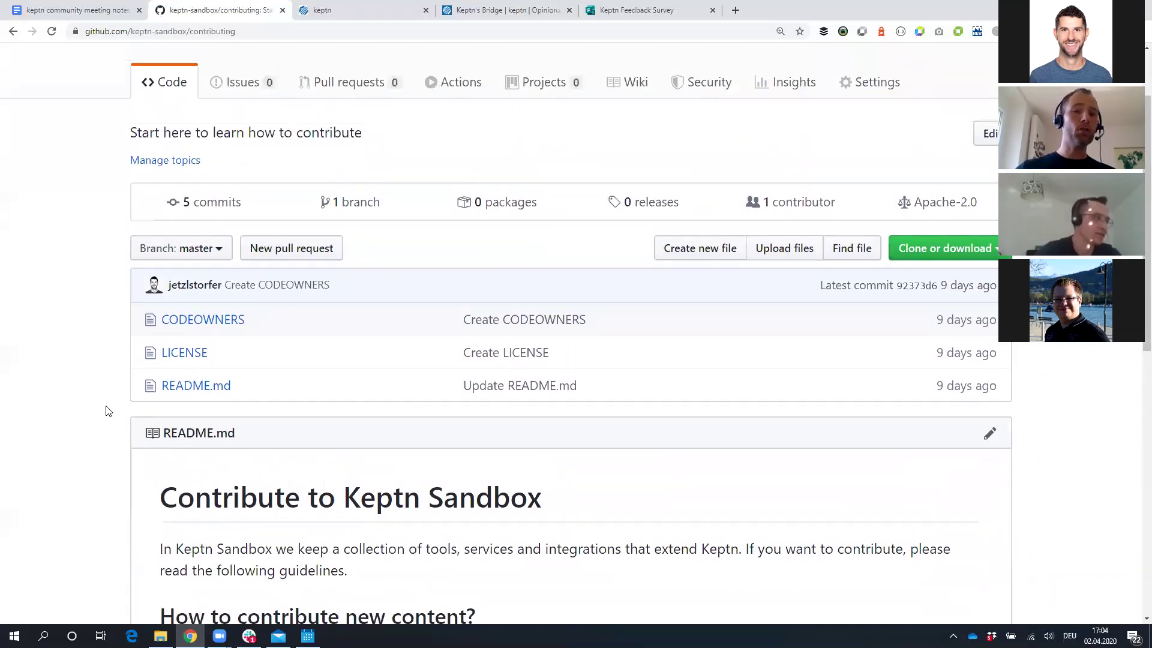
{"action": "scroll", "scroll_direction": "up", "scroll_amount": 3}
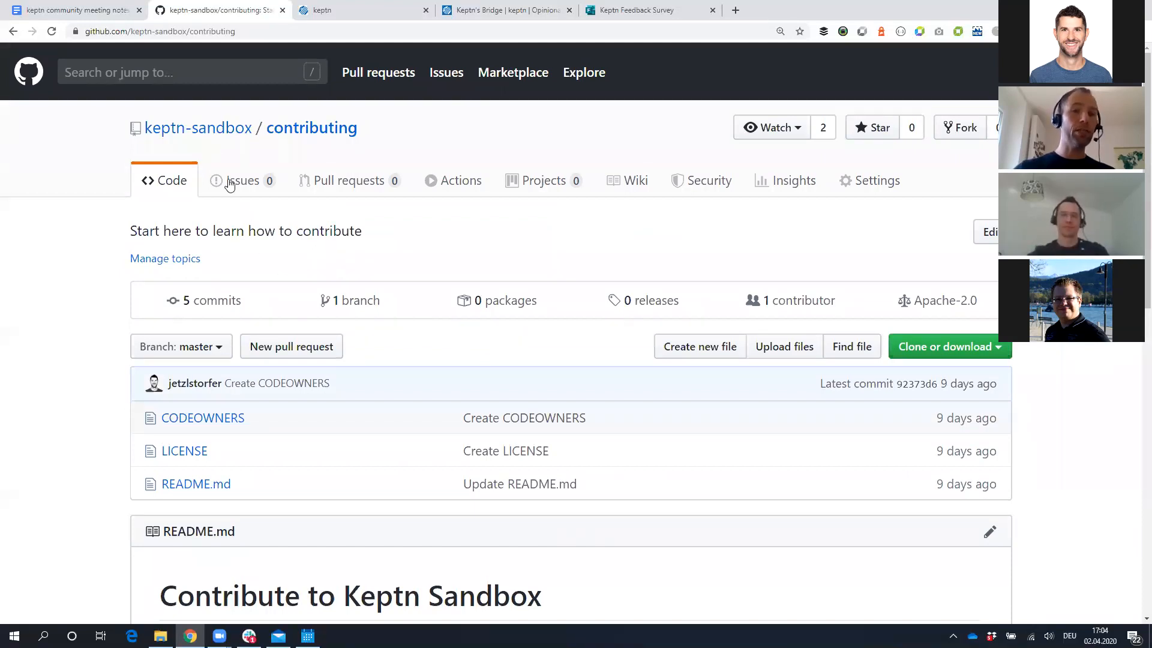
{"action": "left_click", "coordinate": [198, 127]}
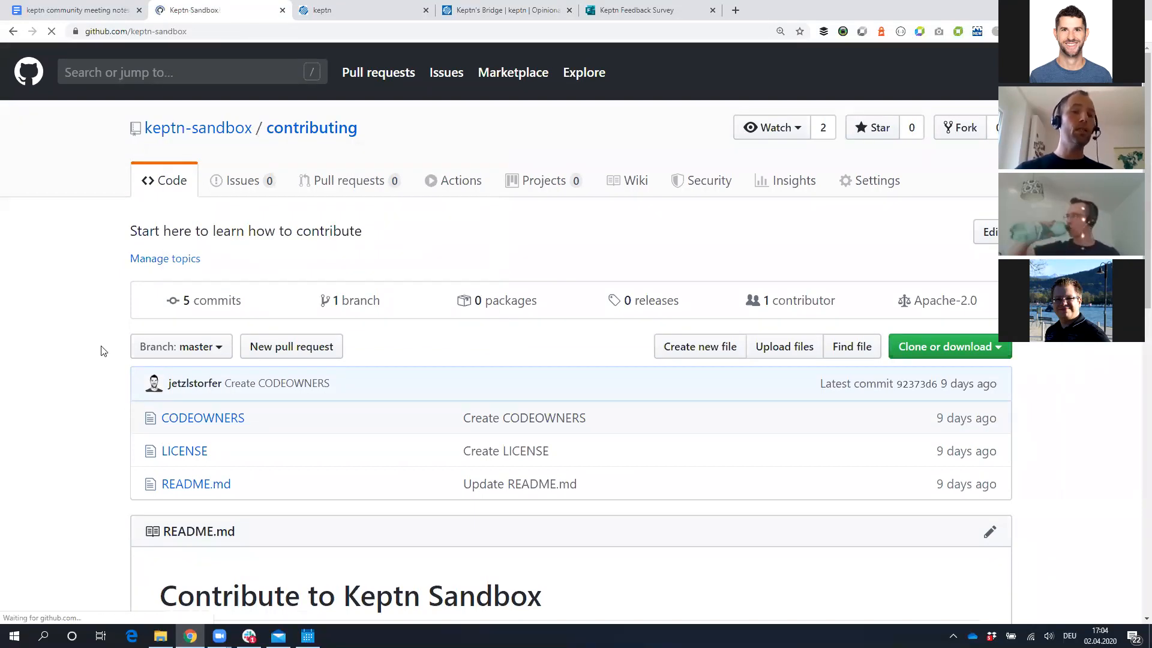
{"action": "left_click", "coordinate": [197, 127]}
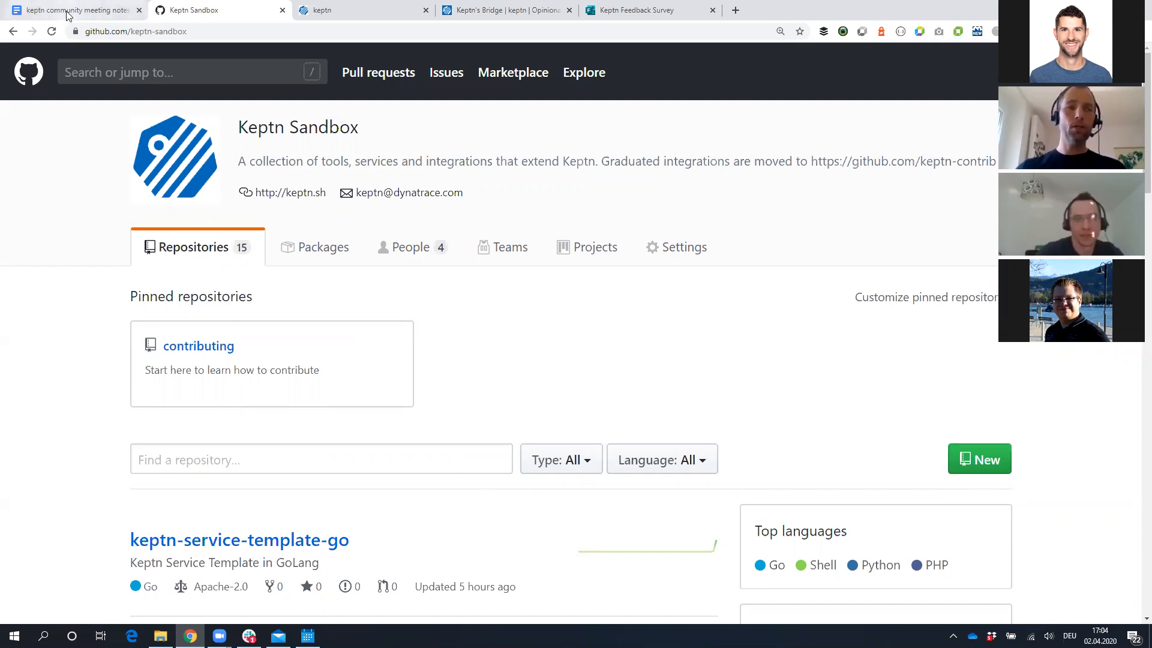
Review the April 2, 2020 agenda and present the Keptn–GitLab Pipelines integration slide
{"action": "left_click", "coordinate": [69, 10]}
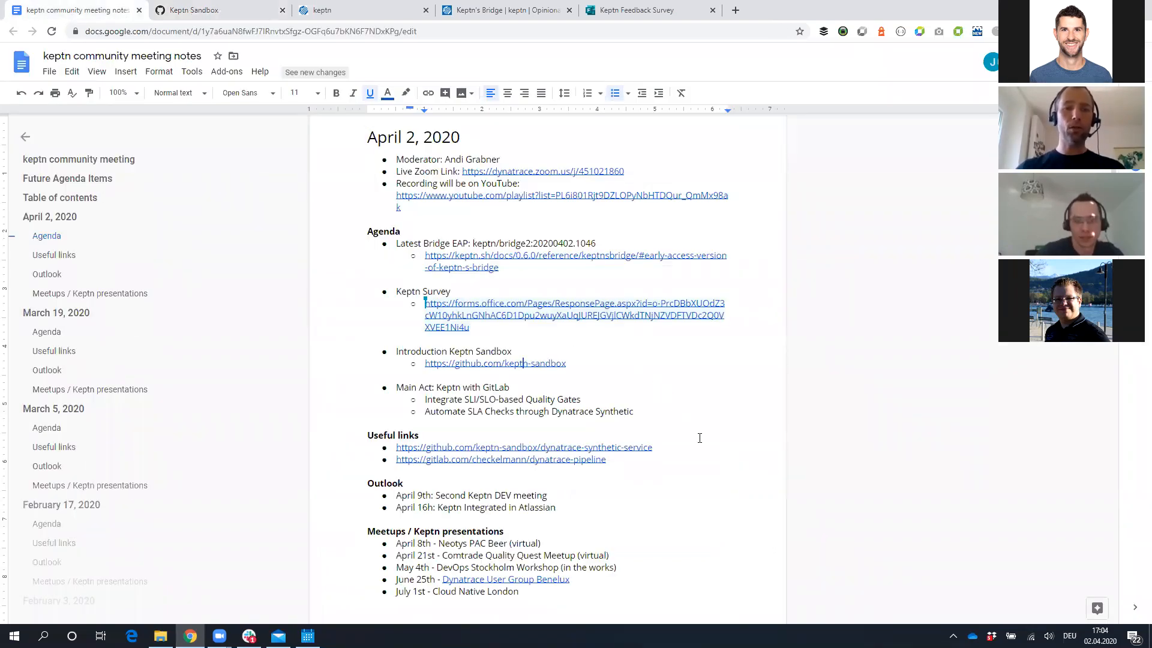
{"action": "scroll", "scroll_direction": "up", "scroll_amount": 3}
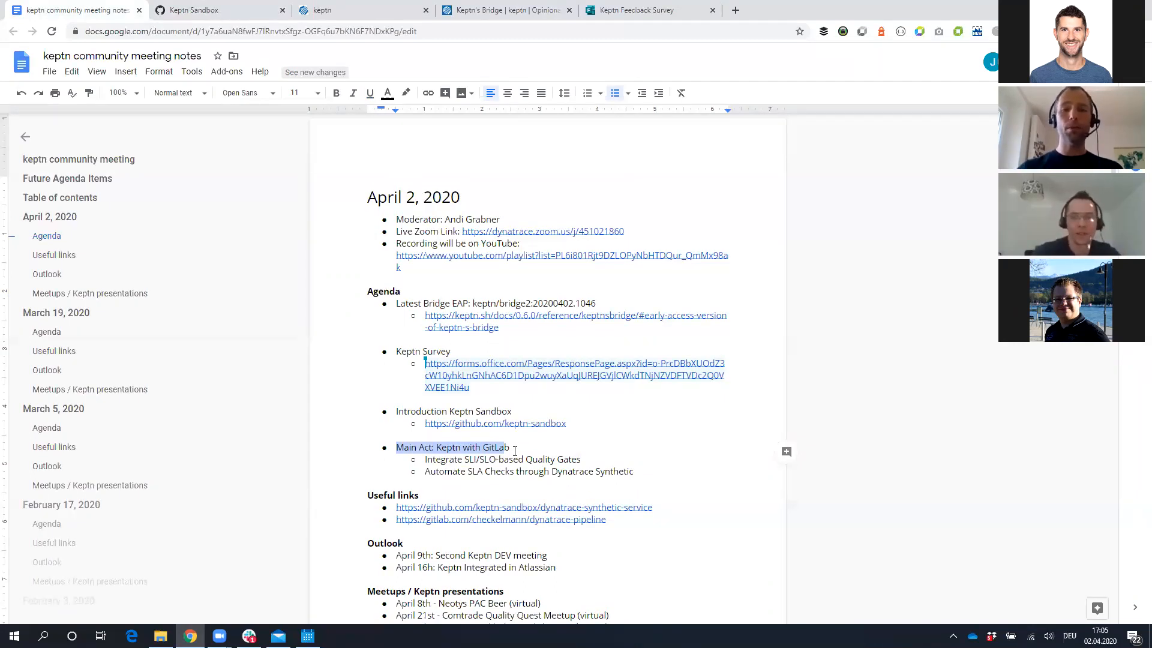
{"action": "left_click", "coordinate": [517, 449]}
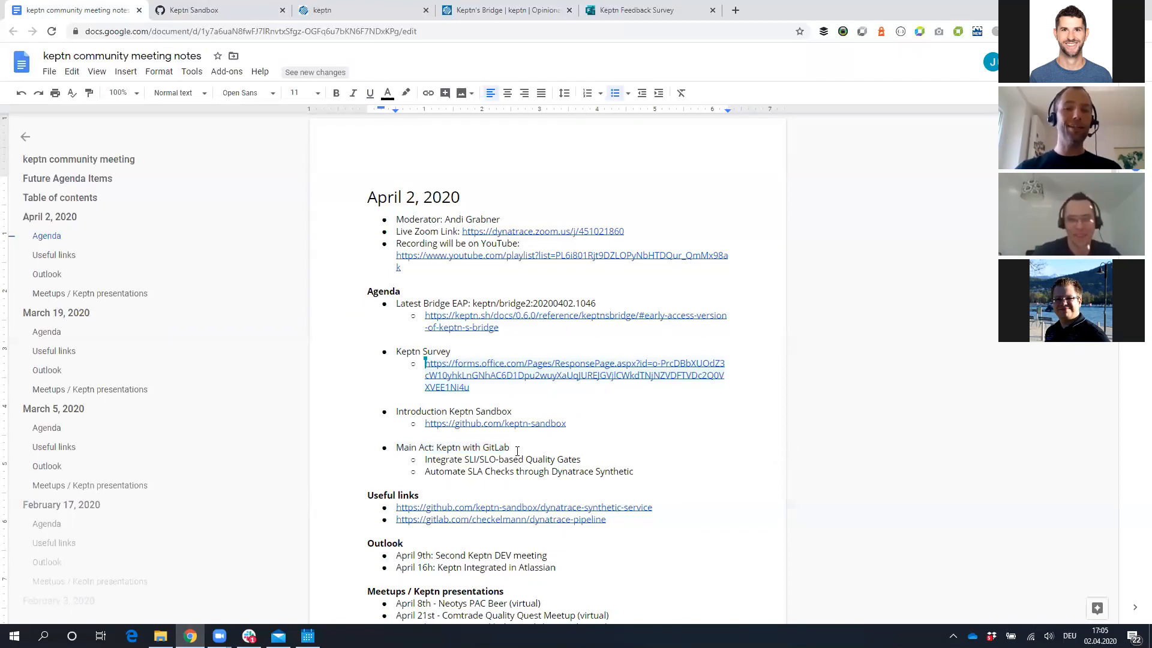
{"action": "left_click", "coordinate": [510, 447]}
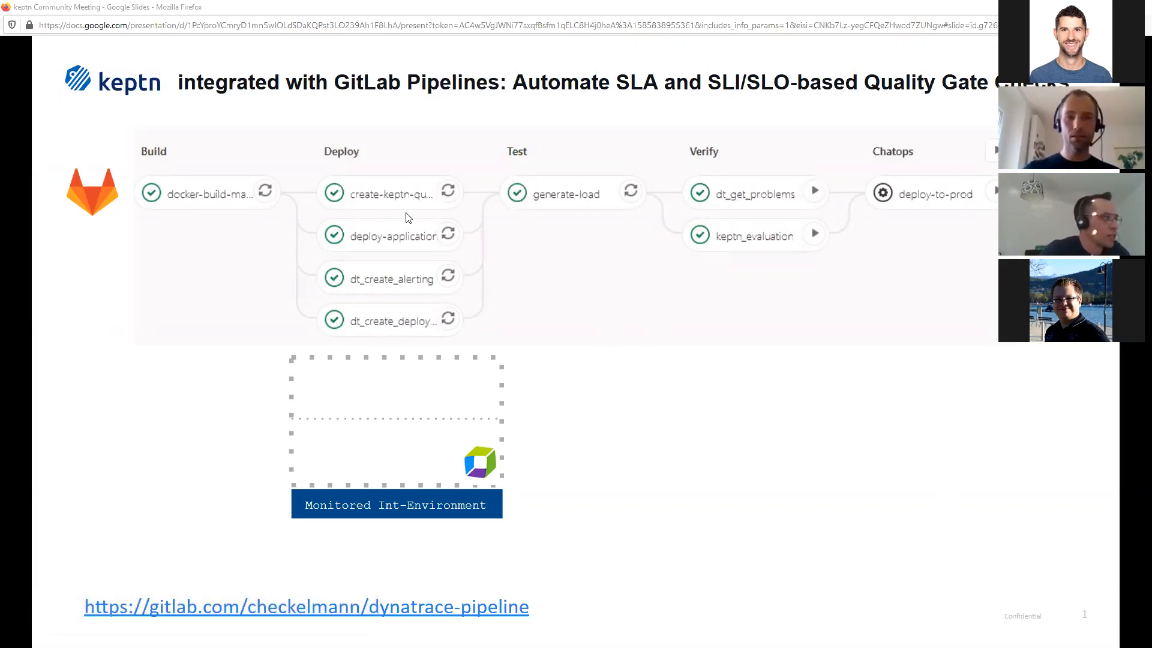
{"action": "mouse_move", "coordinate": [641, 236]}
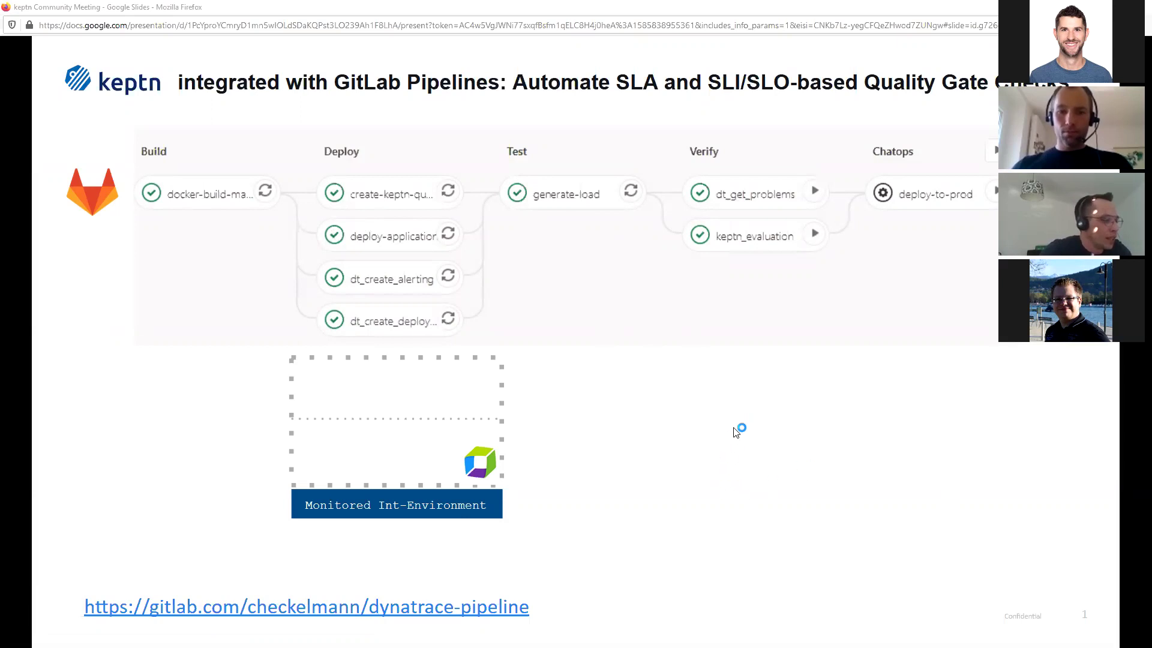
{"action": "mouse_move", "coordinate": [210, 258]}
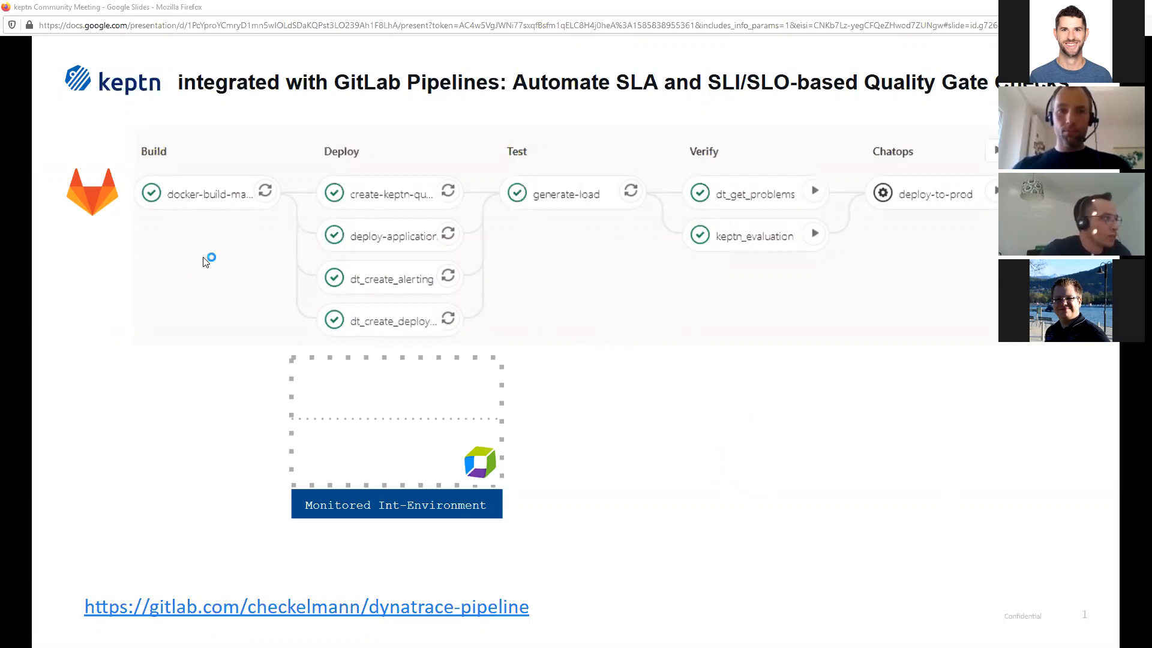
{"action": "mouse_move", "coordinate": [217, 257]}
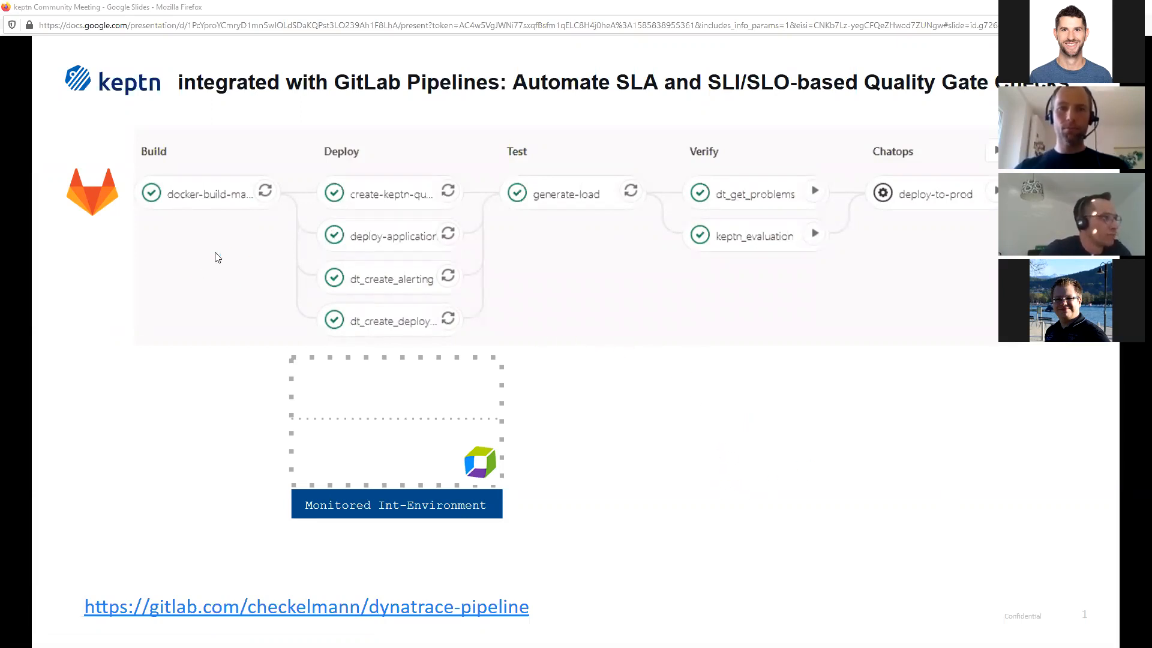
{"action": "mouse_move", "coordinate": [625, 319]}
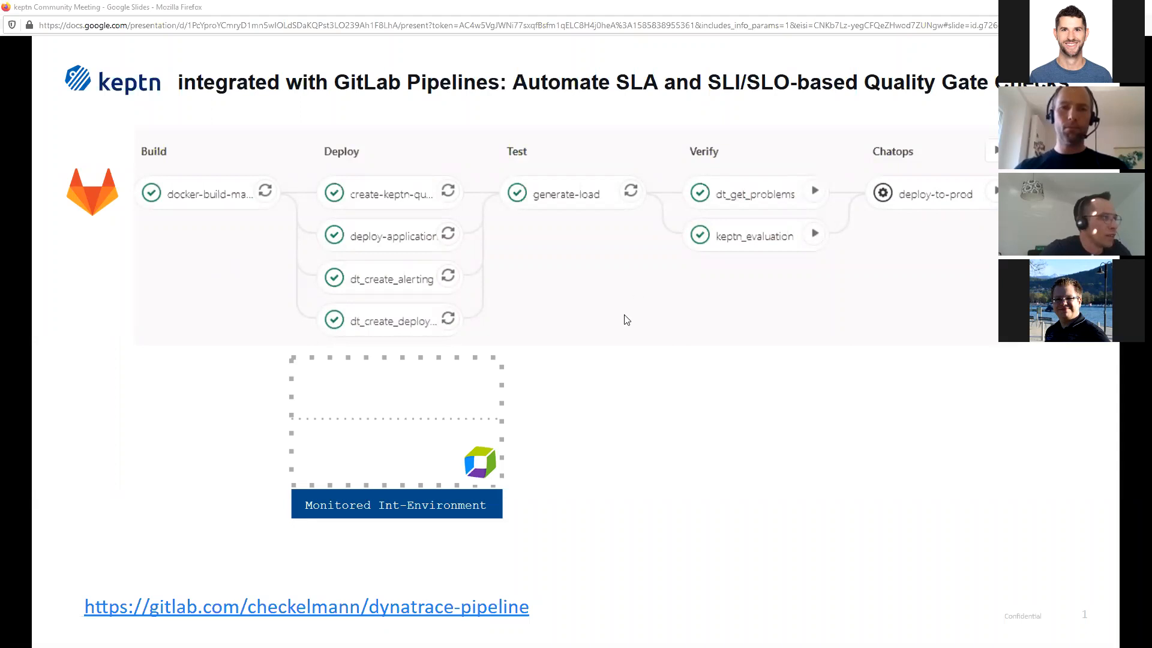
{"action": "mouse_move", "coordinate": [649, 324]}
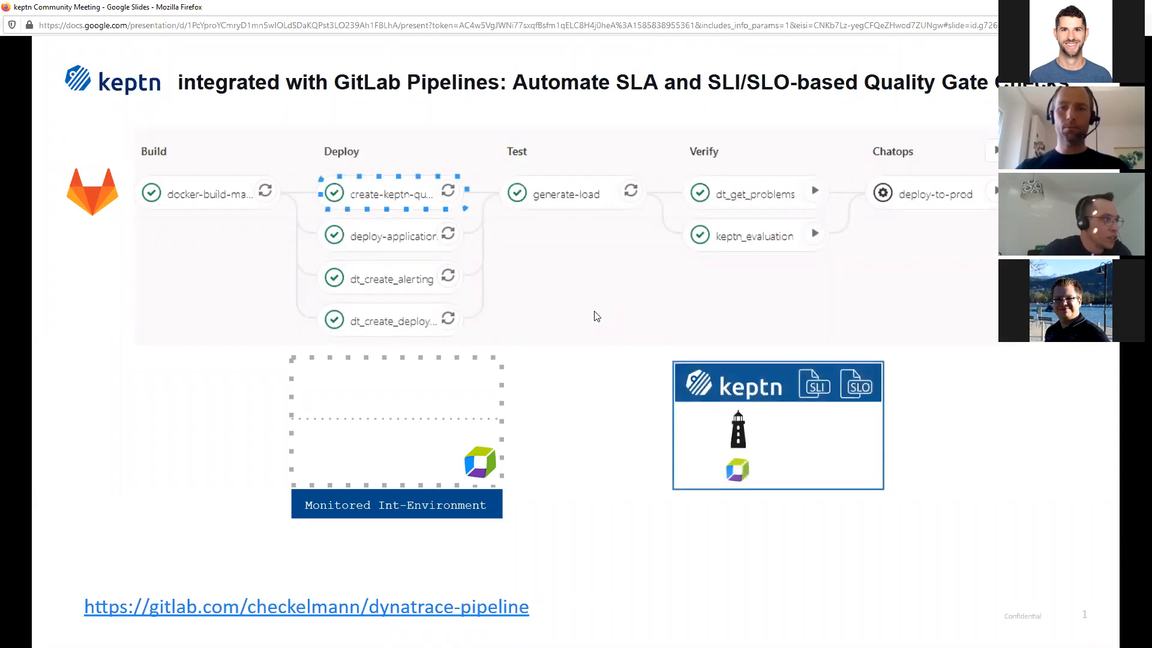
{"action": "mouse_move", "coordinate": [459, 204]}
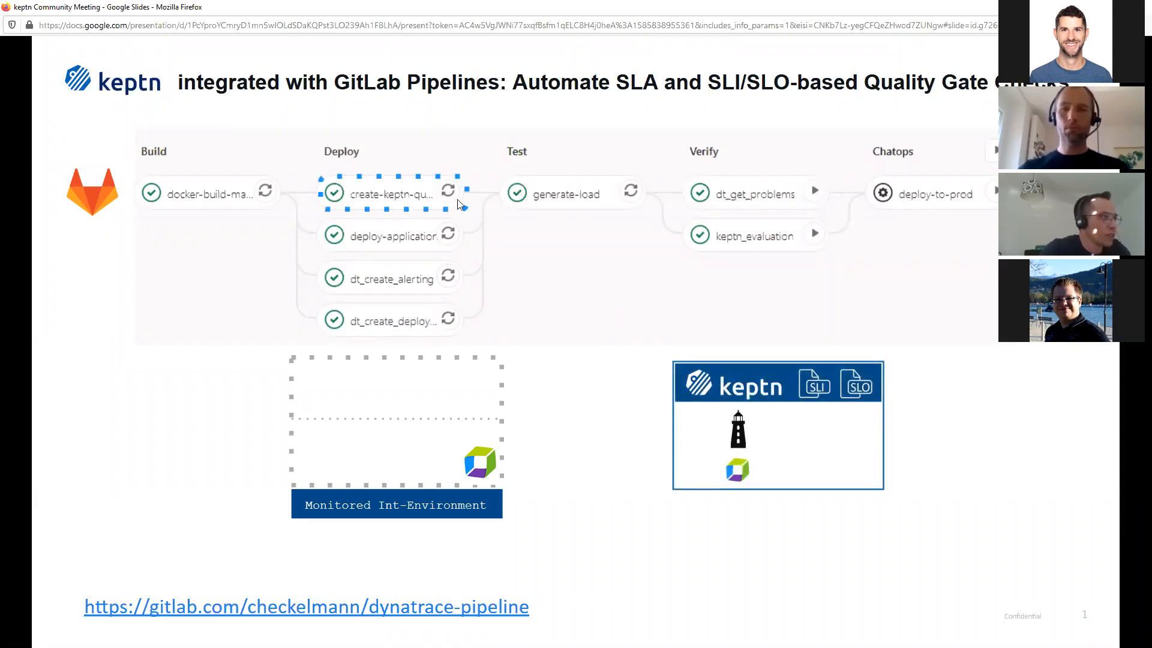
{"action": "mouse_move", "coordinate": [518, 279]}
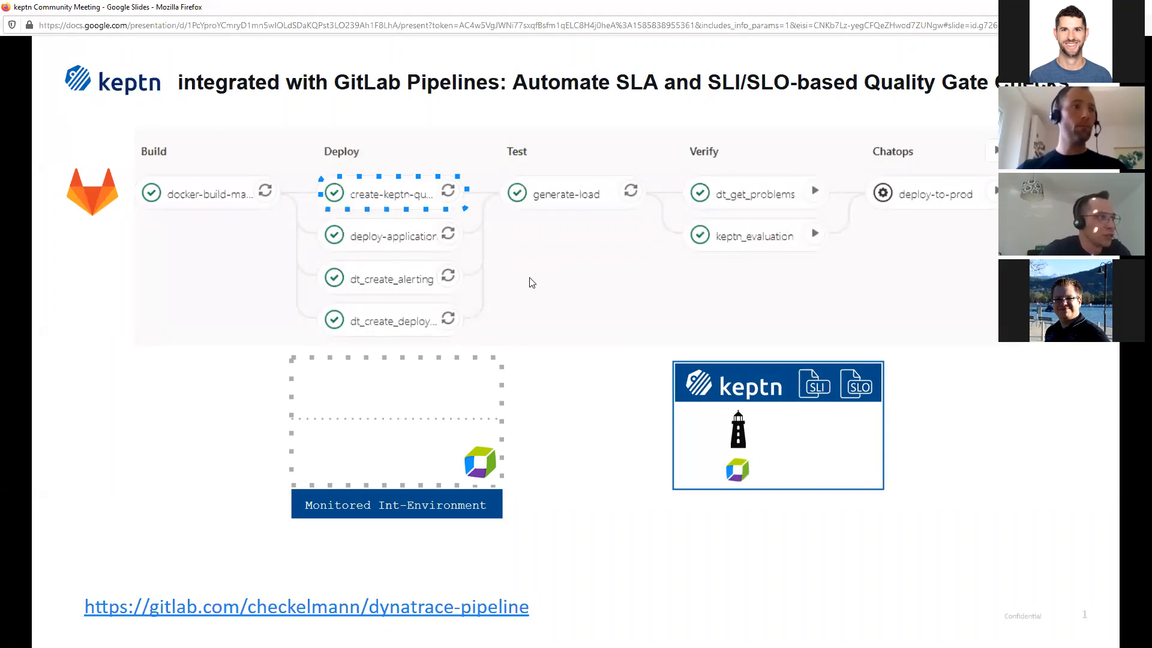
{"action": "mouse_move", "coordinate": [512, 241]}
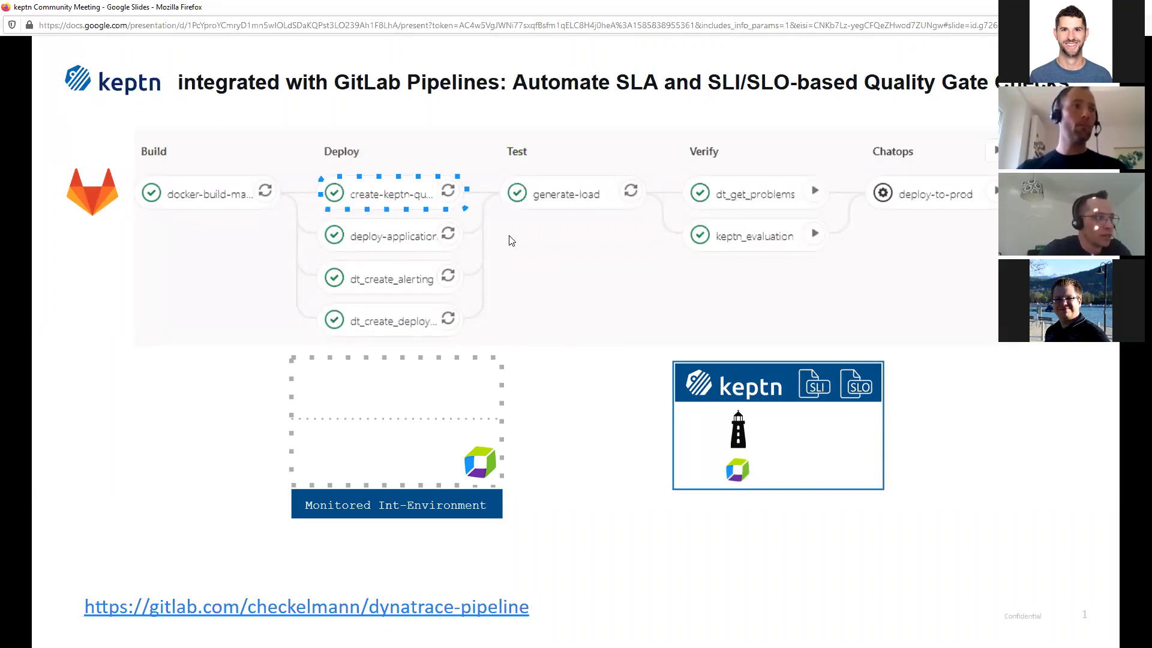
{"action": "mouse_move", "coordinate": [595, 325]}
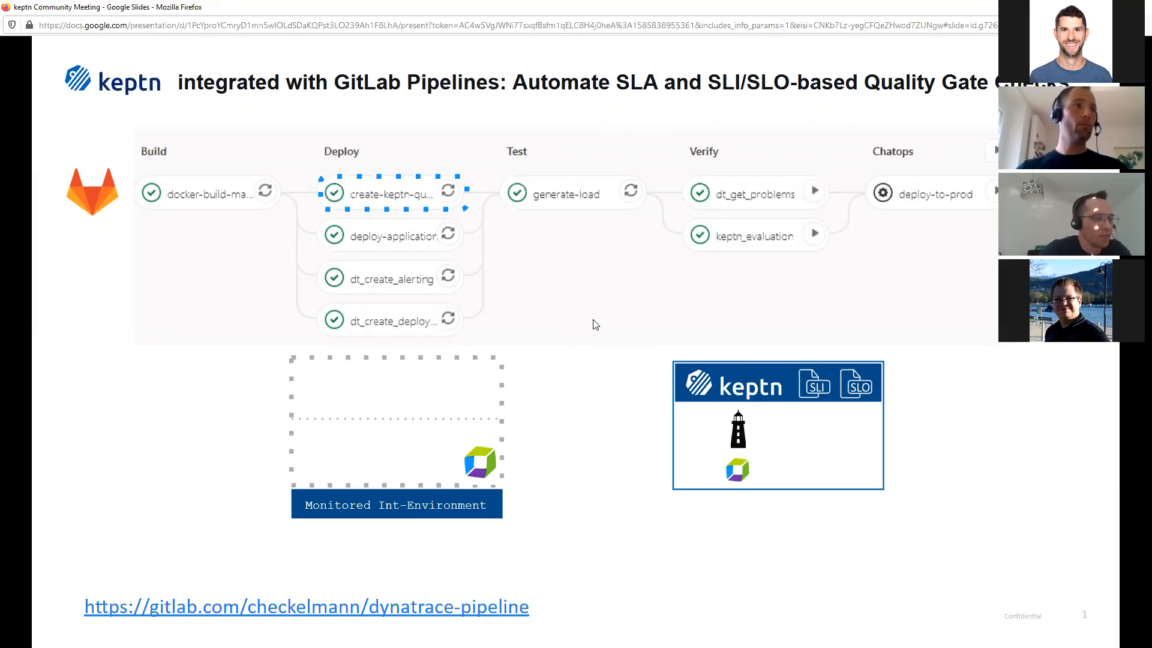
{"action": "mouse_move", "coordinate": [564, 317]}
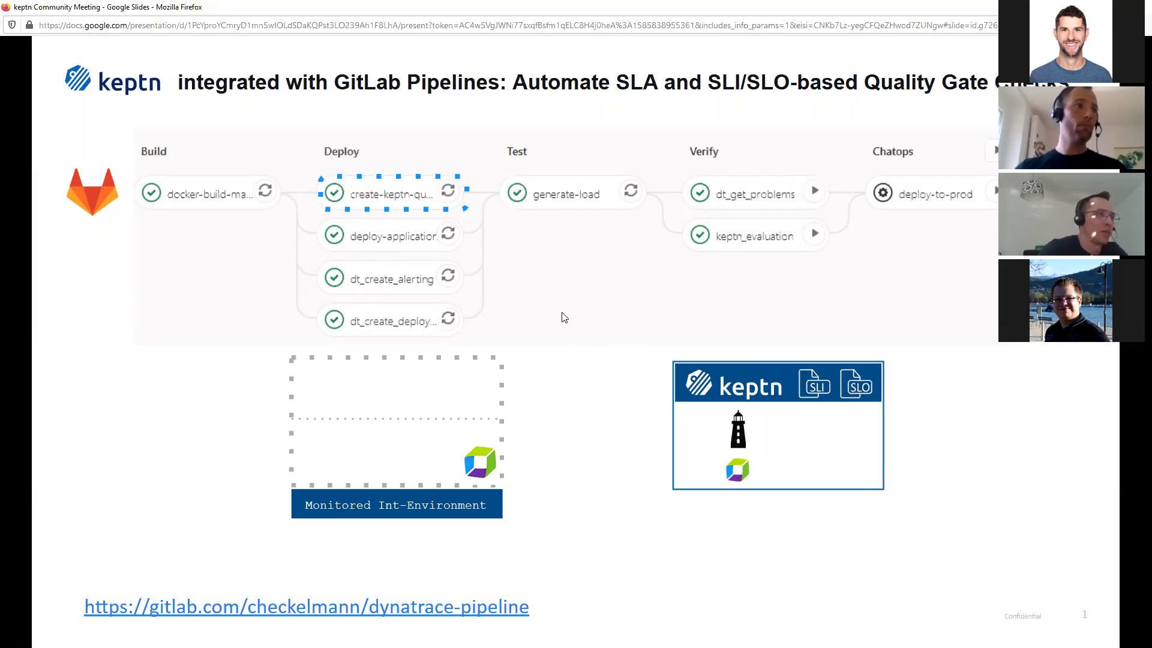
{"action": "mouse_move", "coordinate": [597, 321]}
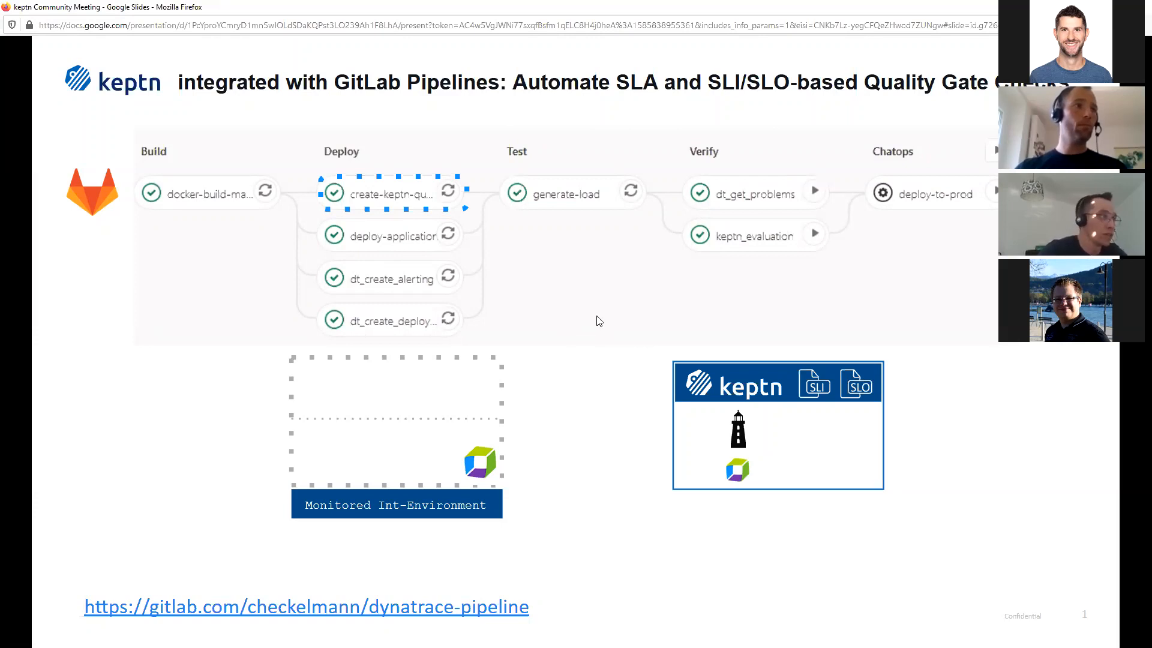
{"action": "mouse_move", "coordinate": [553, 268]}
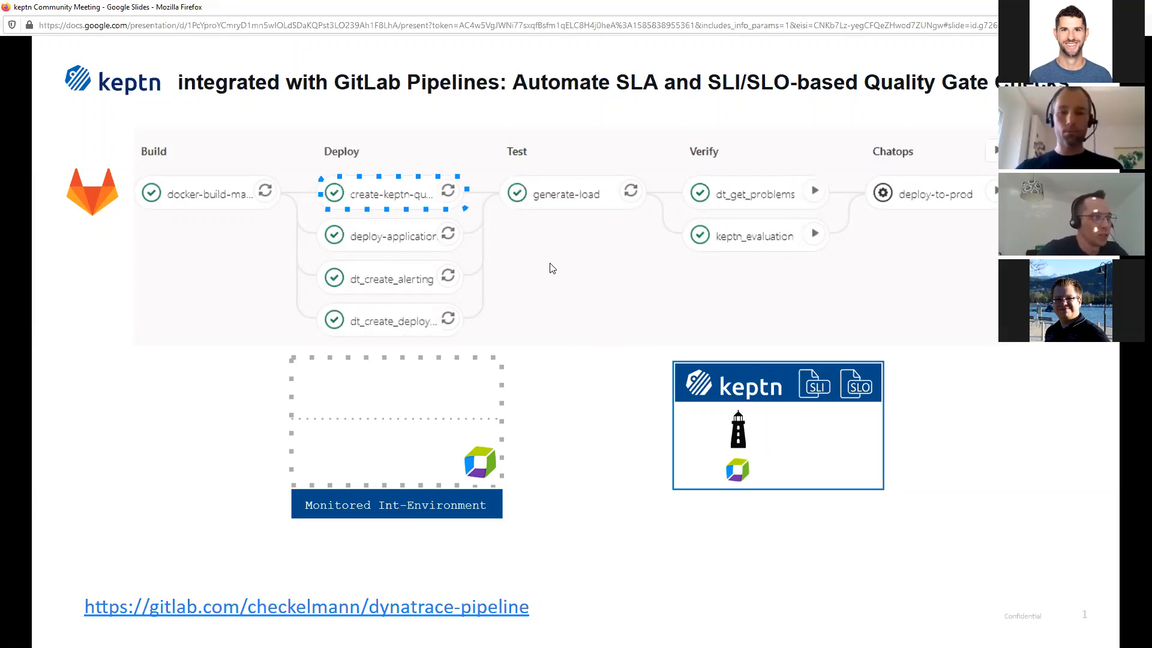
{"action": "mouse_move", "coordinate": [634, 340]}
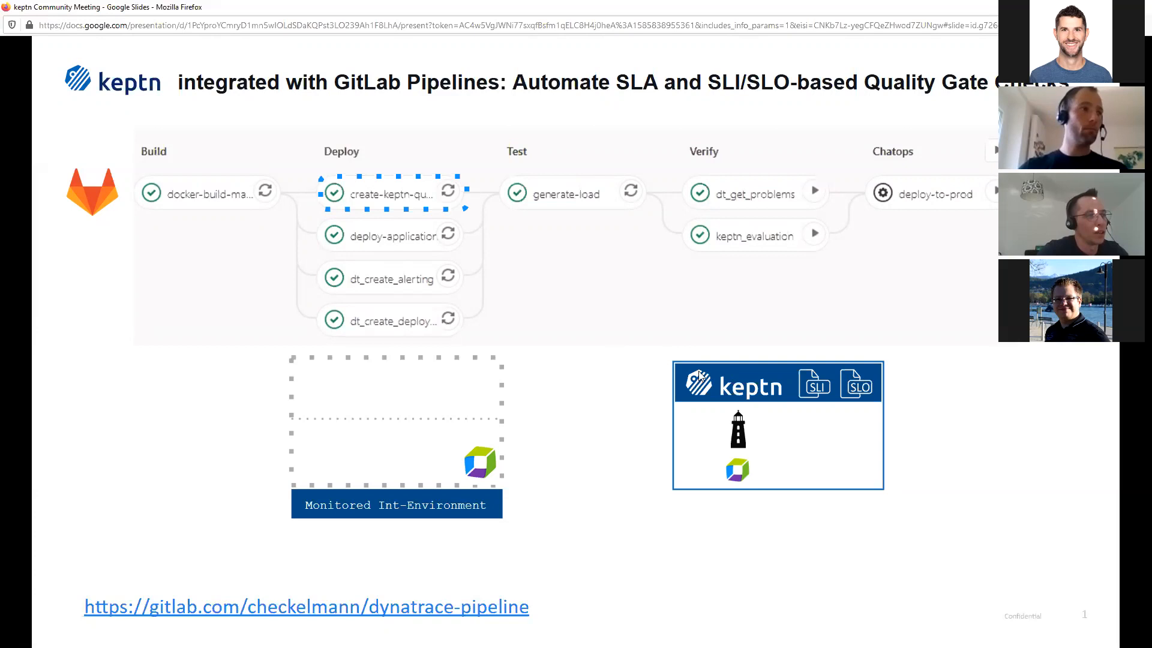
{"action": "mouse_move", "coordinate": [843, 406]}
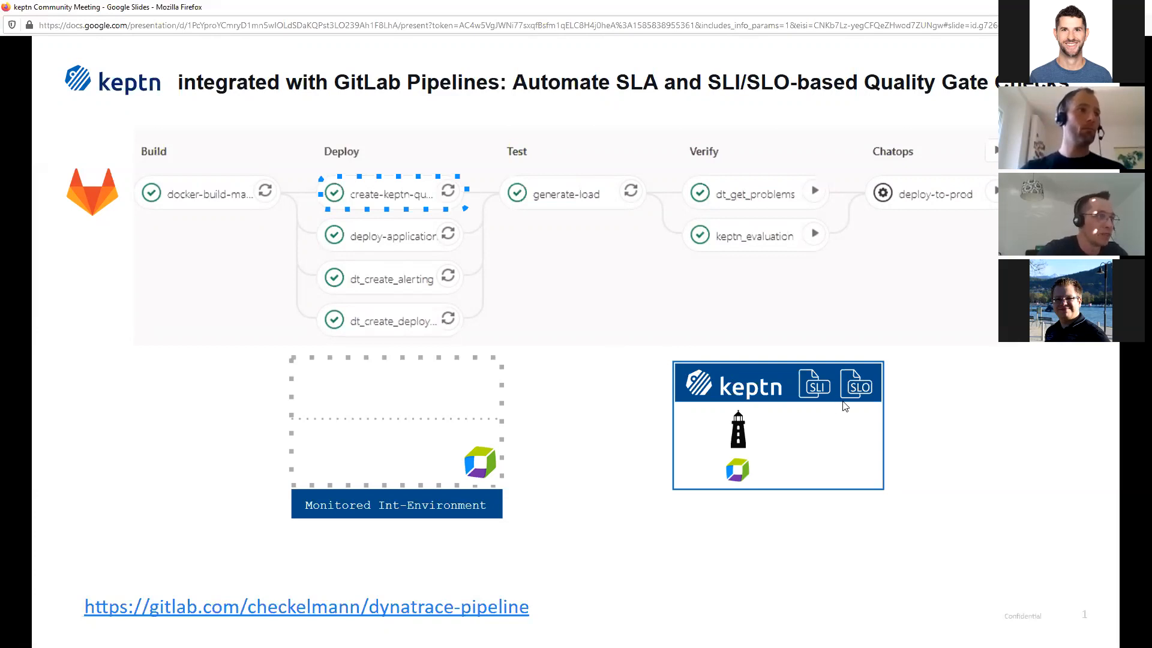
{"action": "mouse_move", "coordinate": [633, 352]}
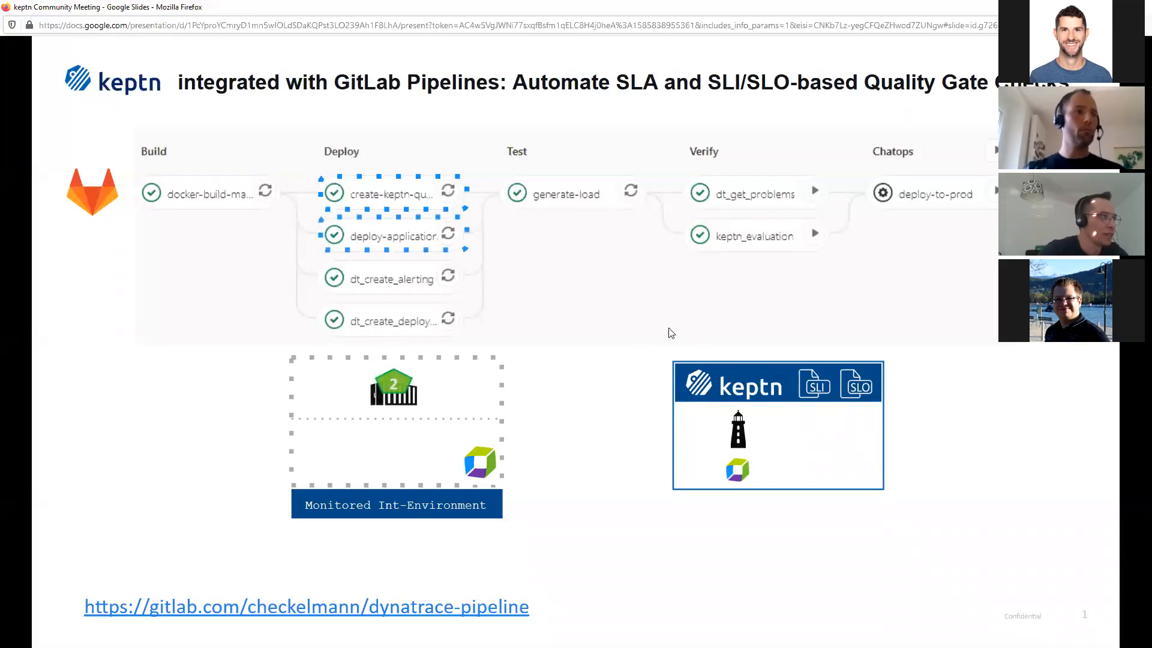
{"action": "mouse_move", "coordinate": [644, 408]}
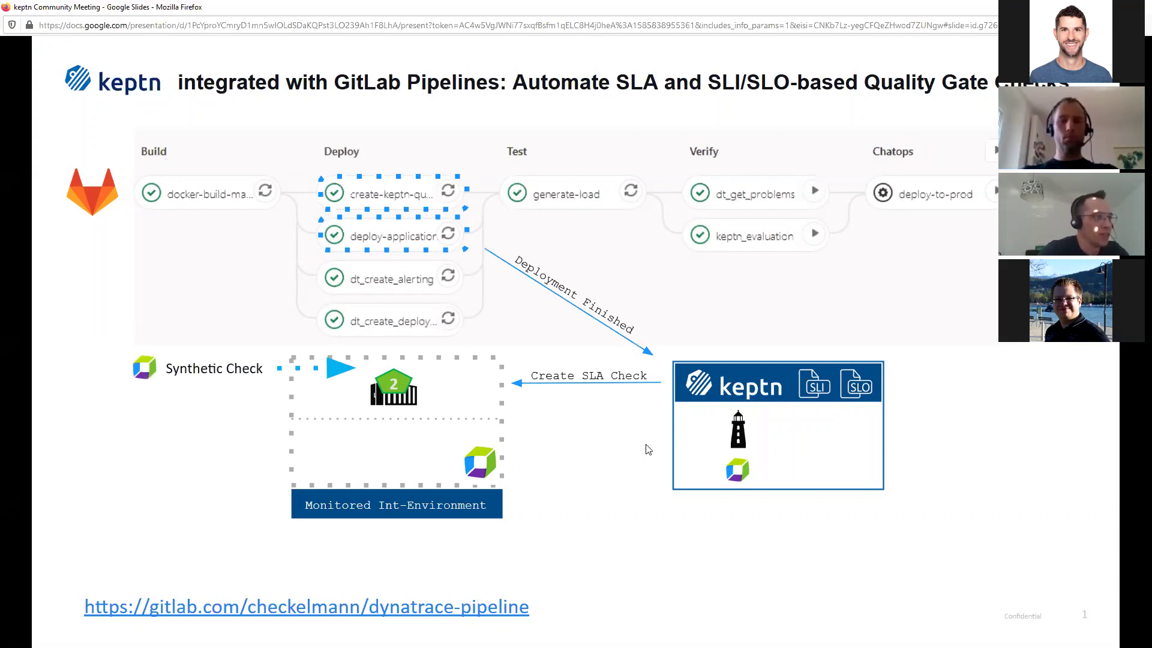
{"action": "mouse_move", "coordinate": [595, 392]}
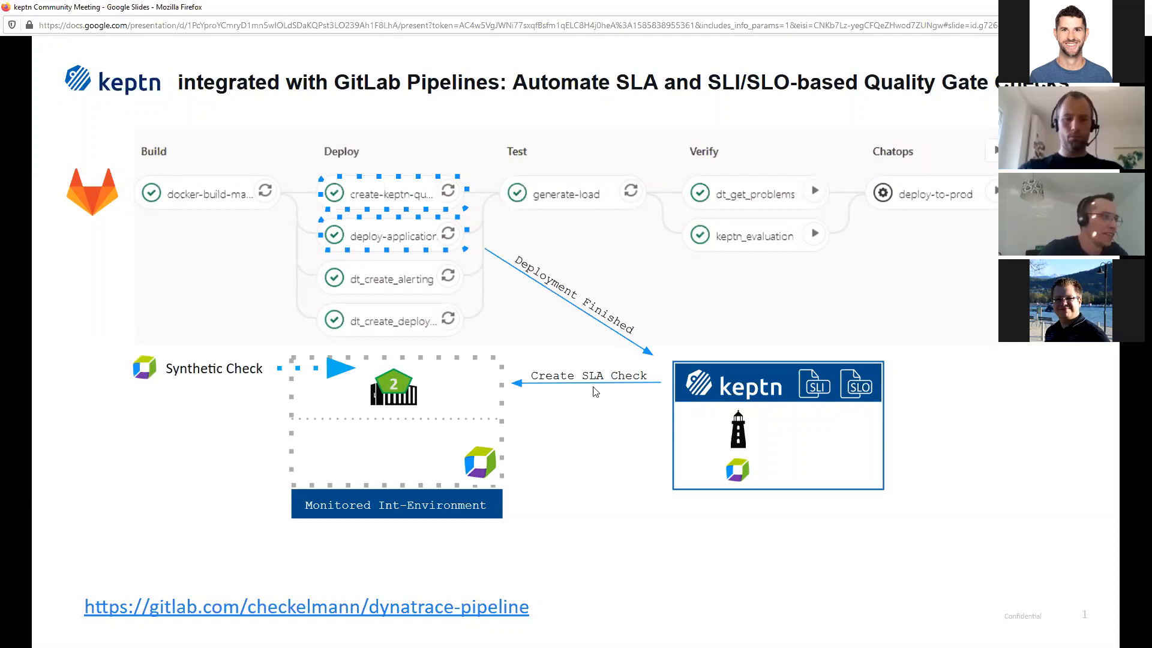
{"action": "mouse_move", "coordinate": [655, 409]}
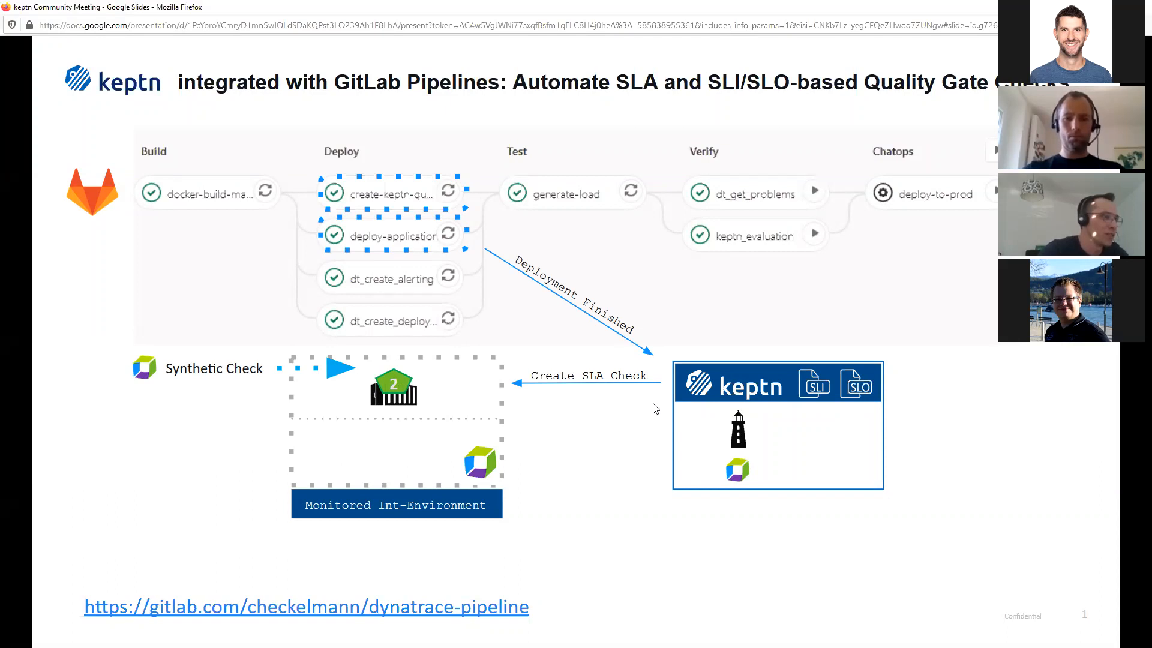
{"action": "mouse_move", "coordinate": [619, 404]}
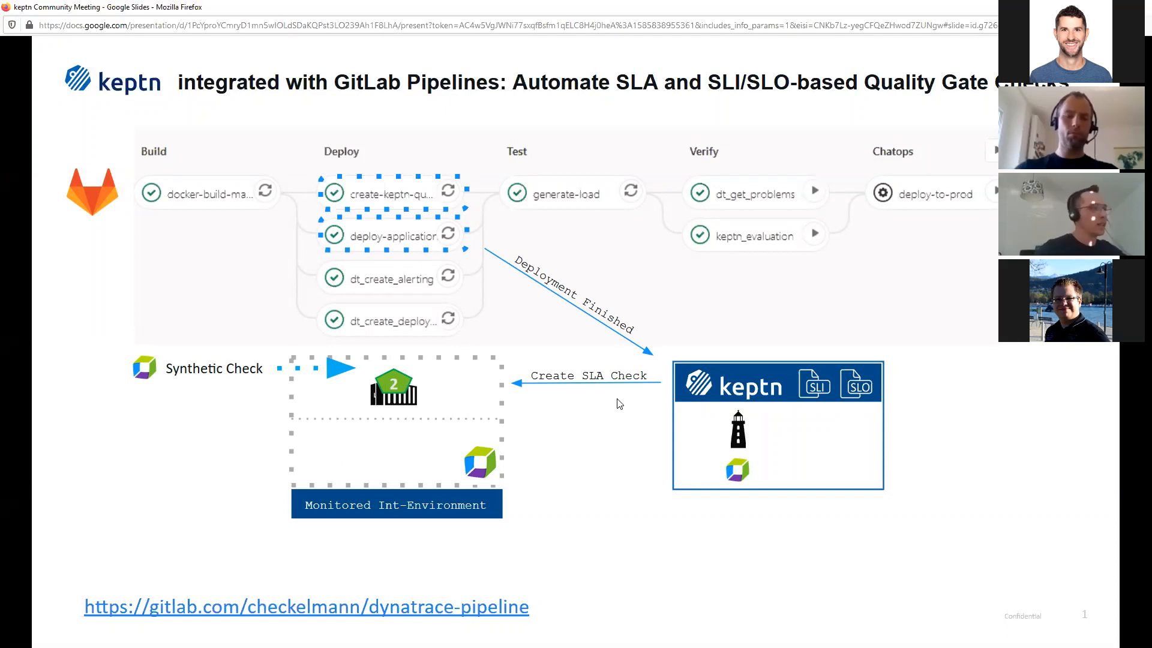
{"action": "mouse_move", "coordinate": [547, 417]}
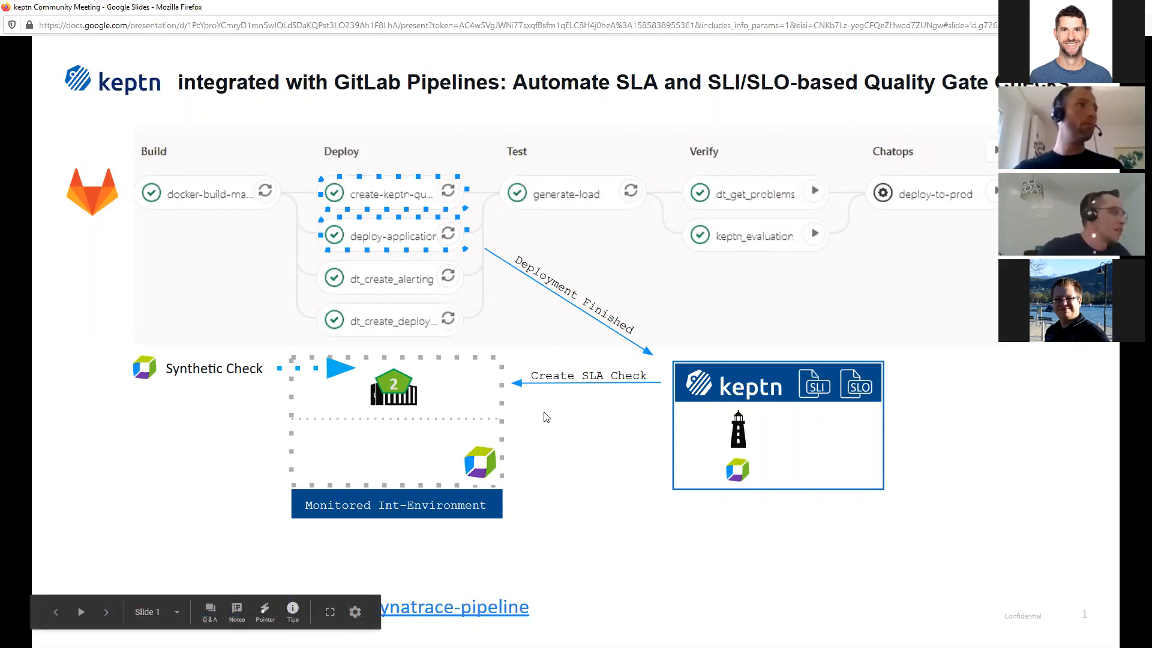
{"action": "mouse_move", "coordinate": [580, 436]}
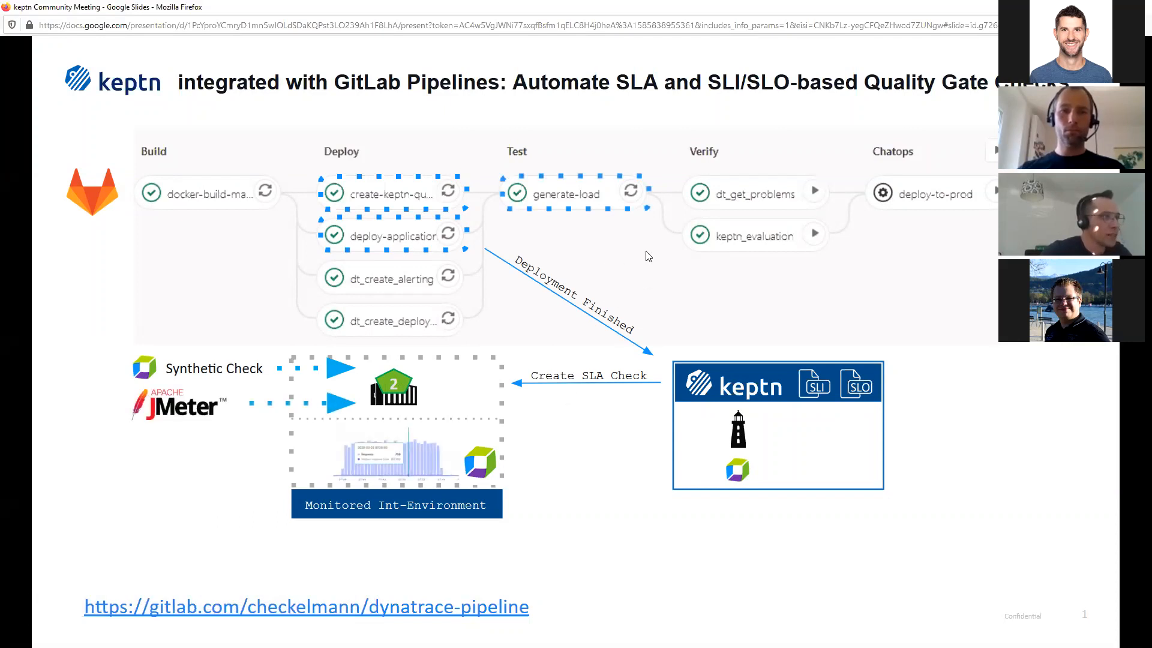
{"action": "mouse_move", "coordinate": [594, 400]}
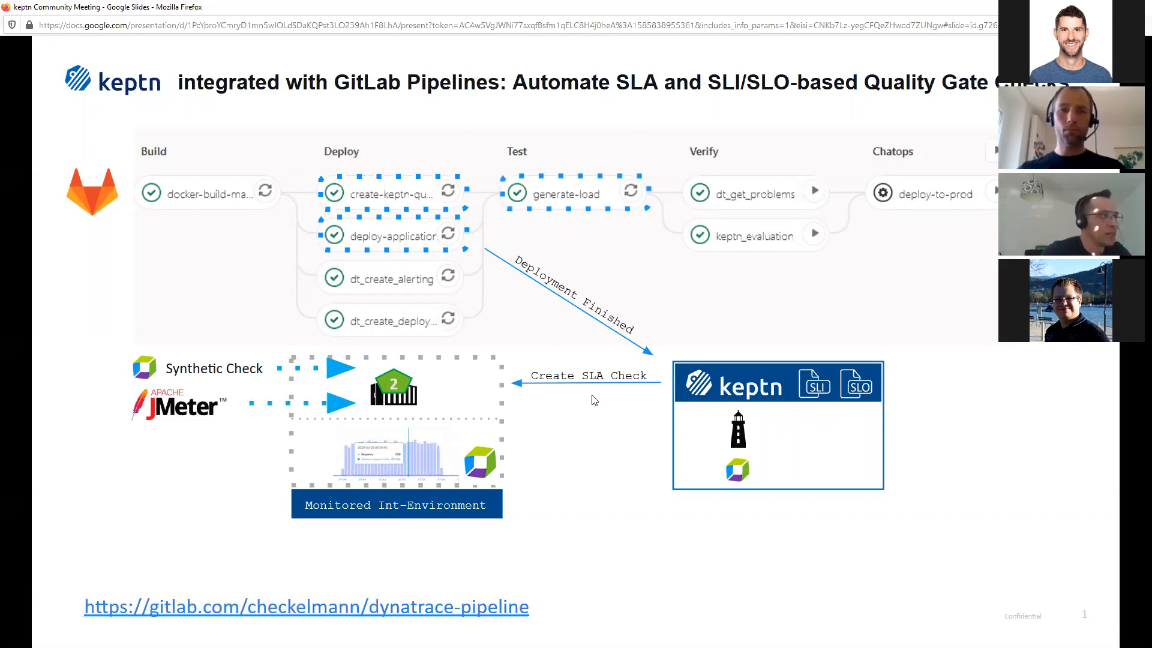
{"action": "mouse_move", "coordinate": [586, 396]}
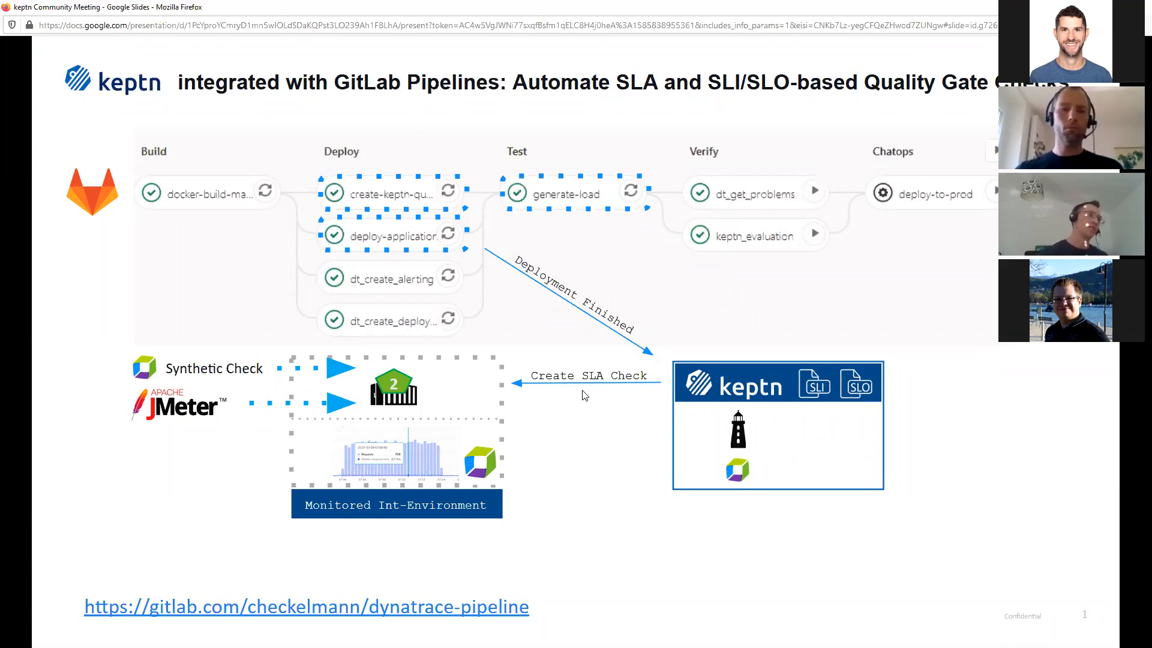
{"action": "mouse_move", "coordinate": [573, 400]}
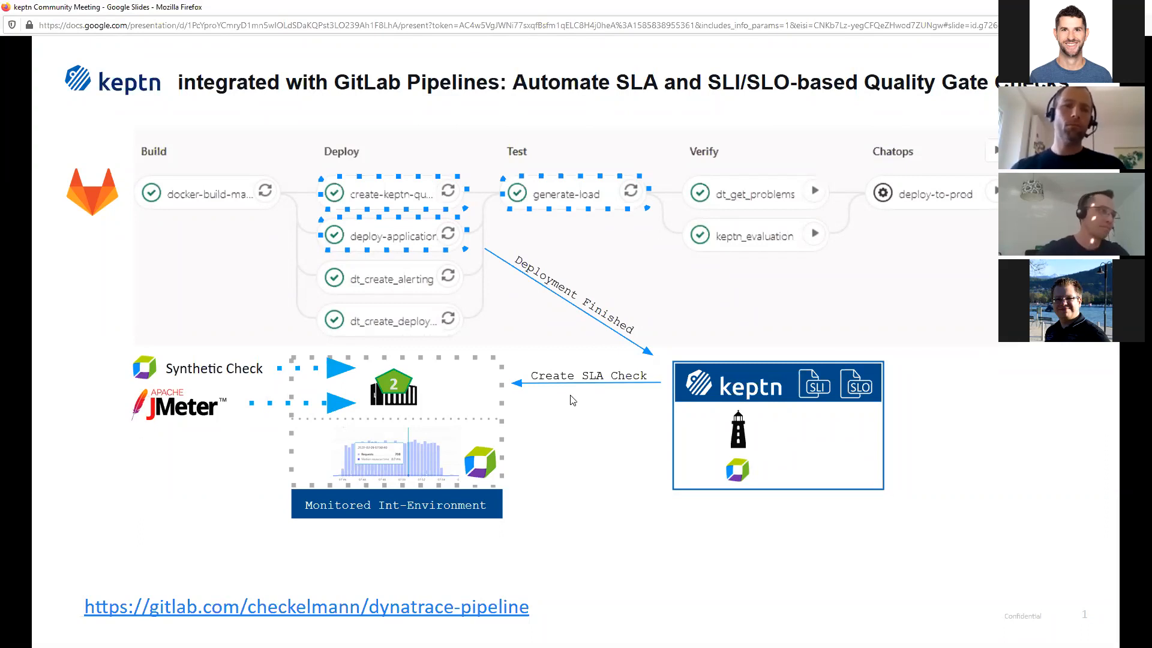
{"action": "mouse_move", "coordinate": [636, 429]}
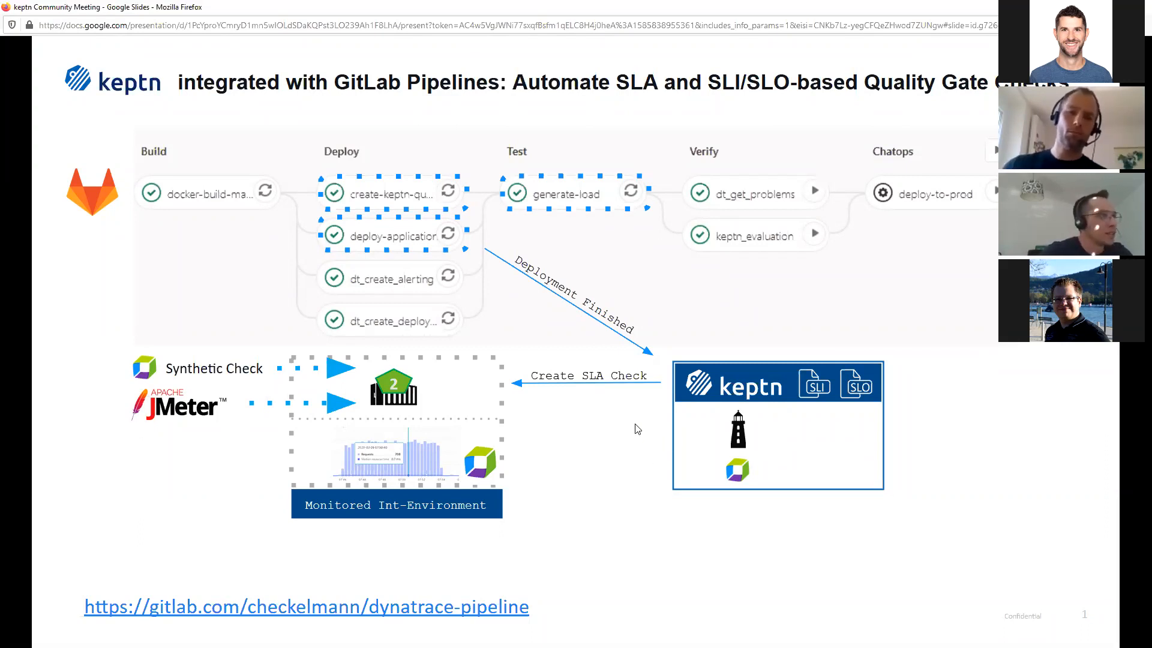
{"action": "mouse_move", "coordinate": [632, 424]}
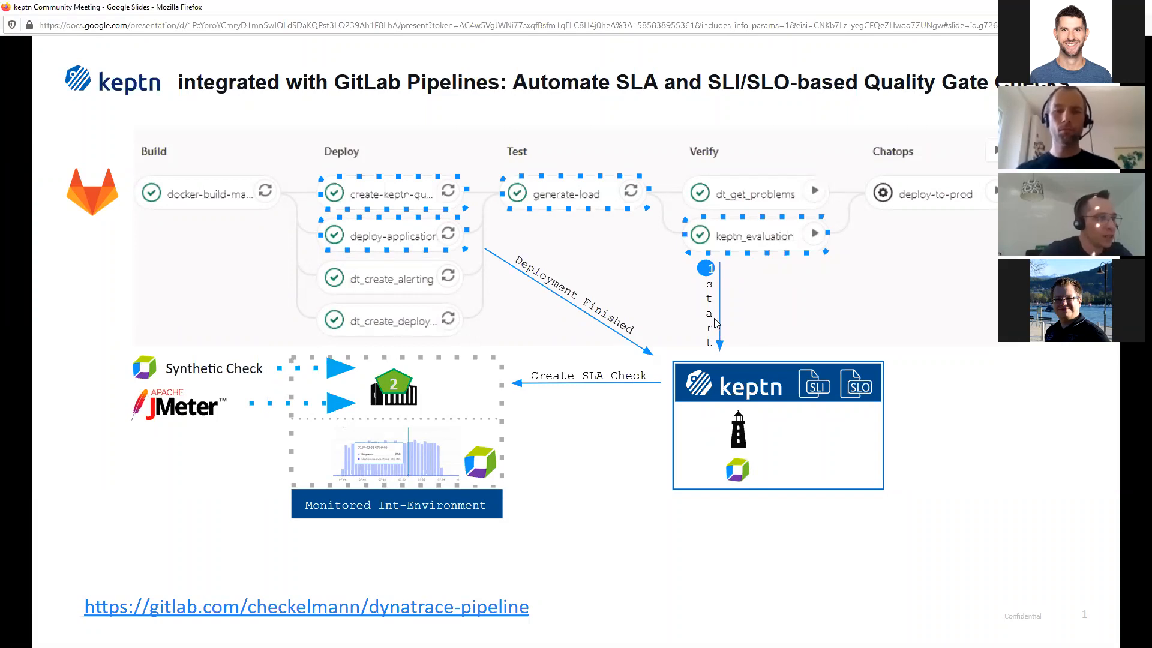
{"action": "mouse_move", "coordinate": [730, 344]}
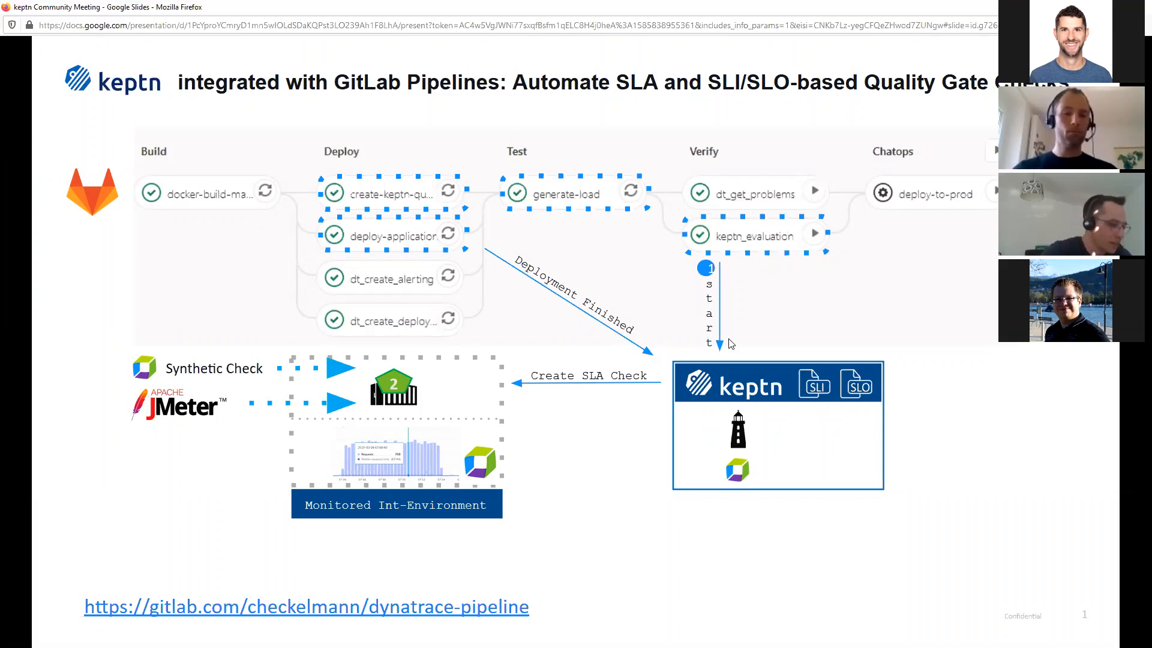
{"action": "mouse_move", "coordinate": [763, 342]}
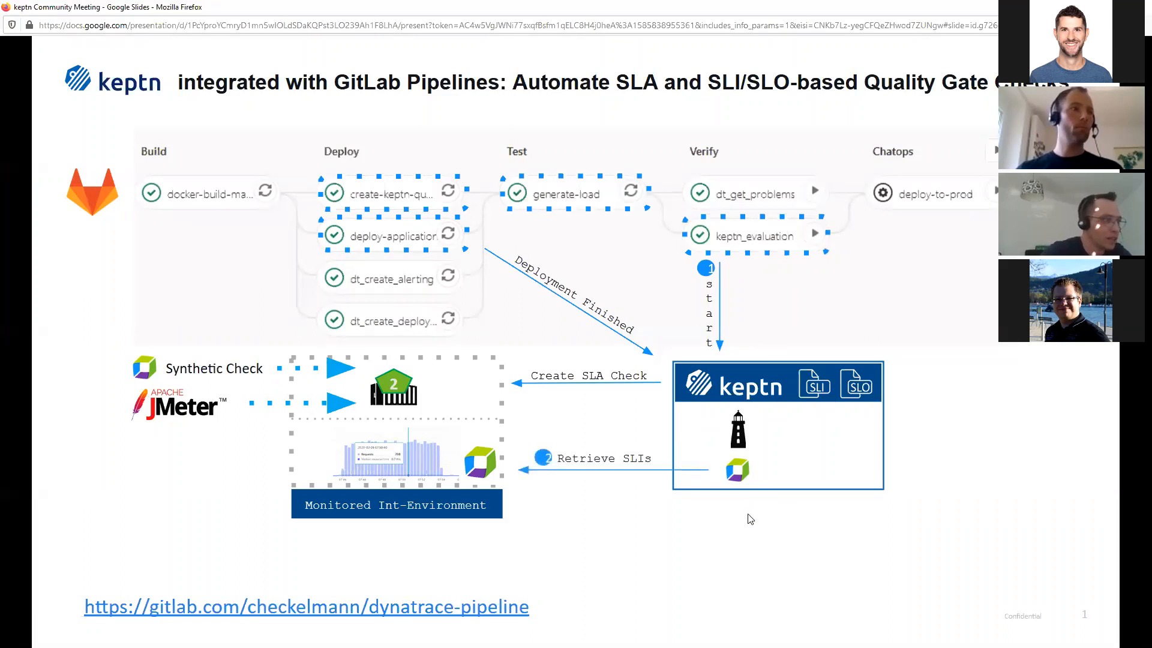
{"action": "mouse_move", "coordinate": [668, 496]}
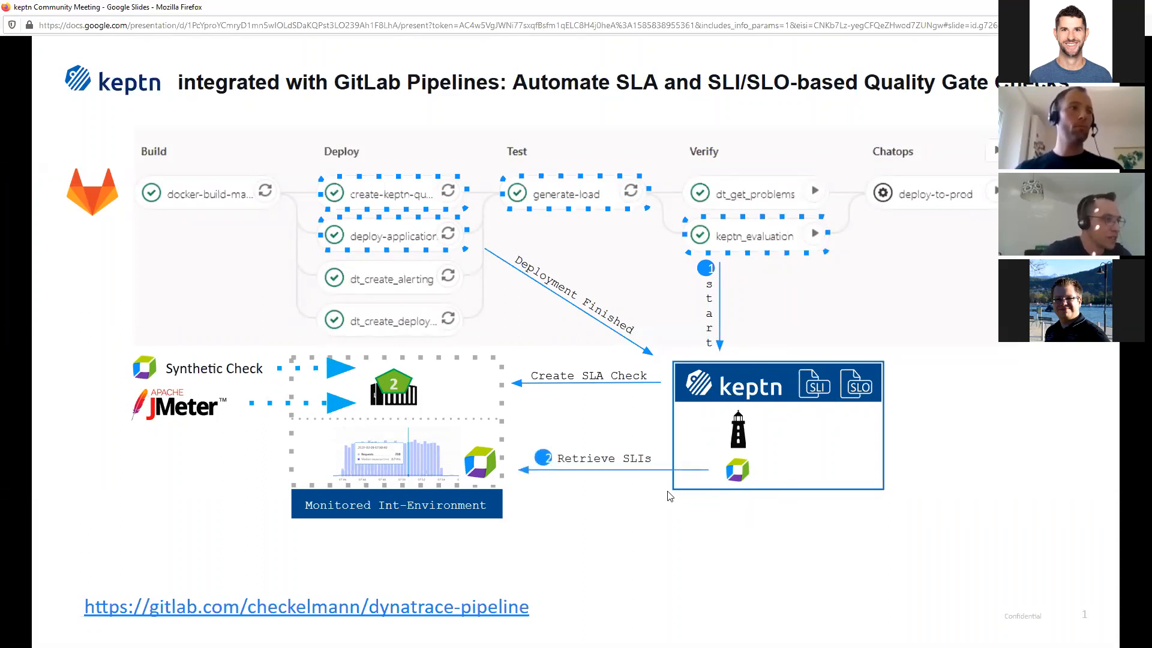
{"action": "mouse_move", "coordinate": [621, 498]}
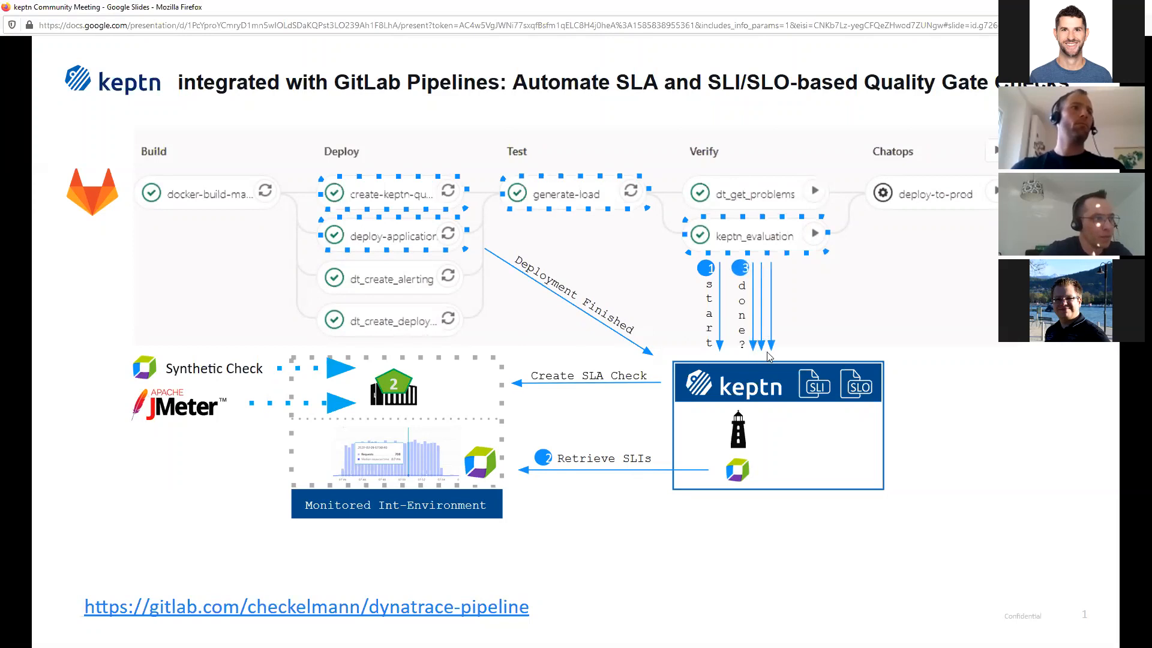
{"action": "mouse_move", "coordinate": [642, 503]}
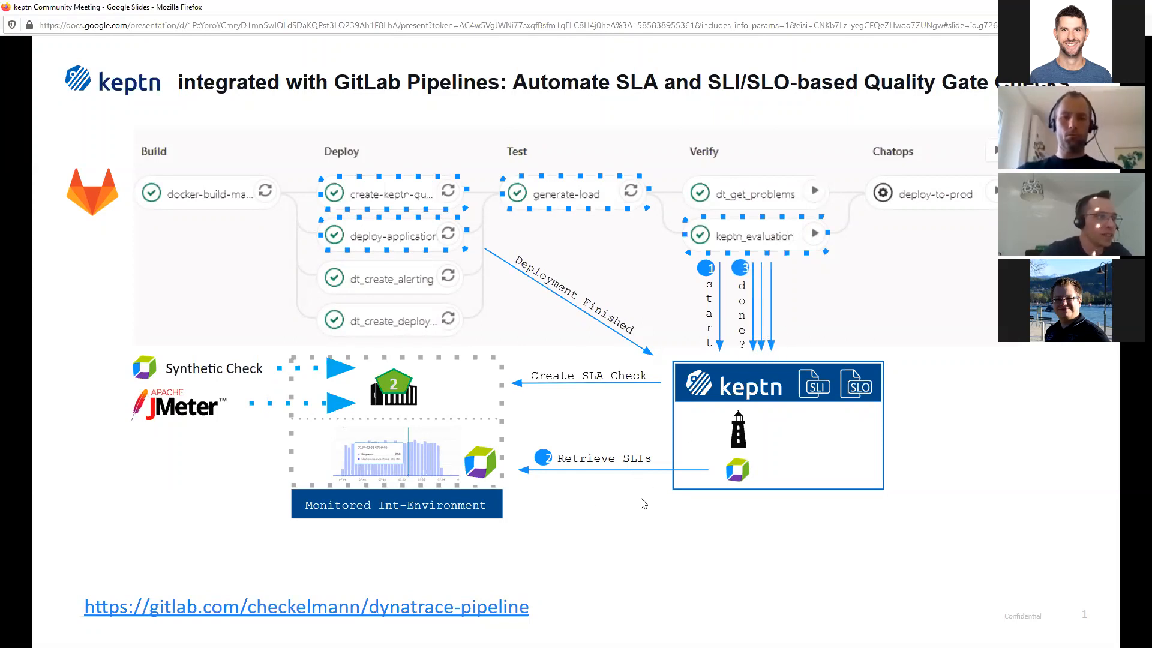
{"action": "mouse_move", "coordinate": [647, 491]}
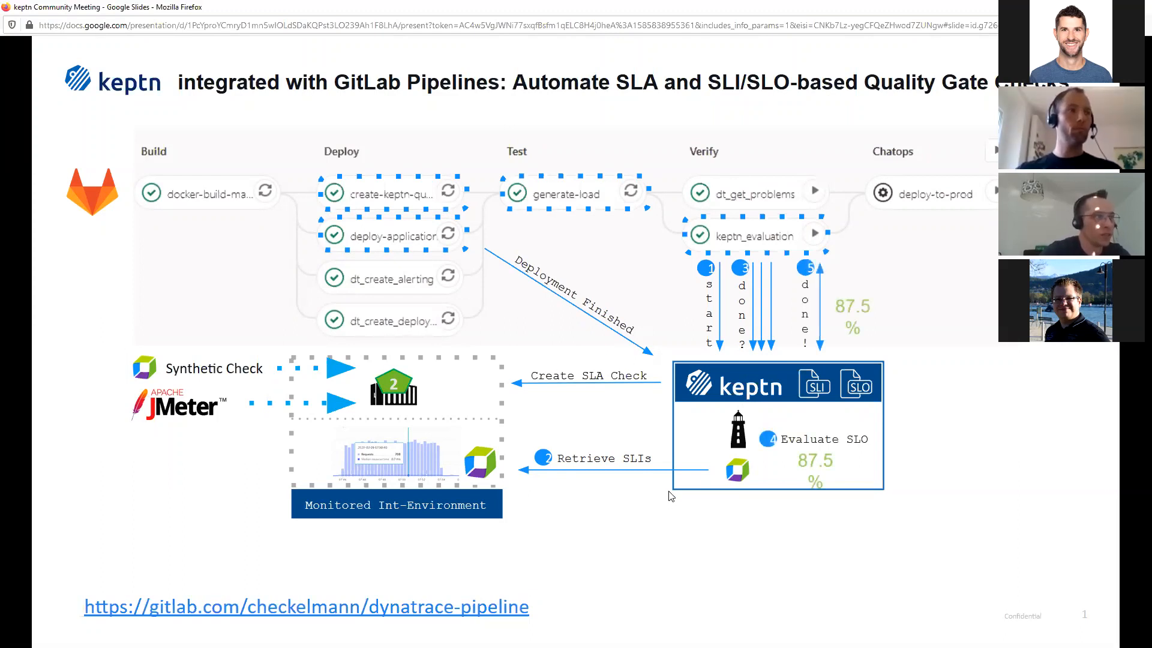
{"action": "mouse_move", "coordinate": [757, 513]}
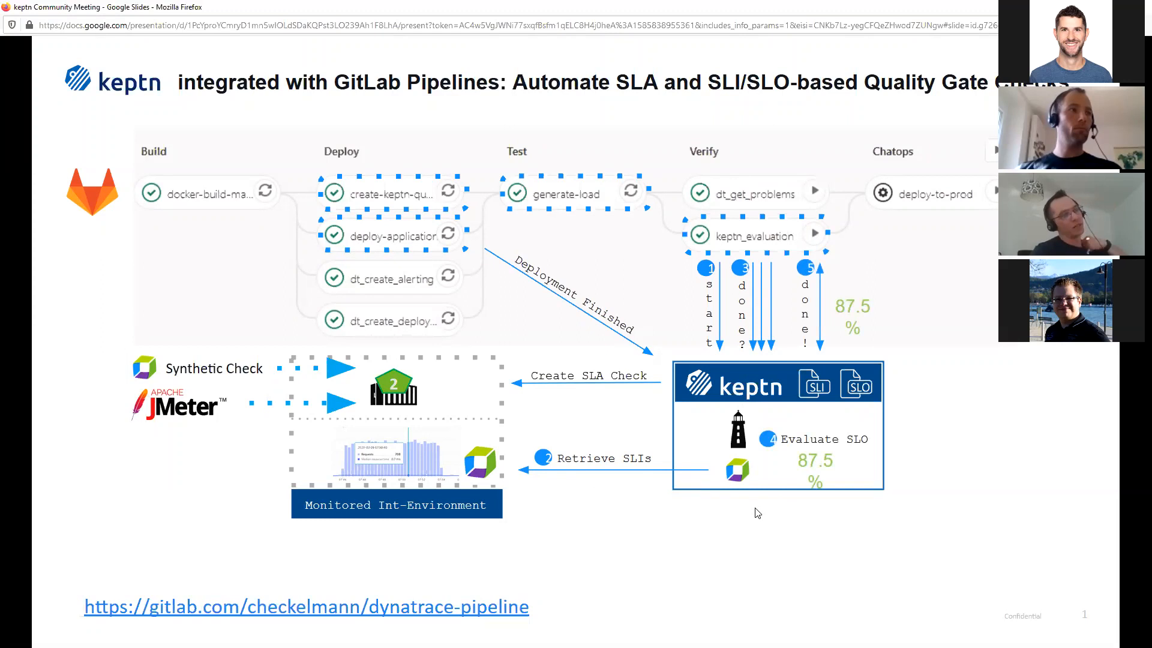
{"action": "mouse_move", "coordinate": [781, 304]}
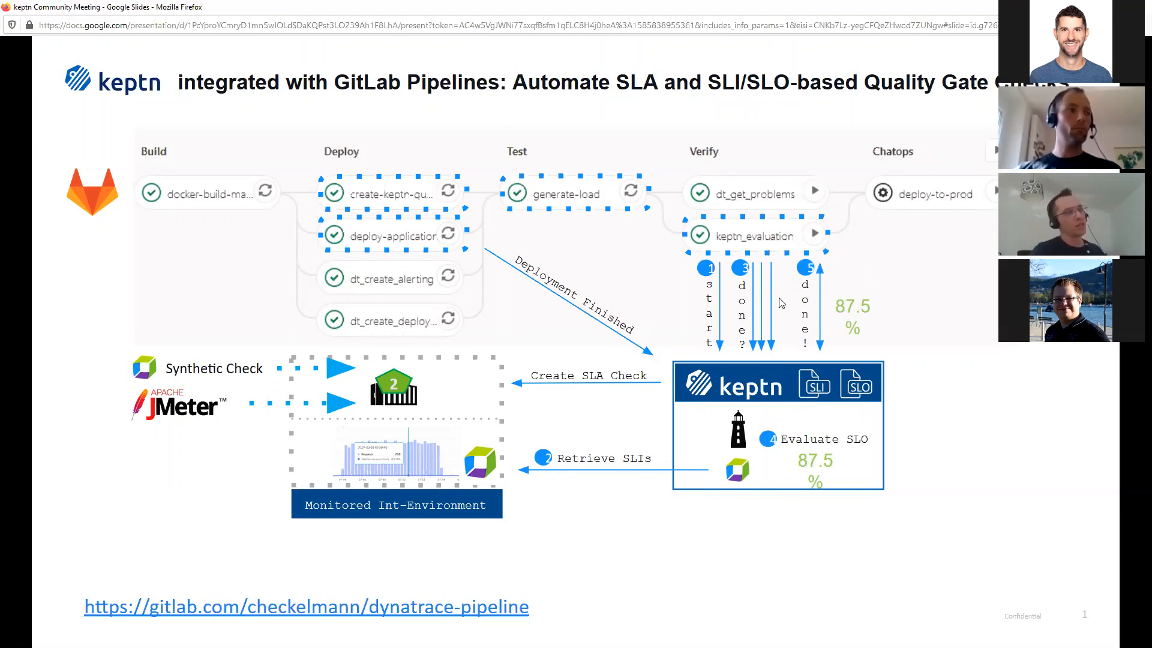
{"action": "mouse_move", "coordinate": [811, 318]}
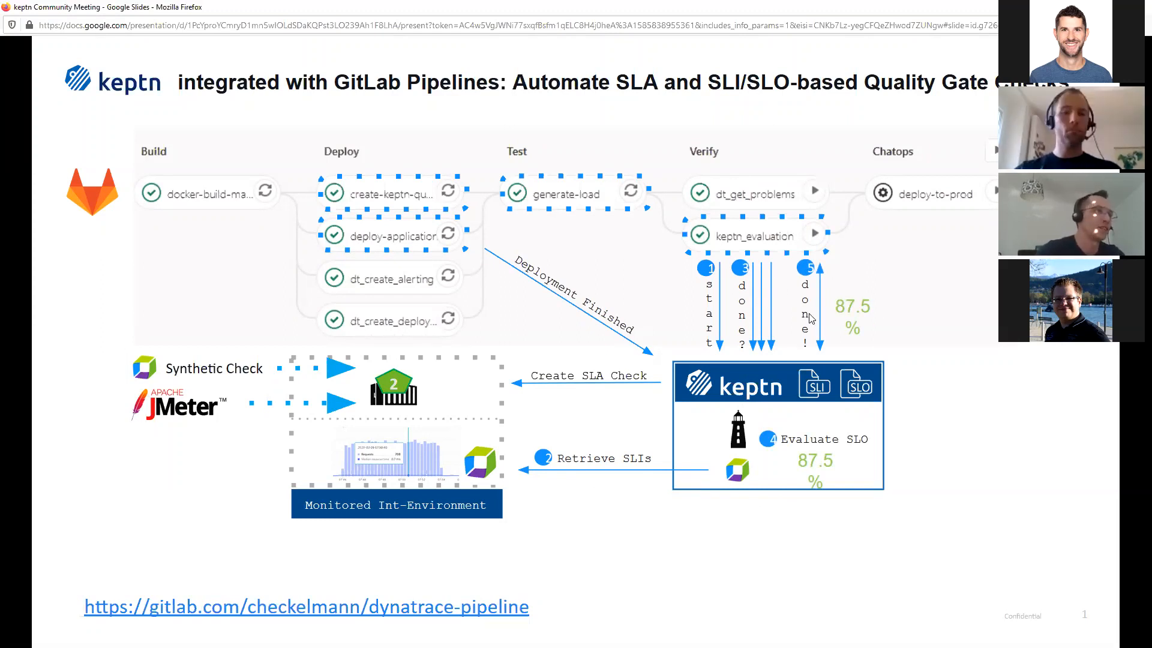
{"action": "mouse_move", "coordinate": [856, 294]}
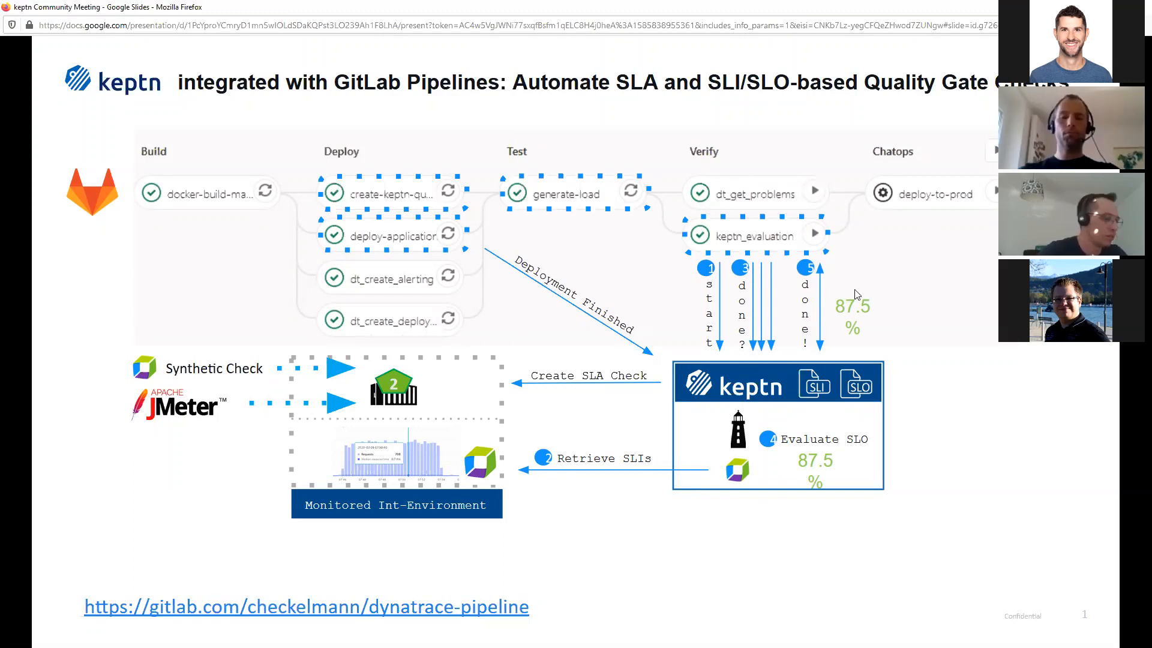
{"action": "mouse_move", "coordinate": [749, 327]}
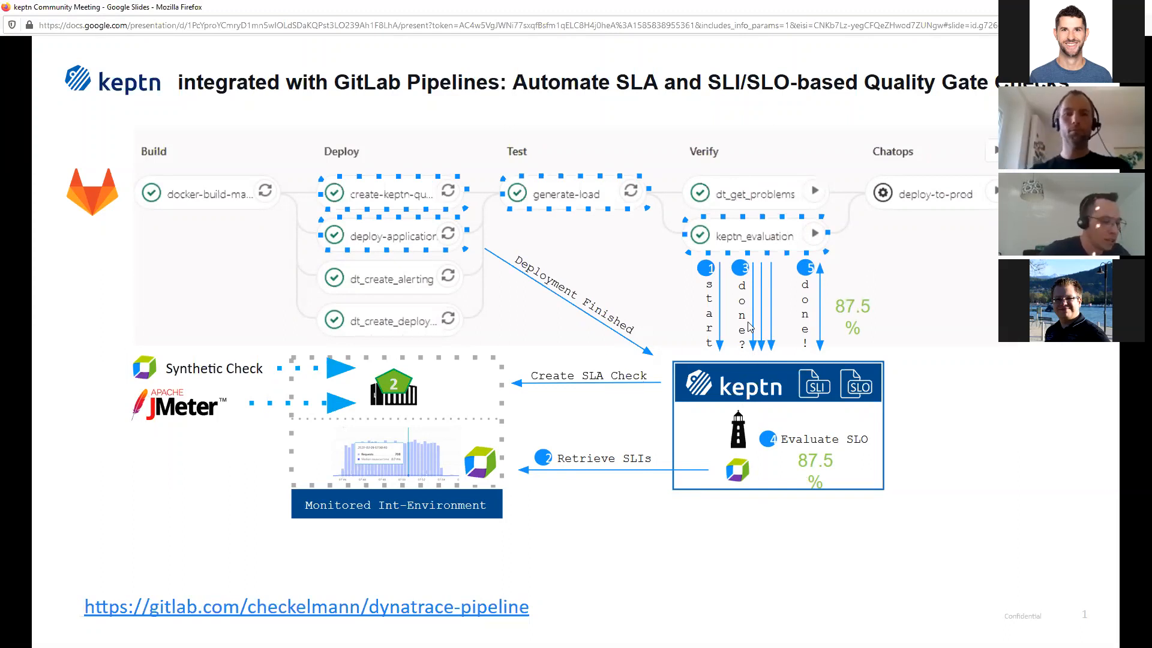
{"action": "mouse_move", "coordinate": [936, 331]}
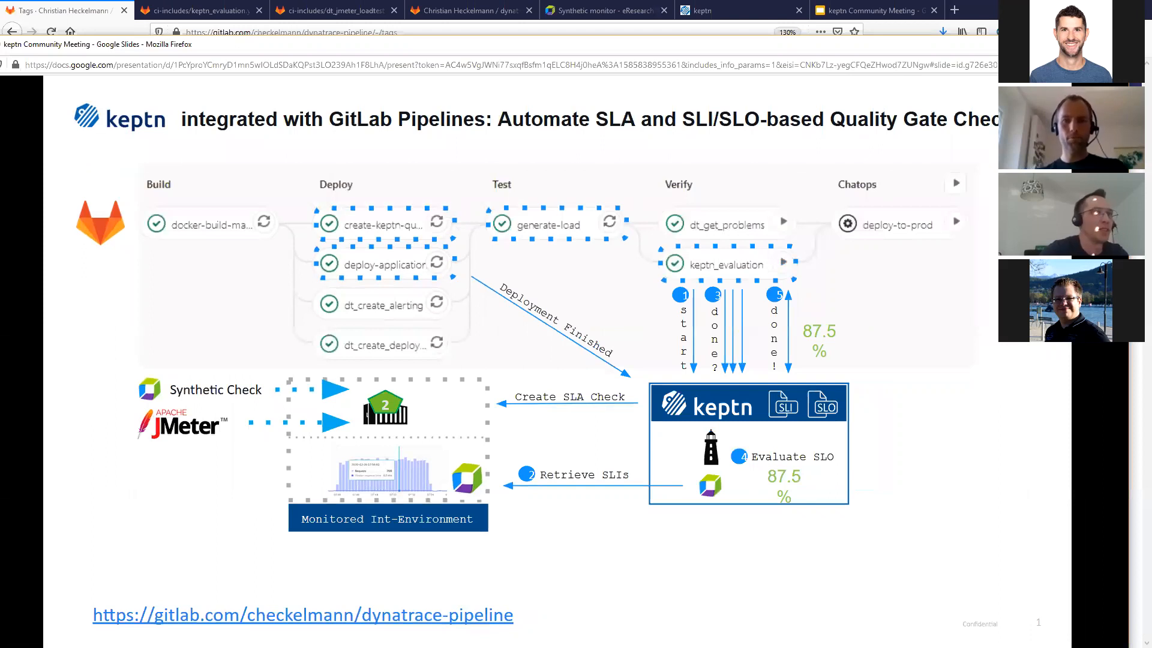
Create tag v1.0.4 from master in dynatrace-pipeline
{"action": "left_click", "coordinate": [63, 10]}
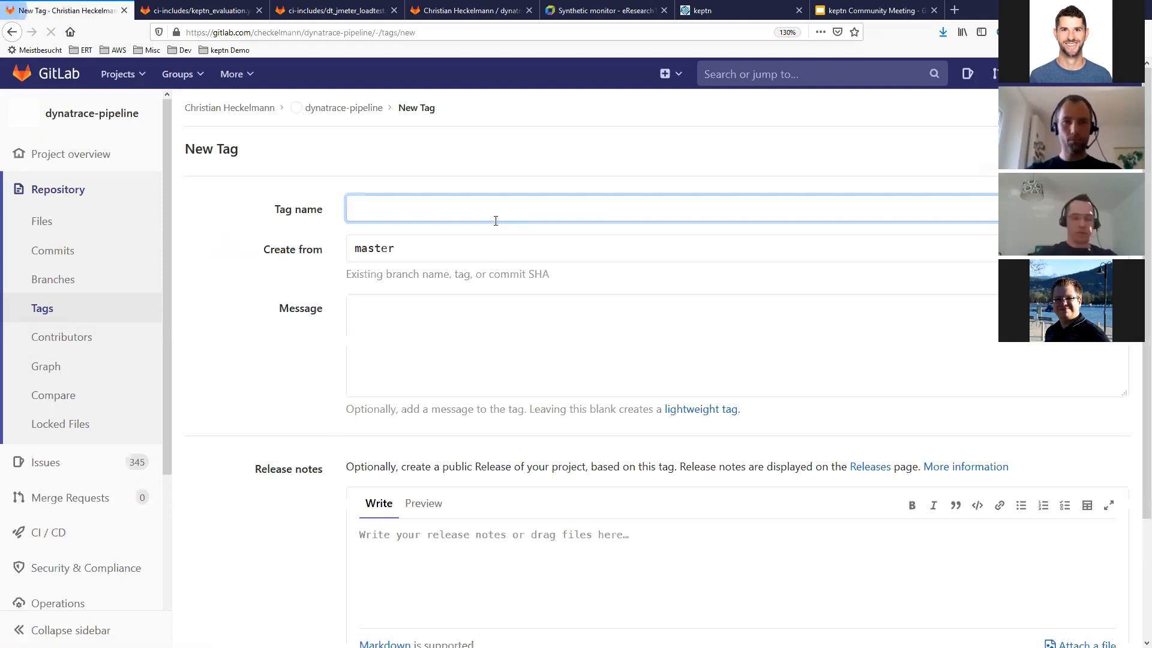
{"action": "type", "text": "v1.0.8"}
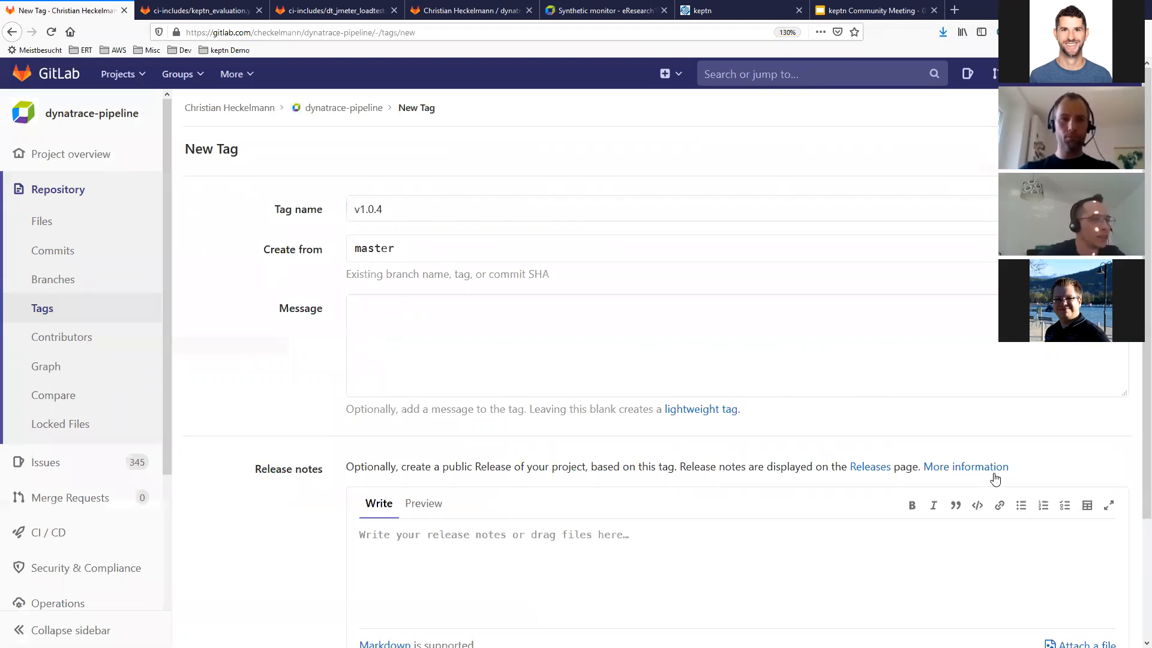
{"action": "scroll", "scroll_direction": "down", "scroll_amount": 3}
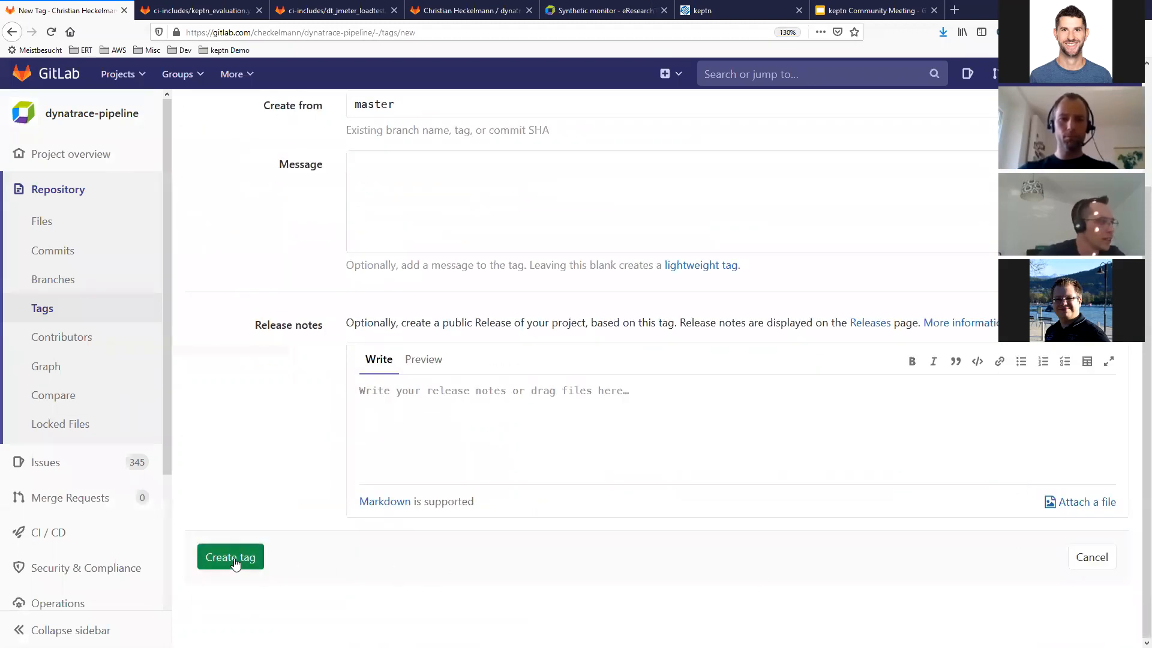
{"action": "left_click", "coordinate": [229, 556]}
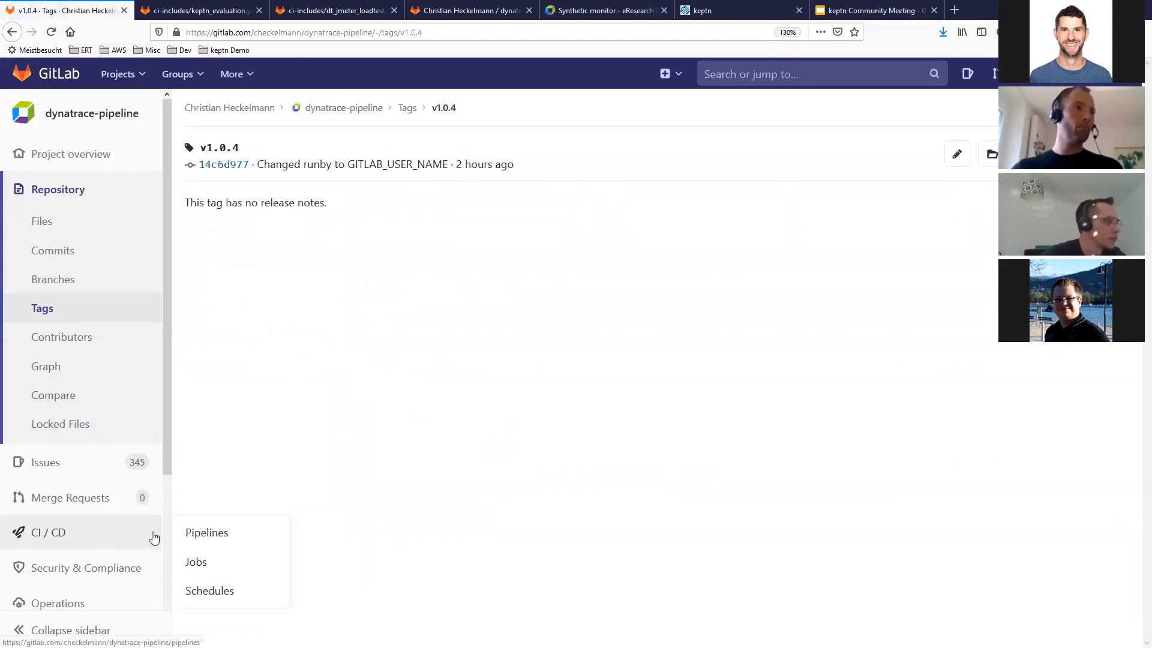
{"action": "left_click", "coordinate": [206, 533]}
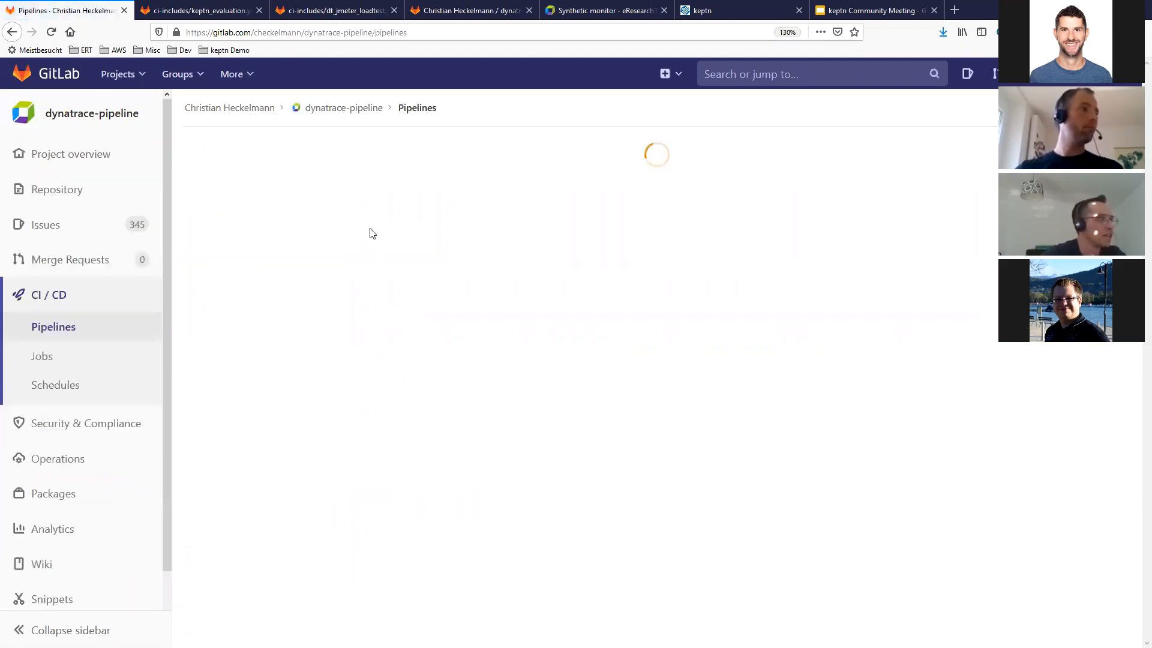
{"action": "mouse_move", "coordinate": [288, 232]}
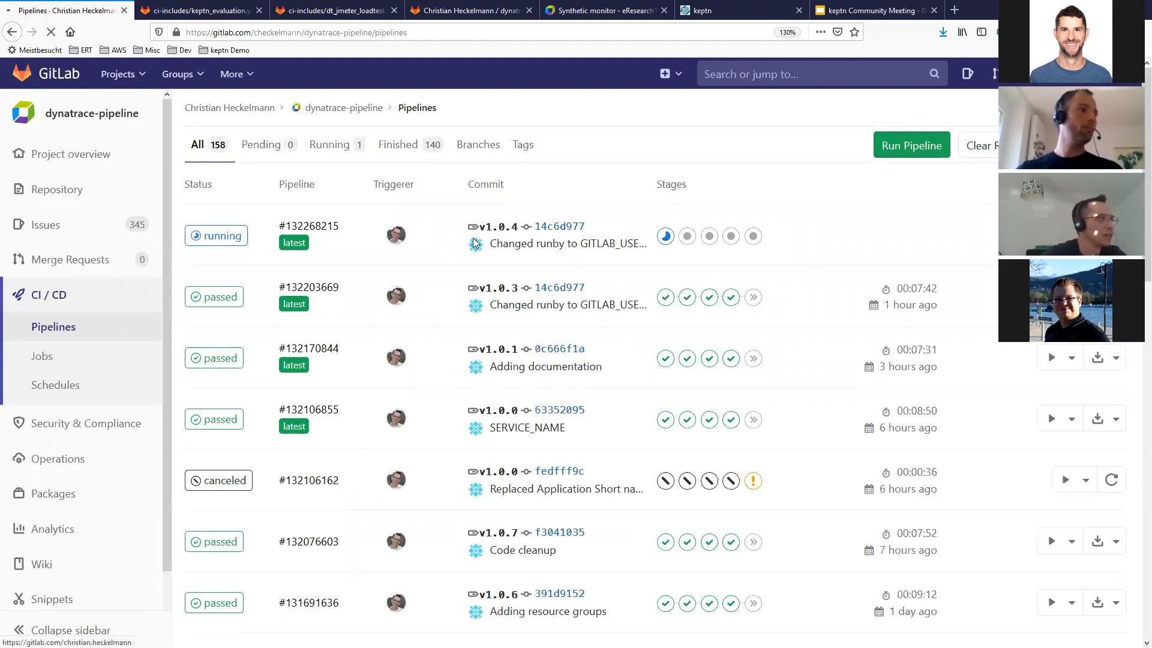
Open running pipeline #132268215 for tag v1.0.4
{"action": "left_click", "coordinate": [308, 226]}
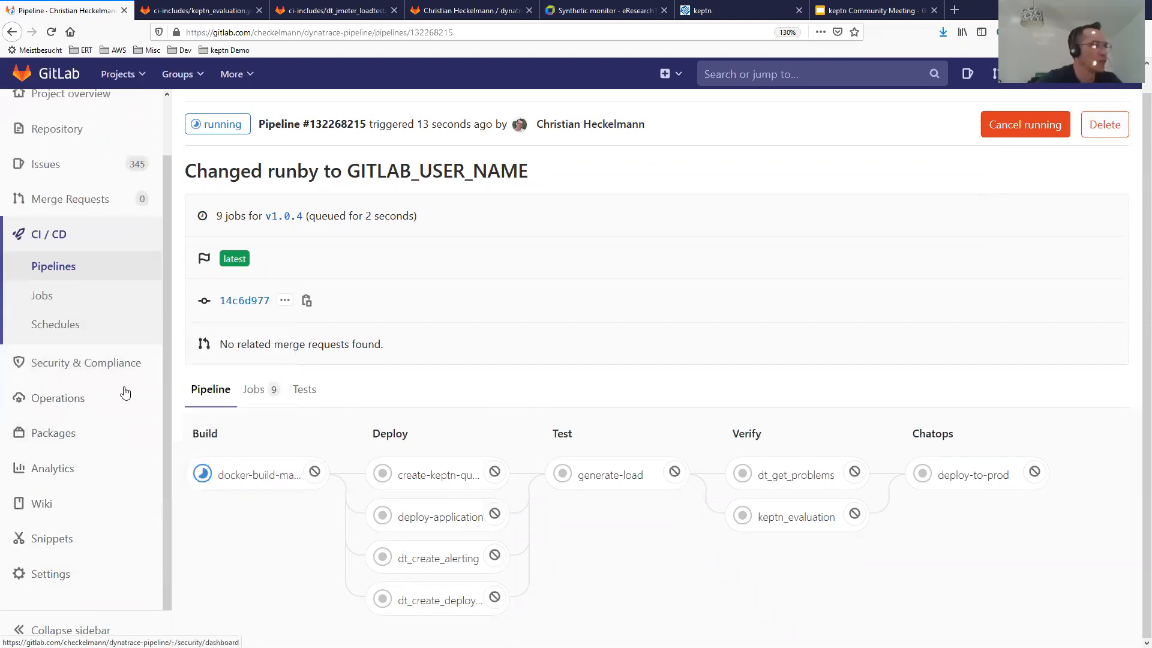
{"action": "mouse_move", "coordinate": [355, 290]}
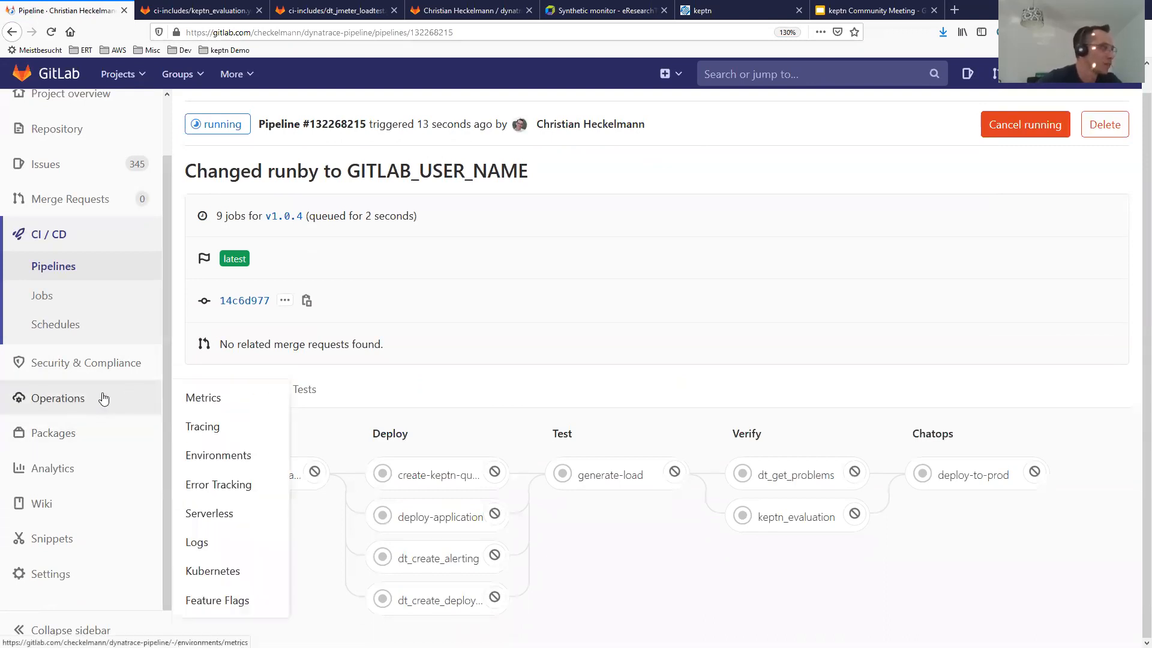
{"action": "mouse_move", "coordinate": [235, 544]}
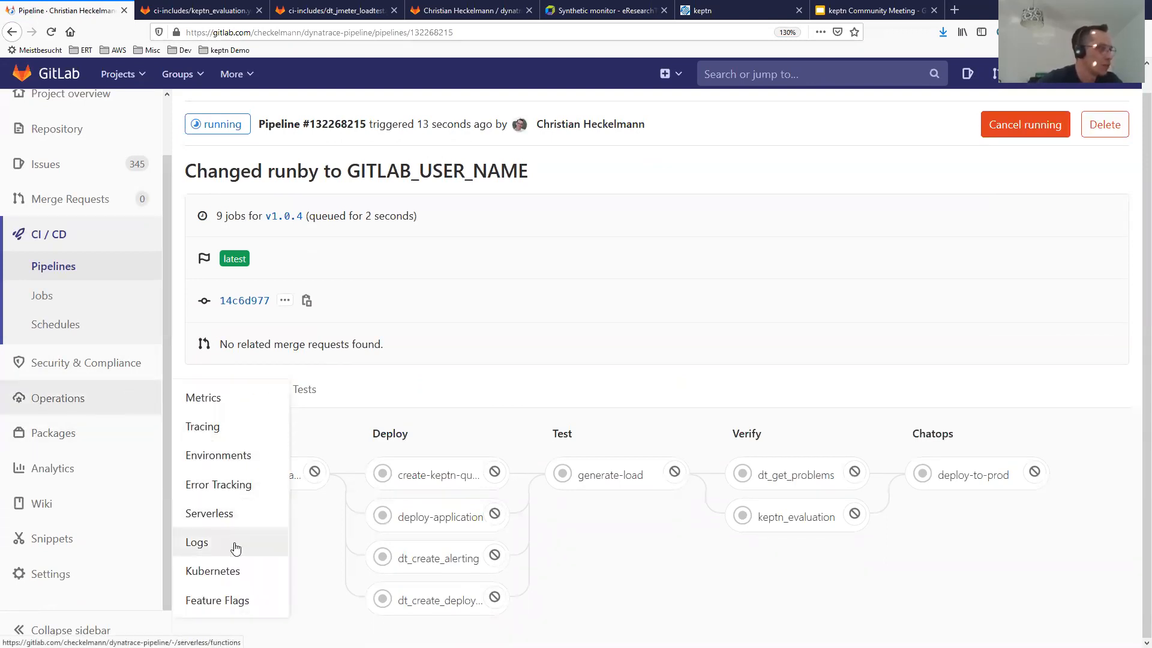
Open Operations > Kubernetes and inspect the dynatrace-demo cluster with scope *
{"action": "left_click", "coordinate": [213, 570]}
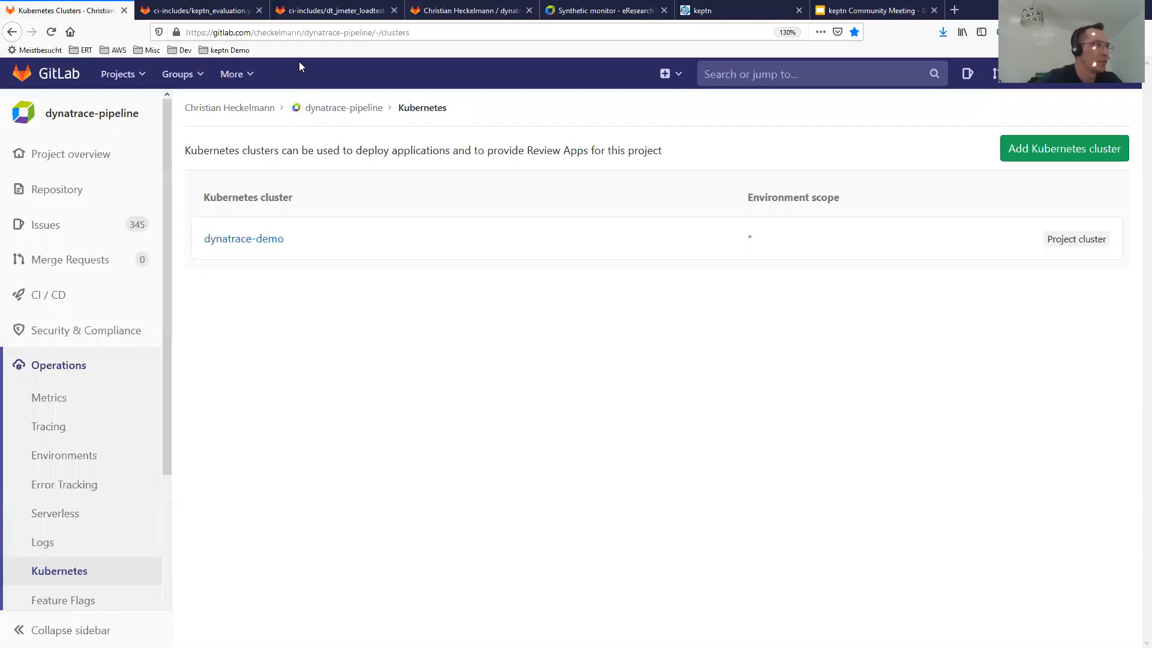
{"action": "mouse_move", "coordinate": [349, 284]}
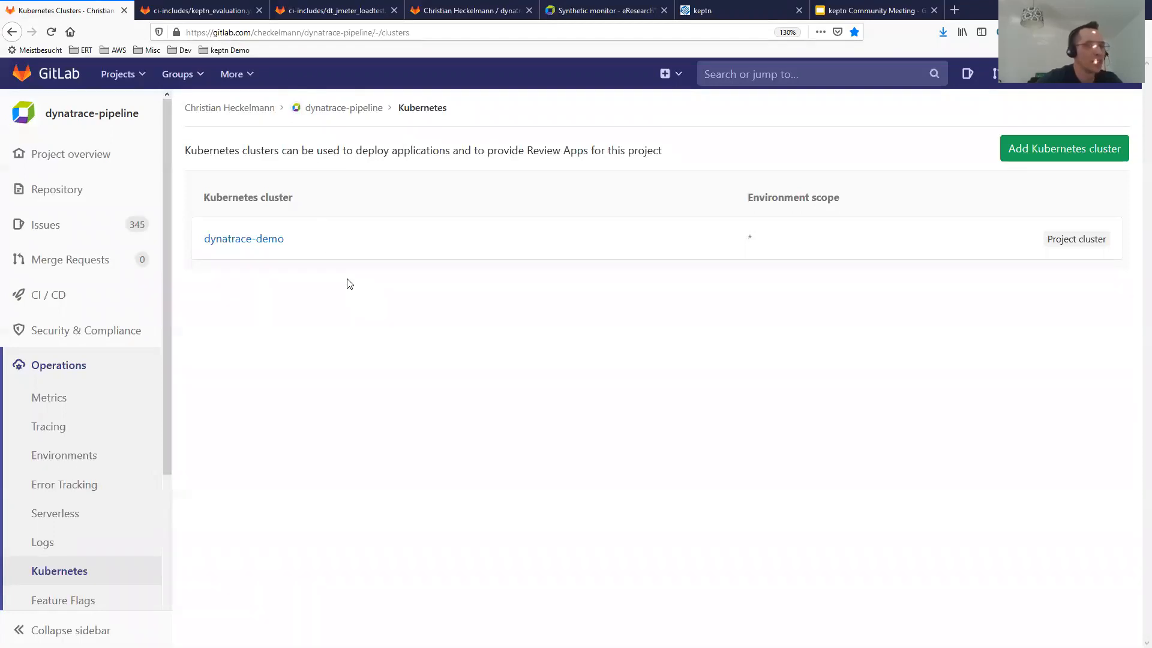
{"action": "mouse_move", "coordinate": [341, 280]}
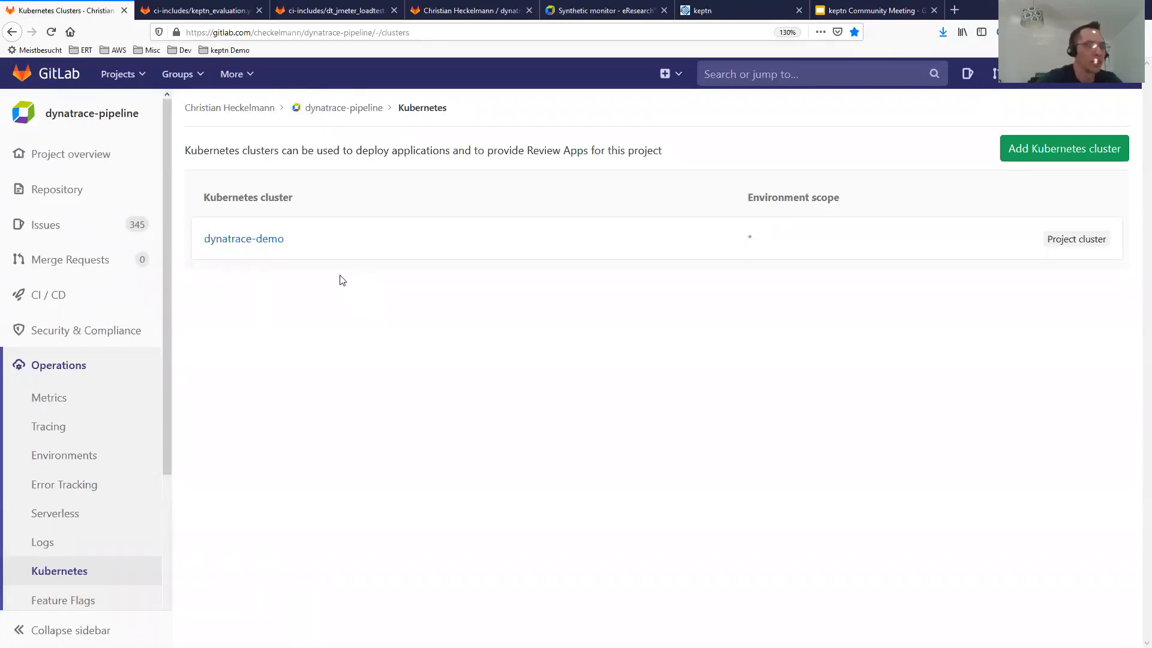
{"action": "mouse_move", "coordinate": [353, 270]}
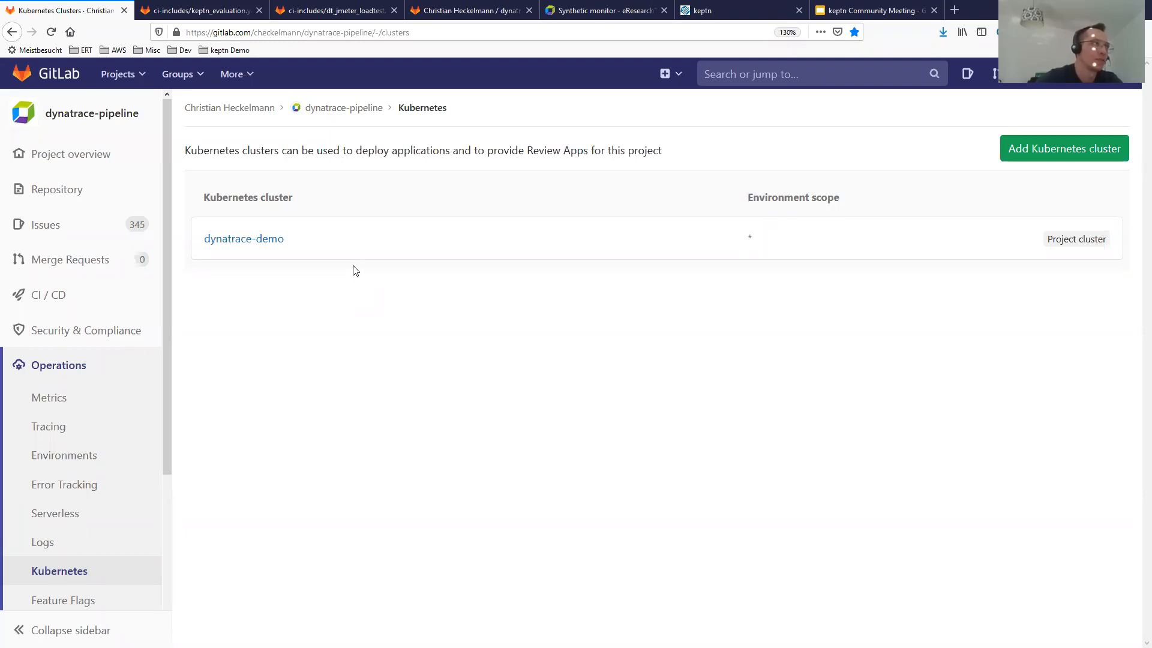
{"action": "mouse_move", "coordinate": [554, 238]}
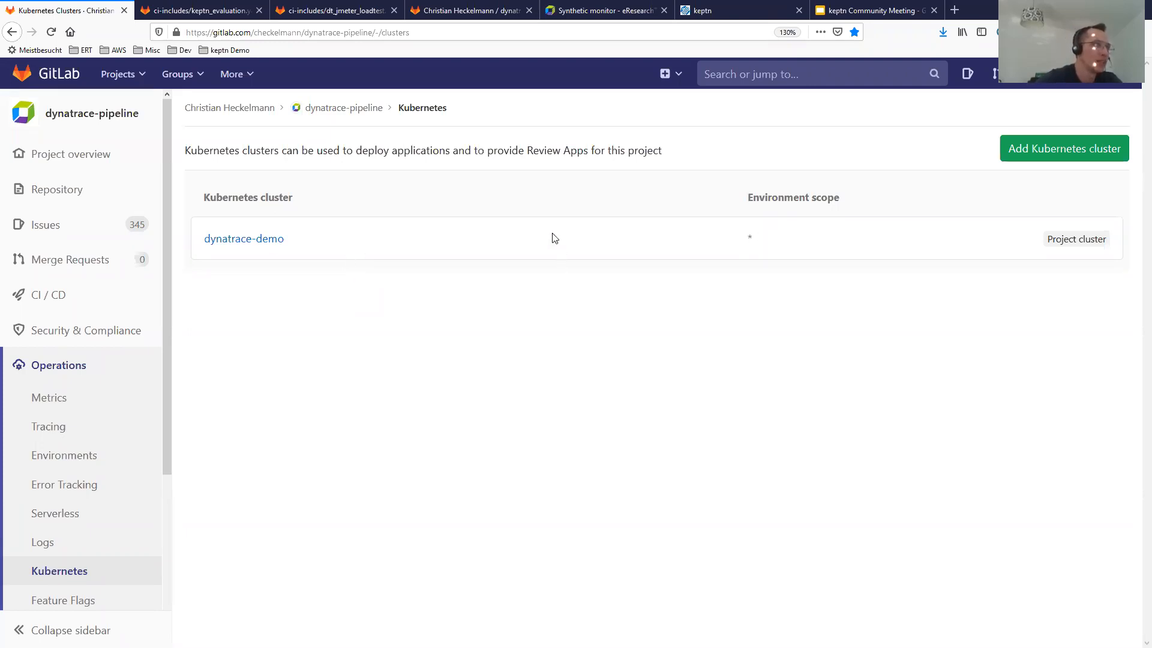
{"action": "mouse_move", "coordinate": [331, 446]}
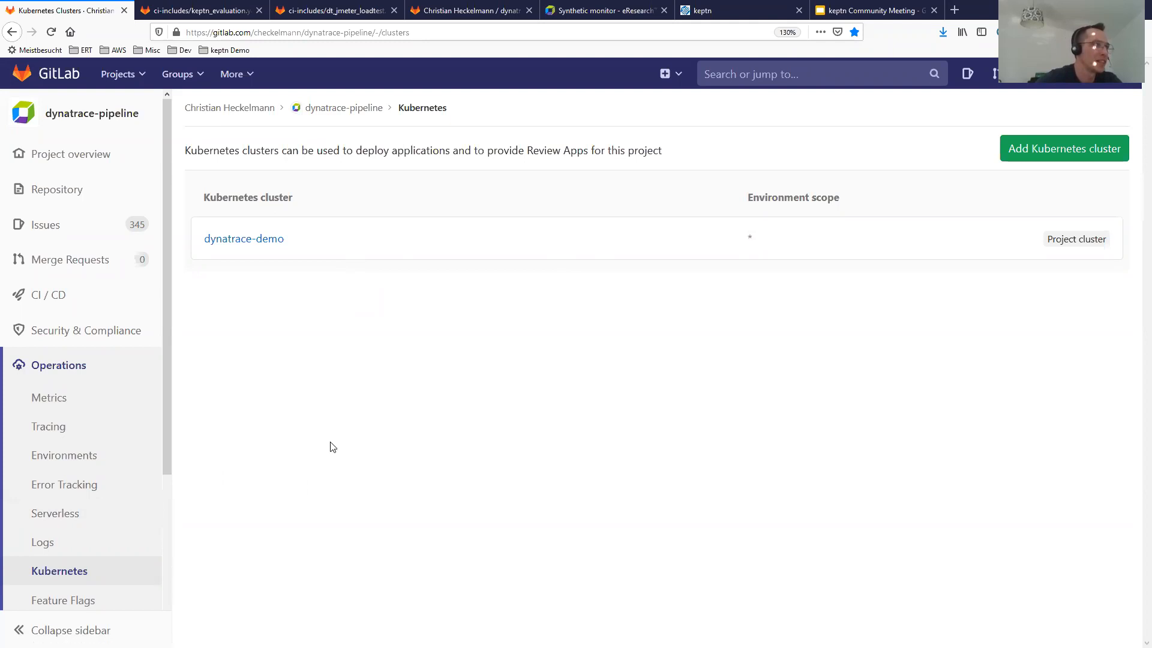
{"action": "mouse_move", "coordinate": [395, 183]}
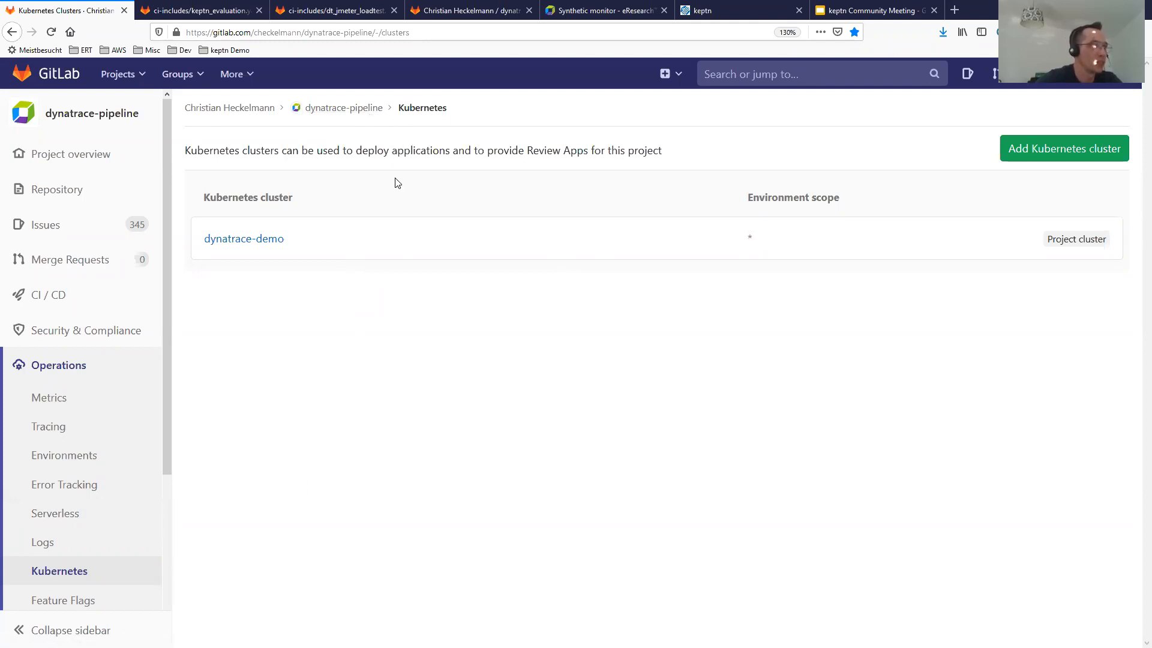
{"action": "mouse_move", "coordinate": [385, 275]}
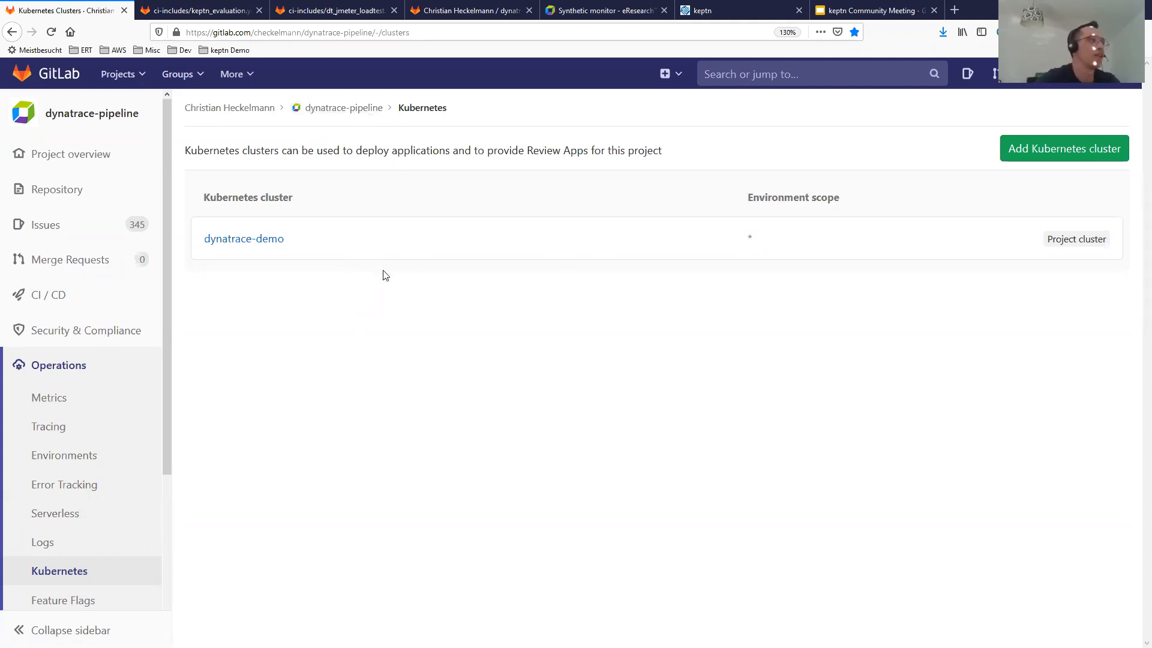
{"action": "mouse_move", "coordinate": [373, 243]}
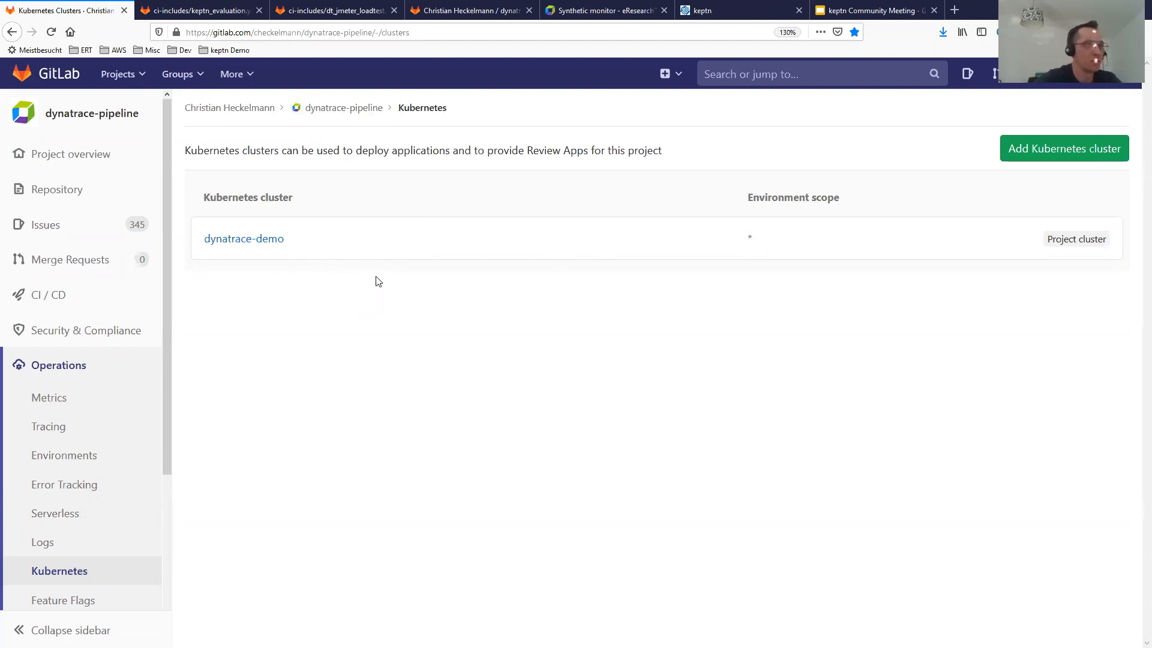
{"action": "mouse_move", "coordinate": [243, 239]}
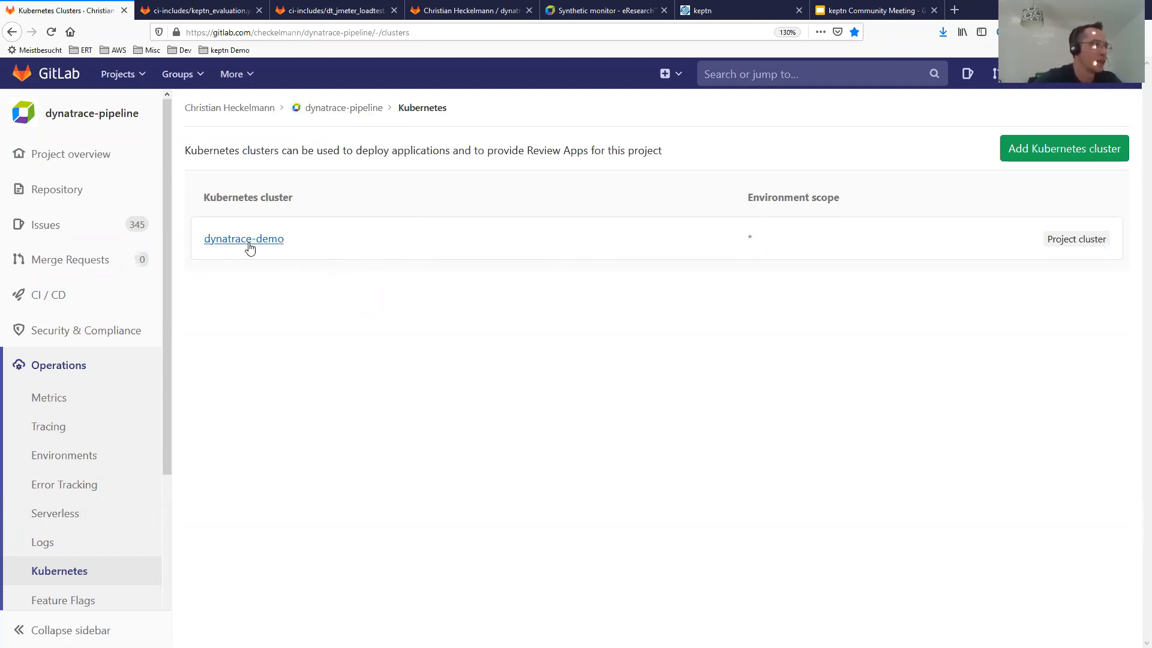
{"action": "mouse_move", "coordinate": [709, 225]}
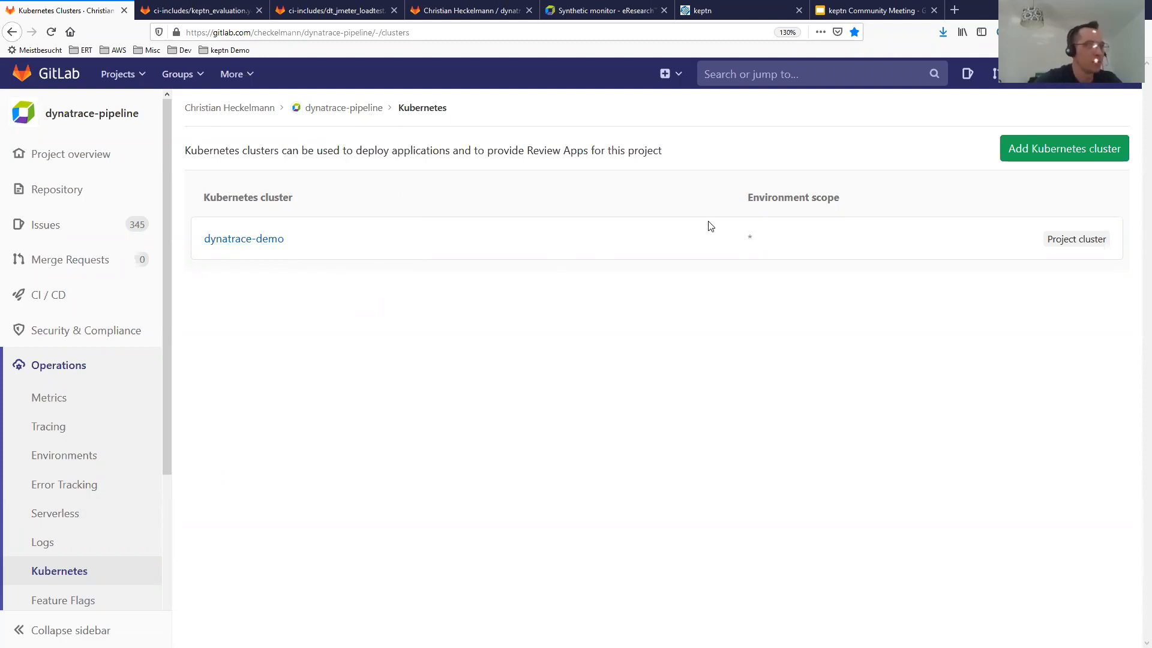
{"action": "double_click", "coordinate": [749, 238]}
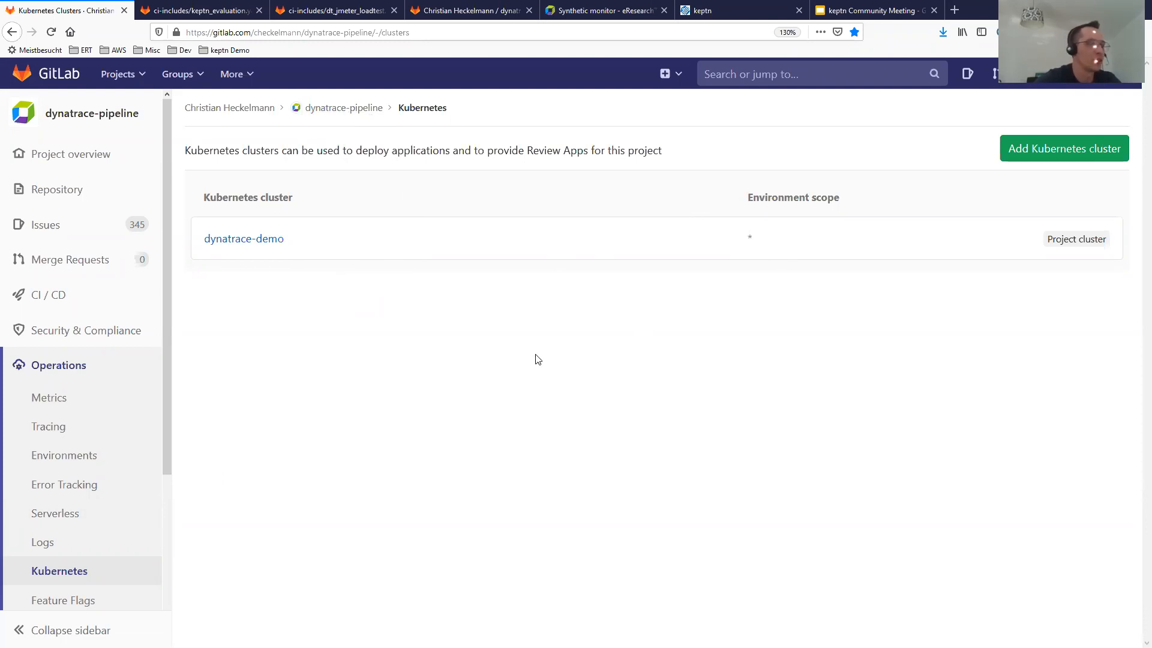
{"action": "mouse_move", "coordinate": [592, 314]}
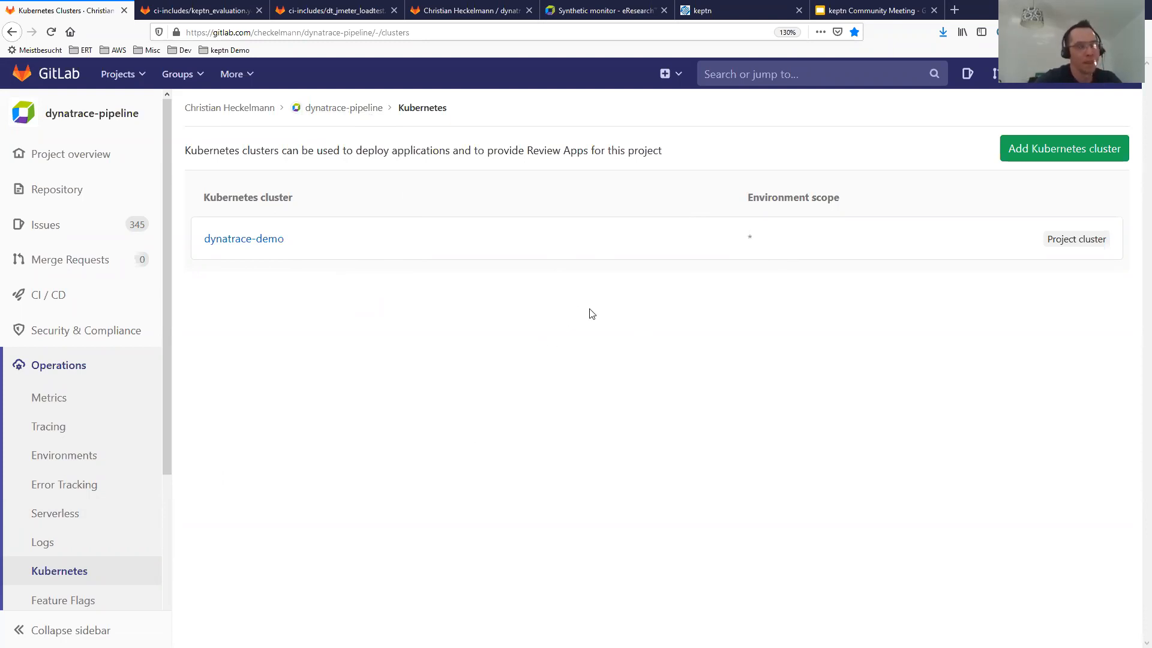
{"action": "mouse_move", "coordinate": [691, 261]}
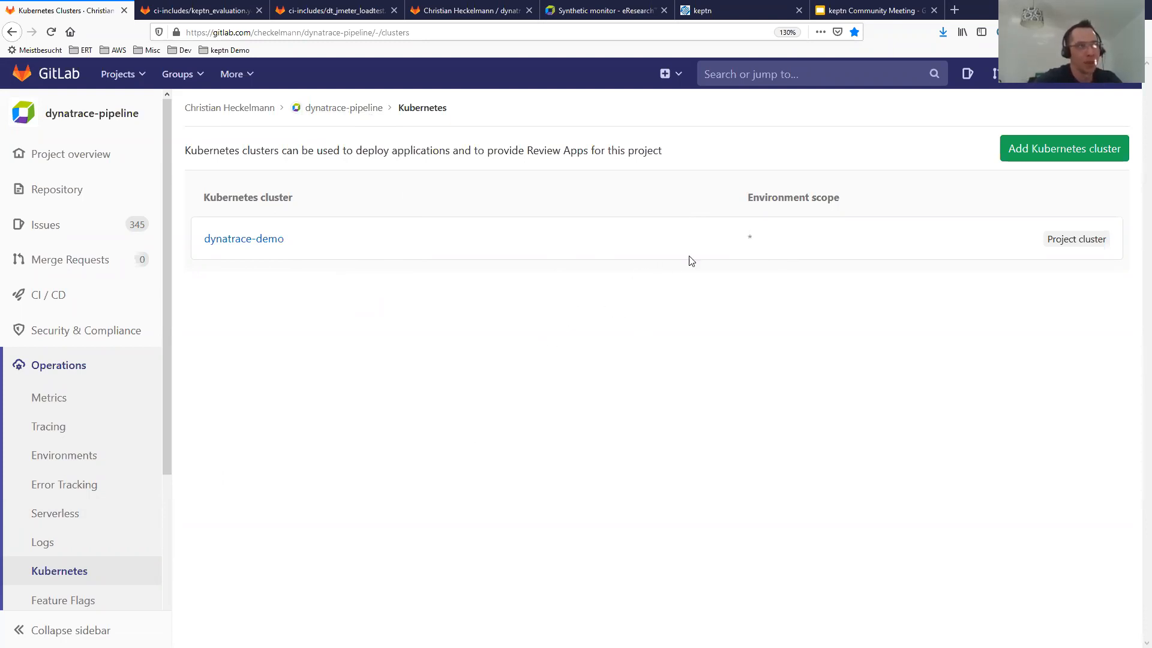
{"action": "mouse_move", "coordinate": [441, 419]}
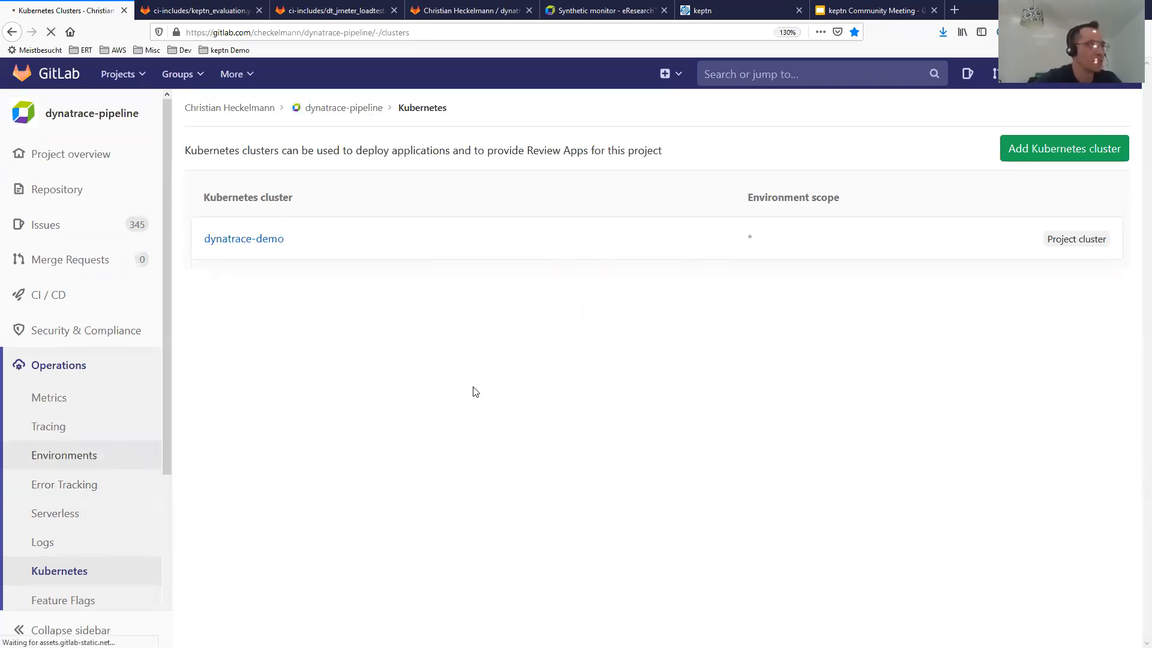
Check the test environment's latest deployment, then view the CI/CD Variables section
{"action": "left_click", "coordinate": [65, 455]}
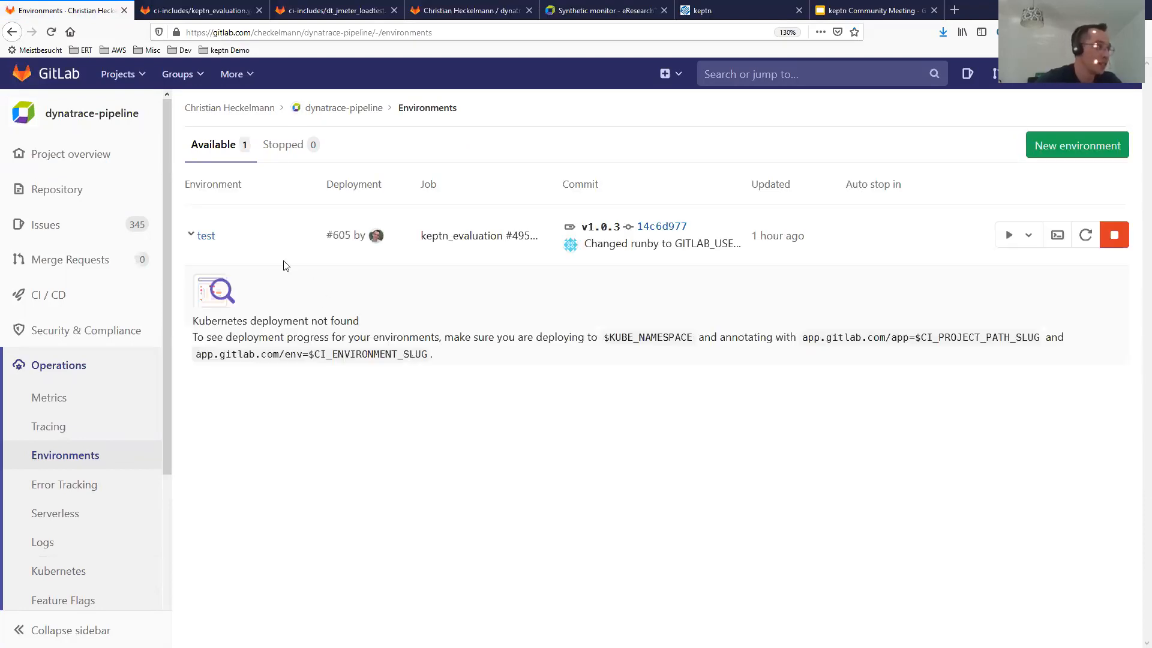
{"action": "mouse_move", "coordinate": [256, 245]}
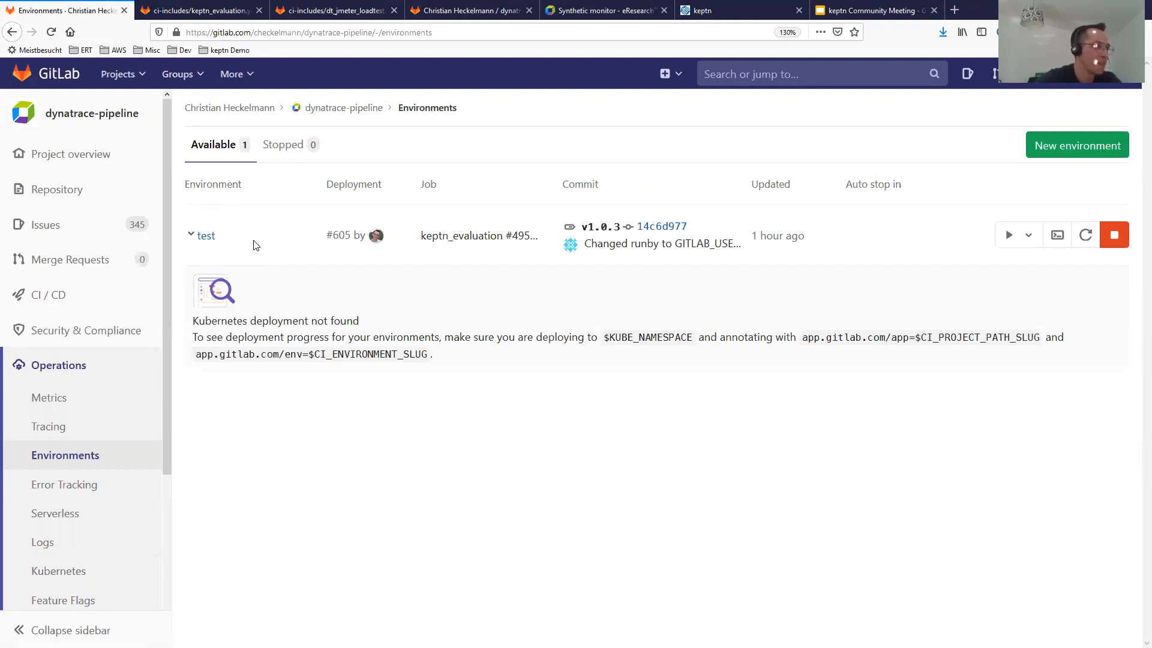
{"action": "mouse_move", "coordinate": [258, 264]}
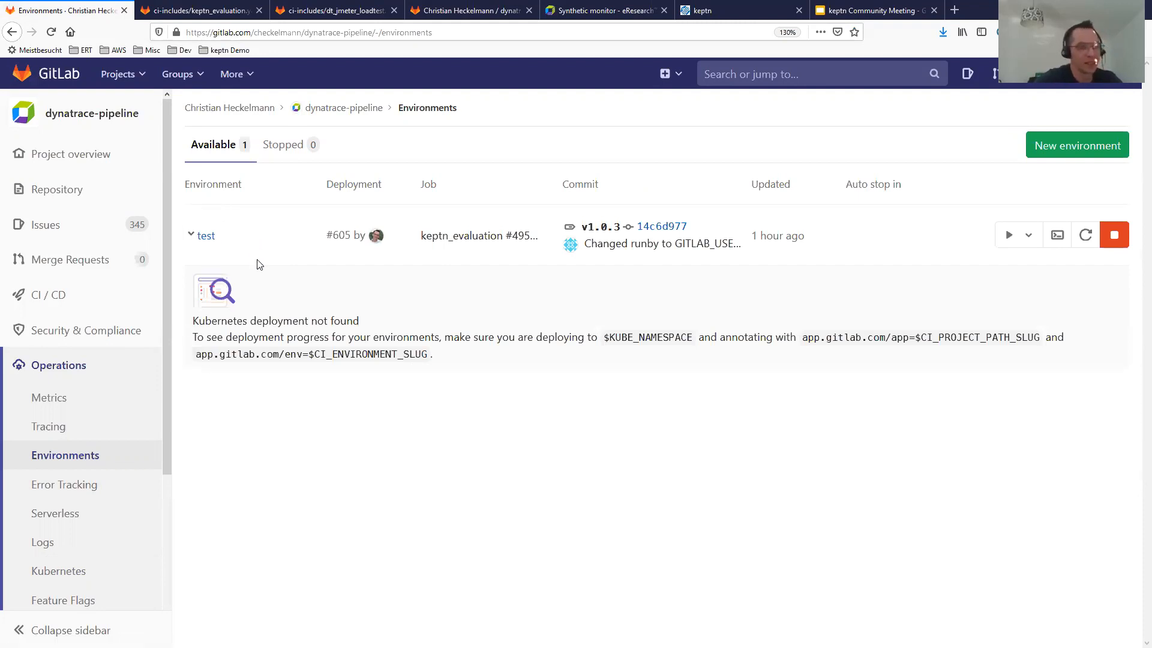
{"action": "mouse_move", "coordinate": [274, 282]}
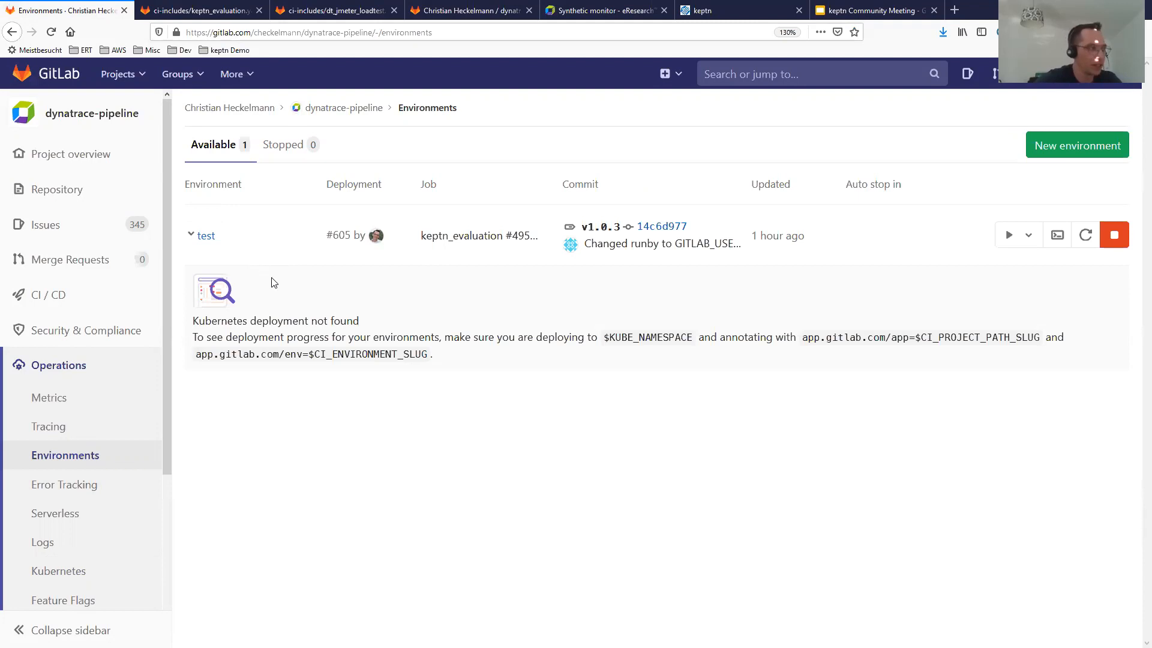
{"action": "mouse_move", "coordinate": [292, 292]}
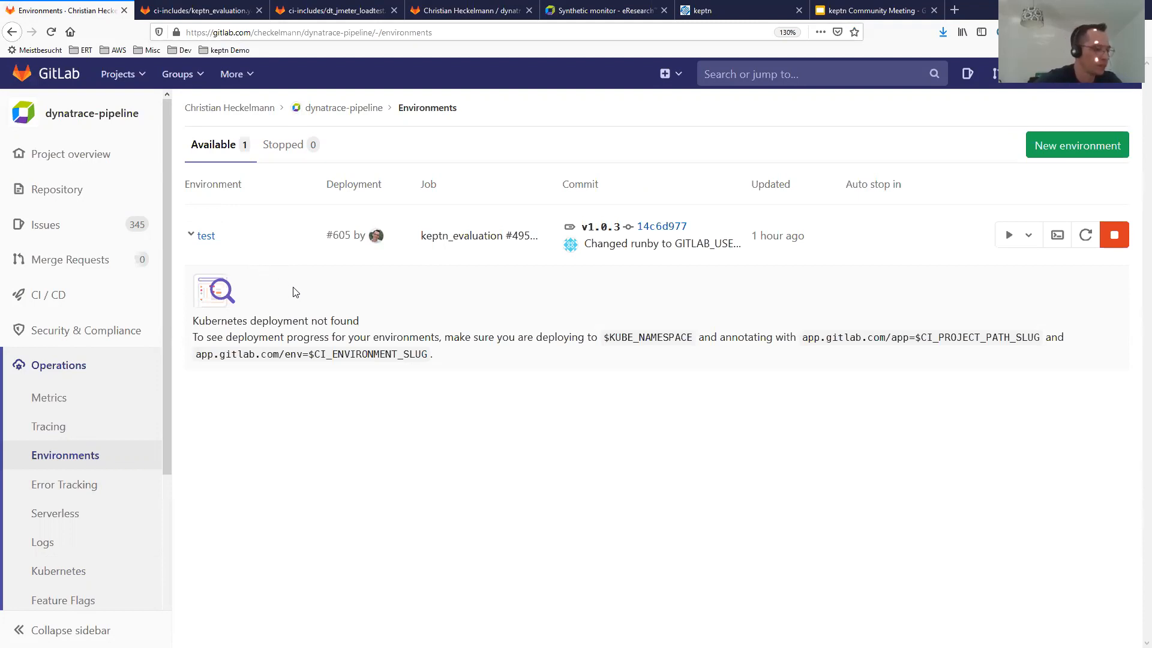
{"action": "mouse_move", "coordinate": [320, 252]}
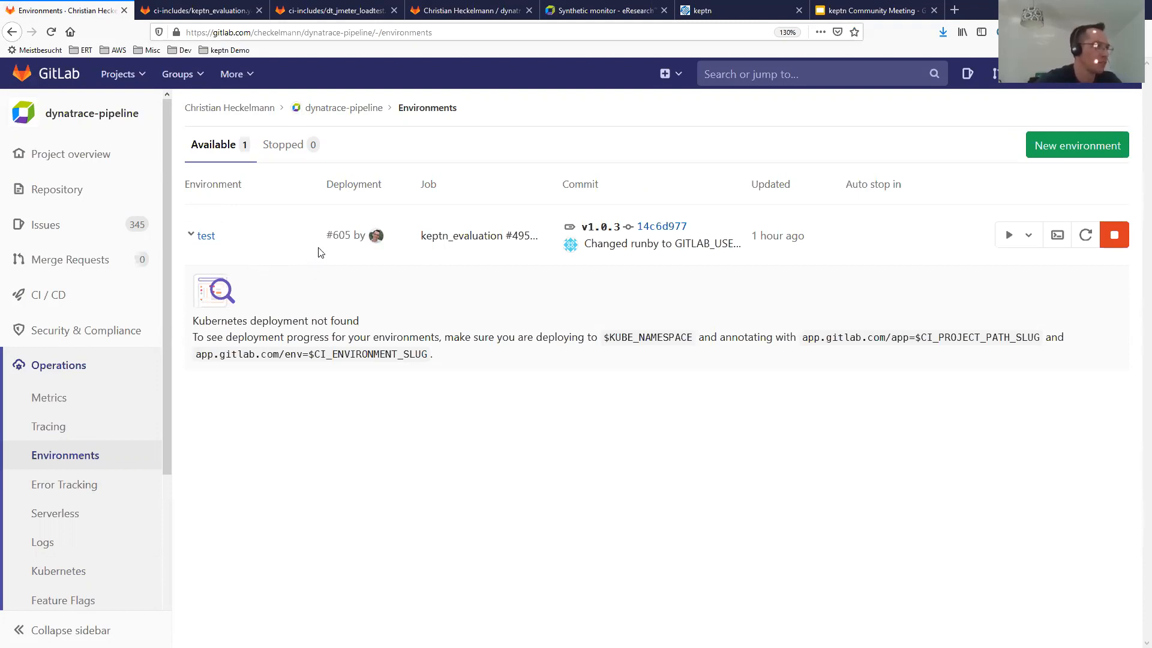
{"action": "mouse_move", "coordinate": [329, 281]}
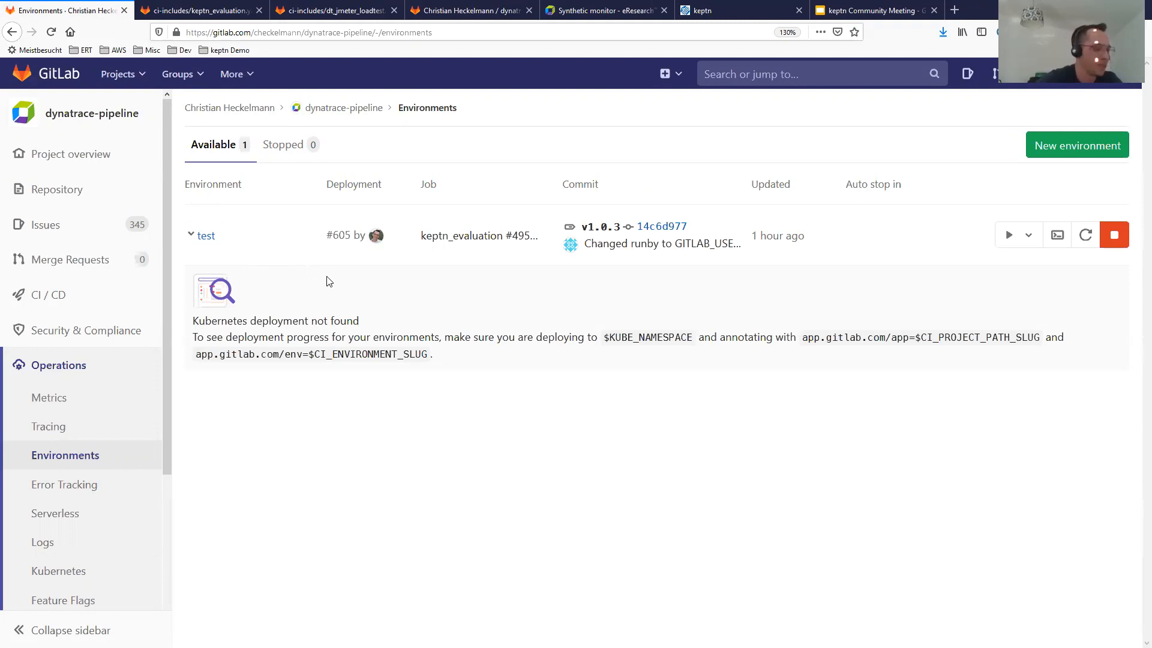
{"action": "mouse_move", "coordinate": [202, 278]}
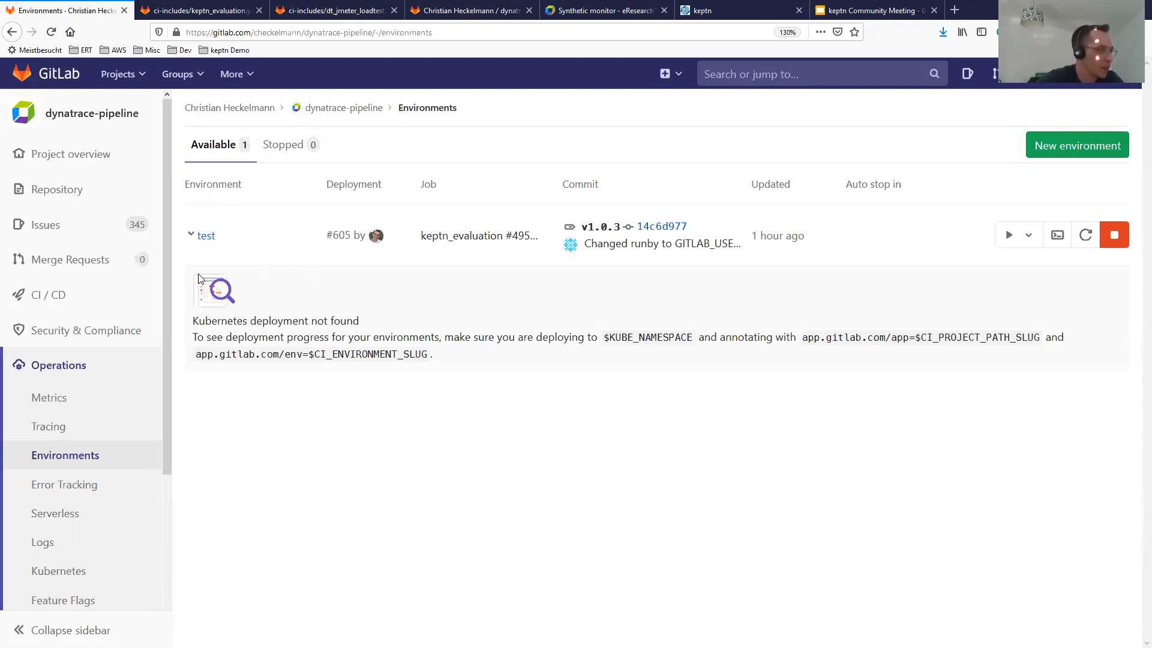
{"action": "scroll", "scroll_direction": "down", "scroll_amount": 3}
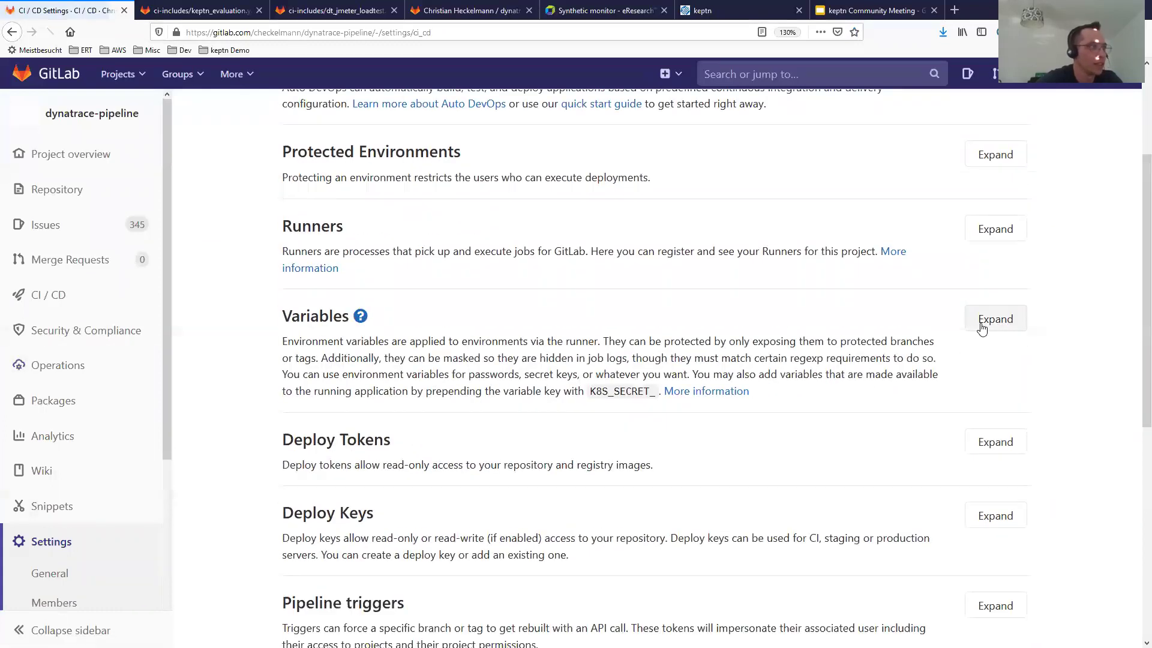
Expand Variables to list DT_API_TOKEN, DT_PAAS_TOKEN and DT_TENANT_ID, highlighting DT_TENANT_ID
{"action": "left_click", "coordinate": [995, 319]}
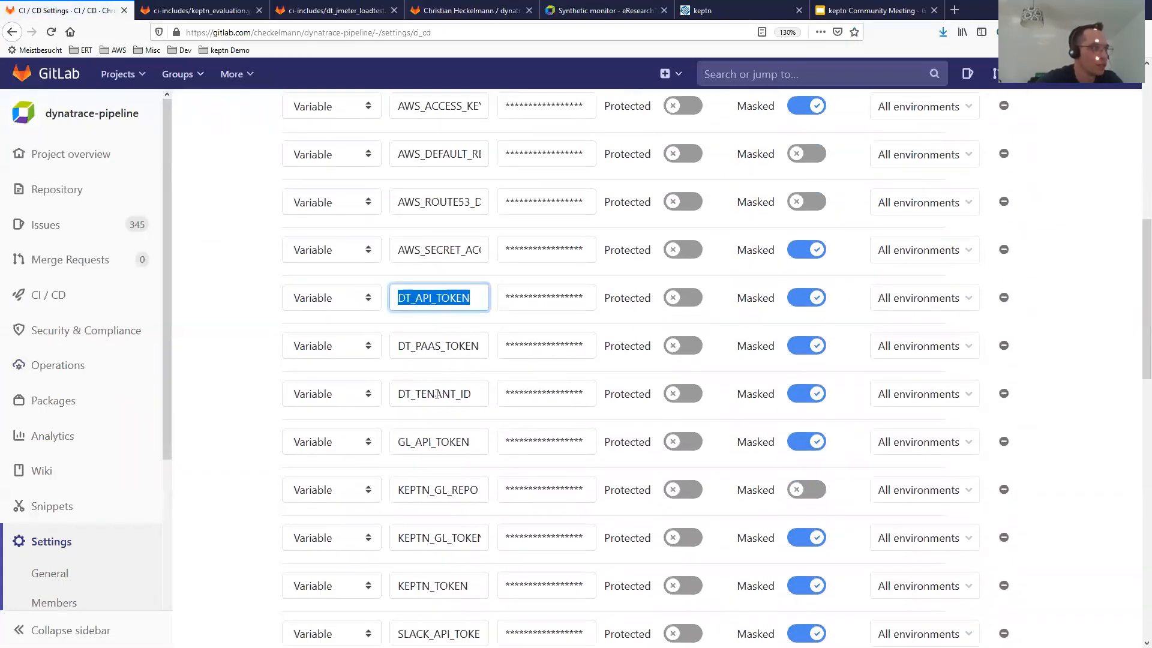
{"action": "double_click", "coordinate": [433, 393]}
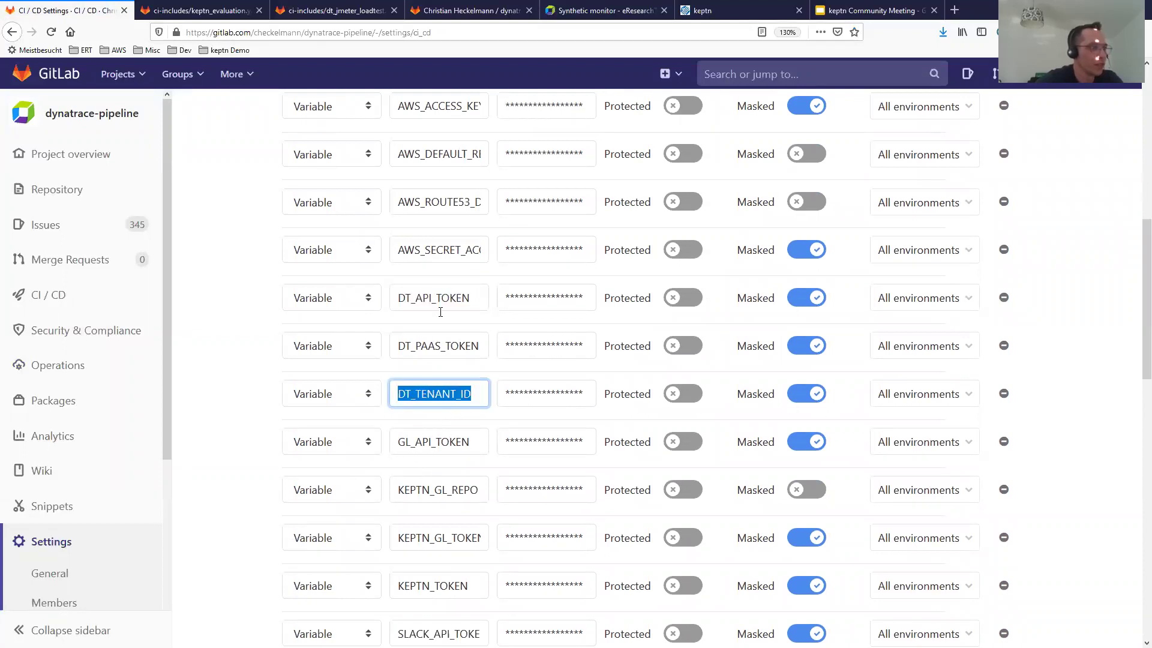
{"action": "mouse_move", "coordinate": [490, 368]}
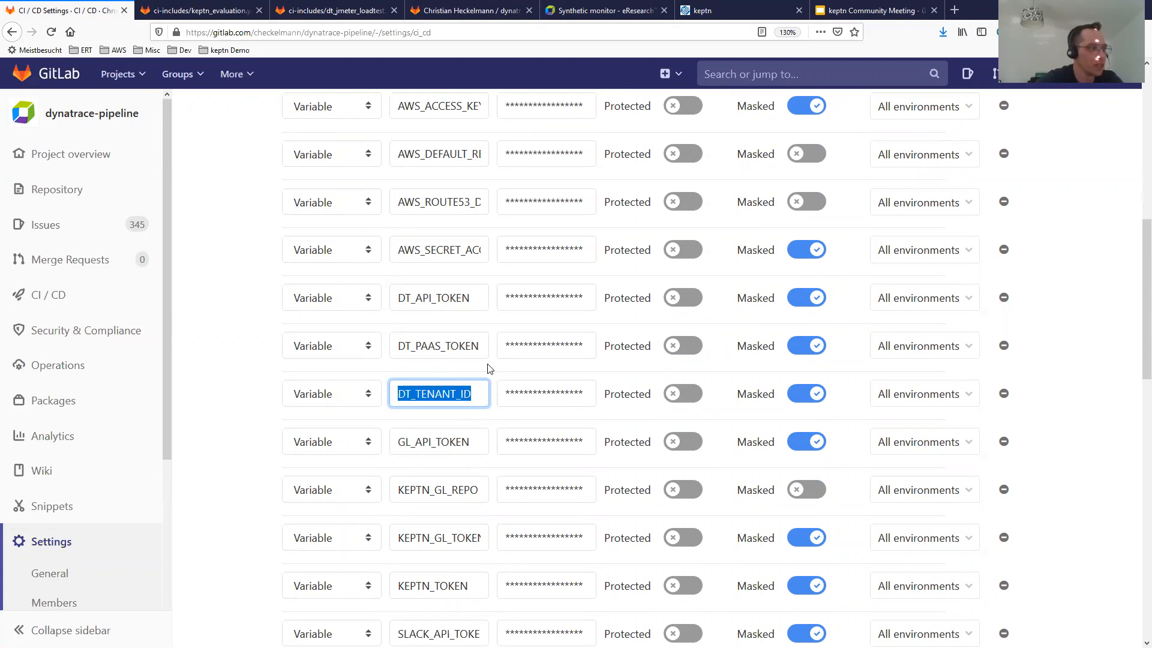
{"action": "mouse_move", "coordinate": [491, 412]}
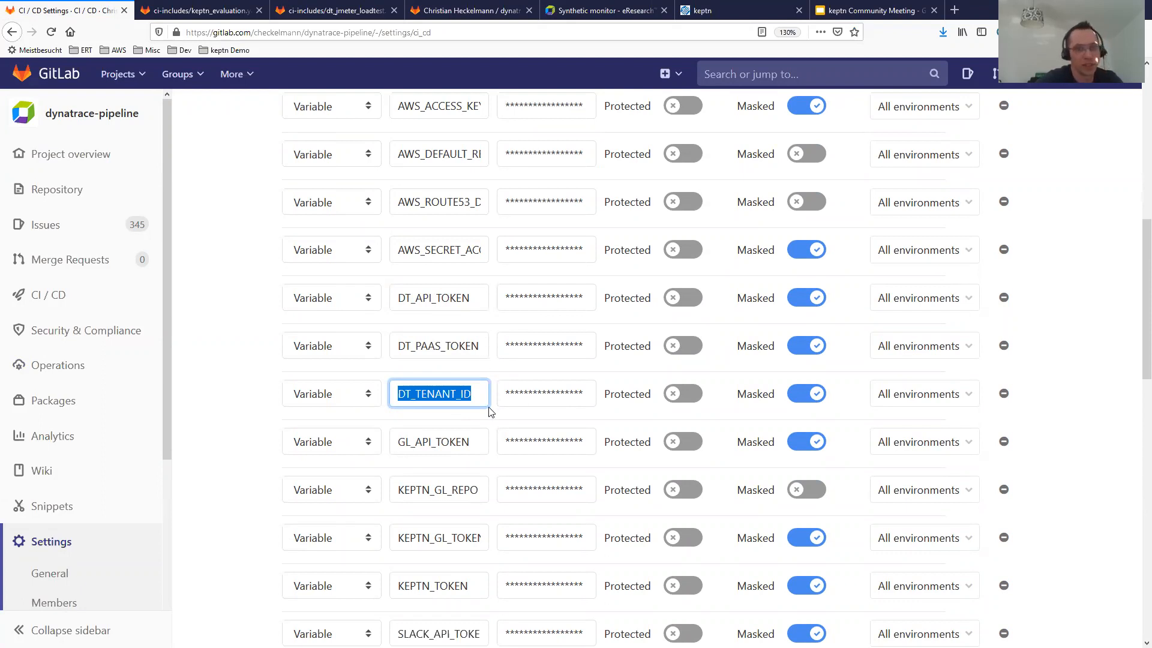
{"action": "mouse_move", "coordinate": [717, 393]}
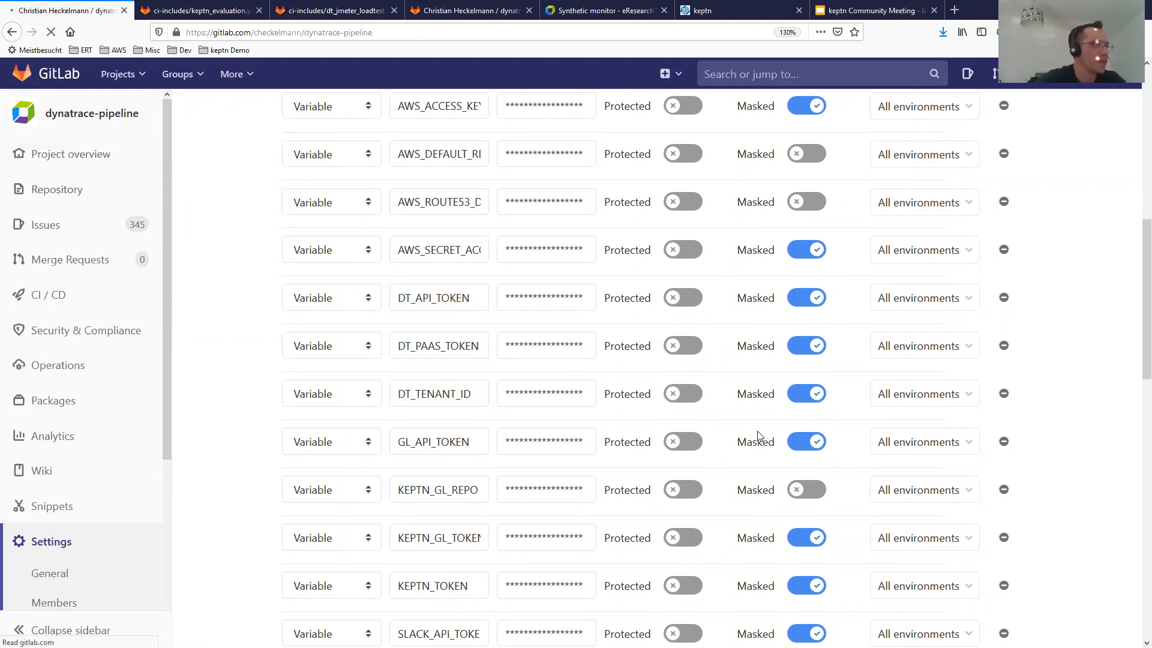
{"action": "left_click", "coordinate": [72, 153]}
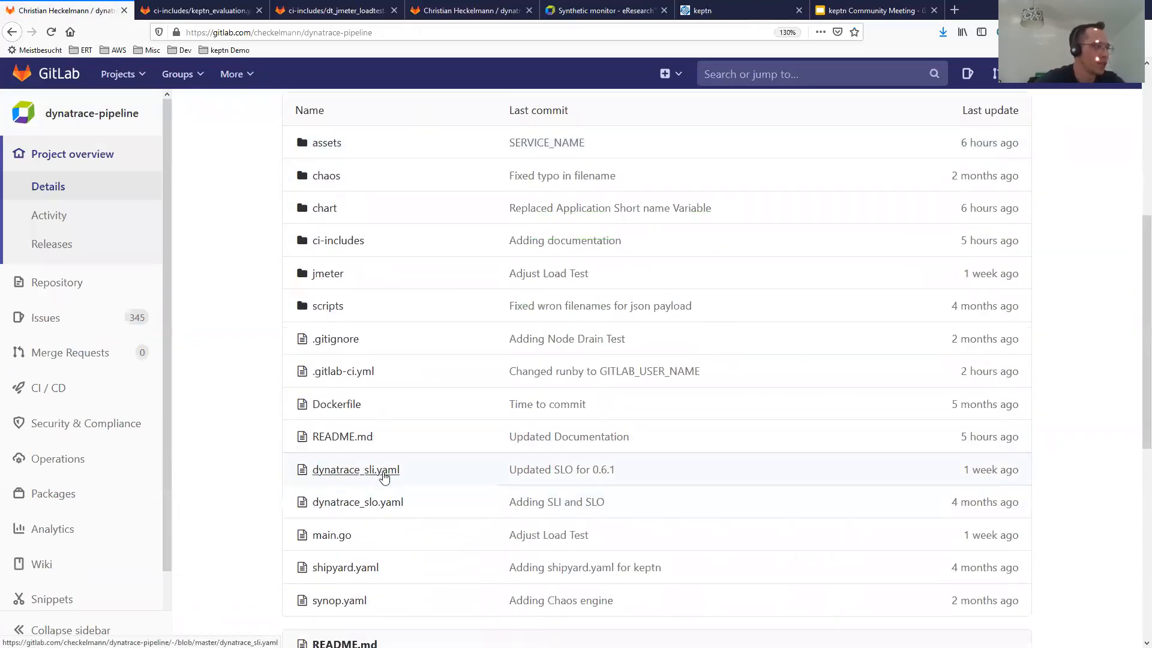
{"action": "mouse_move", "coordinate": [360, 577]}
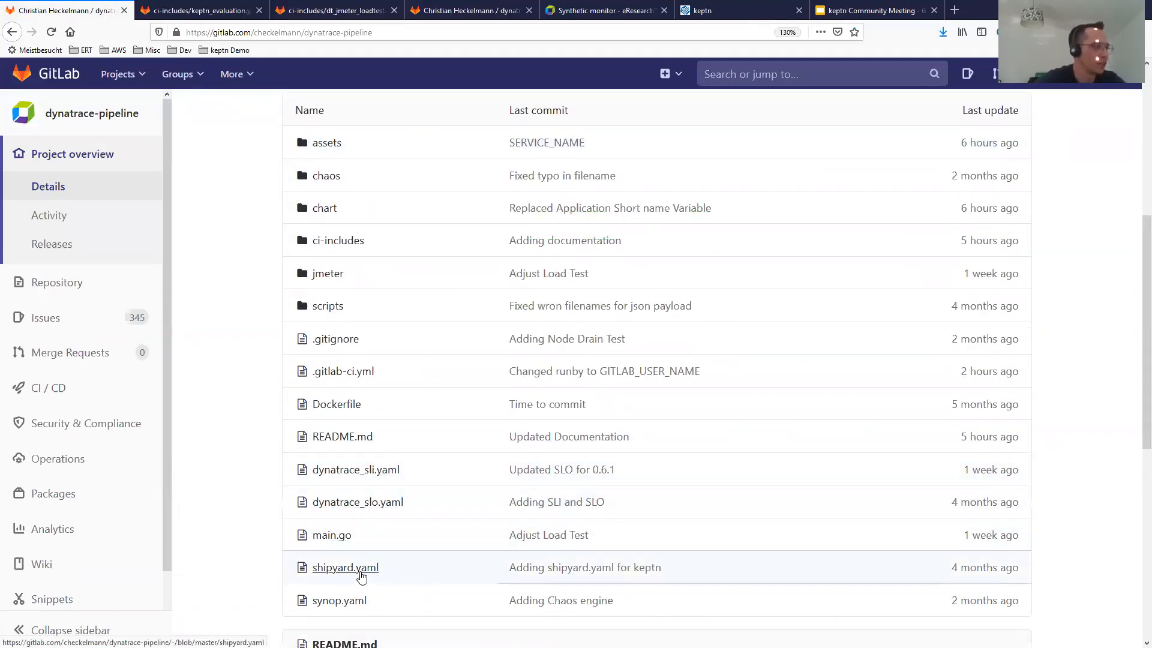
{"action": "left_click", "coordinate": [345, 567]}
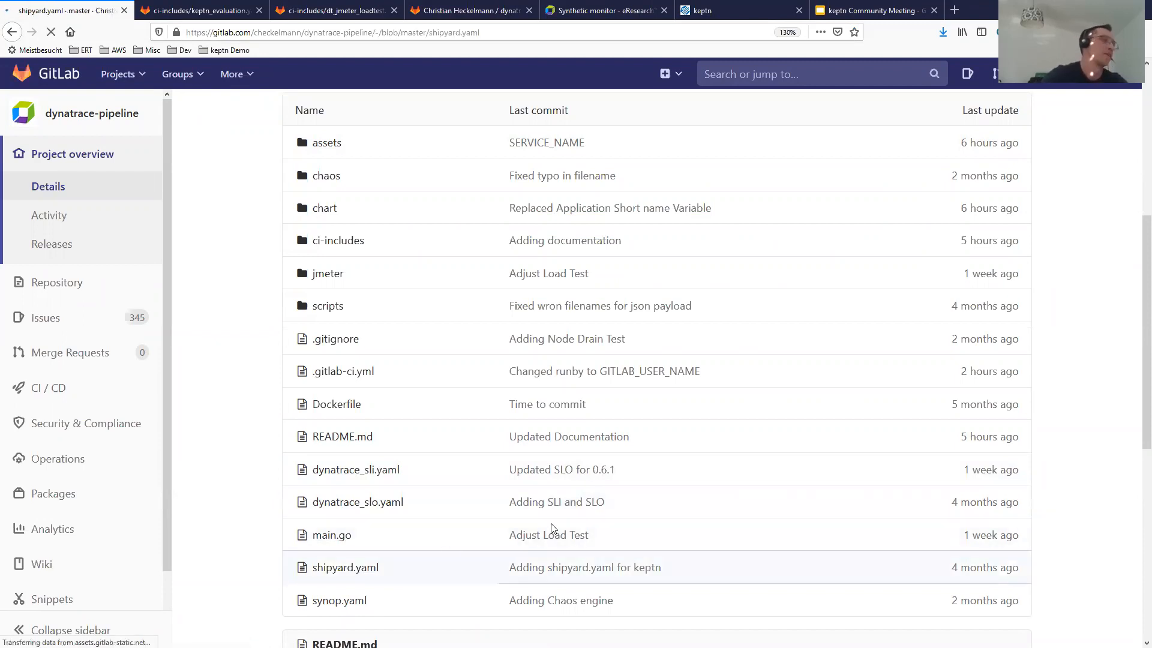
{"action": "left_click", "coordinate": [346, 567]}
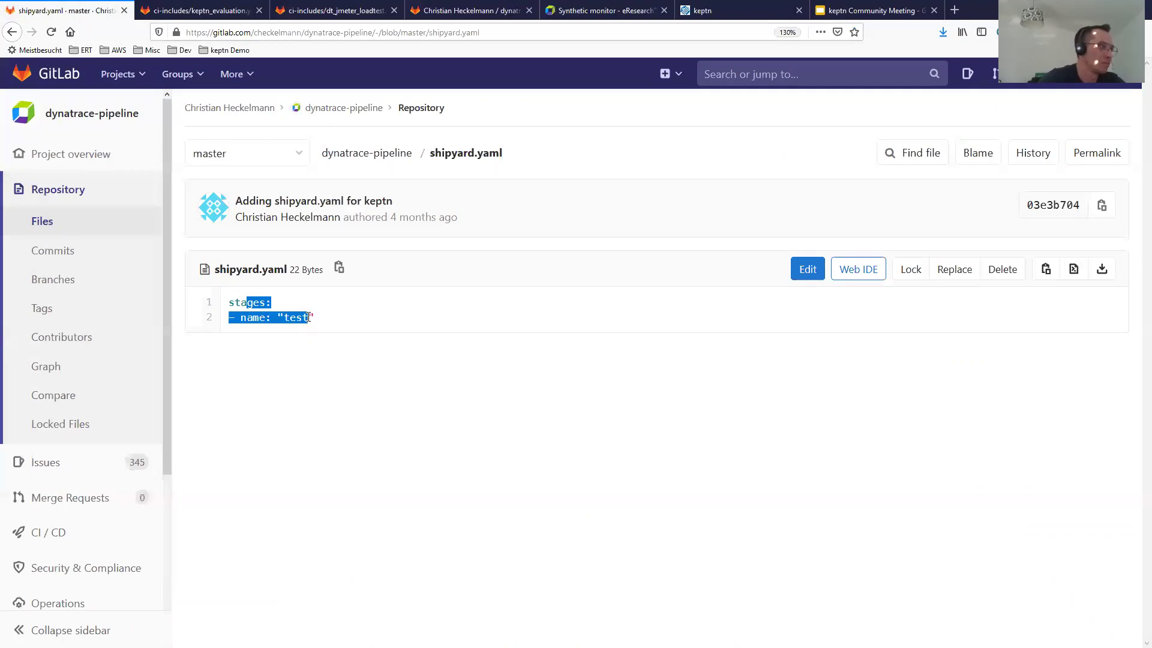
{"action": "left_click", "coordinate": [397, 496]}
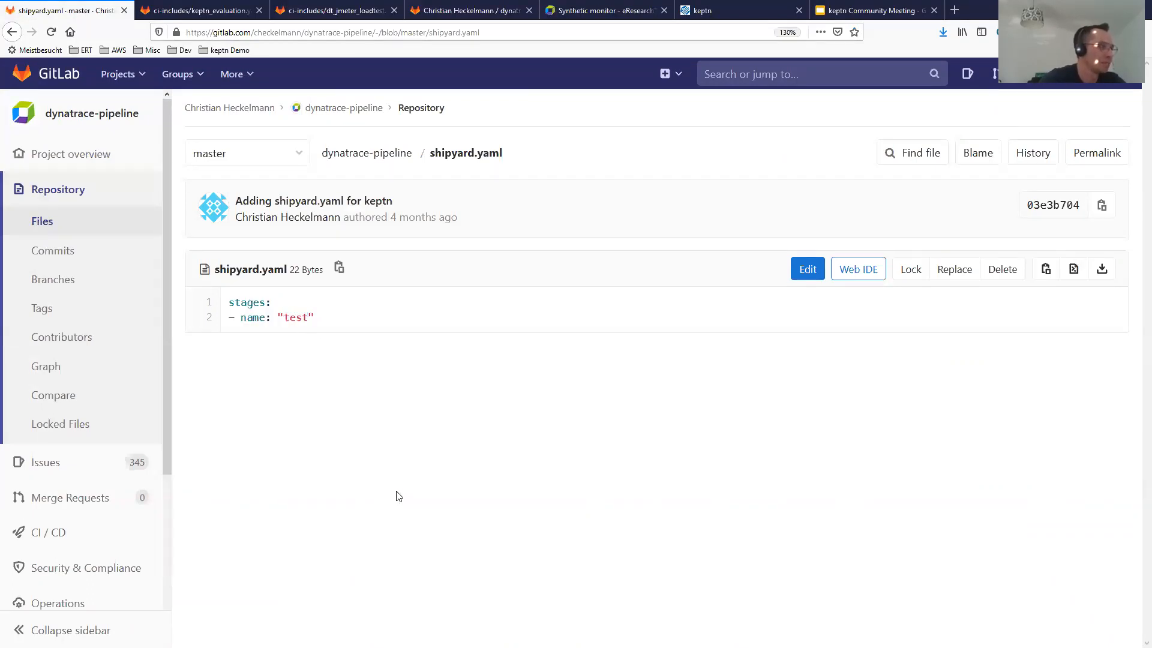
{"action": "mouse_move", "coordinate": [449, 497]}
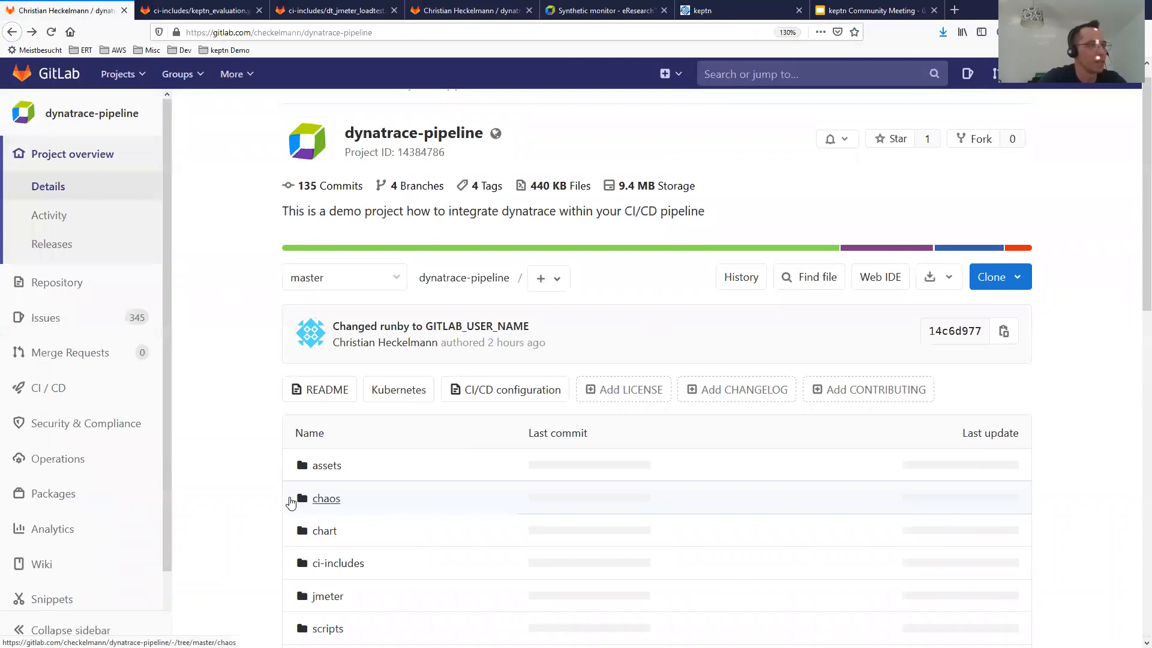
{"action": "scroll", "scroll_direction": "down", "scroll_amount": 3}
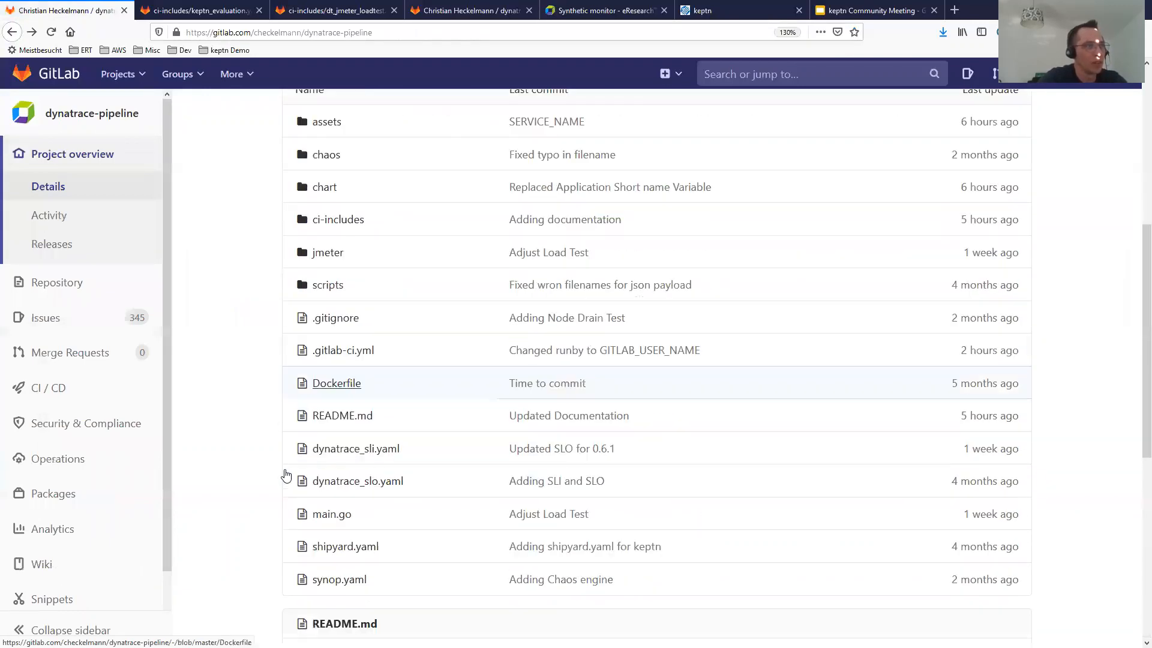
{"action": "scroll", "scroll_direction": "down", "scroll_amount": 3}
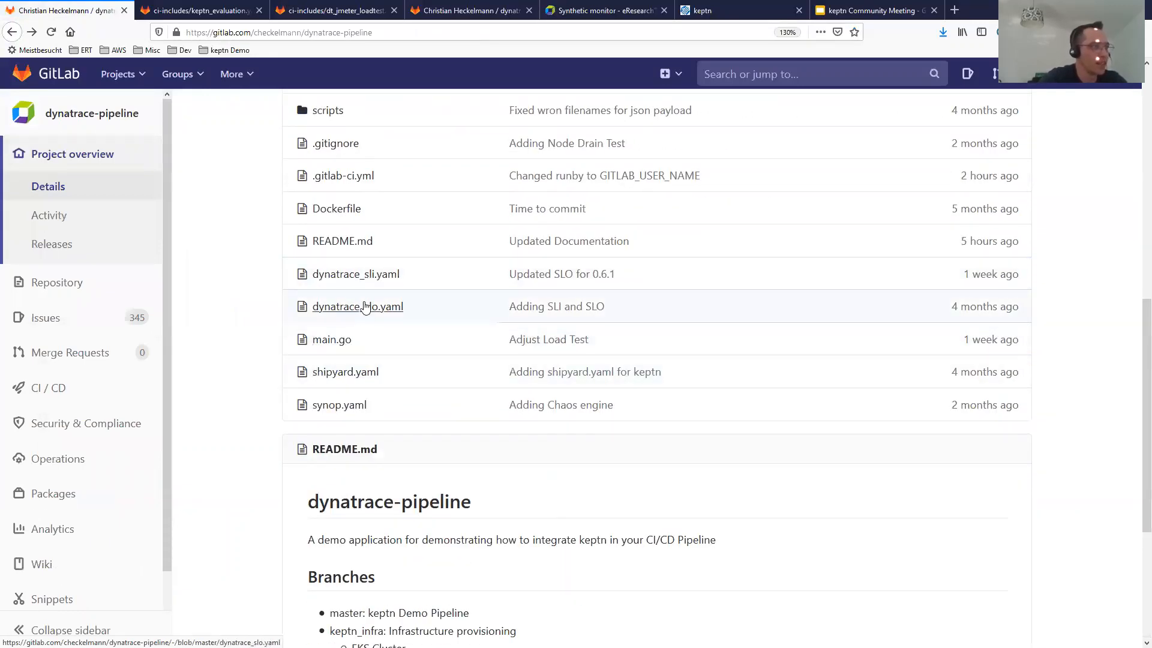
{"action": "mouse_move", "coordinate": [433, 312]}
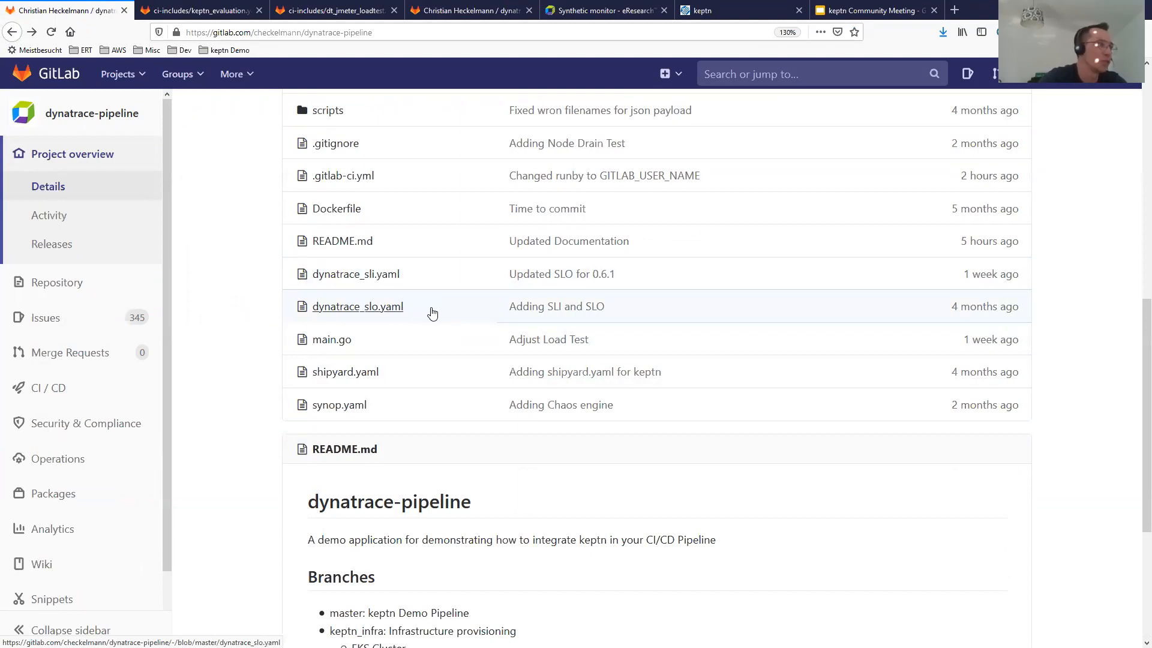
{"action": "mouse_move", "coordinate": [429, 313]}
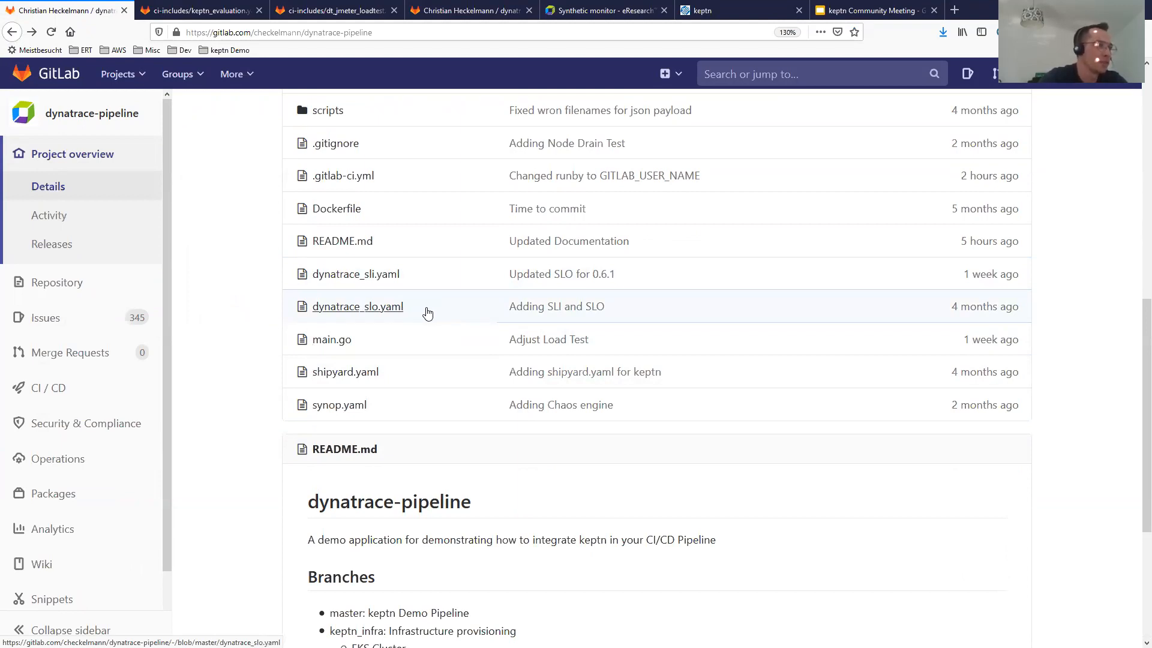
{"action": "mouse_move", "coordinate": [357, 307]}
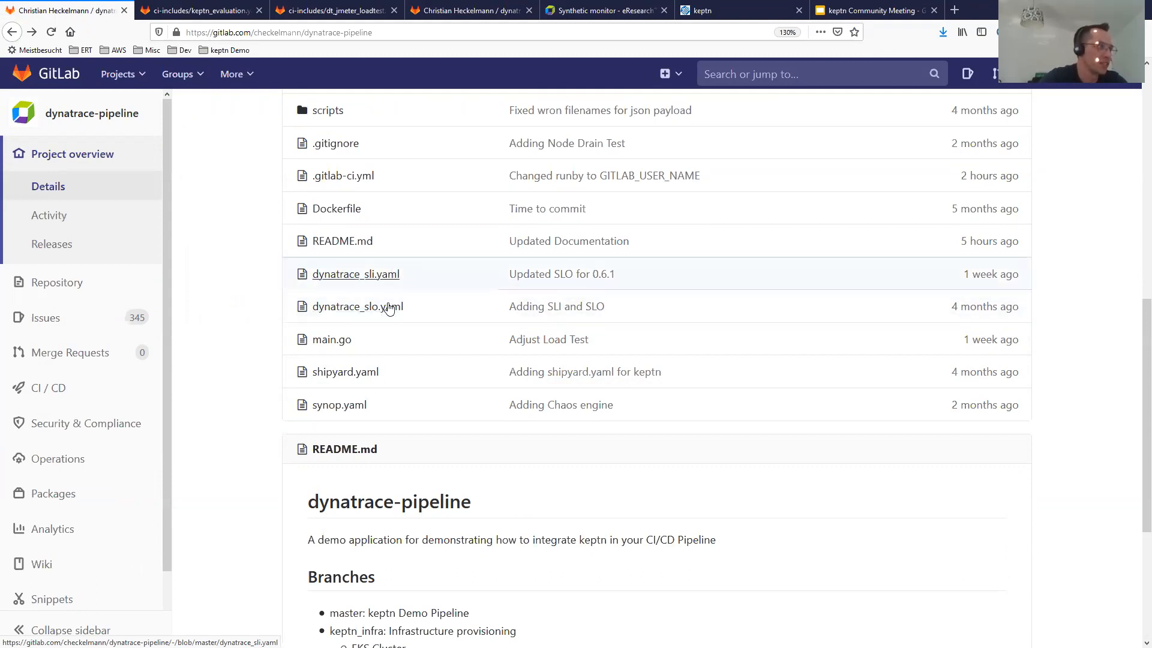
{"action": "mouse_move", "coordinate": [516, 399]}
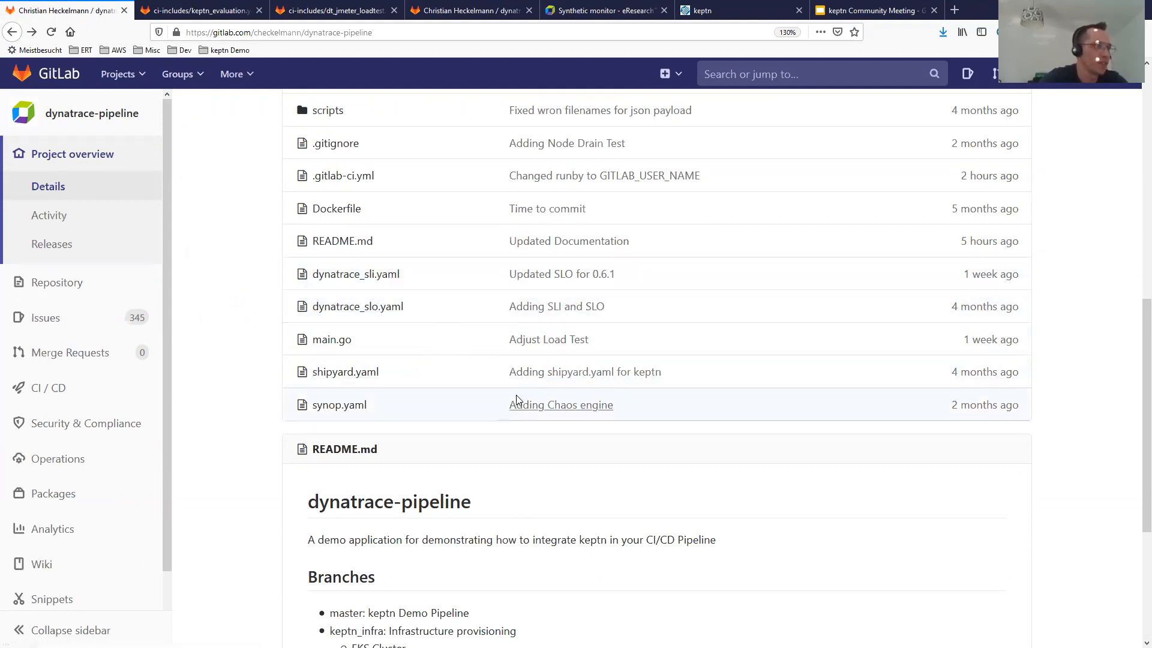
{"action": "mouse_move", "coordinate": [512, 390]}
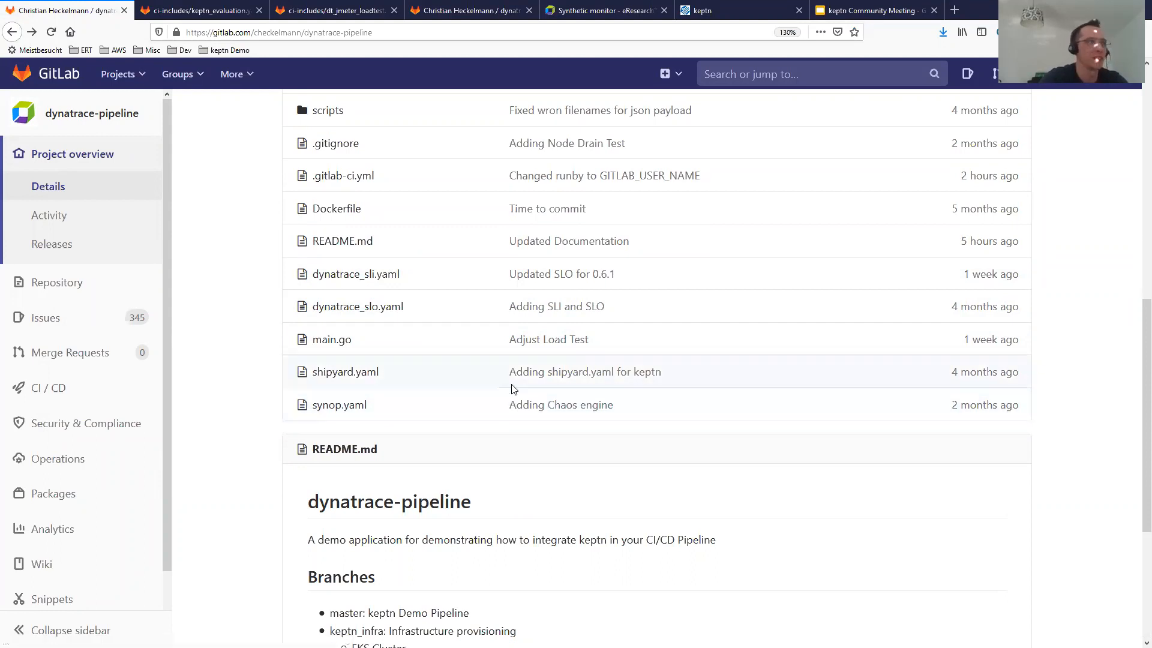
{"action": "mouse_move", "coordinate": [628, 442]}
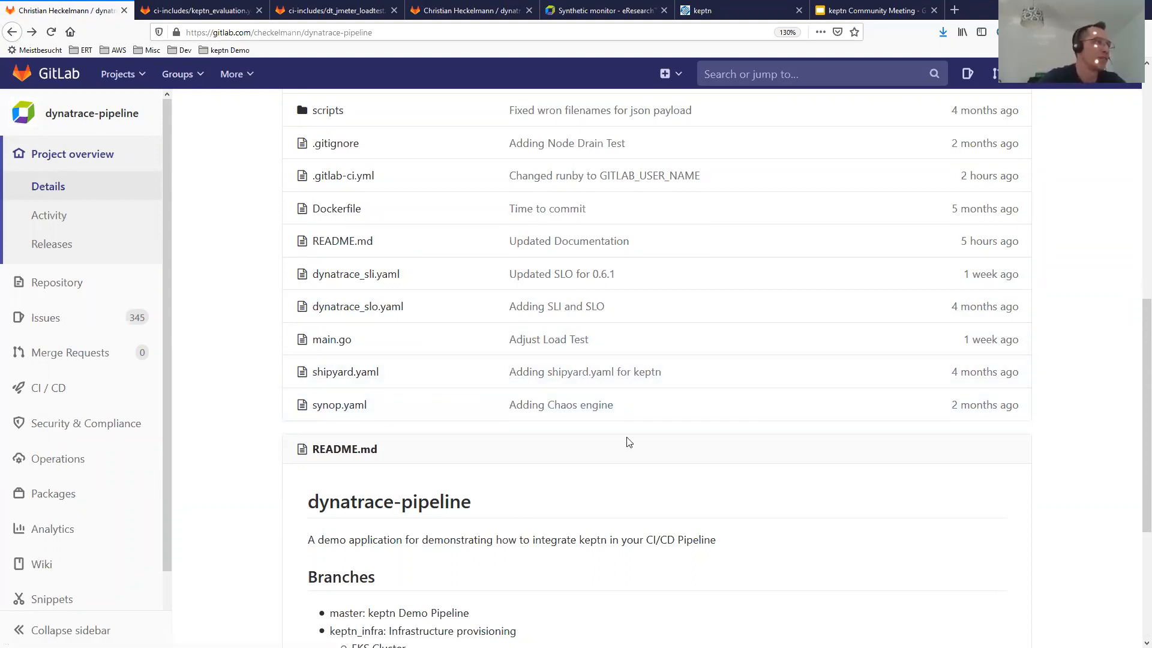
{"action": "mouse_move", "coordinate": [699, 468]}
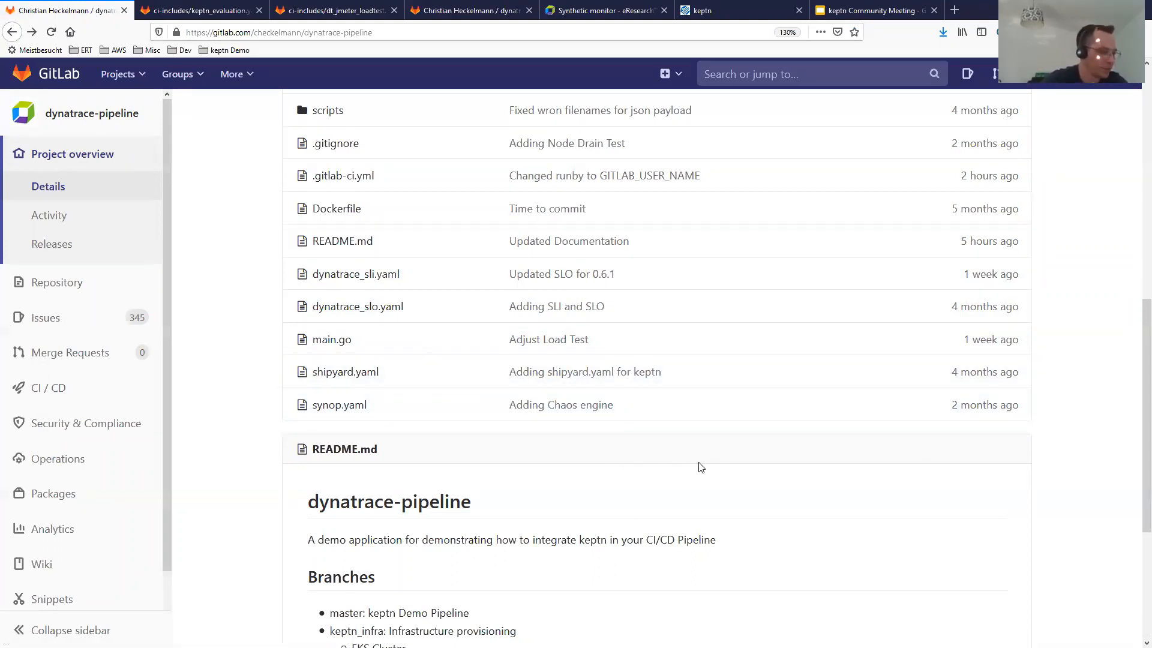
{"action": "scroll", "scroll_direction": "up", "scroll_amount": 3}
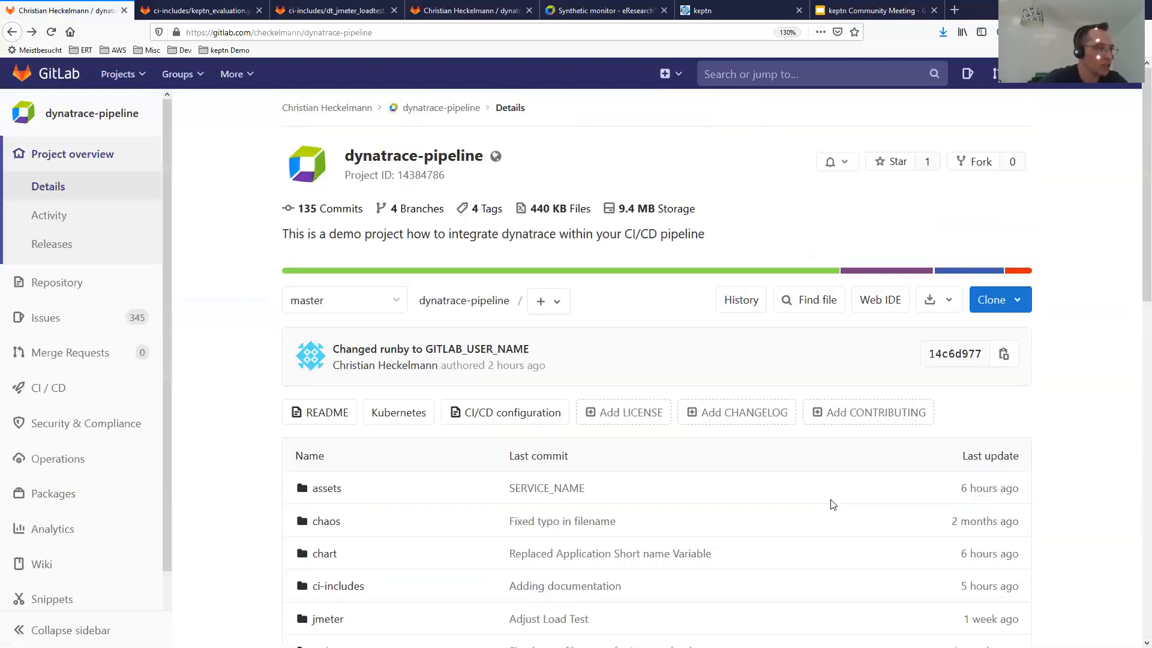
{"action": "mouse_move", "coordinate": [786, 430]}
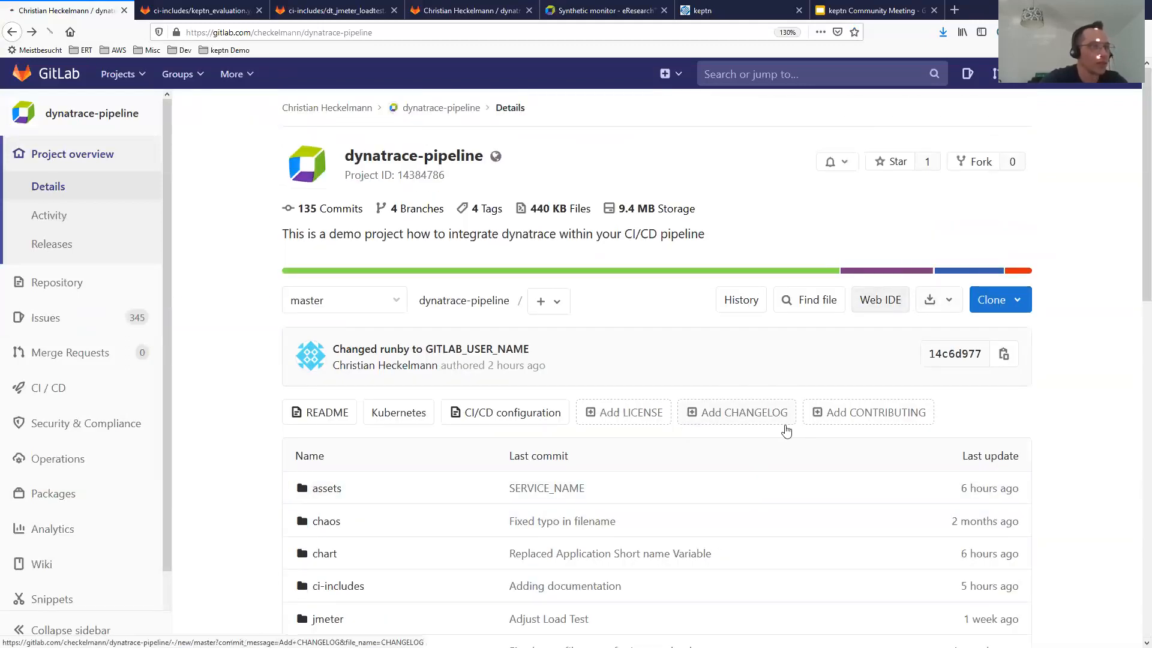
Open dynatrace-pipeline in the Web IDE and select .gitlab-ci.yml
{"action": "left_click", "coordinate": [878, 298]}
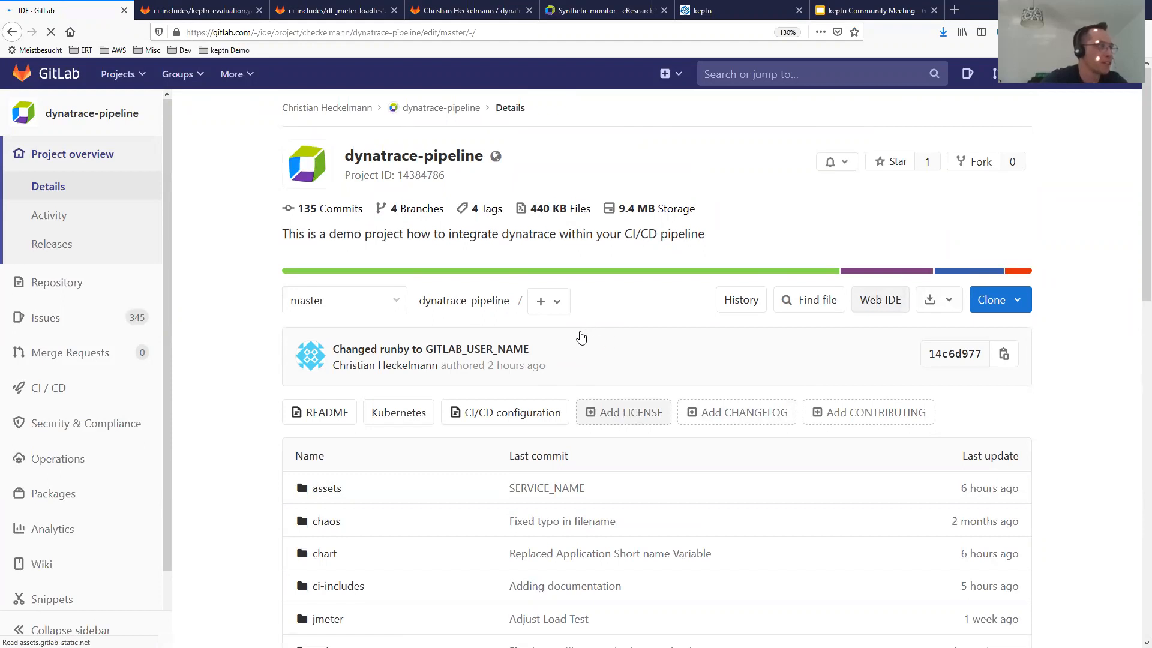
{"action": "left_click", "coordinate": [879, 300]}
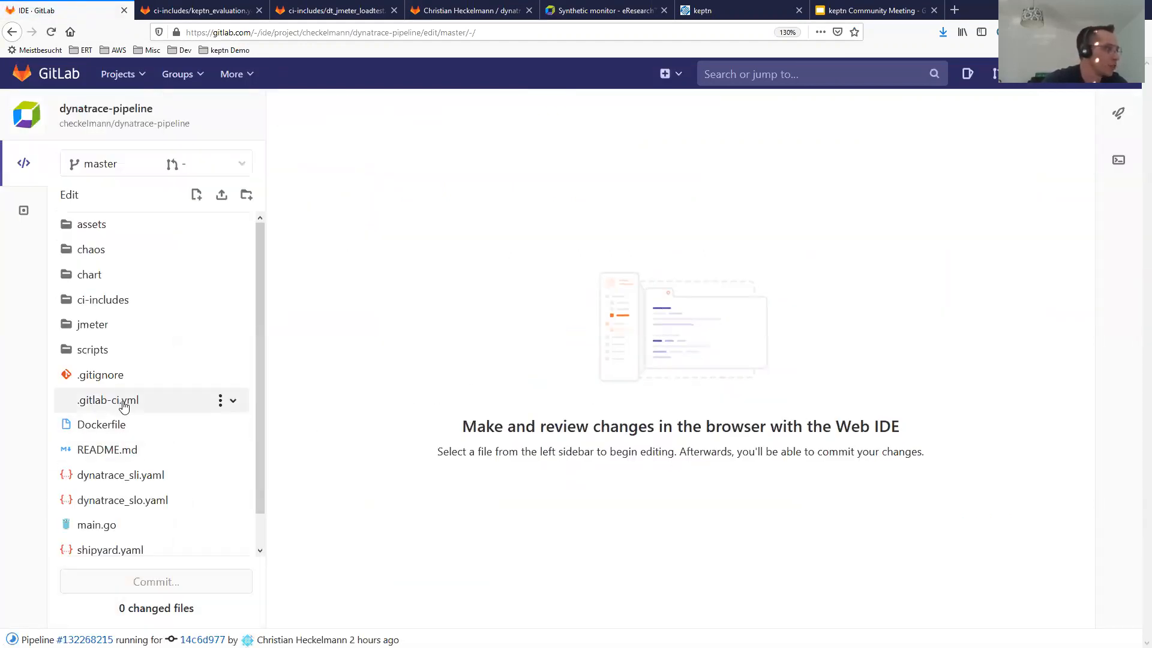
{"action": "left_click", "coordinate": [108, 399]}
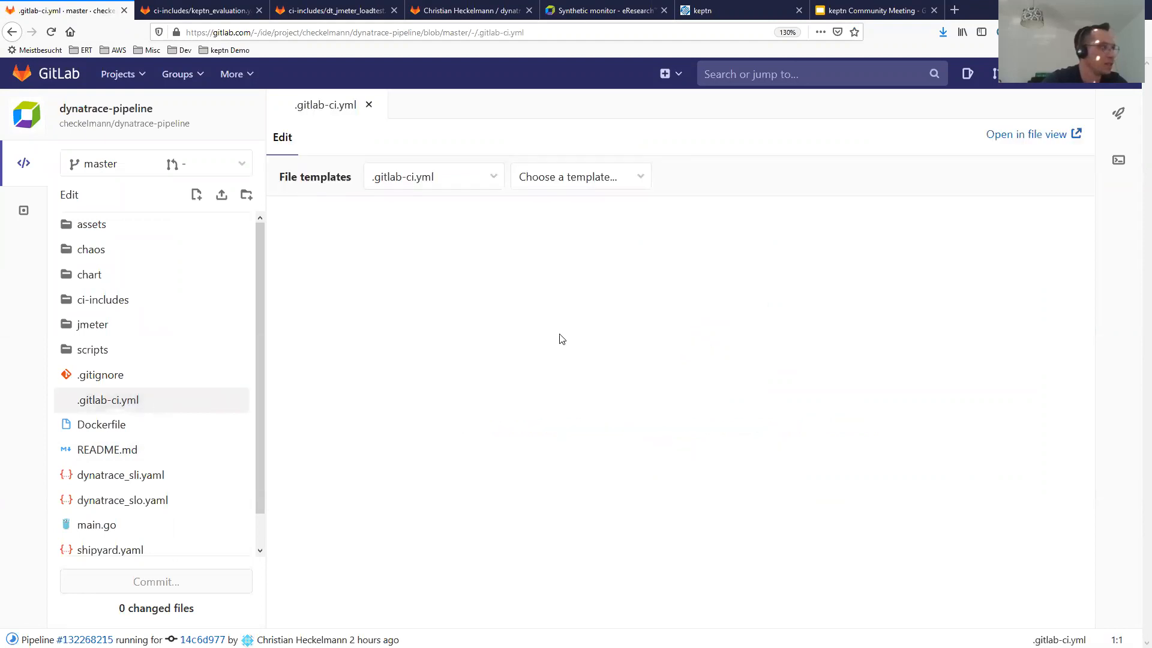
{"action": "mouse_move", "coordinate": [670, 350]}
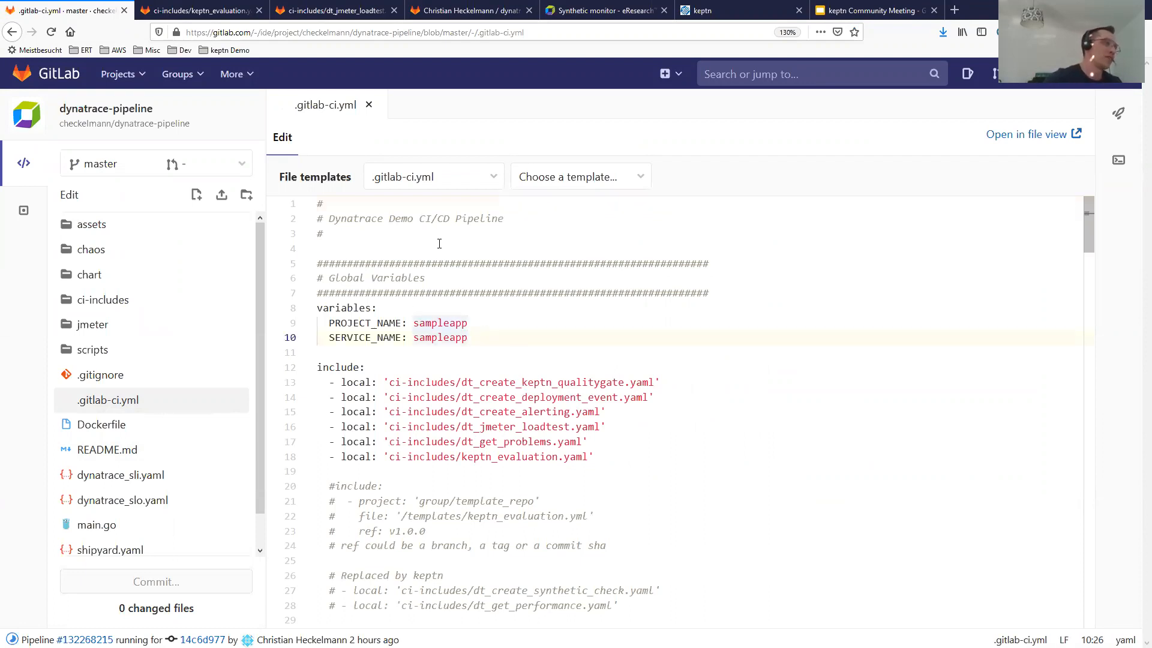
{"action": "left_click", "coordinate": [325, 248]}
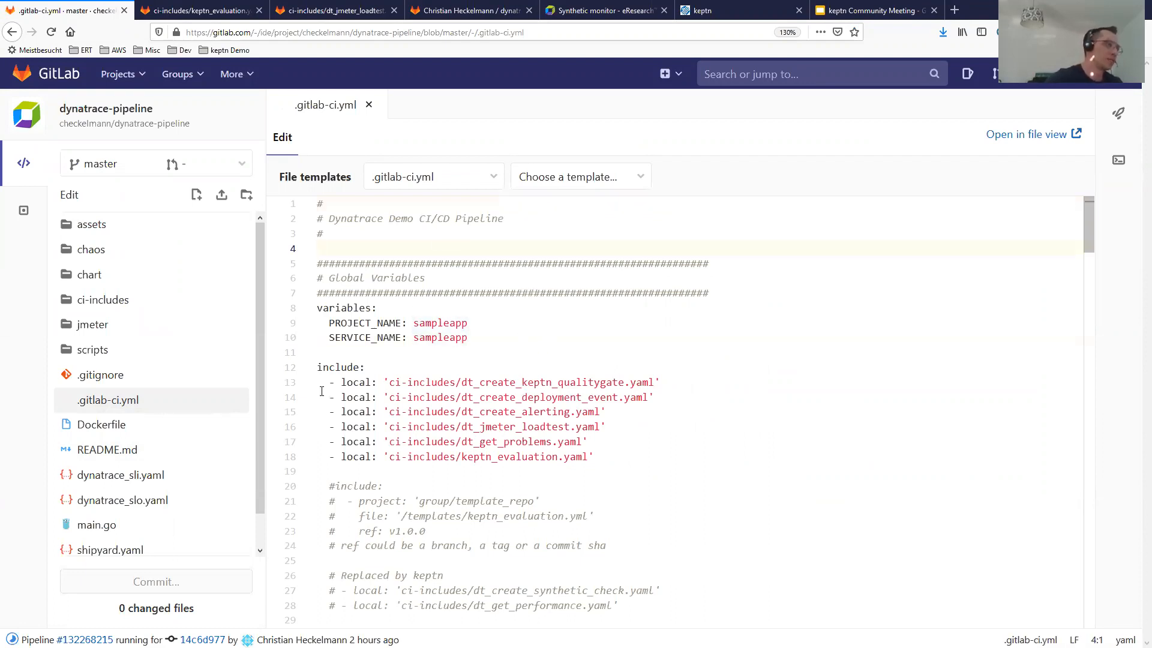
{"action": "mouse_move", "coordinate": [678, 387]}
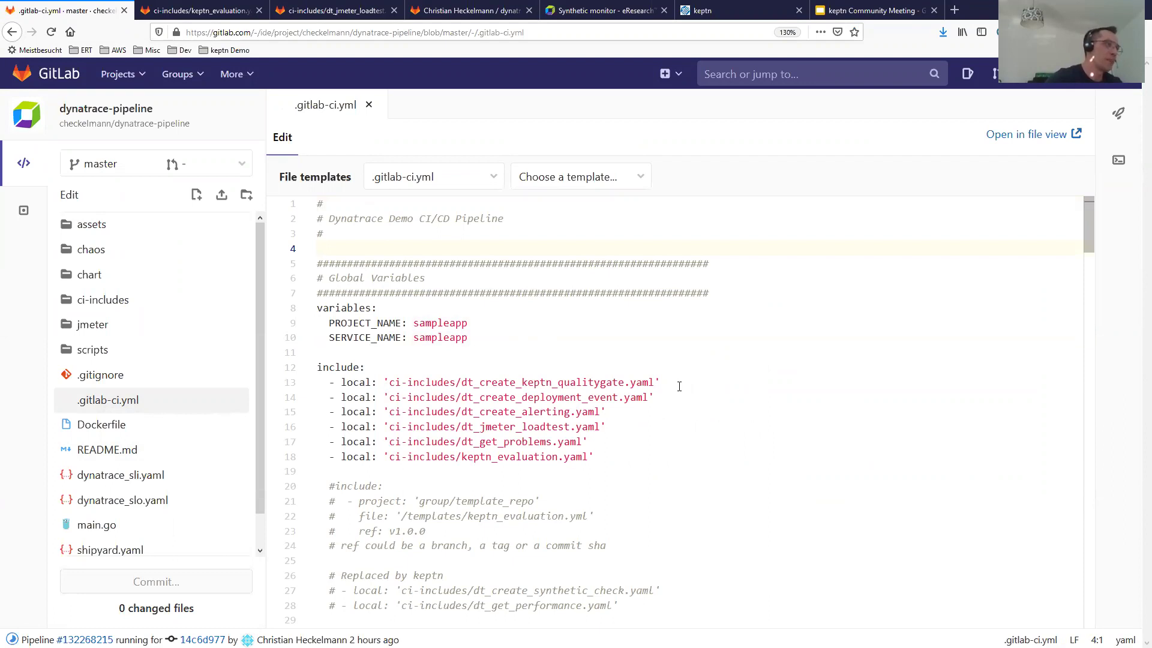
Review the includes, marking dt_create_deployment_event and the commented v1.0.0 ref
{"action": "scroll", "scroll_direction": "down", "scroll_amount": 3}
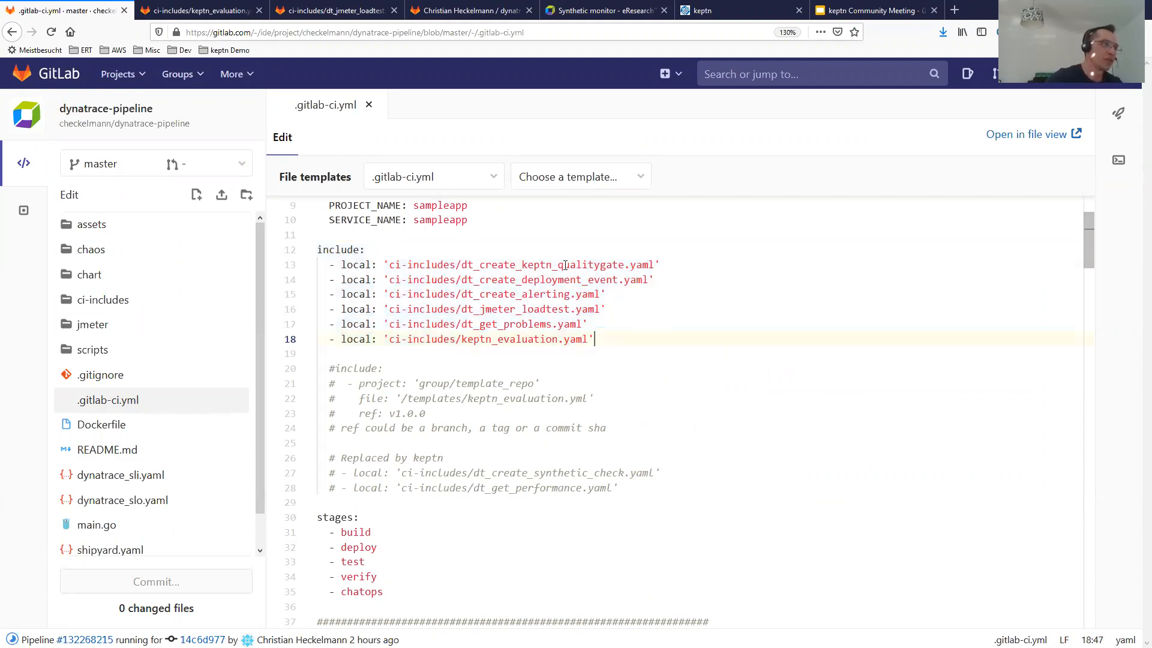
{"action": "double_click", "coordinate": [544, 264]}
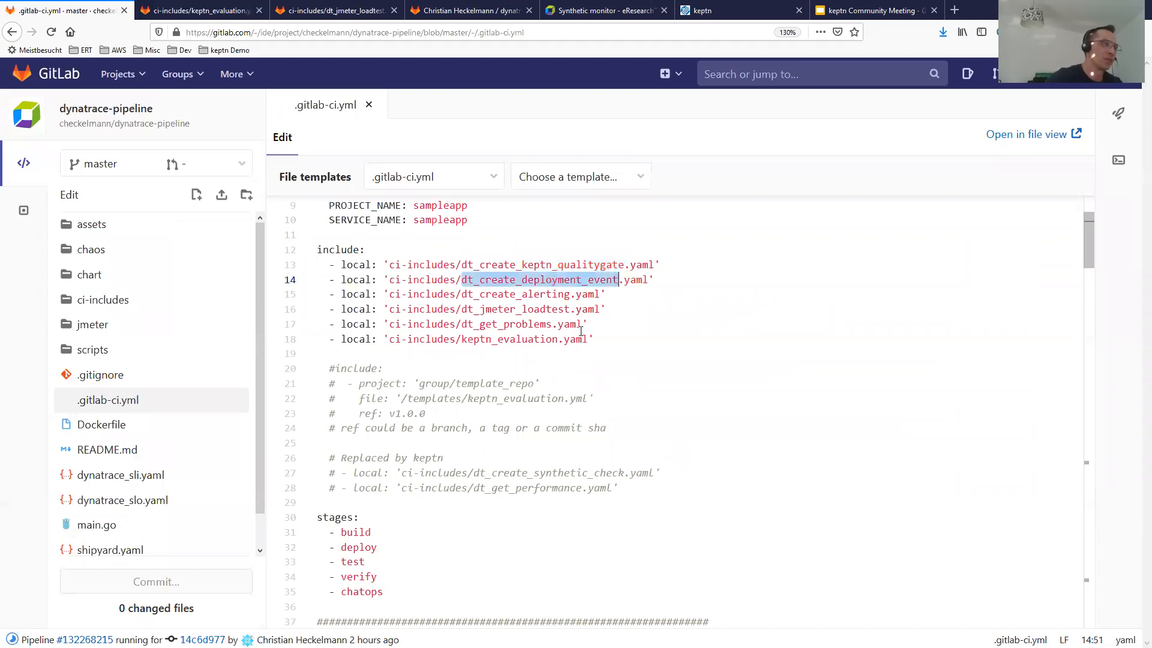
{"action": "mouse_move", "coordinate": [577, 298]}
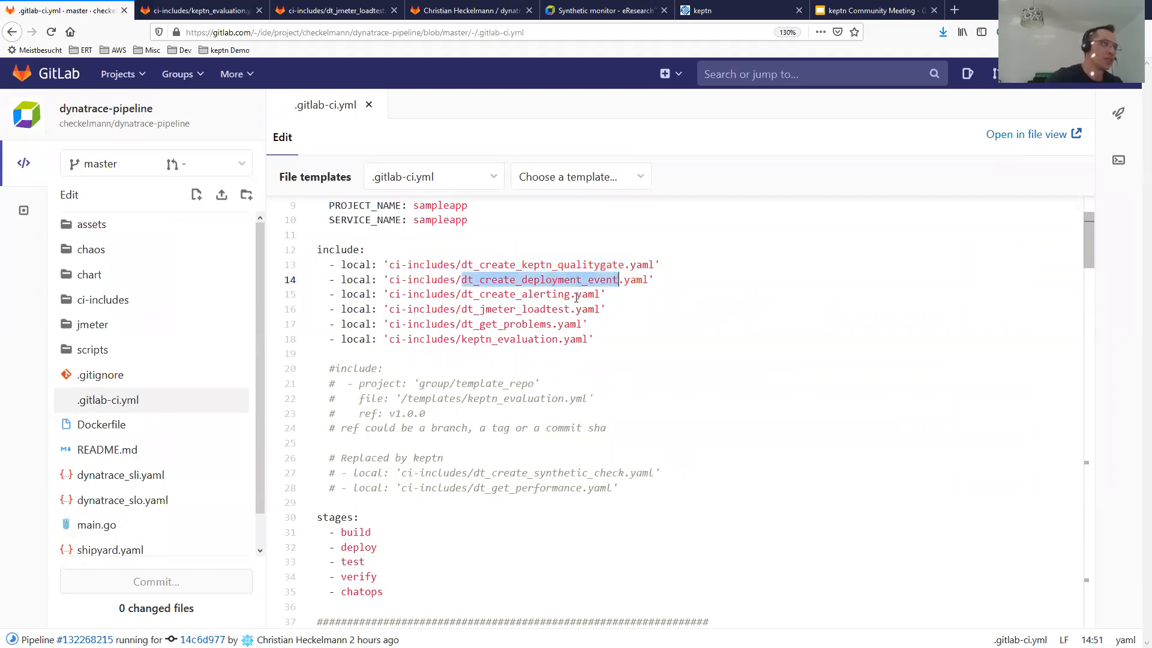
{"action": "mouse_move", "coordinate": [518, 309]}
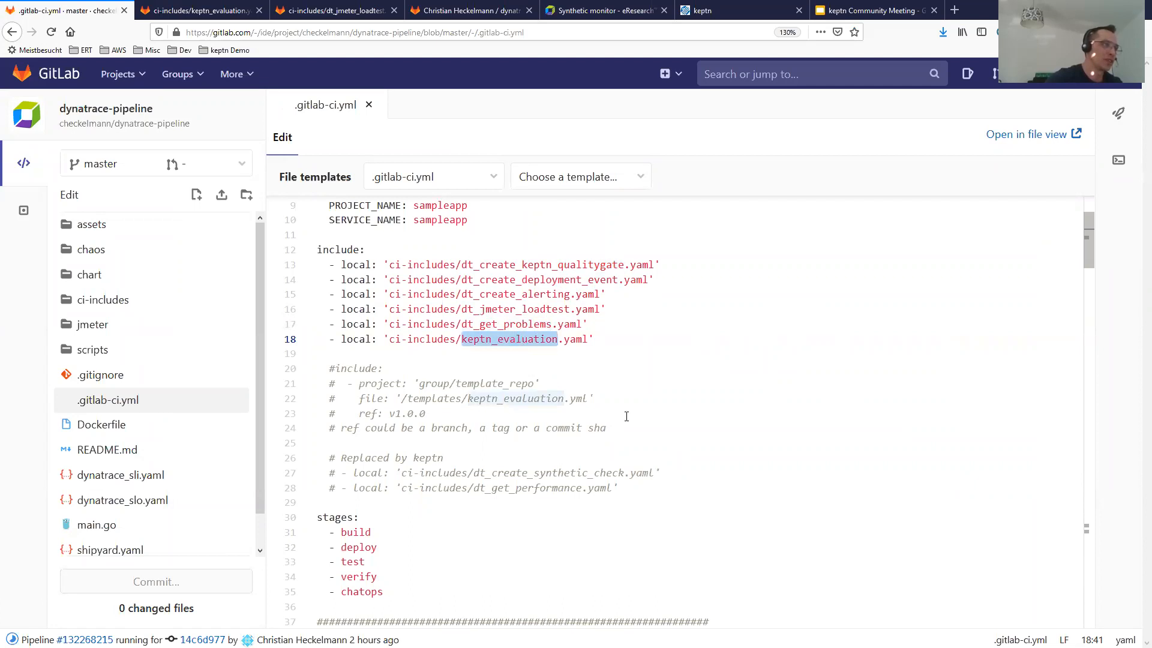
{"action": "scroll", "scroll_direction": "down", "scroll_amount": 3}
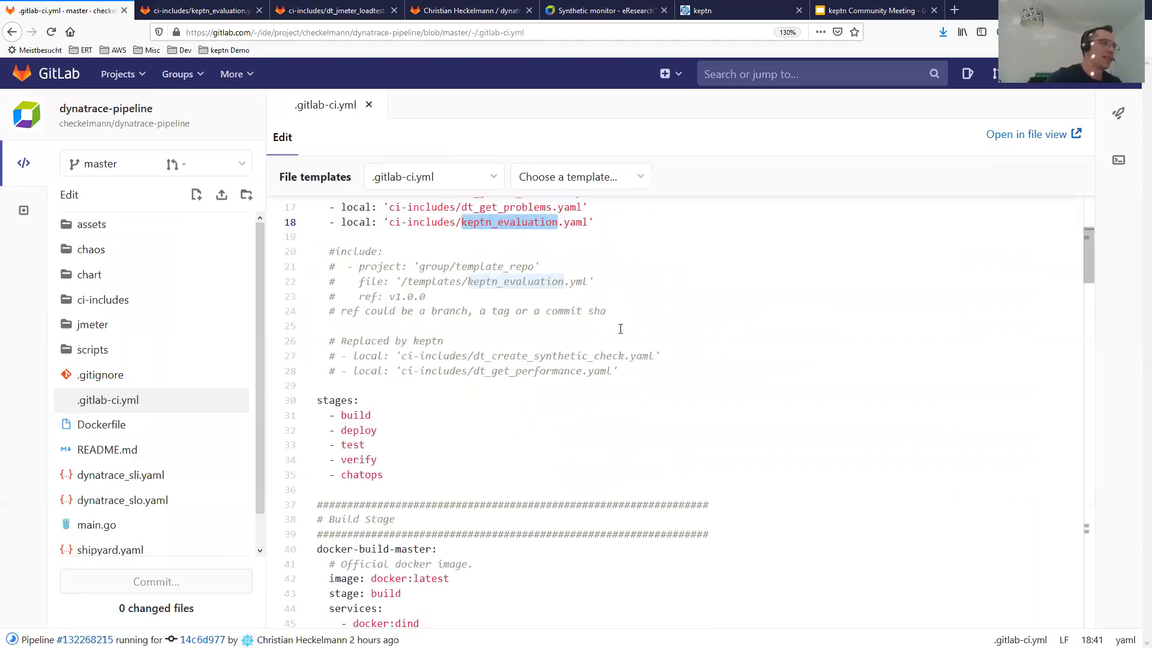
{"action": "mouse_move", "coordinate": [660, 314]}
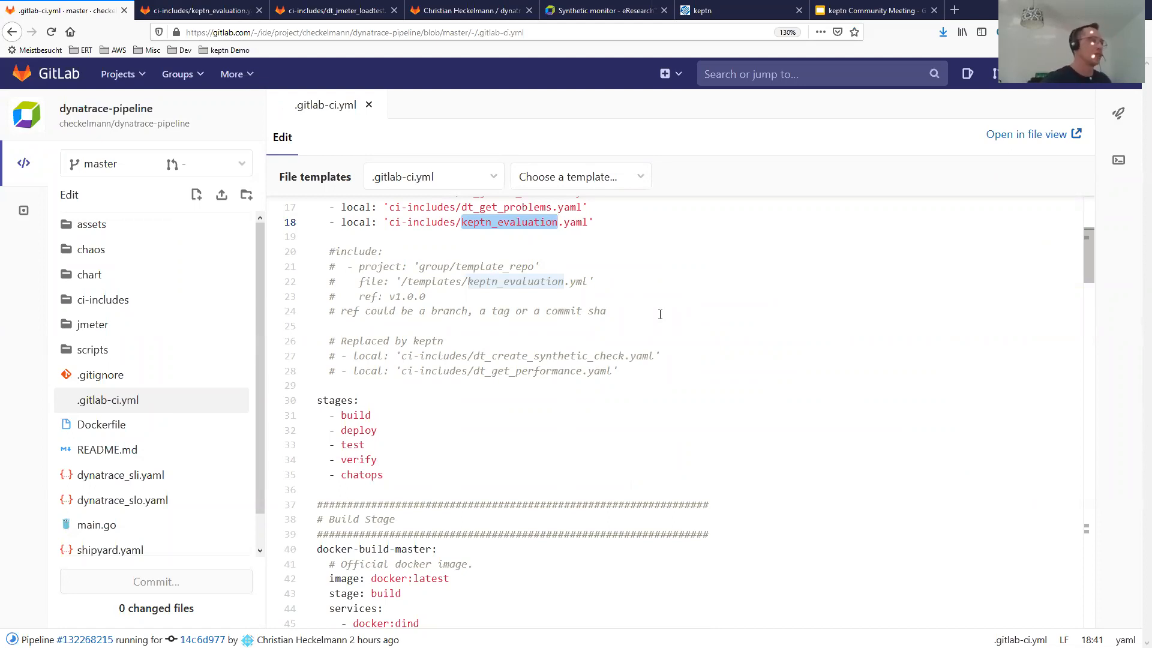
{"action": "mouse_move", "coordinate": [385, 280]}
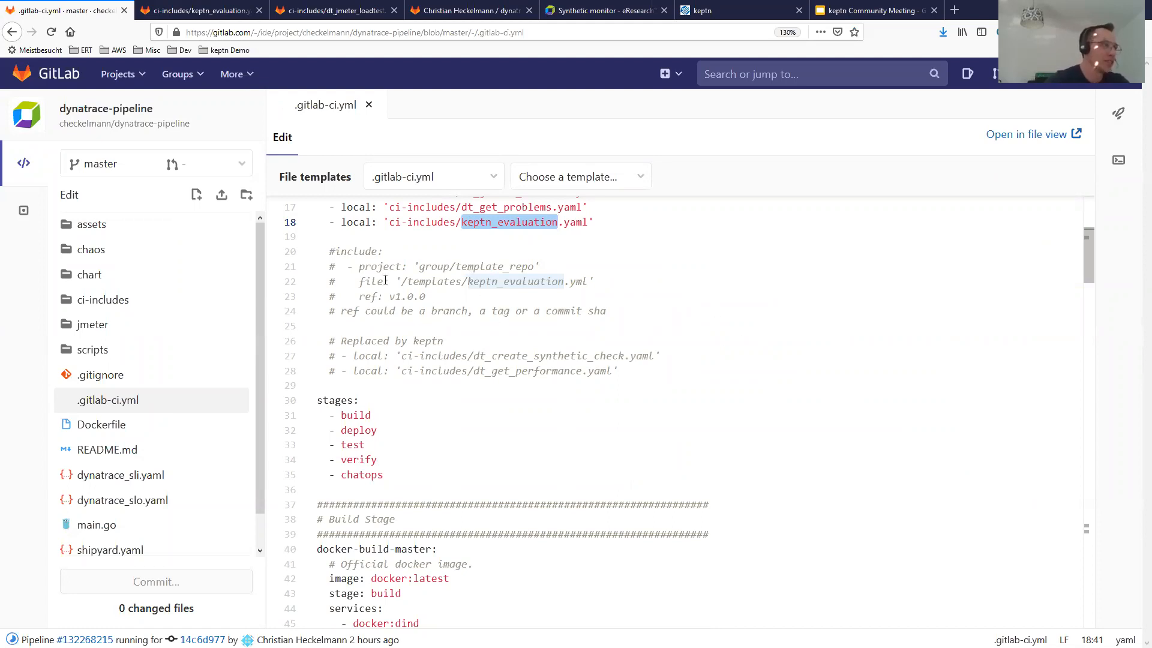
{"action": "mouse_move", "coordinate": [428, 269]}
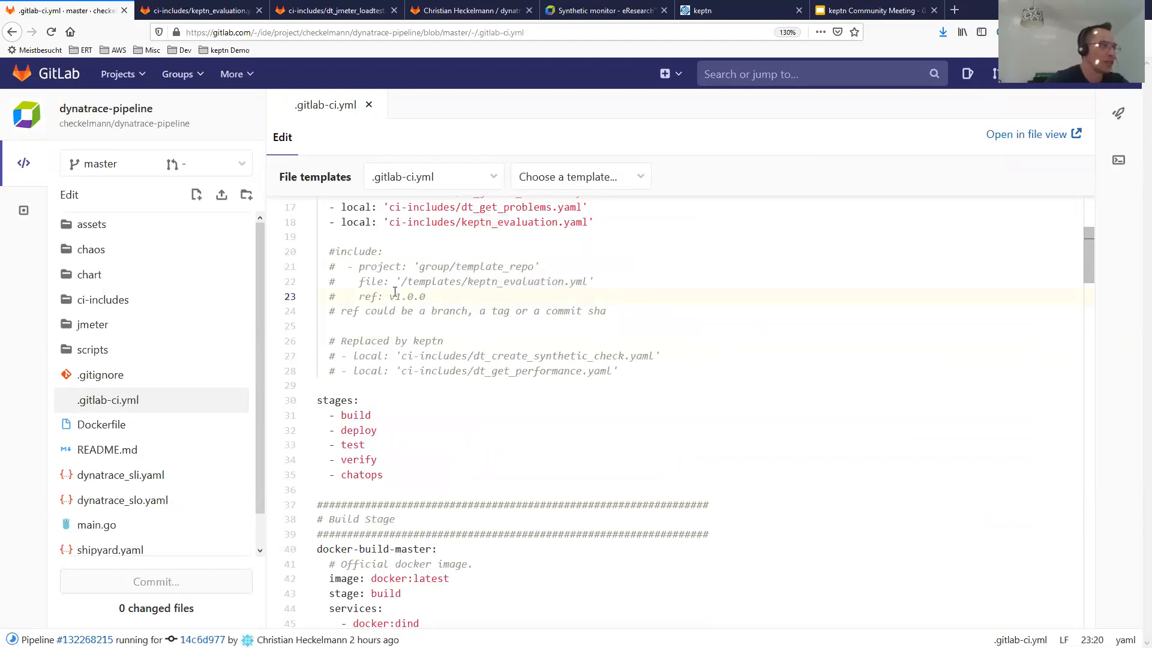
{"action": "double_click", "coordinate": [409, 296]}
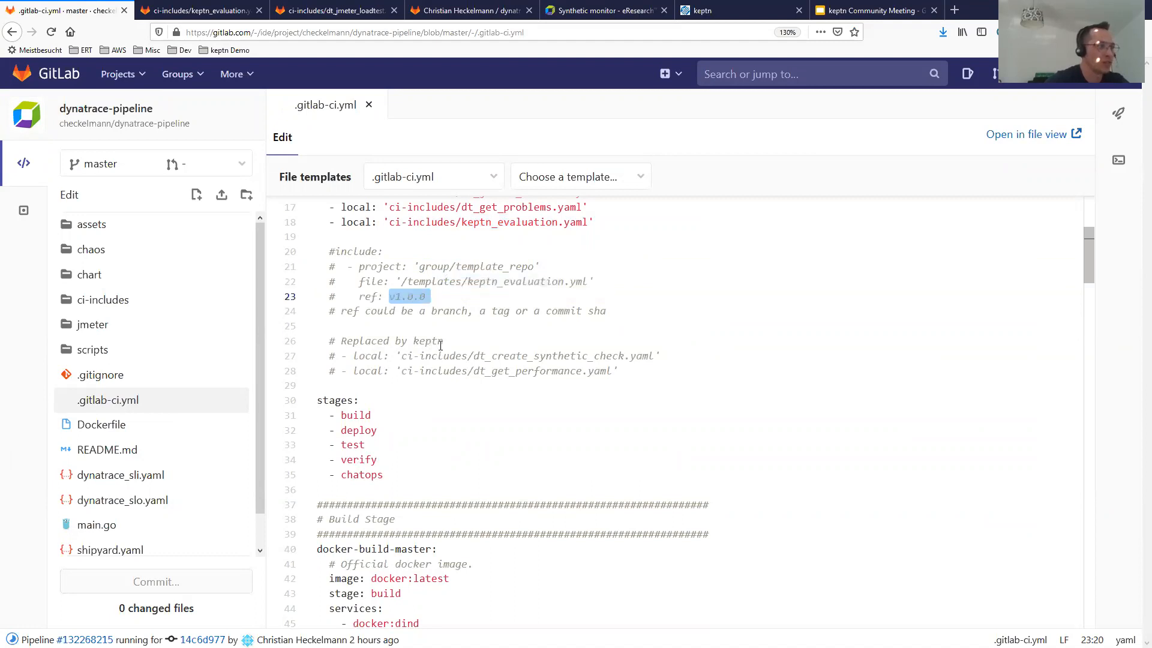
{"action": "mouse_move", "coordinate": [417, 311]}
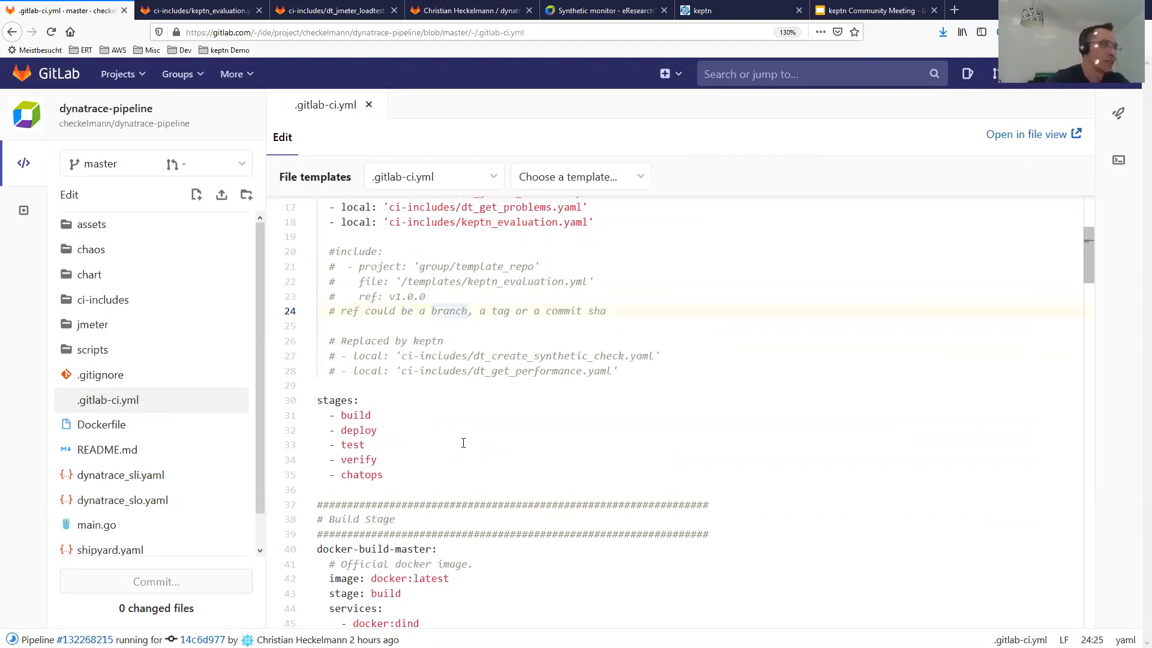
{"action": "scroll", "scroll_direction": "down", "scroll_amount": 3}
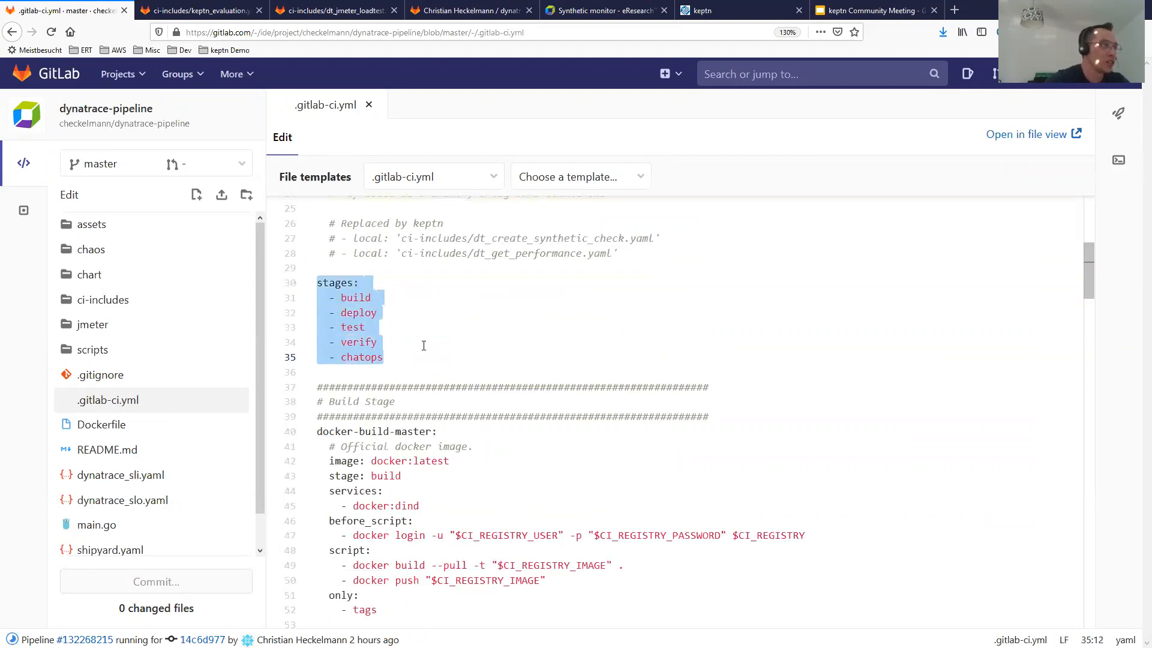
{"action": "mouse_move", "coordinate": [490, 358]}
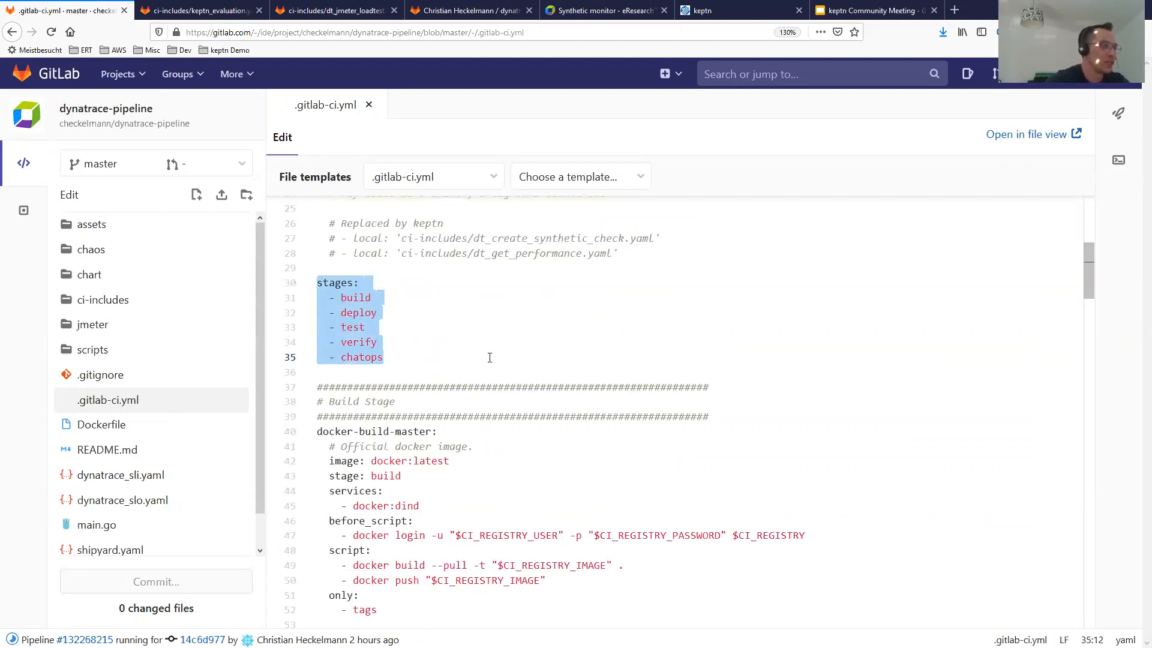
{"action": "scroll", "scroll_direction": "down", "scroll_amount": 3}
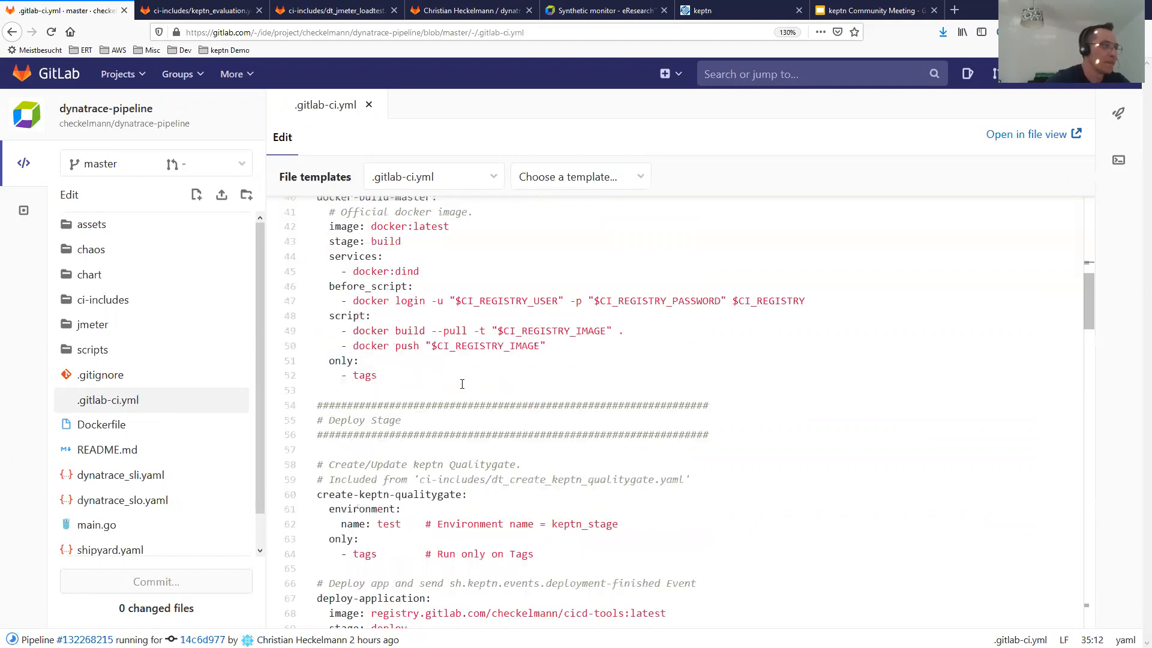
{"action": "scroll", "scroll_direction": "up", "scroll_amount": 3}
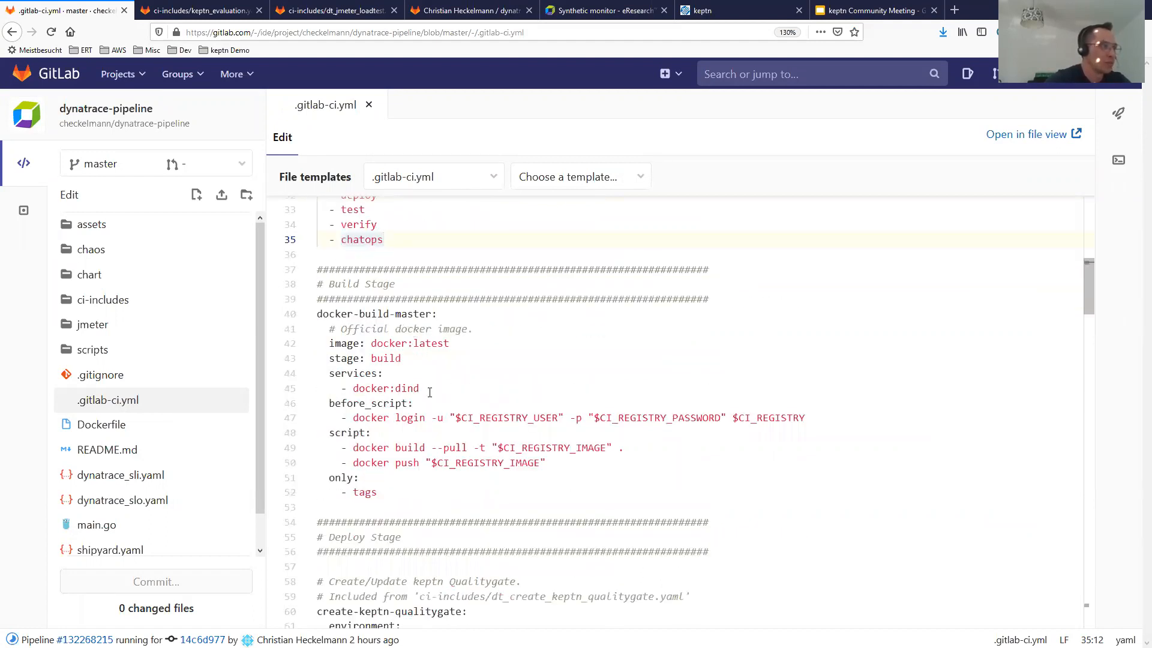
{"action": "scroll", "scroll_direction": "down", "scroll_amount": 3}
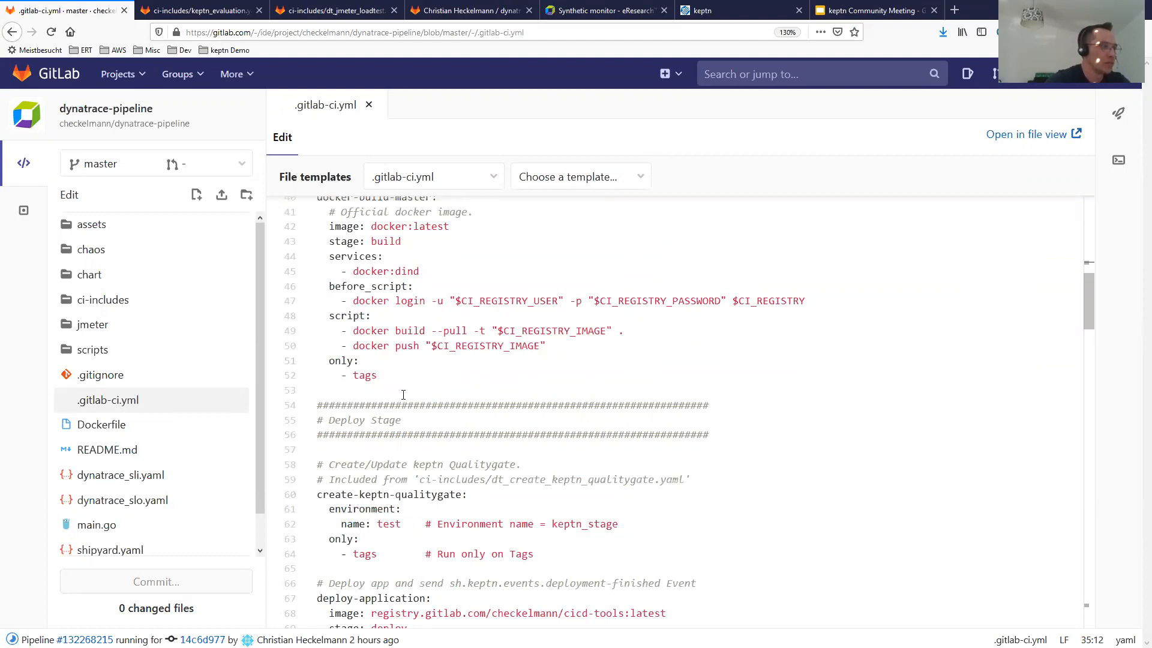
{"action": "scroll", "scroll_direction": "down", "scroll_amount": 3}
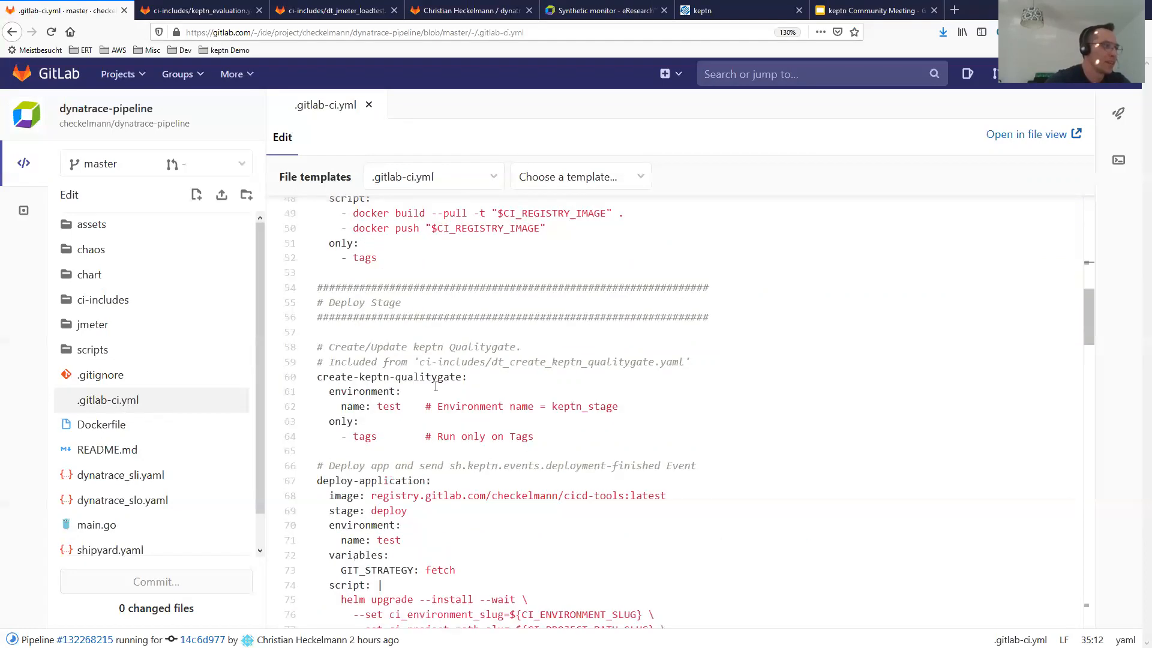
{"action": "scroll", "scroll_direction": "down", "scroll_amount": 3}
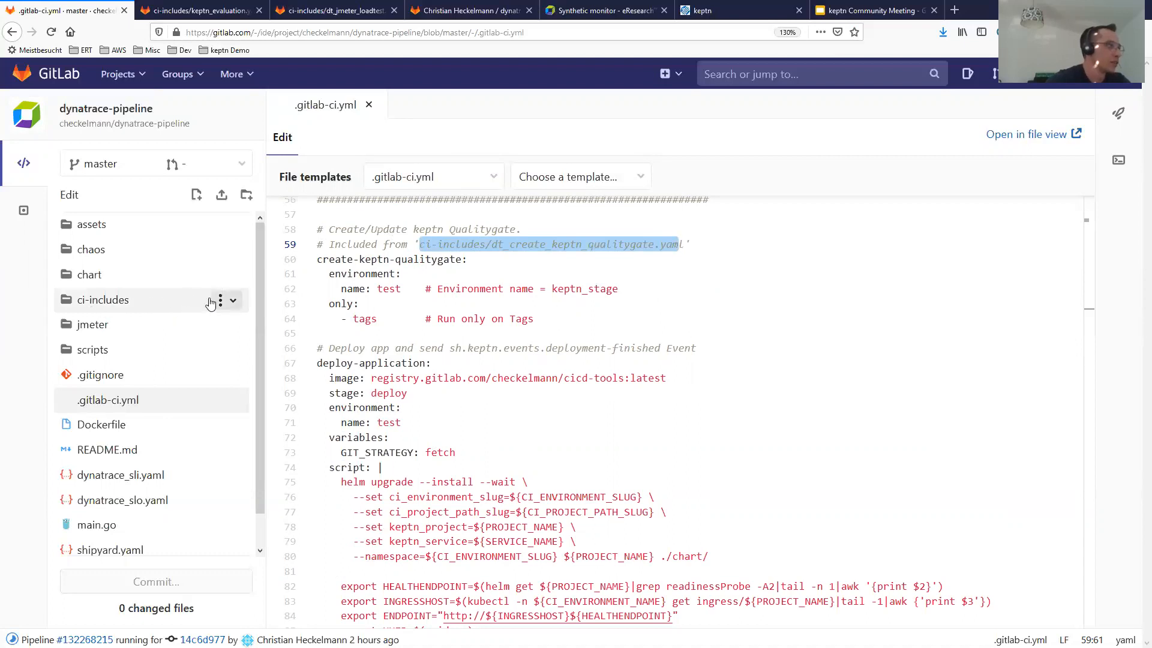
Browse the ci-includes folder files in the Web IDE tree
{"action": "left_click", "coordinate": [104, 300]}
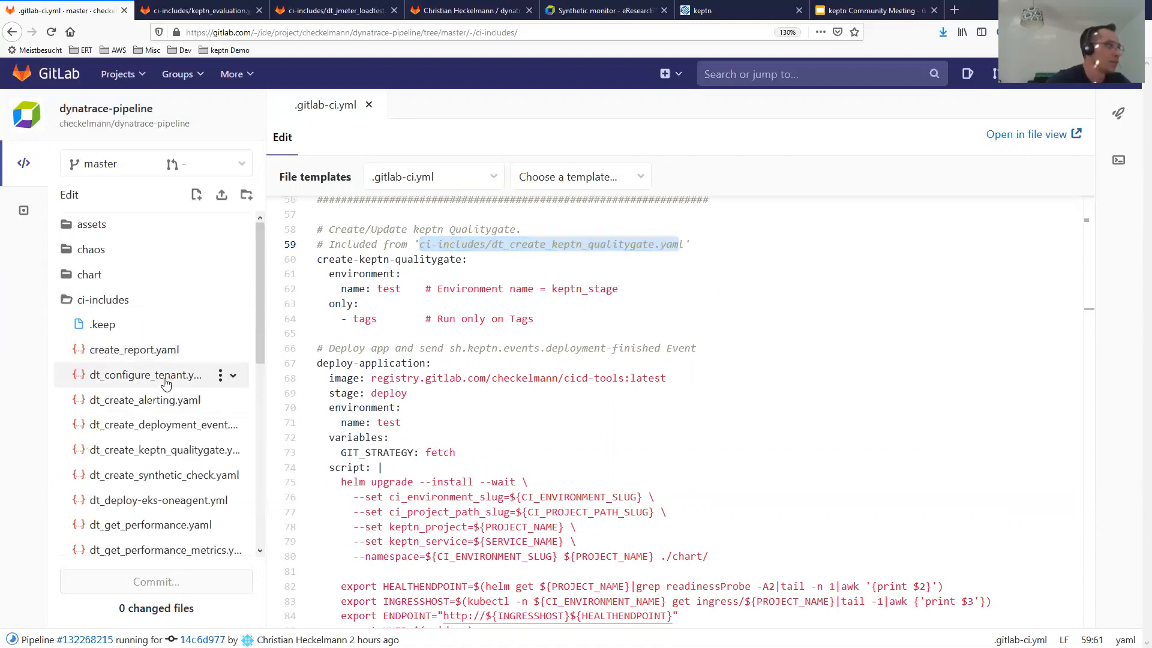
{"action": "scroll", "scroll_direction": "down", "scroll_amount": 3}
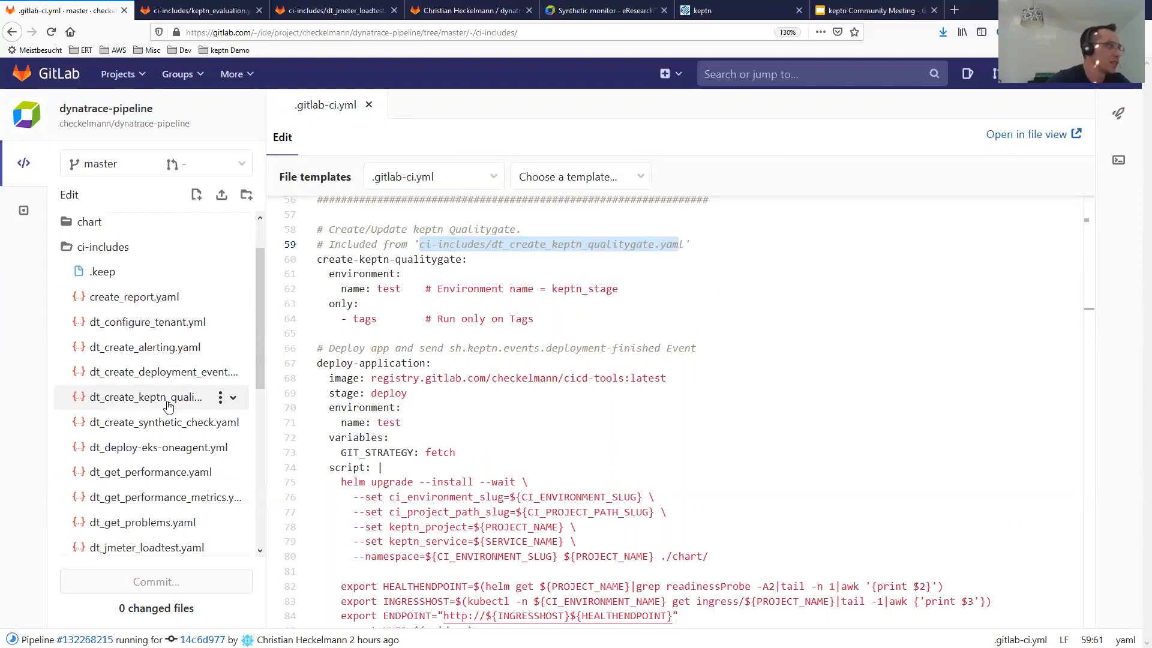
{"action": "scroll", "scroll_direction": "down", "scroll_amount": 3}
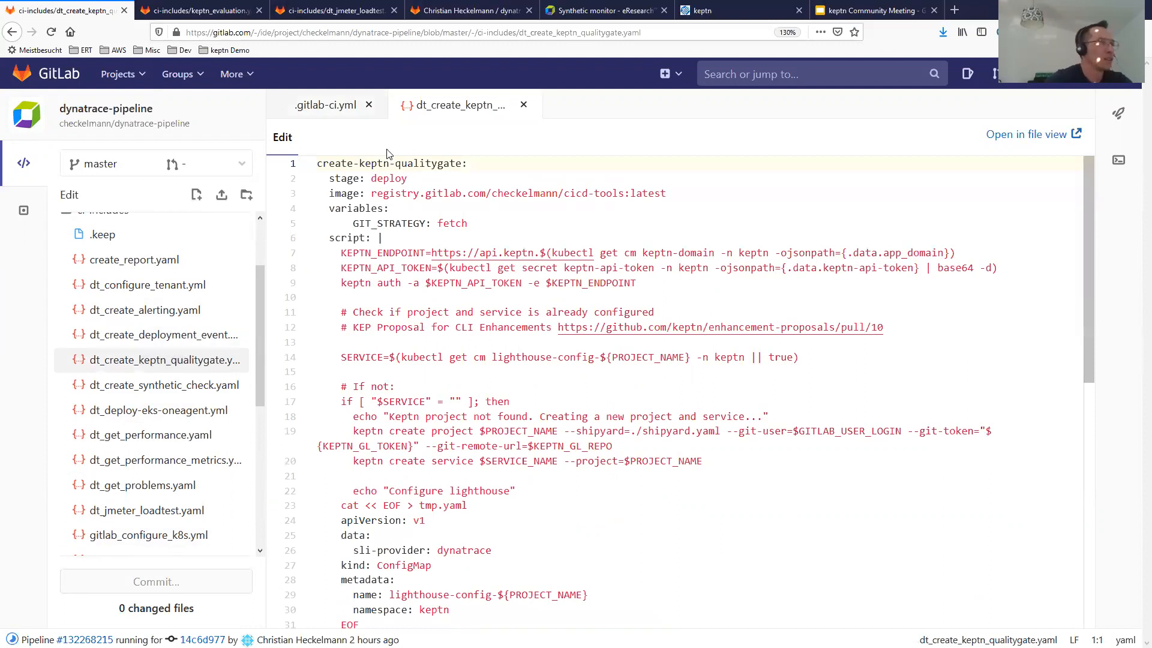
{"action": "left_click", "coordinate": [326, 104]}
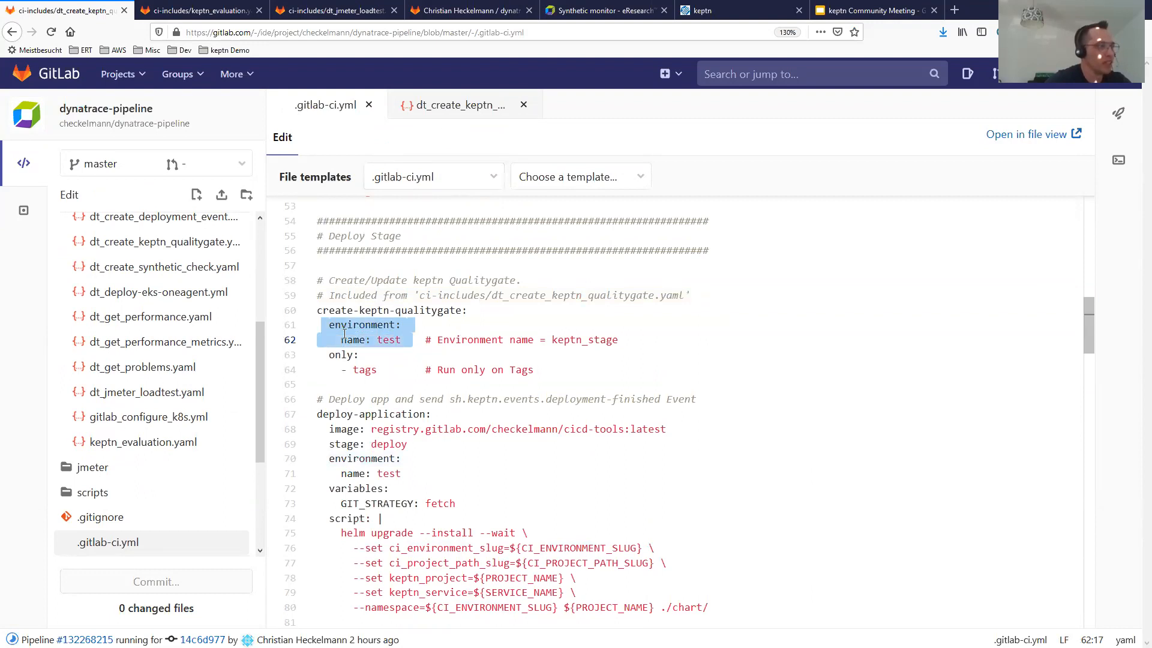
Mark the quality gate job's environment, deploy stage and cicd-tools image
{"action": "left_click", "coordinate": [402, 325]}
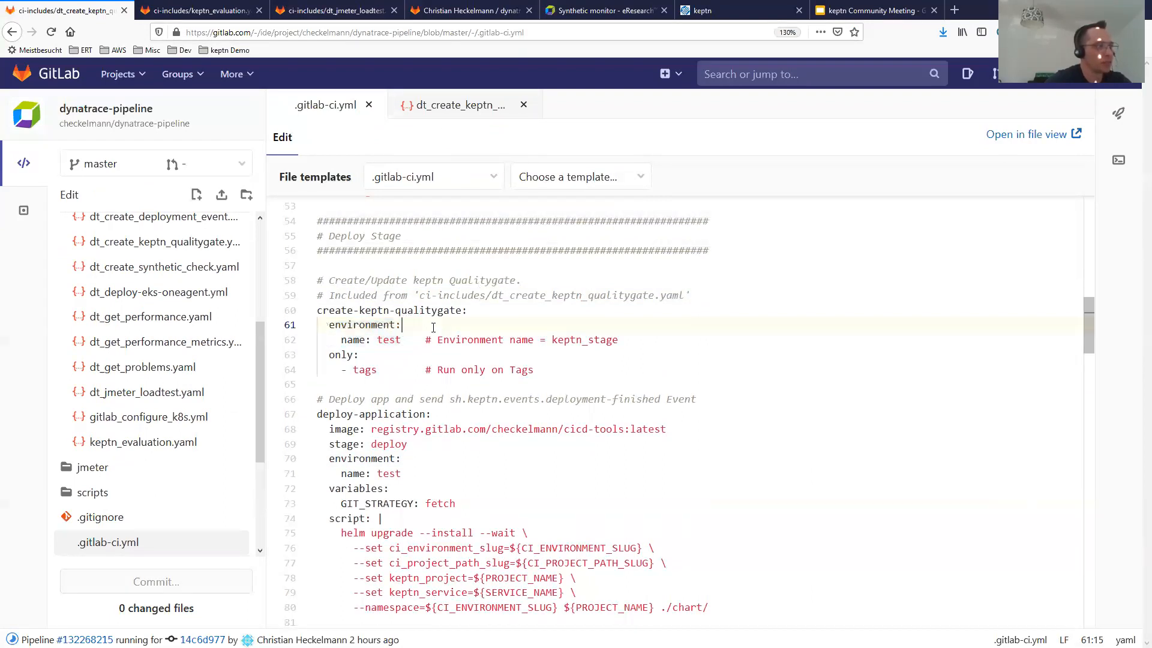
{"action": "mouse_move", "coordinate": [464, 111]}
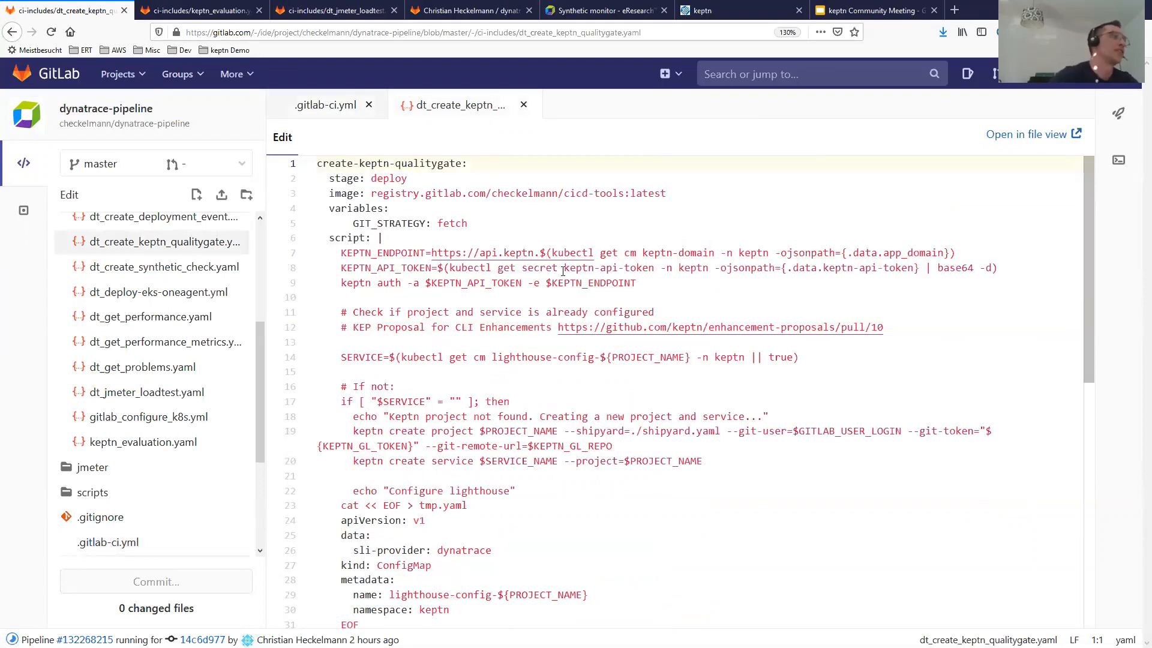
{"action": "mouse_move", "coordinate": [487, 213]}
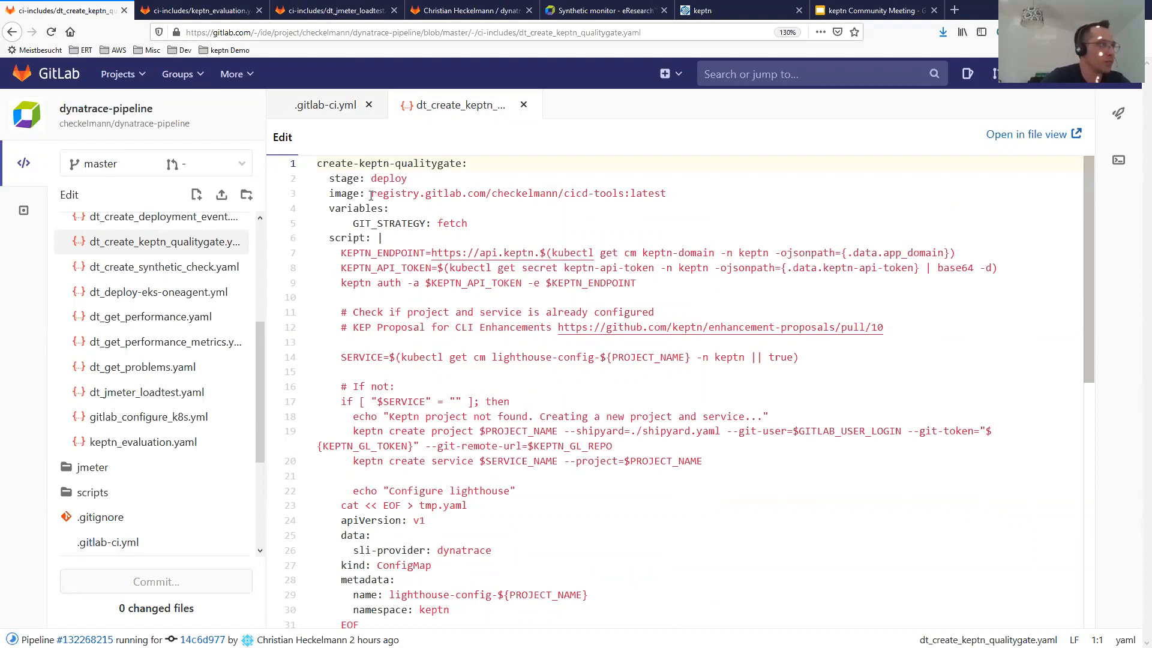
{"action": "double_click", "coordinate": [388, 179]}
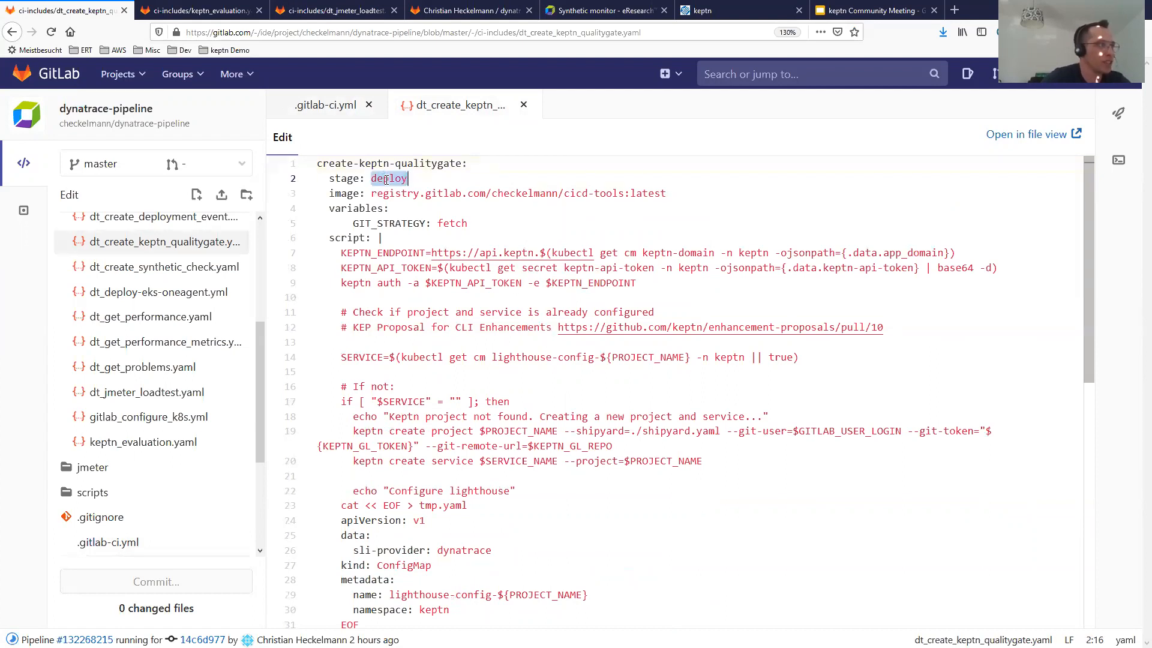
{"action": "double_click", "coordinate": [393, 192]}
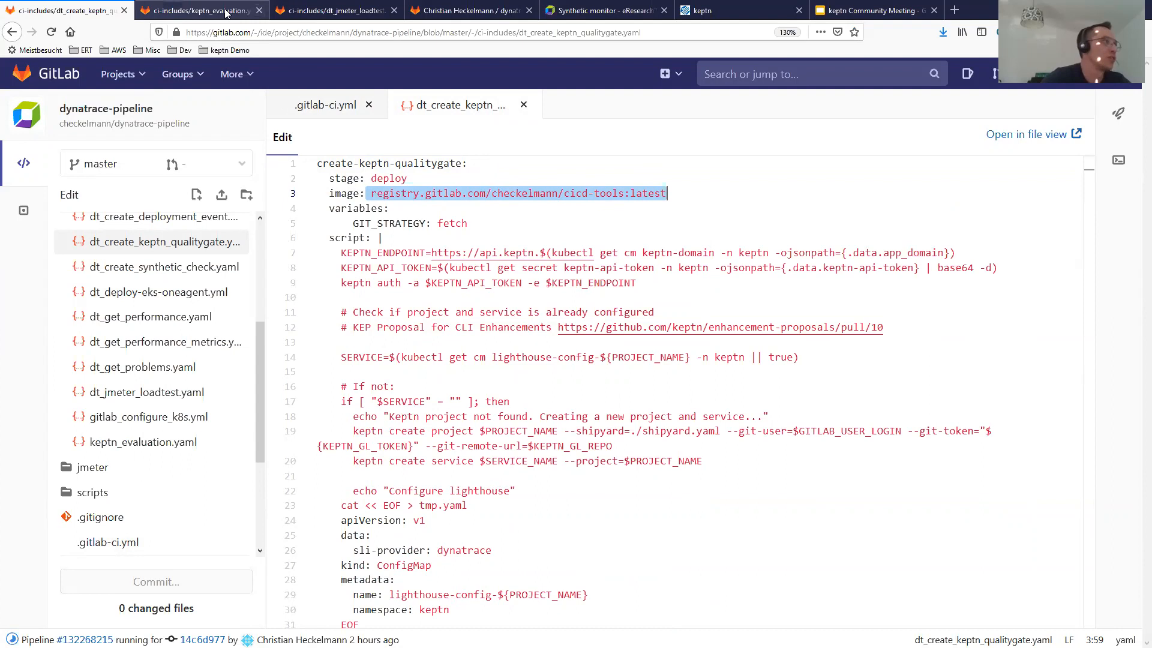
Open '06 - Dockerfile' from the keptn Demo bookmarks to the keptn install line
{"action": "left_click", "coordinate": [199, 10]}
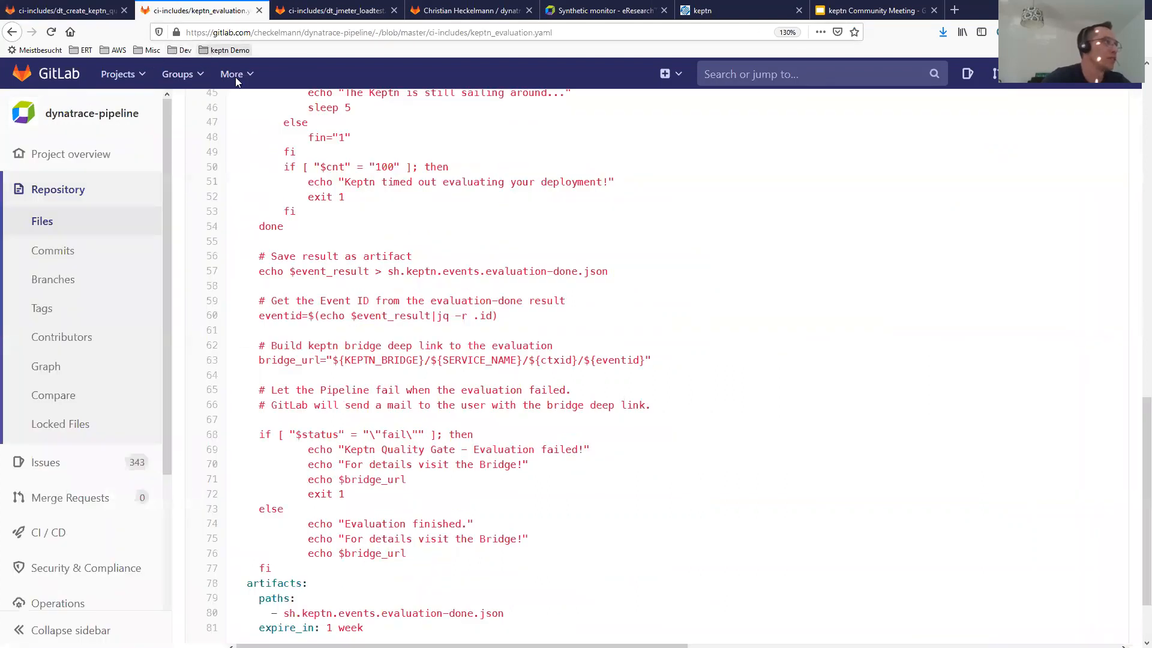
{"action": "left_click", "coordinate": [231, 49]}
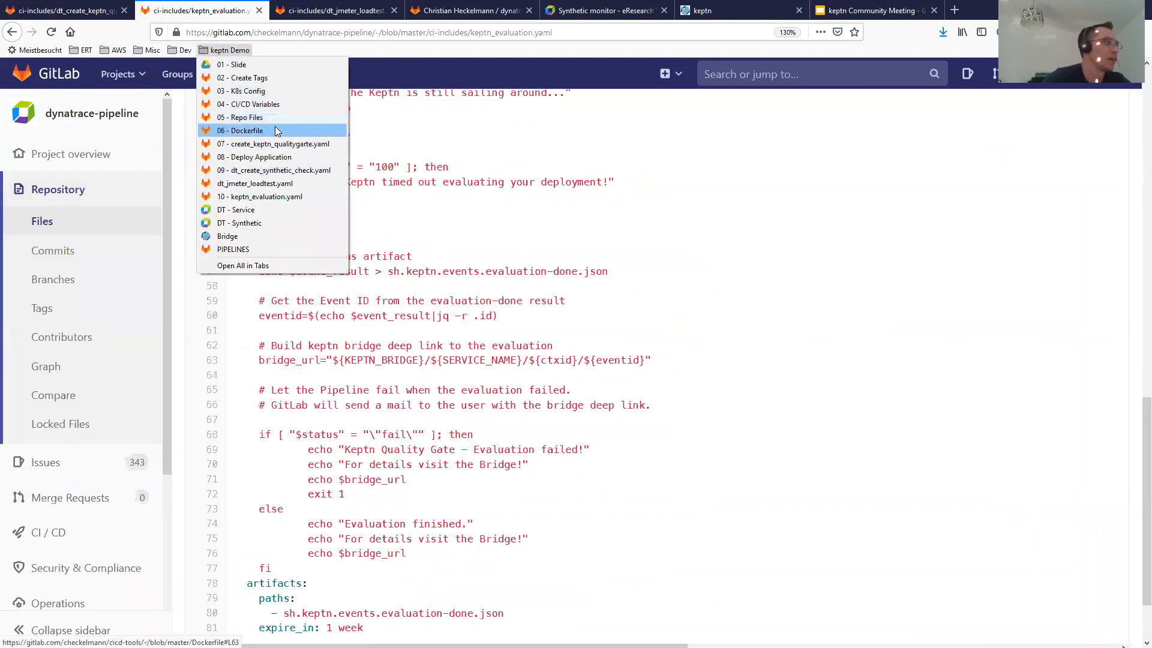
{"action": "left_click", "coordinate": [240, 130]}
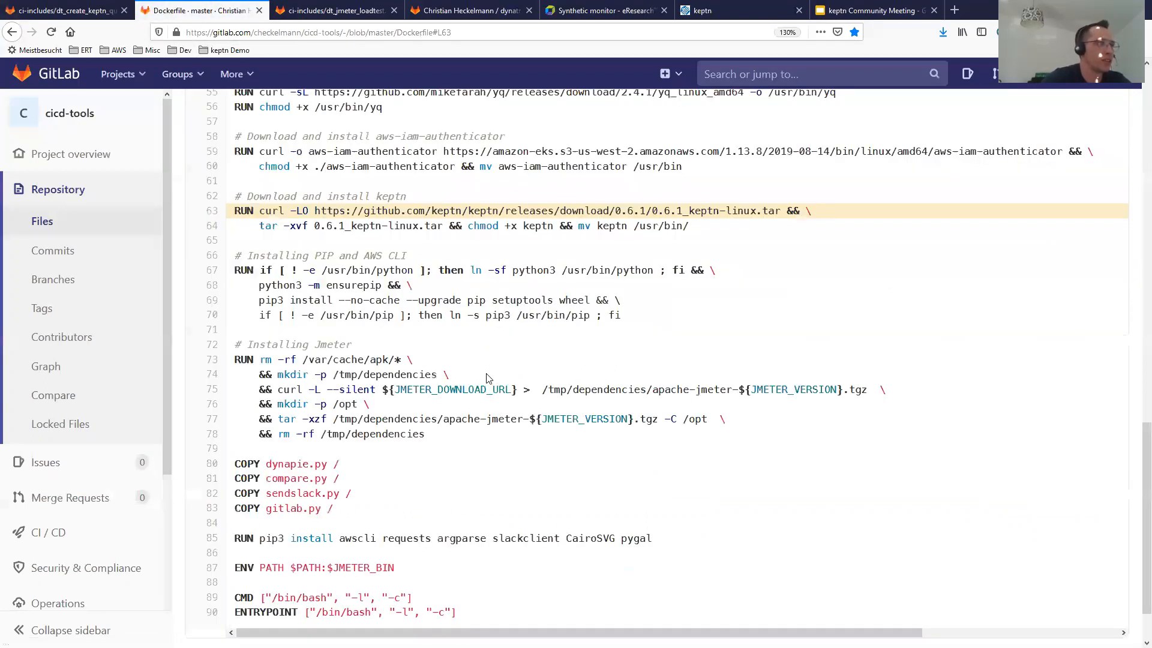
{"action": "mouse_move", "coordinate": [549, 338]}
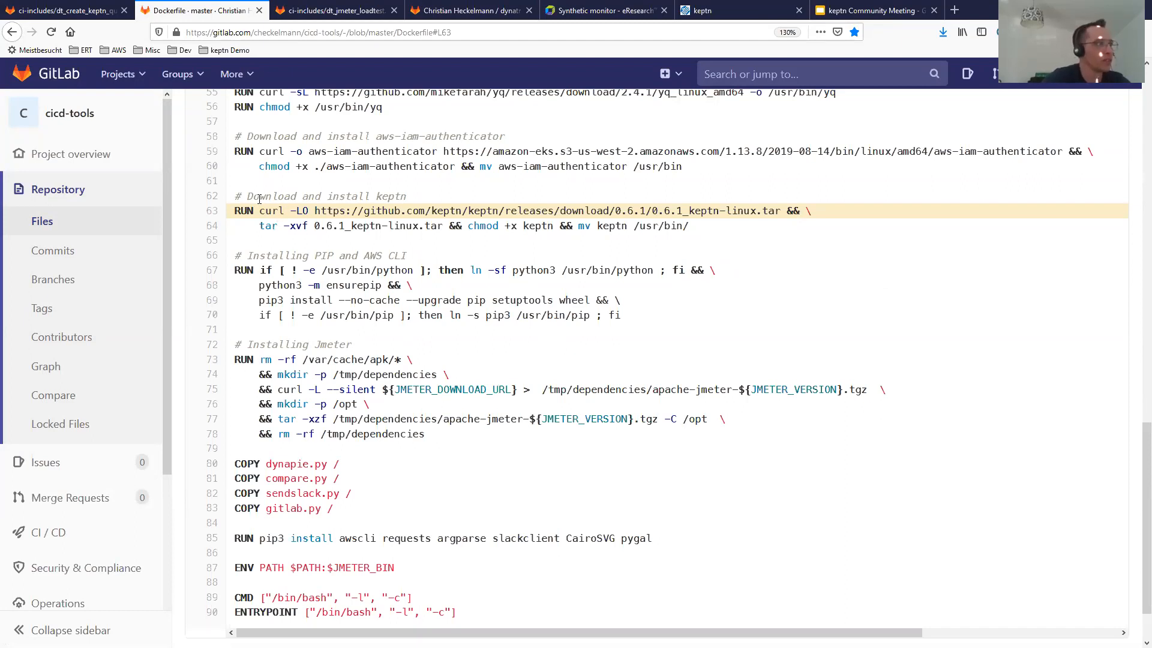
{"action": "mouse_move", "coordinate": [709, 230]}
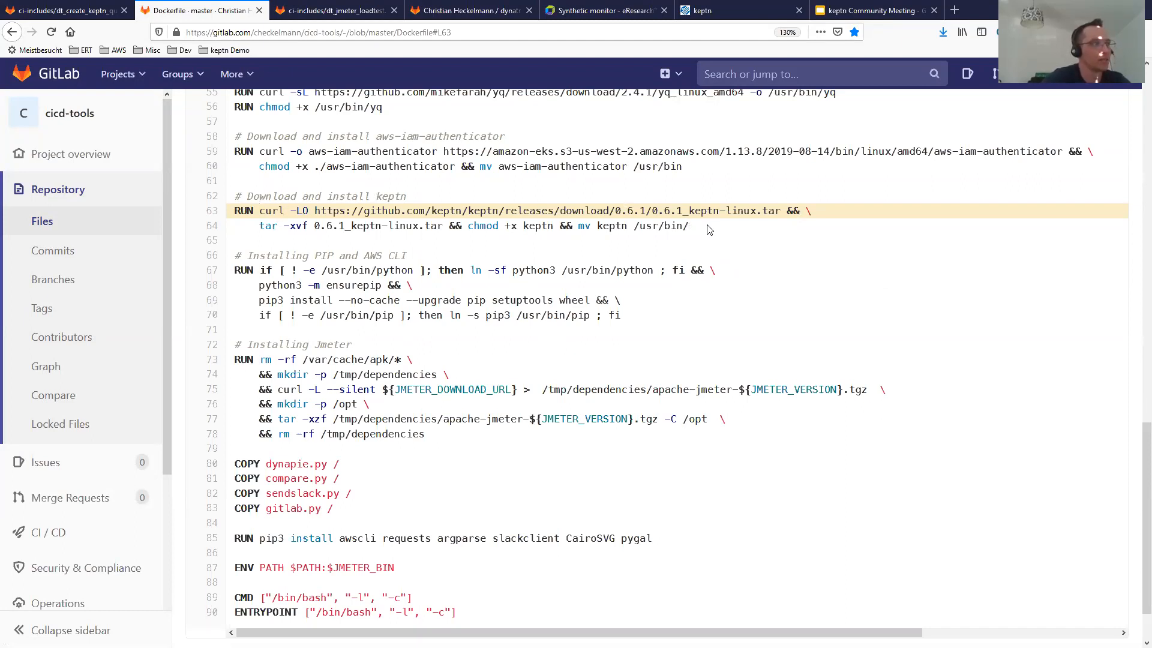
{"action": "mouse_move", "coordinate": [717, 235]}
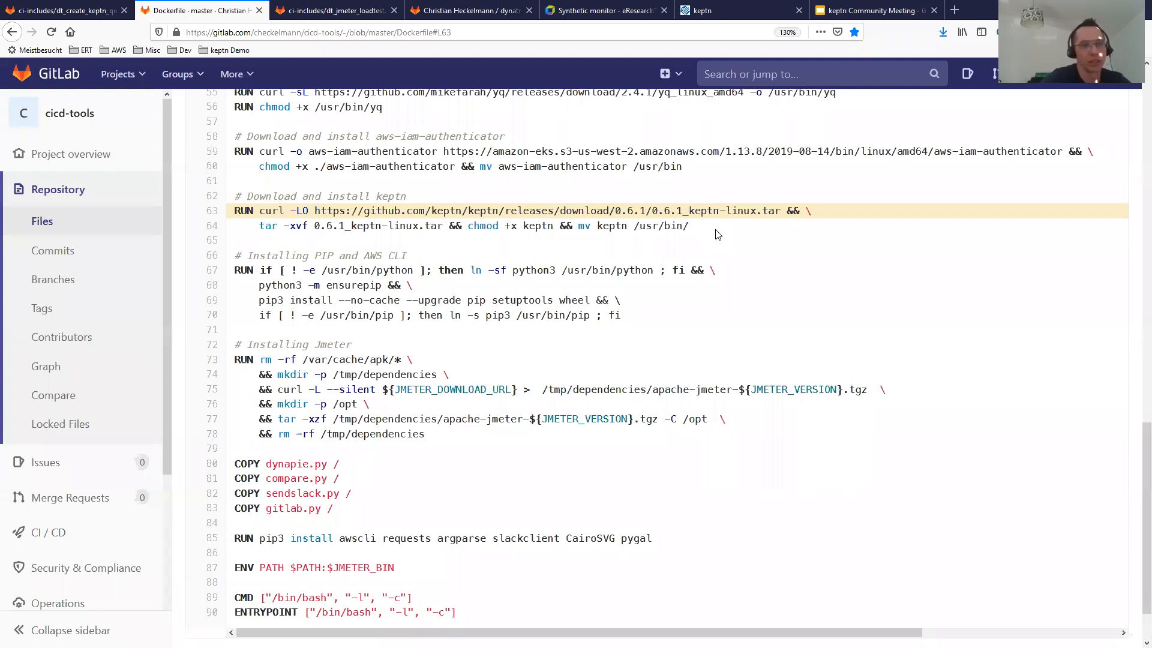
{"action": "mouse_move", "coordinate": [711, 230]}
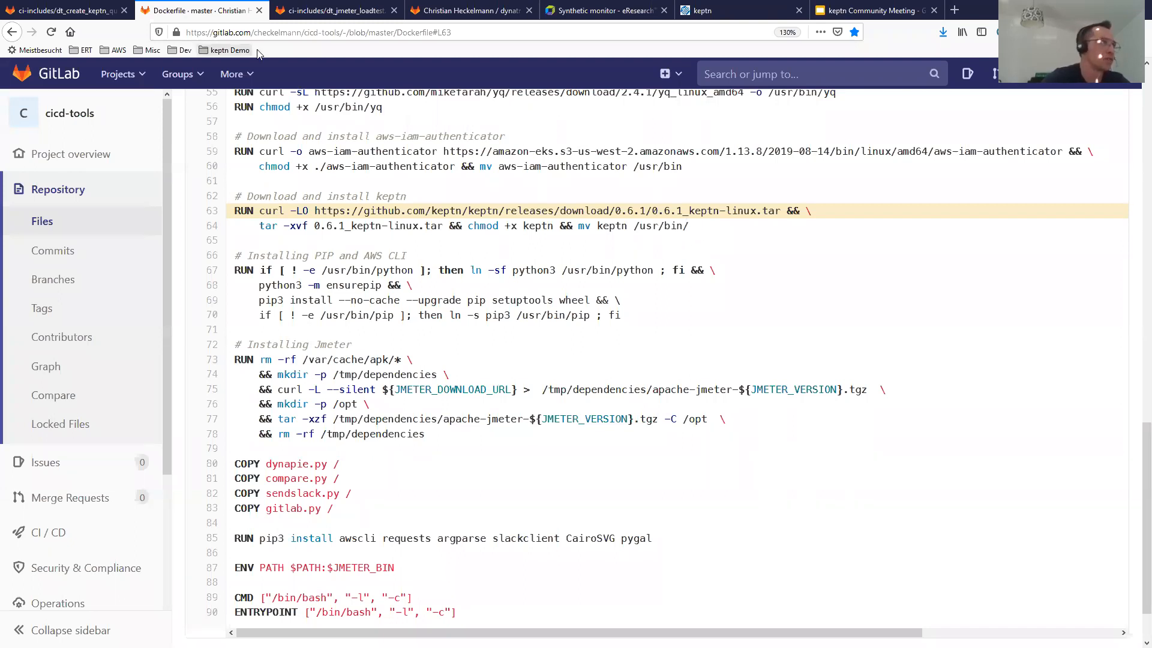
{"action": "mouse_move", "coordinate": [66, 10]}
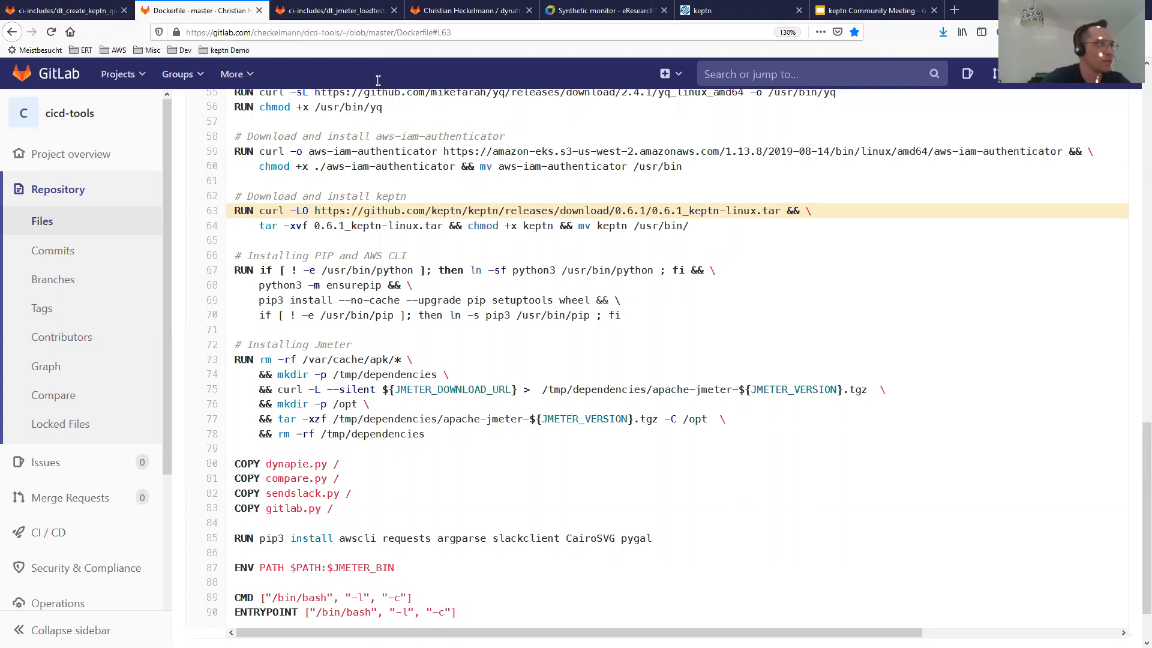
In the quality gate script, select the keptn auth command and its endpoint variable
{"action": "left_click", "coordinate": [66, 10]}
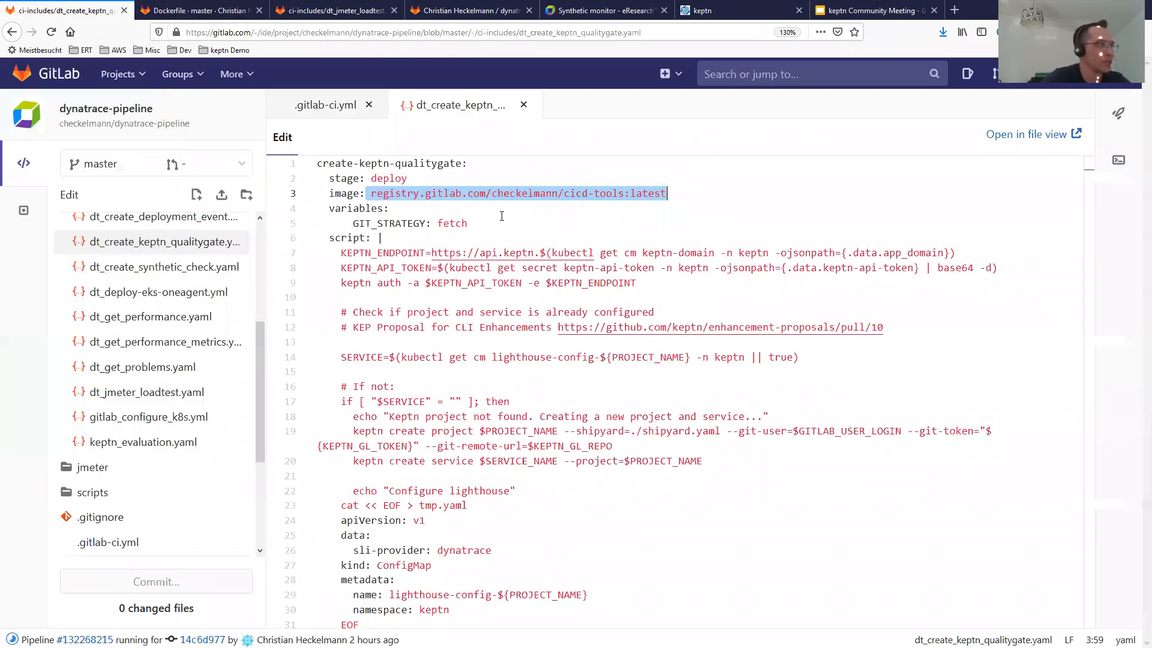
{"action": "left_click", "coordinate": [390, 208]}
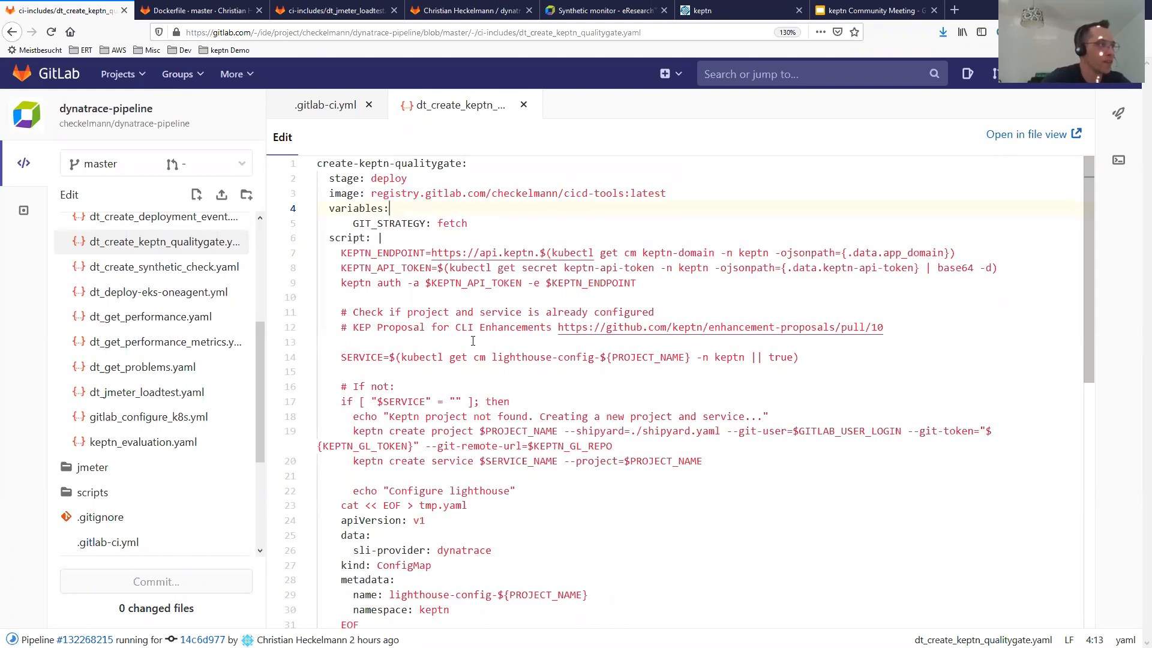
{"action": "mouse_move", "coordinate": [435, 295]}
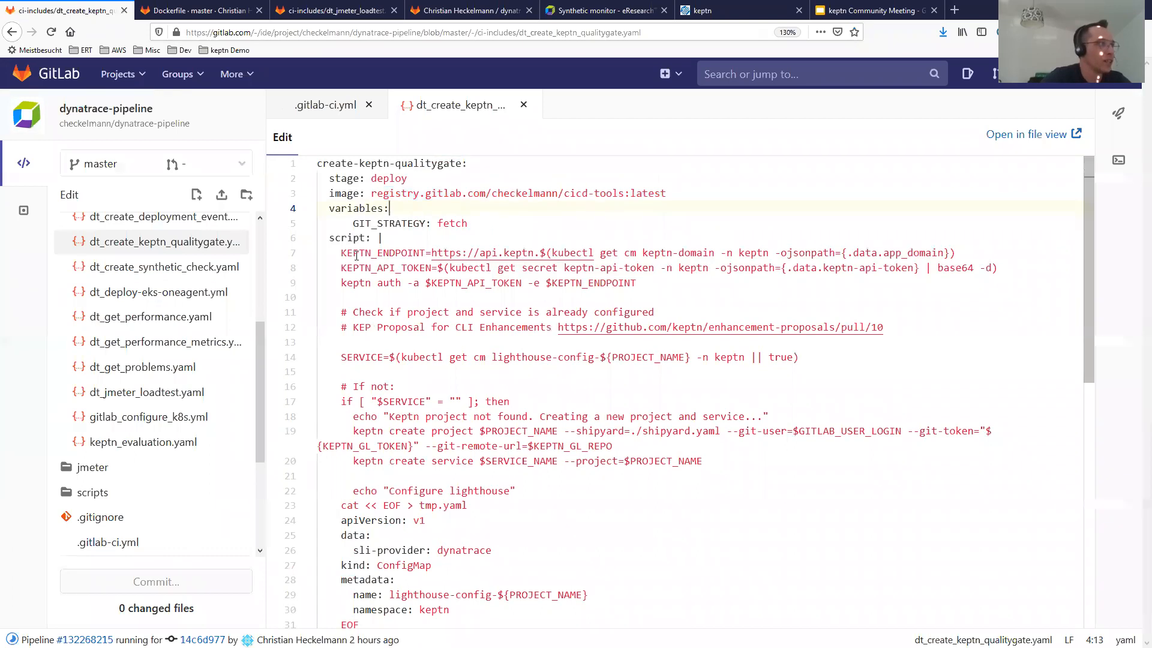
{"action": "left_click_drag", "start_coordinate": [340, 253], "coordinate": [514, 267]}
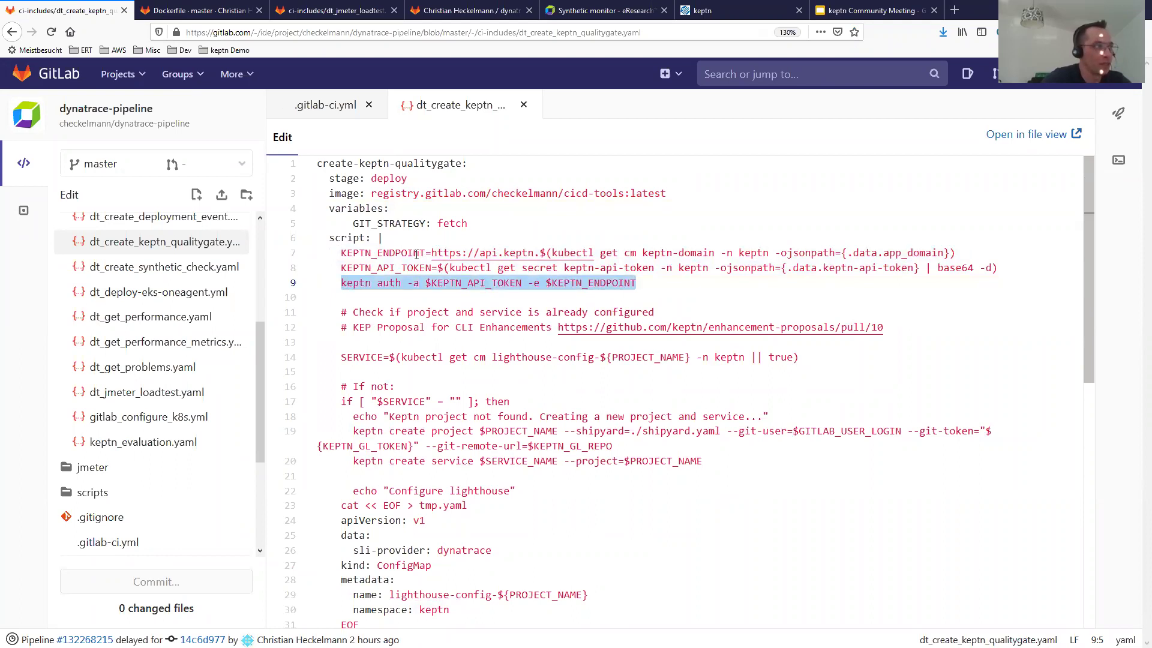
{"action": "left_click", "coordinate": [550, 253]}
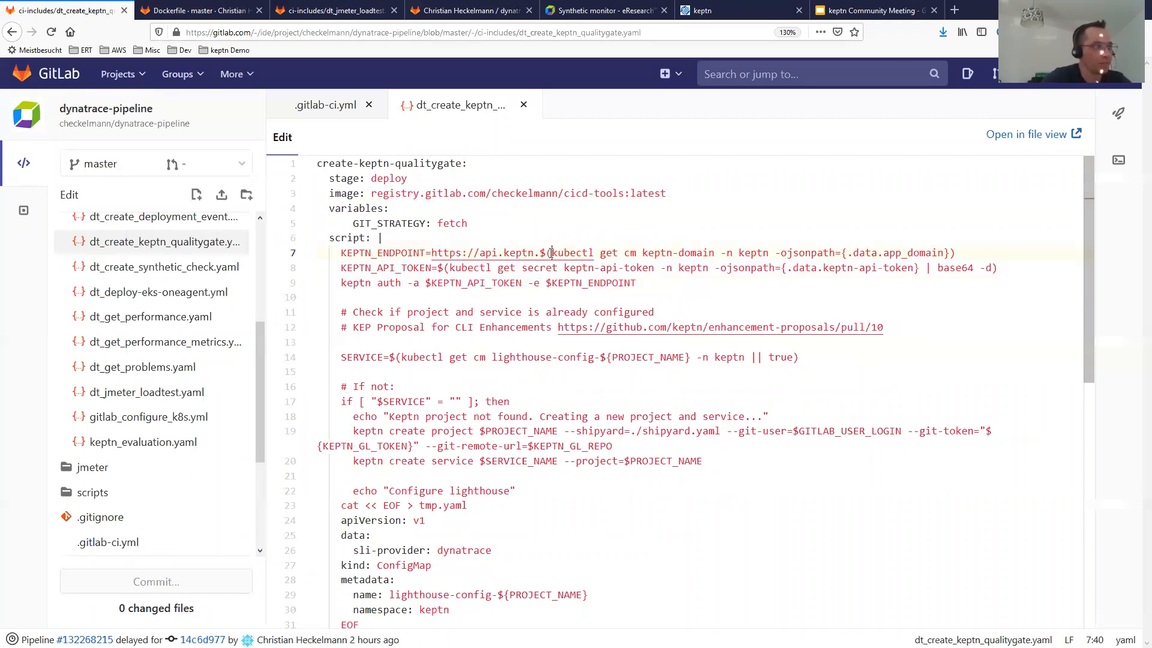
{"action": "double_click", "coordinate": [382, 253]}
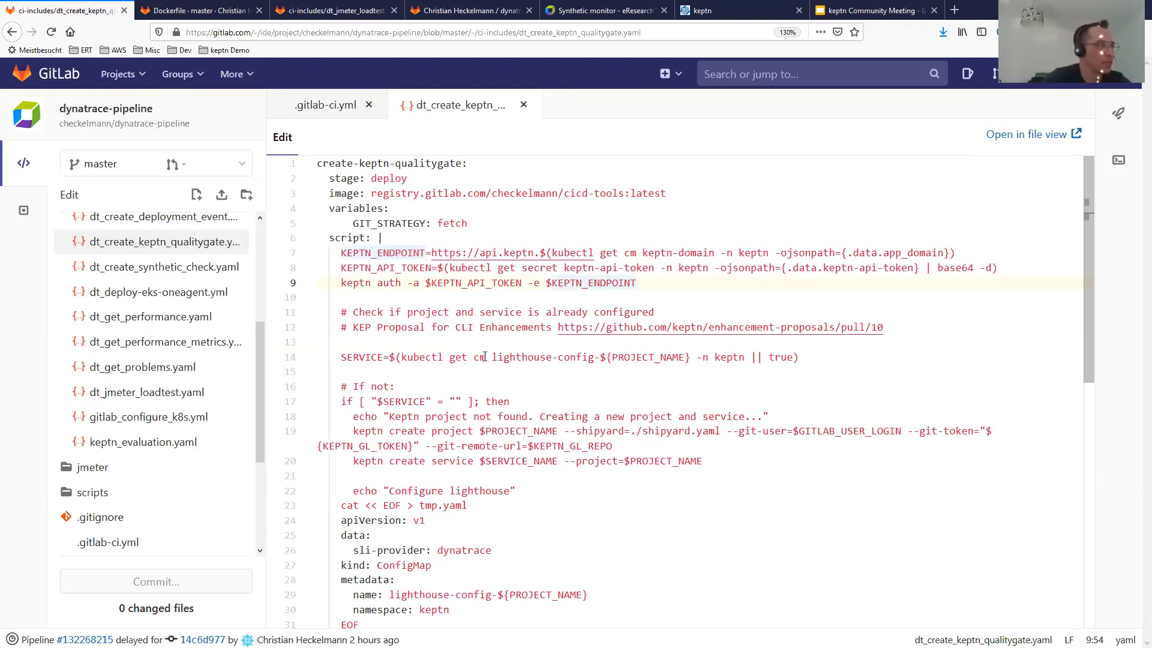
{"action": "scroll", "scroll_direction": "down", "scroll_amount": 3}
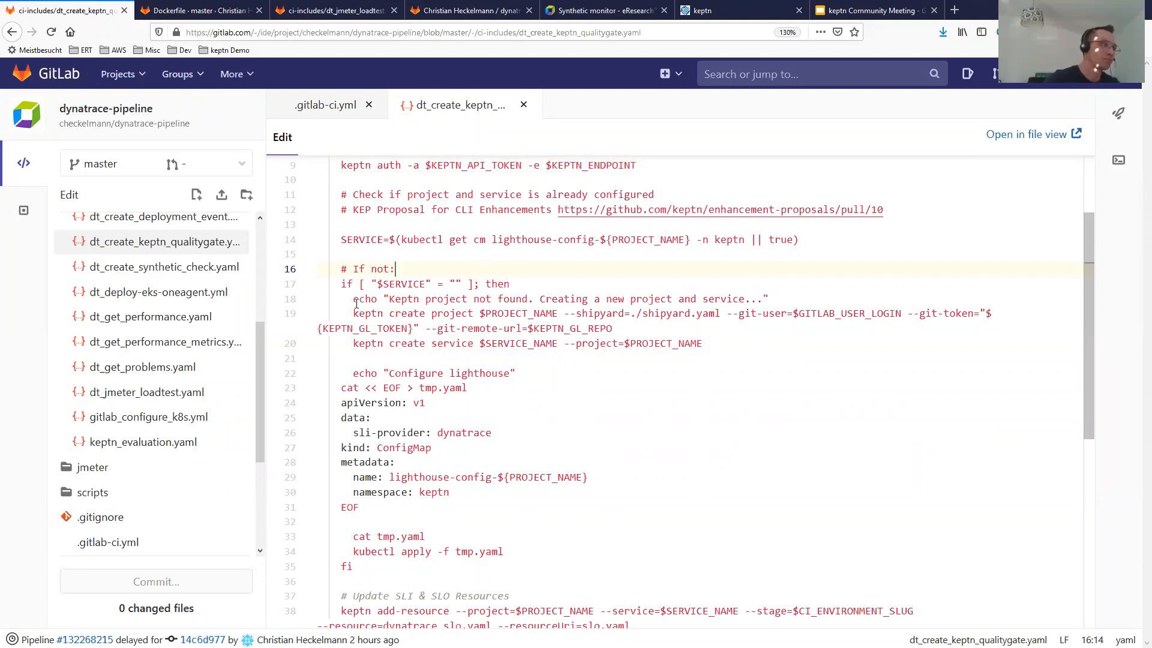
{"action": "double_click", "coordinate": [455, 313]}
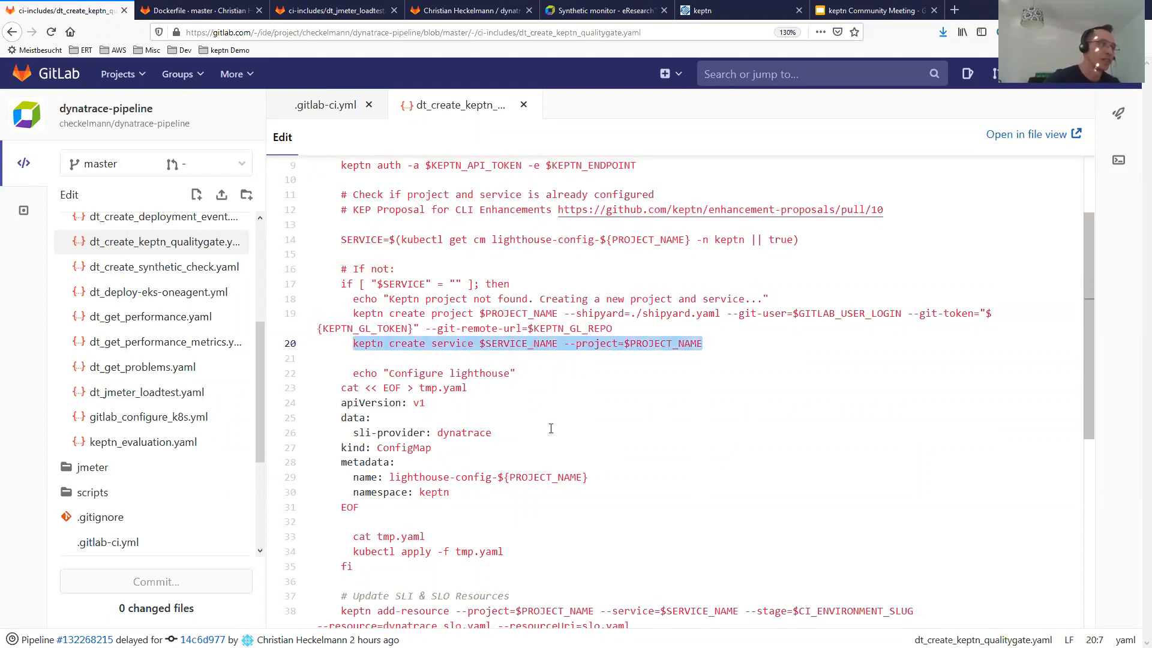
{"action": "scroll", "scroll_direction": "down", "scroll_amount": 3}
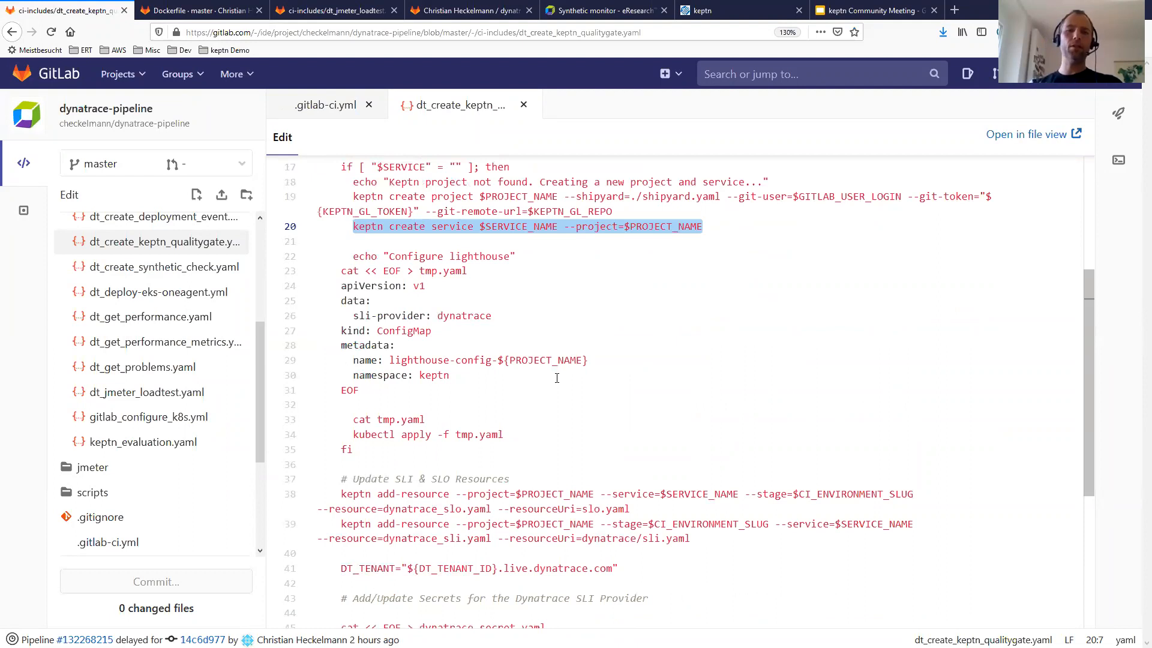
{"action": "scroll", "scroll_direction": "up", "scroll_amount": 3}
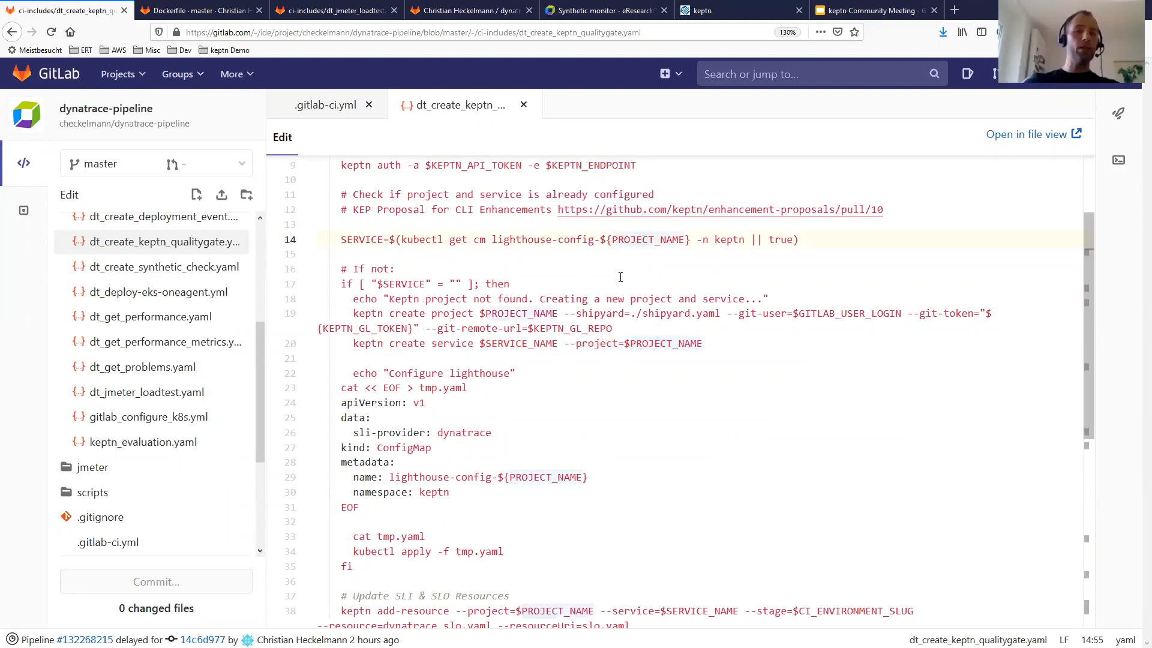
{"action": "mouse_move", "coordinate": [625, 287]}
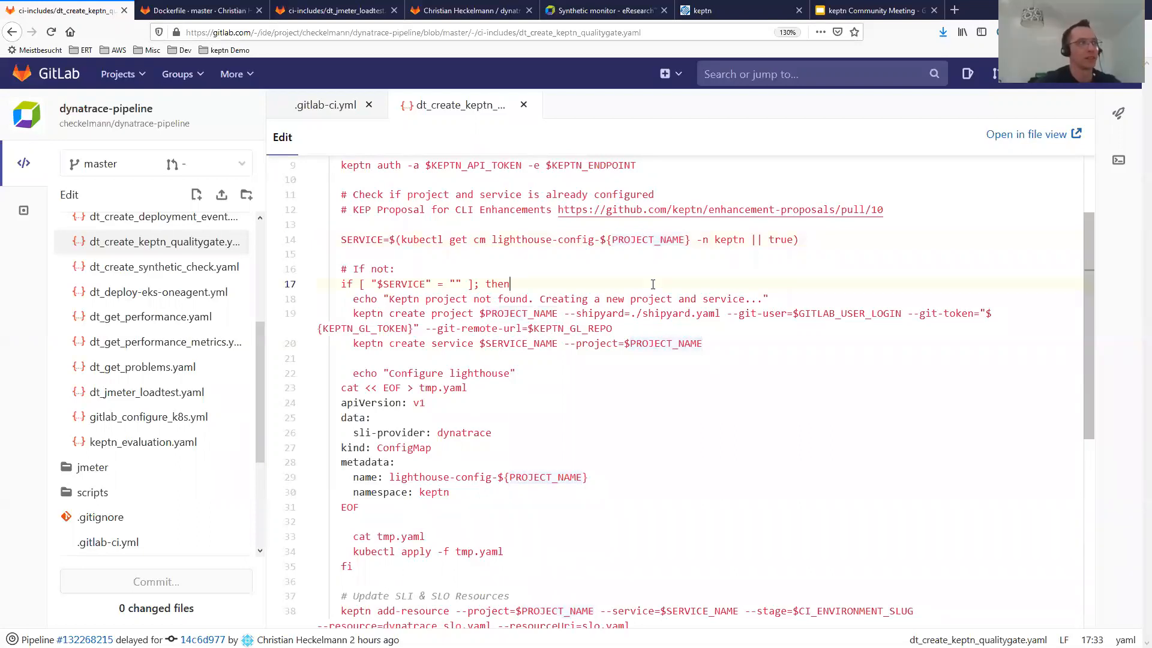
{"action": "left_click", "coordinate": [703, 343]}
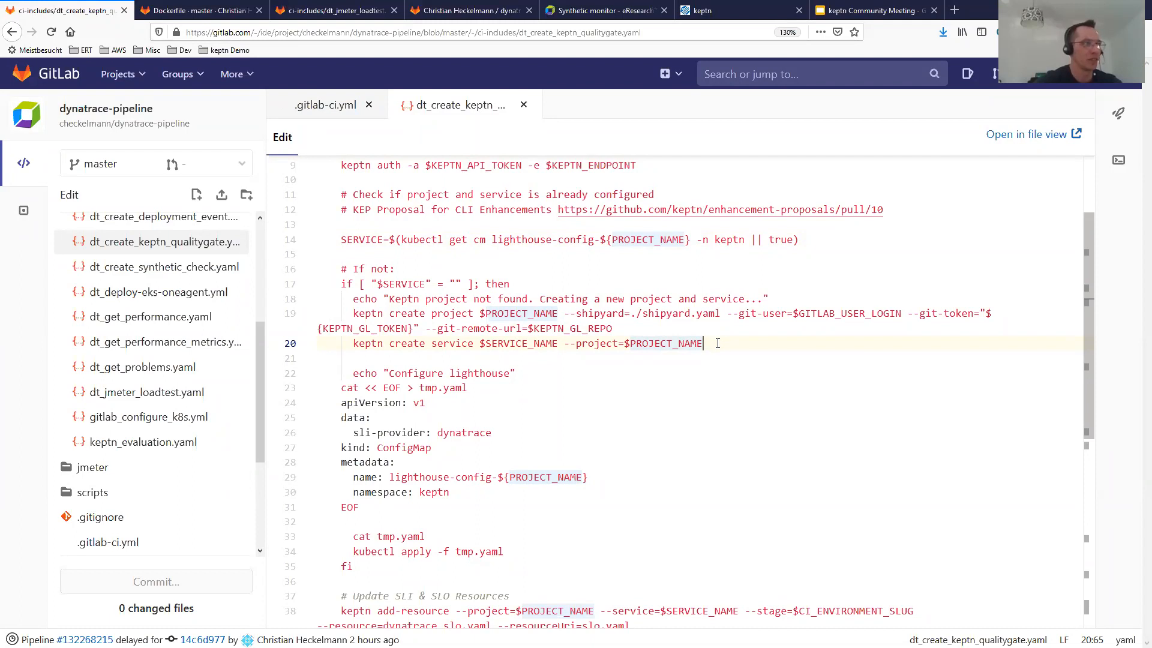
{"action": "scroll", "scroll_direction": "up", "scroll_amount": 3}
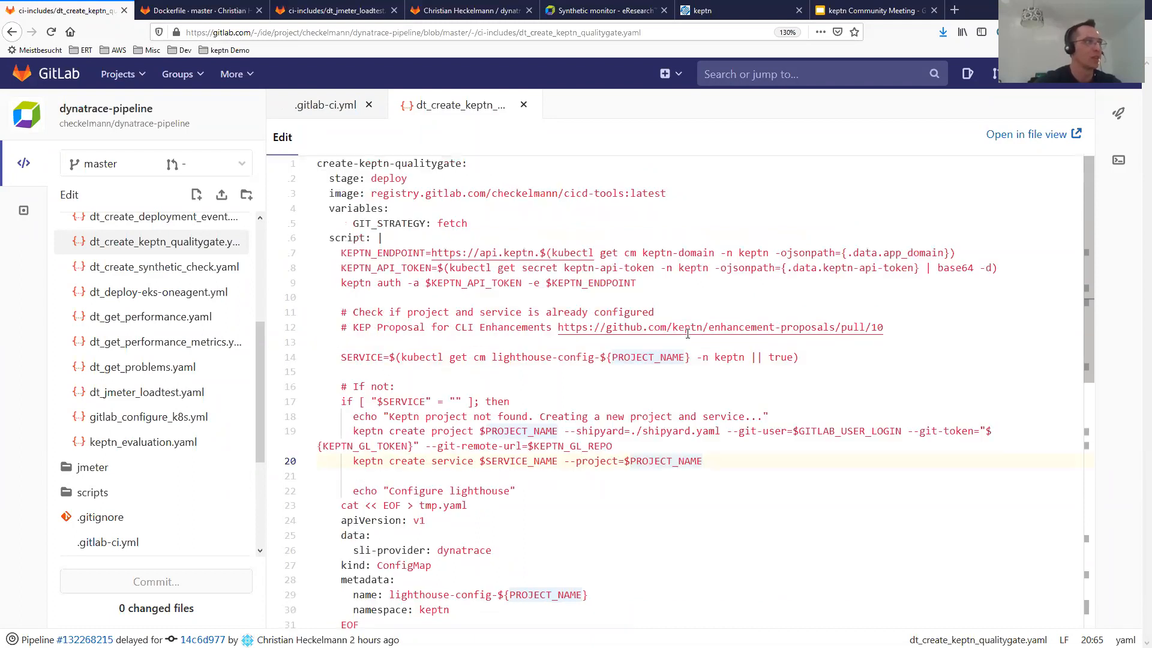
{"action": "double_click", "coordinate": [428, 163]}
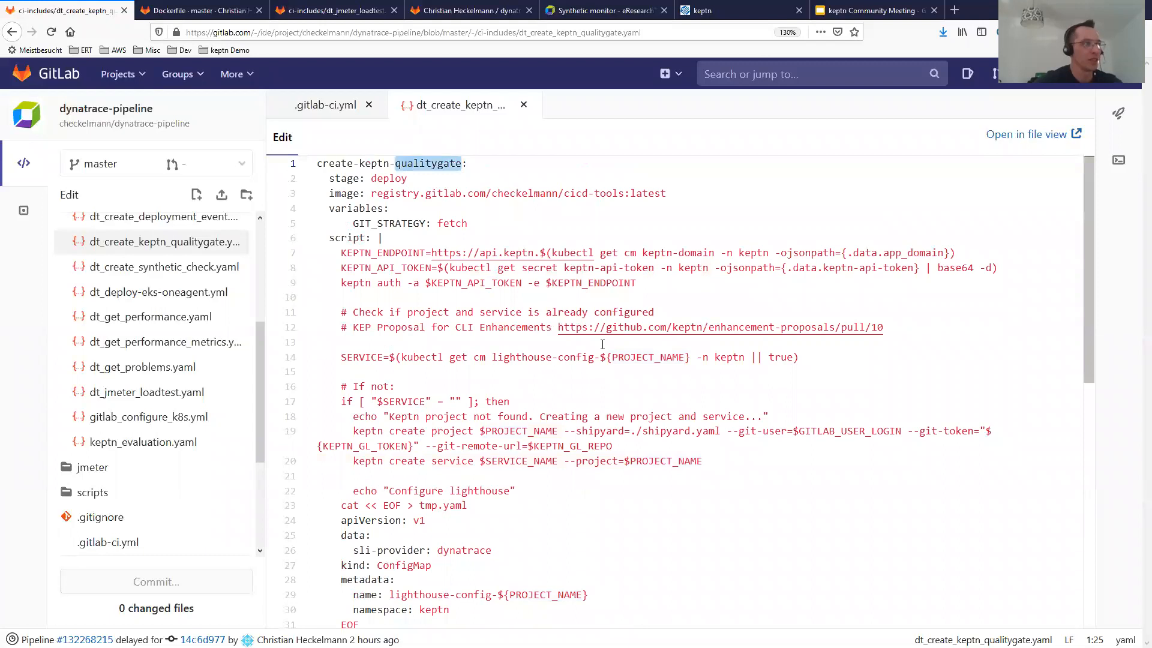
{"action": "scroll", "scroll_direction": "down", "scroll_amount": 3}
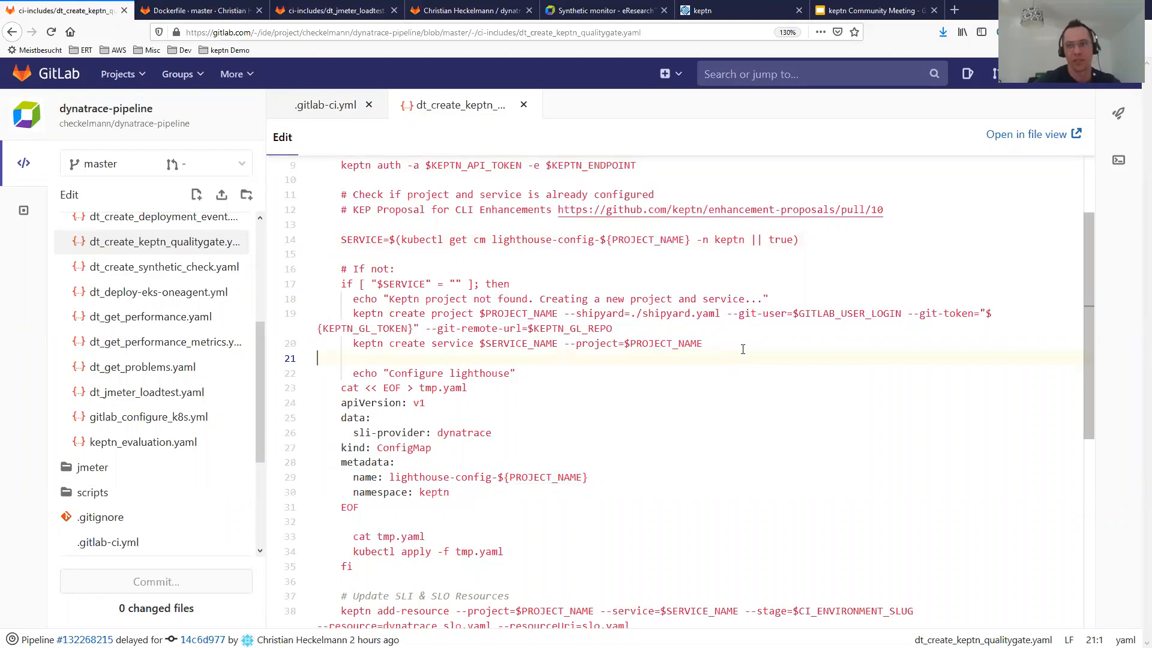
{"action": "scroll", "scroll_direction": "down", "scroll_amount": 3}
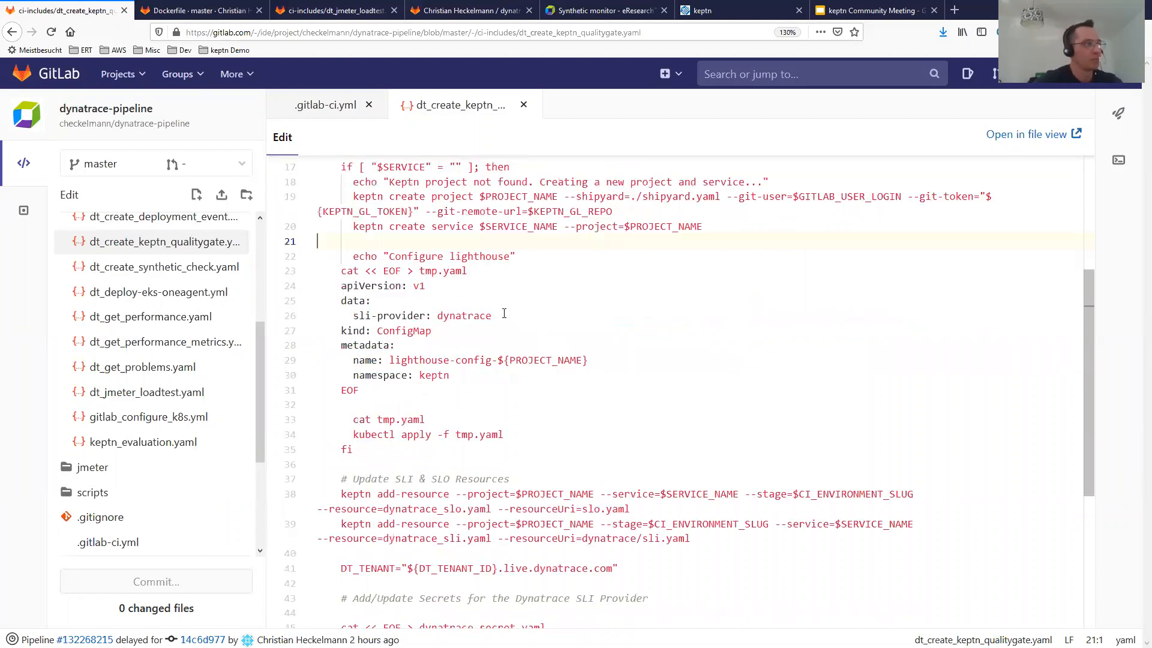
{"action": "mouse_move", "coordinate": [353, 255]}
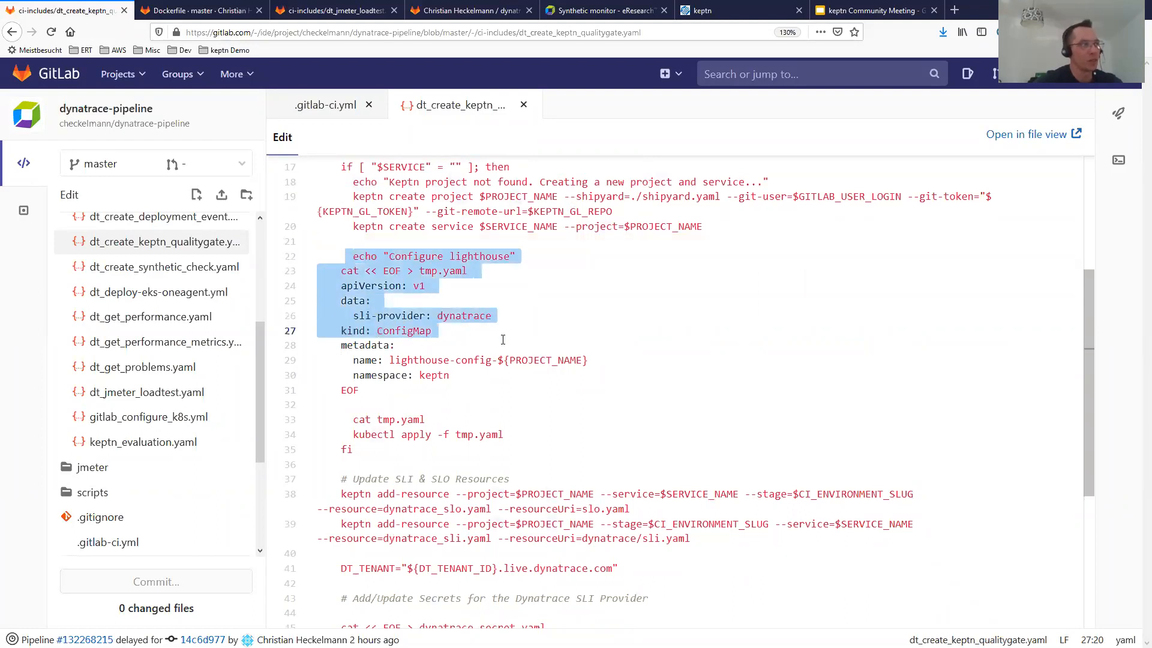
{"action": "left_click", "coordinate": [562, 388]}
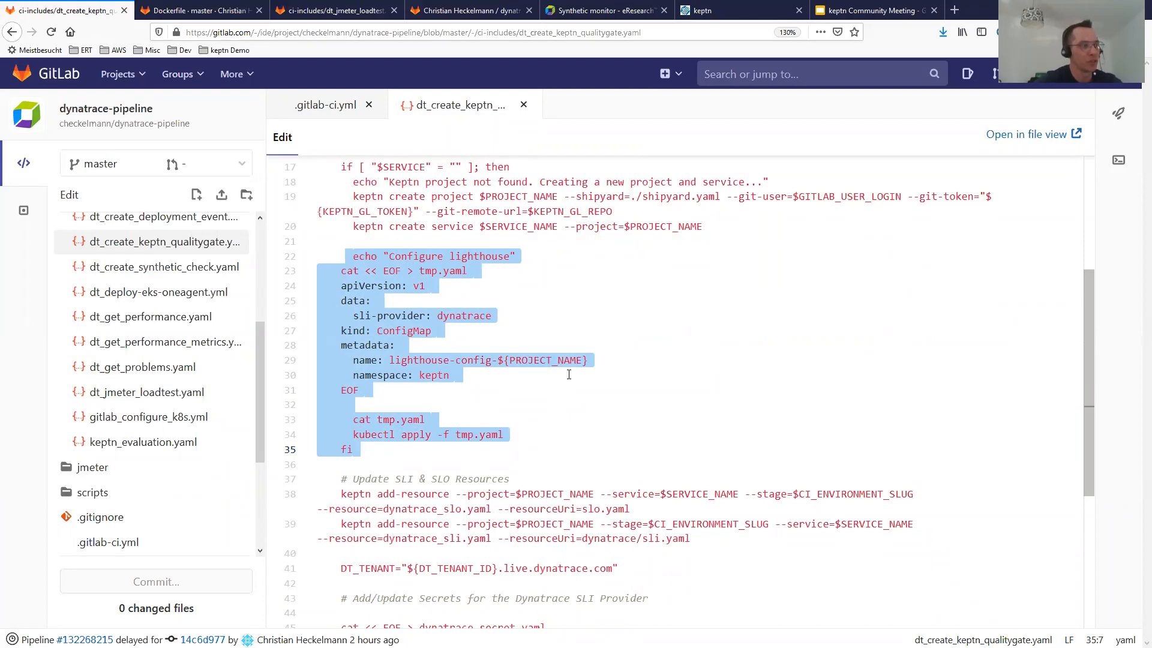
{"action": "scroll", "scroll_direction": "down", "scroll_amount": 3}
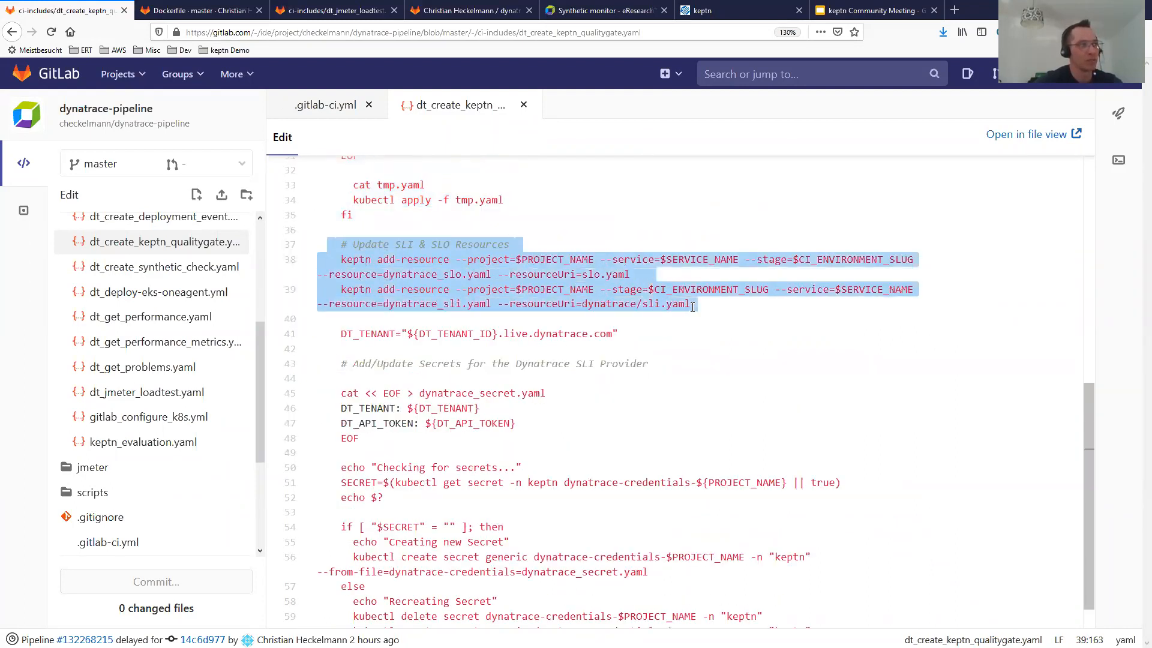
Deselect the SLI/SLO resource lines and switch to the .gitlab-ci.yml tab
{"action": "scroll", "scroll_direction": "down", "scroll_amount": 3}
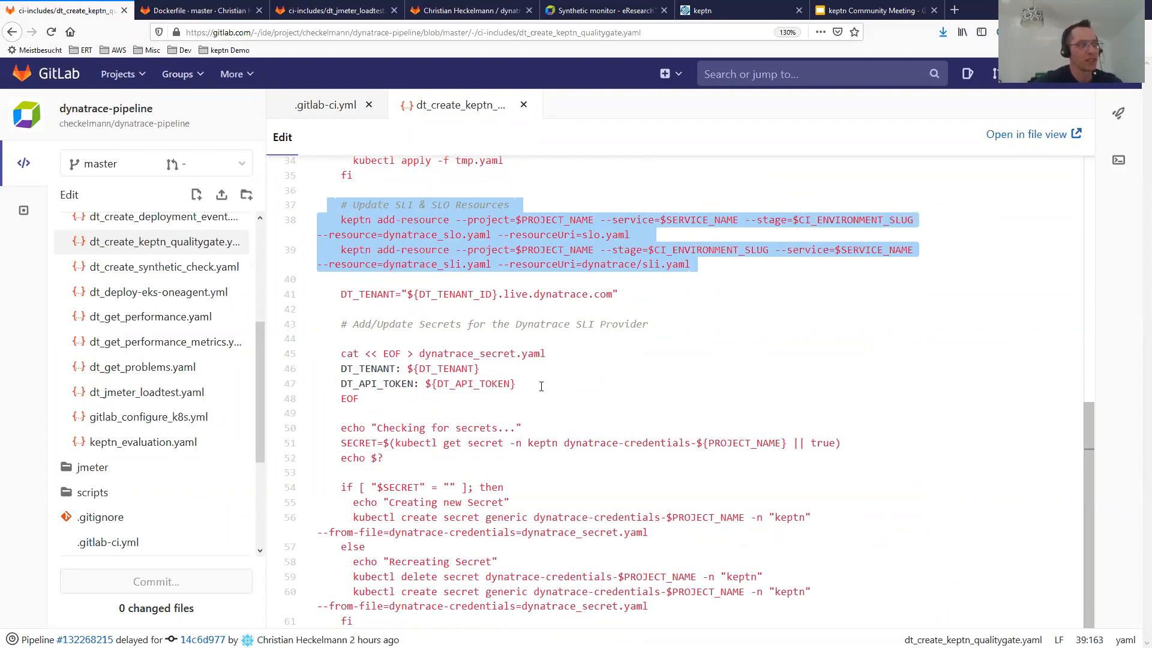
{"action": "mouse_move", "coordinate": [559, 409]}
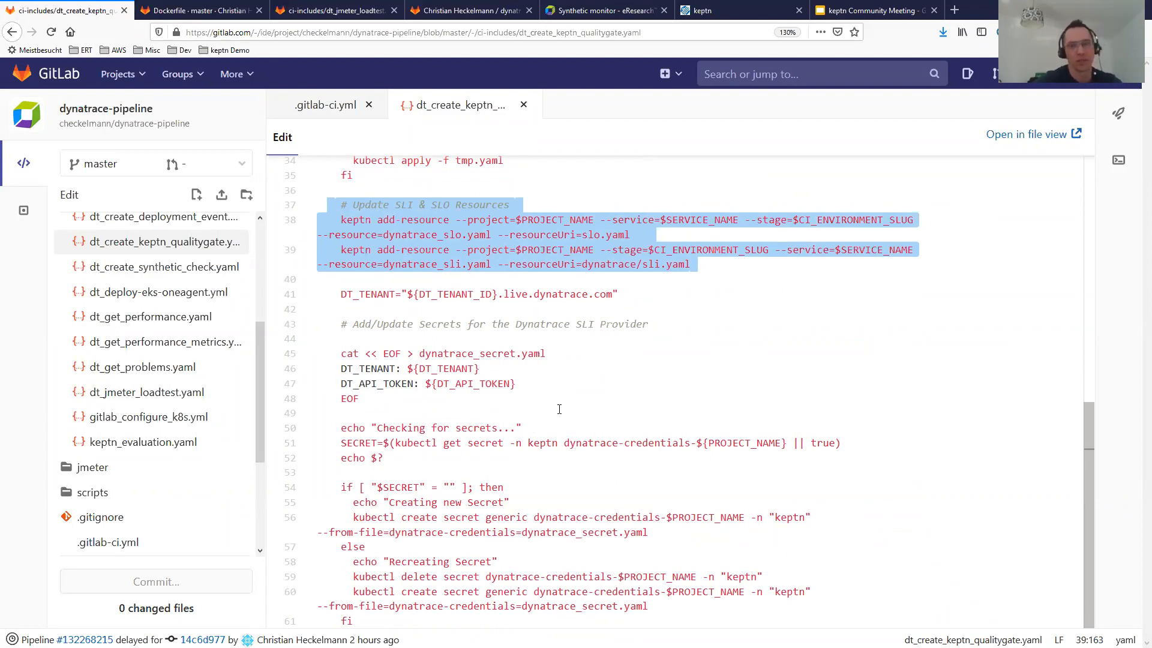
{"action": "left_click", "coordinate": [517, 383]}
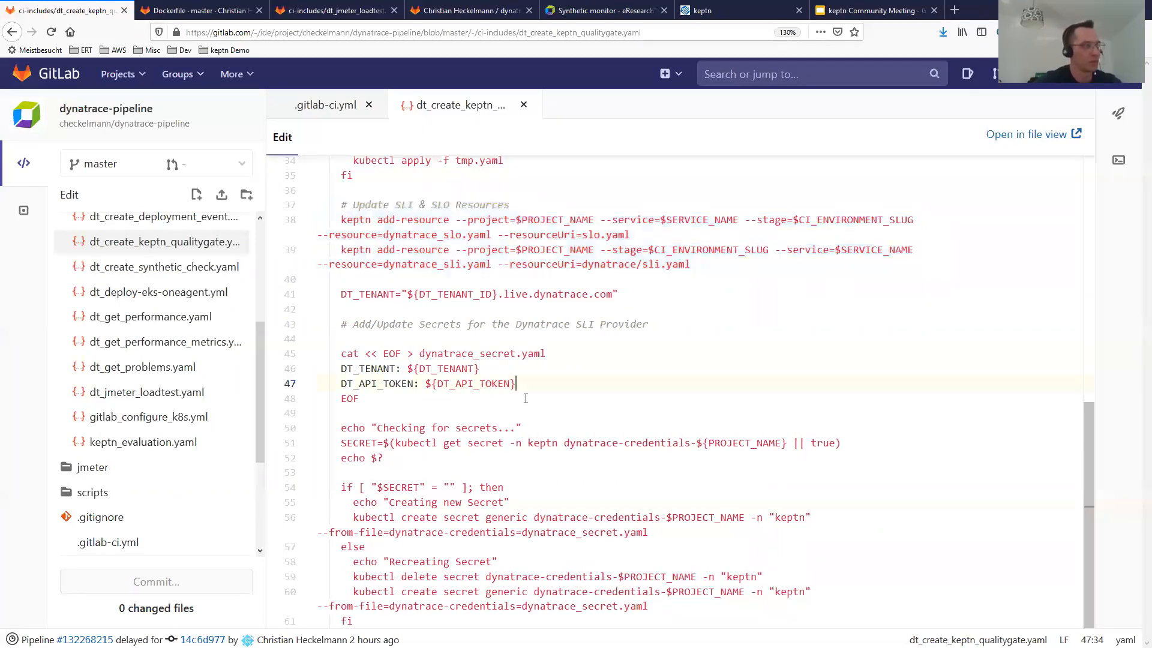
{"action": "mouse_move", "coordinate": [684, 480]}
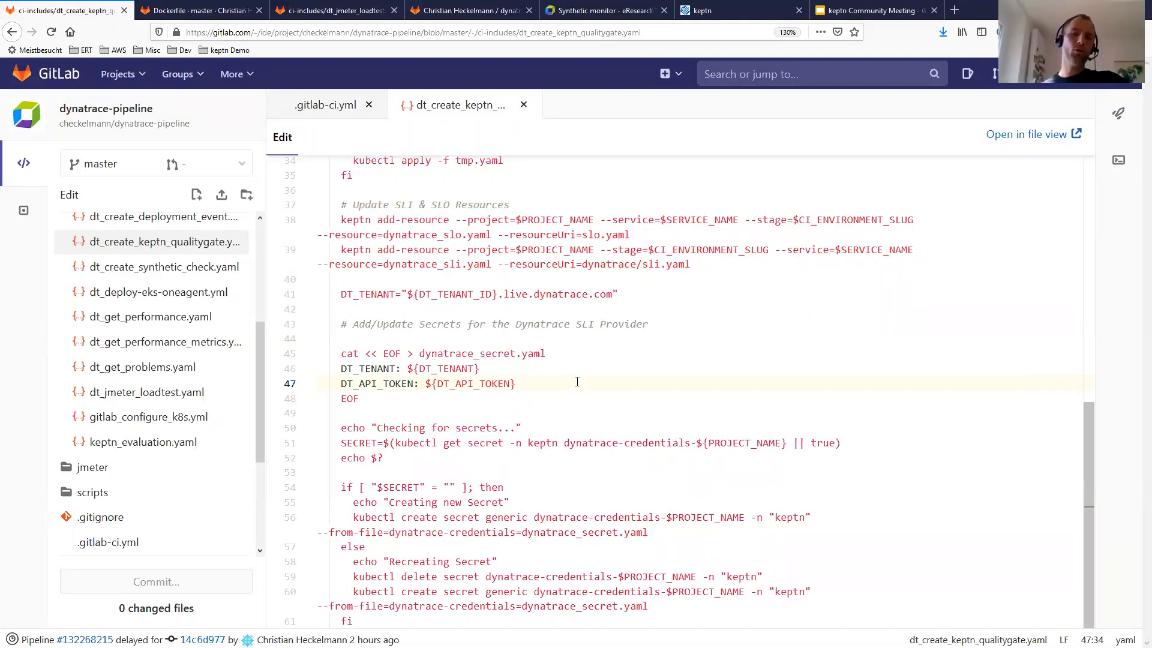
{"action": "left_click", "coordinate": [516, 383]}
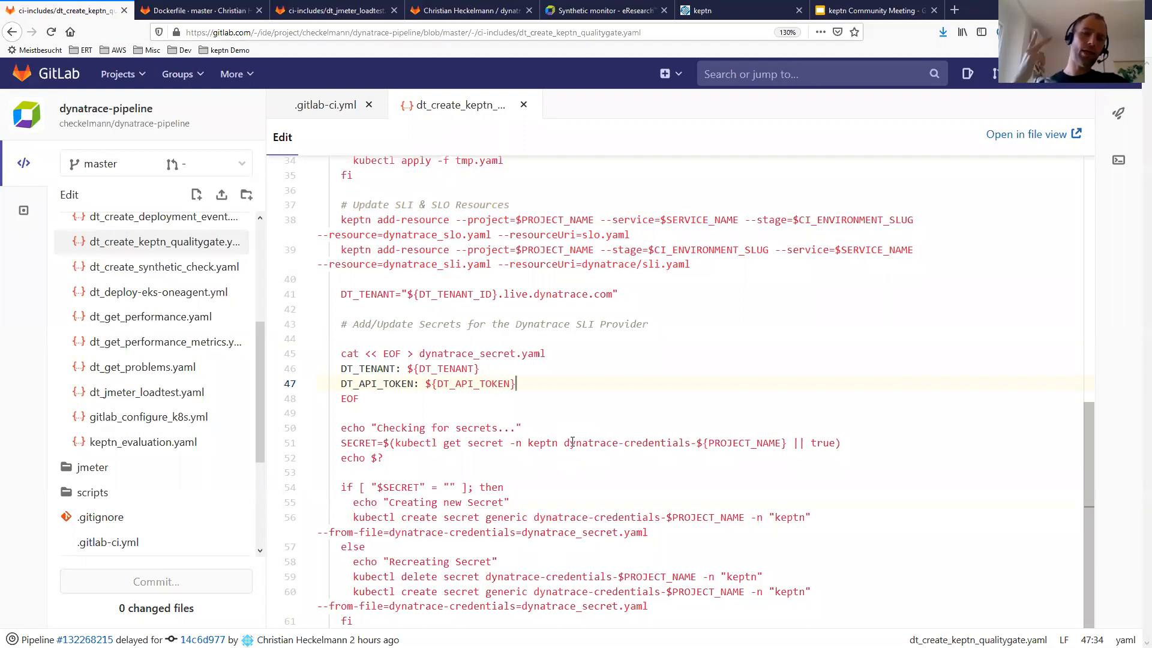
{"action": "mouse_move", "coordinate": [572, 444]}
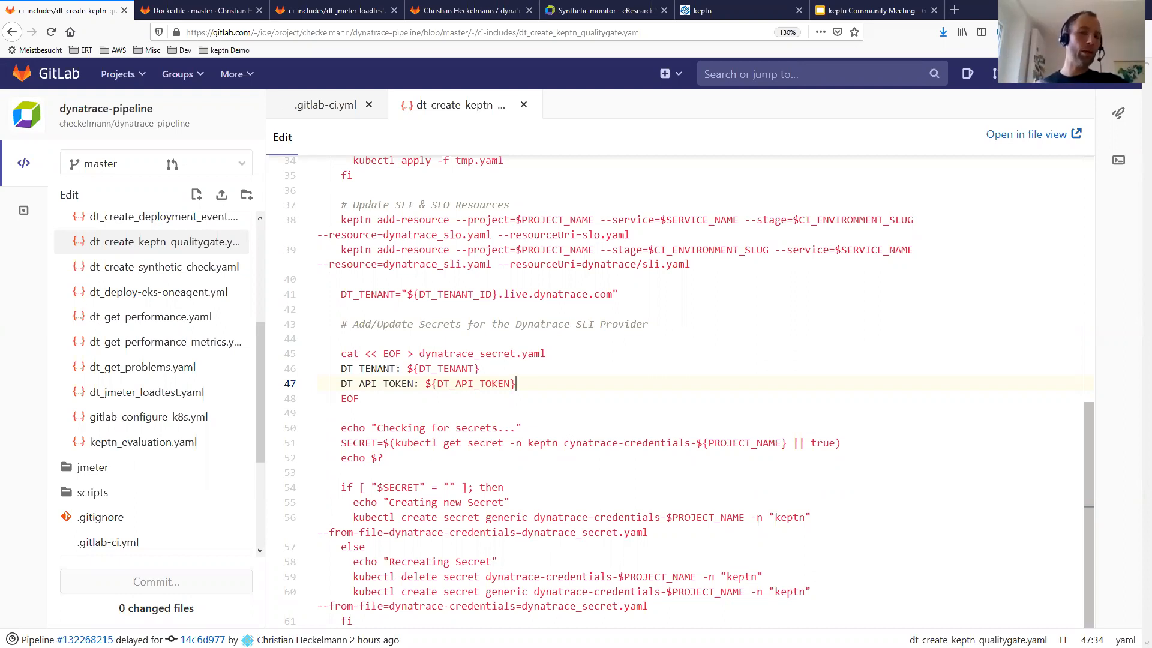
{"action": "left_click", "coordinate": [326, 104]}
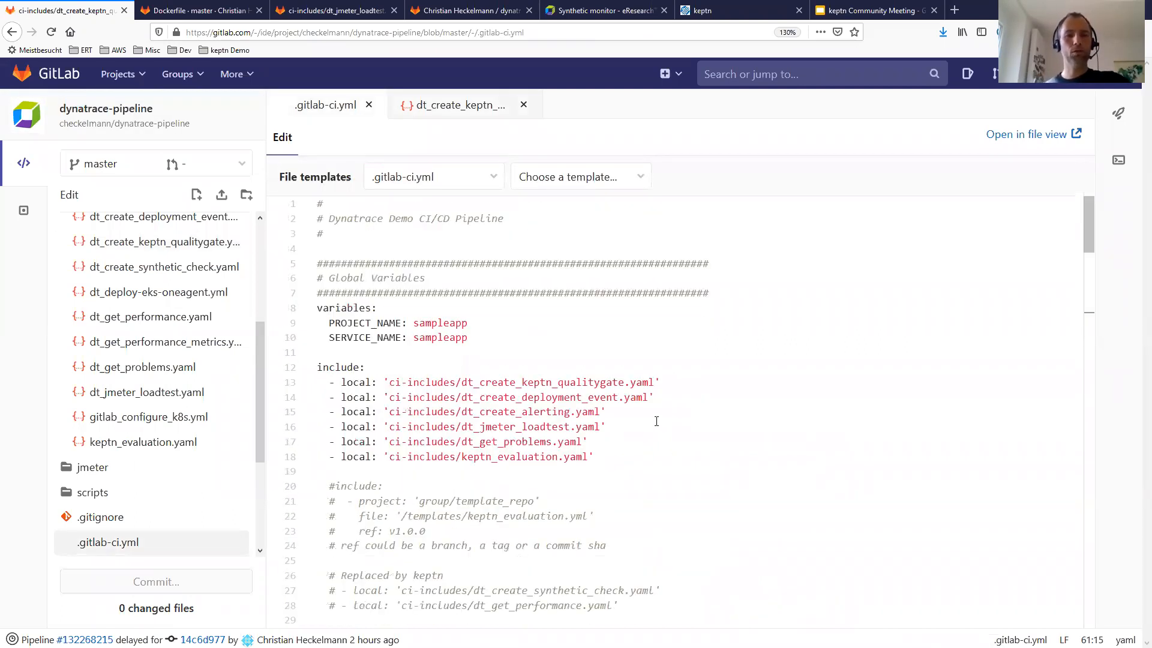
Mark the qualitygate include, then scroll to create-keptn-qualitygate's 'only: tags' rule
{"action": "left_click", "coordinate": [658, 382]}
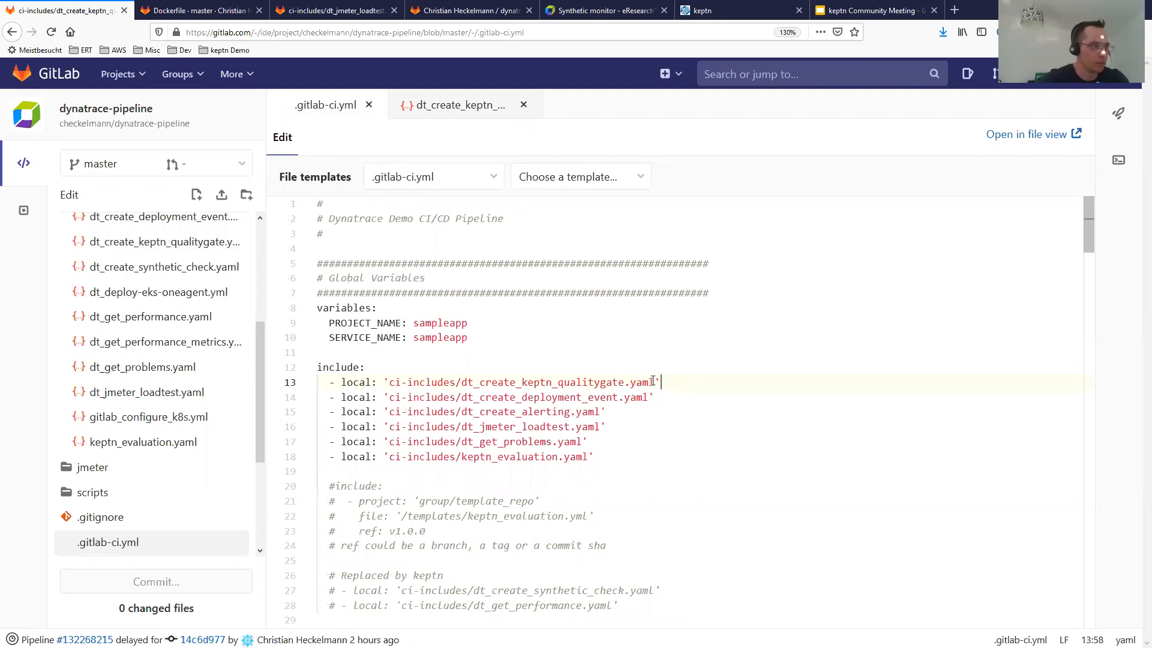
{"action": "scroll", "scroll_direction": "down", "scroll_amount": 3}
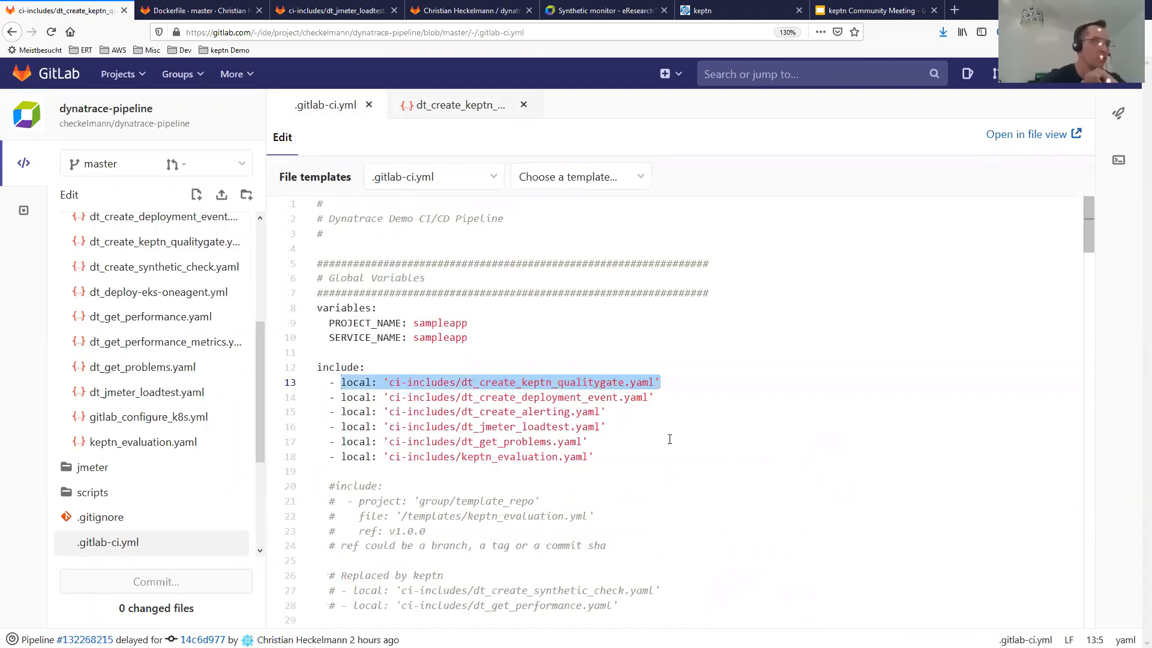
{"action": "scroll", "scroll_direction": "down", "scroll_amount": 3}
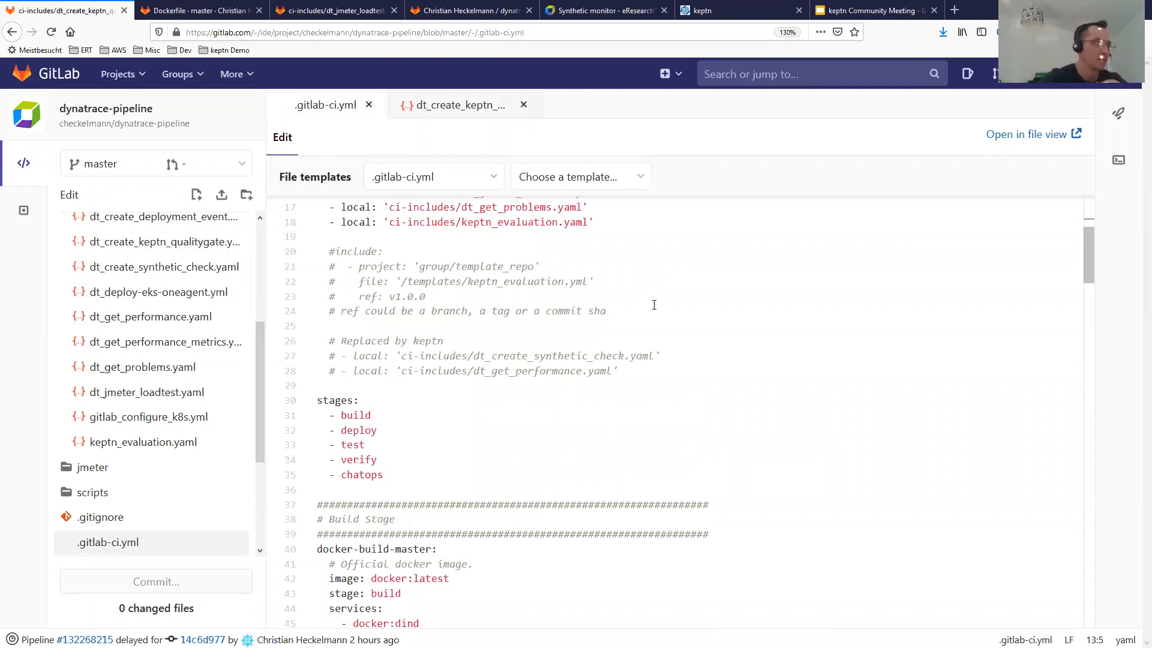
{"action": "mouse_move", "coordinate": [606, 415]}
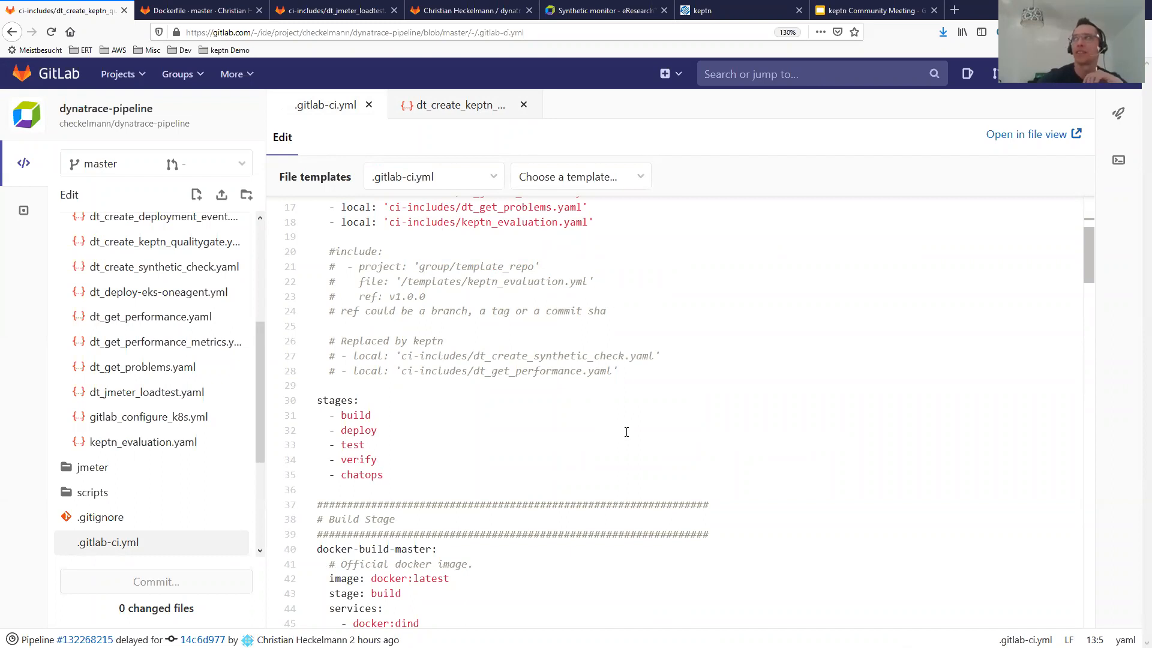
{"action": "mouse_move", "coordinate": [620, 426]}
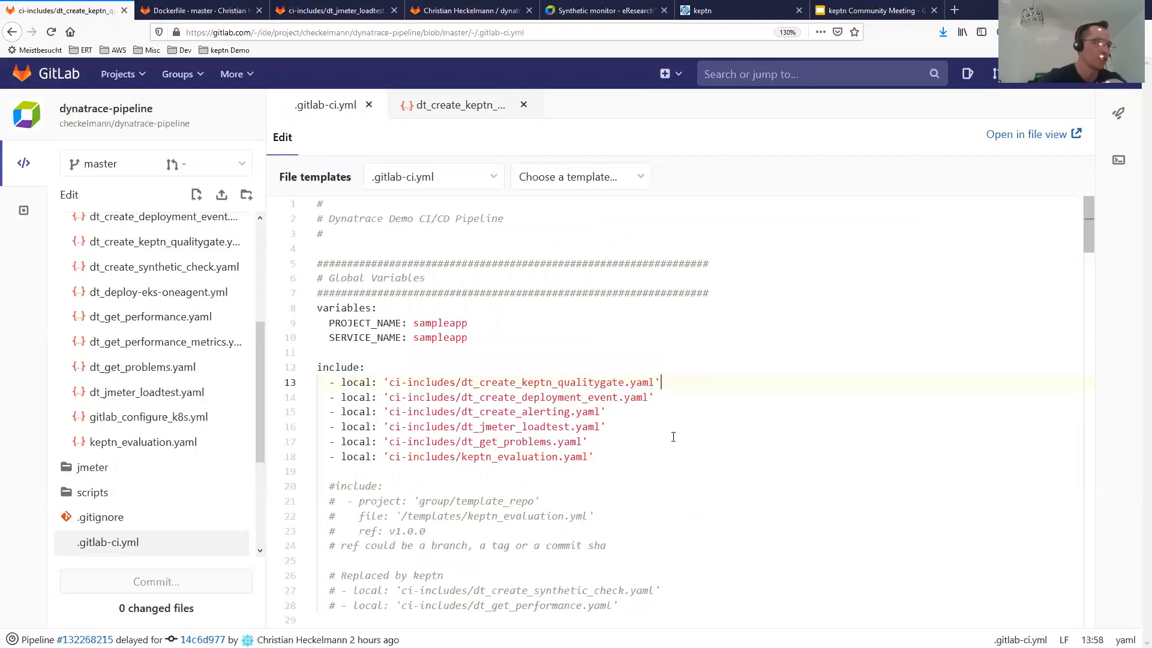
{"action": "scroll", "scroll_direction": "down", "scroll_amount": 3}
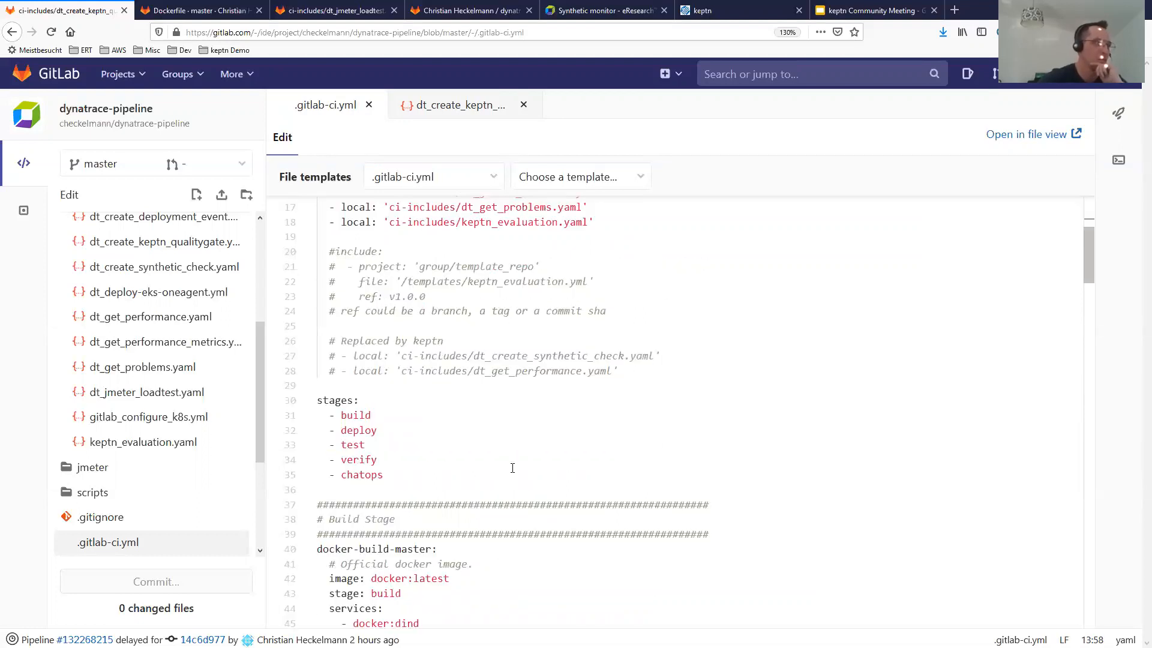
{"action": "scroll", "scroll_direction": "down", "scroll_amount": 3}
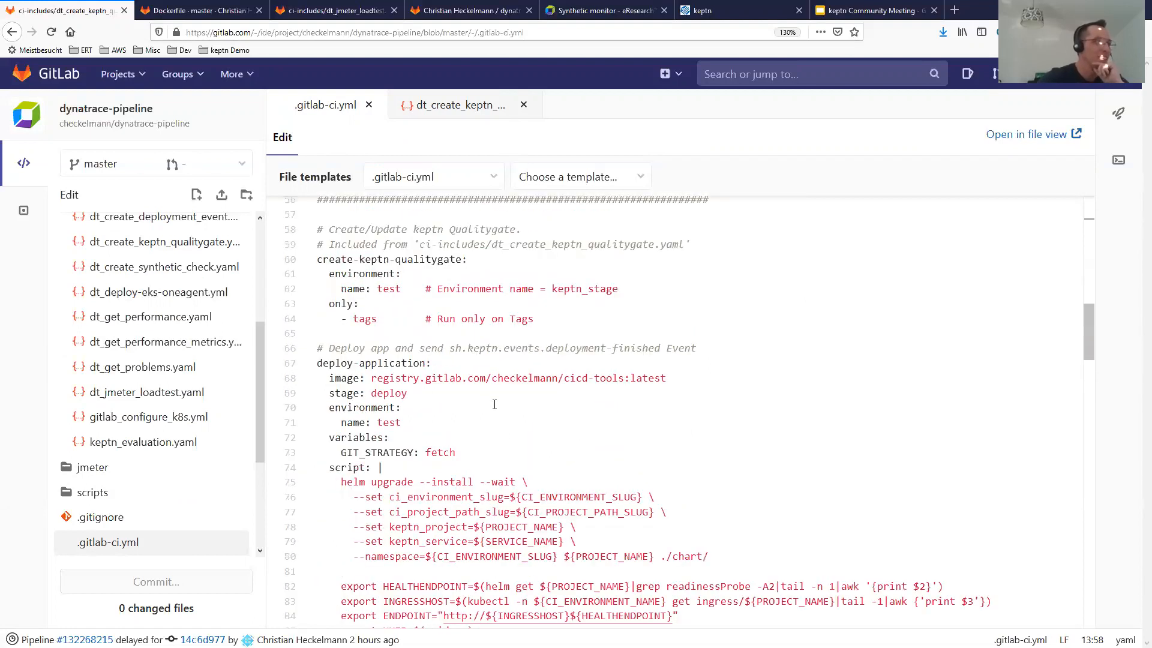
{"action": "scroll", "scroll_direction": "up", "scroll_amount": 3}
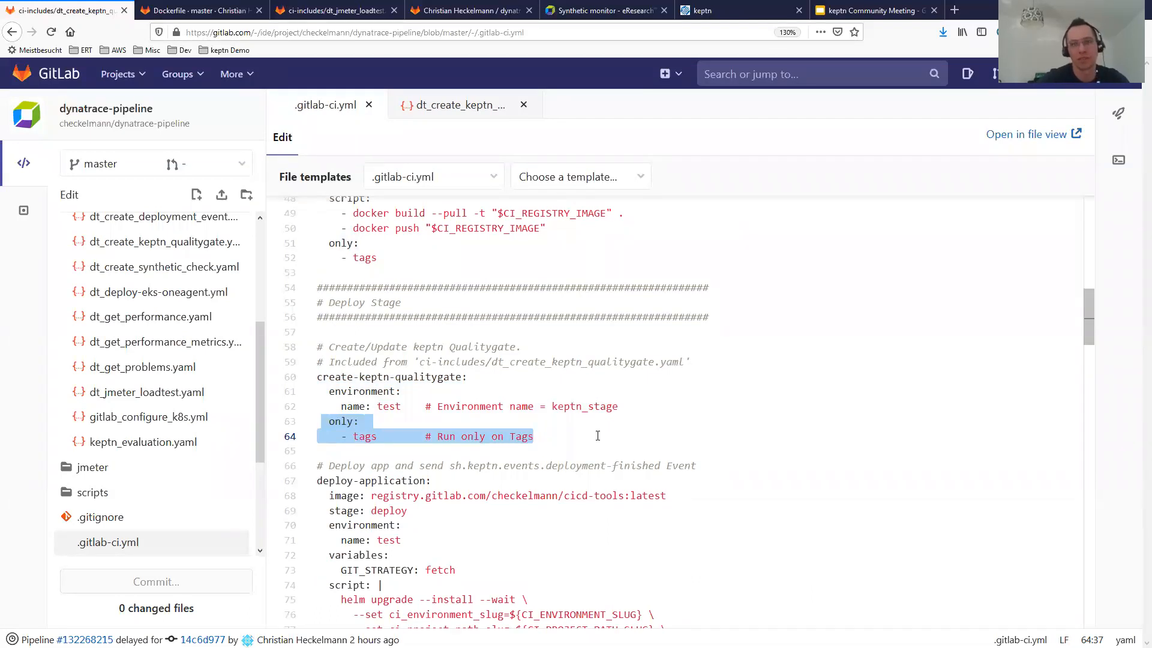
{"action": "left_click", "coordinate": [592, 436]}
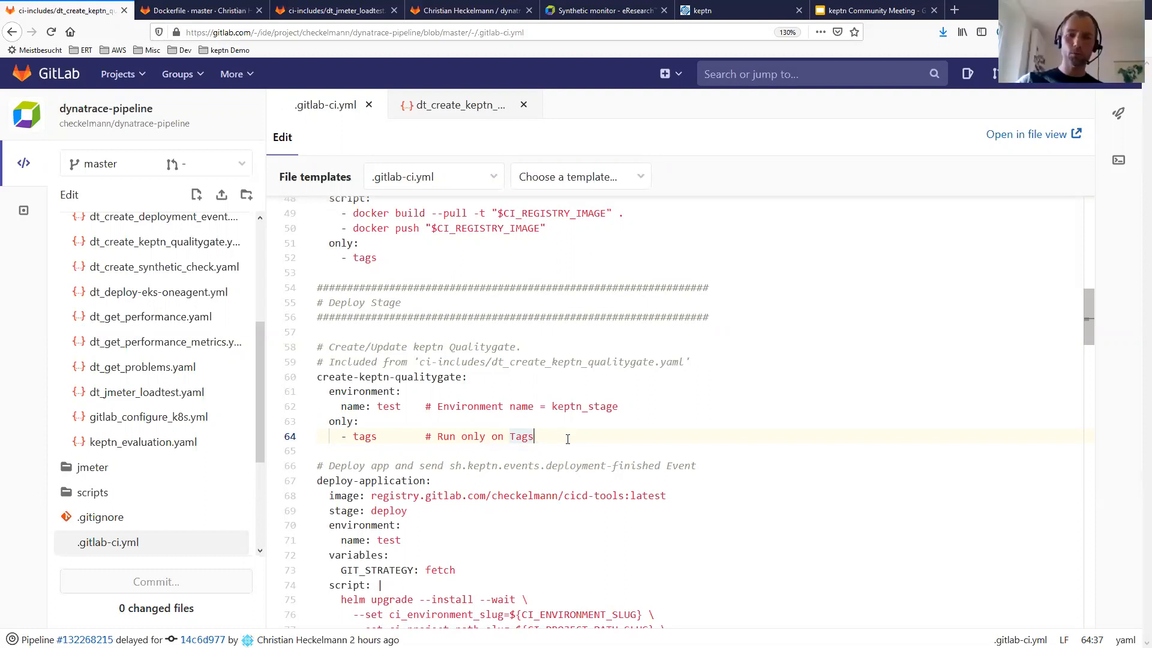
{"action": "scroll", "scroll_direction": "down", "scroll_amount": 3}
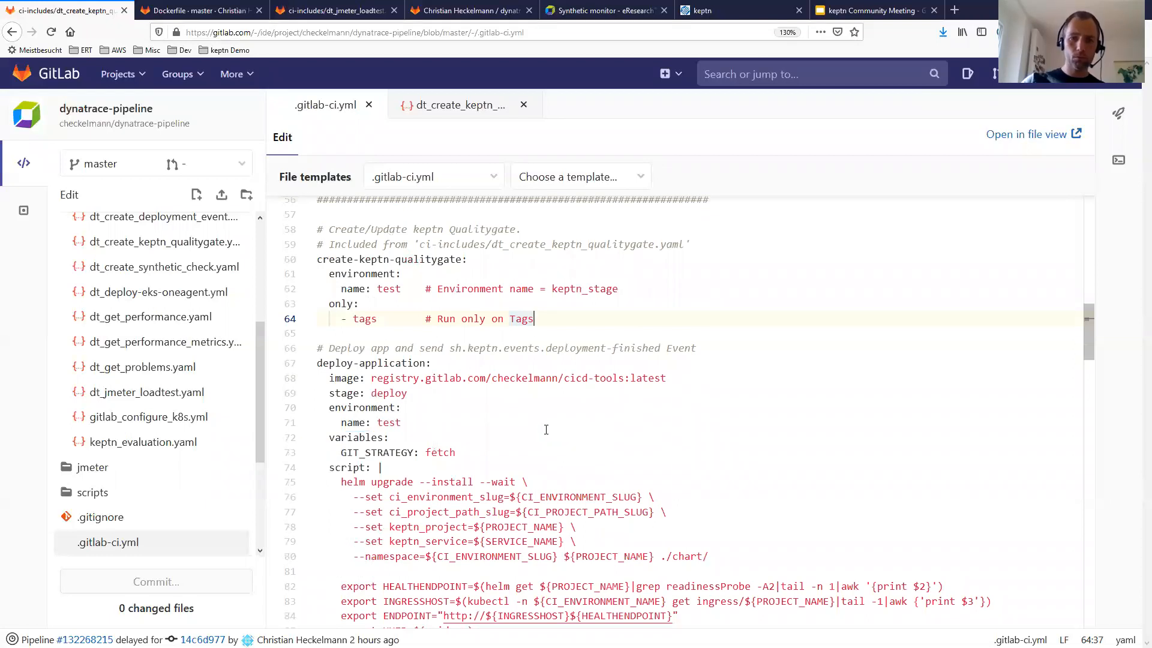
Mark deploy-application's environment and INGRESSHOST, scrolling through its helm upgrade script
{"action": "scroll", "scroll_direction": "down", "scroll_amount": 3}
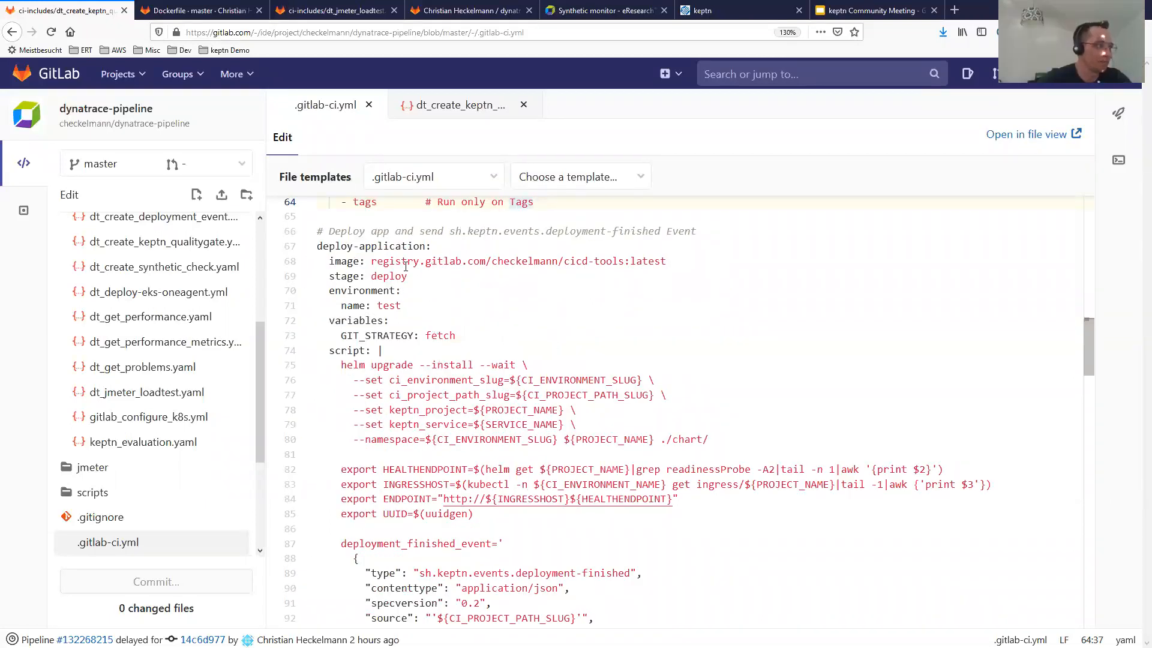
{"action": "left_click", "coordinate": [583, 261]}
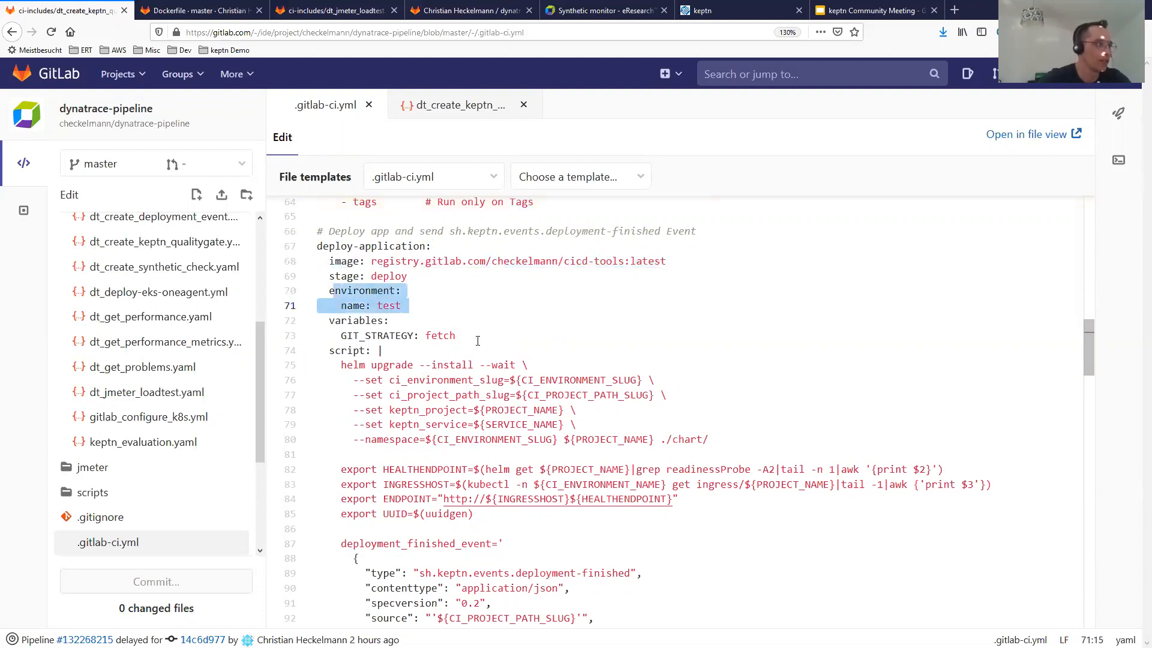
{"action": "scroll", "scroll_direction": "down", "scroll_amount": 3}
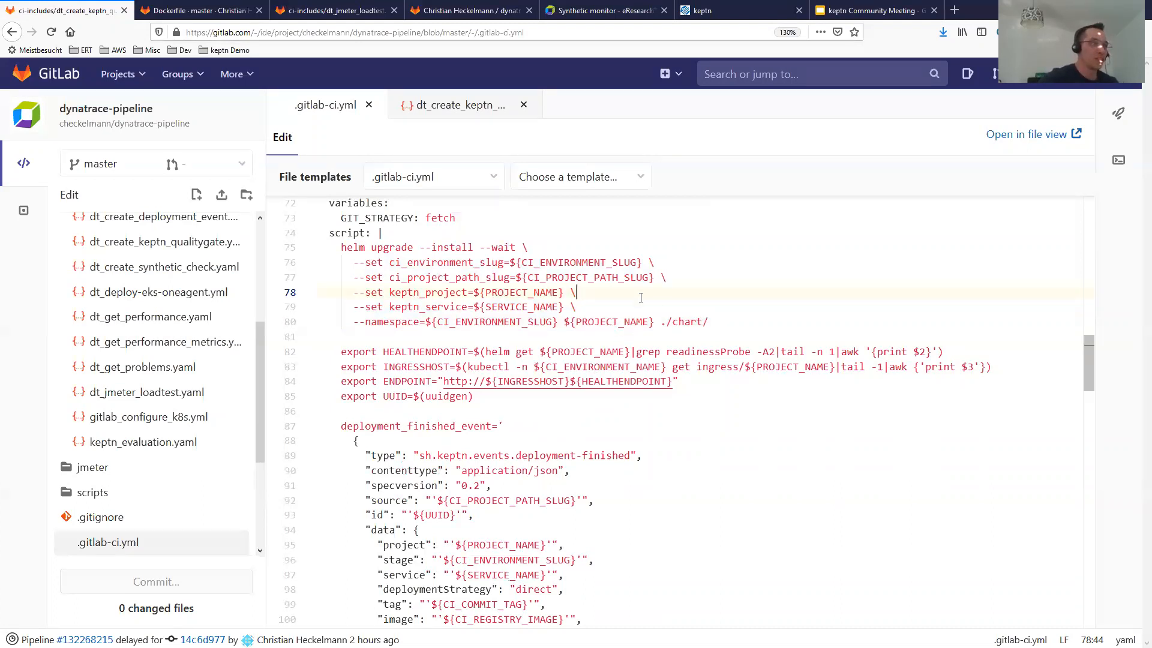
{"action": "mouse_move", "coordinate": [670, 412]}
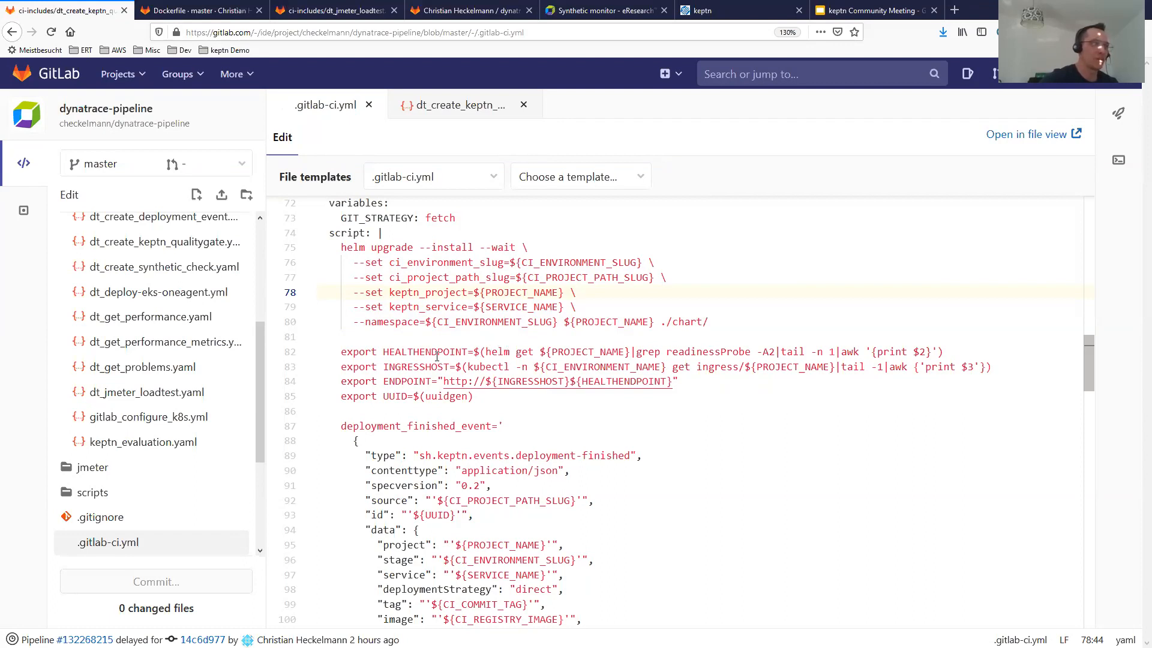
{"action": "double_click", "coordinate": [416, 367]}
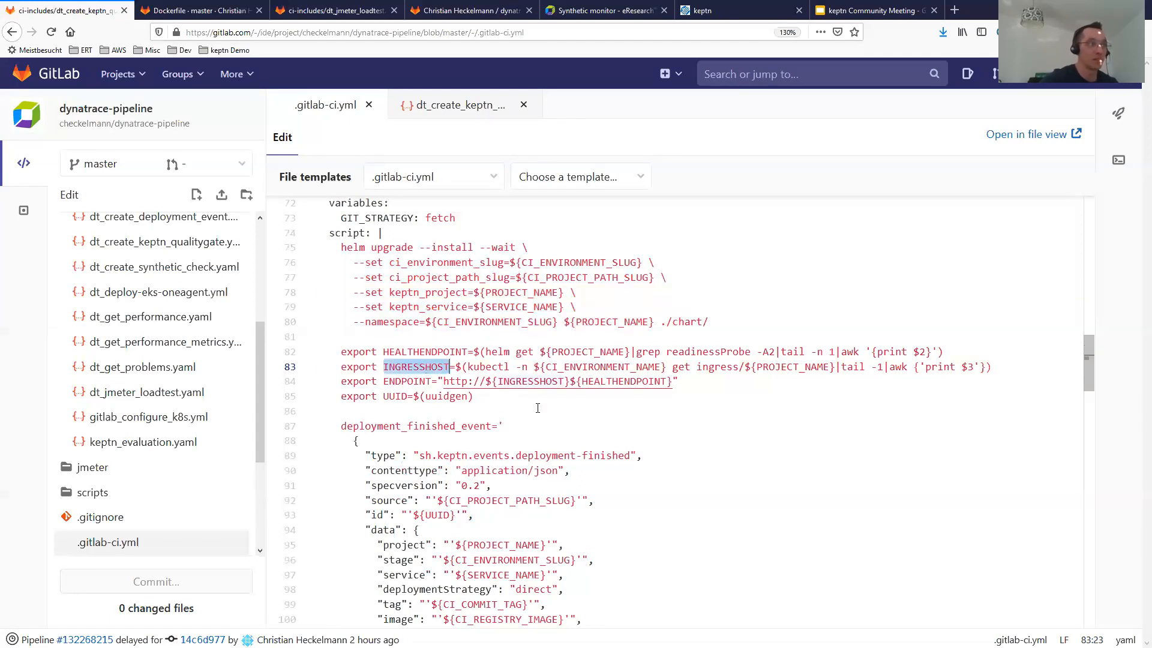
{"action": "left_click", "coordinate": [475, 396]}
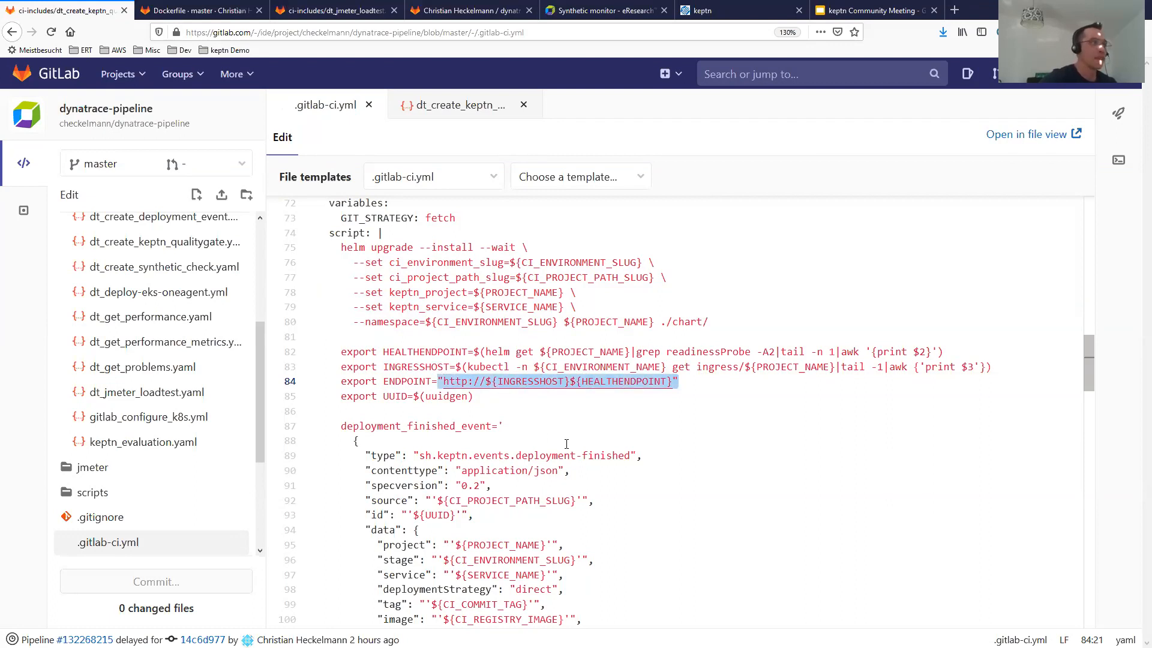
{"action": "scroll", "scroll_direction": "down", "scroll_amount": 3}
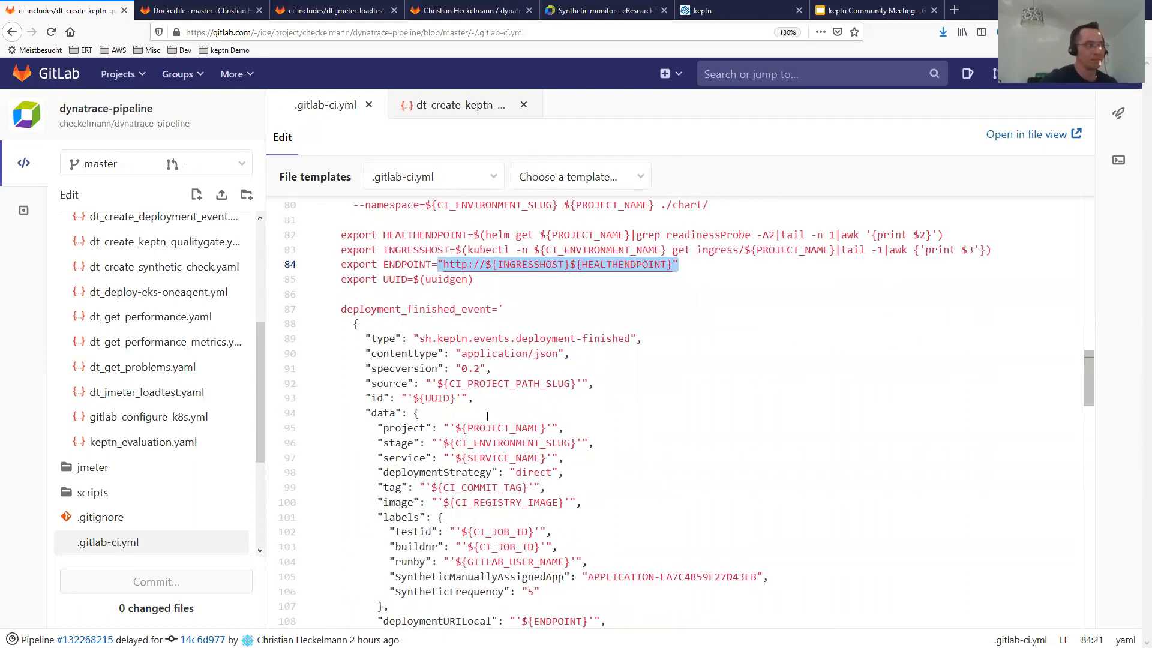
{"action": "left_click", "coordinate": [357, 323]}
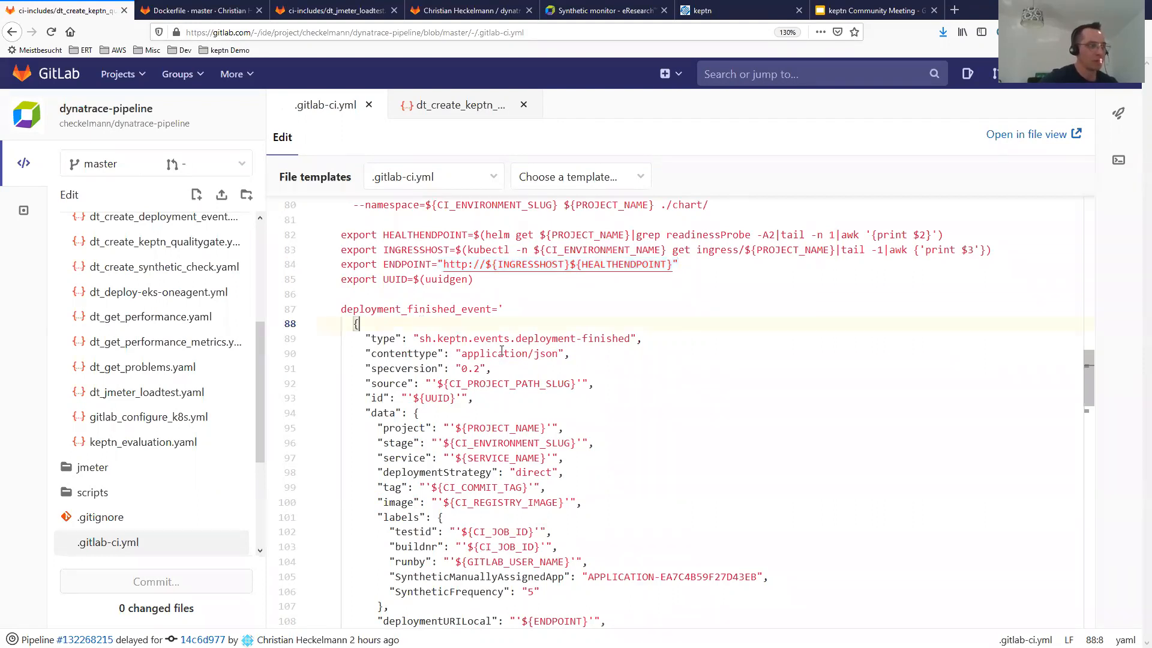
{"action": "scroll", "scroll_direction": "down", "scroll_amount": 3}
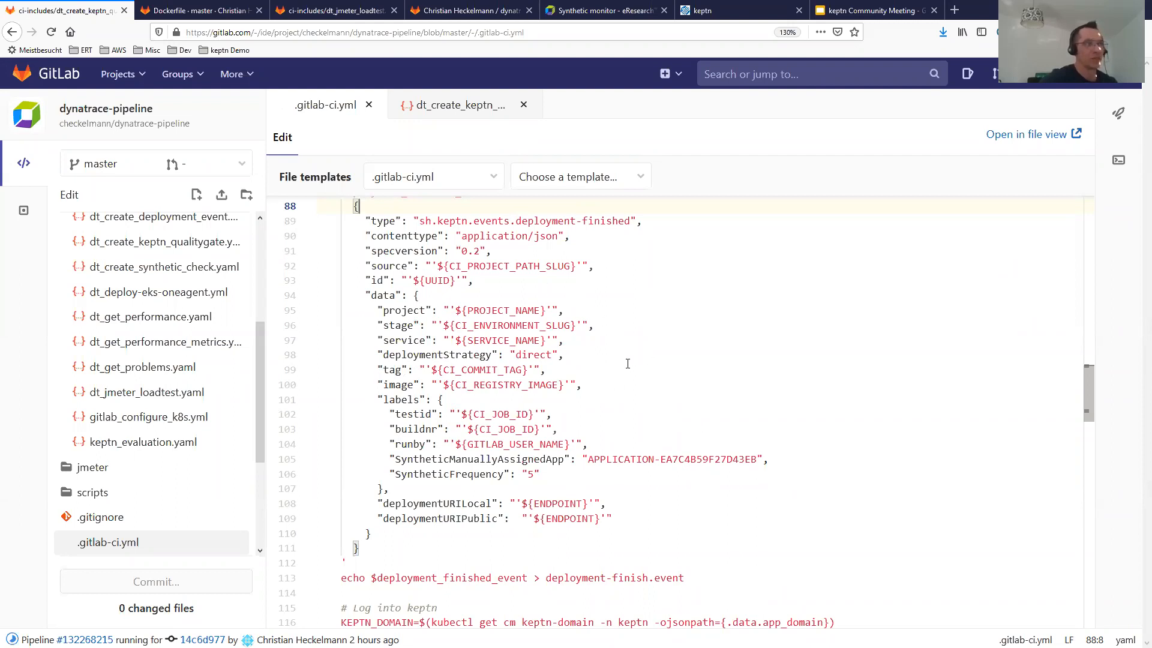
{"action": "mouse_move", "coordinate": [623, 372]}
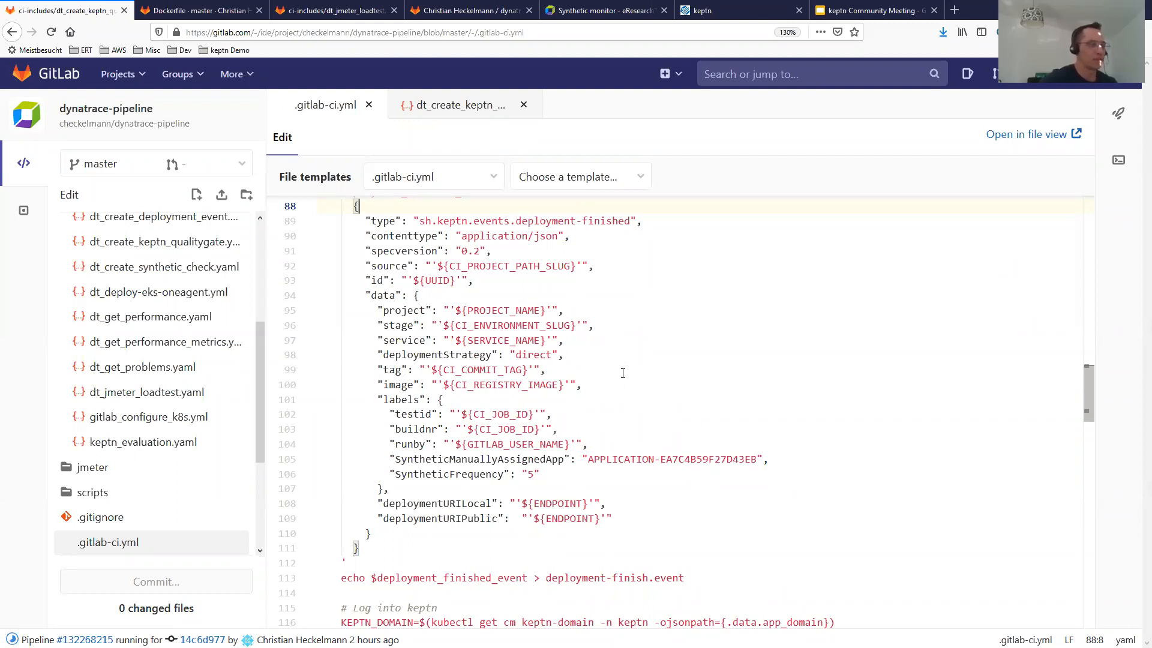
{"action": "mouse_move", "coordinate": [503, 295]}
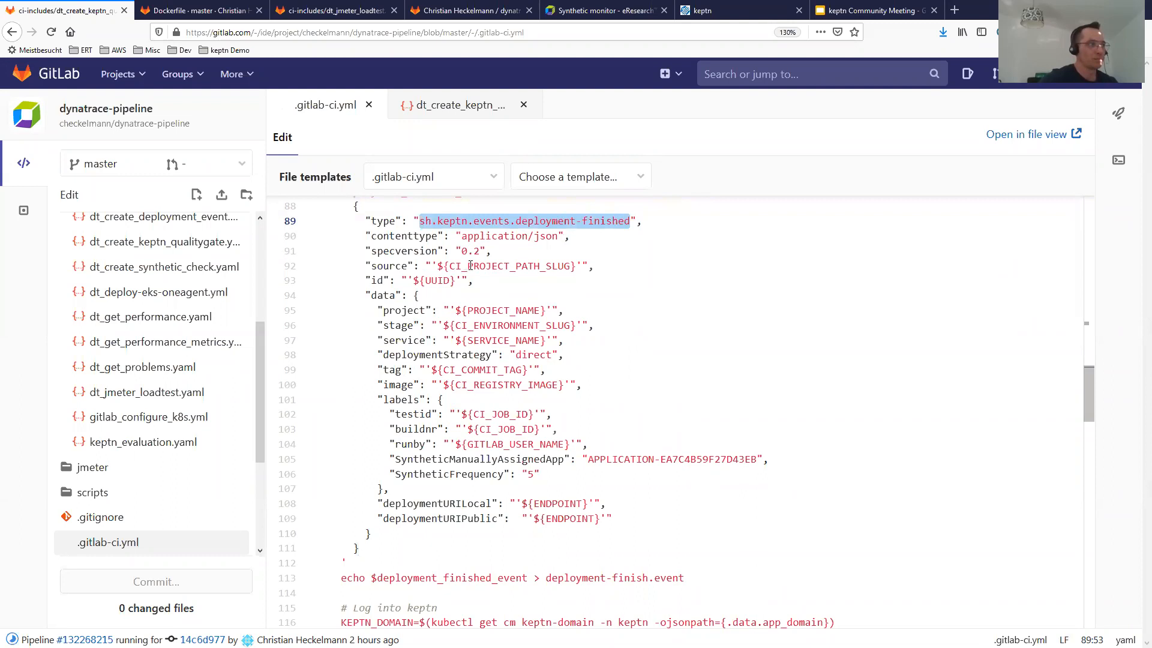
{"action": "double_click", "coordinate": [508, 266]}
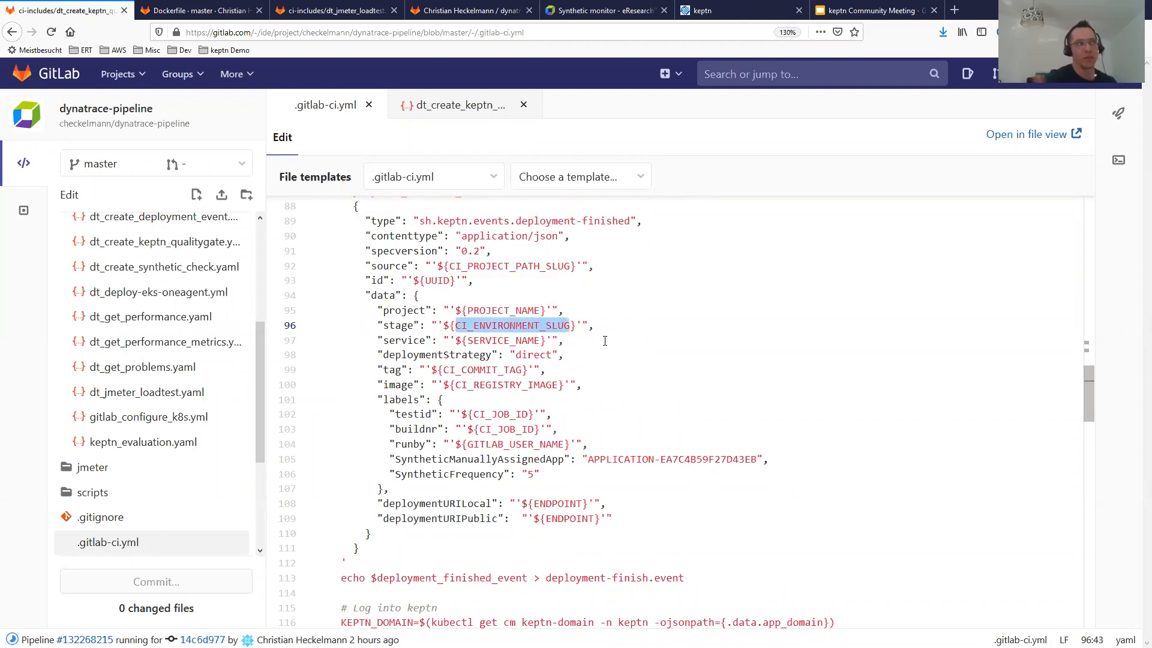
{"action": "mouse_move", "coordinate": [529, 359]}
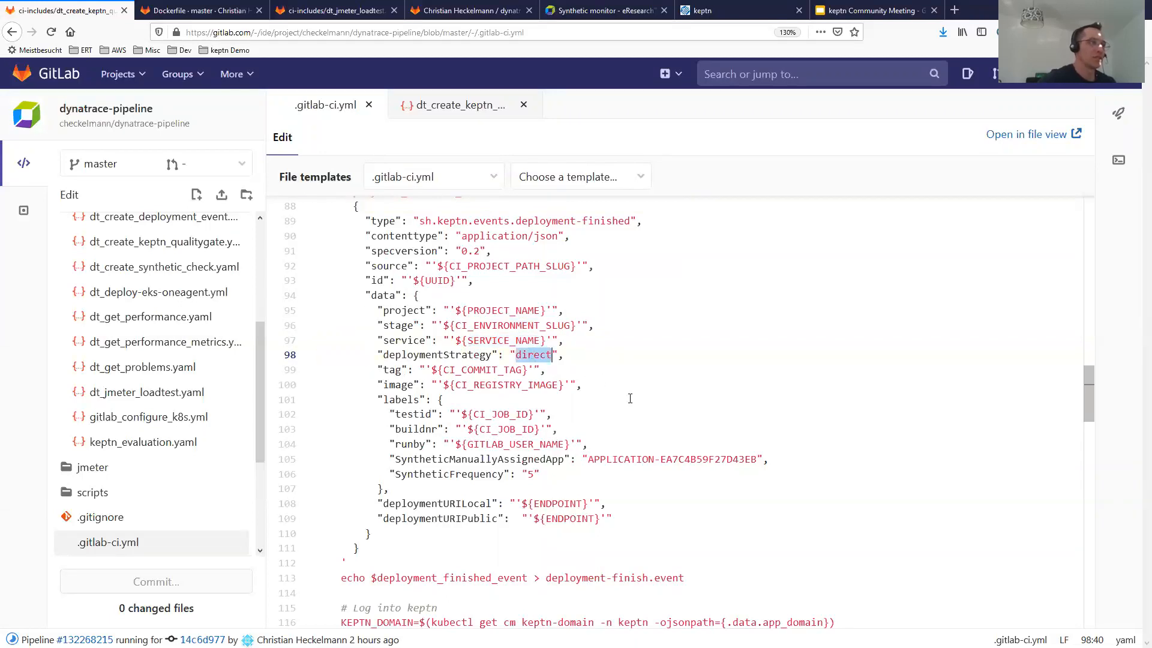
{"action": "scroll", "scroll_direction": "down", "scroll_amount": 3}
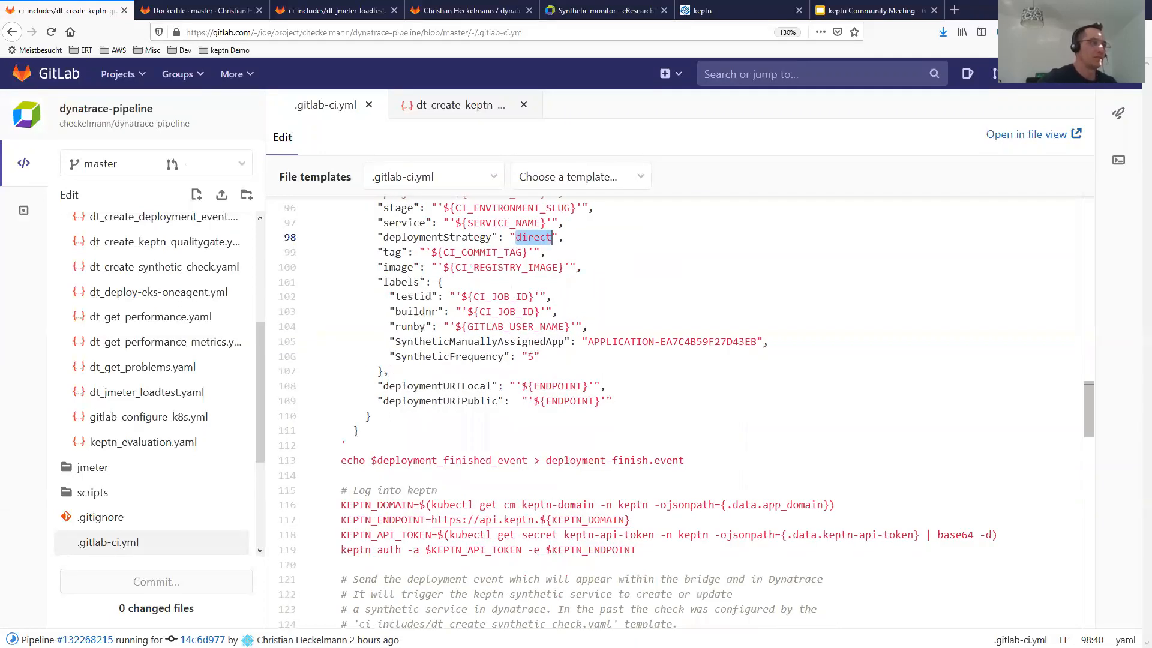
{"action": "double_click", "coordinate": [480, 252]}
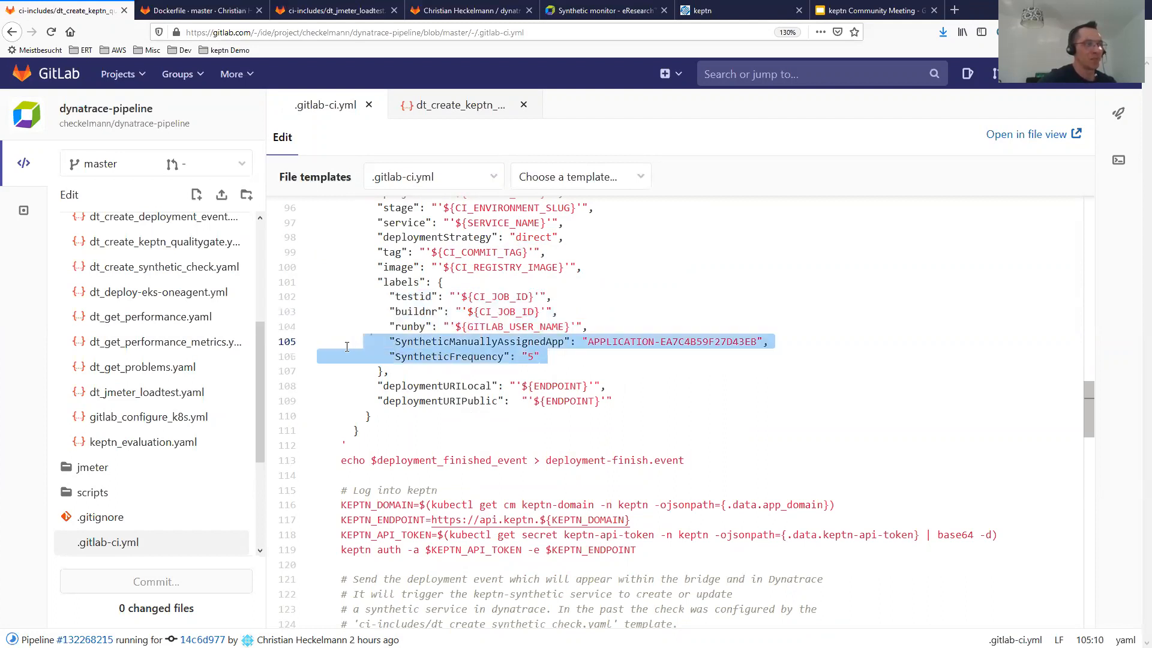
{"action": "left_click", "coordinate": [536, 357]}
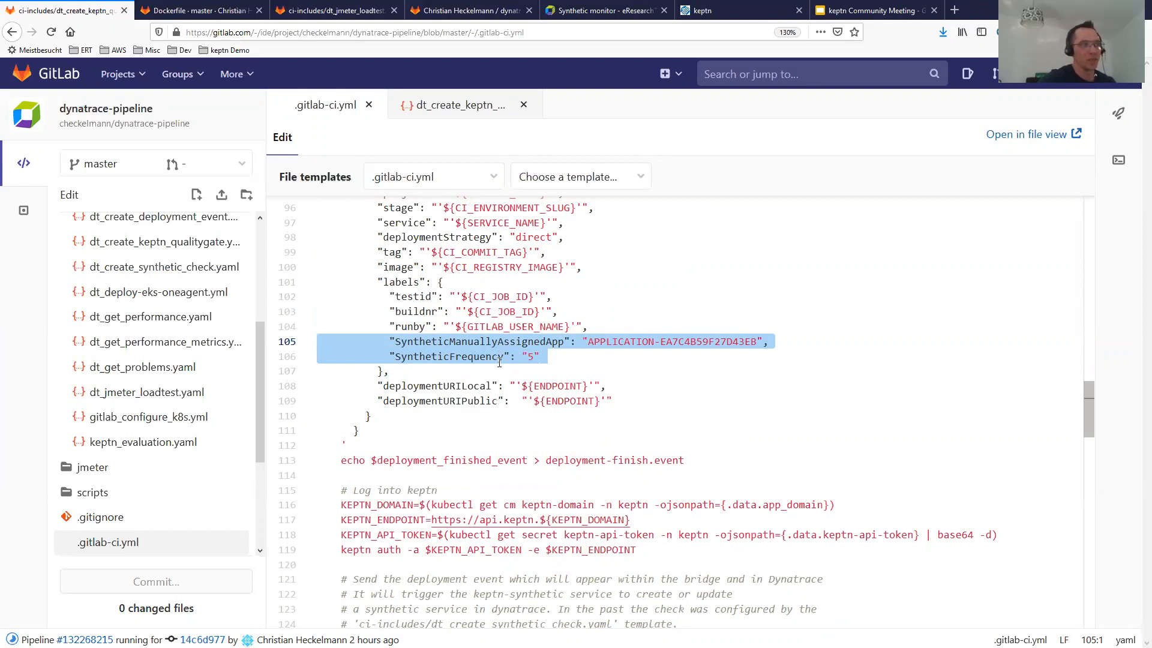
{"action": "left_click", "coordinate": [584, 356]}
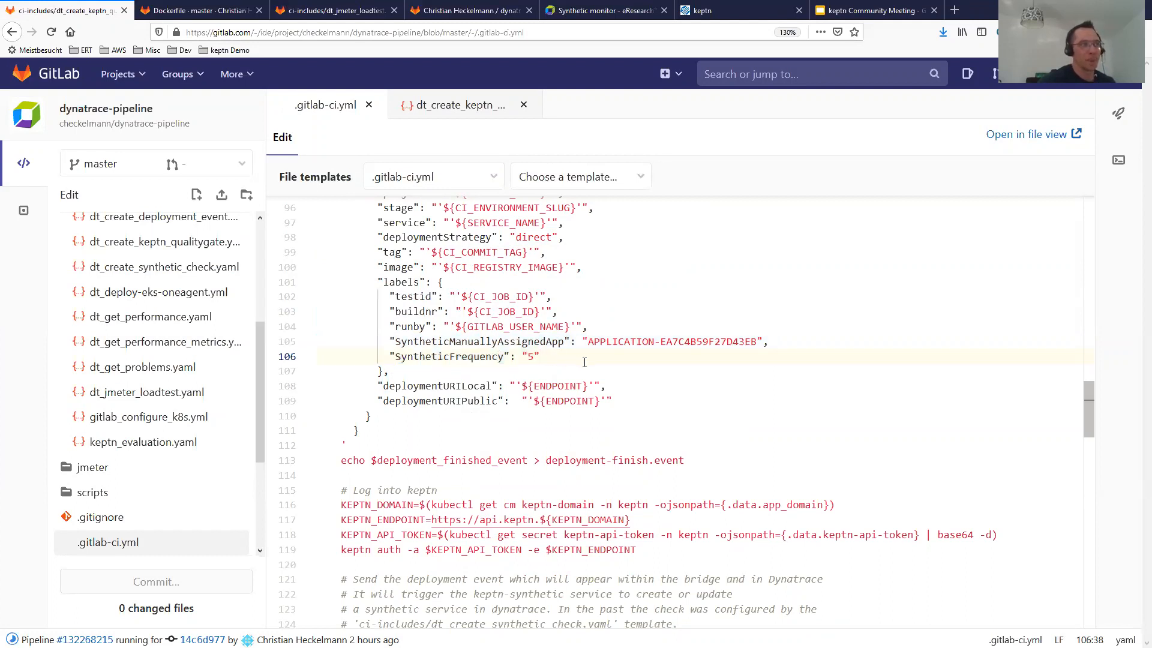
{"action": "mouse_move", "coordinate": [444, 390]}
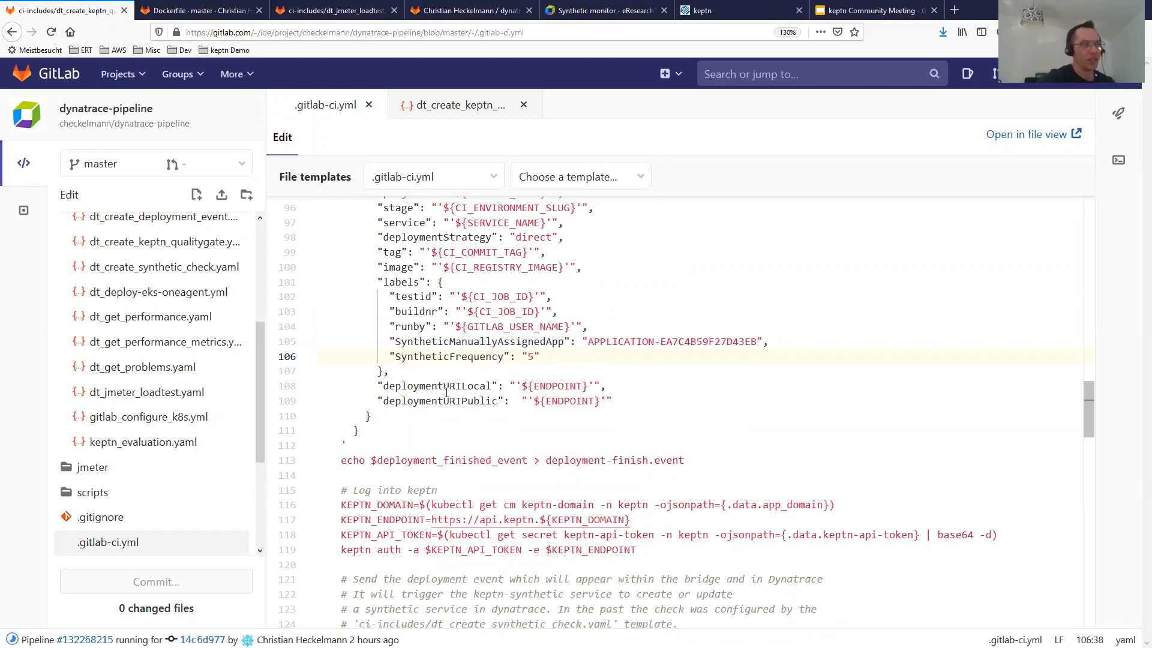
{"action": "double_click", "coordinate": [439, 400]}
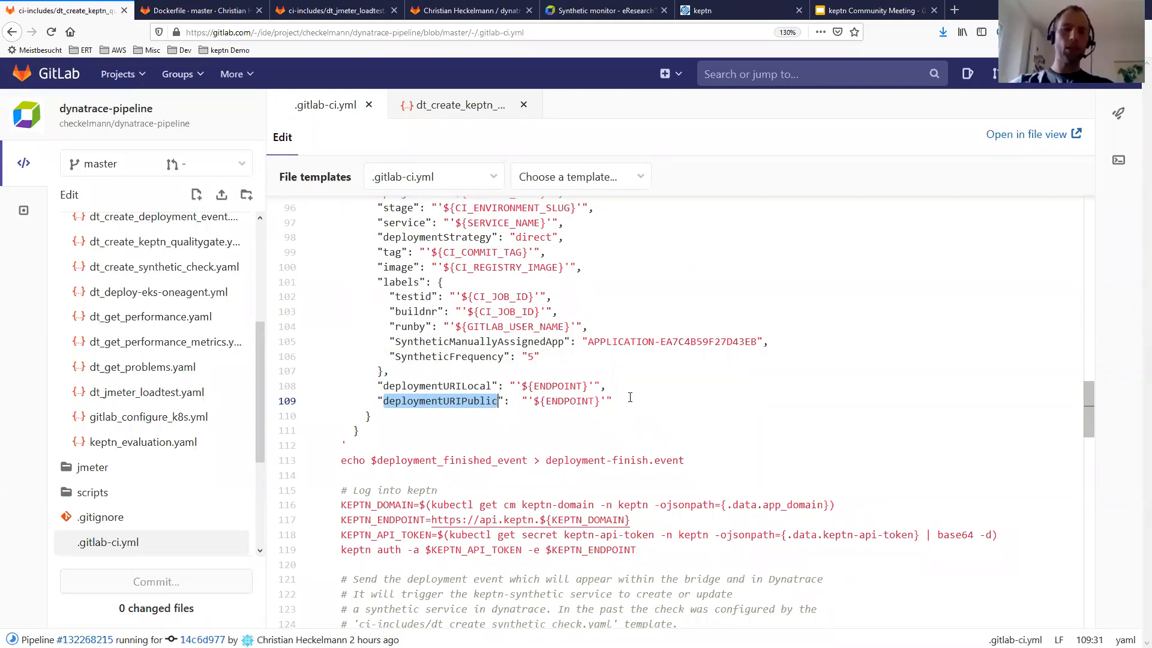
{"action": "scroll", "scroll_direction": "down", "scroll_amount": 3}
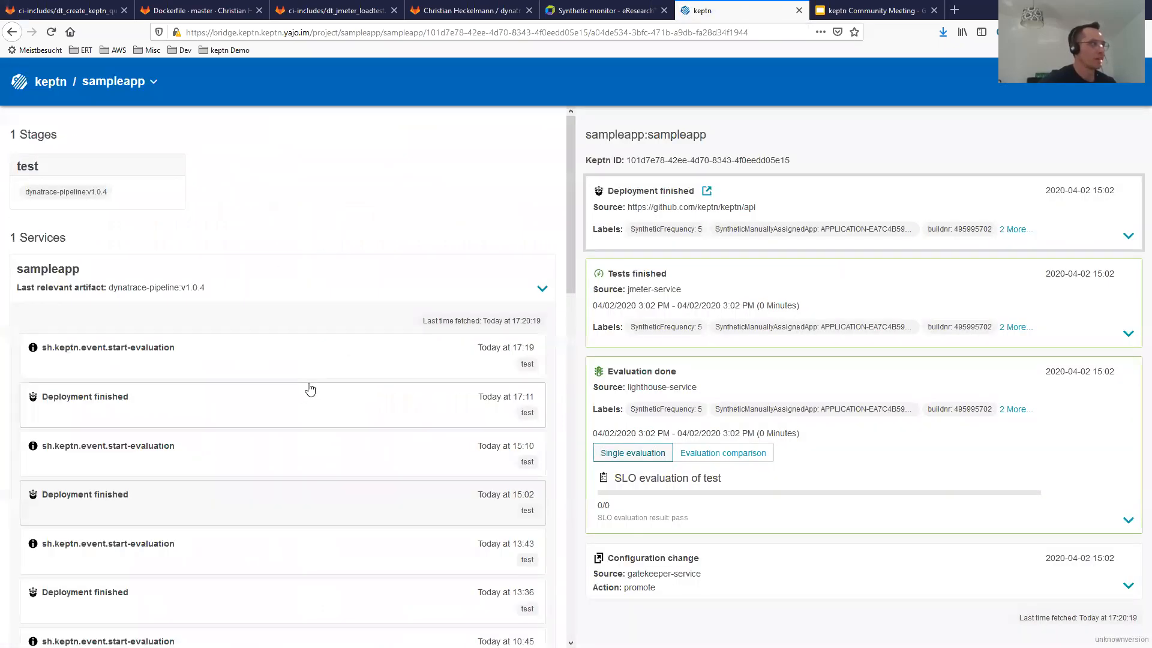
{"action": "mouse_move", "coordinate": [245, 402]}
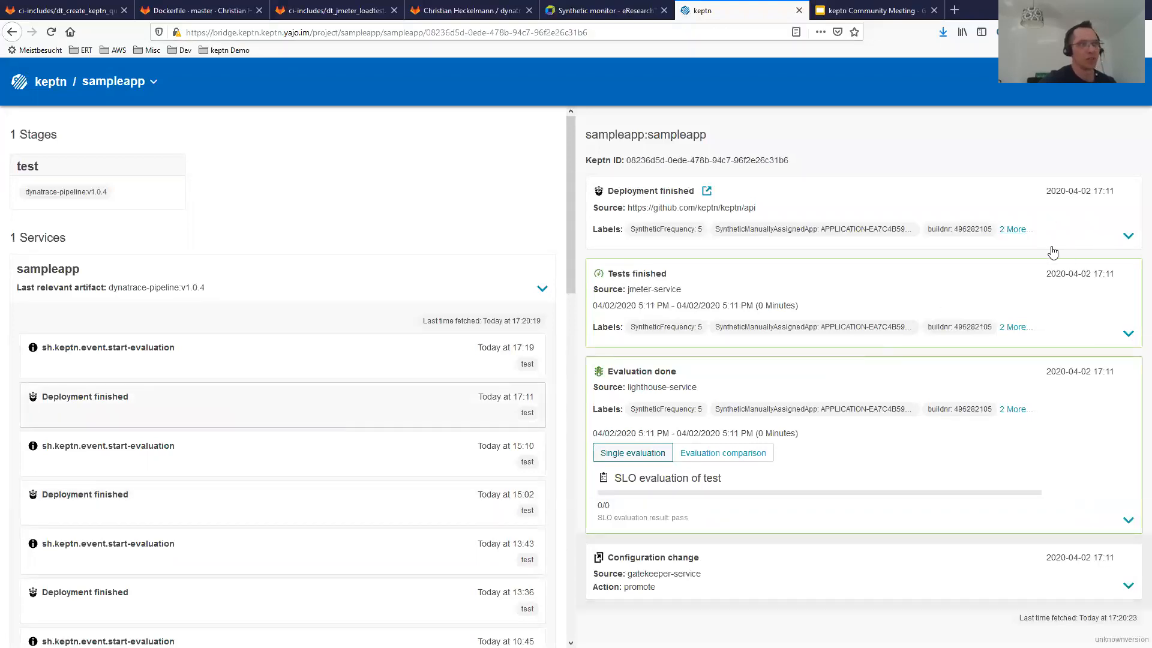
Expand the 17:11 deployment's payload and show its '2 More' labels, runby and testid
{"action": "left_click", "coordinate": [1128, 236]}
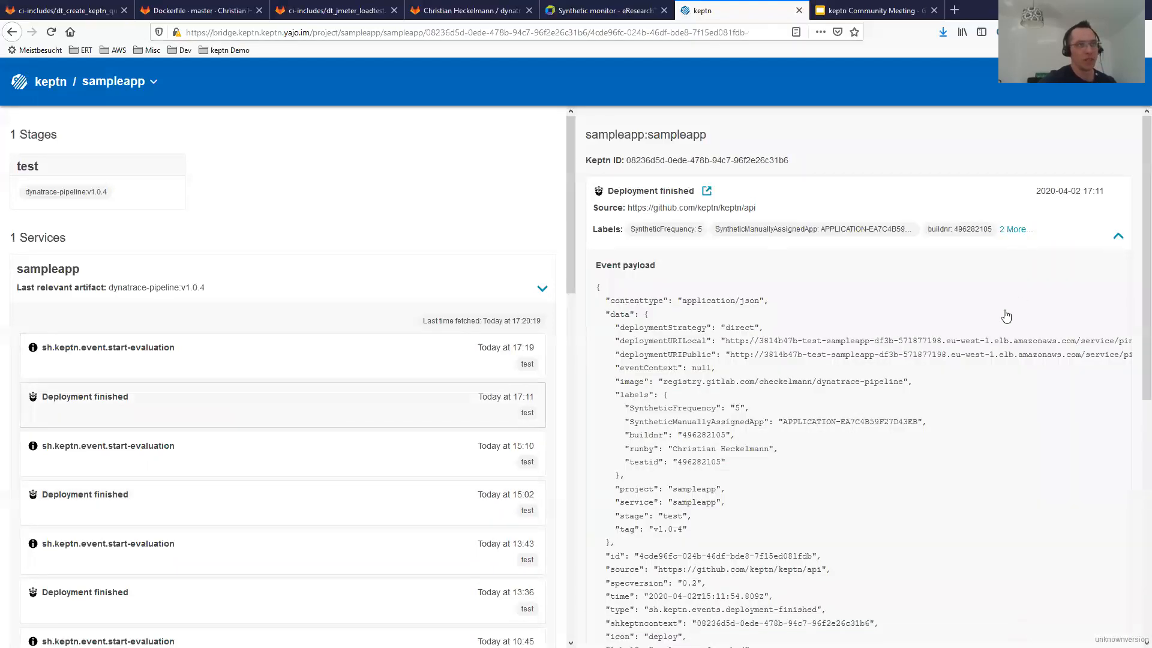
{"action": "left_click", "coordinate": [1117, 236]}
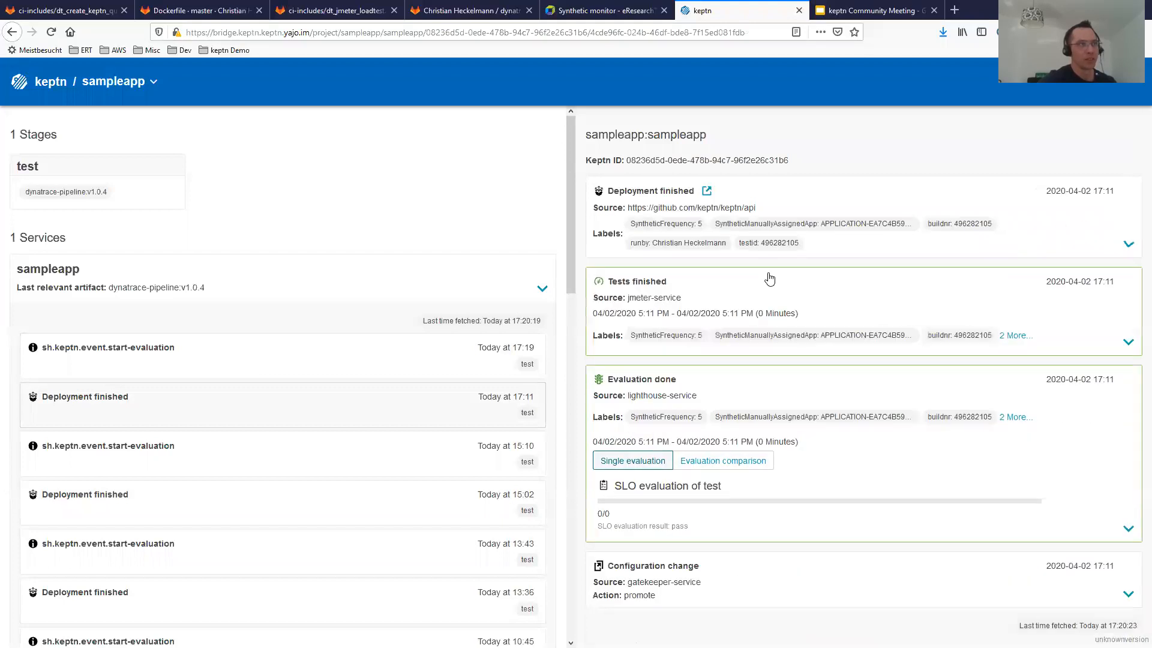
{"action": "mouse_move", "coordinate": [834, 419]}
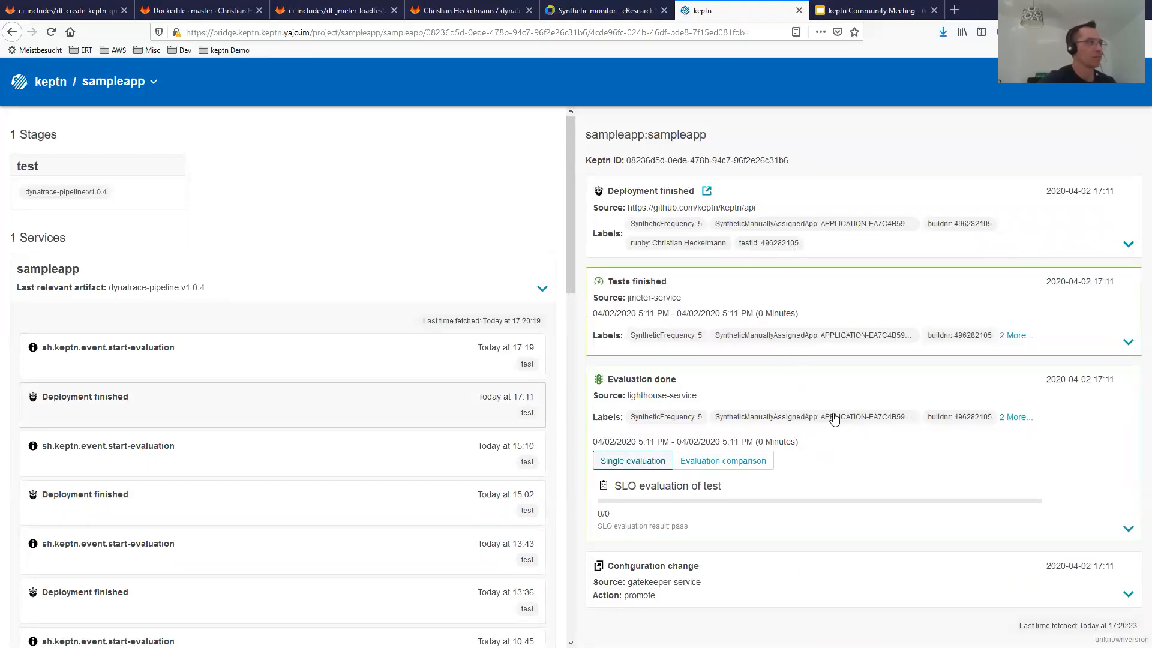
{"action": "mouse_move", "coordinate": [480, 376]}
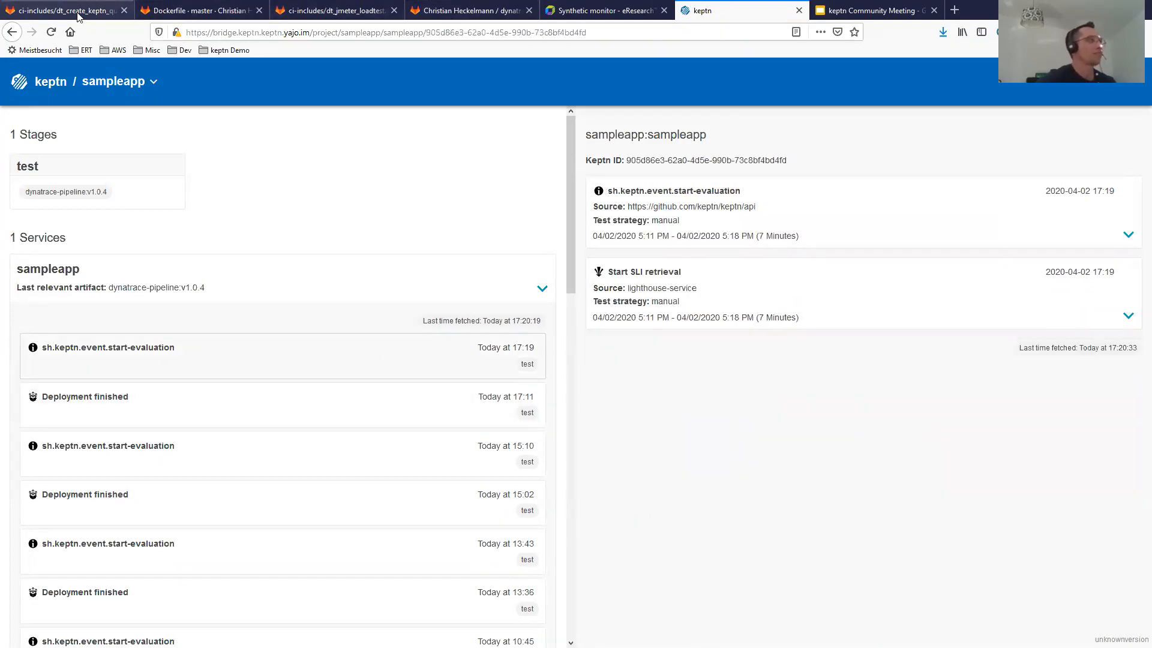
Back in .gitlab-ci.yml, mark dt_create_deployment_event and scroll toward the generate-load job
{"action": "left_click", "coordinate": [66, 10]}
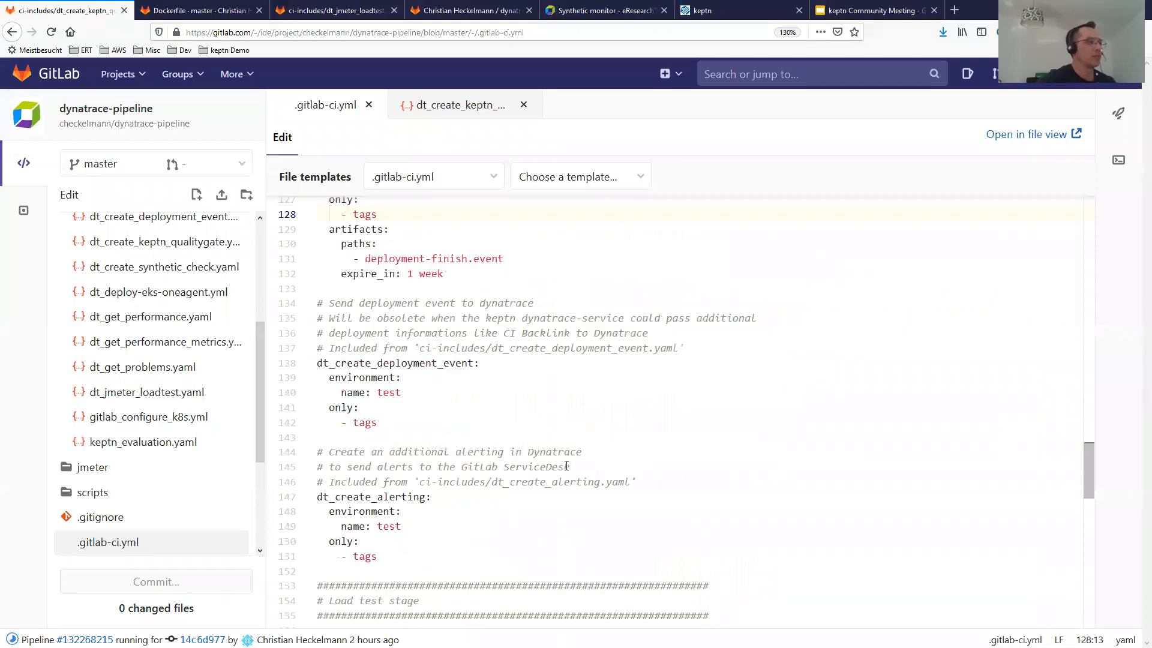
{"action": "mouse_move", "coordinate": [565, 382]}
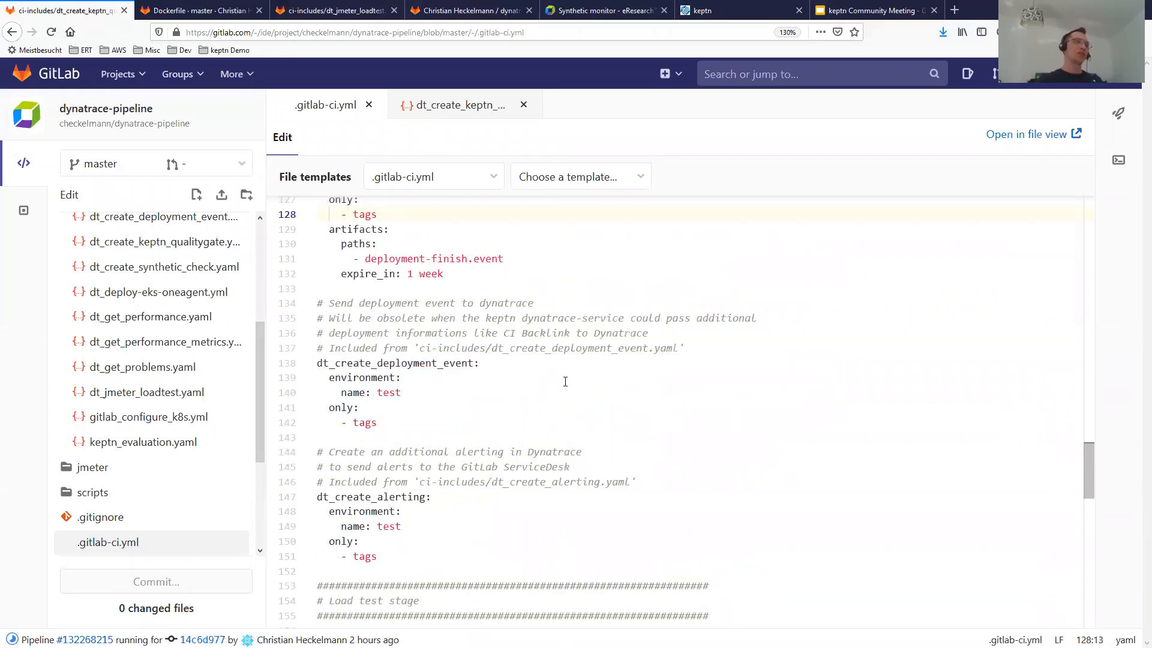
{"action": "scroll", "scroll_direction": "up", "scroll_amount": 3}
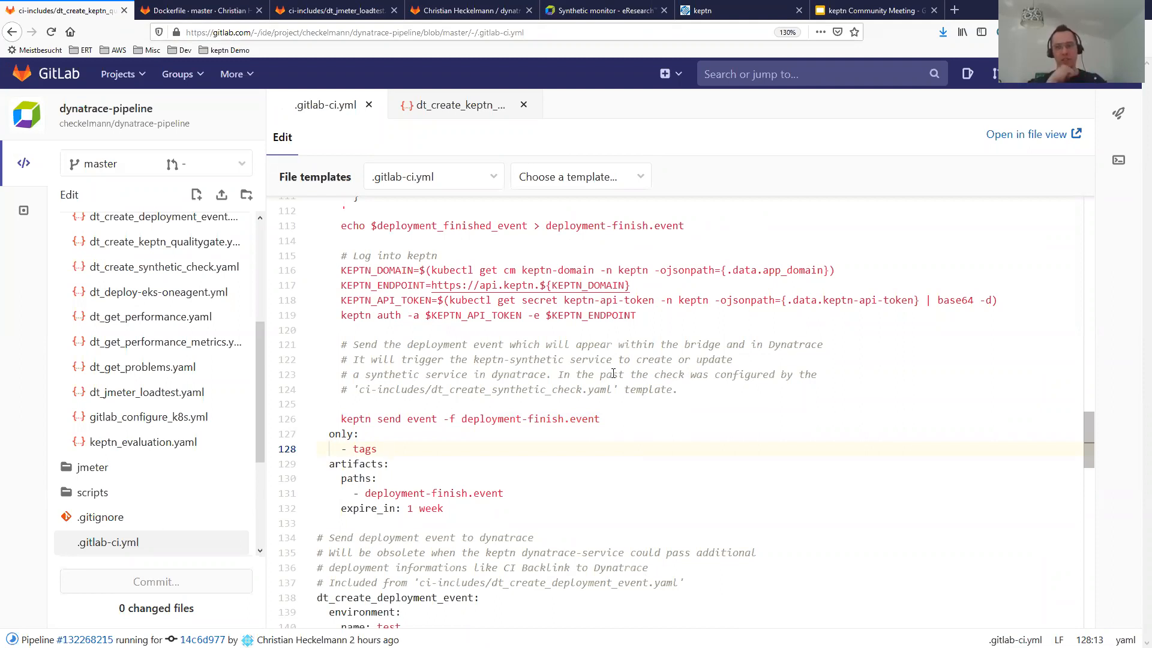
{"action": "left_click", "coordinate": [389, 449]}
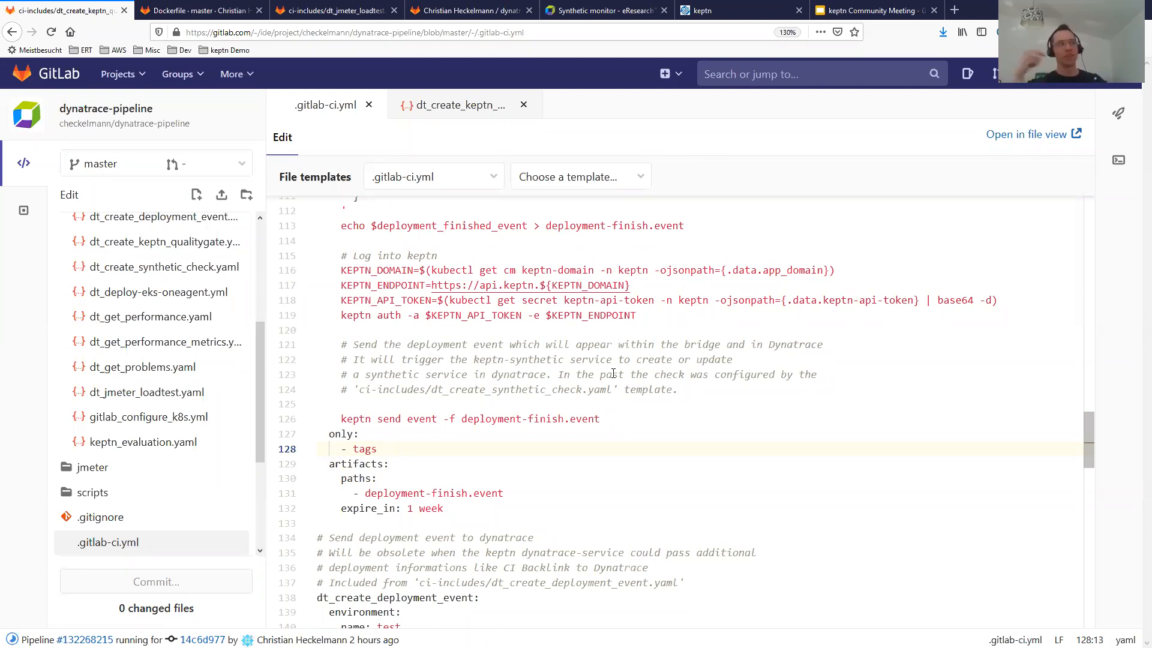
{"action": "scroll", "scroll_direction": "down", "scroll_amount": 3}
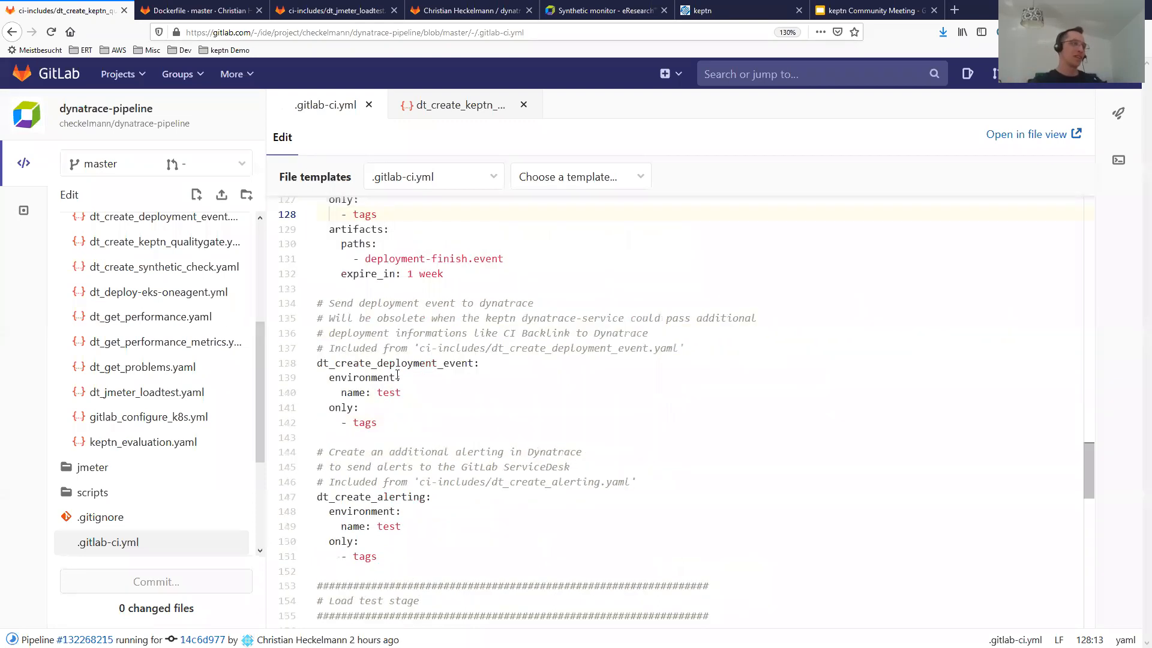
{"action": "double_click", "coordinate": [397, 363]}
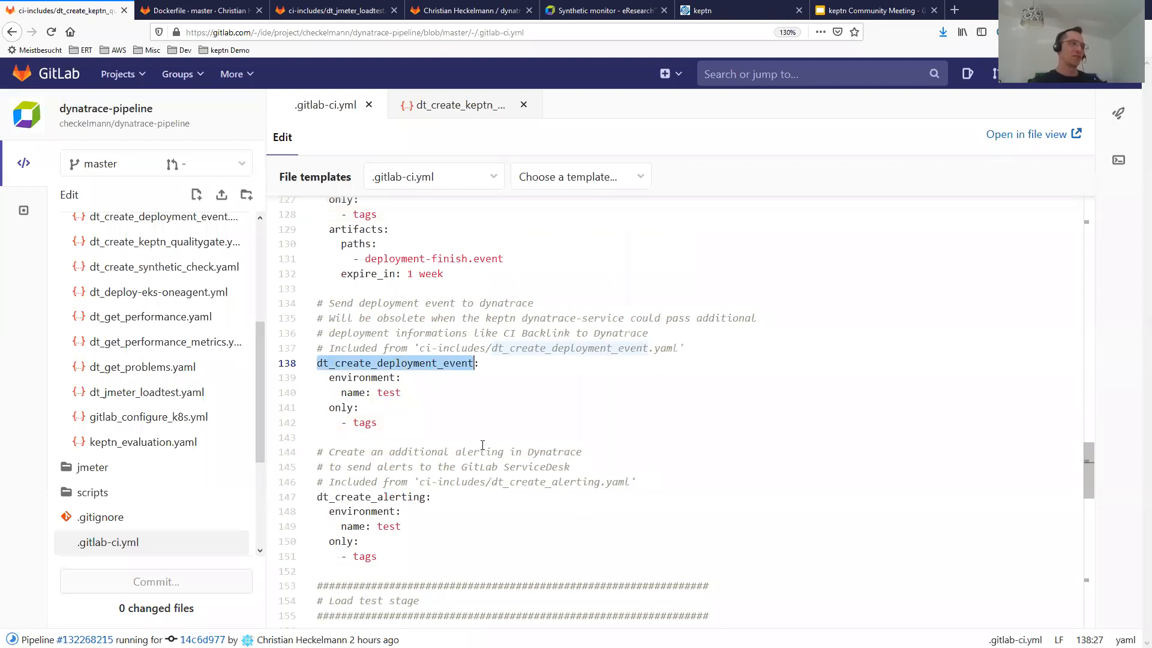
{"action": "mouse_move", "coordinate": [487, 425]}
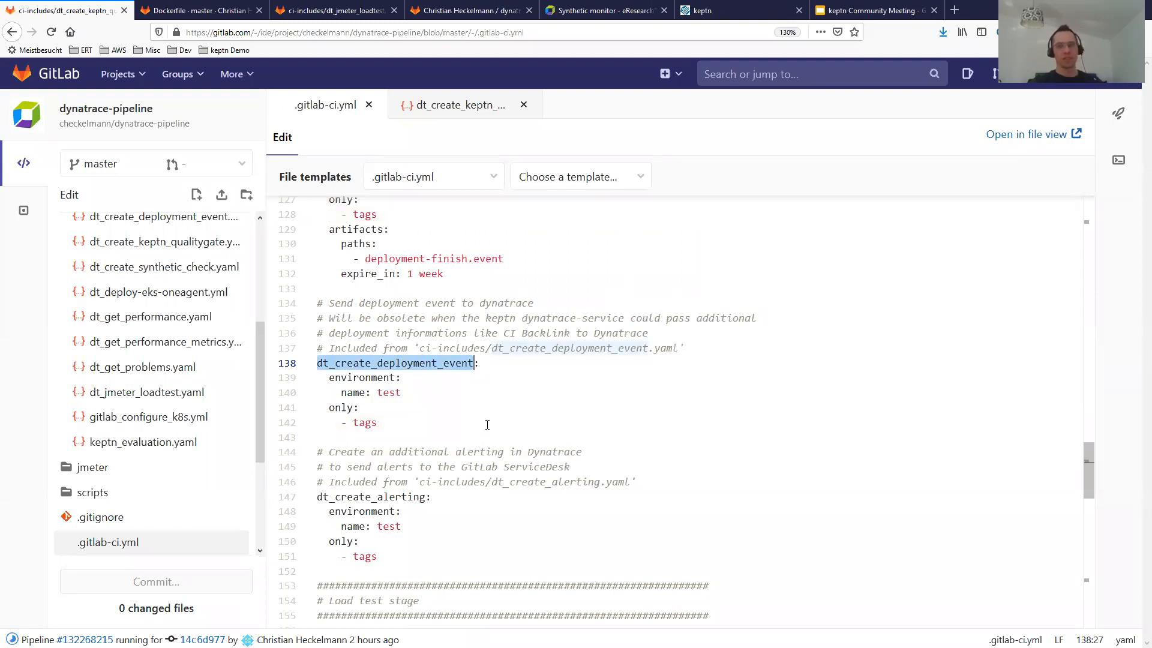
{"action": "mouse_move", "coordinate": [471, 437]}
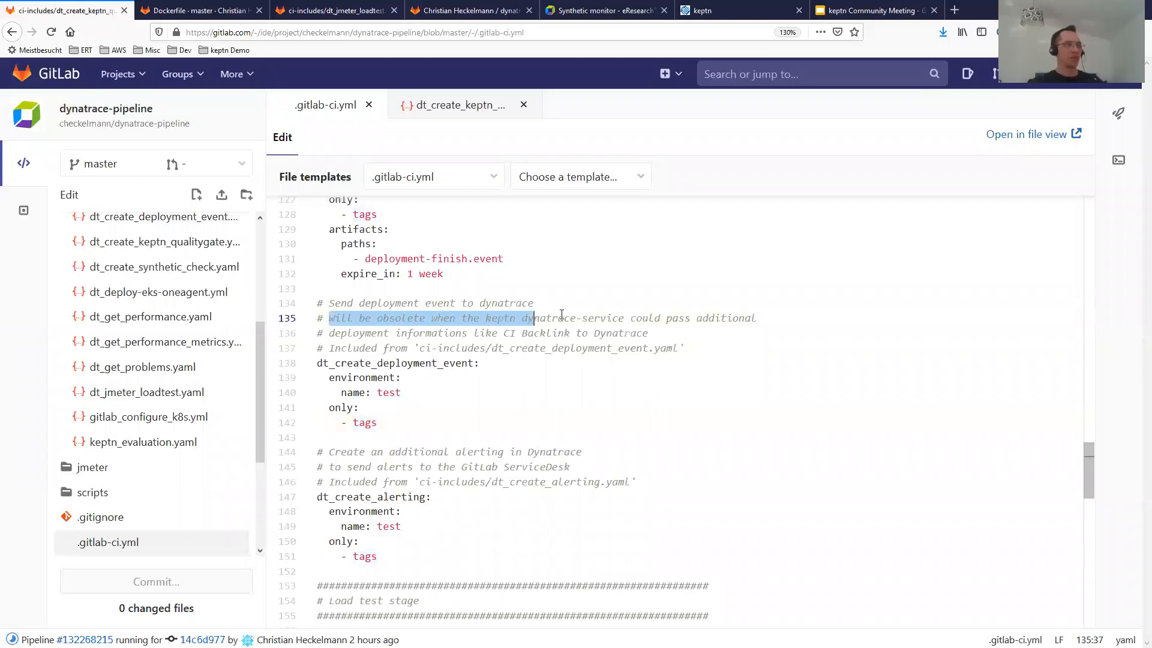
{"action": "left_click", "coordinate": [684, 347]}
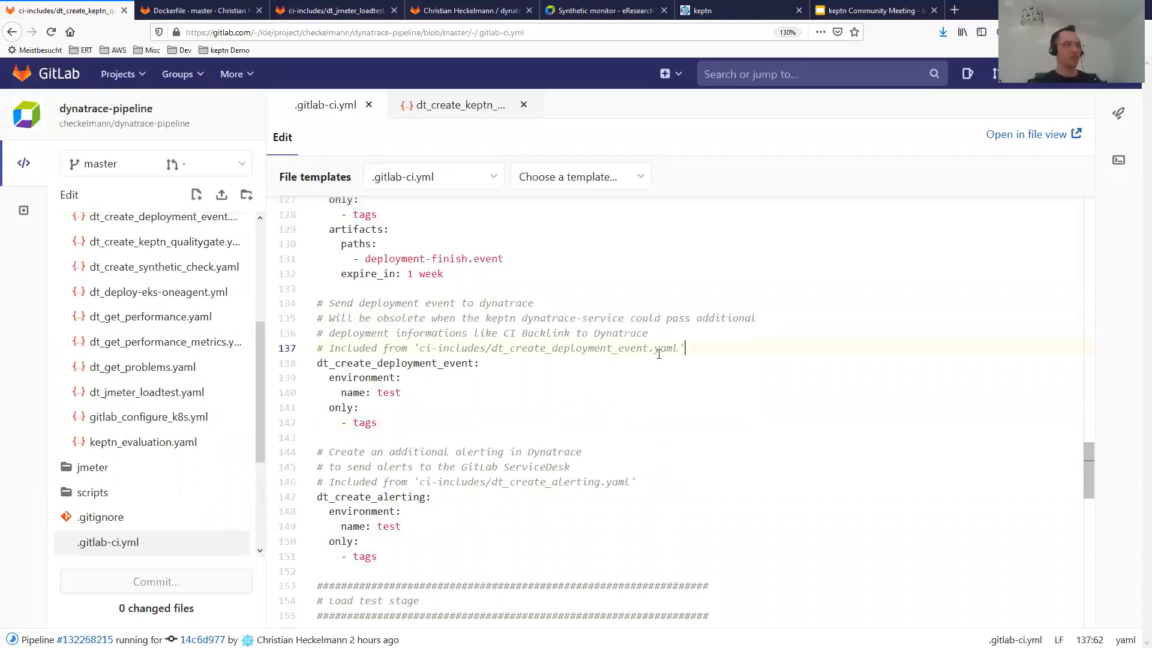
{"action": "mouse_move", "coordinate": [691, 509]}
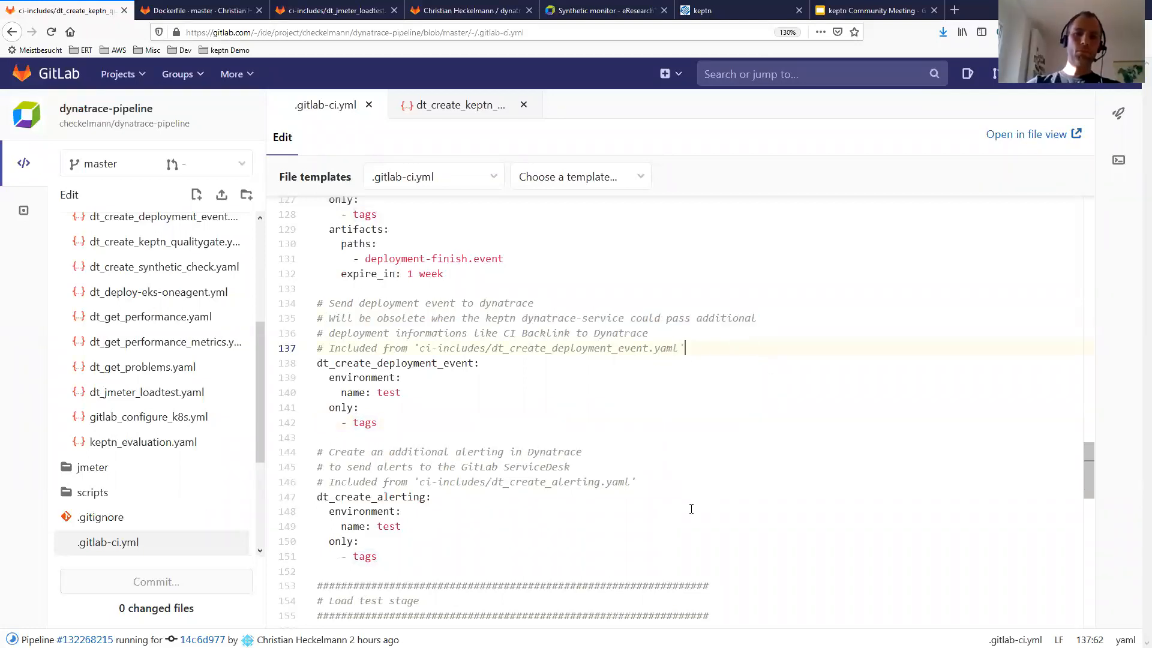
{"action": "scroll", "scroll_direction": "down", "scroll_amount": 3}
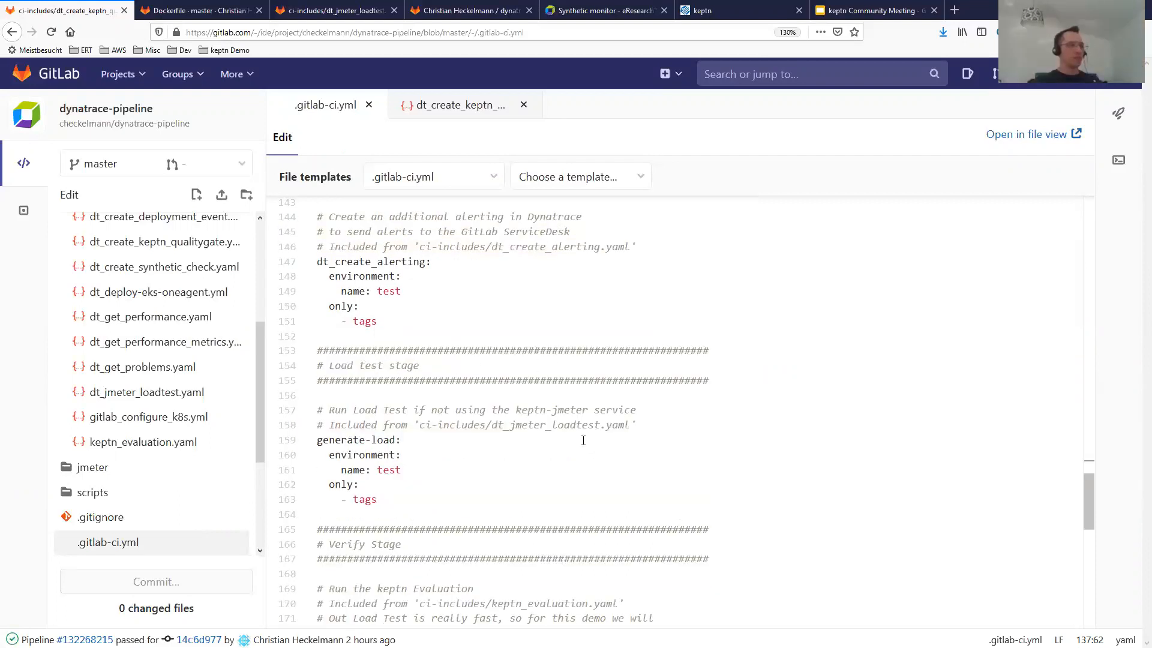
Review the keptn_evaluation job's start_in and when delay, then open keptn_evaluation.yaml
{"action": "scroll", "scroll_direction": "down", "scroll_amount": 3}
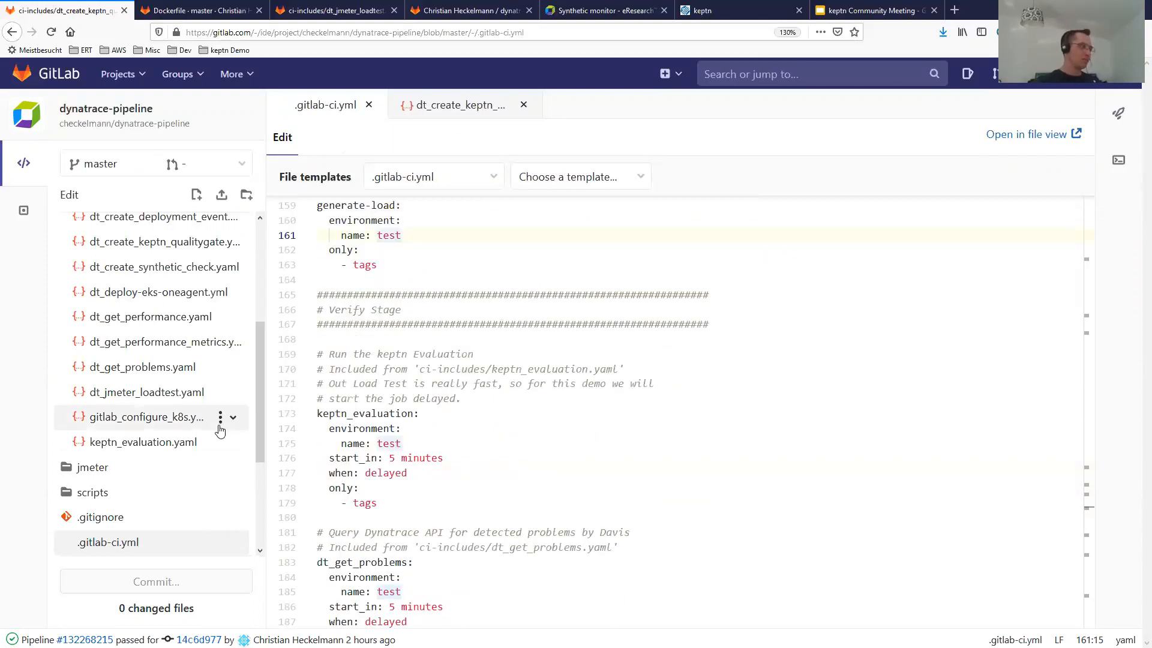
{"action": "scroll", "scroll_direction": "up", "scroll_amount": 3}
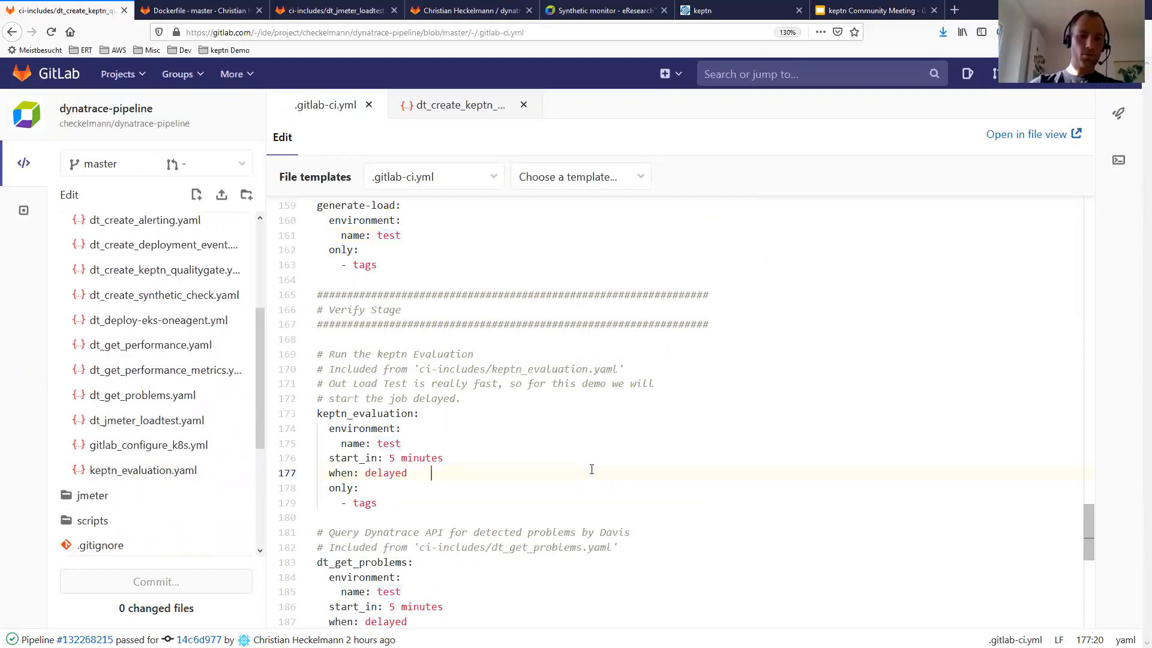
{"action": "scroll", "scroll_direction": "down", "scroll_amount": 3}
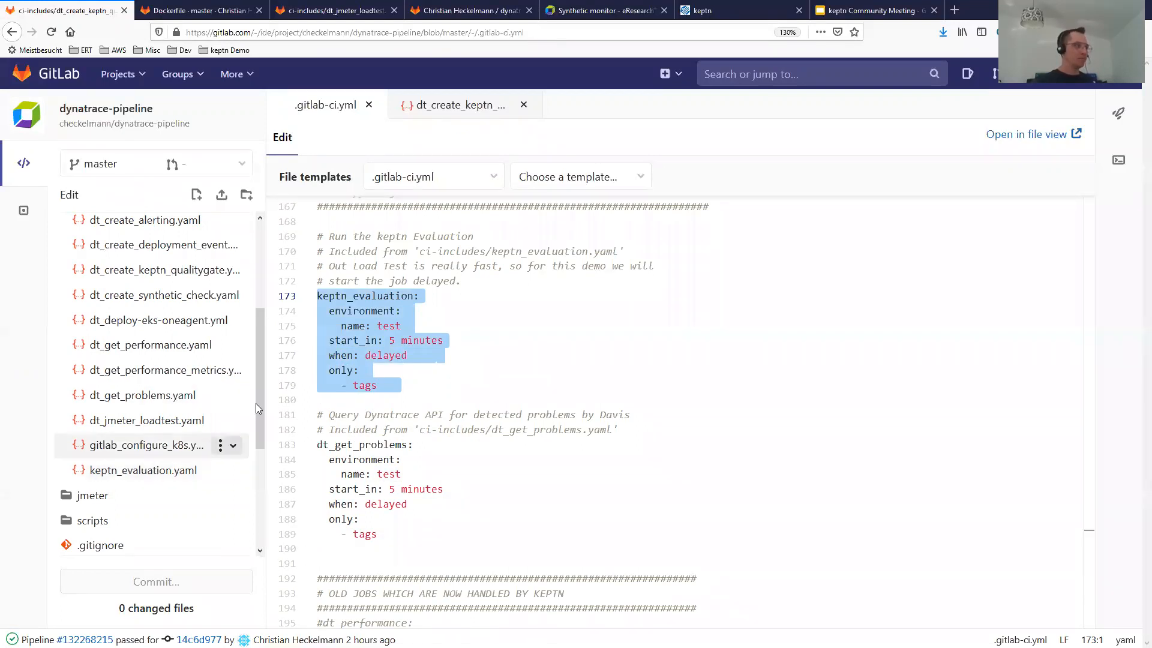
{"action": "left_click", "coordinate": [366, 340]}
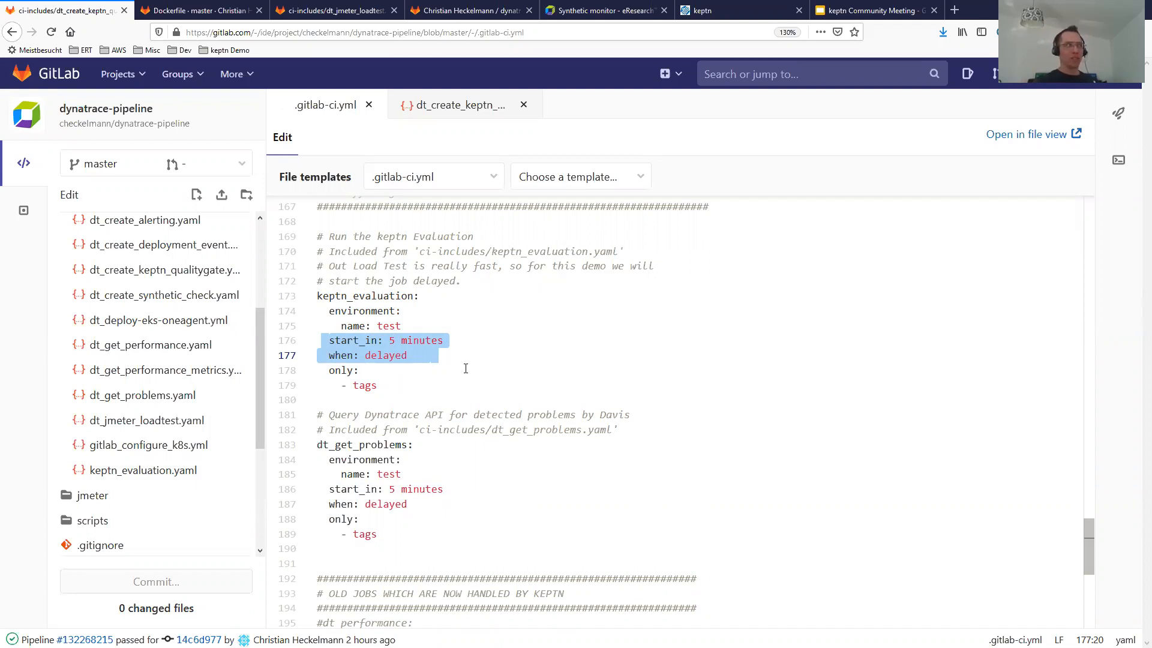
{"action": "left_click", "coordinate": [429, 356]}
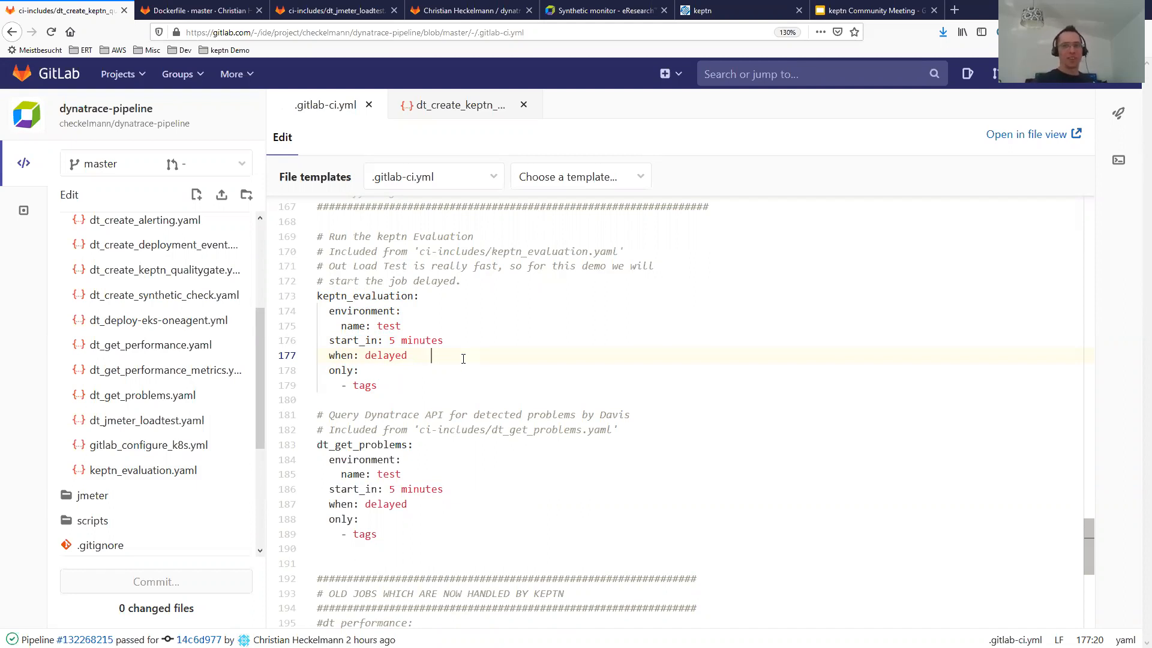
{"action": "mouse_move", "coordinate": [265, 440]}
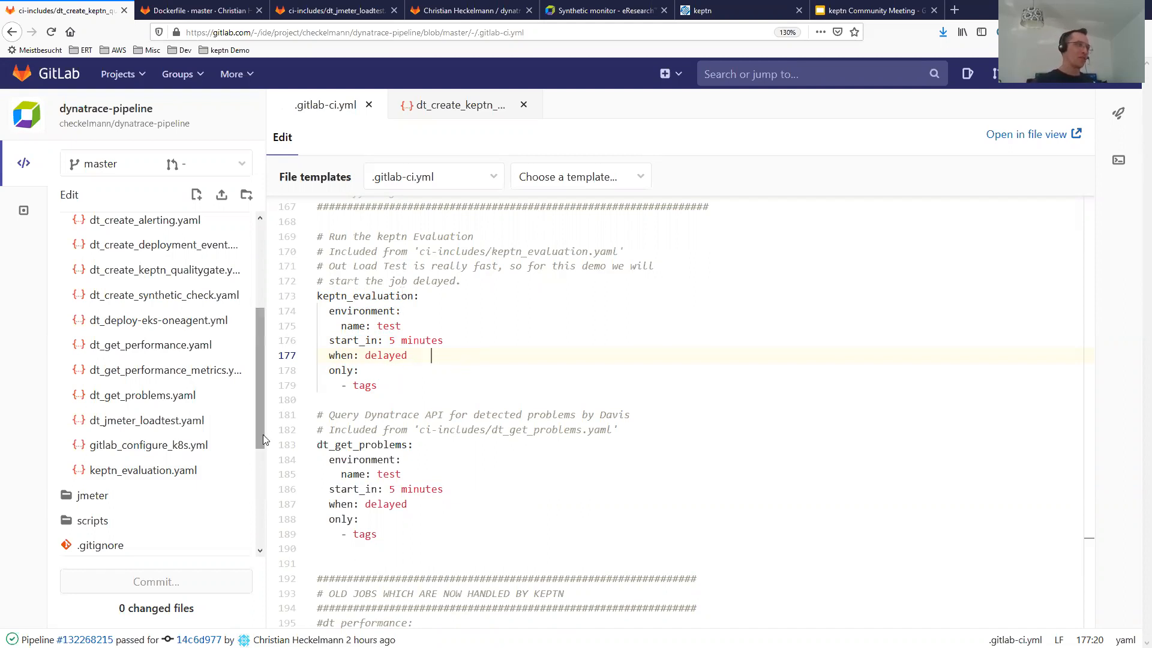
{"action": "left_click", "coordinate": [143, 471]}
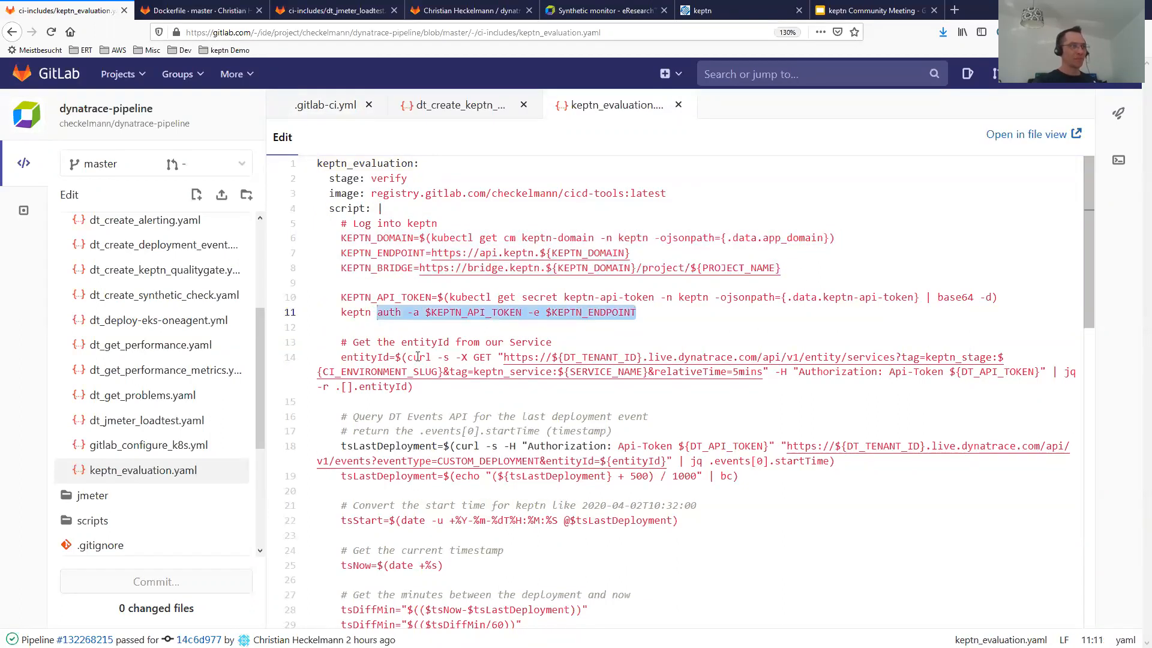
{"action": "scroll", "scroll_direction": "down", "scroll_amount": 3}
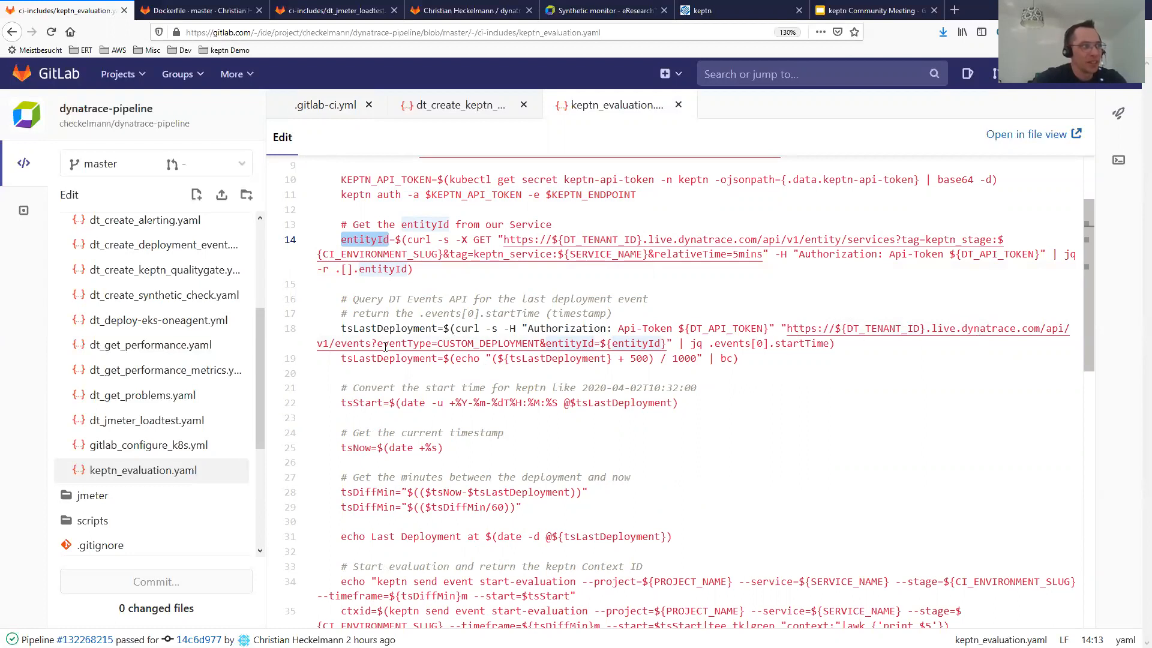
{"action": "mouse_move", "coordinate": [377, 343]}
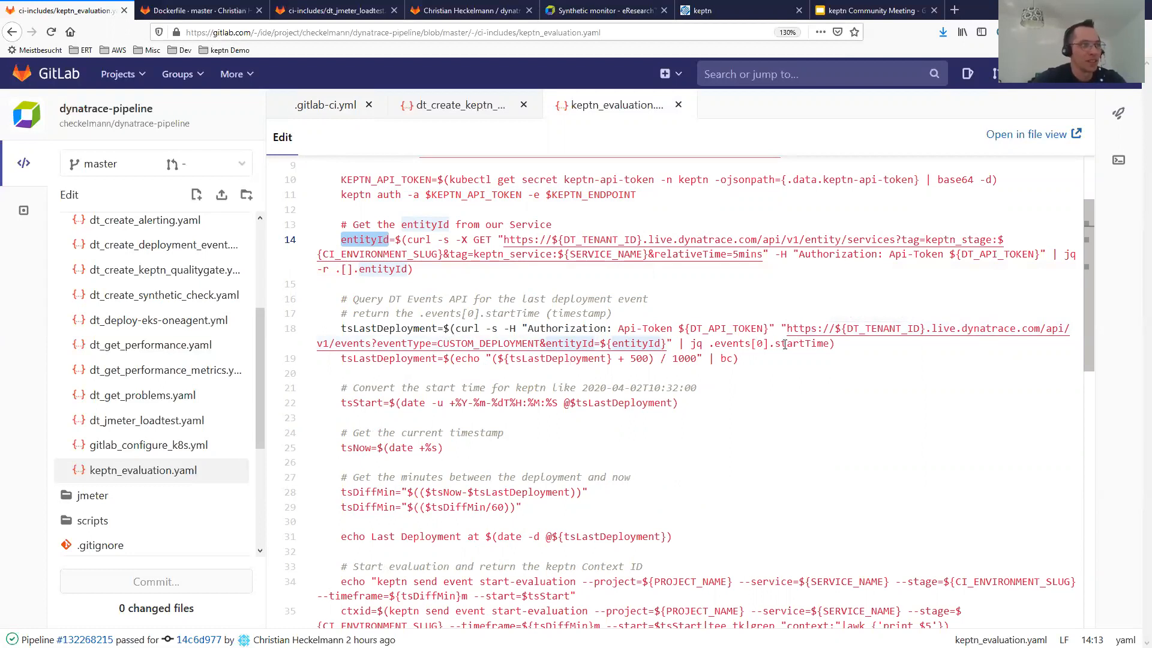
{"action": "double_click", "coordinate": [799, 343]}
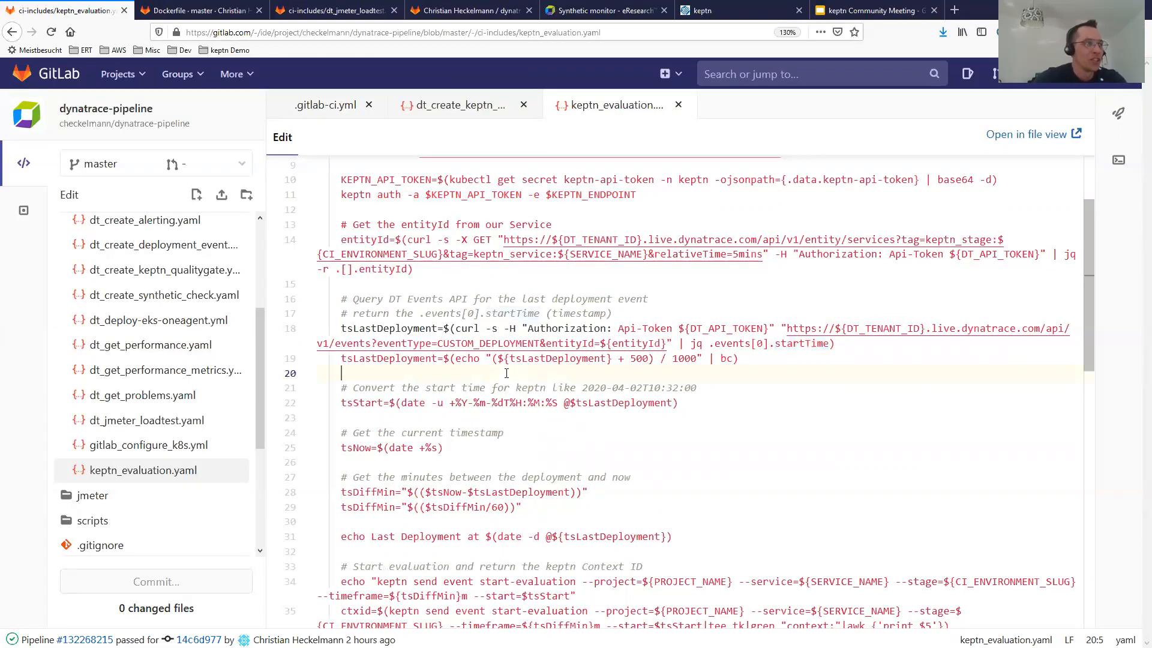
{"action": "scroll", "scroll_direction": "down", "scroll_amount": 3}
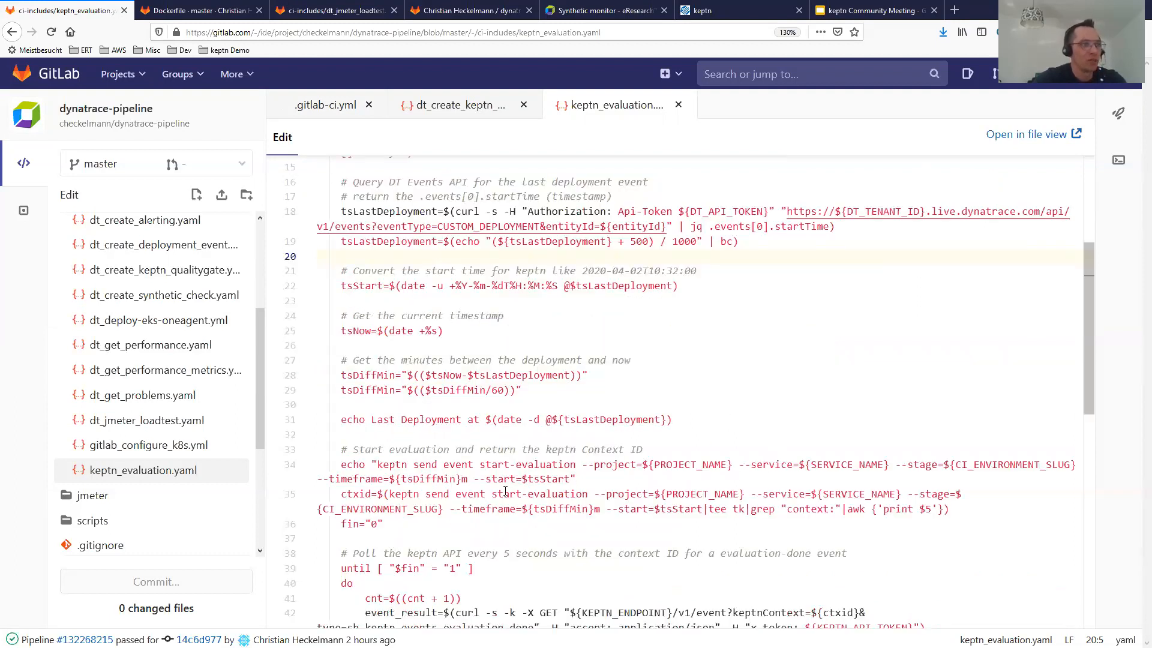
{"action": "mouse_move", "coordinate": [607, 443]}
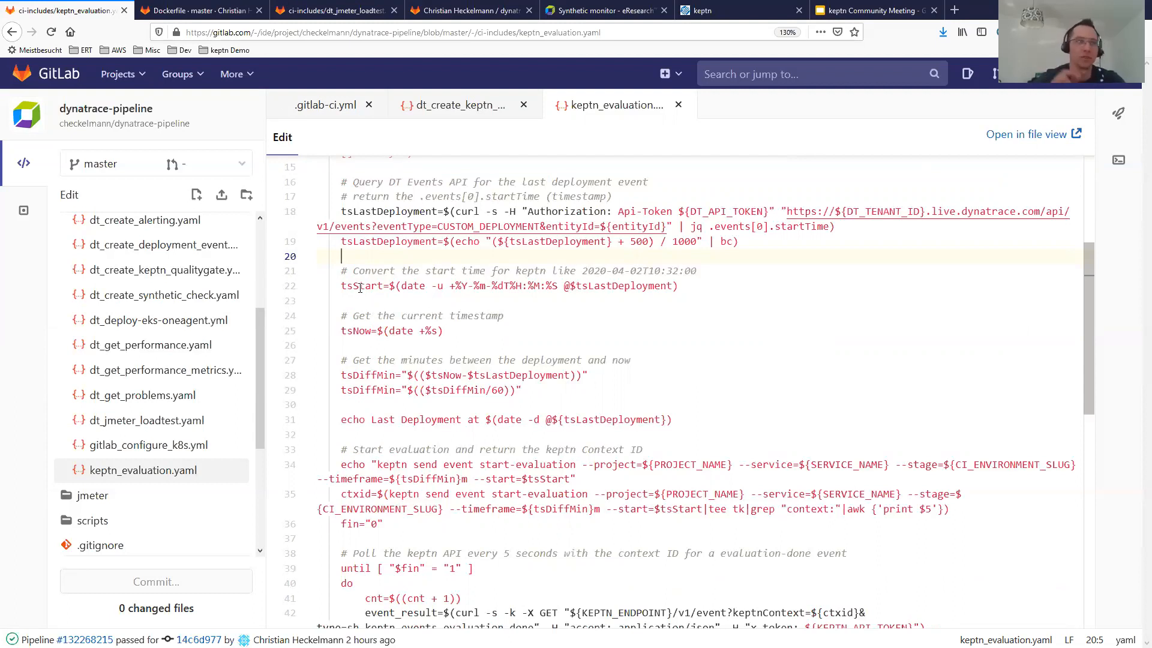
{"action": "double_click", "coordinate": [361, 286]}
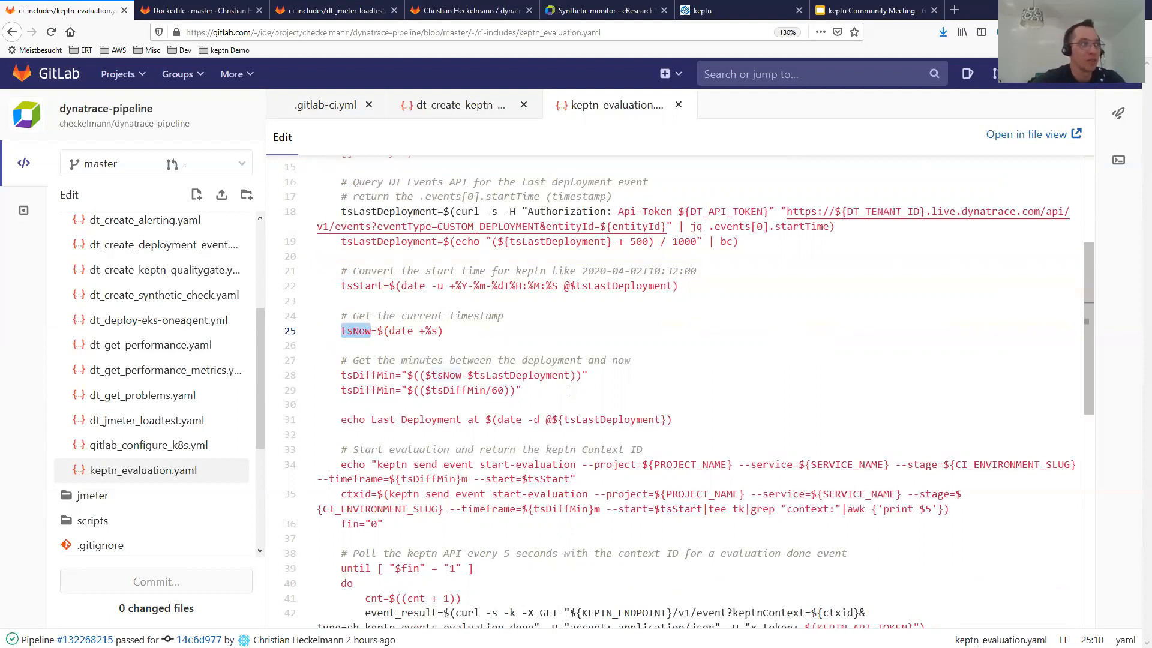
{"action": "scroll", "scroll_direction": "down", "scroll_amount": 3}
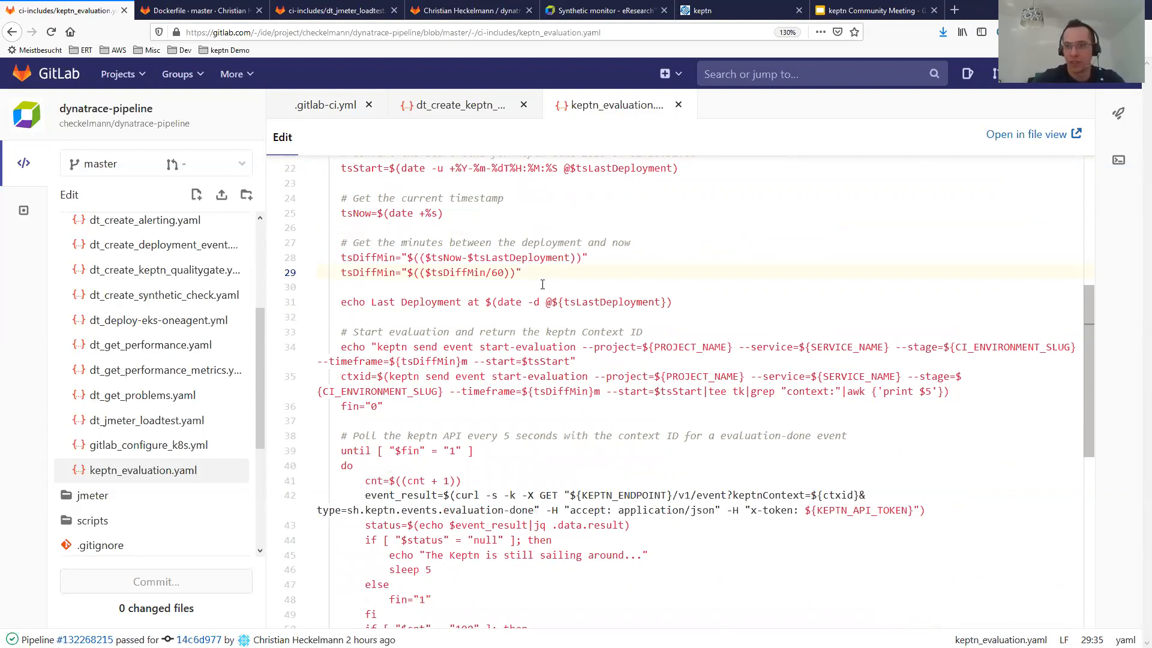
{"action": "mouse_move", "coordinate": [517, 272]}
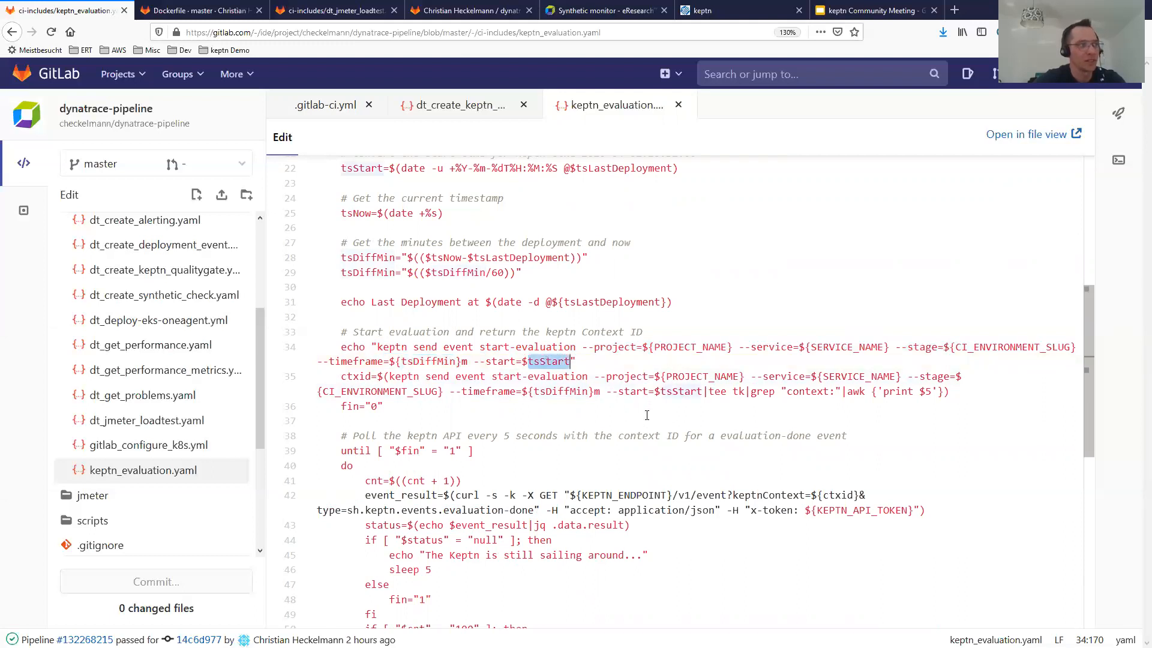
{"action": "scroll", "scroll_direction": "down", "scroll_amount": 3}
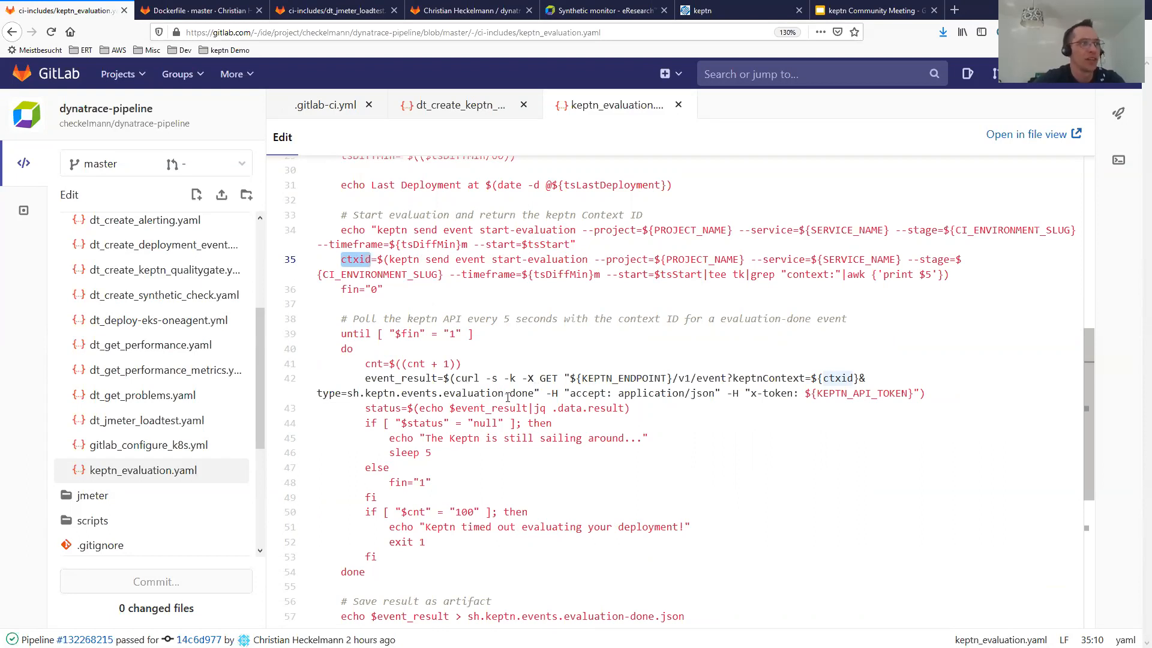
{"action": "mouse_move", "coordinate": [531, 386]}
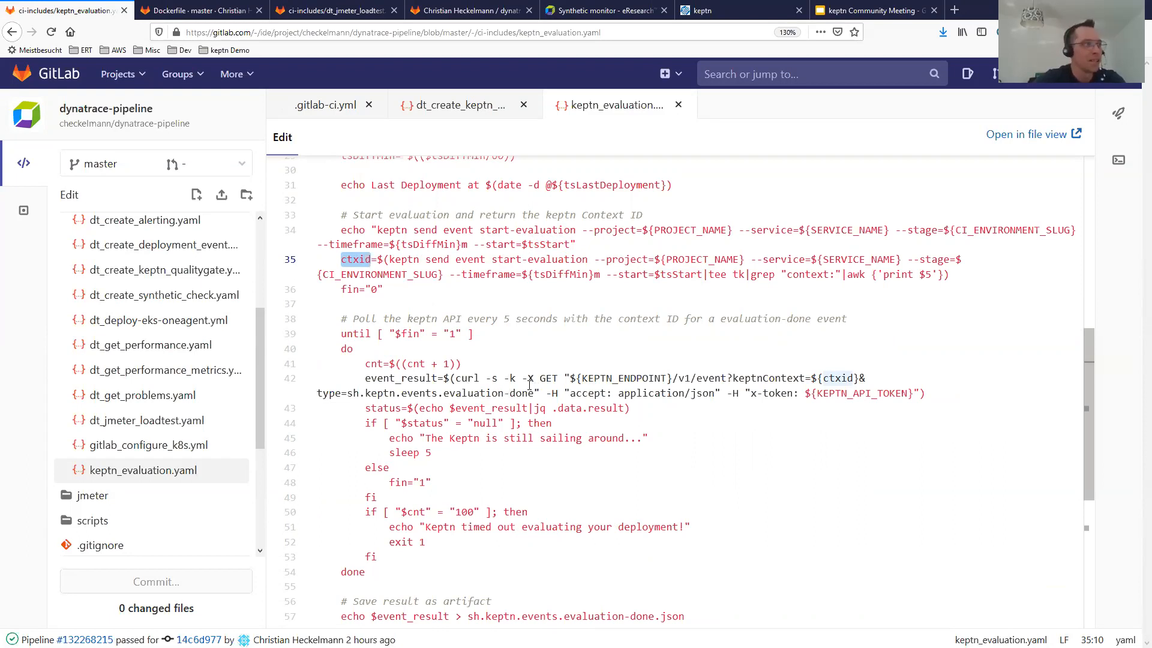
{"action": "scroll", "scroll_direction": "down", "scroll_amount": 3}
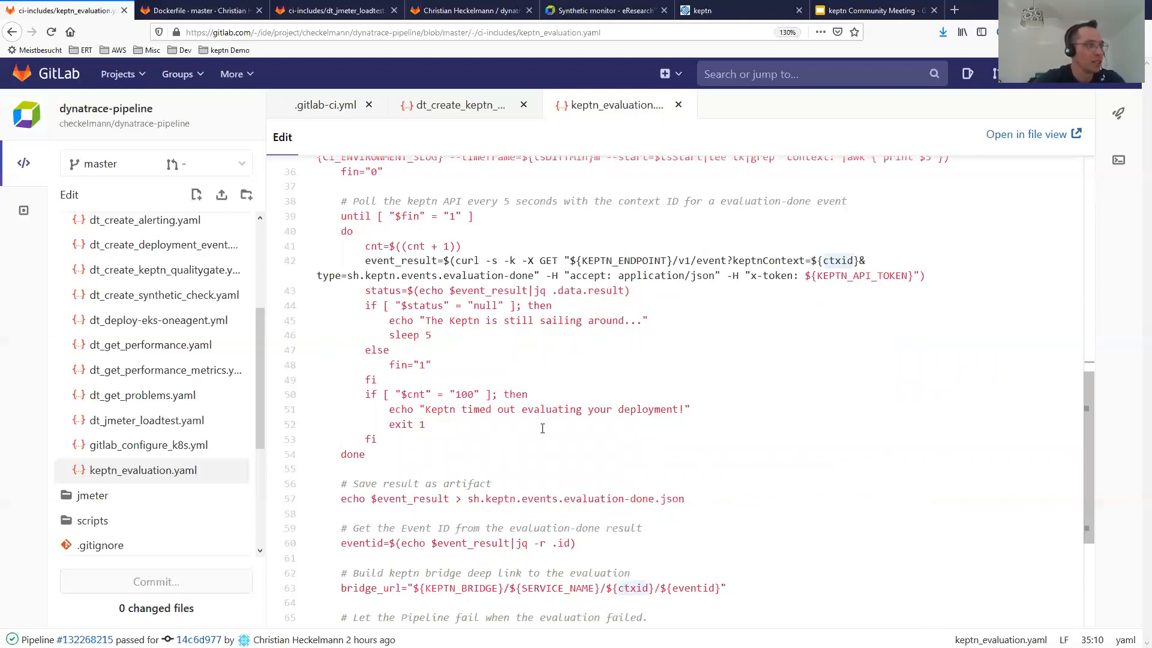
{"action": "scroll", "scroll_direction": "down", "scroll_amount": 3}
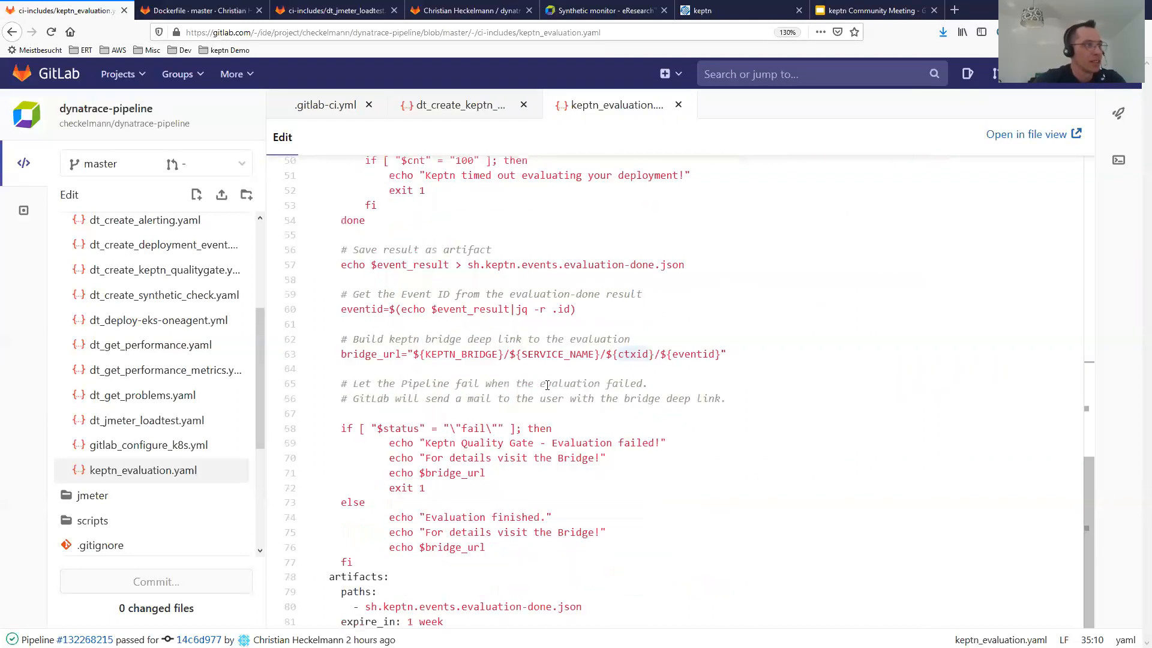
{"action": "scroll", "scroll_direction": "up", "scroll_amount": 3}
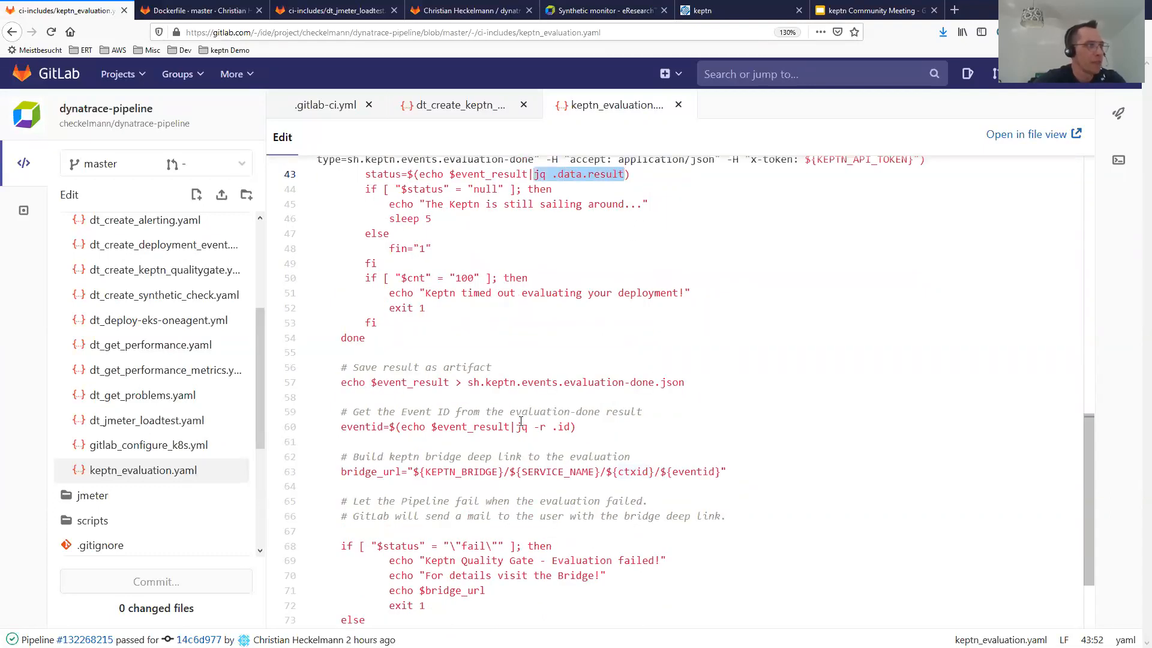
Highlight SERVICE_NAME, ctxid and the full Keptn Bridge deep link value in the script
{"action": "scroll", "scroll_direction": "down", "scroll_amount": 3}
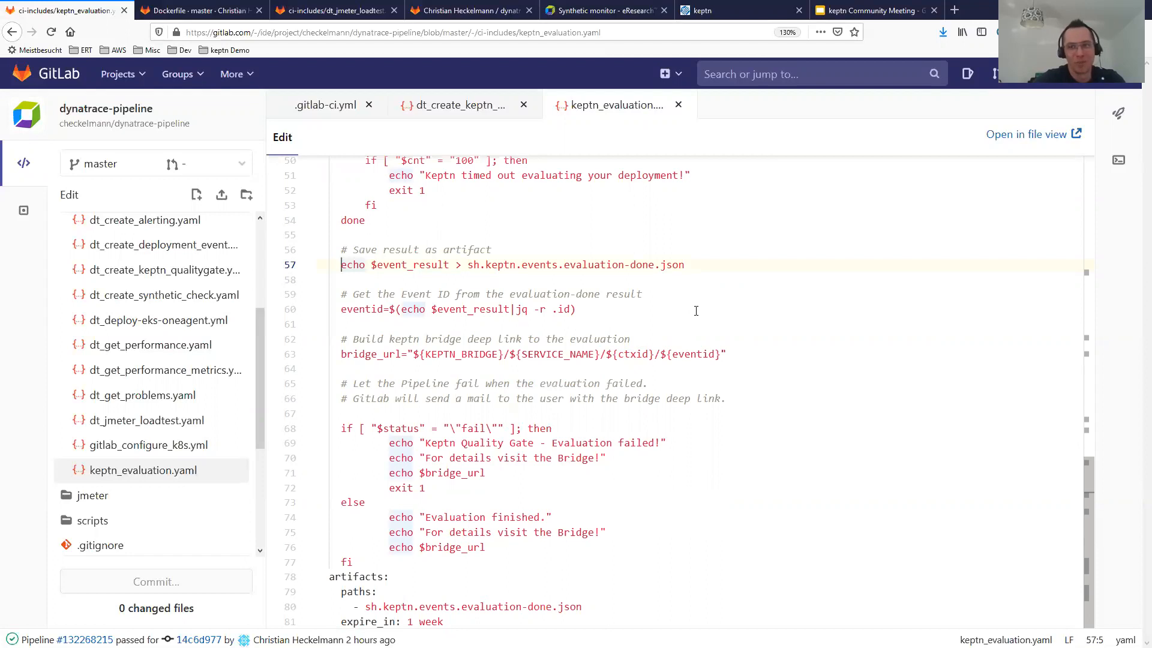
{"action": "double_click", "coordinate": [371, 353]}
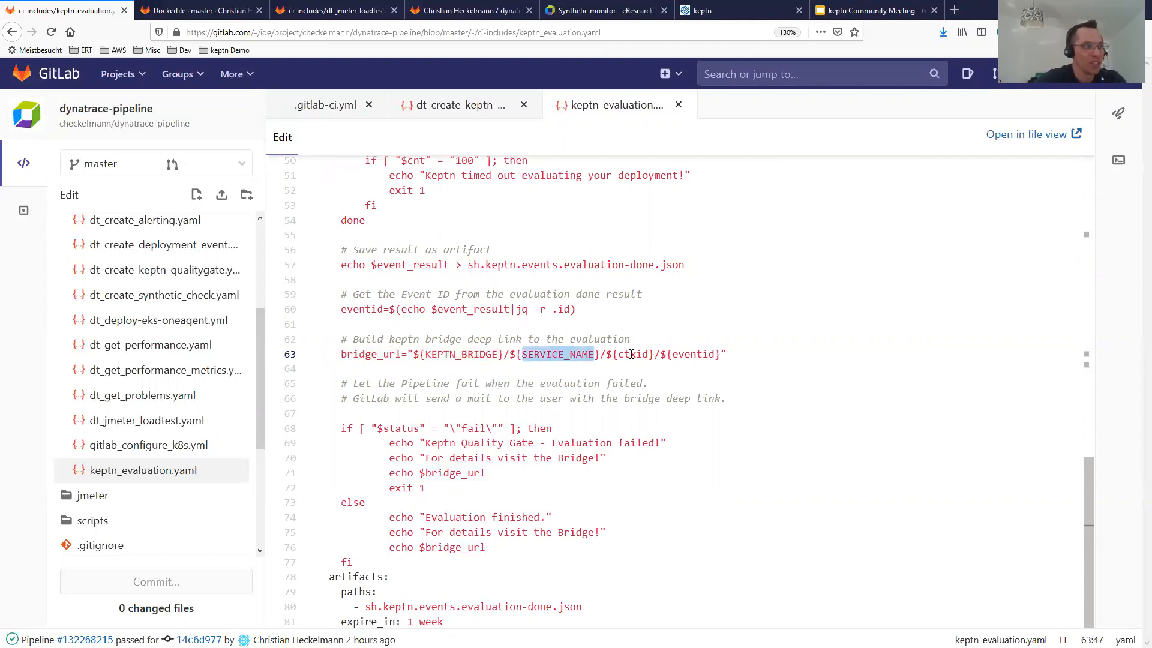
{"action": "double_click", "coordinate": [632, 354]}
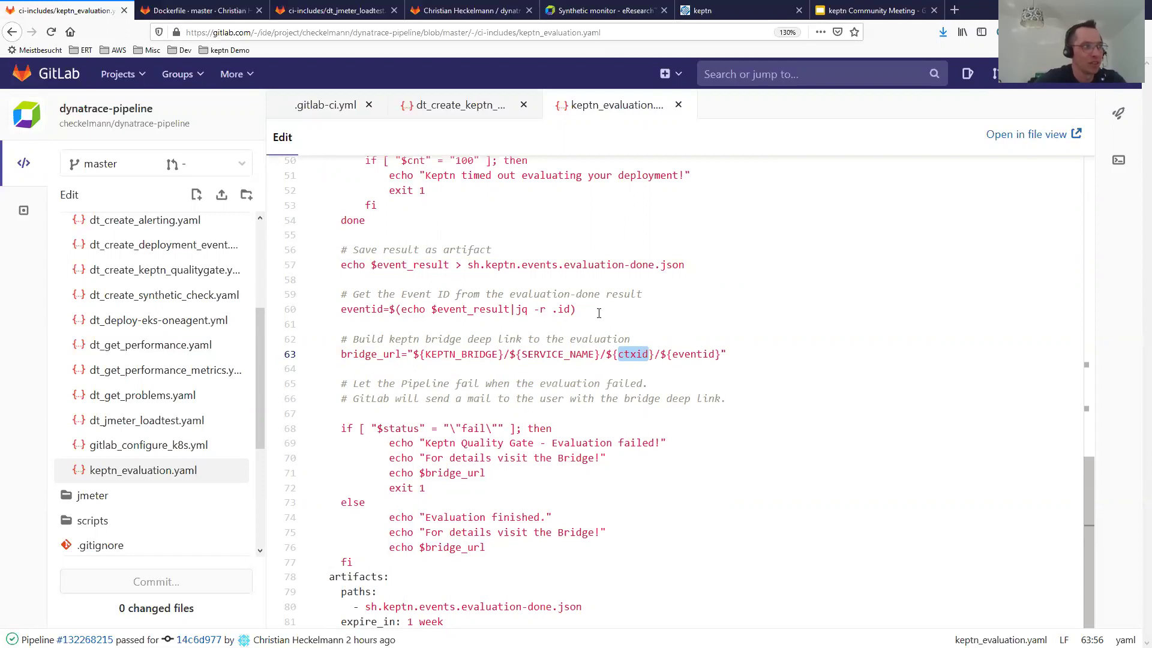
{"action": "left_click", "coordinate": [576, 310]}
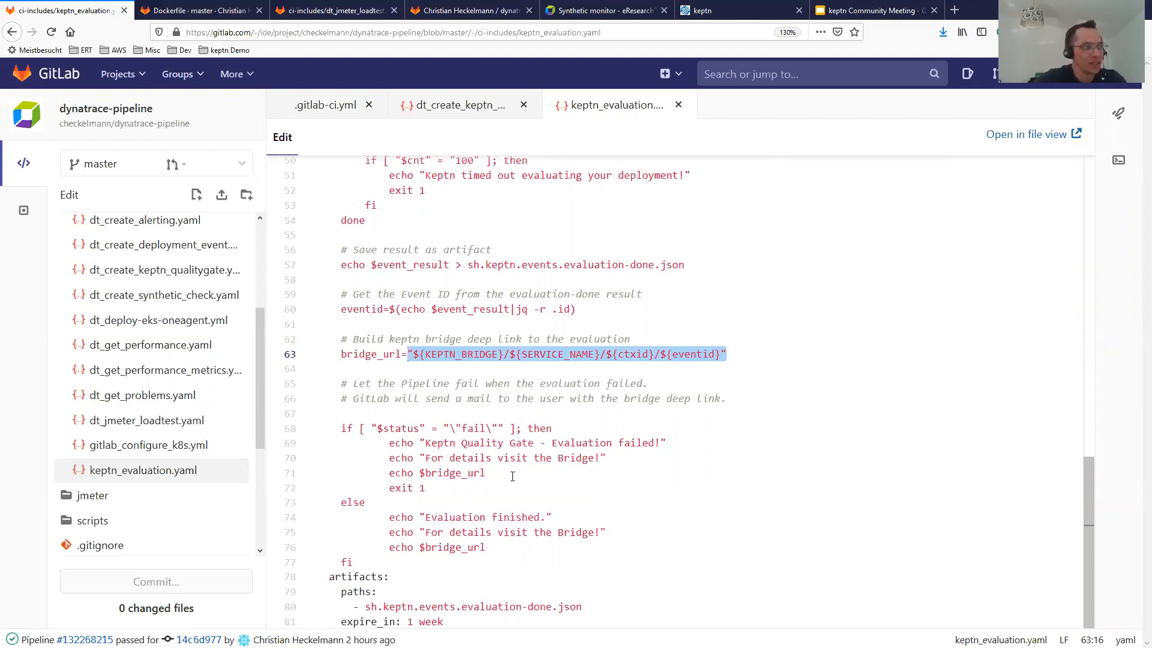
Highlight the failing exit 1 and echoed bridge_url, then return to the dynatrace-pipeline overview
{"action": "double_click", "coordinate": [407, 487]}
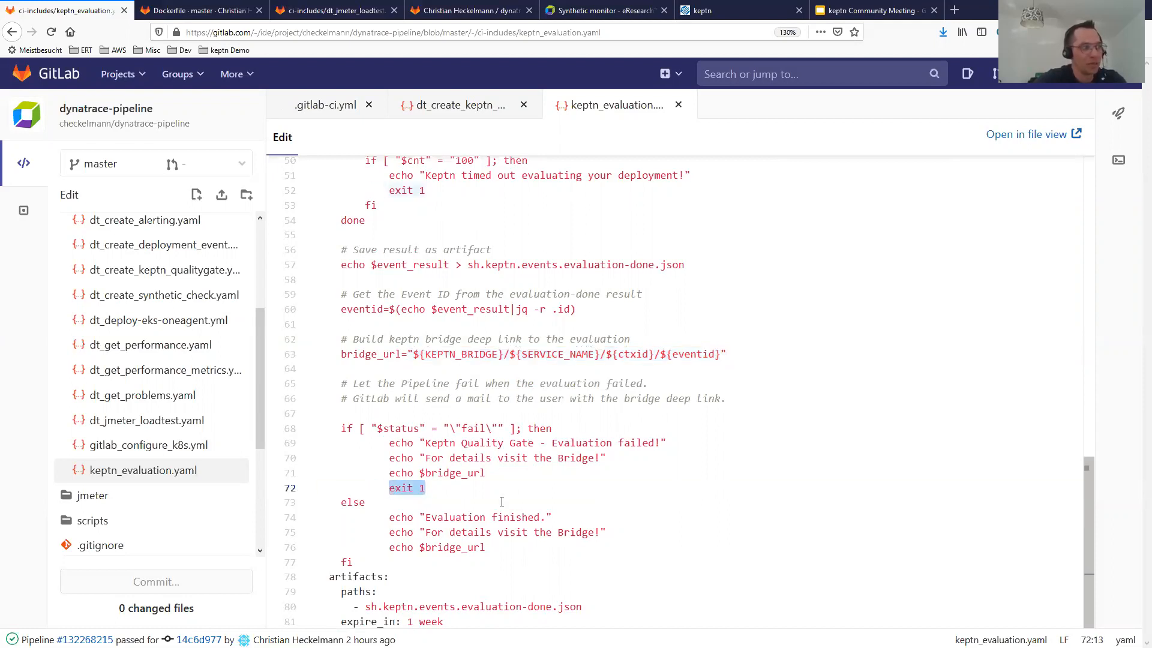
{"action": "mouse_move", "coordinate": [544, 545]}
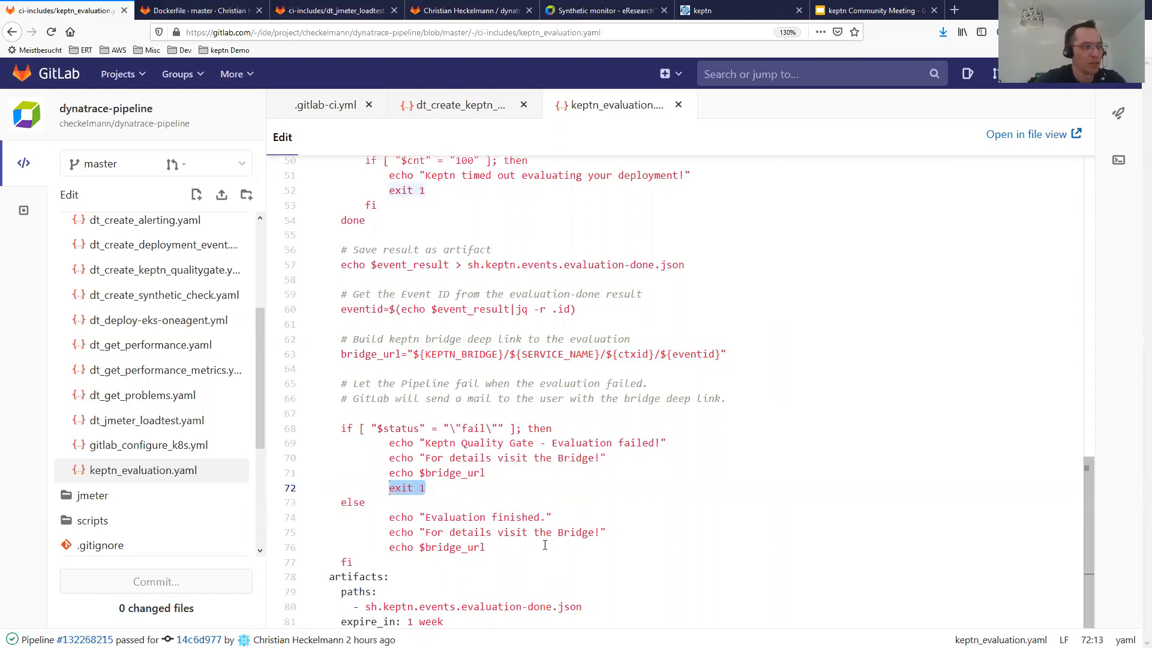
{"action": "left_click", "coordinate": [449, 547]}
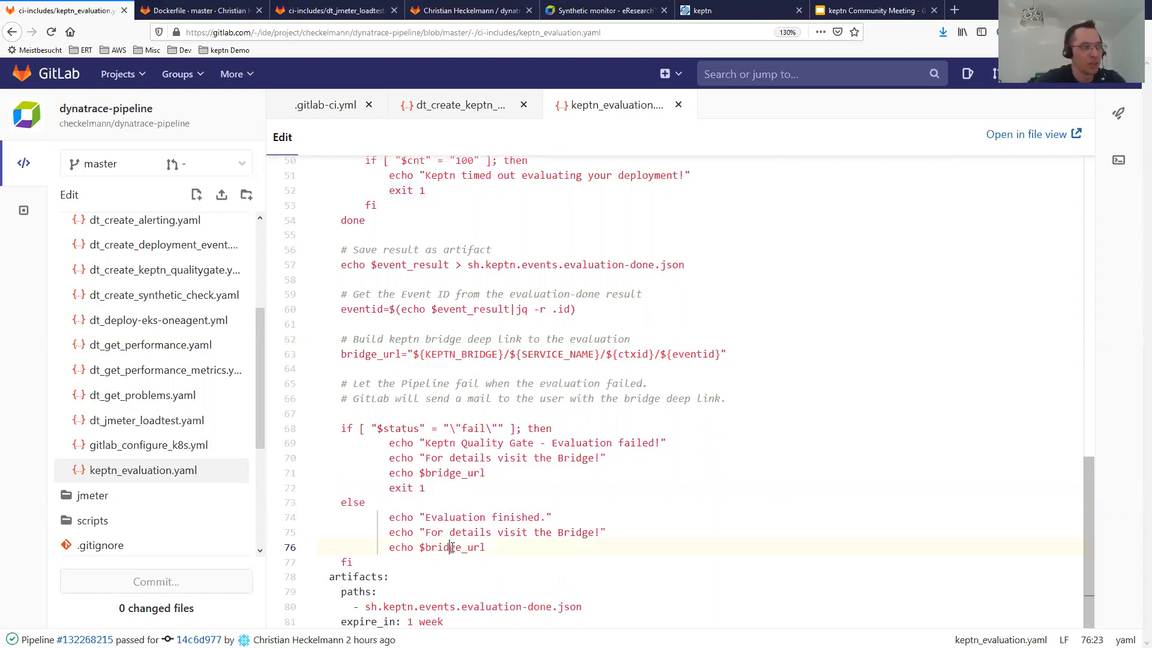
{"action": "double_click", "coordinate": [454, 546]}
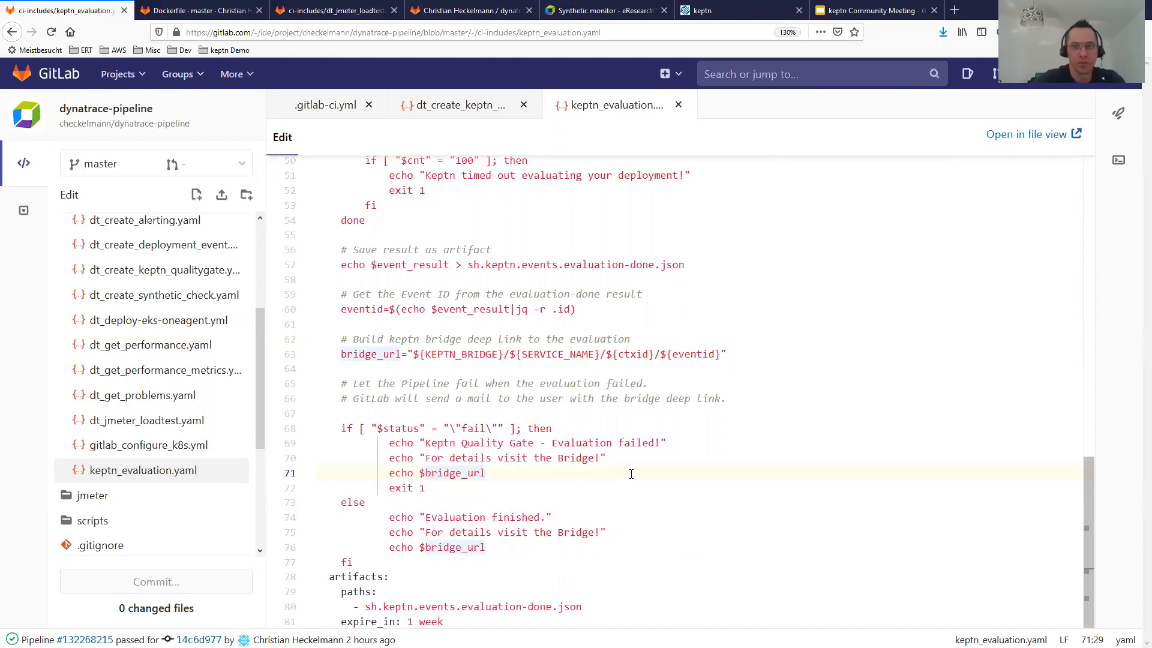
{"action": "mouse_move", "coordinate": [482, 496]}
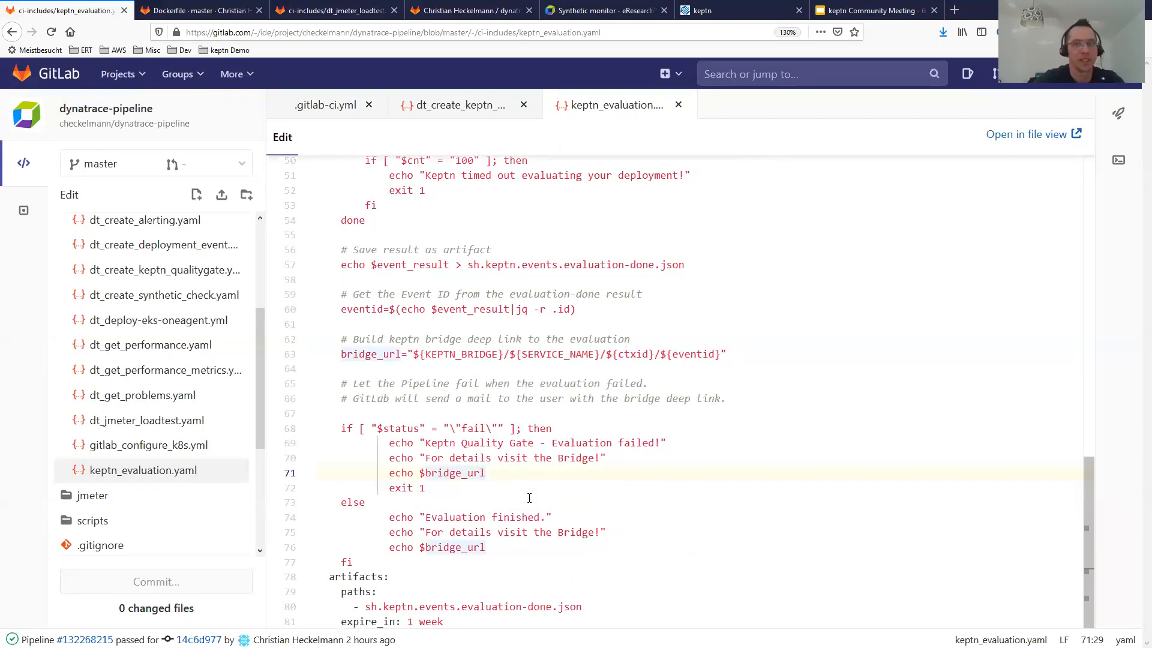
{"action": "mouse_move", "coordinate": [563, 510]}
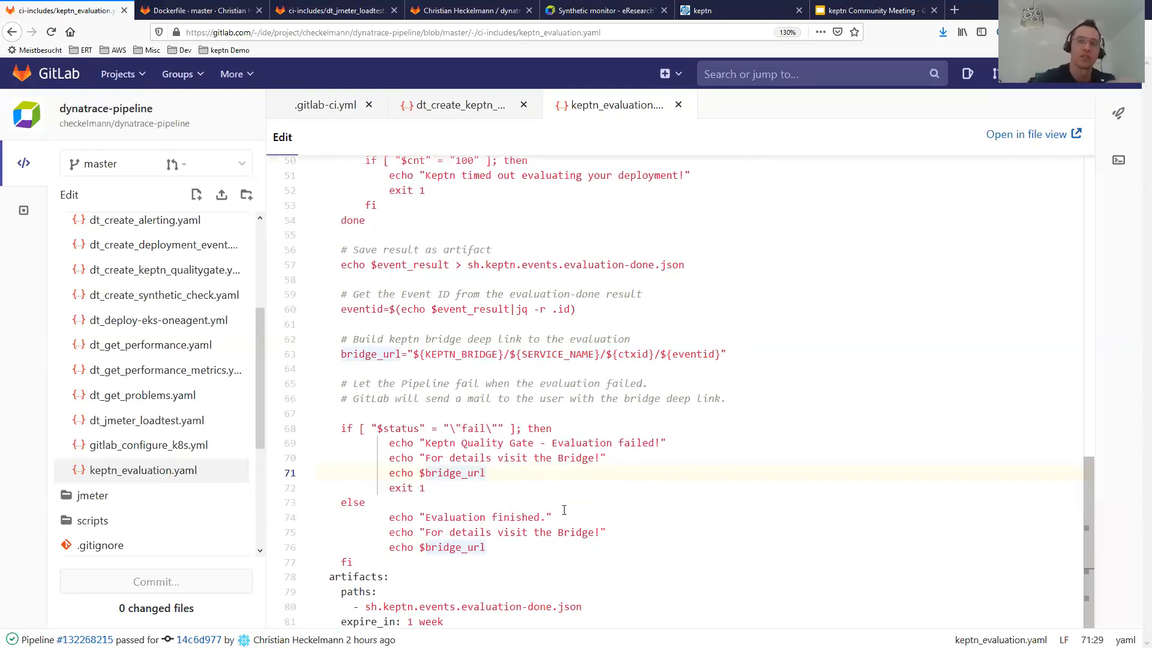
{"action": "mouse_move", "coordinate": [564, 512]}
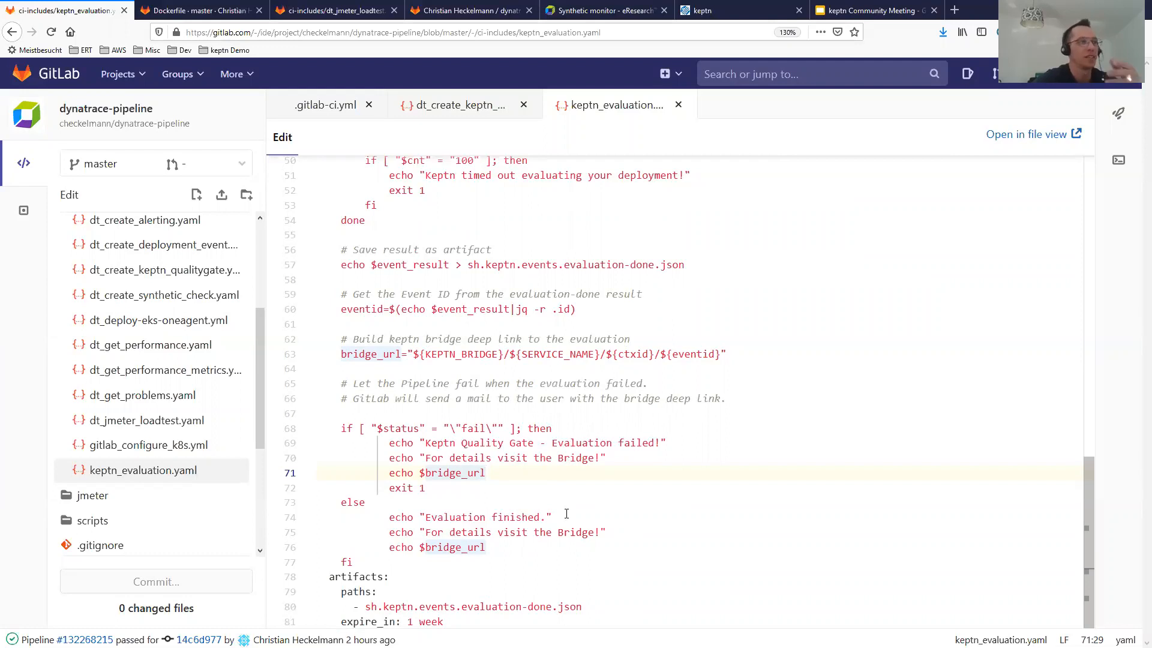
{"action": "mouse_move", "coordinate": [623, 471]}
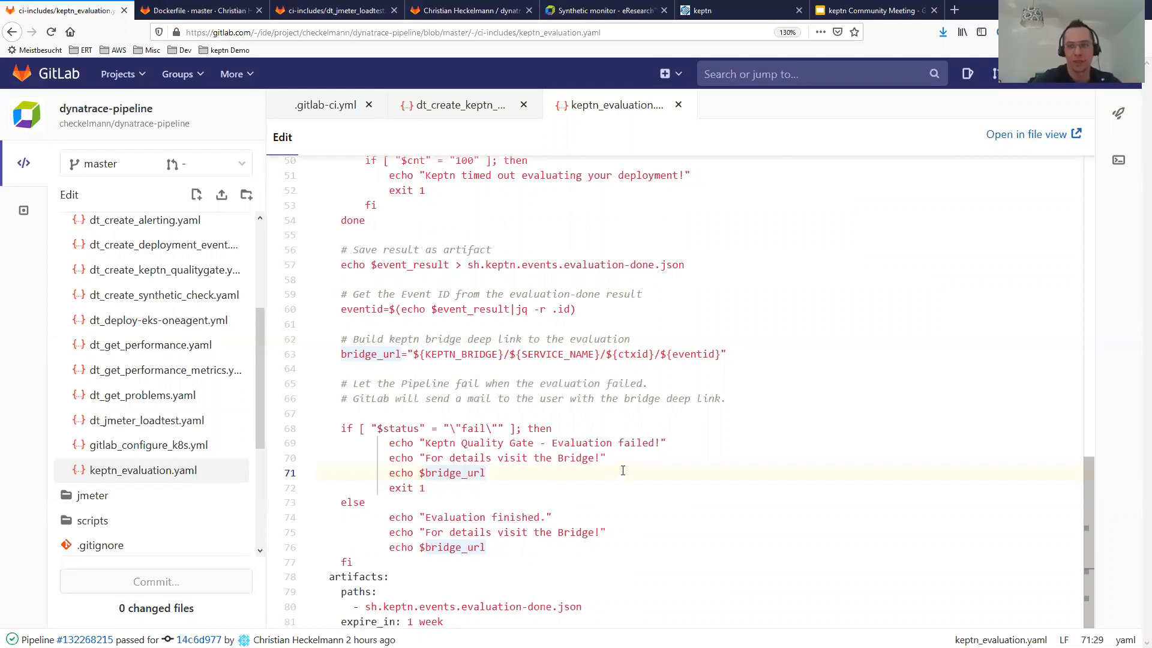
{"action": "mouse_move", "coordinate": [687, 459]}
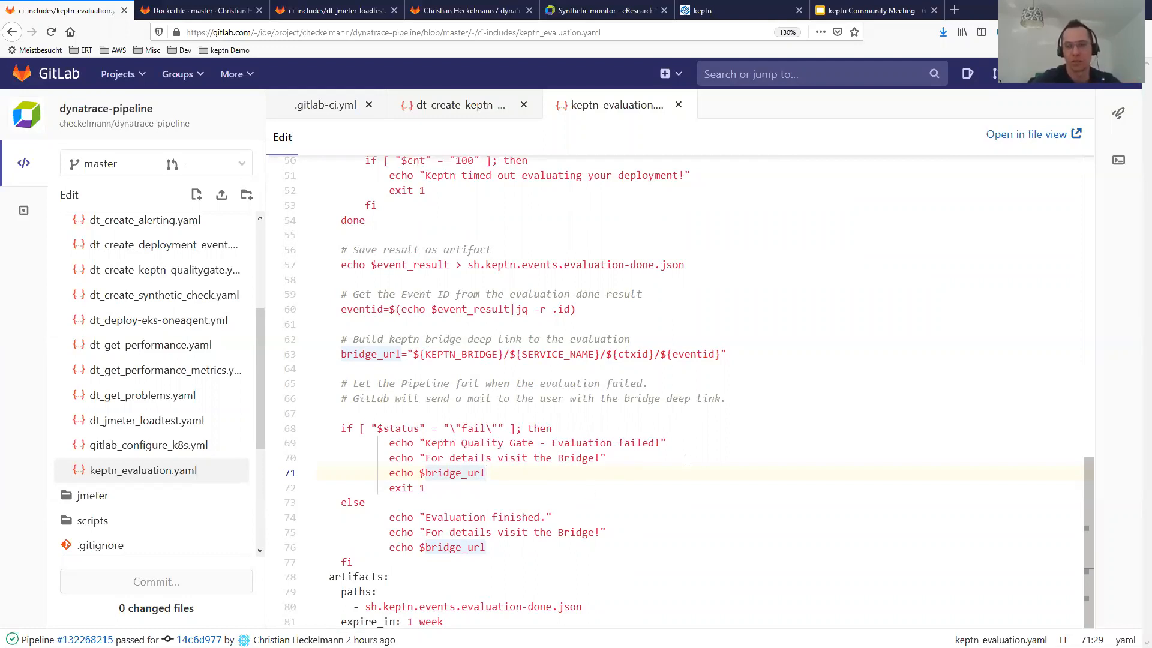
{"action": "mouse_move", "coordinate": [376, 153]}
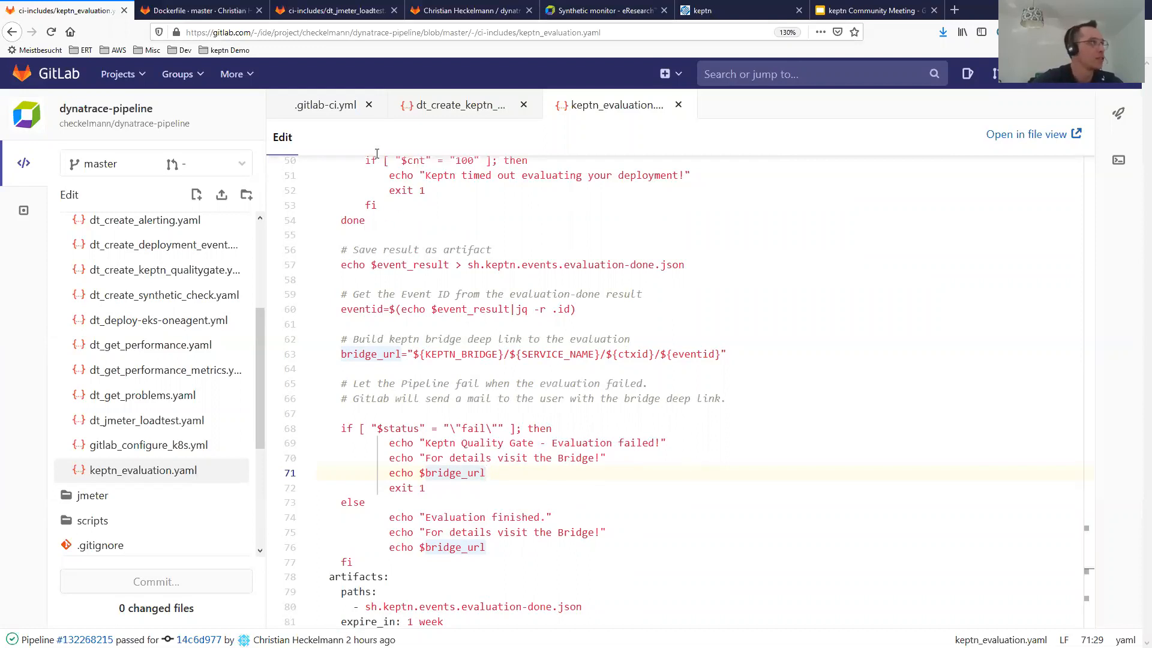
{"action": "mouse_move", "coordinate": [200, 114]}
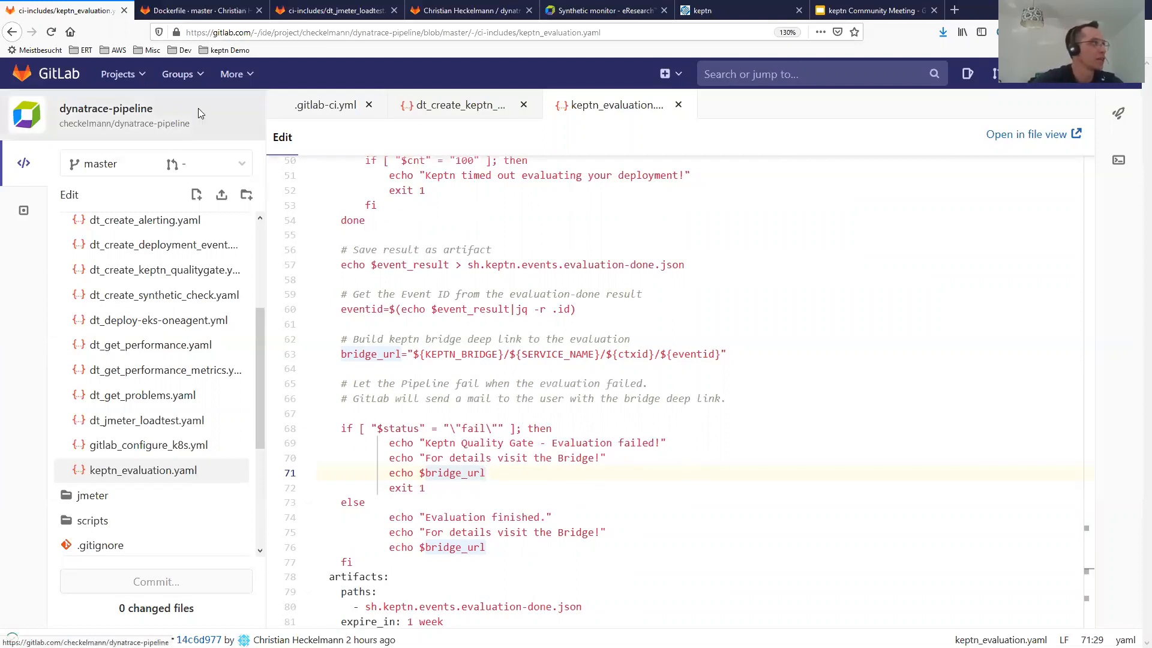
{"action": "left_click", "coordinate": [199, 10]}
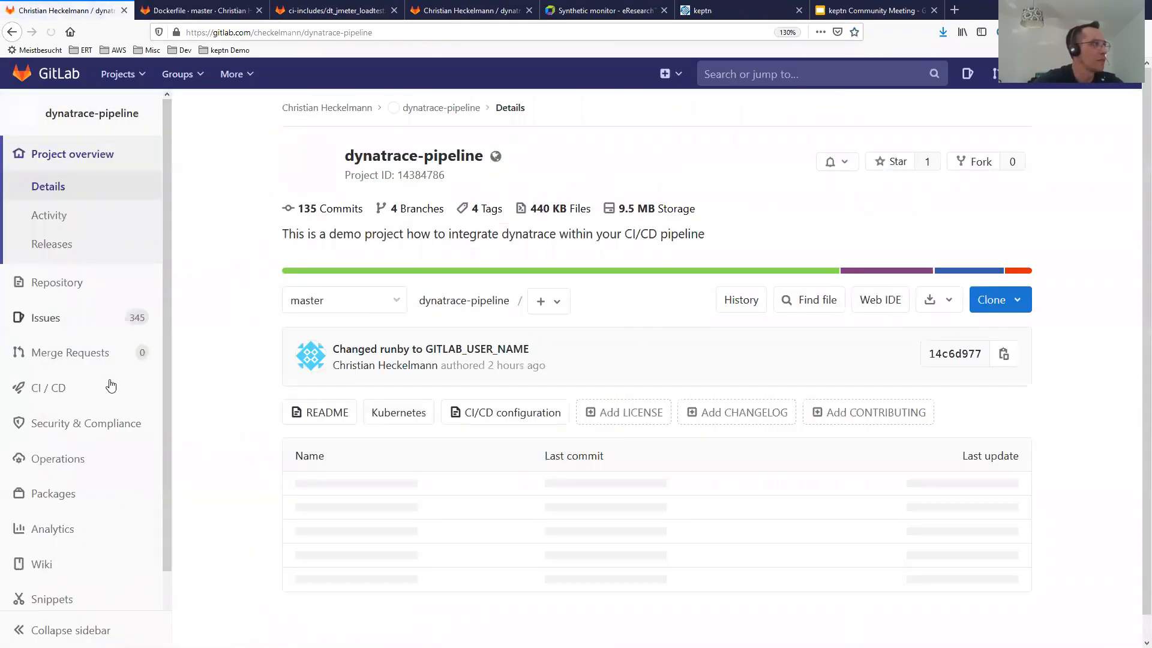
Open the keptn_evaluation job log of passed pipeline #132268215 from CI/CD Pipelines
{"action": "left_click", "coordinate": [51, 387]}
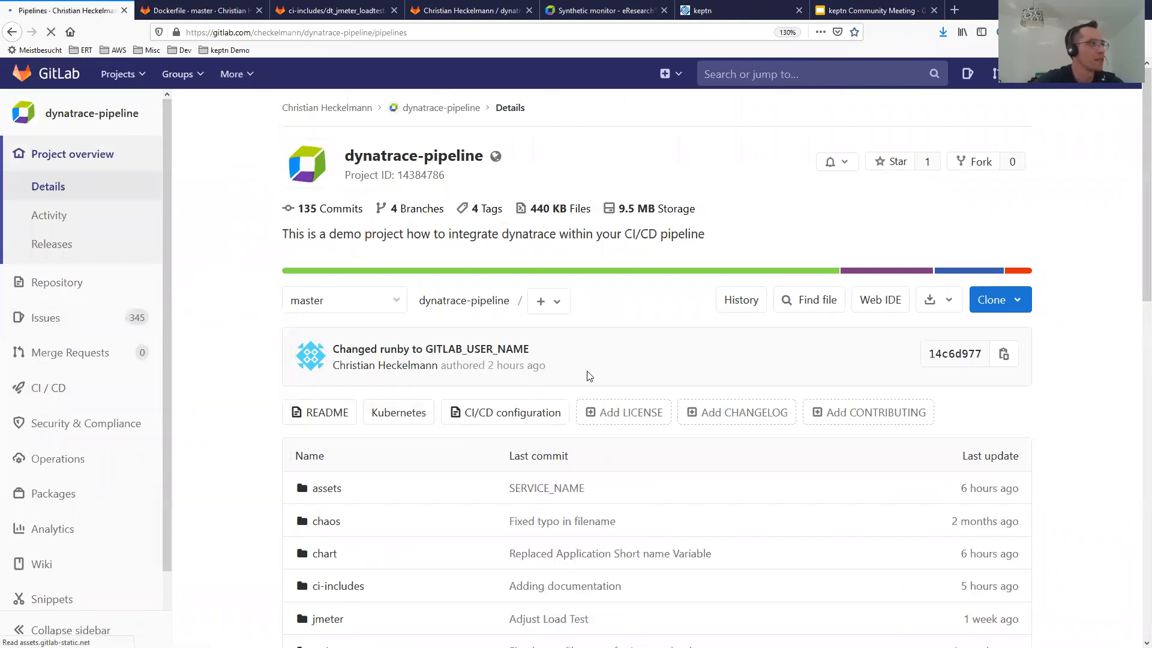
{"action": "left_click", "coordinate": [48, 387]}
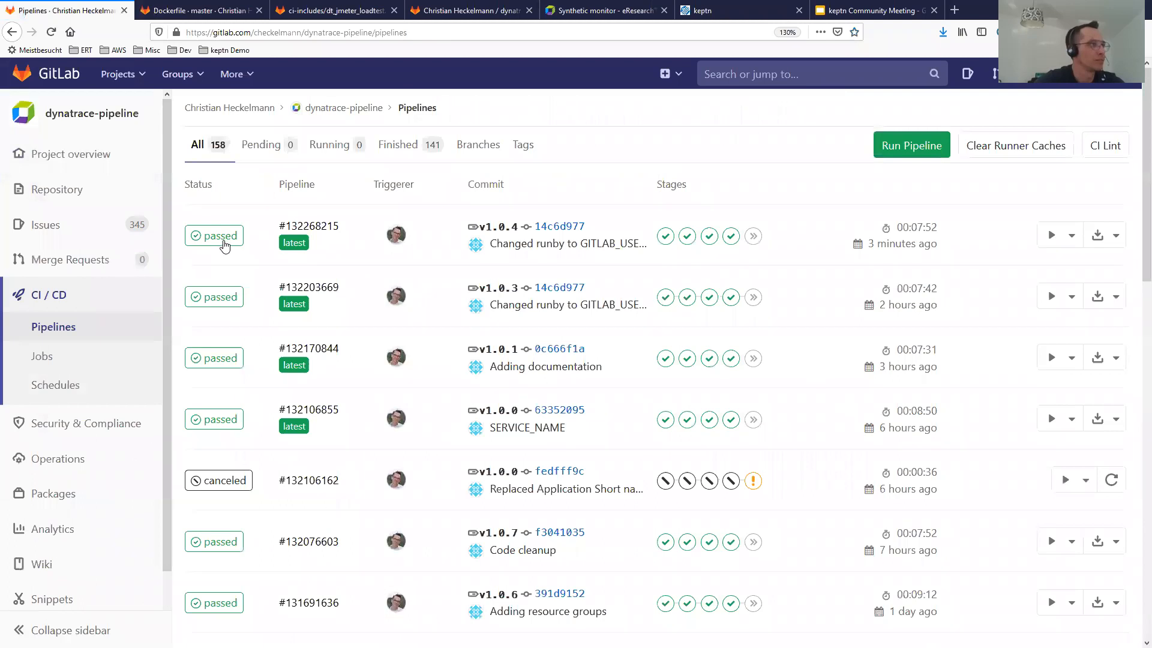
{"action": "left_click", "coordinate": [213, 235]}
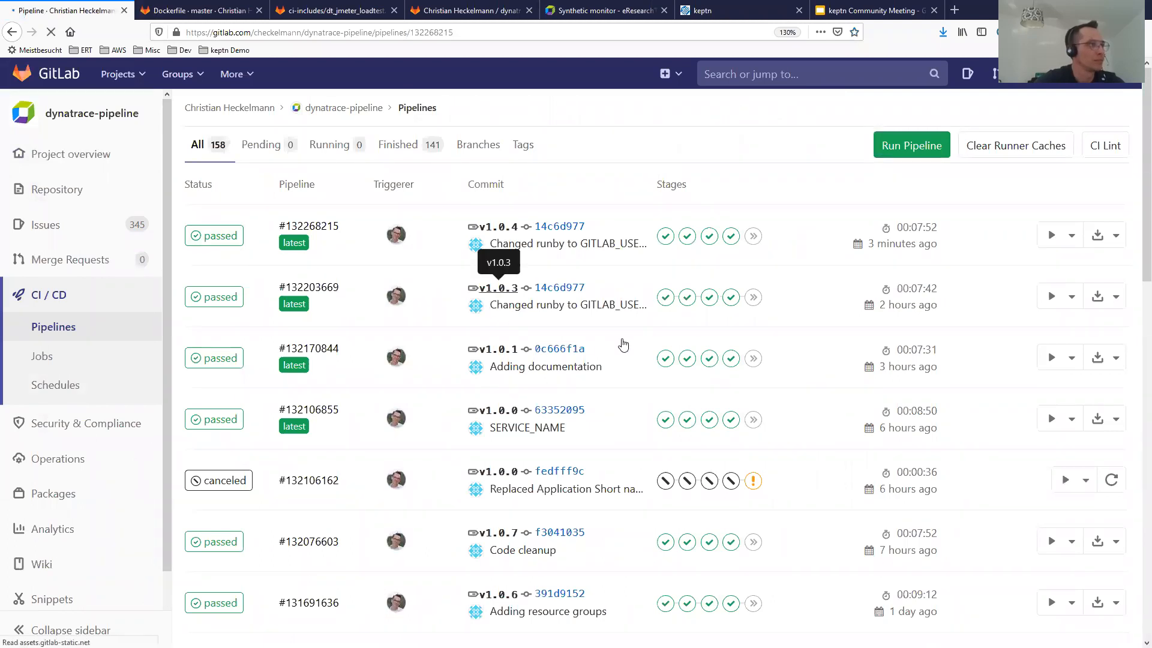
{"action": "left_click", "coordinate": [308, 226]}
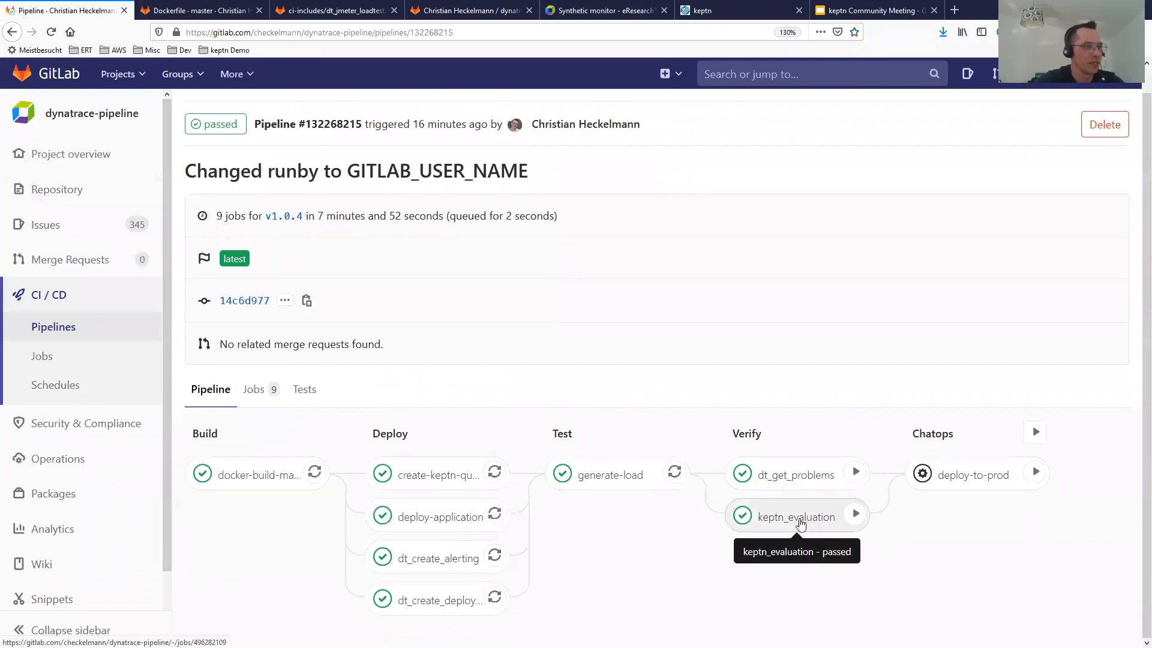
{"action": "left_click", "coordinate": [796, 517]}
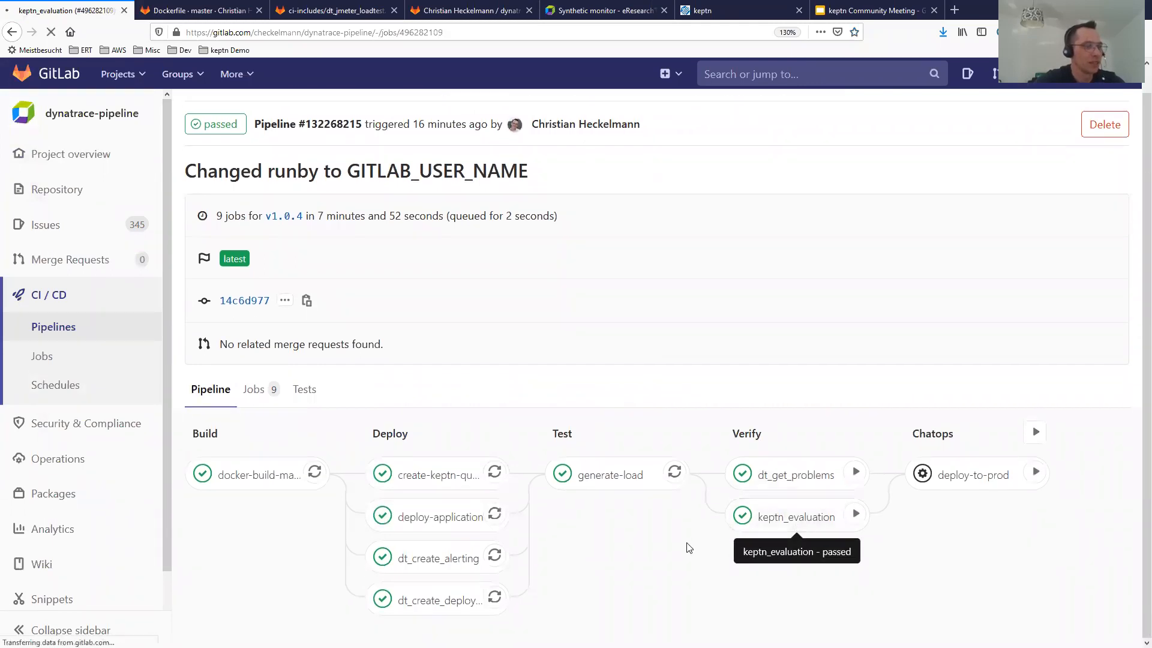
{"action": "left_click", "coordinate": [796, 517]}
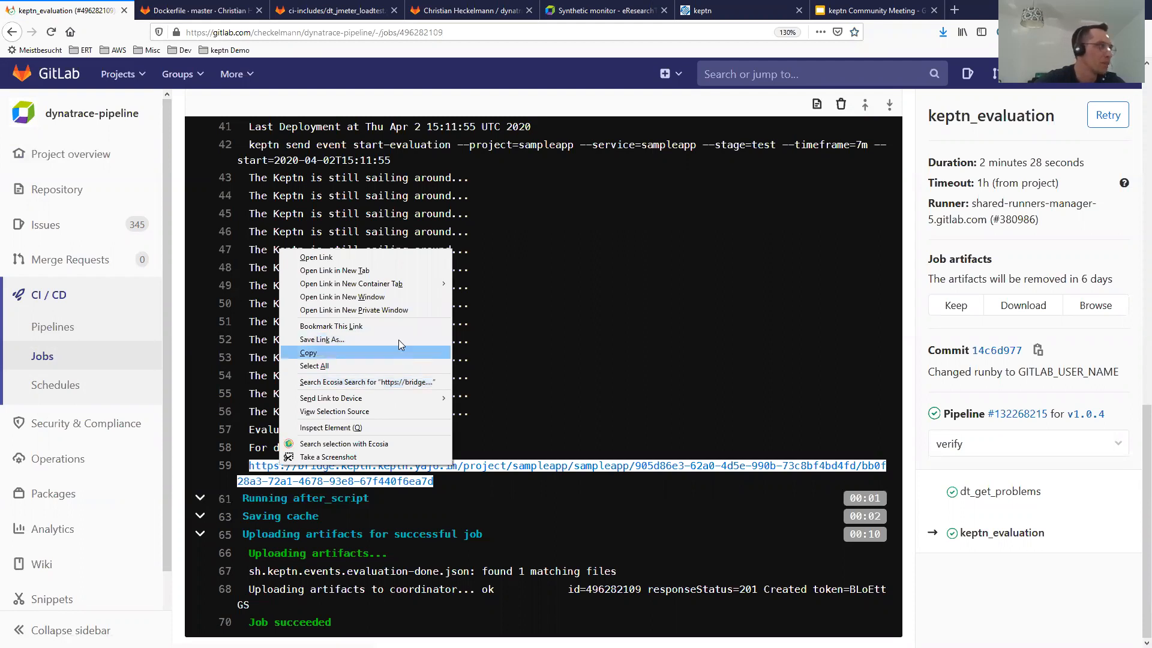
Follow the bridge deep link and view sampleapp's evaluation comparison heatmap
{"action": "left_click", "coordinate": [334, 271]}
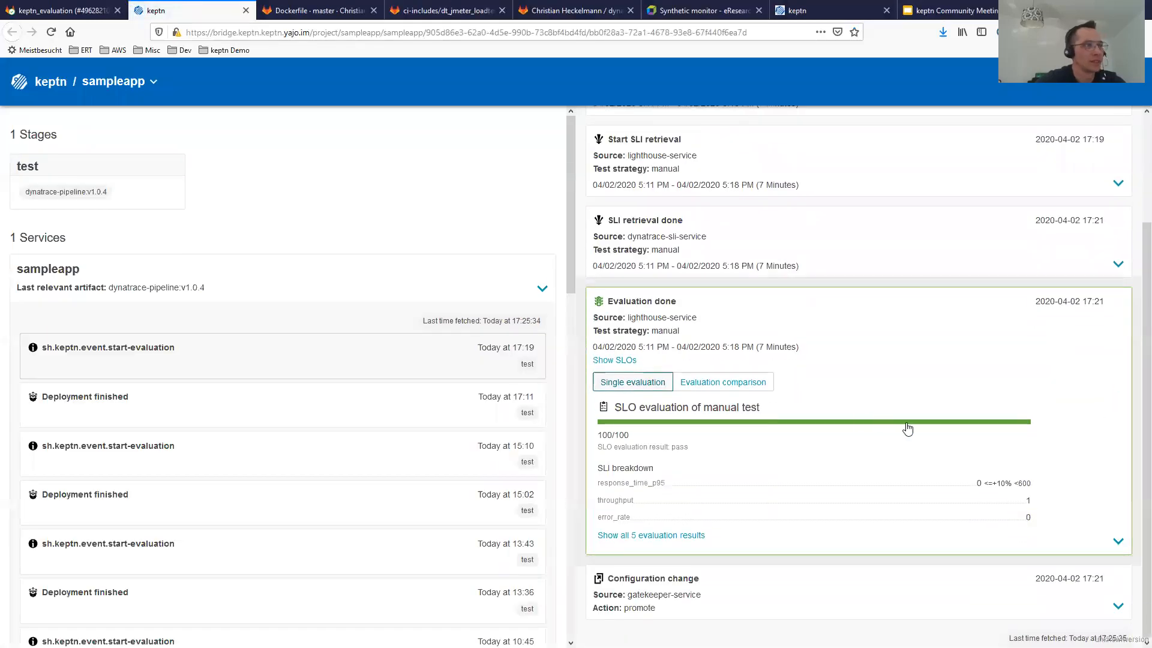
{"action": "mouse_move", "coordinate": [953, 319]}
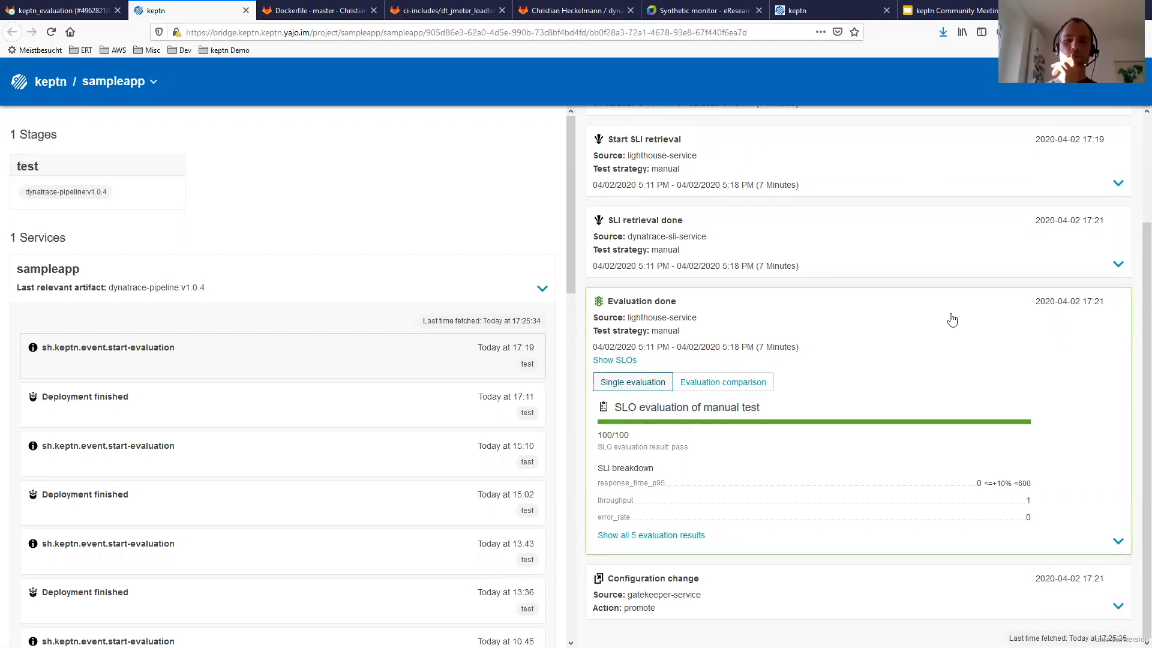
{"action": "left_click", "coordinate": [723, 382]}
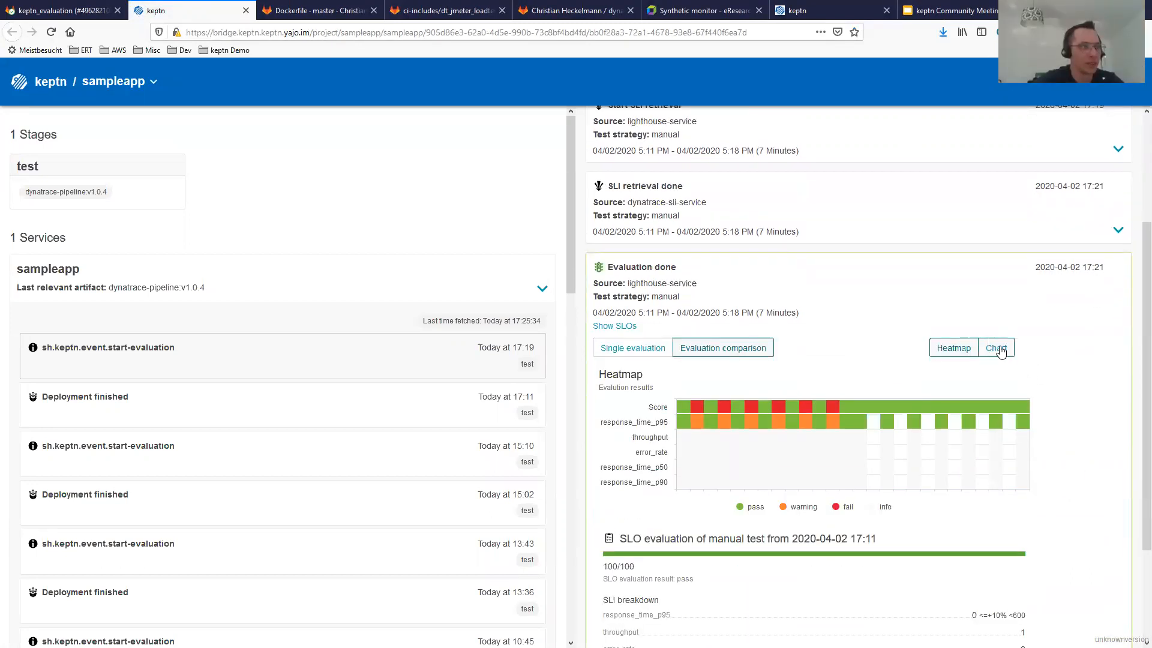
{"action": "scroll", "scroll_direction": "down", "scroll_amount": 3}
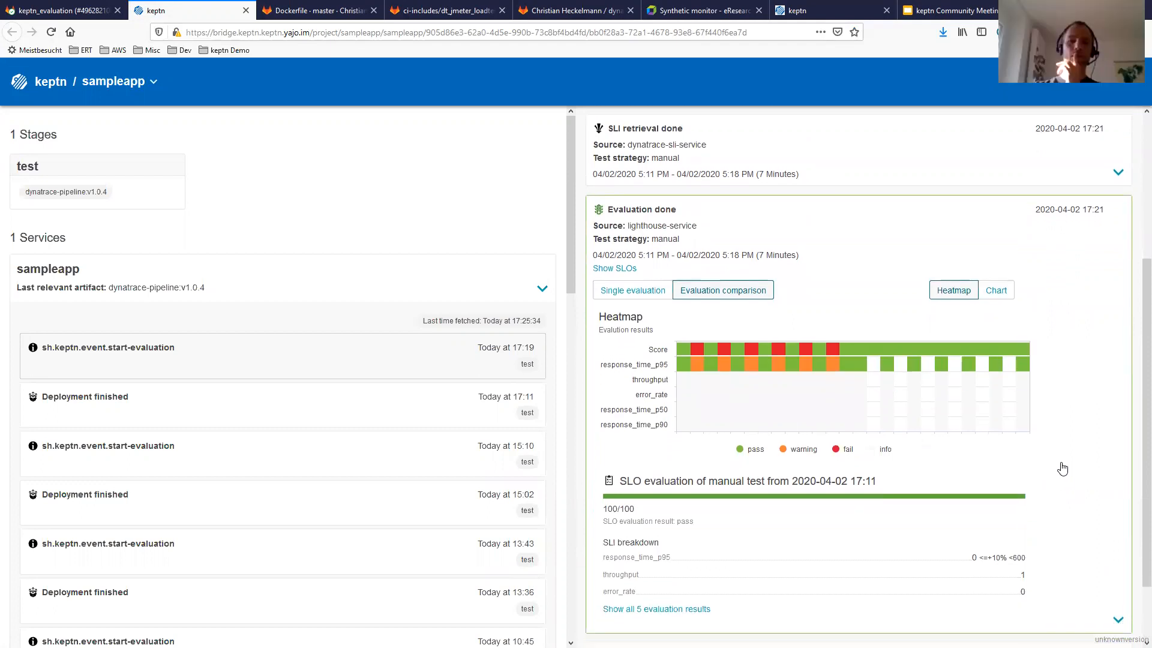
{"action": "mouse_move", "coordinate": [1083, 351]}
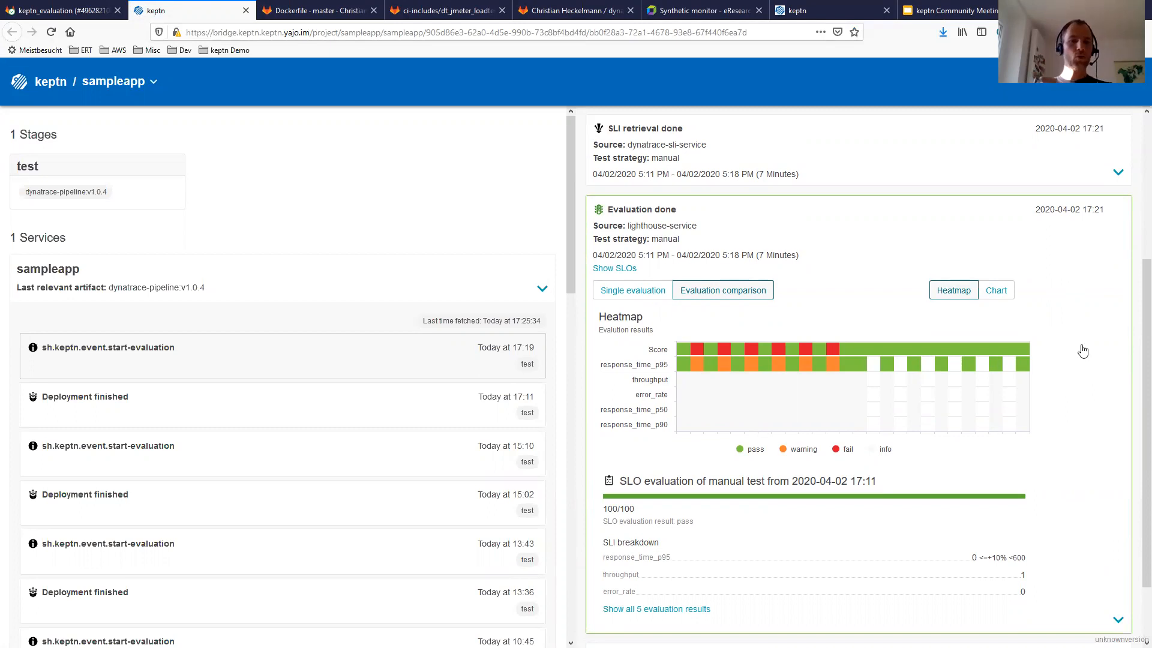
{"action": "mouse_move", "coordinate": [371, 144]}
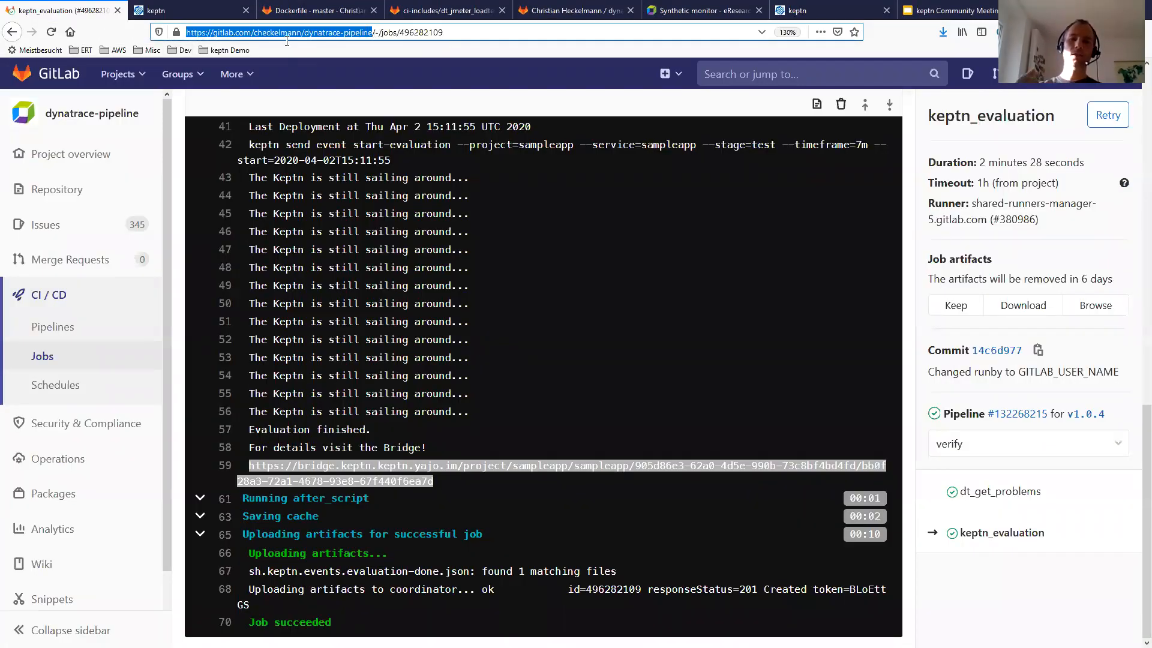
{"action": "mouse_move", "coordinate": [725, 324]}
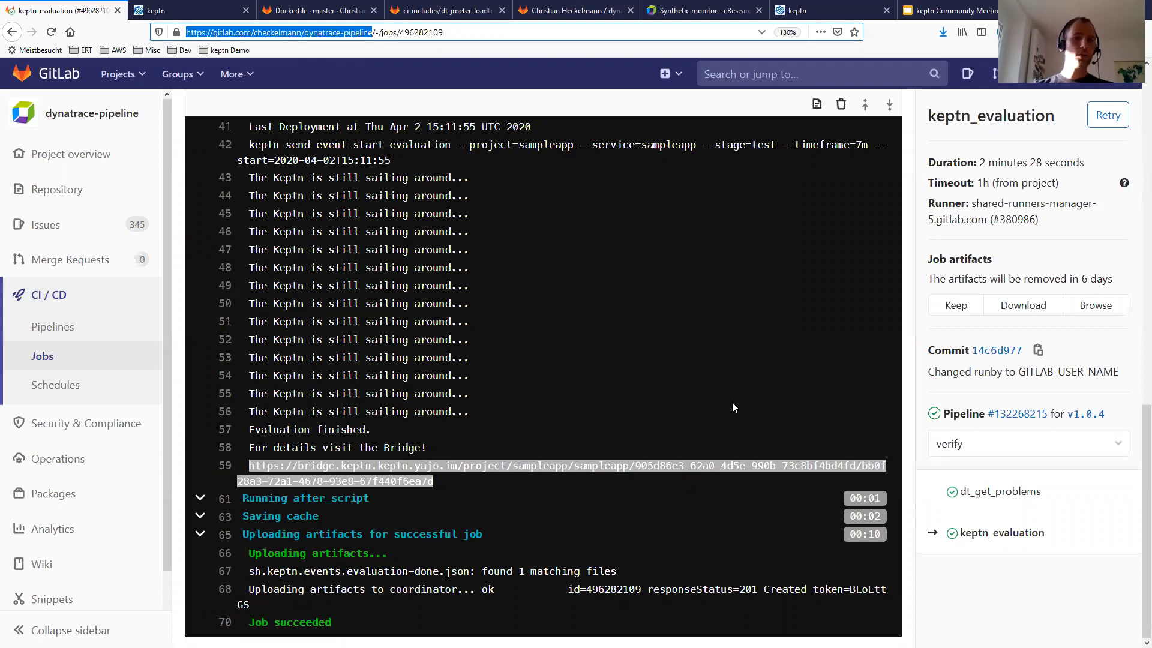
{"action": "mouse_move", "coordinate": [566, 325]}
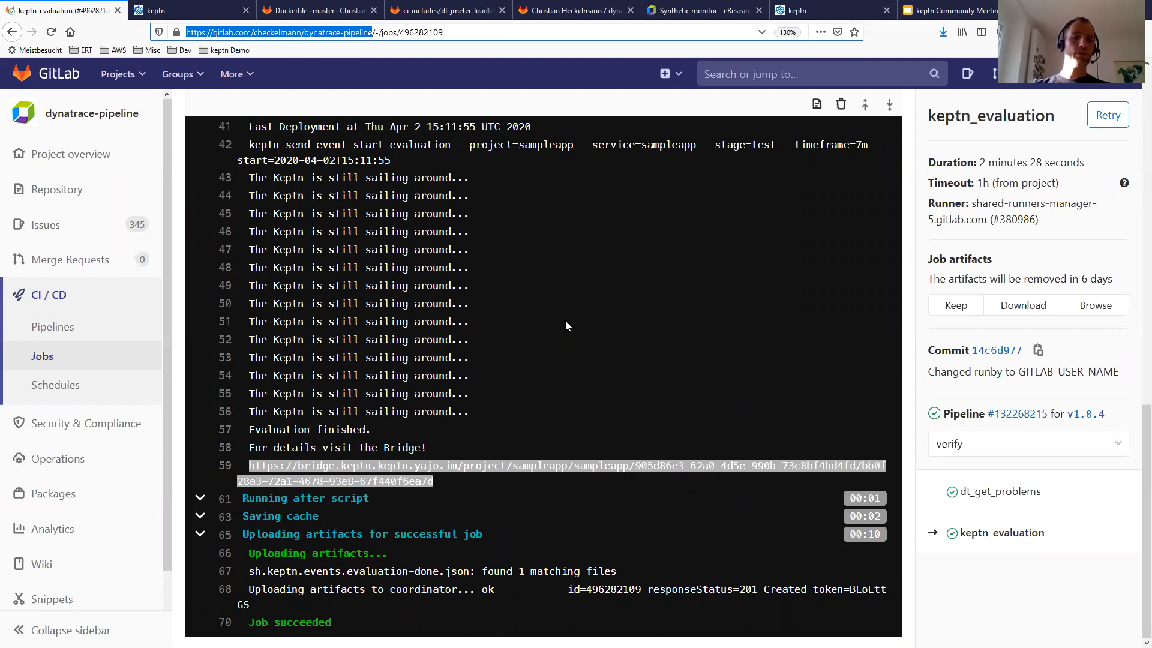
{"action": "mouse_move", "coordinate": [515, 444]}
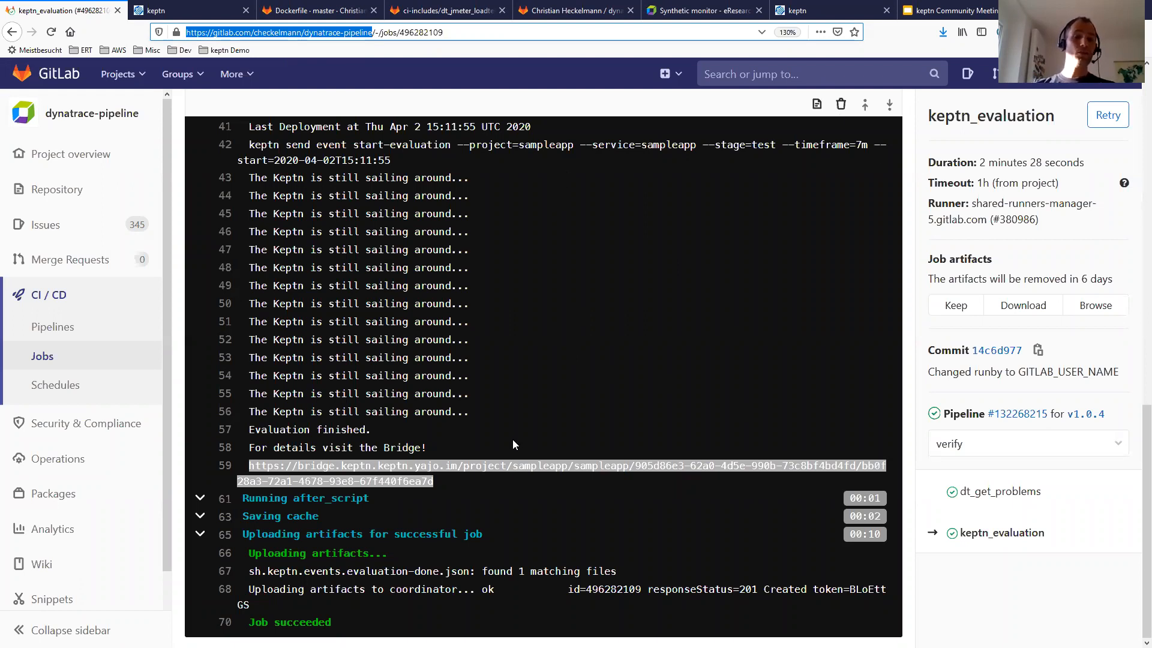
{"action": "mouse_move", "coordinate": [706, 118]}
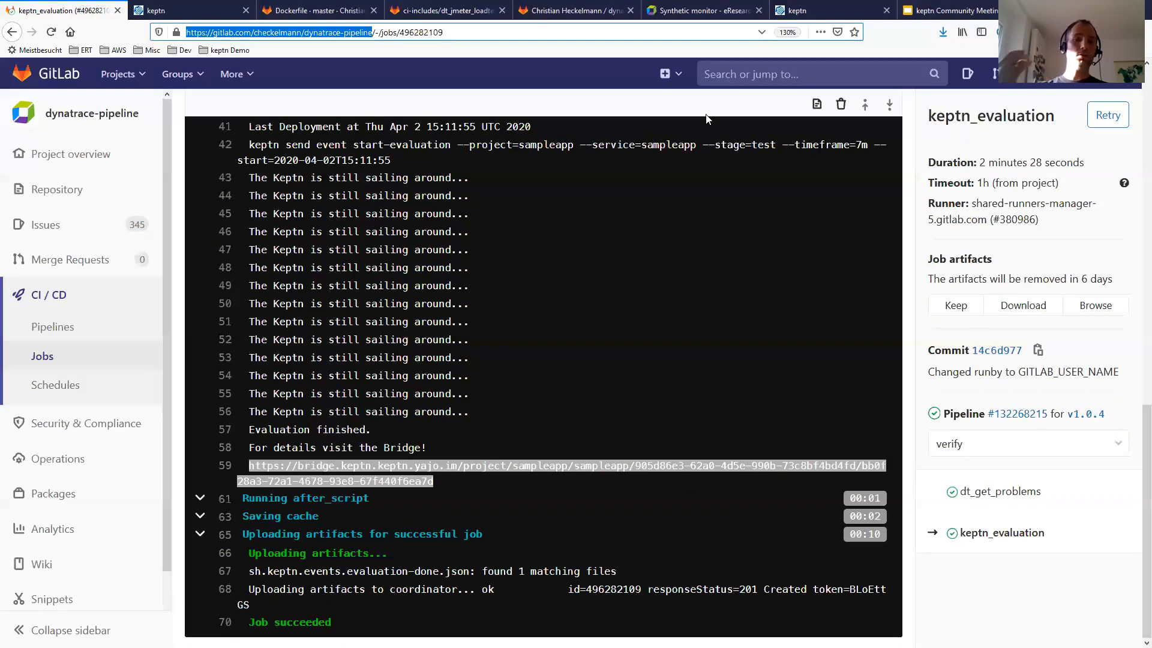
Switch to the Dynatrace Synthetic monitors browser tab
{"action": "left_click", "coordinate": [698, 11]}
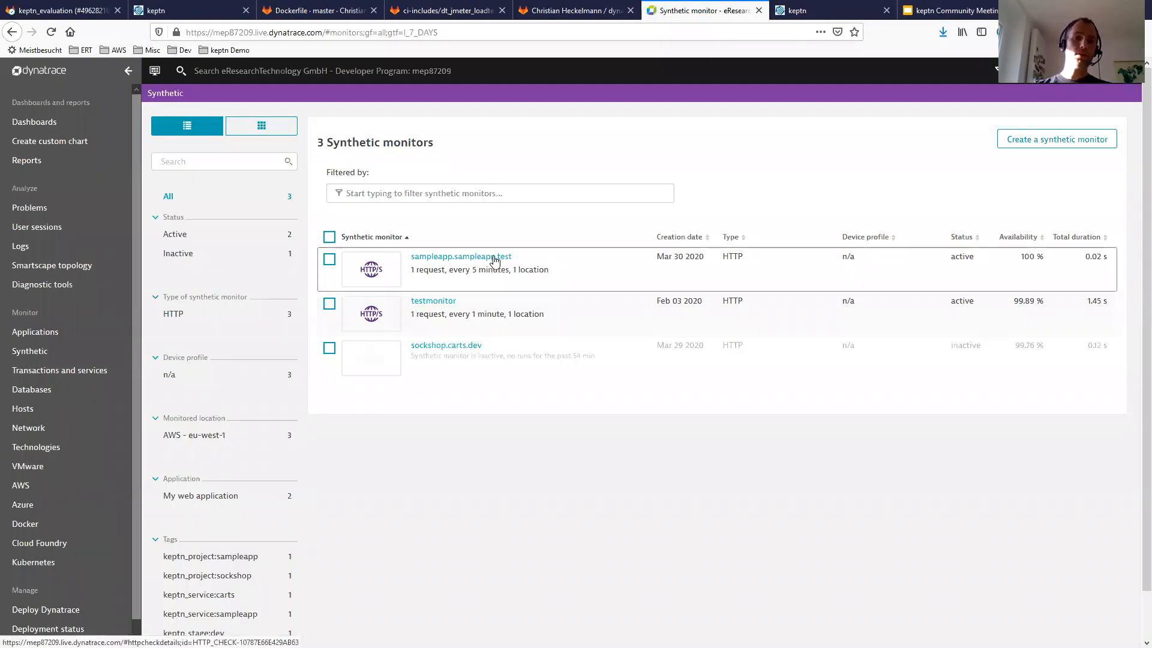
Review the sampleapp.sampleapp.test monitor details, mark 'test' in its name, and open a blank tab
{"action": "left_click", "coordinate": [461, 256]}
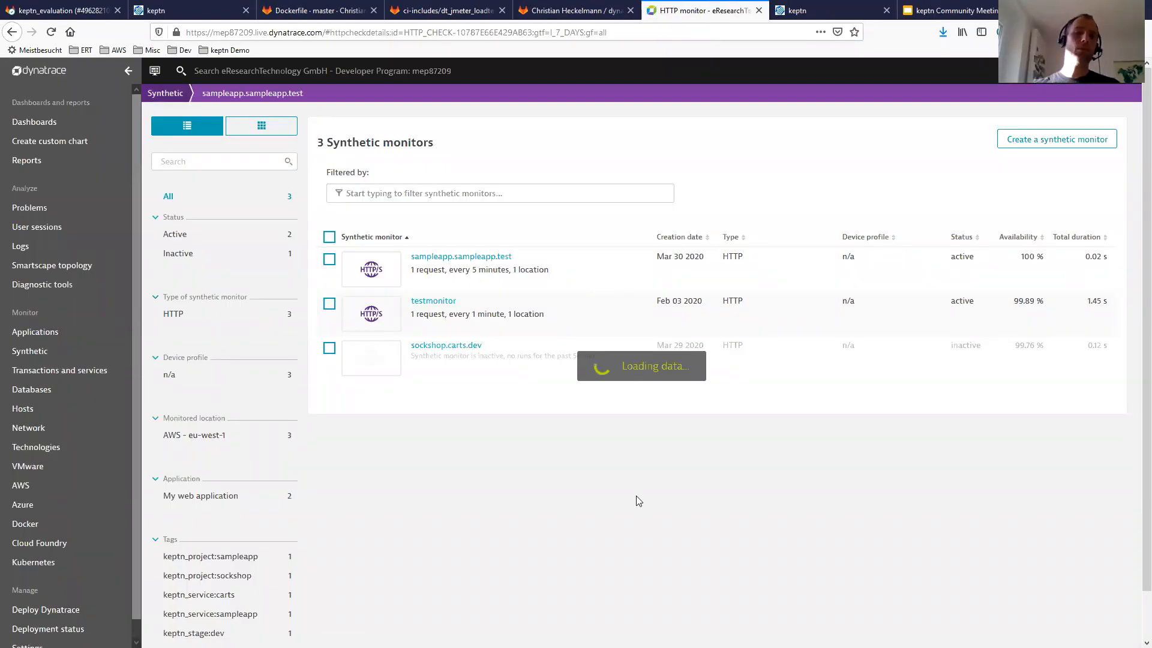
{"action": "left_click", "coordinate": [461, 256]}
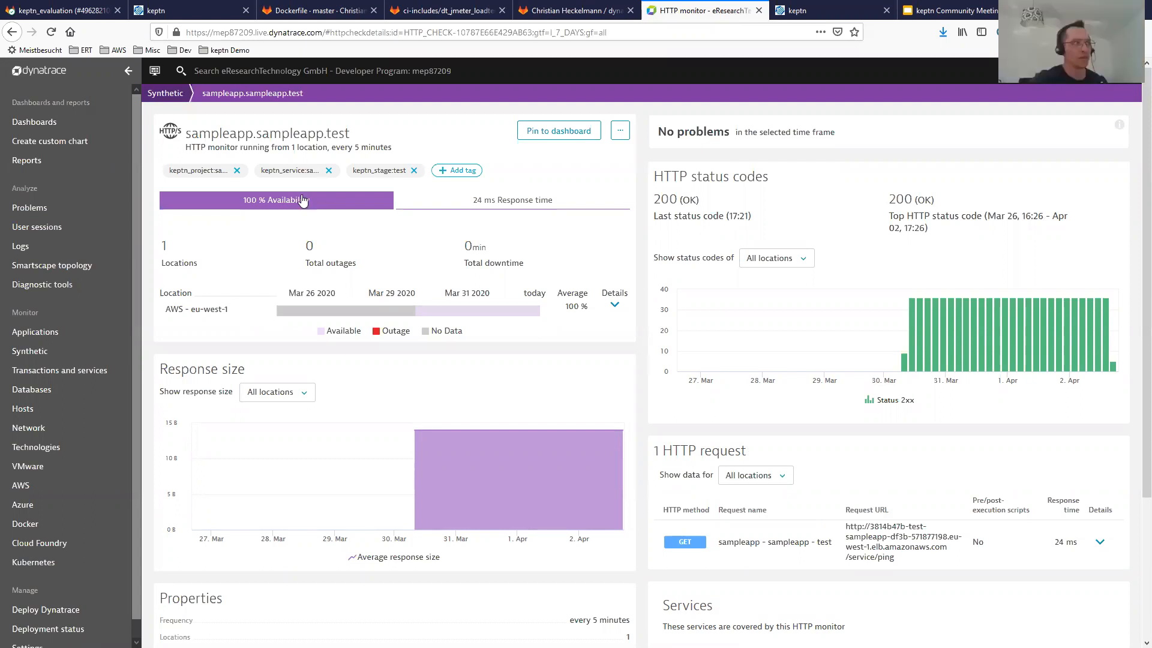
{"action": "mouse_move", "coordinate": [445, 318]}
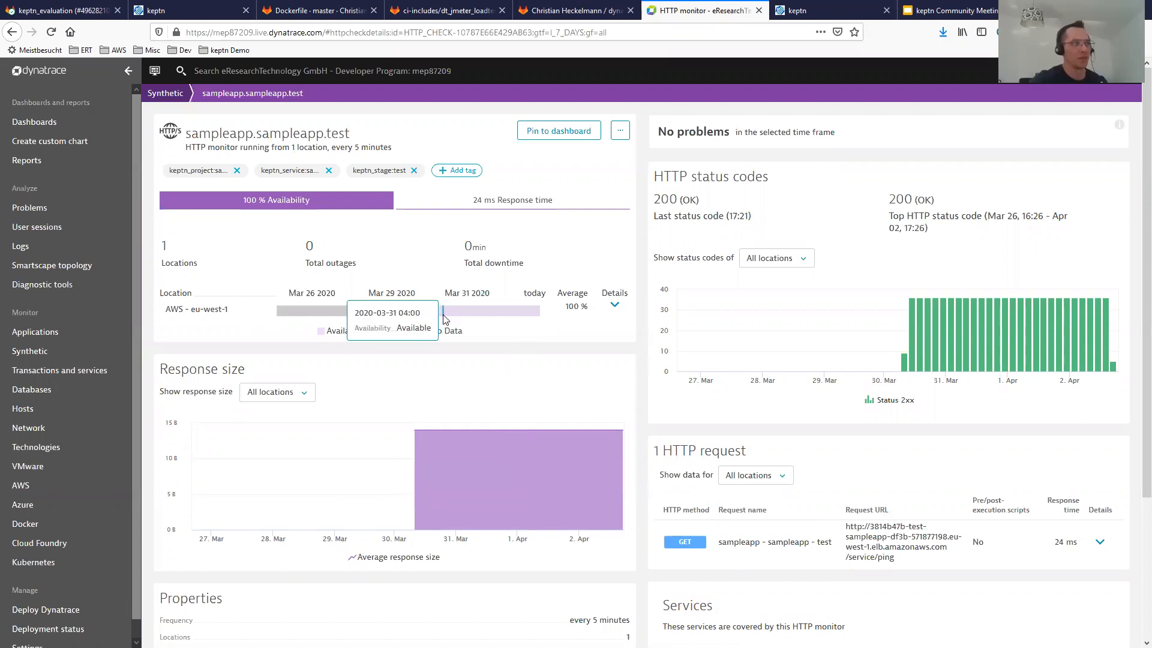
{"action": "mouse_move", "coordinate": [595, 404]}
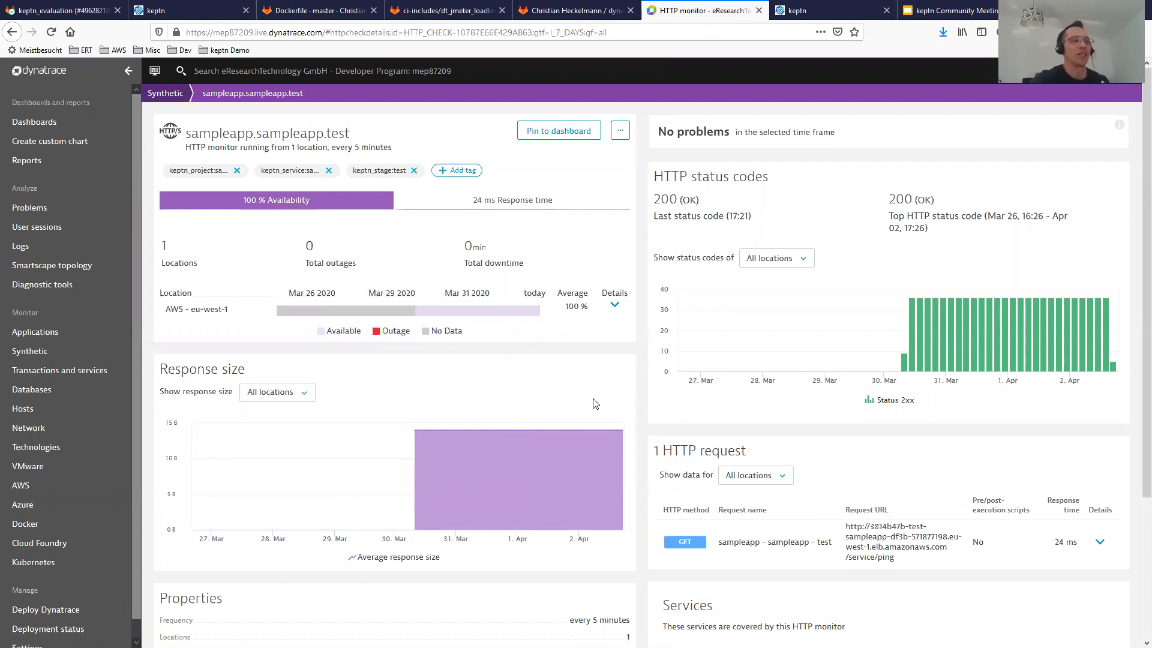
{"action": "mouse_move", "coordinate": [620, 427]}
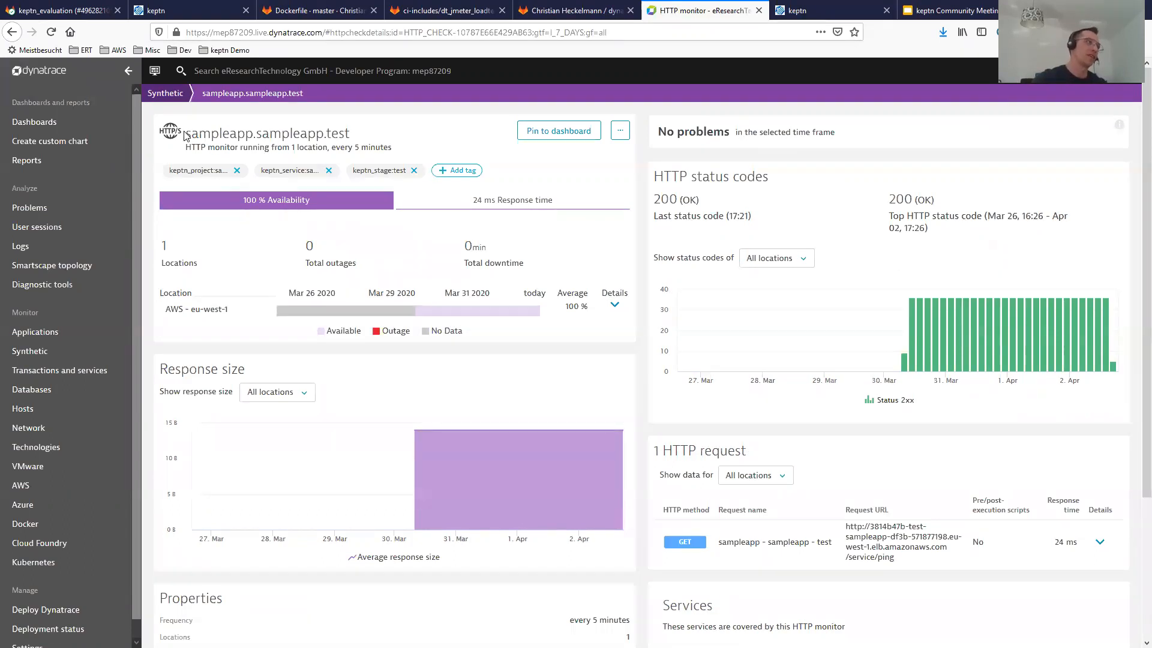
{"action": "double_click", "coordinate": [242, 133]}
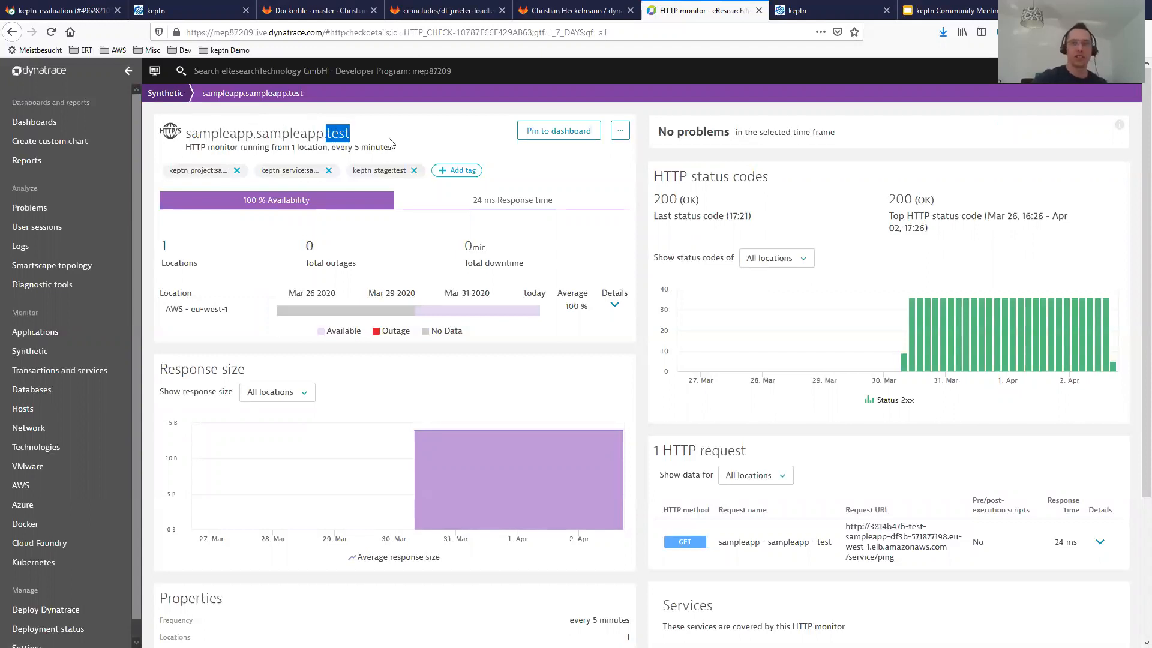
{"action": "mouse_move", "coordinate": [402, 150]}
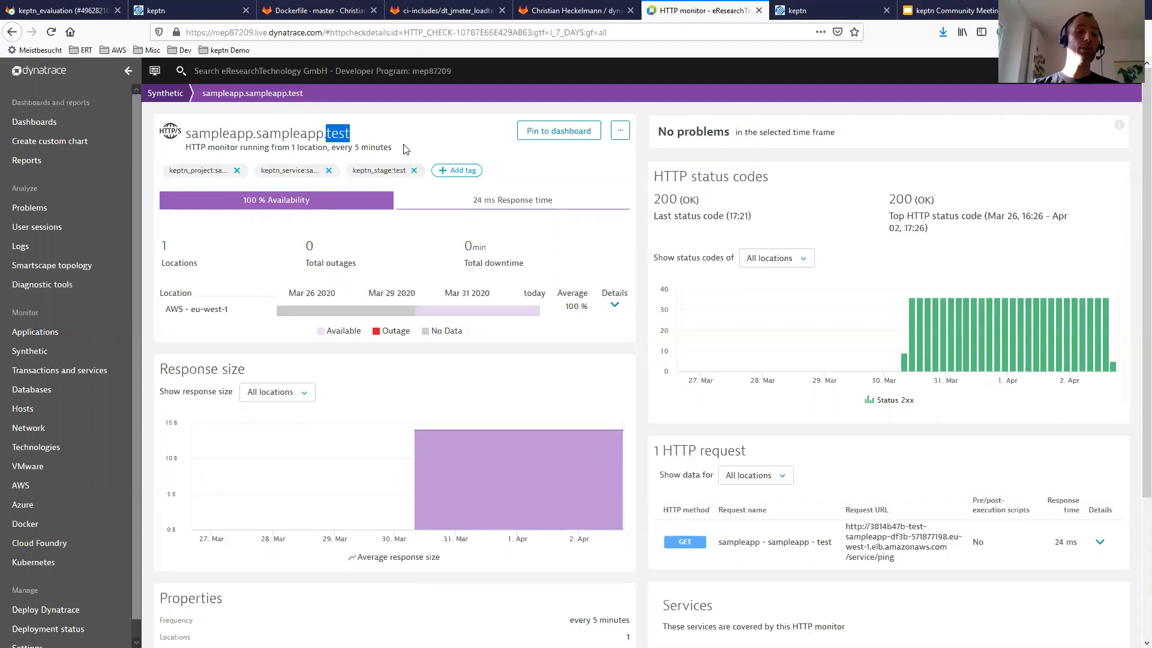
{"action": "mouse_move", "coordinate": [423, 154]}
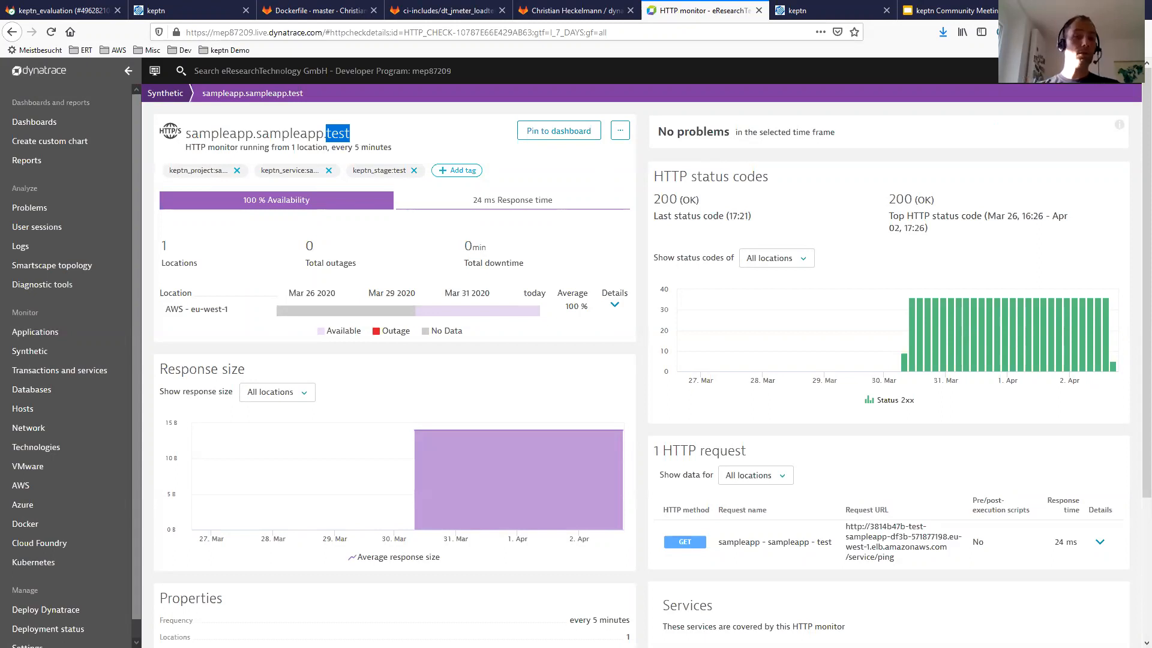
{"action": "left_click", "coordinate": [955, 10]}
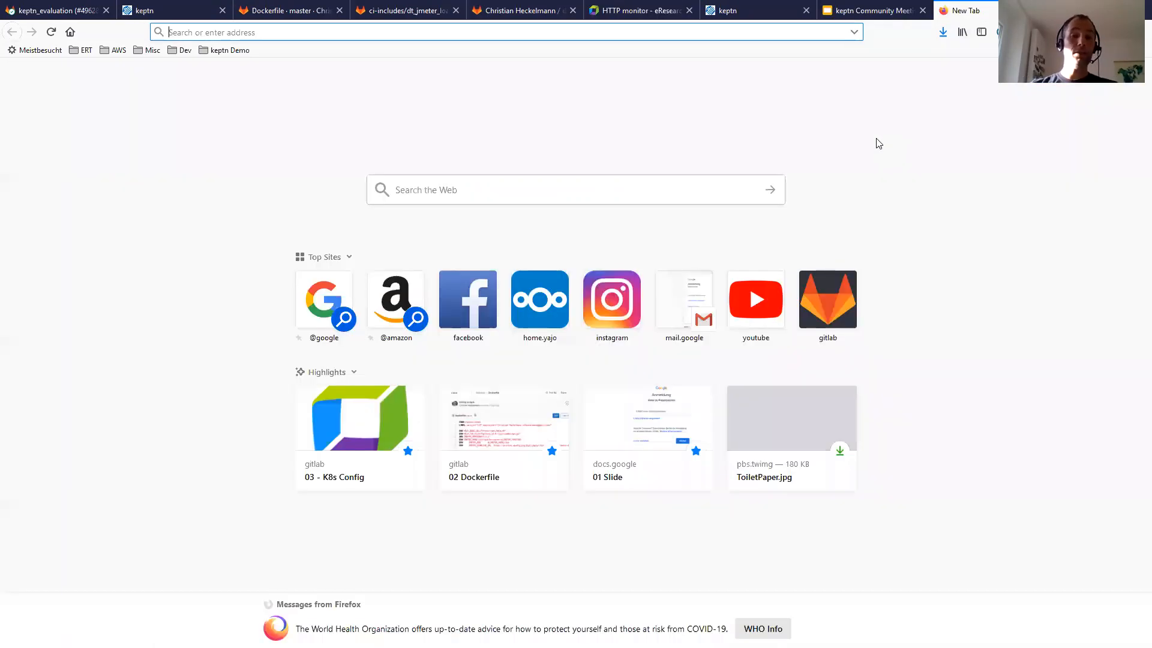
Go to the Keptn Sandbox organization on github.com and scroll to dynatrace-synthetic-service
{"action": "type", "text": "github.com/trending"}
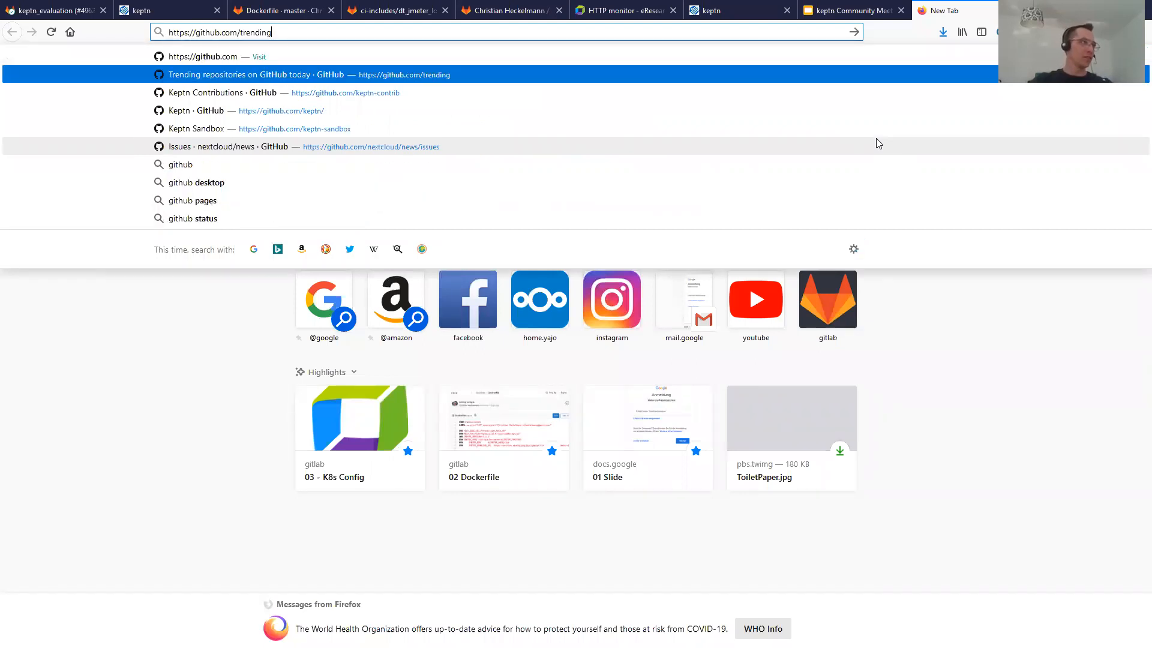
{"action": "left_click", "coordinate": [196, 129]}
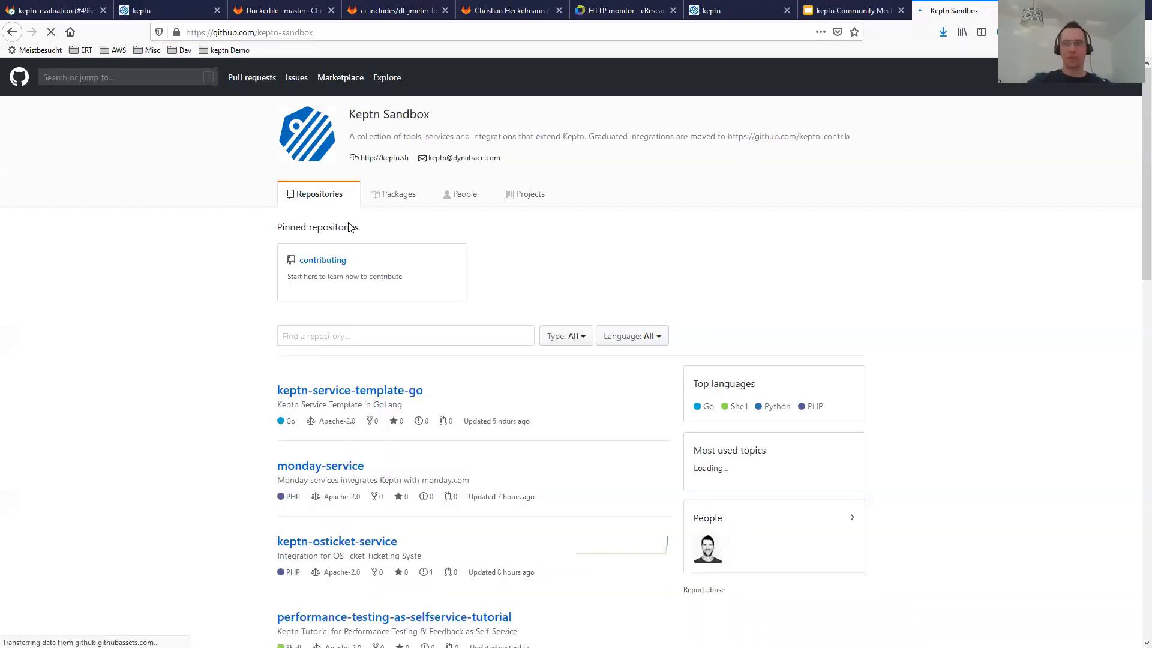
{"action": "scroll", "scroll_direction": "down", "scroll_amount": 3}
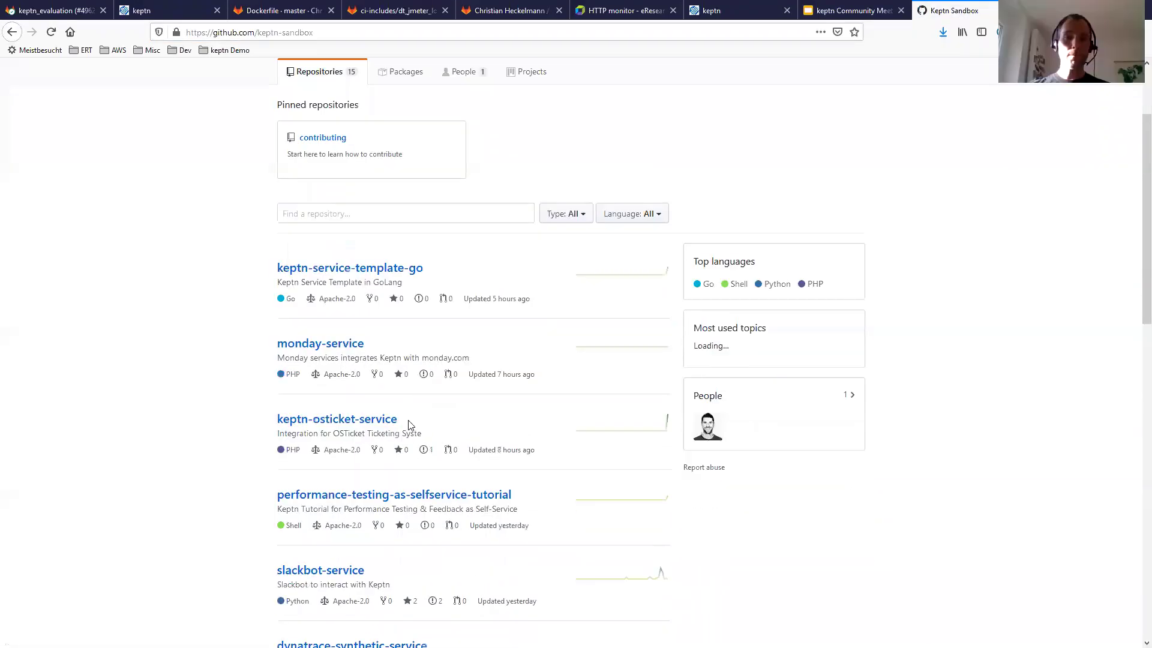
{"action": "scroll", "scroll_direction": "down", "scroll_amount": 3}
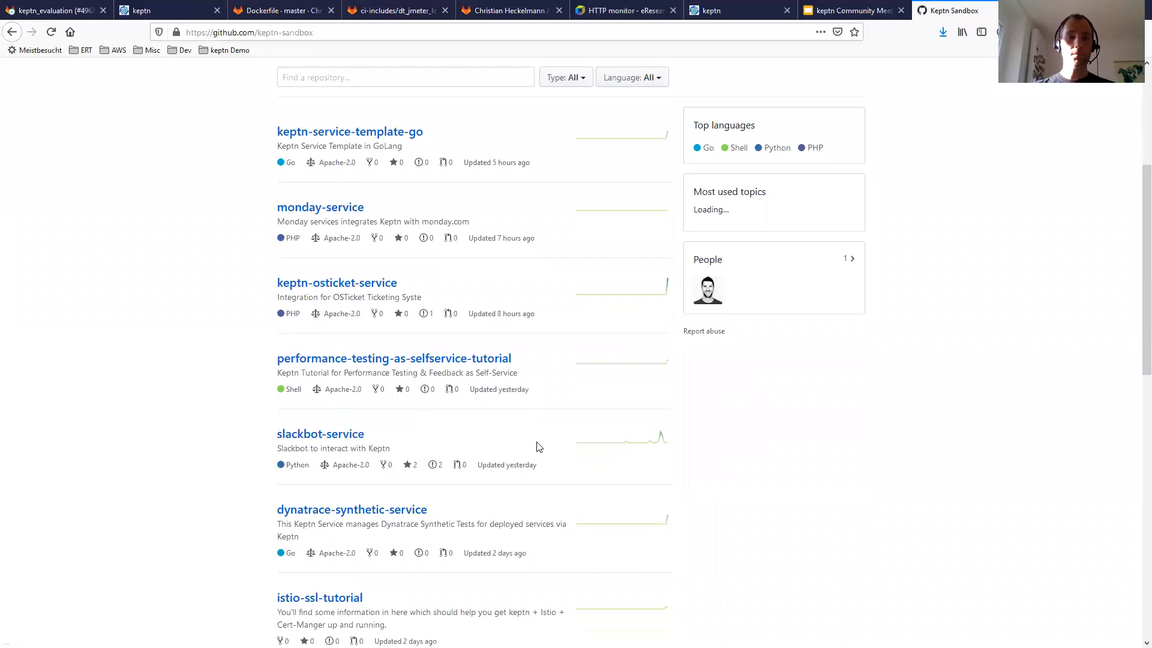
{"action": "scroll", "scroll_direction": "down", "scroll_amount": 3}
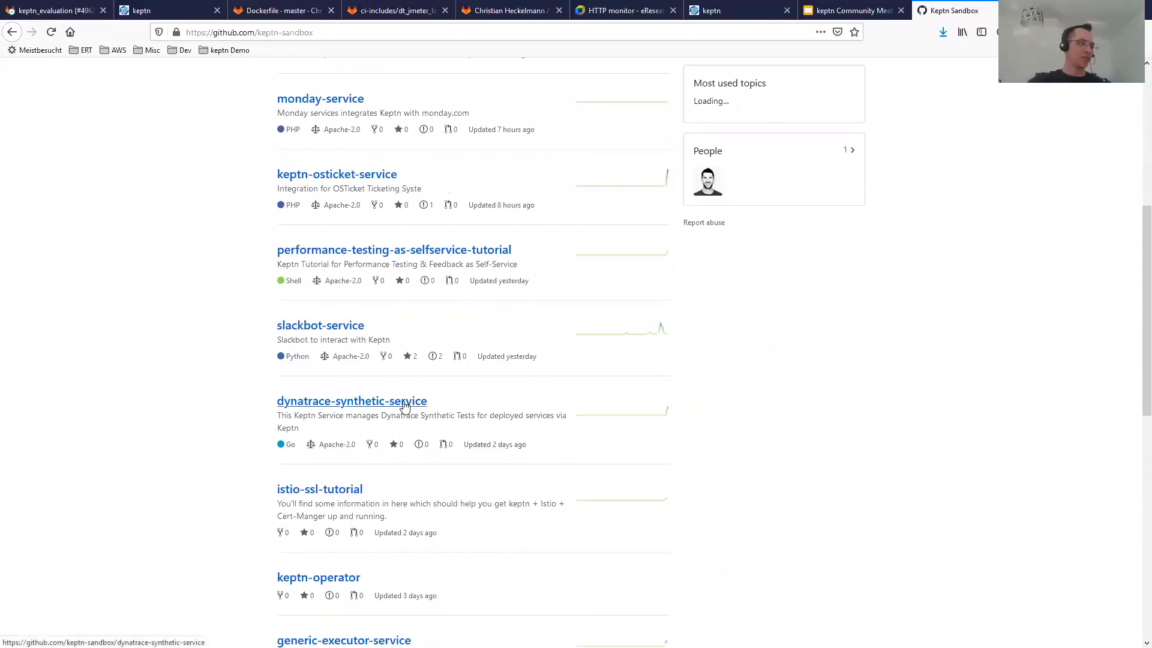
{"action": "left_click", "coordinate": [352, 400]}
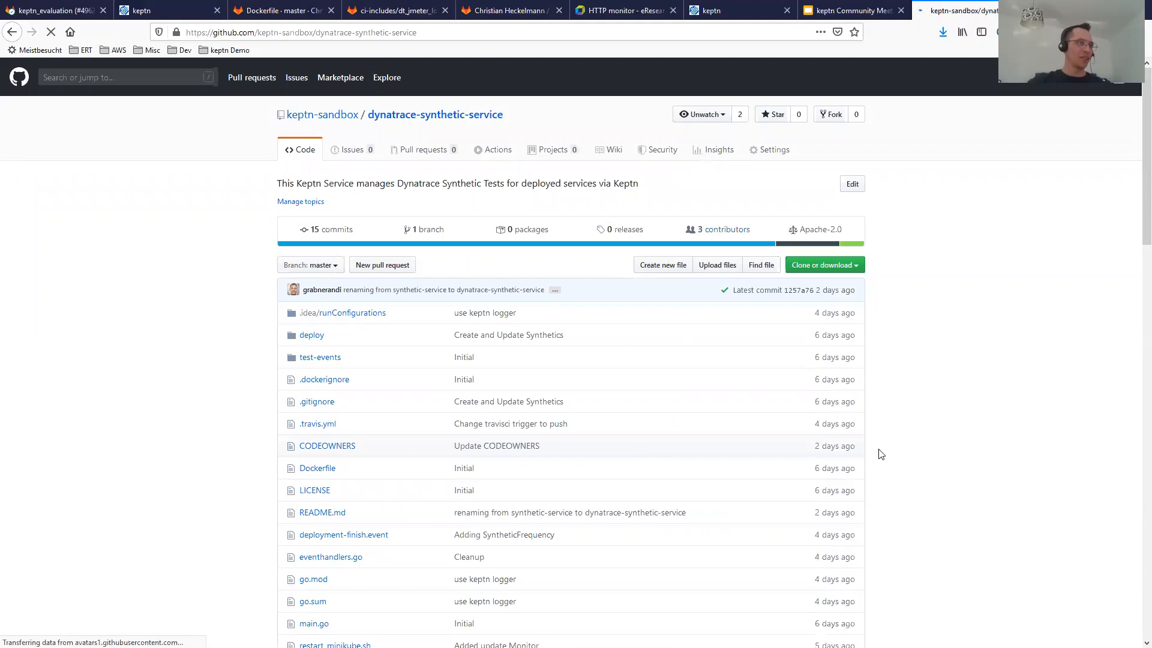
{"action": "scroll", "scroll_direction": "down", "scroll_amount": 3}
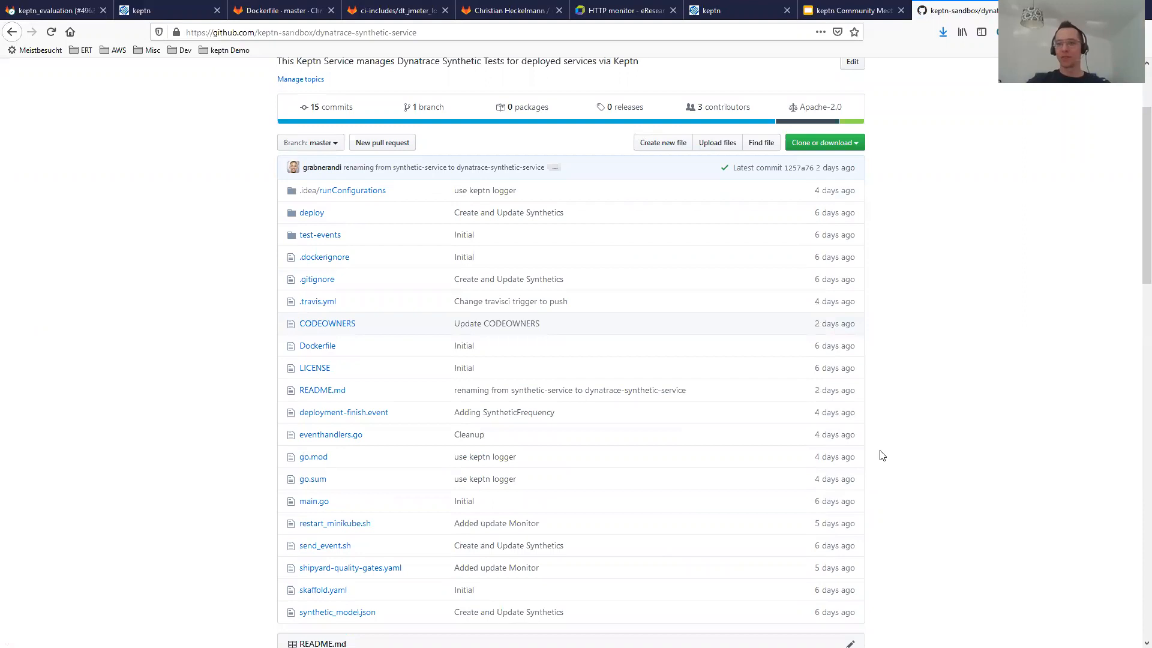
{"action": "mouse_move", "coordinate": [856, 456]}
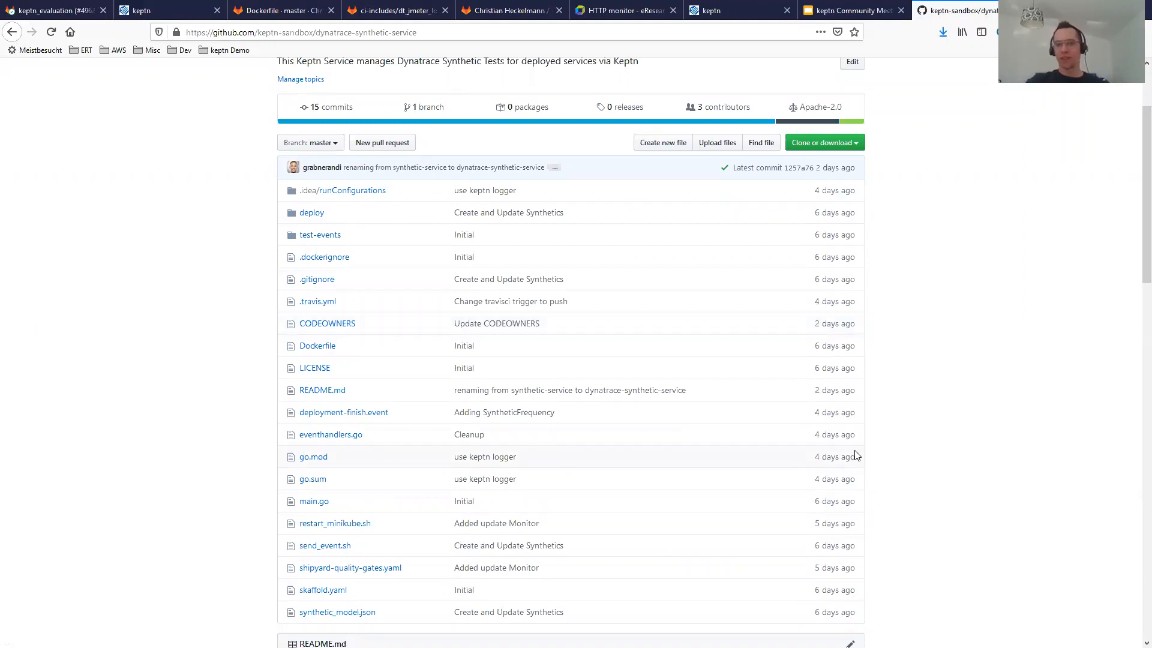
{"action": "mouse_move", "coordinate": [753, 411]}
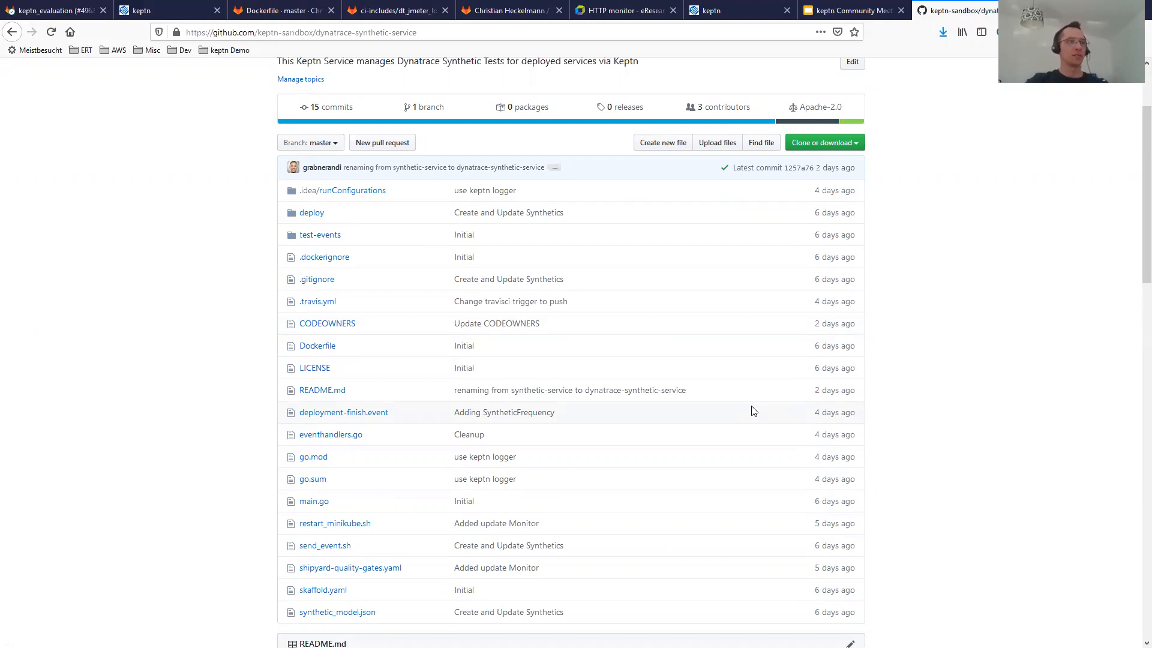
{"action": "mouse_move", "coordinate": [635, 414]}
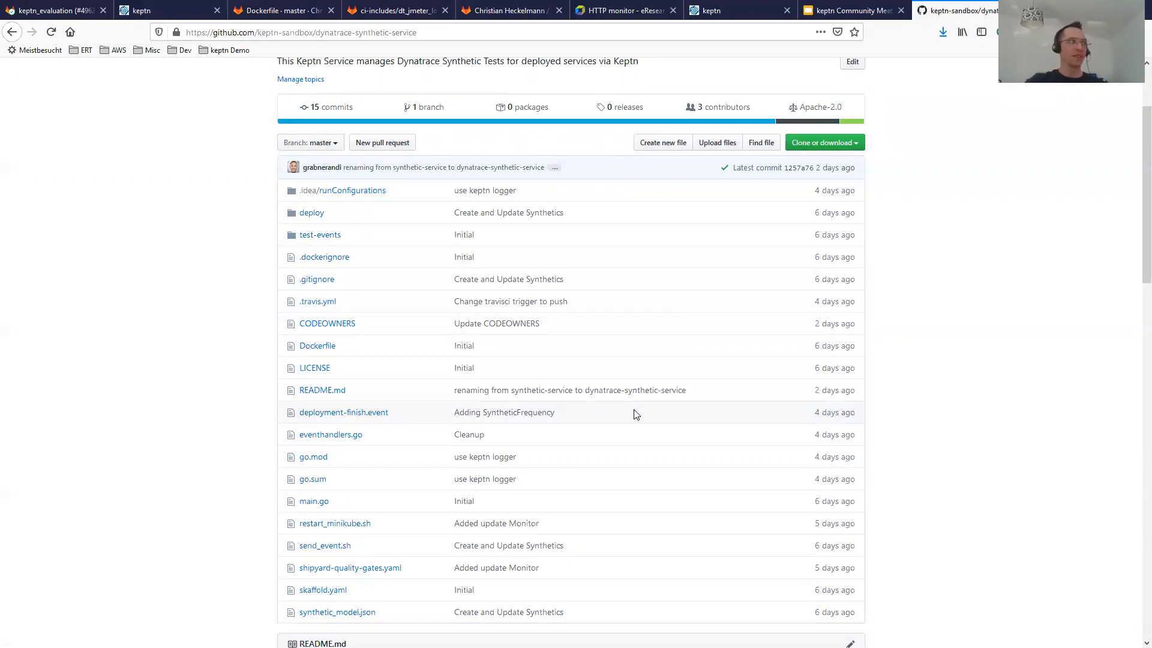
{"action": "mouse_move", "coordinate": [587, 384]}
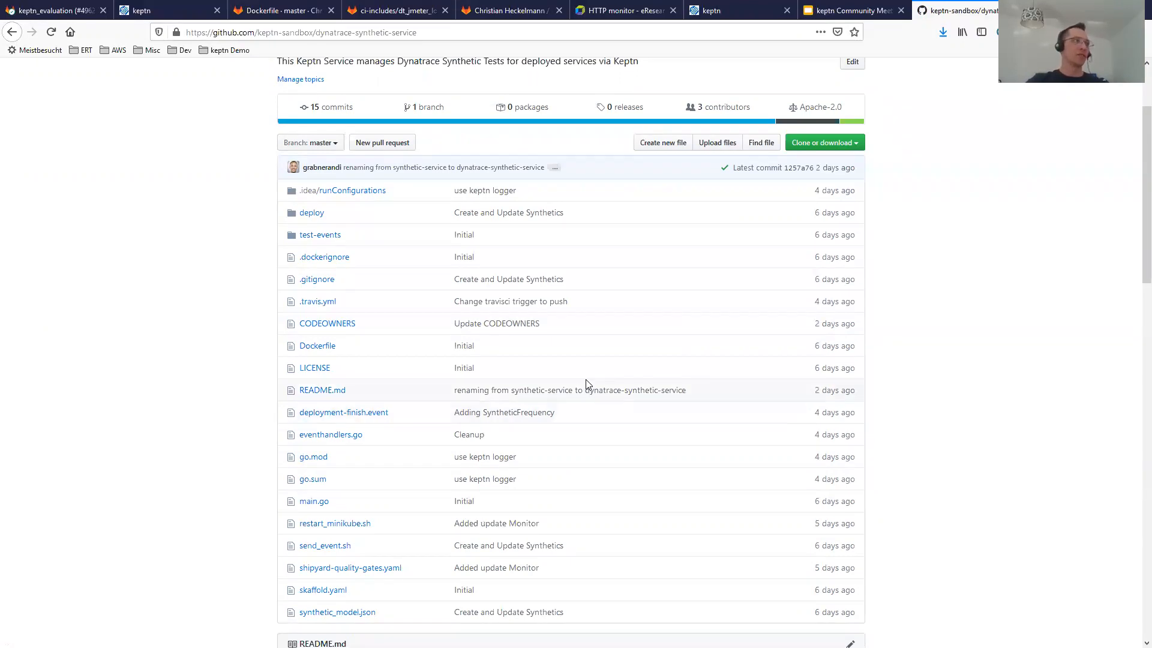
{"action": "mouse_move", "coordinate": [491, 248]}
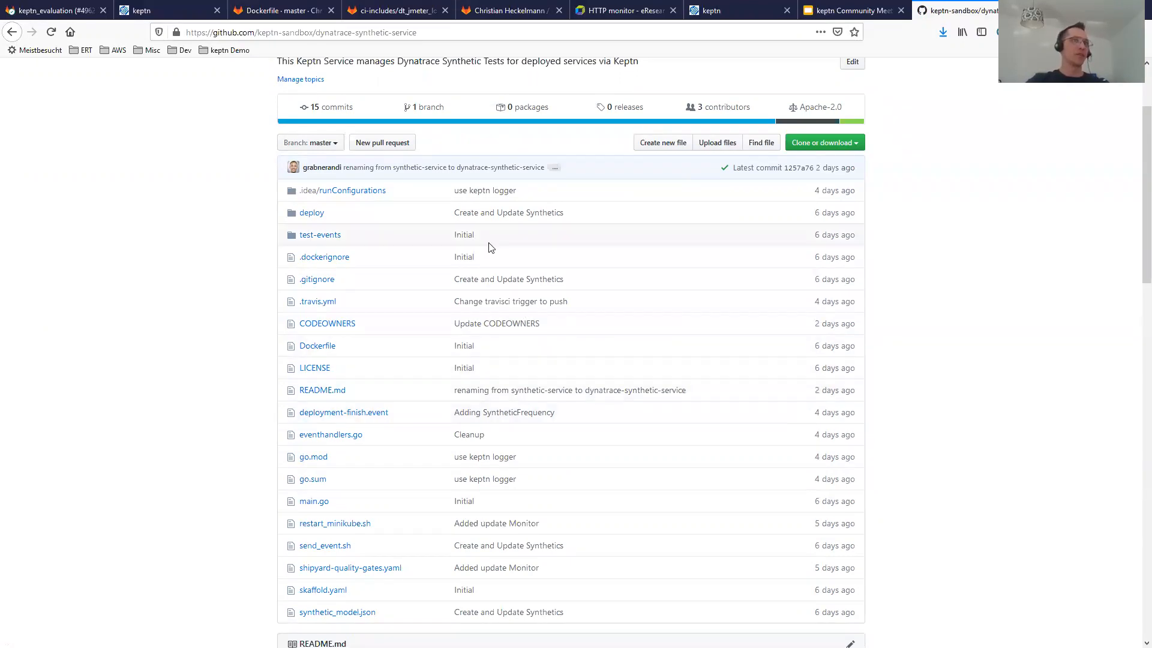
{"action": "mouse_move", "coordinate": [671, 413]}
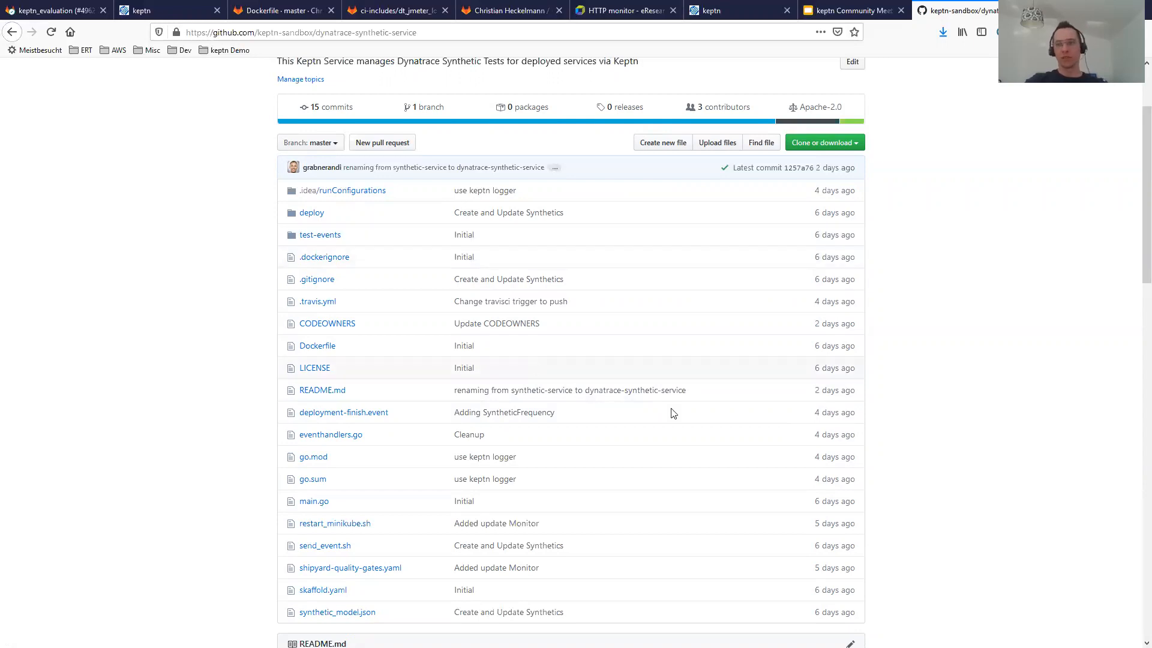
{"action": "scroll", "scroll_direction": "up", "scroll_amount": 3}
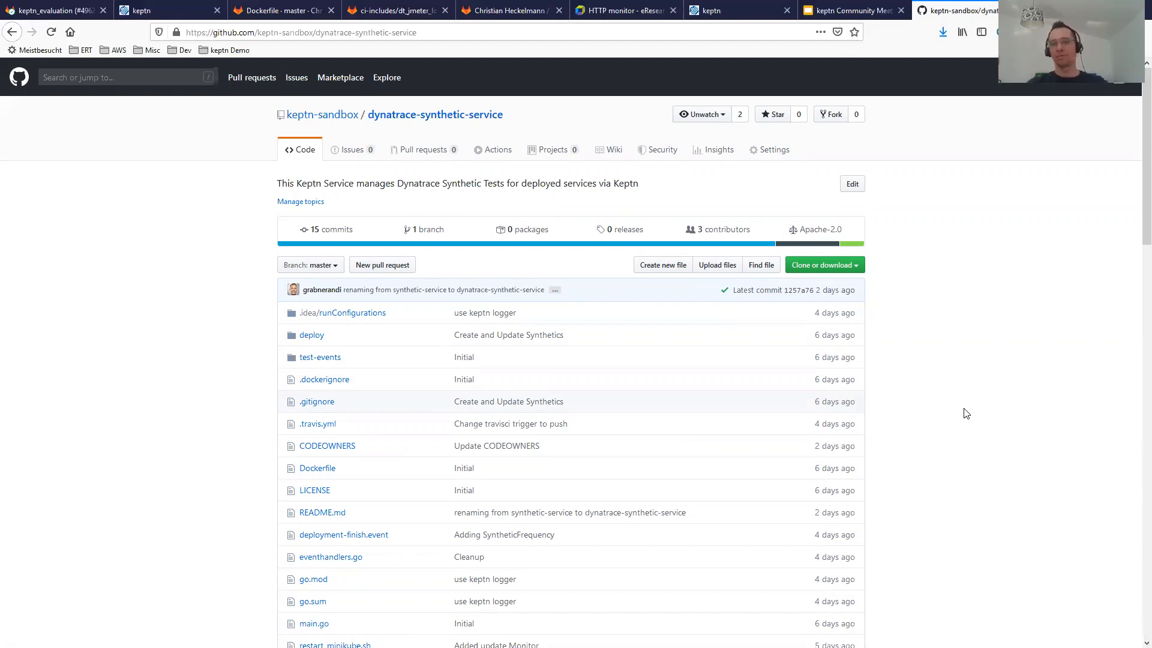
{"action": "mouse_move", "coordinate": [368, 426]}
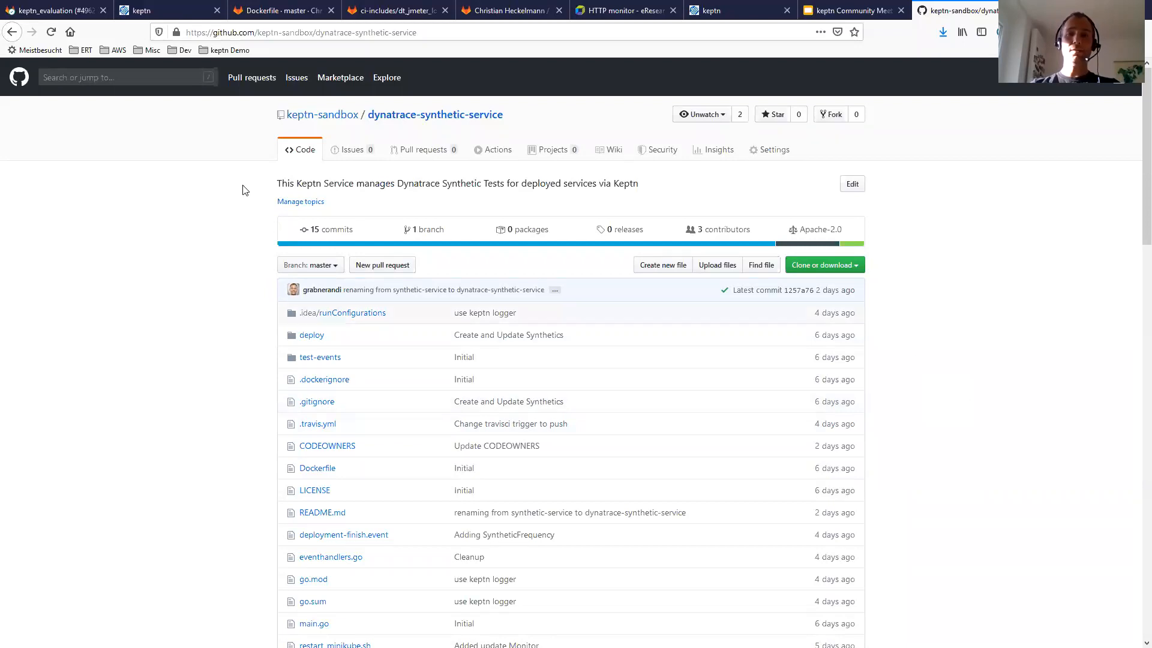
{"action": "mouse_move", "coordinate": [279, 188]}
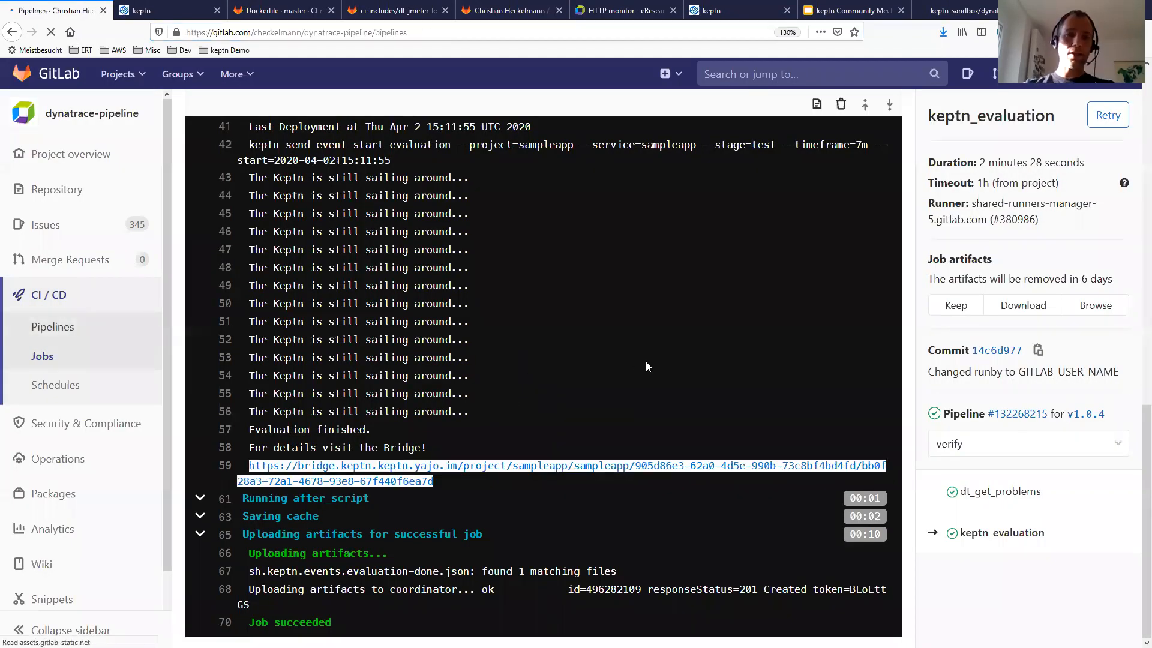
Return to pipeline #132268215 and select its dt_get_problems job
{"action": "left_click", "coordinate": [53, 327]}
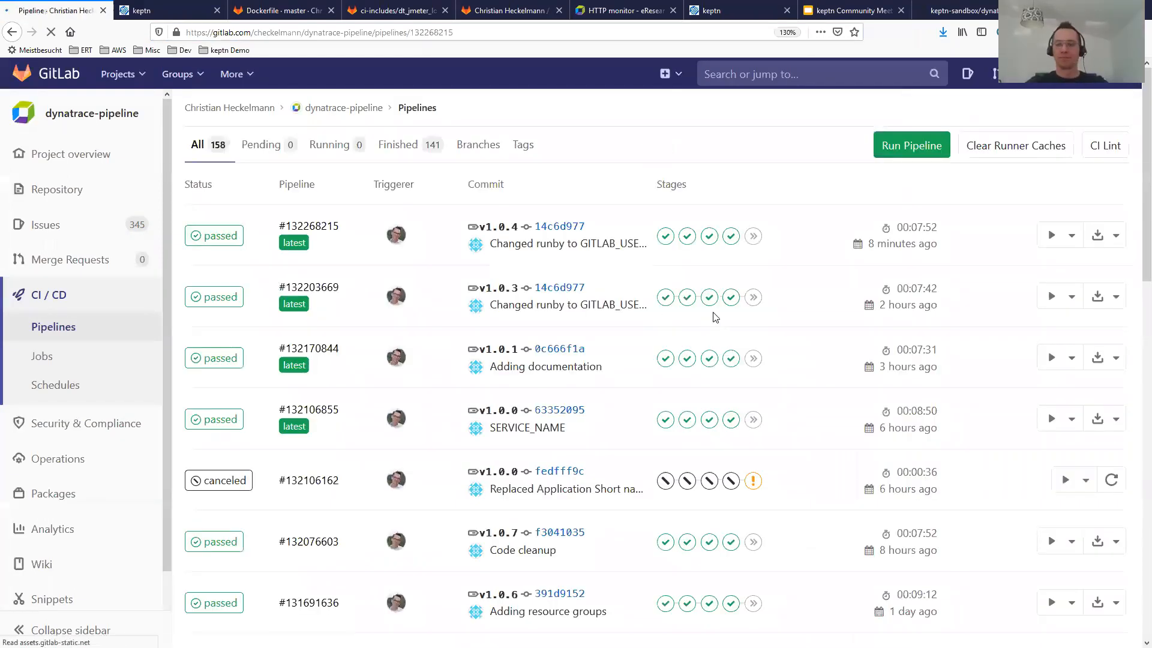
{"action": "left_click", "coordinate": [308, 226]}
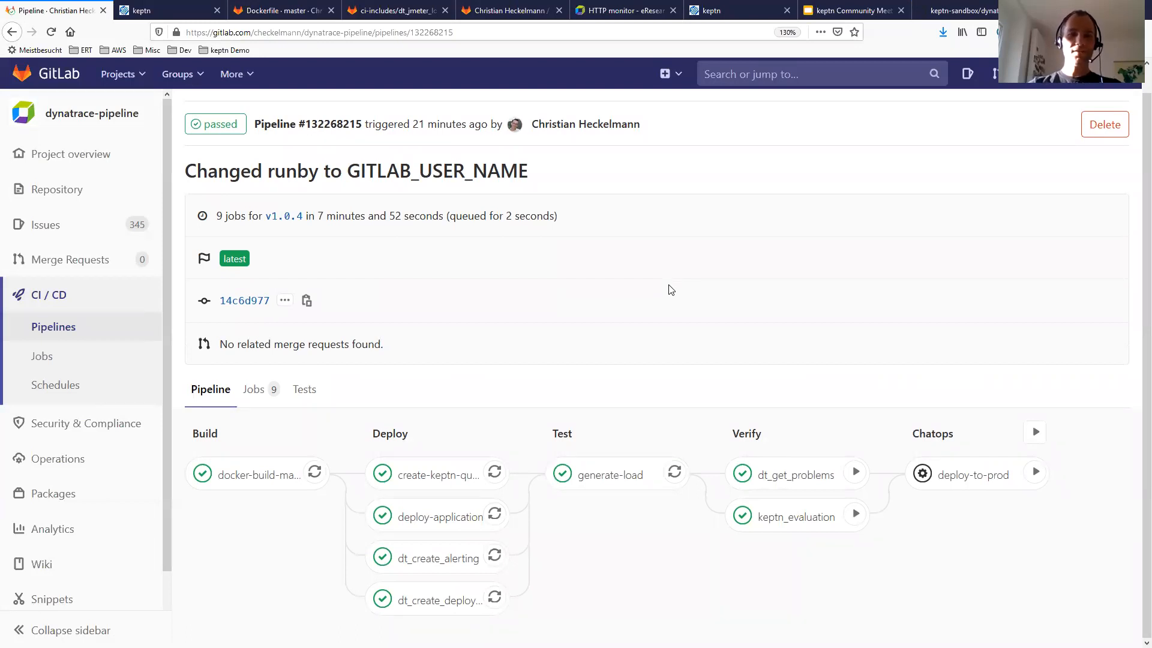
{"action": "mouse_move", "coordinate": [822, 481]}
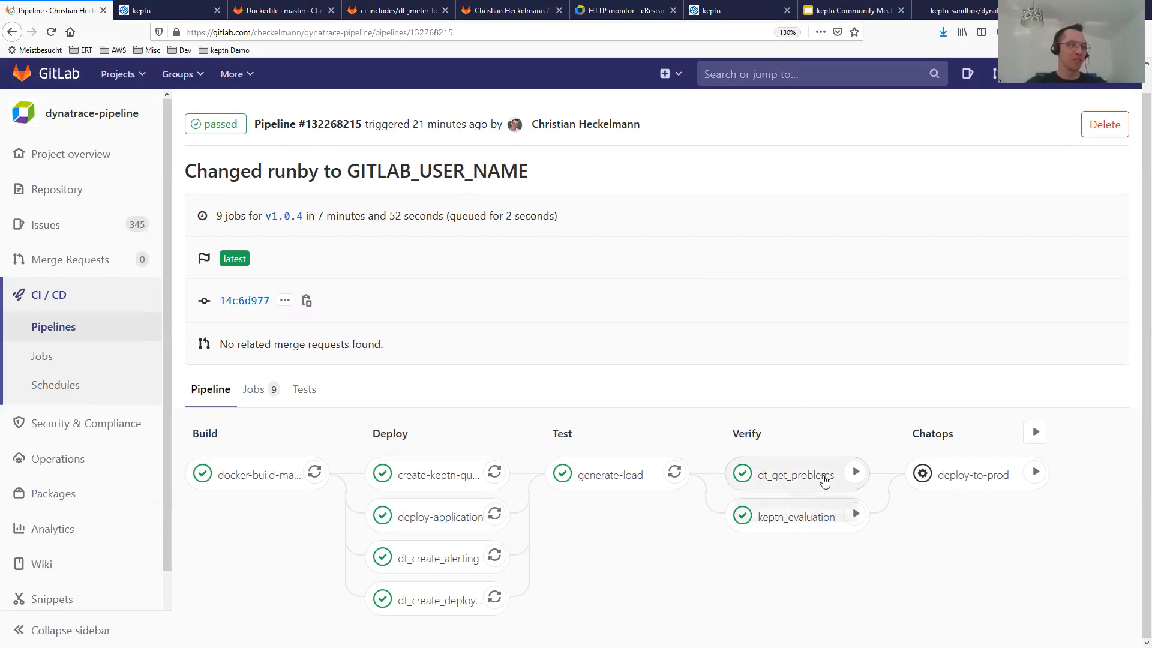
{"action": "left_click", "coordinate": [795, 475]}
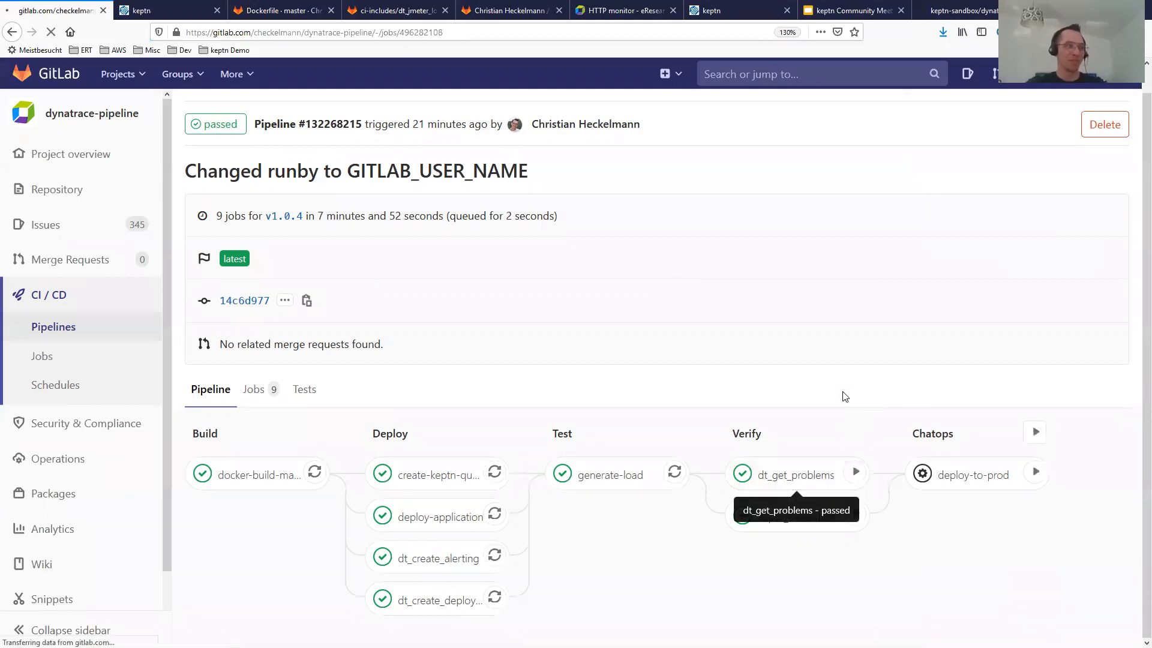
Read the dt_get_problems log, glance at the cicd-tools Dockerfile, then open Repository Files
{"action": "left_click", "coordinate": [792, 475]}
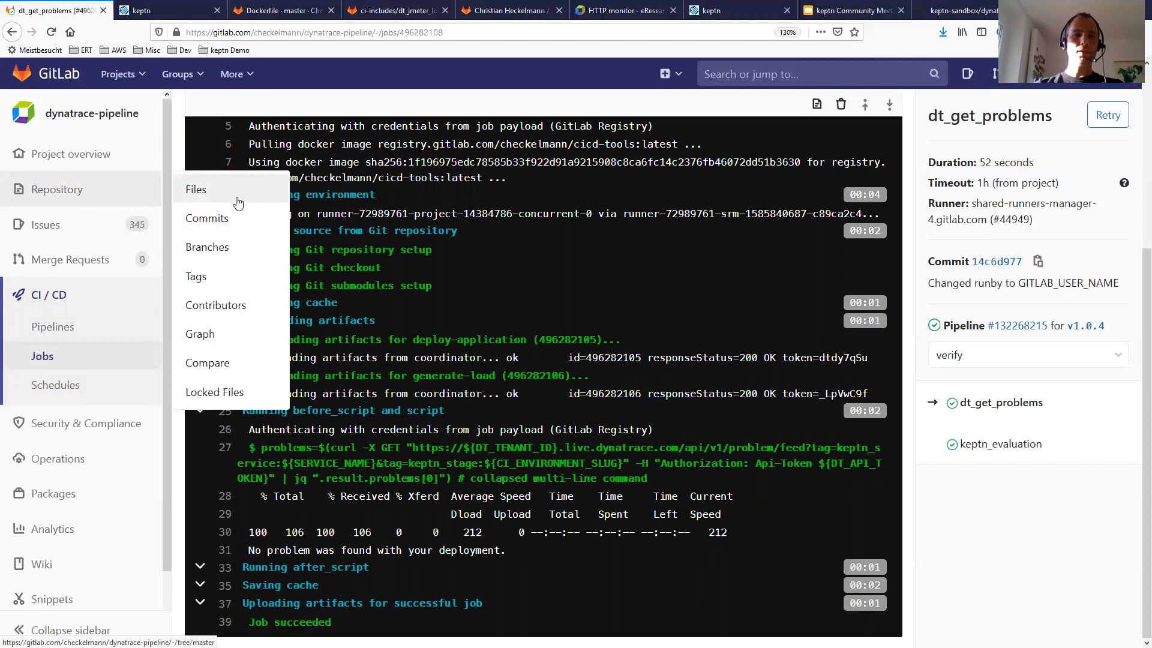
{"action": "left_click", "coordinate": [283, 11]}
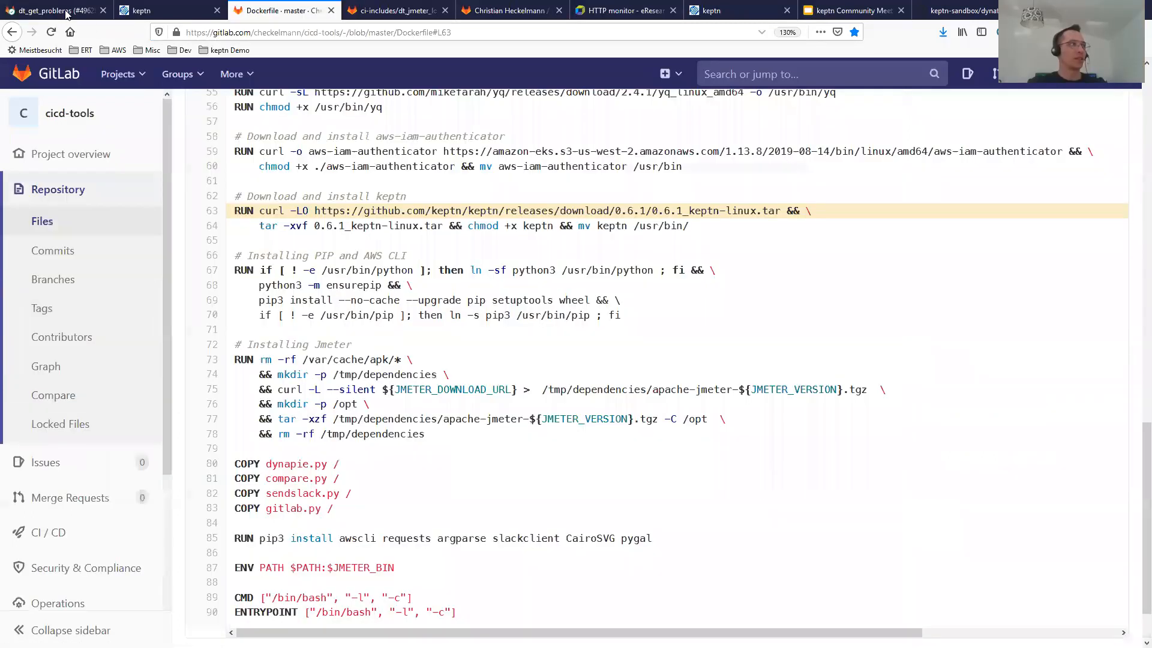
{"action": "left_click", "coordinate": [55, 11]}
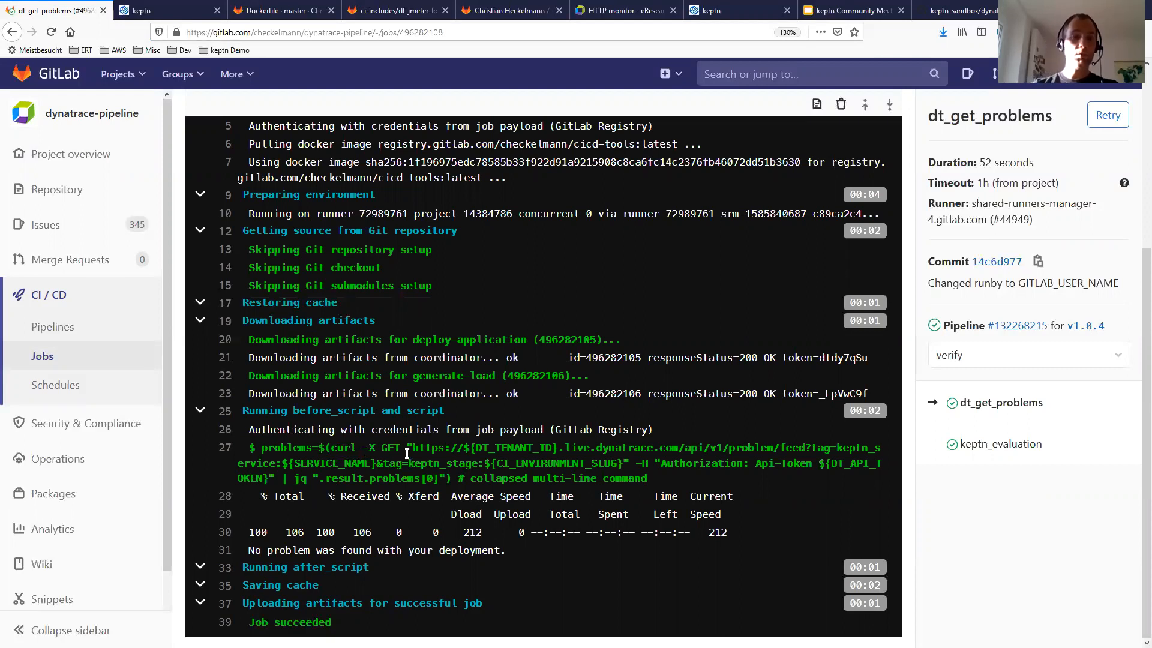
{"action": "mouse_move", "coordinate": [321, 449]}
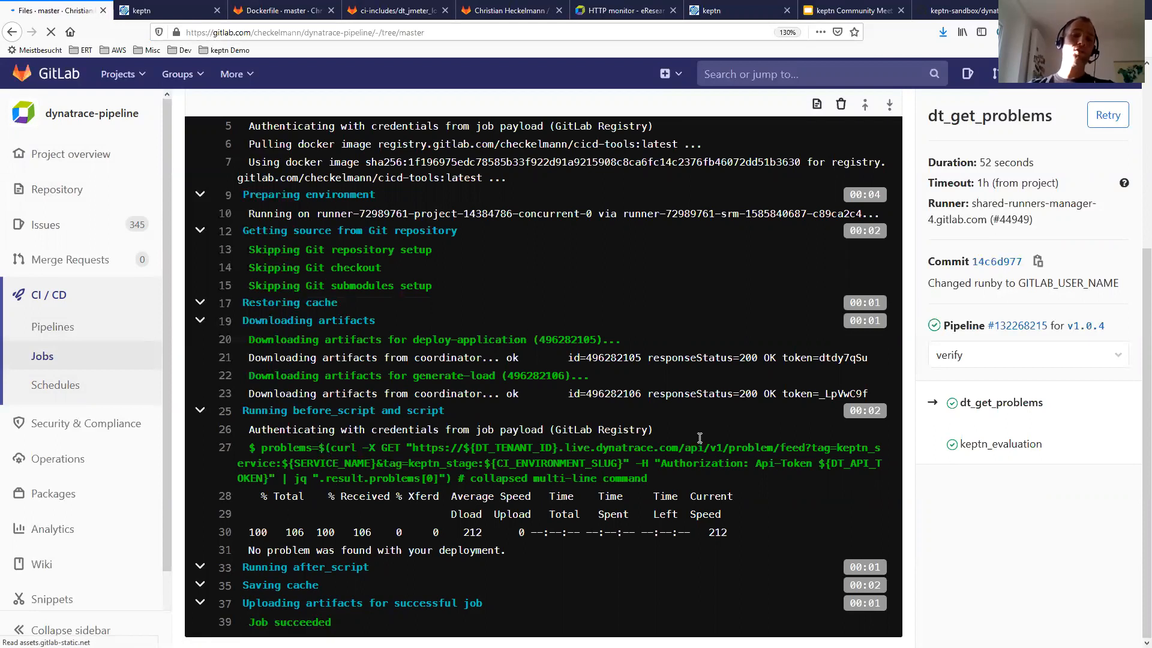
{"action": "left_click", "coordinate": [57, 189]}
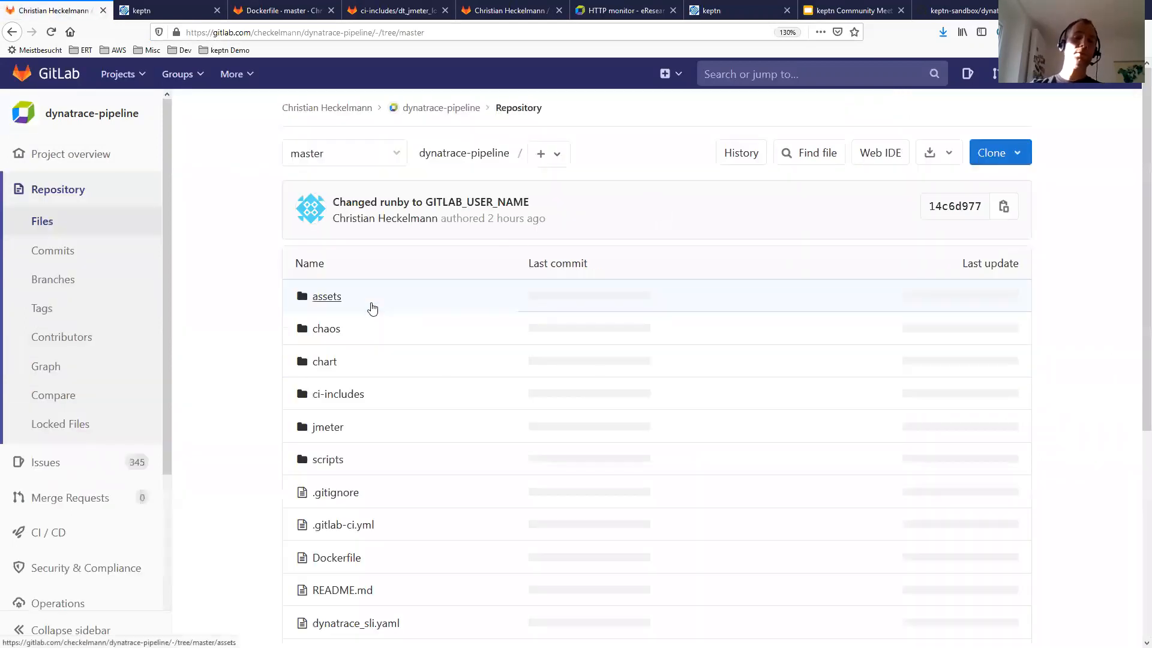
Open ci-includes/dt_get_problems.yaml in the dynatrace-pipeline repository
{"action": "left_click", "coordinate": [338, 393]}
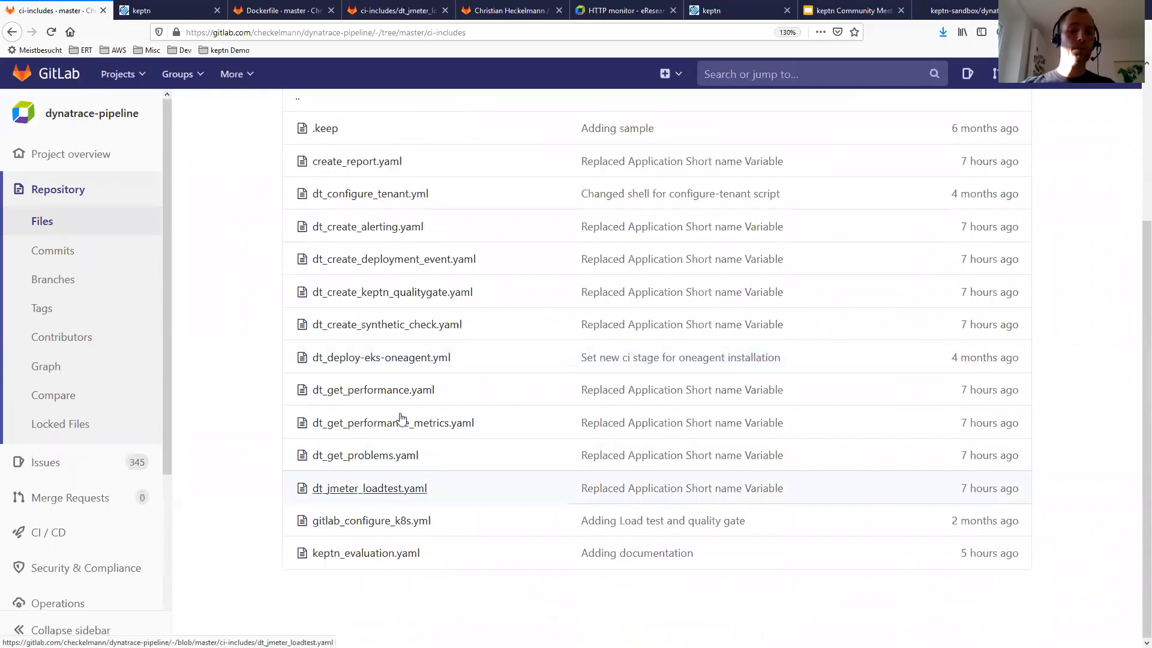
{"action": "mouse_move", "coordinate": [365, 455]}
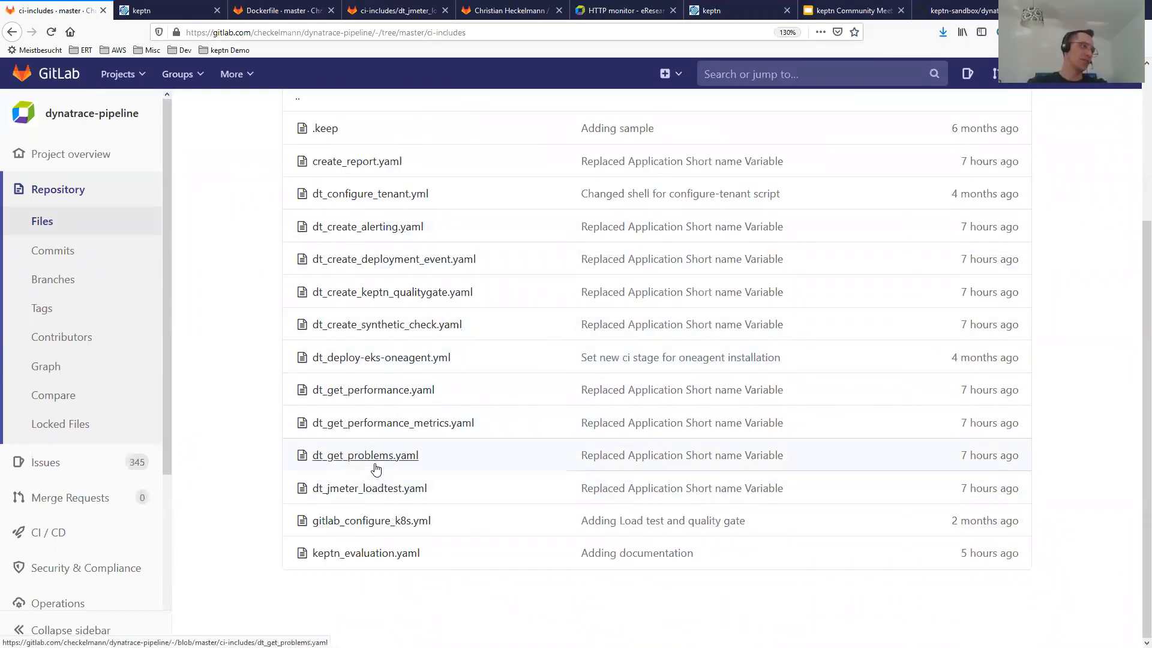
{"action": "left_click", "coordinate": [364, 455]}
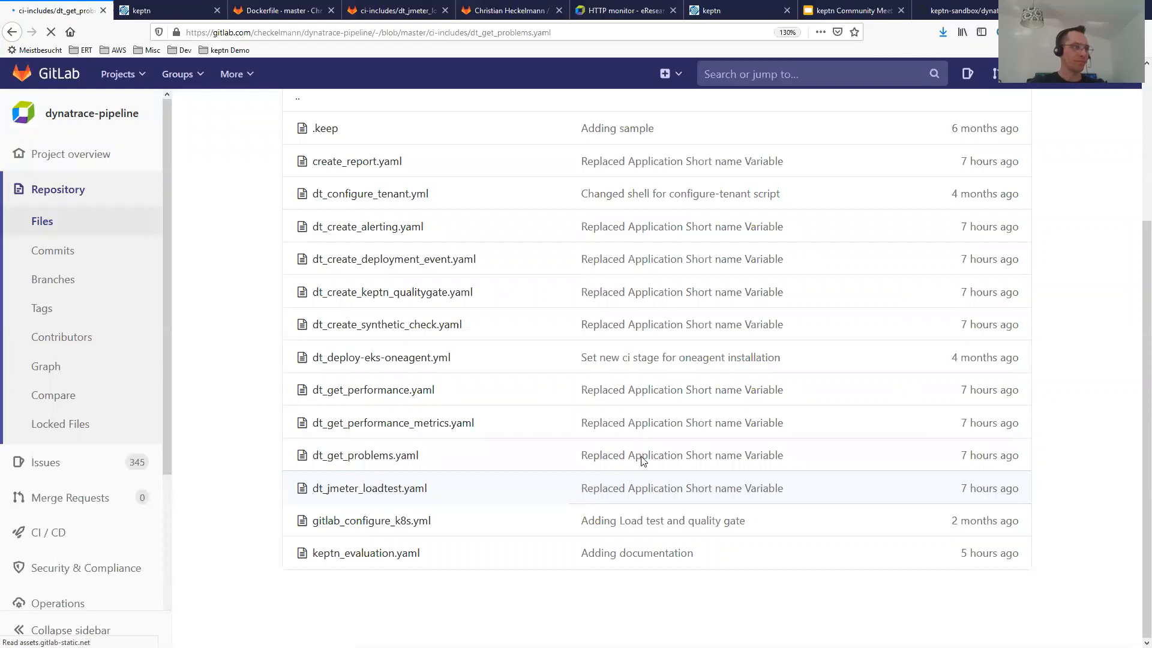
{"action": "left_click", "coordinate": [365, 455]}
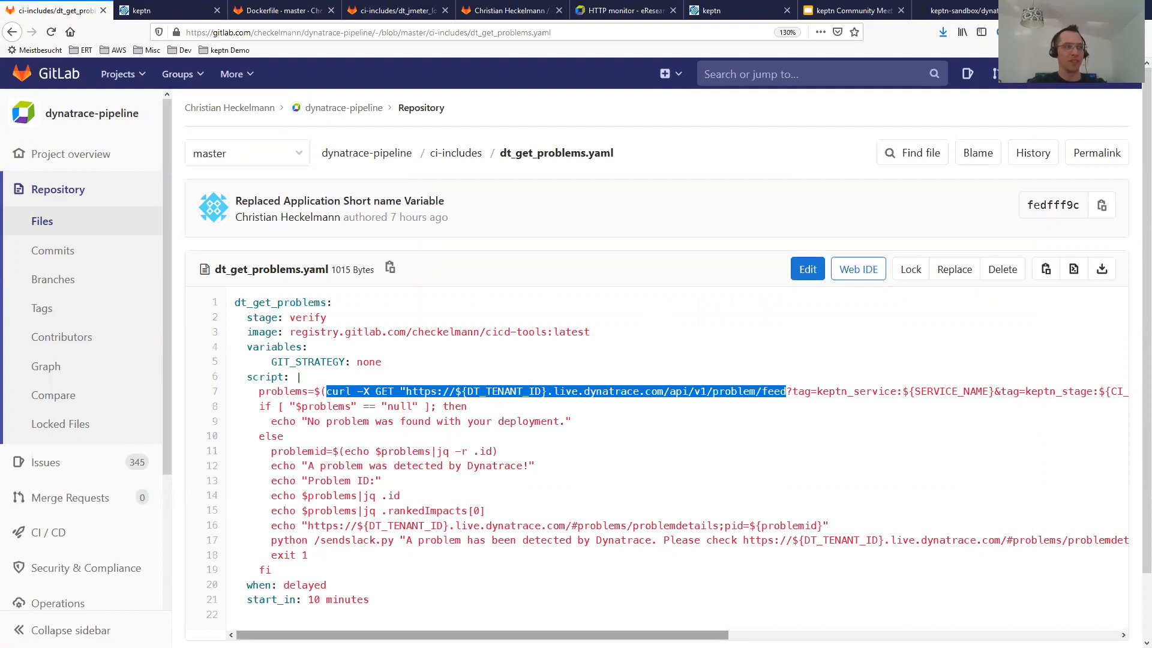
Scroll across dt_get_problems.yaml and select the Dynatrace problem-details URL on line 16
{"action": "scroll", "scroll_direction": "right", "scroll_amount": 3}
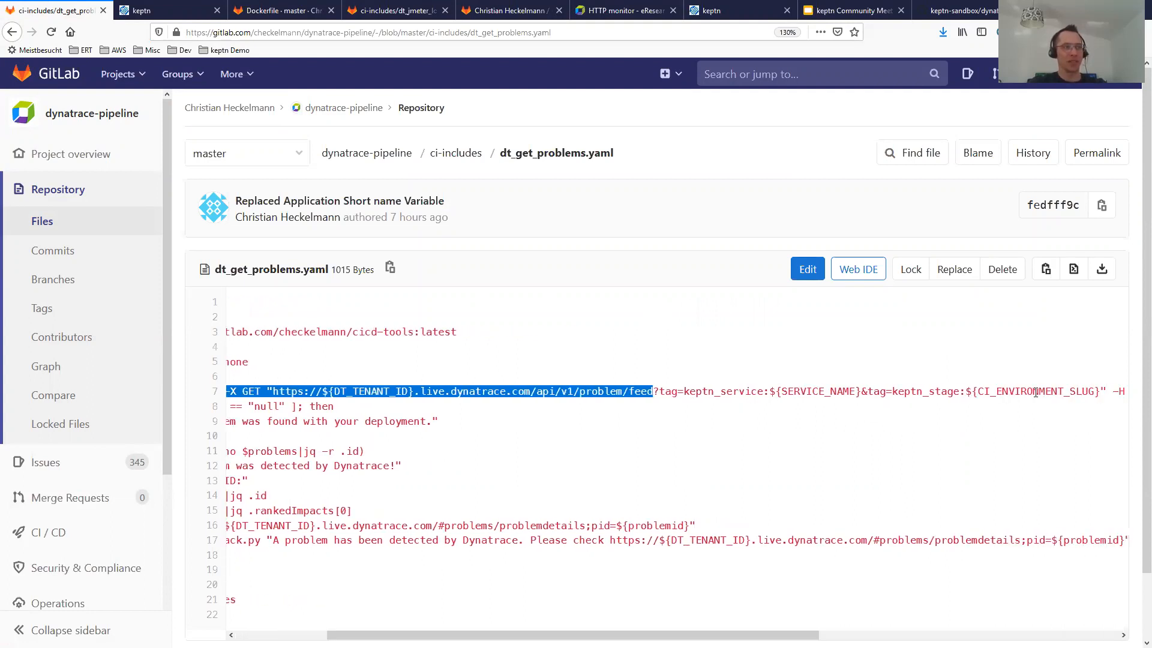
{"action": "scroll", "scroll_direction": "left", "scroll_amount": 3}
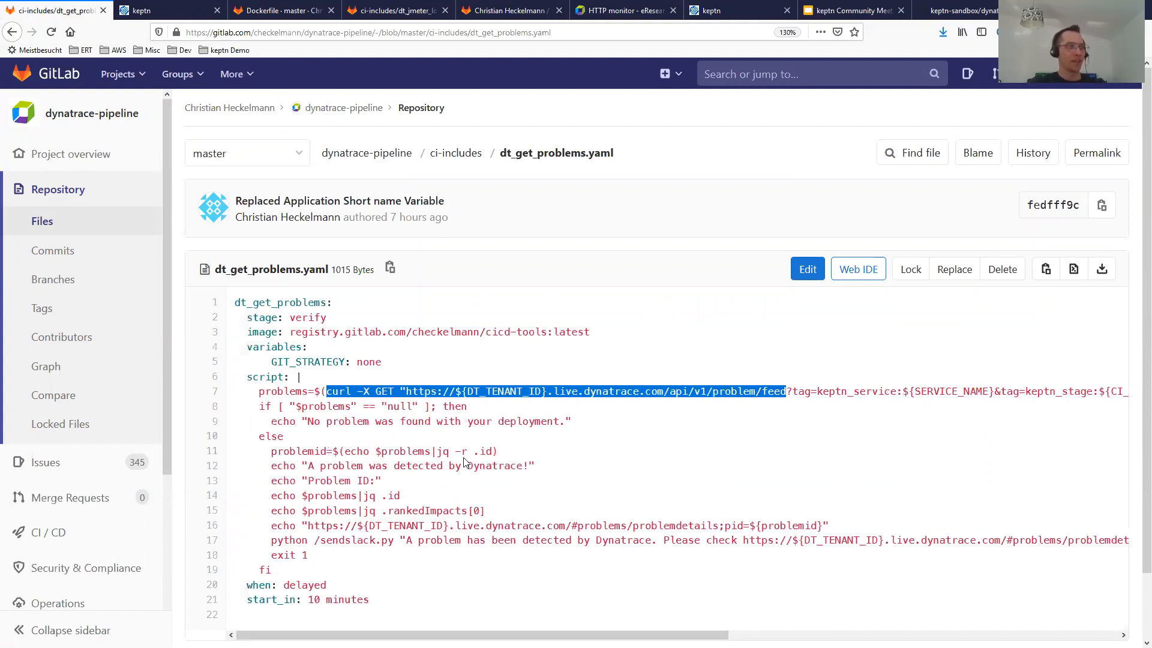
{"action": "mouse_move", "coordinate": [465, 440]}
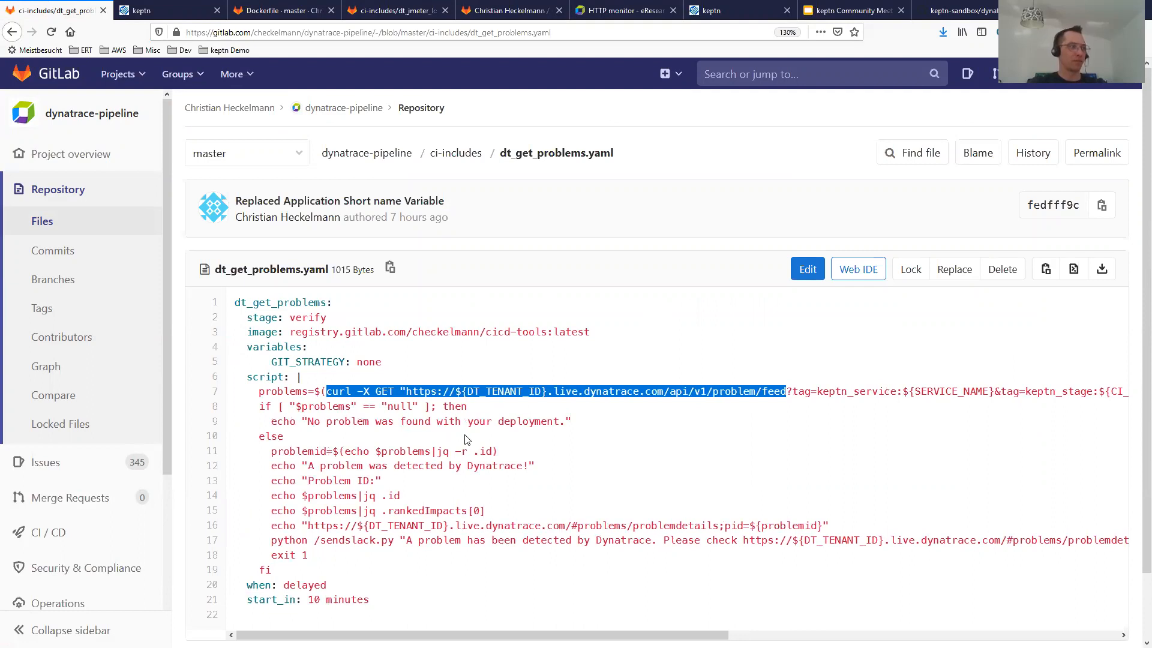
{"action": "mouse_move", "coordinate": [487, 422]}
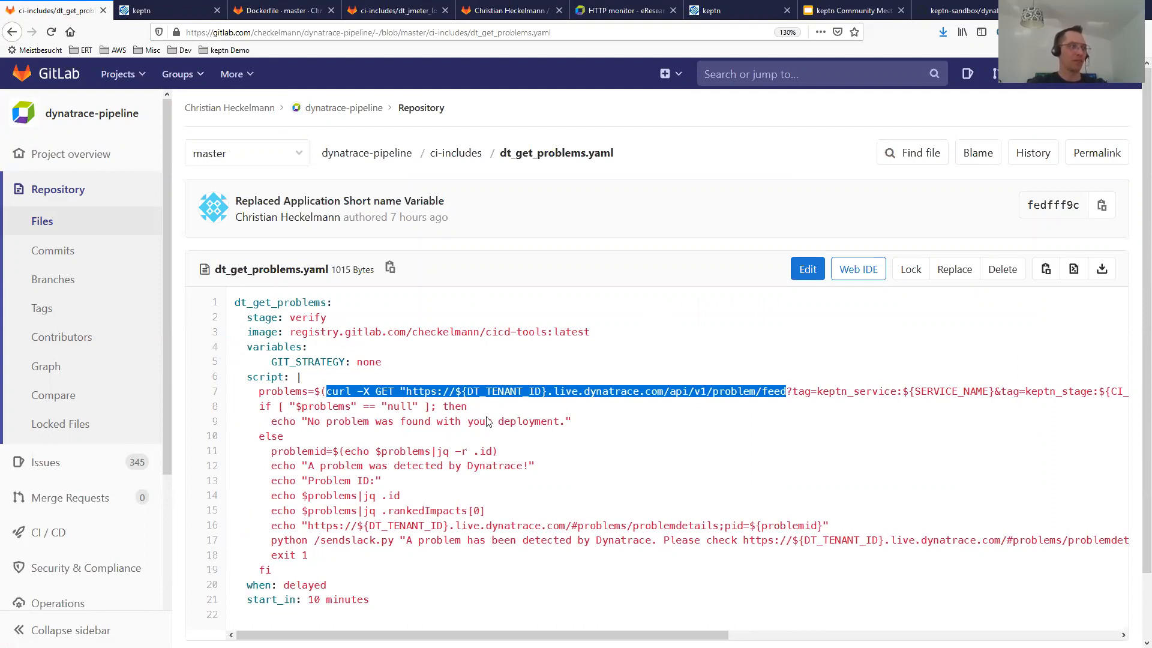
{"action": "mouse_move", "coordinate": [353, 467]}
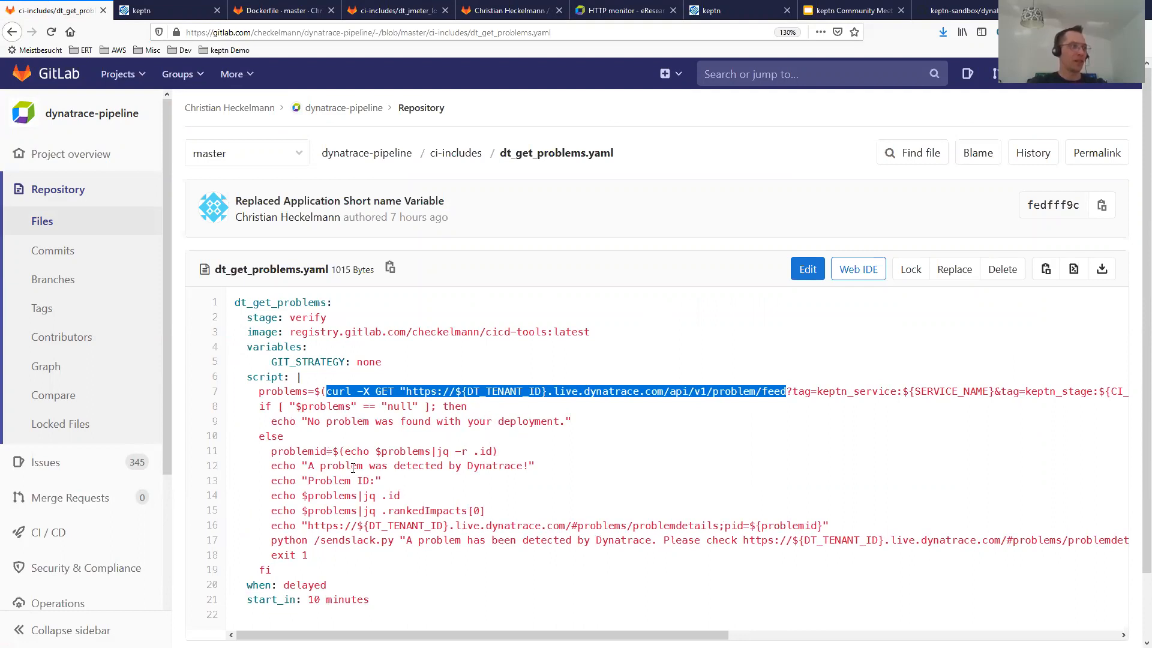
{"action": "double_click", "coordinate": [289, 554]}
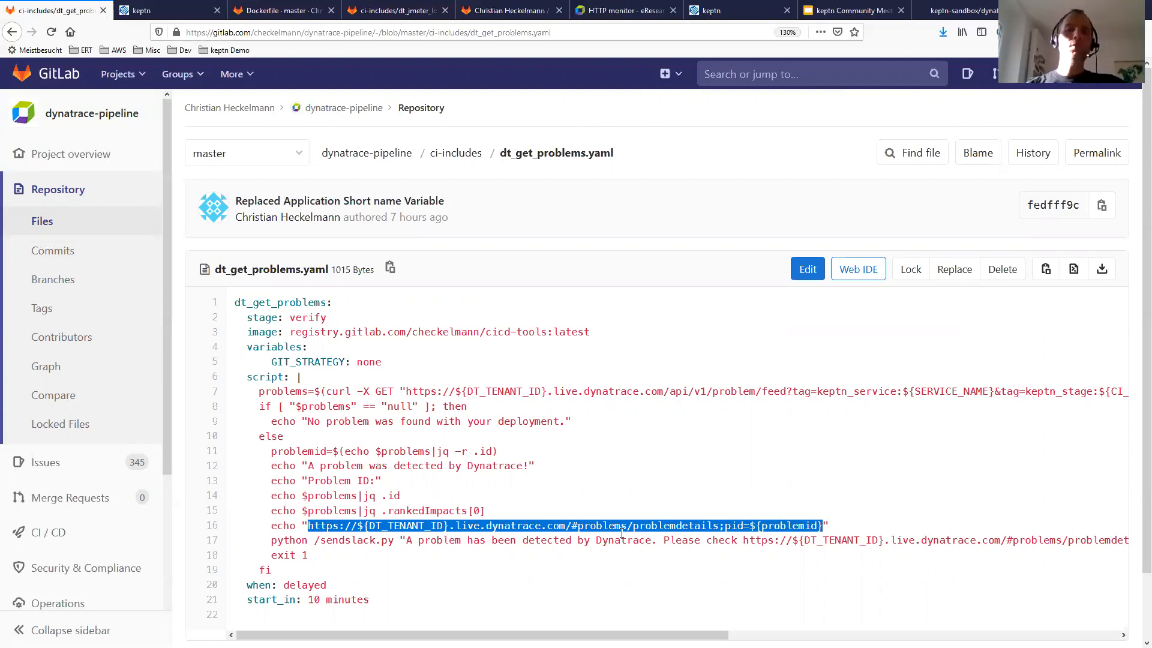
{"action": "mouse_move", "coordinate": [572, 520]}
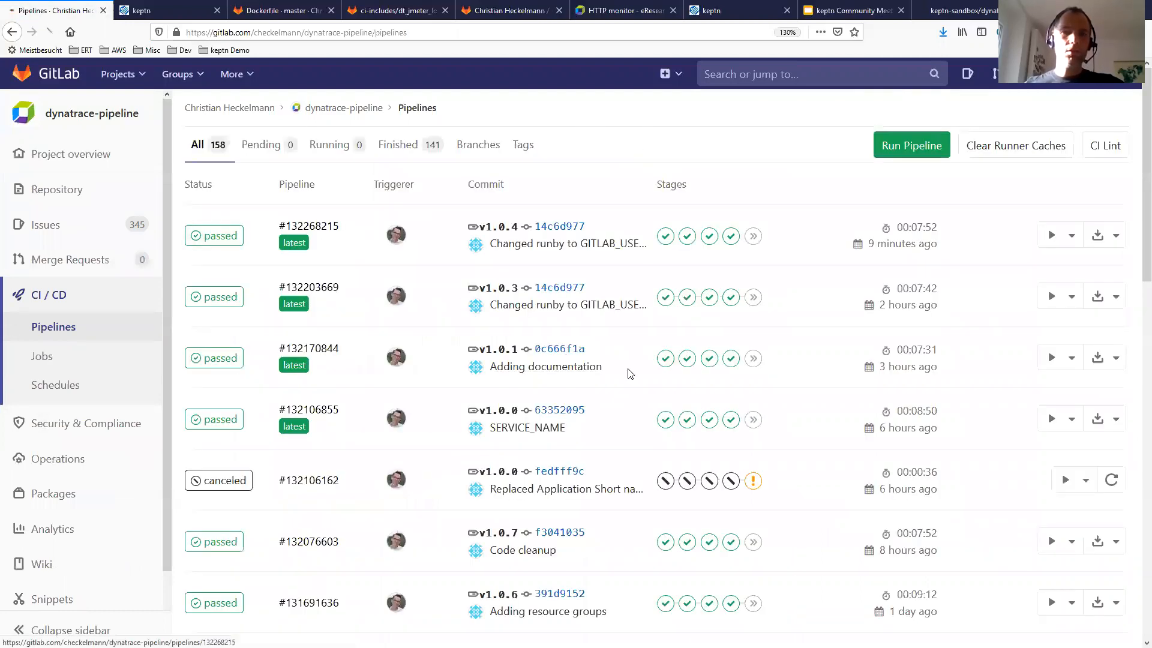
Open pipeline #132268215, then ci-includes/dt_create_keptn_qualitygate.yaml from the repository in a new tab
{"action": "left_click", "coordinate": [308, 226]}
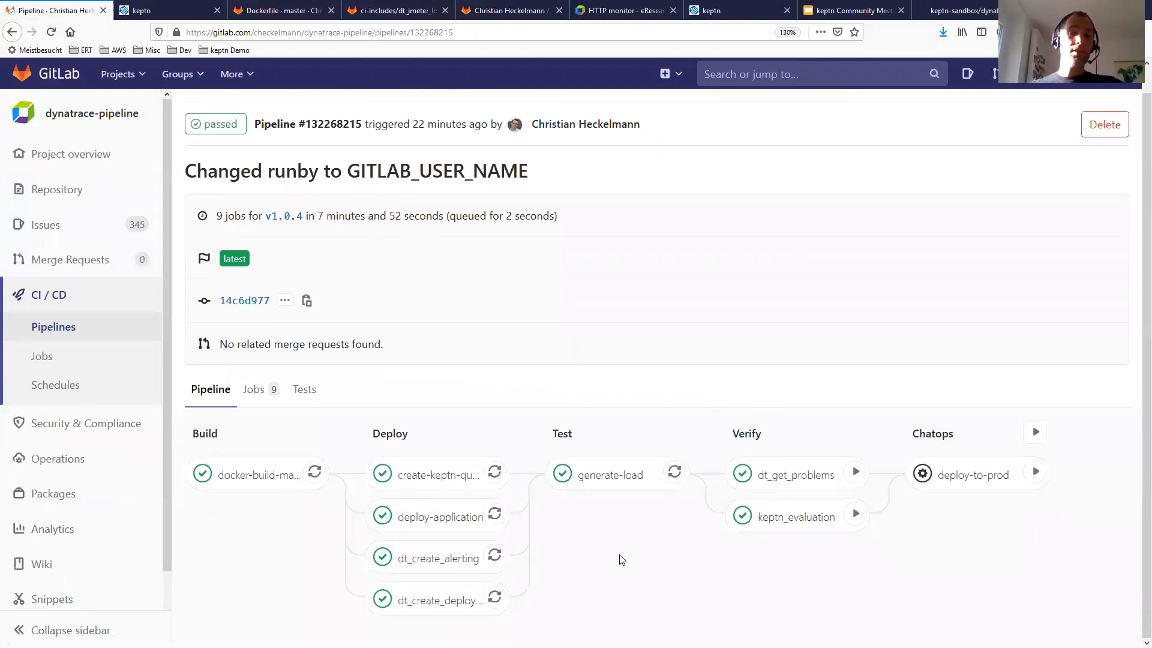
{"action": "mouse_move", "coordinate": [613, 569]}
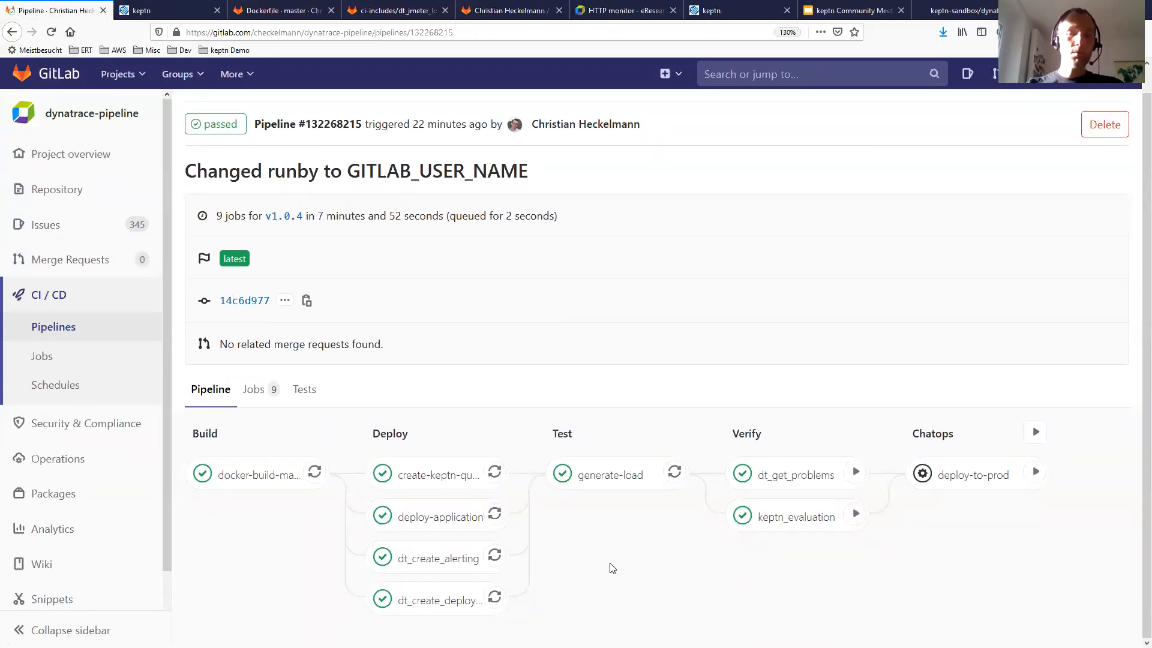
{"action": "mouse_move", "coordinate": [615, 570]}
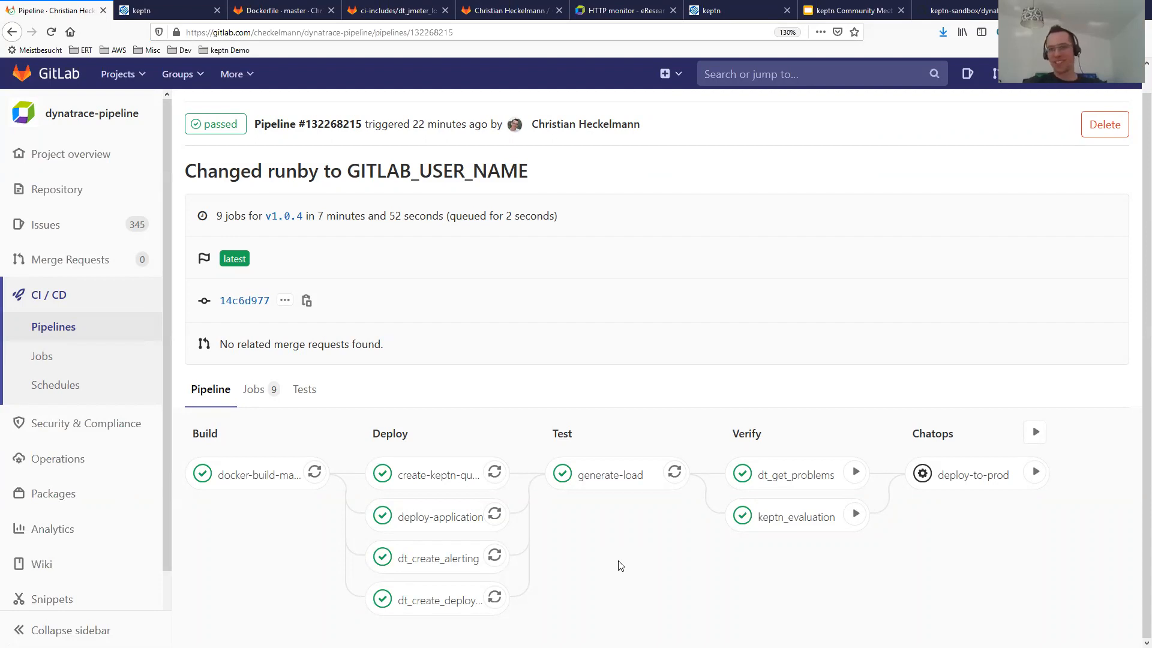
{"action": "mouse_move", "coordinate": [573, 505]}
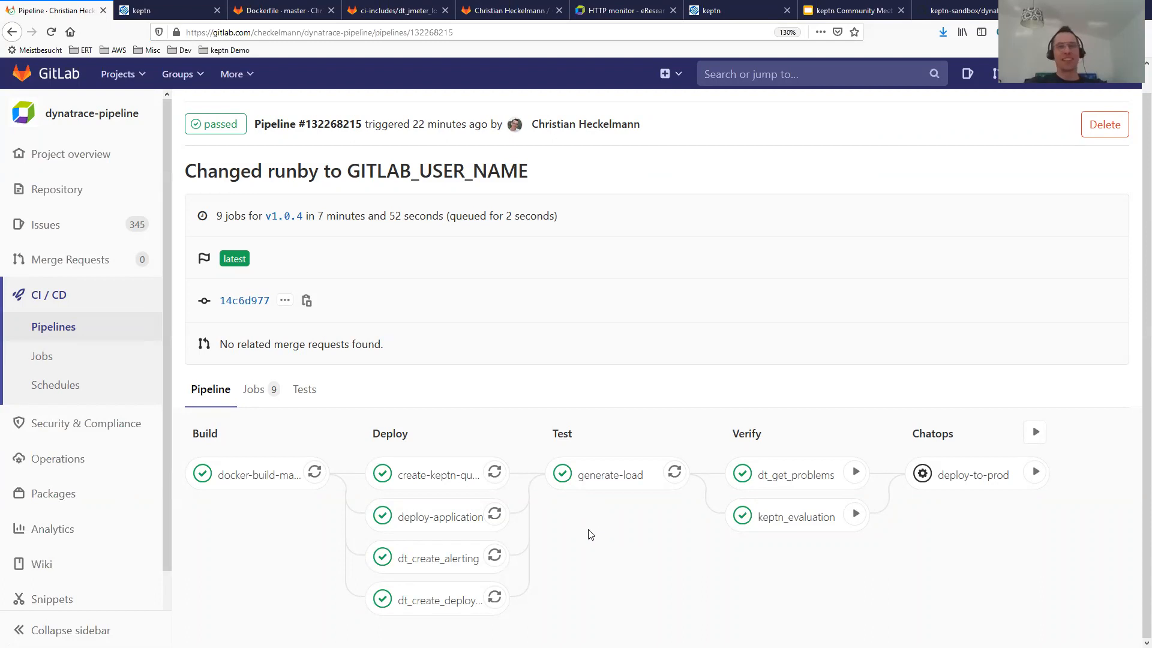
{"action": "mouse_move", "coordinate": [588, 546]}
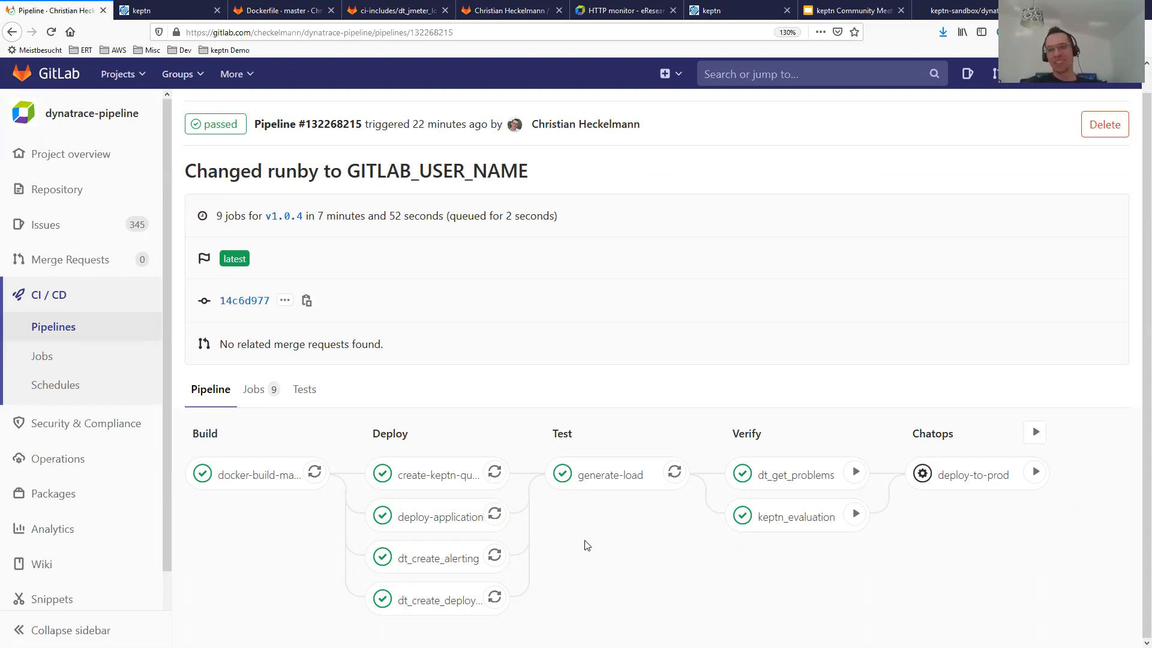
{"action": "mouse_move", "coordinate": [612, 541]}
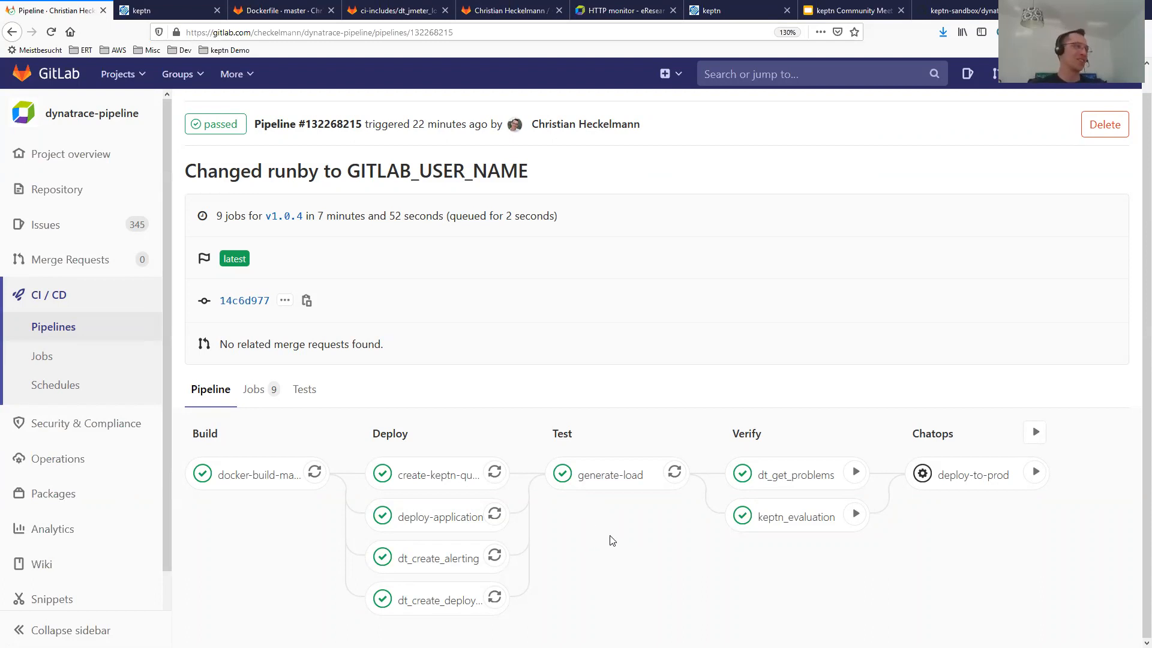
{"action": "mouse_move", "coordinate": [626, 528]}
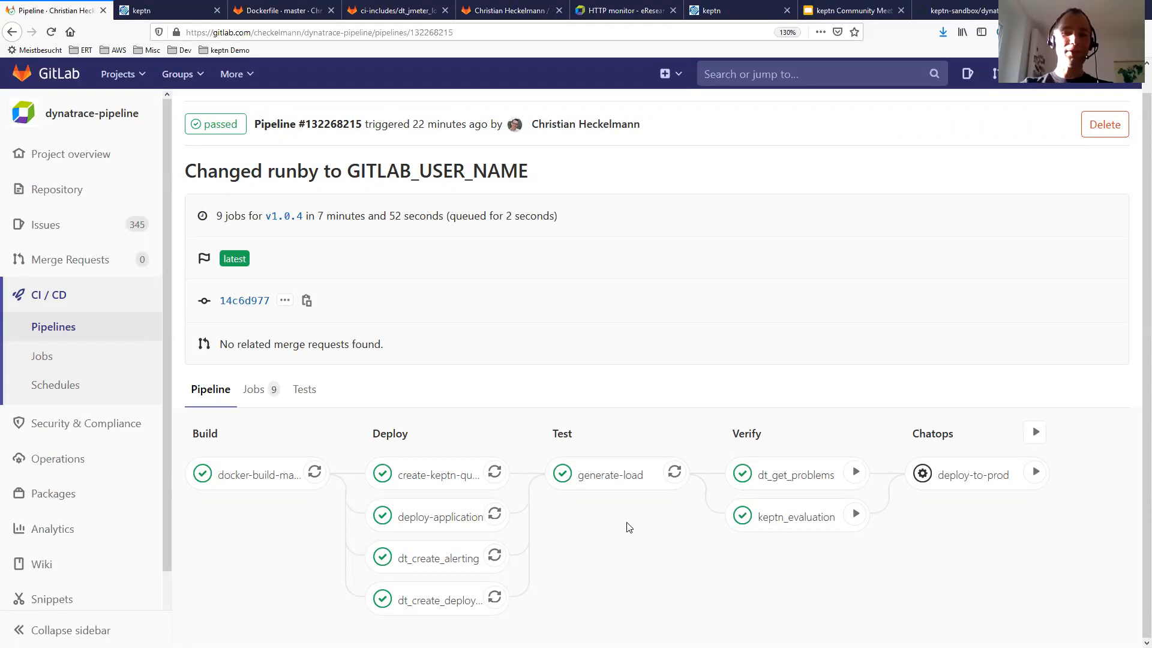
{"action": "mouse_move", "coordinate": [624, 531]}
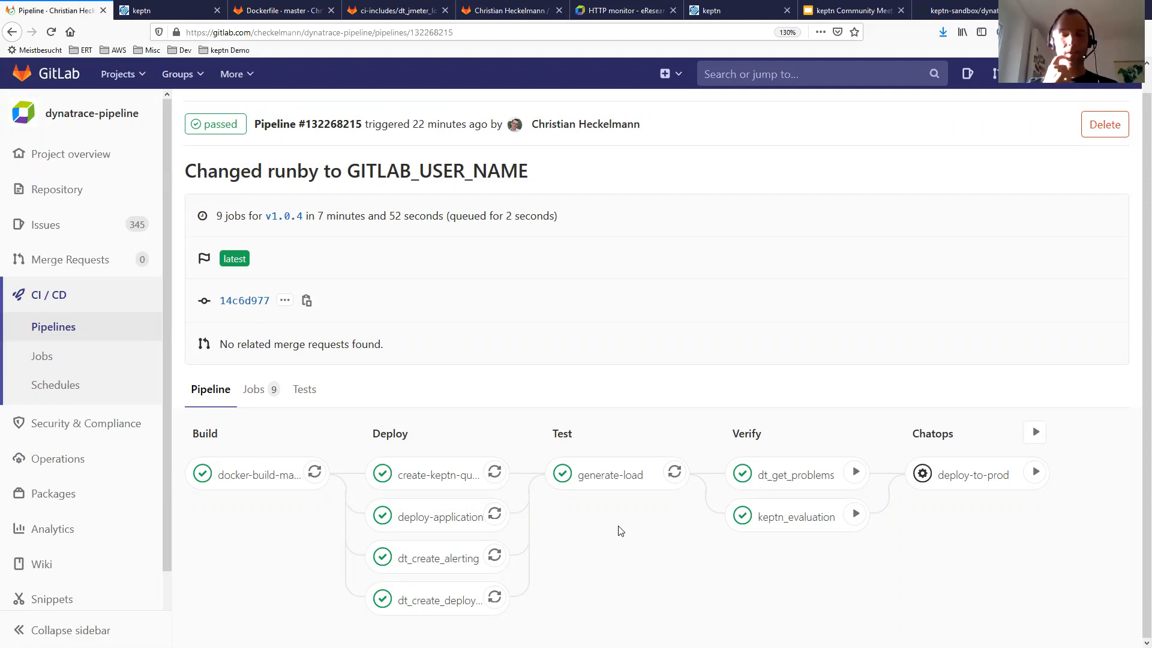
{"action": "mouse_move", "coordinate": [638, 527]}
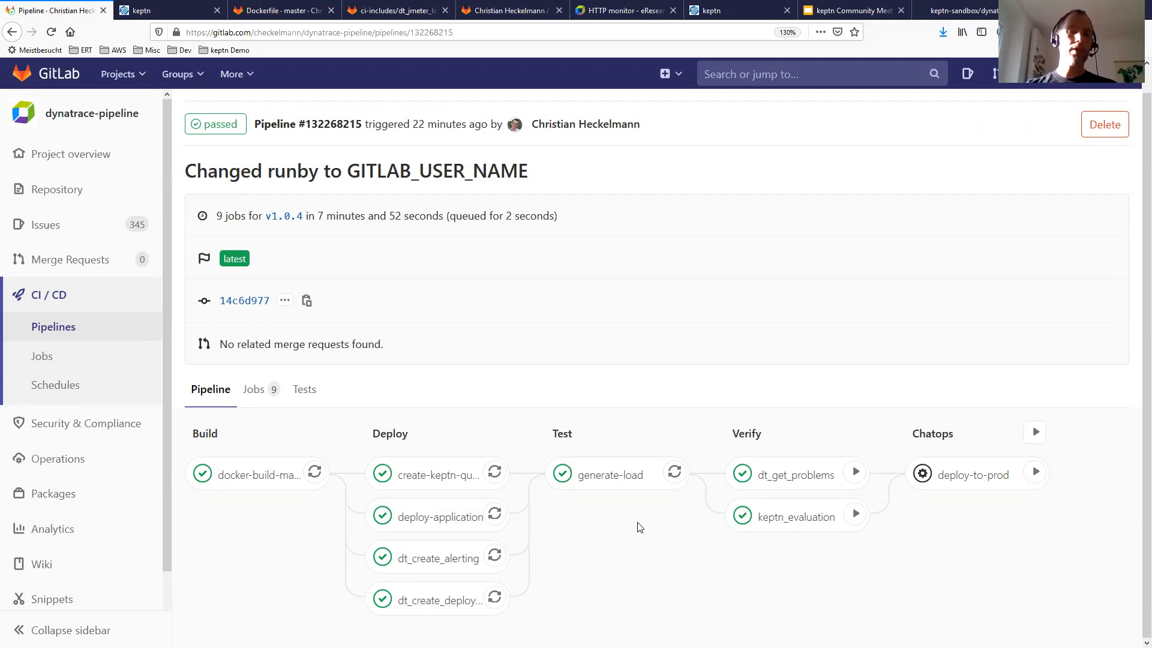
{"action": "mouse_move", "coordinate": [438, 494]}
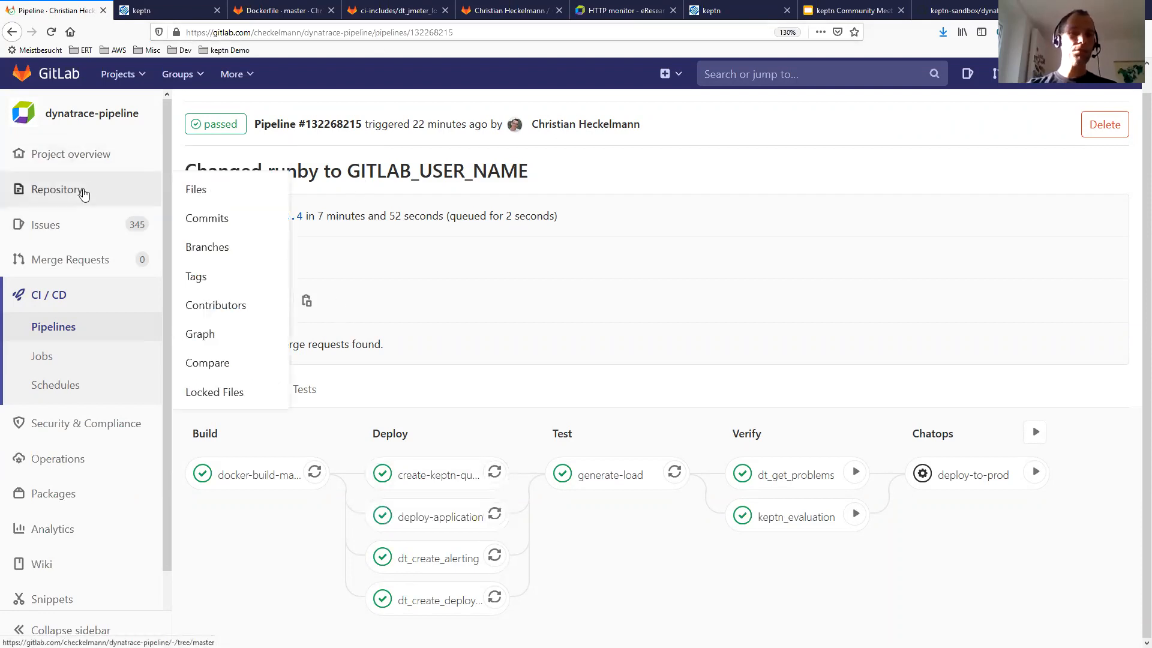
{"action": "right_click", "coordinate": [58, 189]}
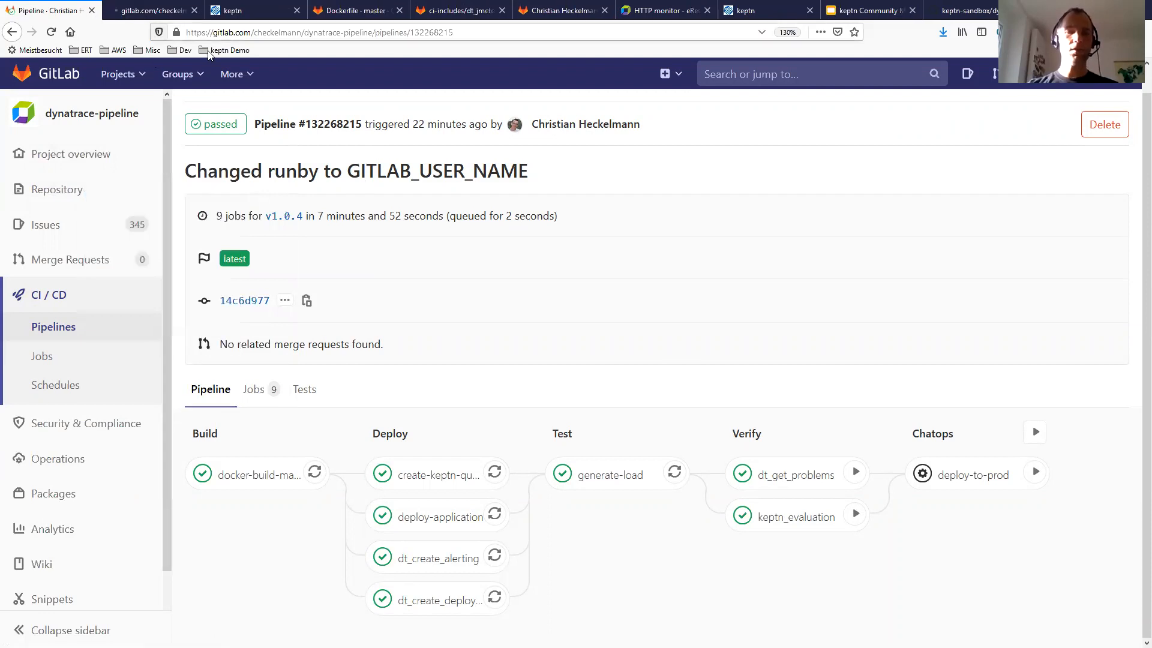
{"action": "left_click", "coordinate": [147, 10]}
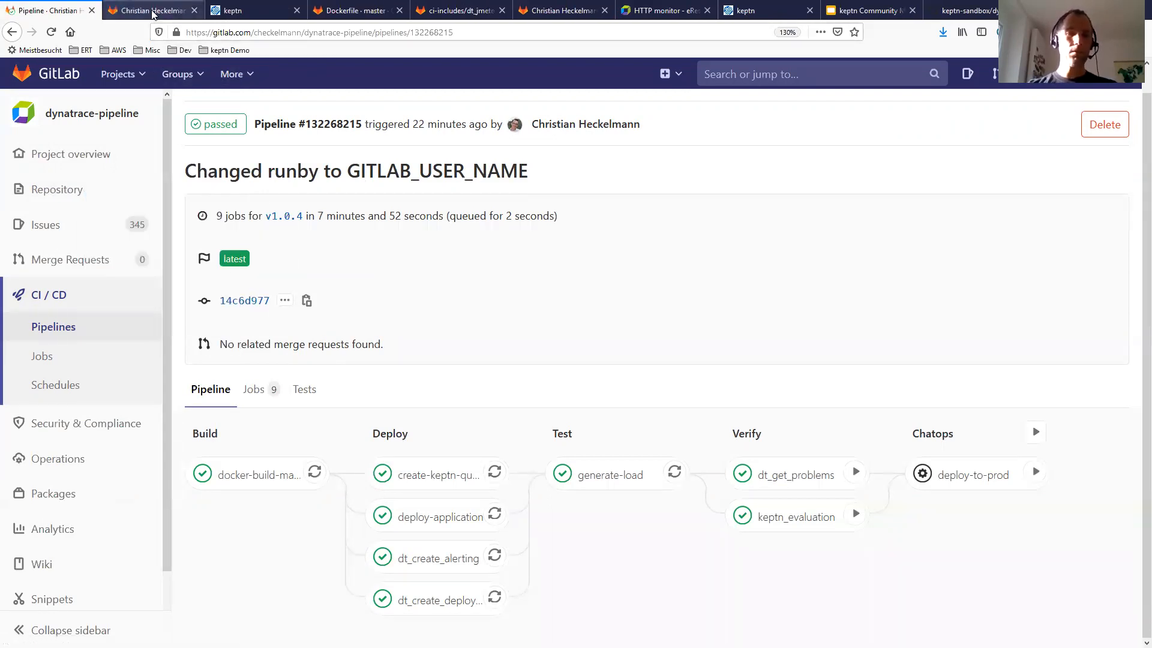
{"action": "left_click", "coordinate": [58, 189]}
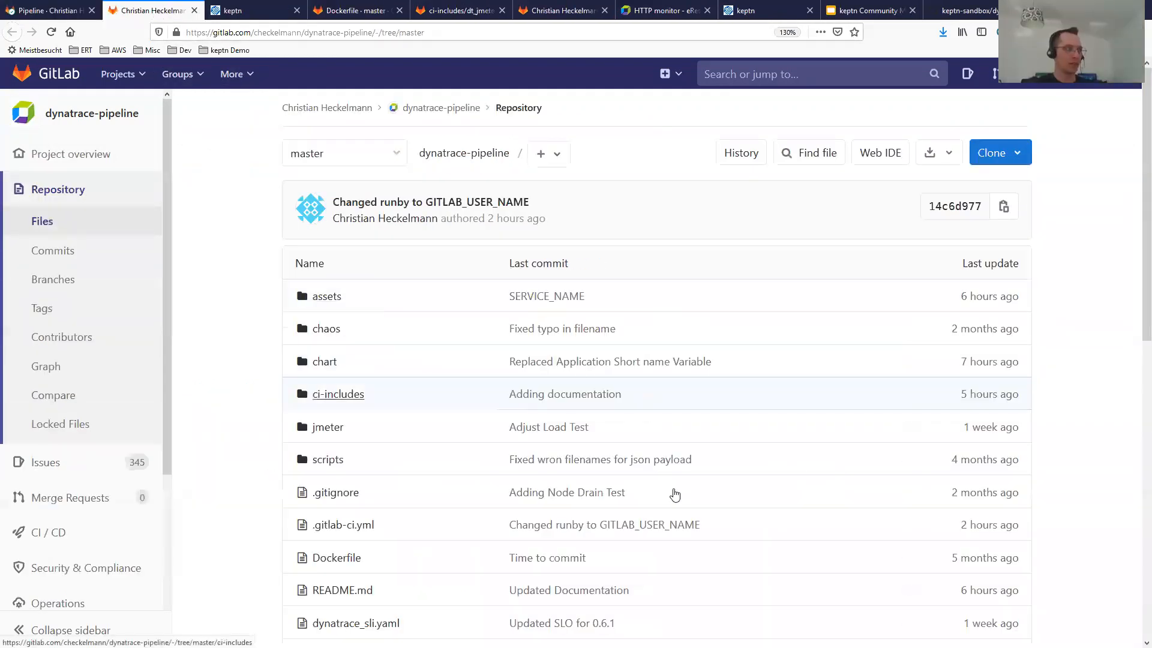
{"action": "left_click", "coordinate": [338, 393]}
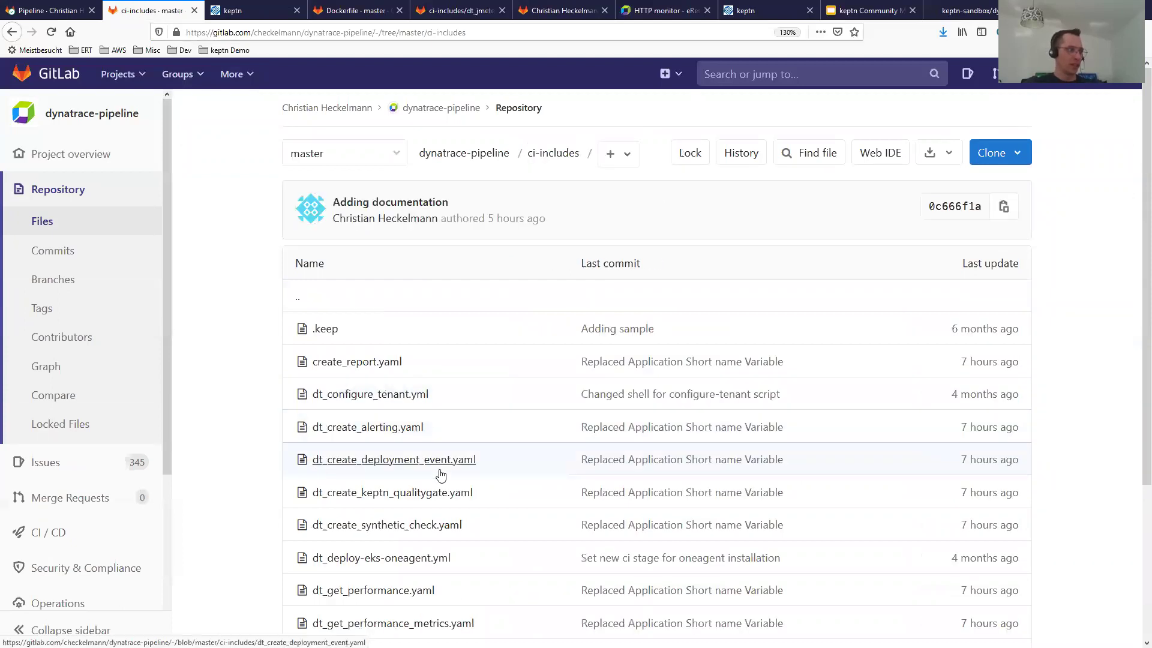
{"action": "scroll", "scroll_direction": "down", "scroll_amount": 3}
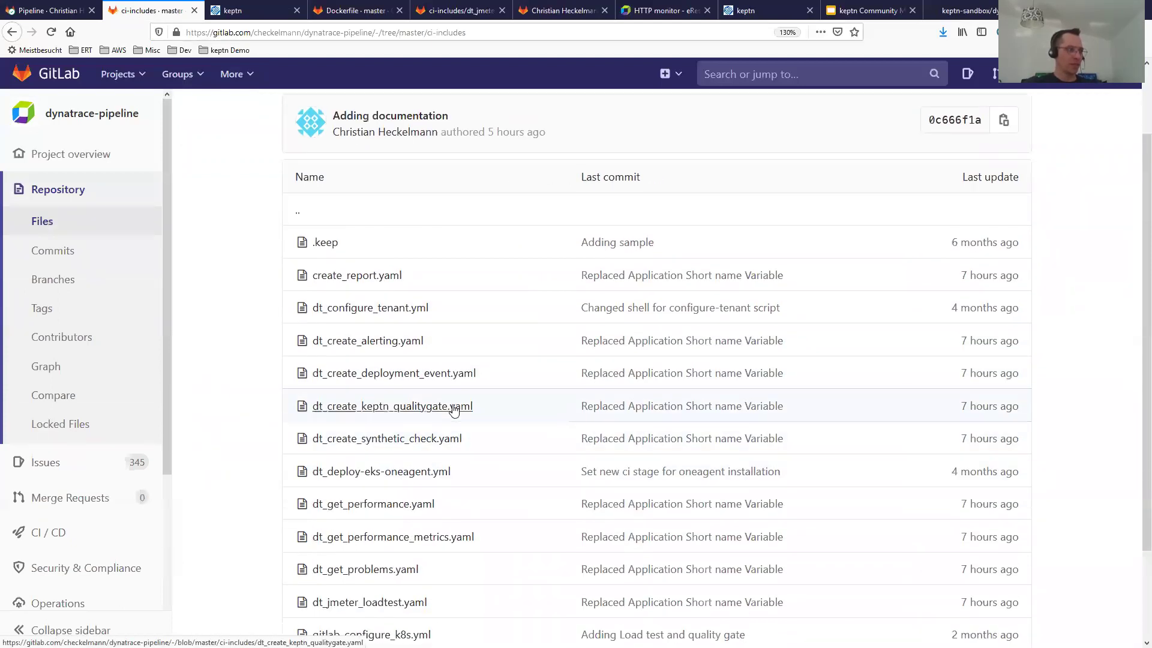
{"action": "left_click", "coordinate": [391, 405]}
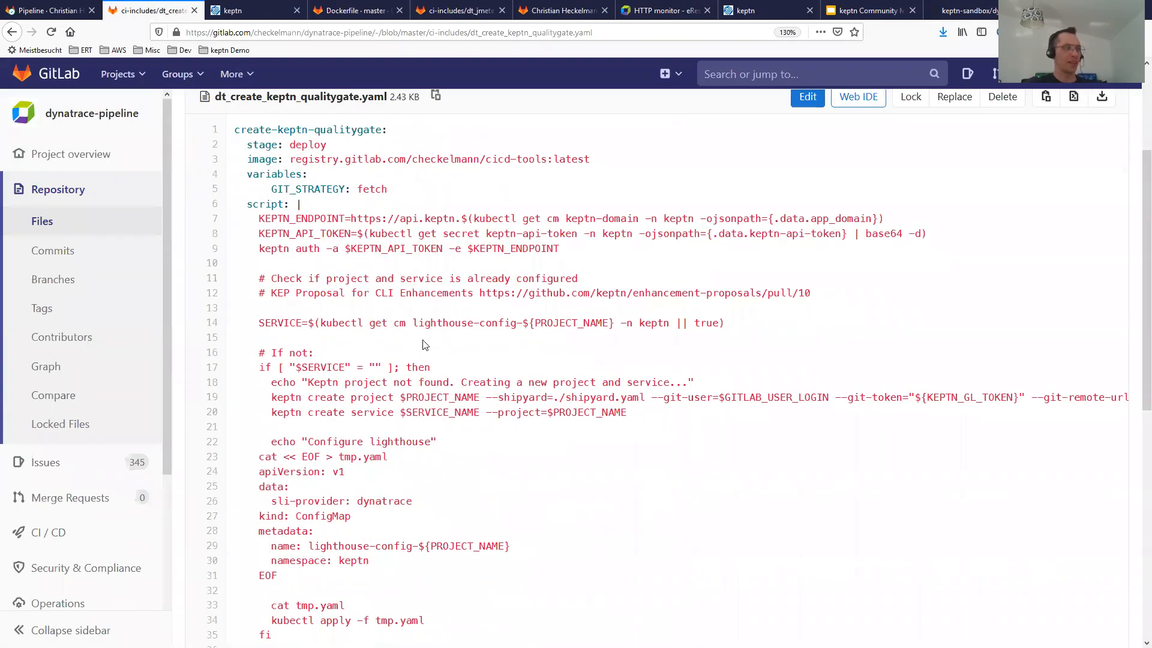
{"action": "mouse_move", "coordinate": [659, 420]}
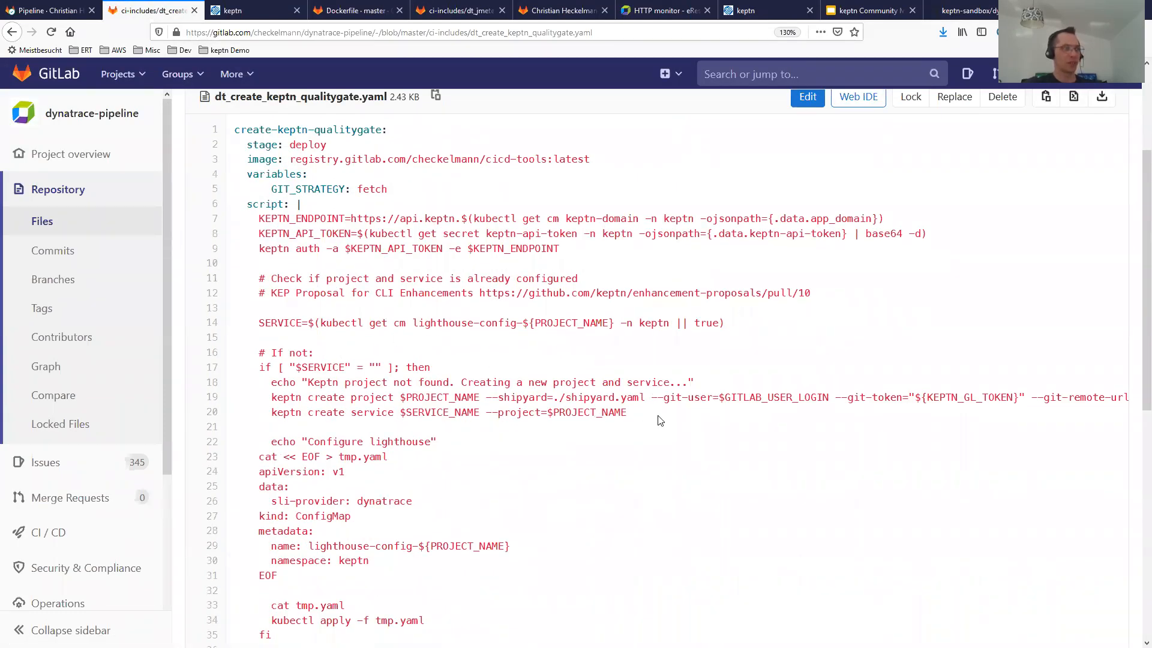
{"action": "mouse_move", "coordinate": [751, 436]}
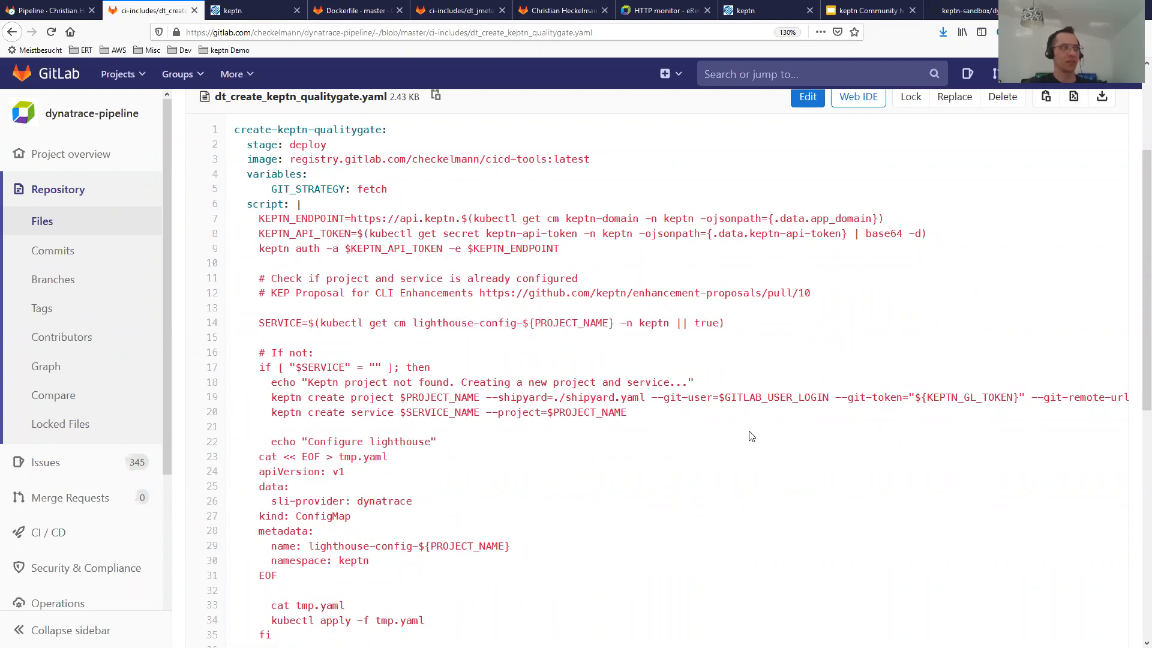
{"action": "mouse_move", "coordinate": [680, 306]}
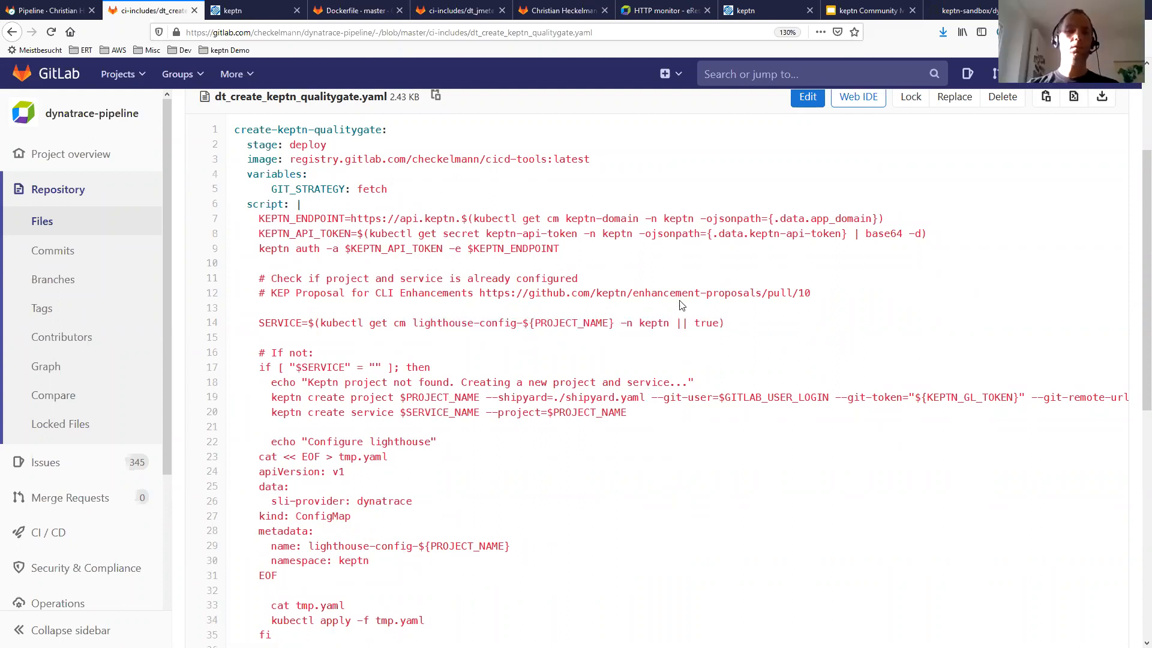
{"action": "mouse_move", "coordinate": [839, 334]}
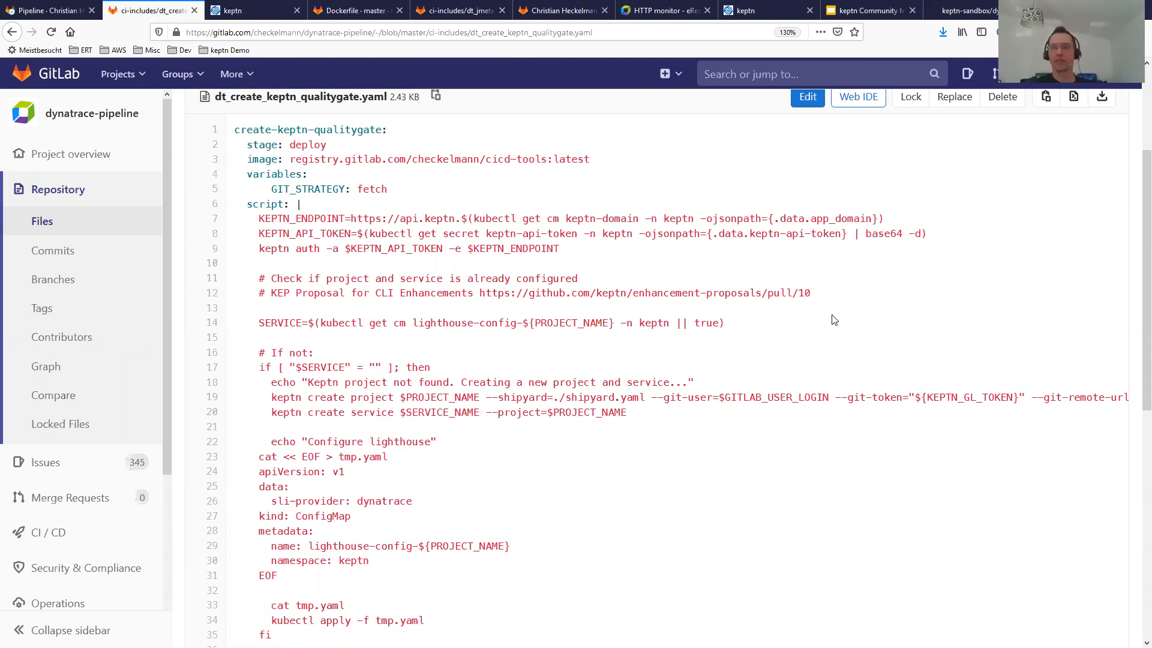
{"action": "mouse_move", "coordinate": [87, 37]}
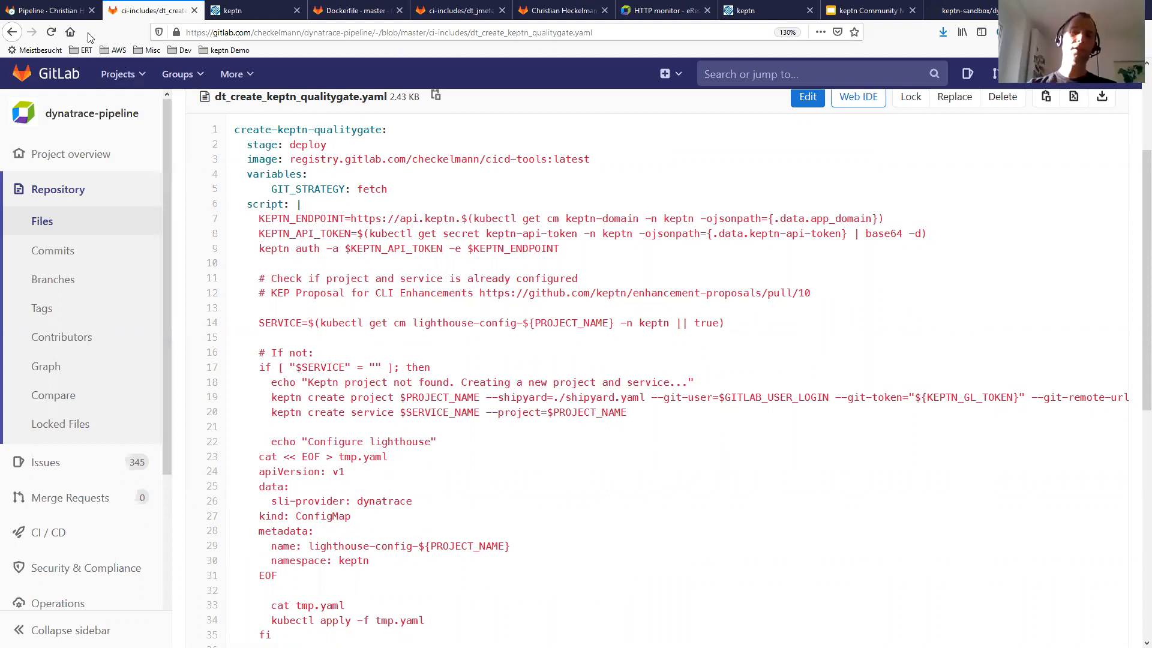
Return to the first tab showing passed pipeline #132268215 for v1.0.4
{"action": "left_click", "coordinate": [48, 10]}
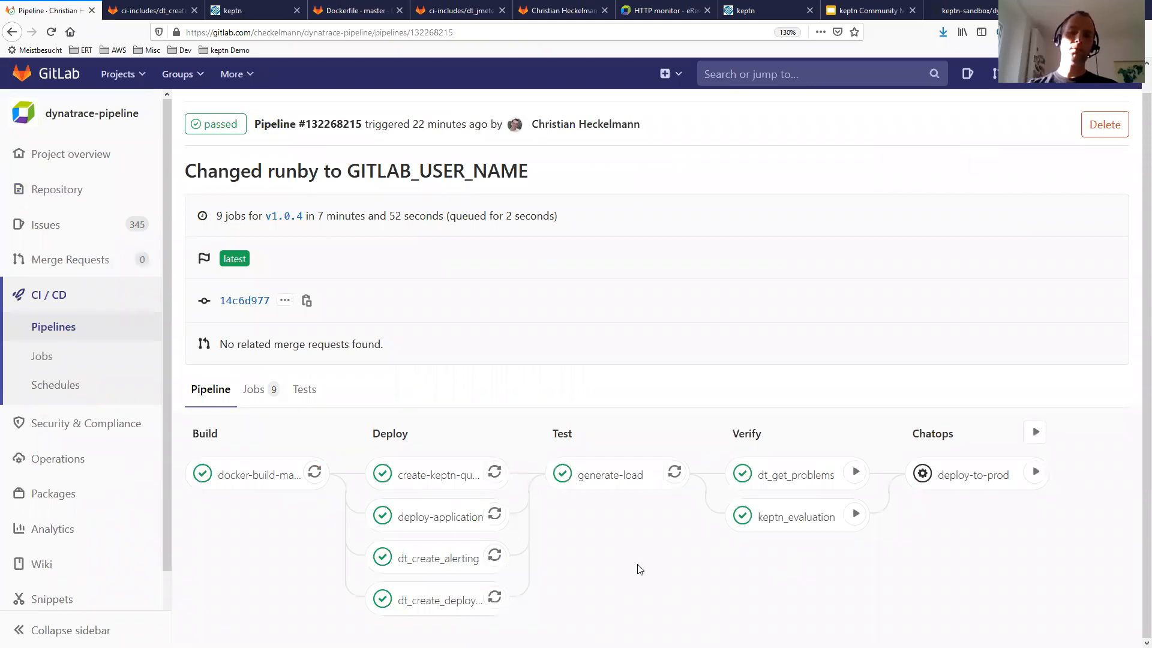
{"action": "mouse_move", "coordinate": [644, 574]}
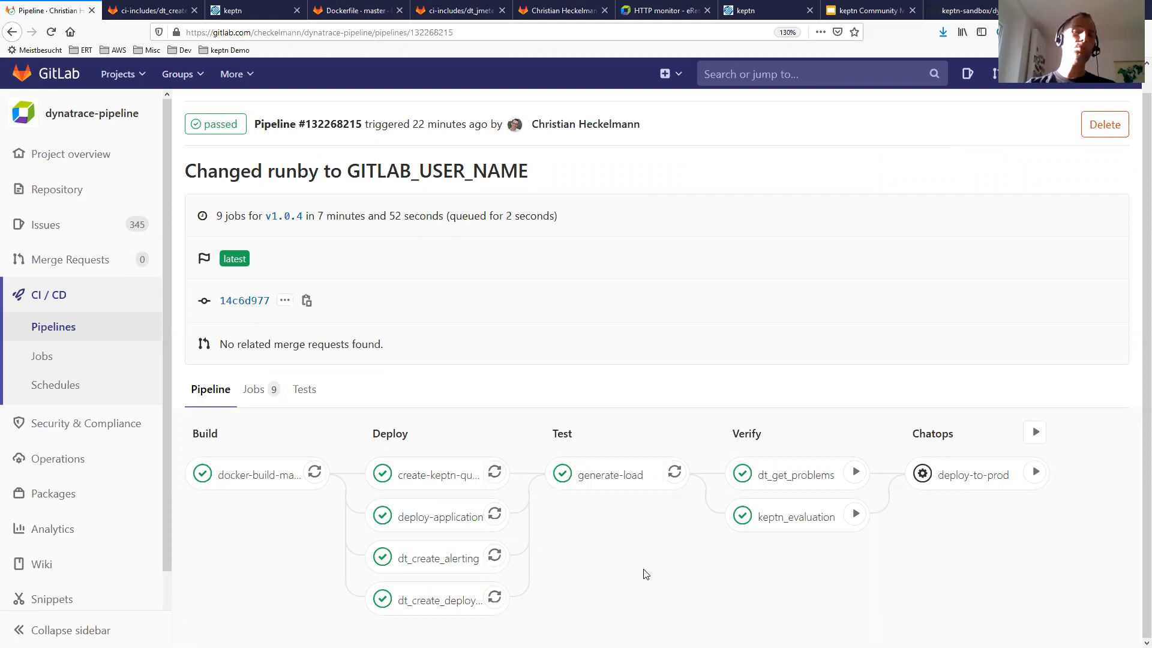
{"action": "mouse_move", "coordinate": [373, 409]}
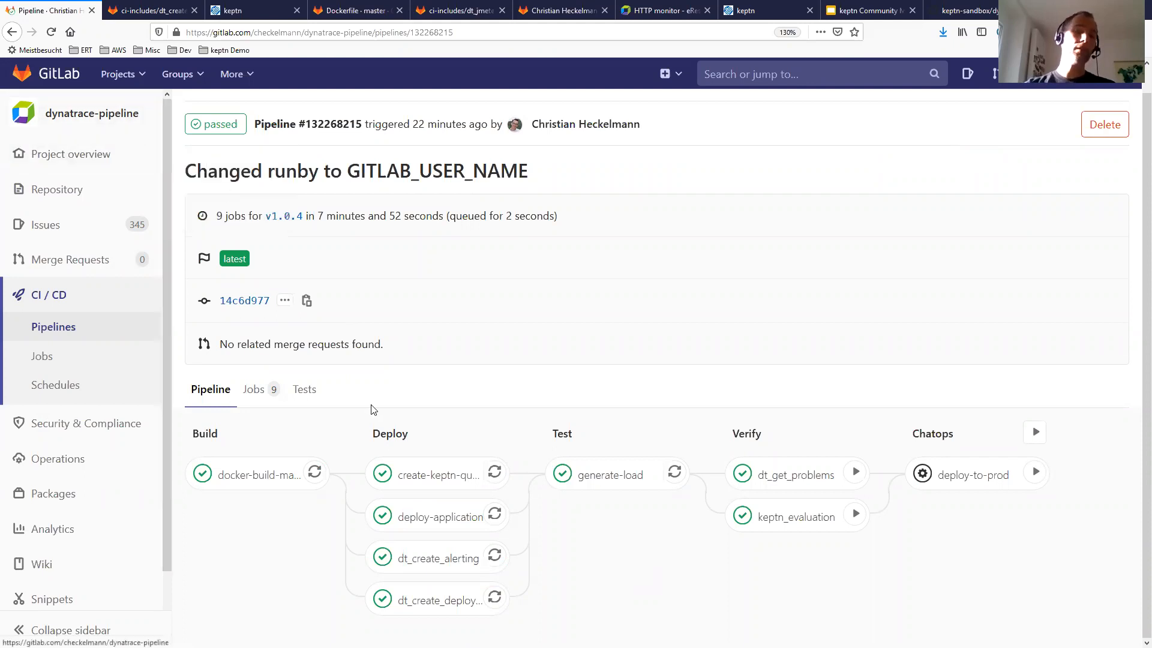
{"action": "mouse_move", "coordinate": [583, 521]}
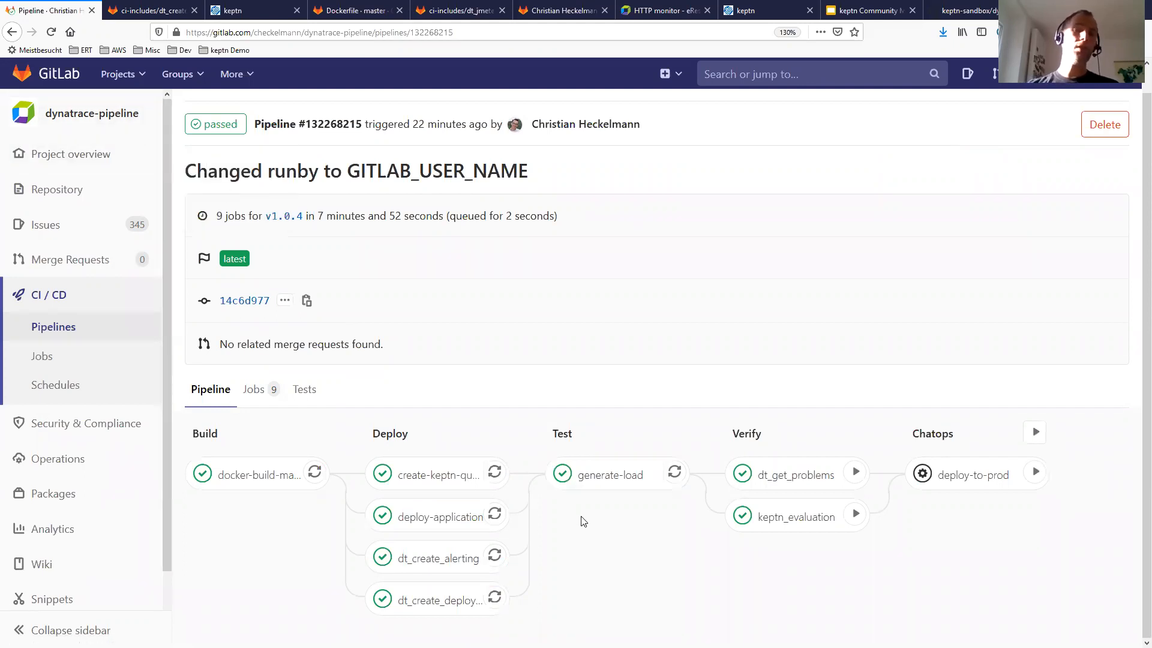
{"action": "mouse_move", "coordinate": [586, 522]}
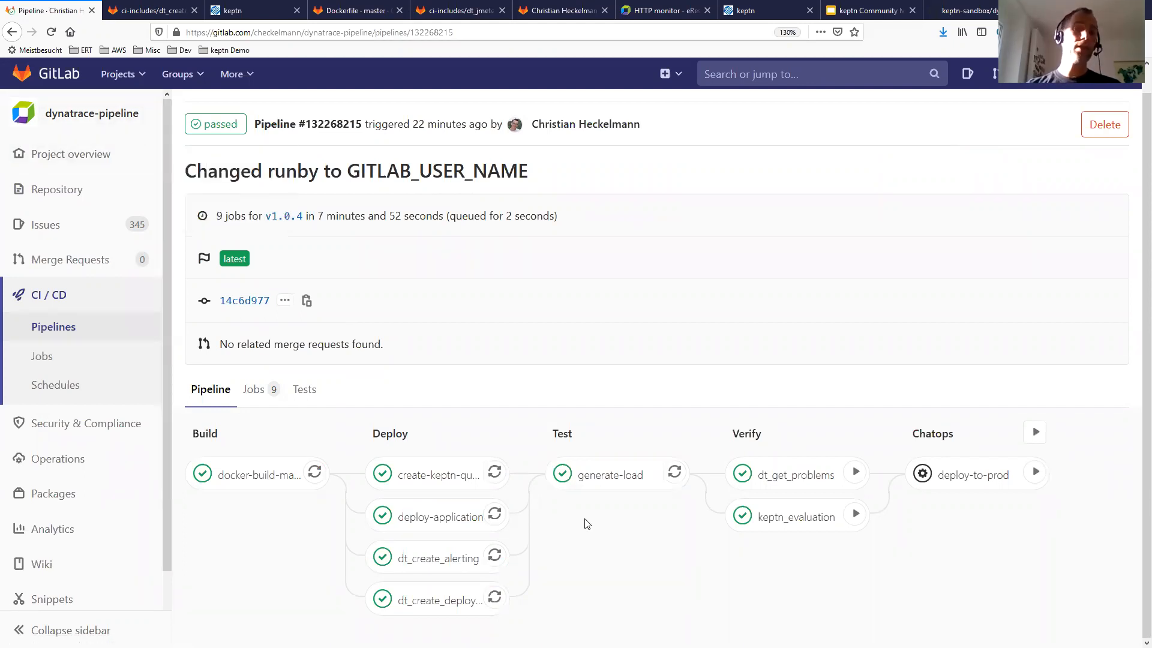
{"action": "mouse_move", "coordinate": [610, 474]}
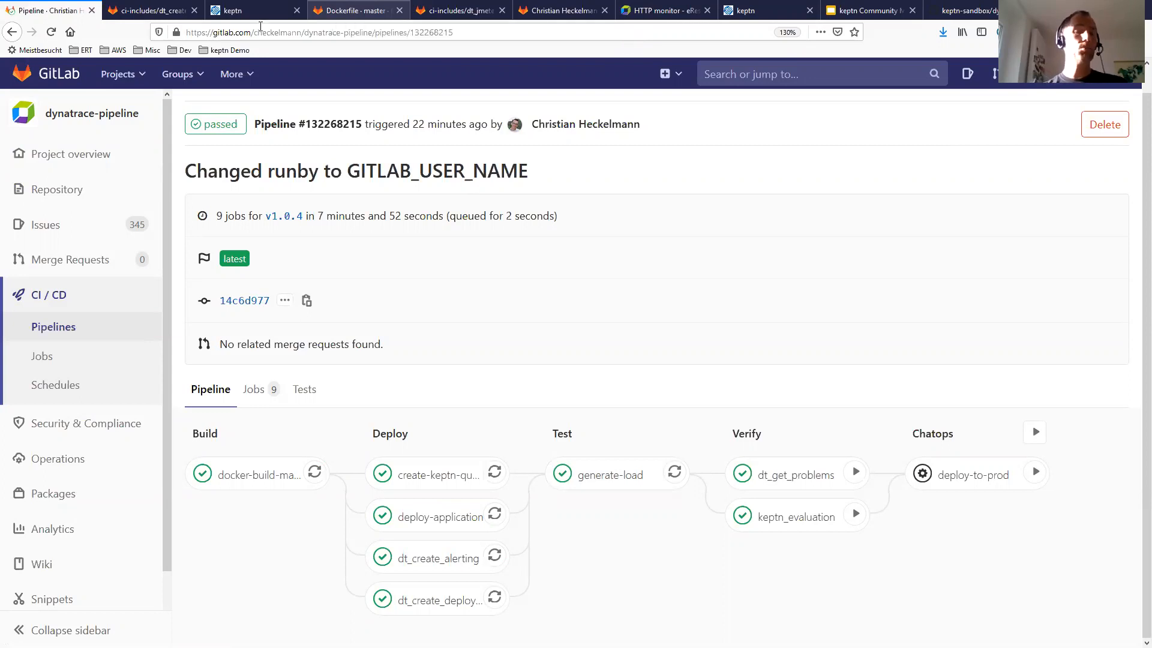
Switch to the cicd-tools Dockerfile tab and load the sampleapp.test Dynatrace service overview
{"action": "left_click", "coordinate": [358, 10]}
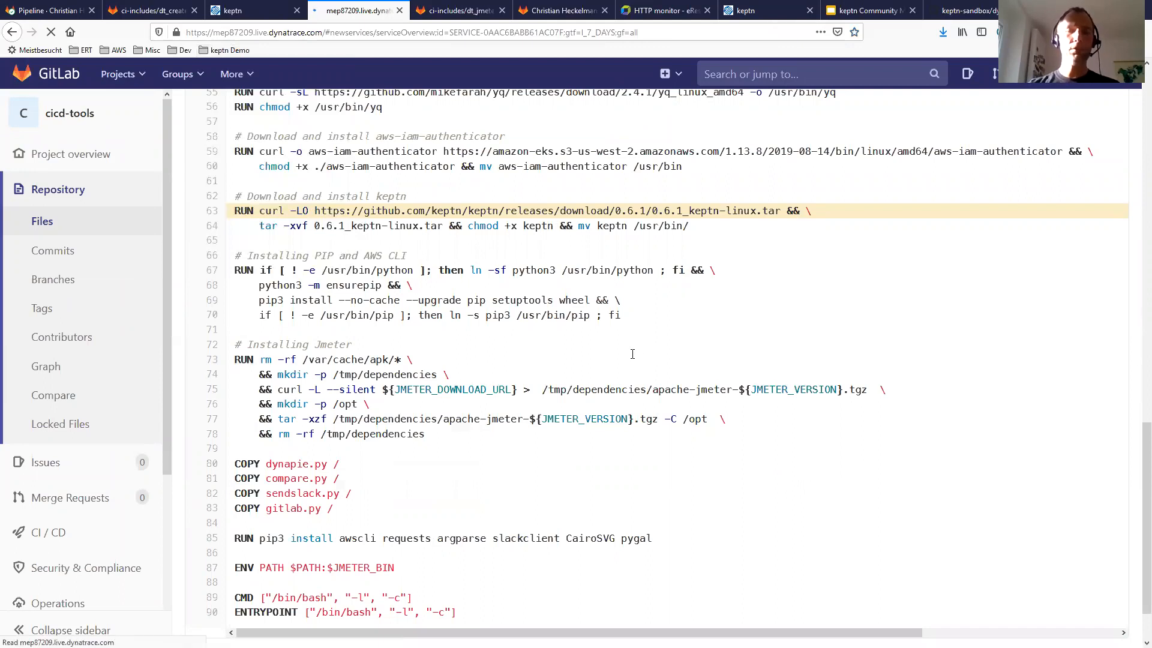
{"action": "left_click", "coordinate": [356, 10]}
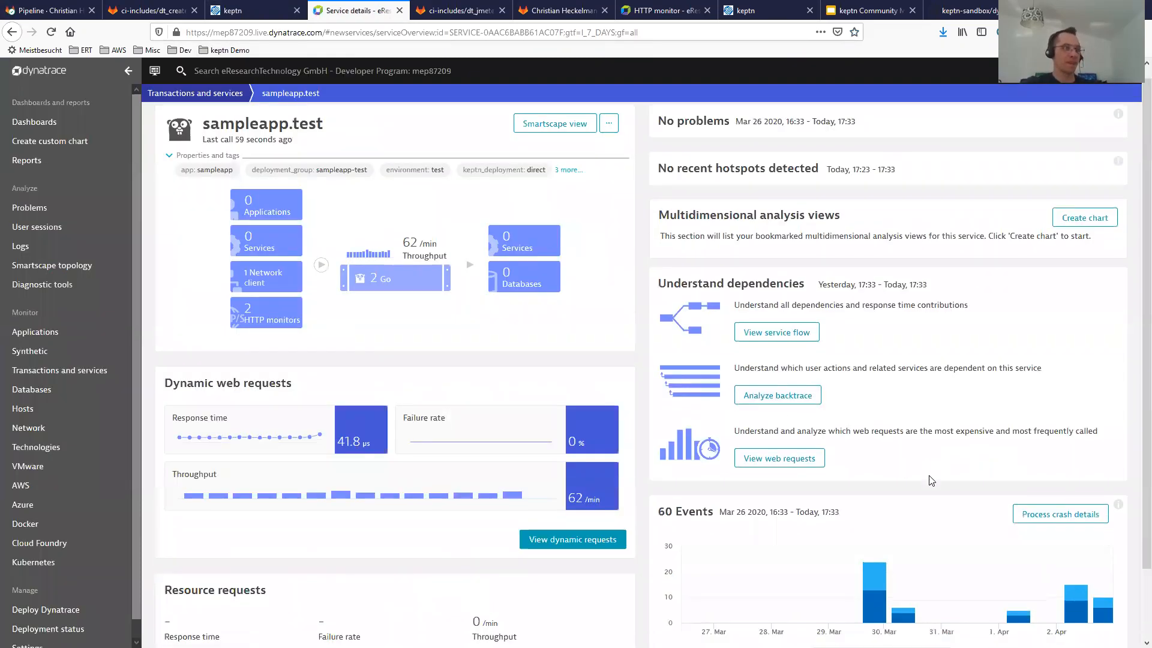
Scroll to the sampleapp.test events and open the Deploy v1.0.4 pipeline and job links separately
{"action": "scroll", "scroll_direction": "down", "scroll_amount": 3}
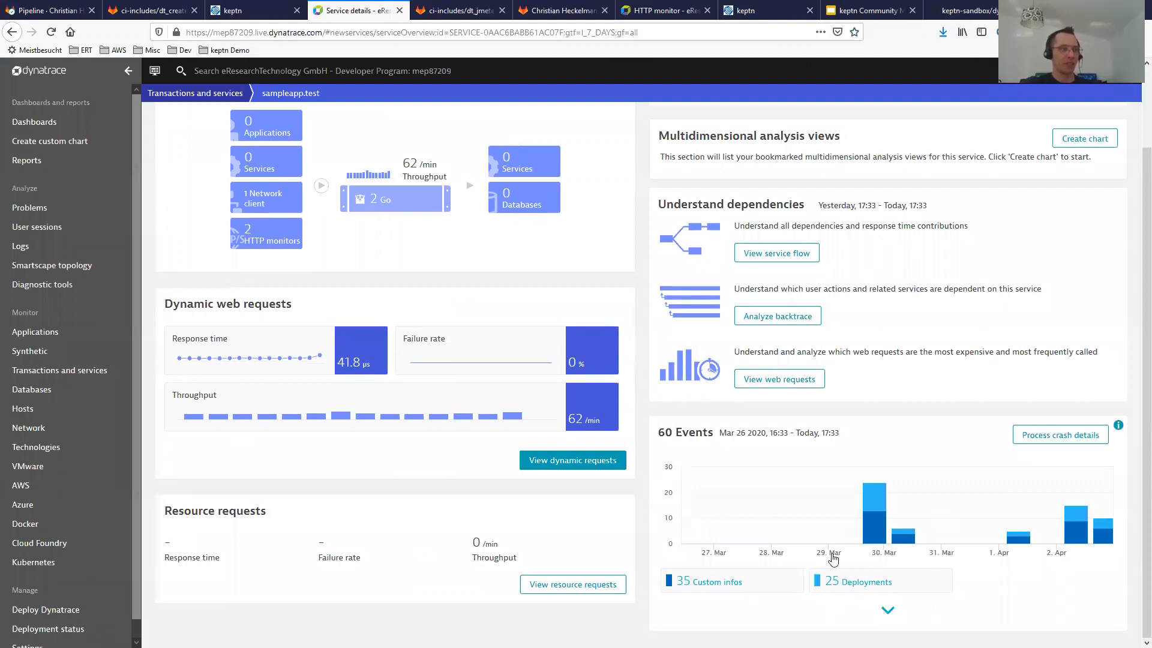
{"action": "scroll", "scroll_direction": "down", "scroll_amount": 3}
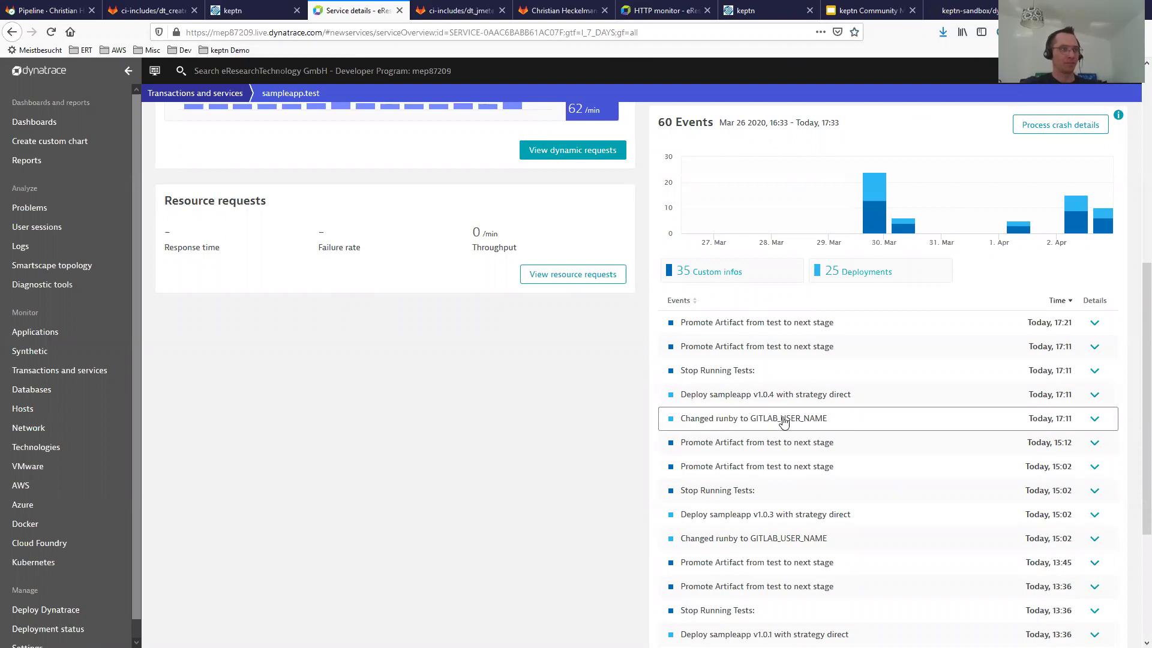
{"action": "mouse_move", "coordinate": [1113, 409]}
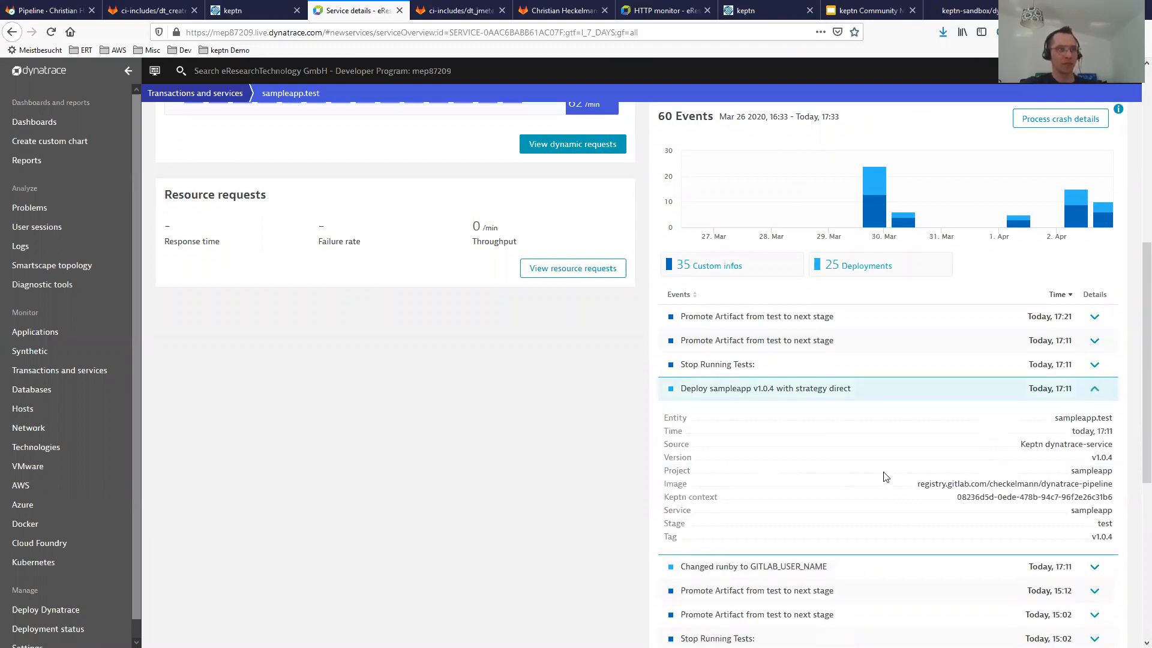
{"action": "scroll", "scroll_direction": "down", "scroll_amount": 3}
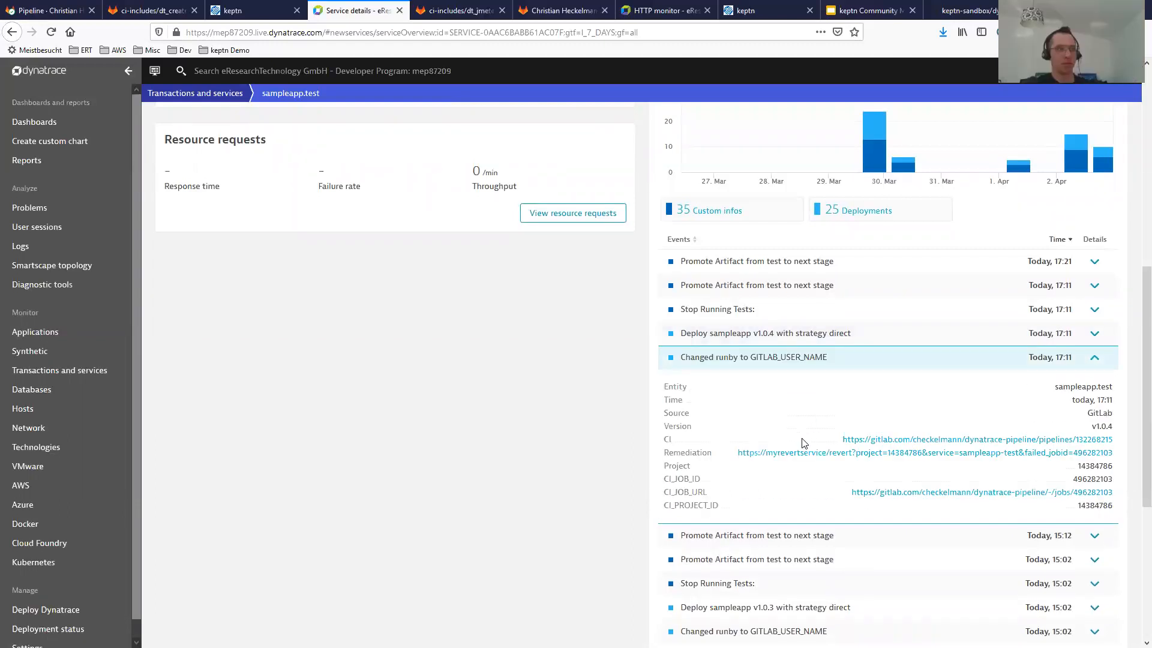
{"action": "mouse_move", "coordinate": [896, 444]}
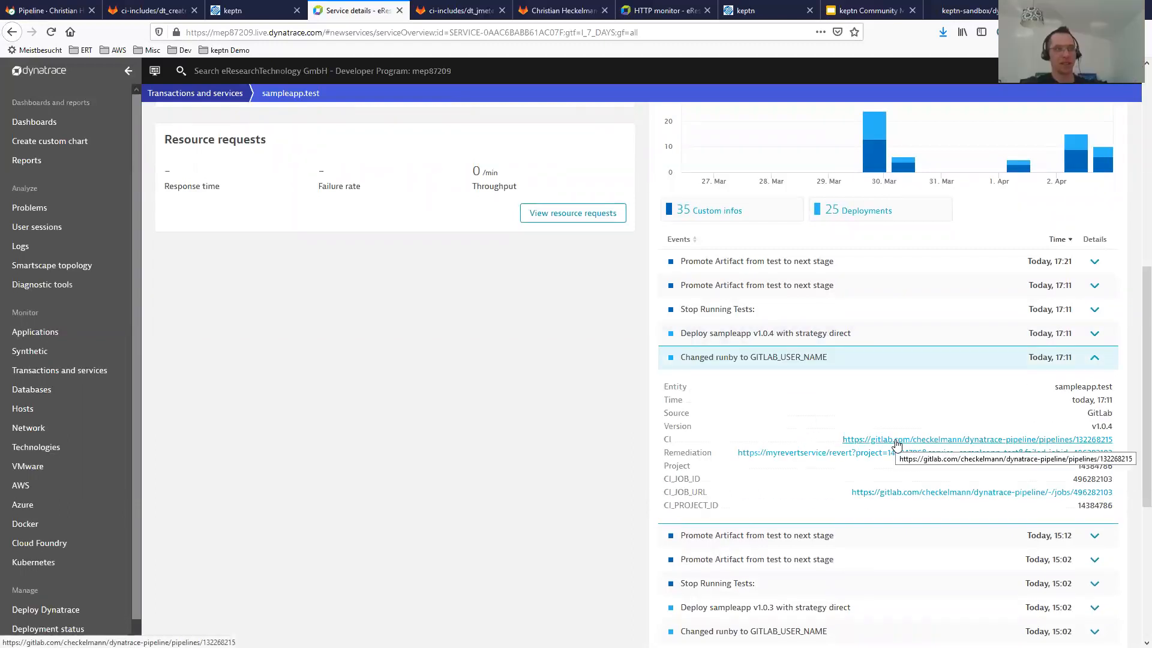
{"action": "left_click", "coordinate": [975, 439]}
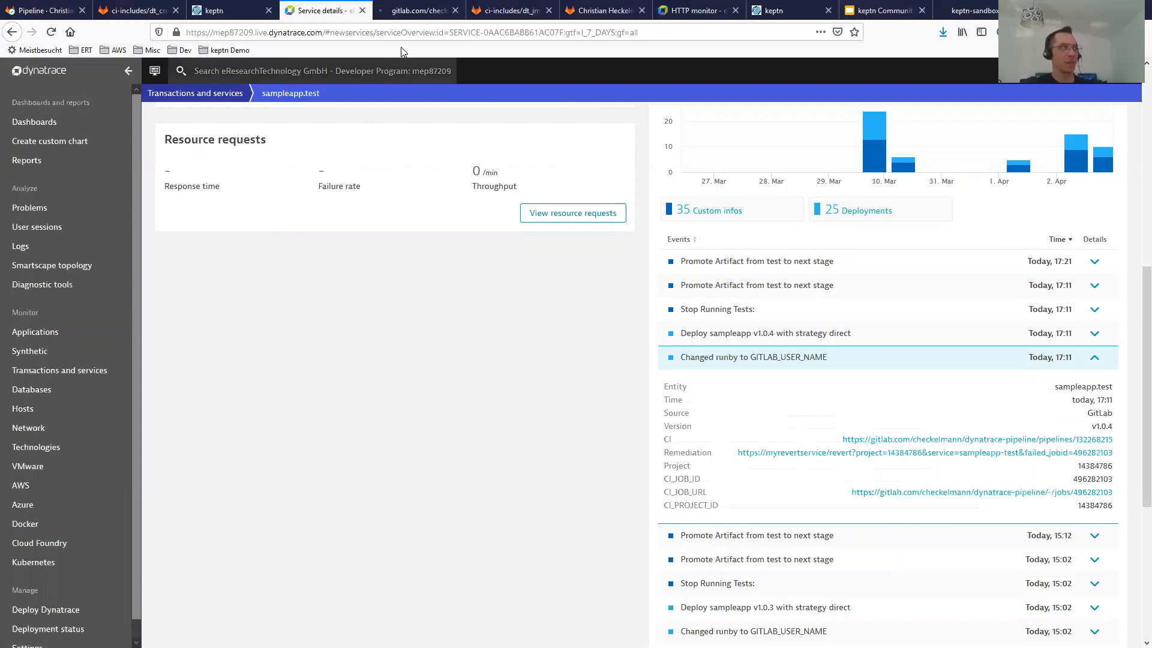
{"action": "mouse_move", "coordinate": [419, 10]}
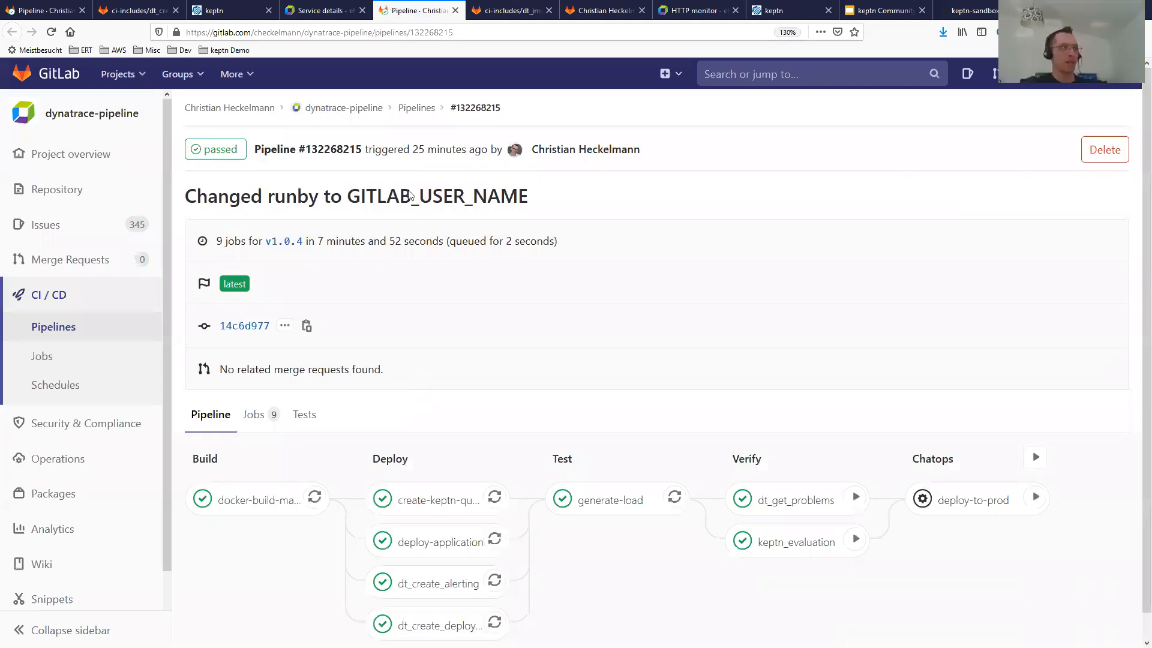
{"action": "mouse_move", "coordinate": [579, 399]}
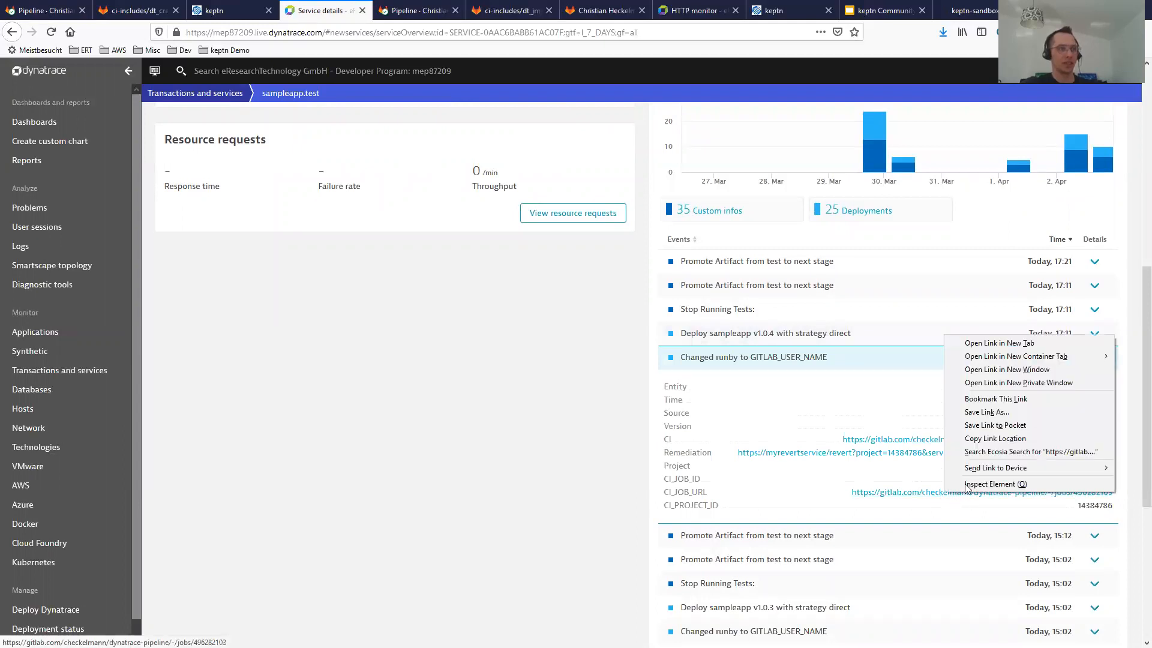
{"action": "left_click", "coordinate": [998, 343]}
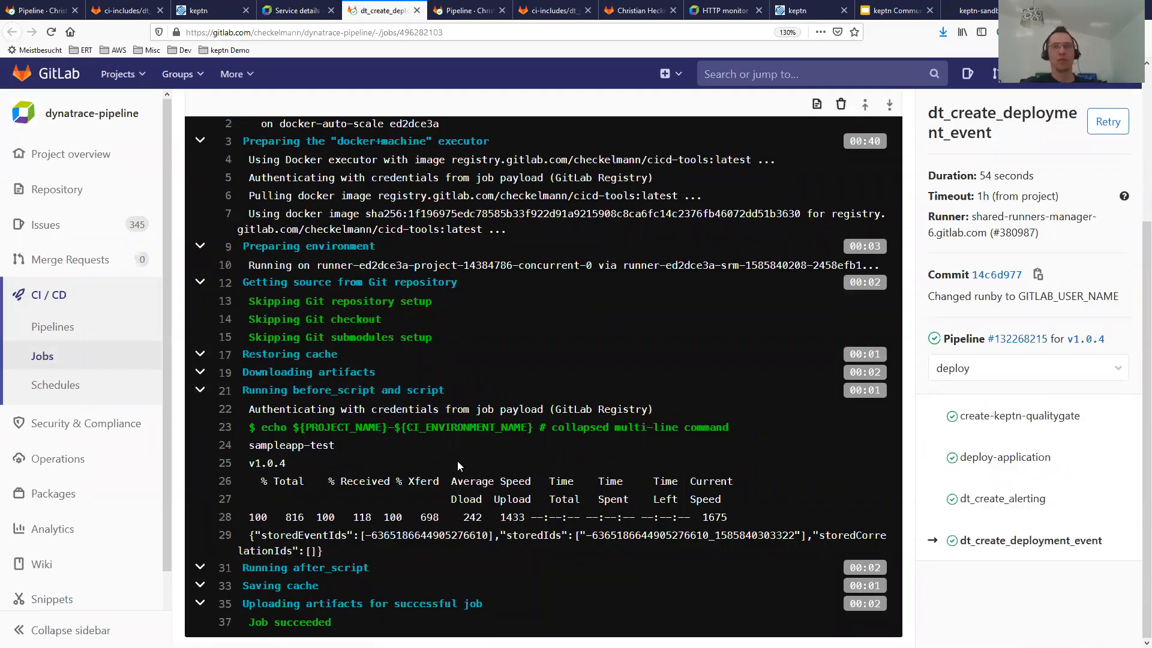
{"action": "mouse_move", "coordinate": [1004, 498]}
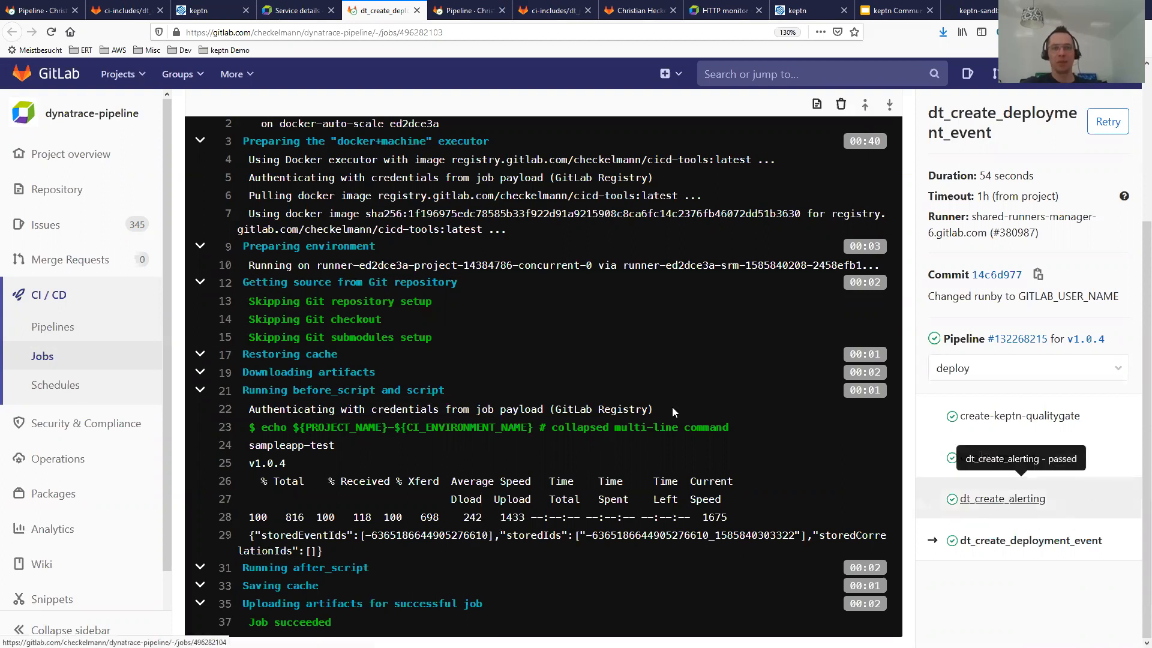
{"action": "mouse_move", "coordinate": [296, 10]}
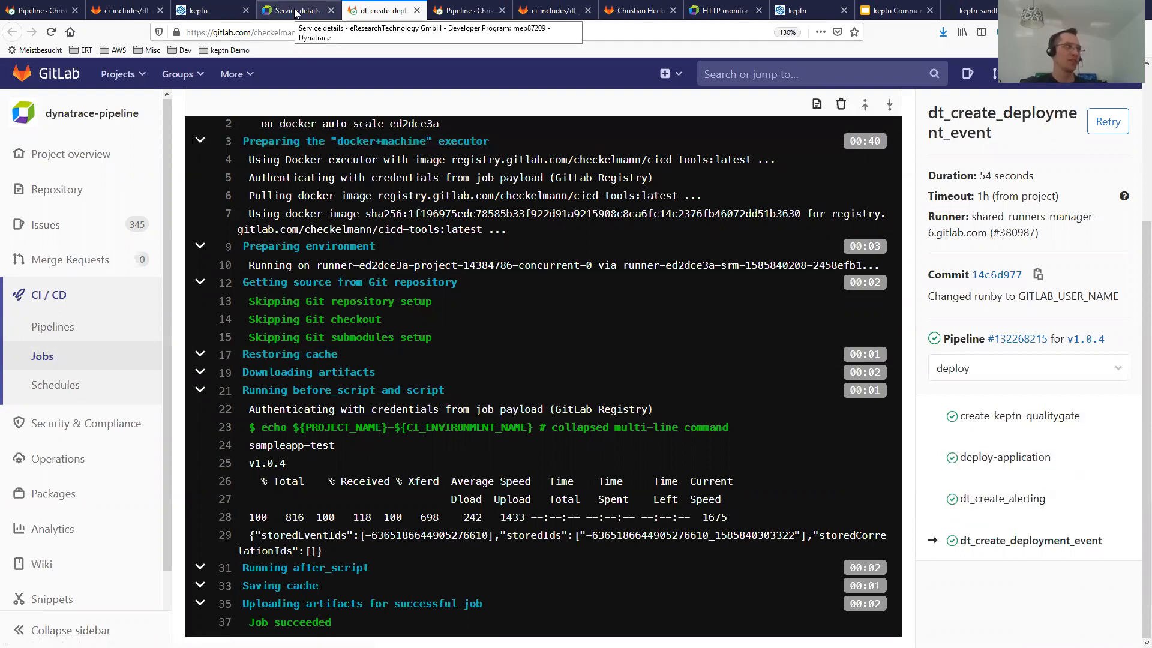
{"action": "mouse_move", "coordinate": [101, 29]}
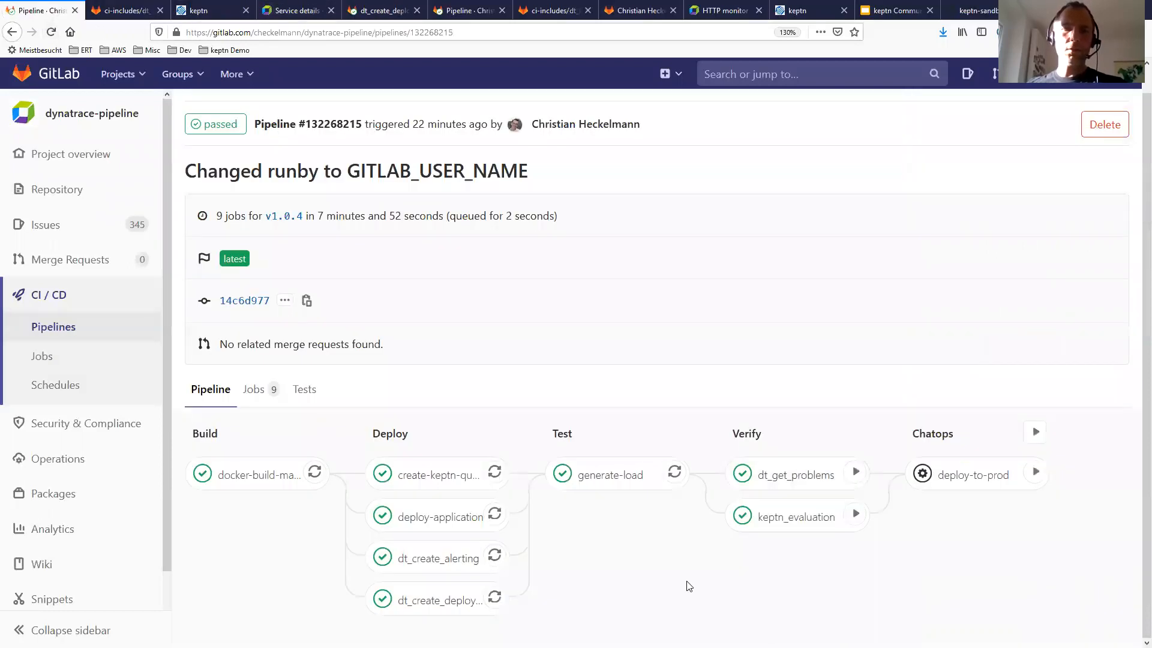
{"action": "mouse_move", "coordinate": [695, 576]}
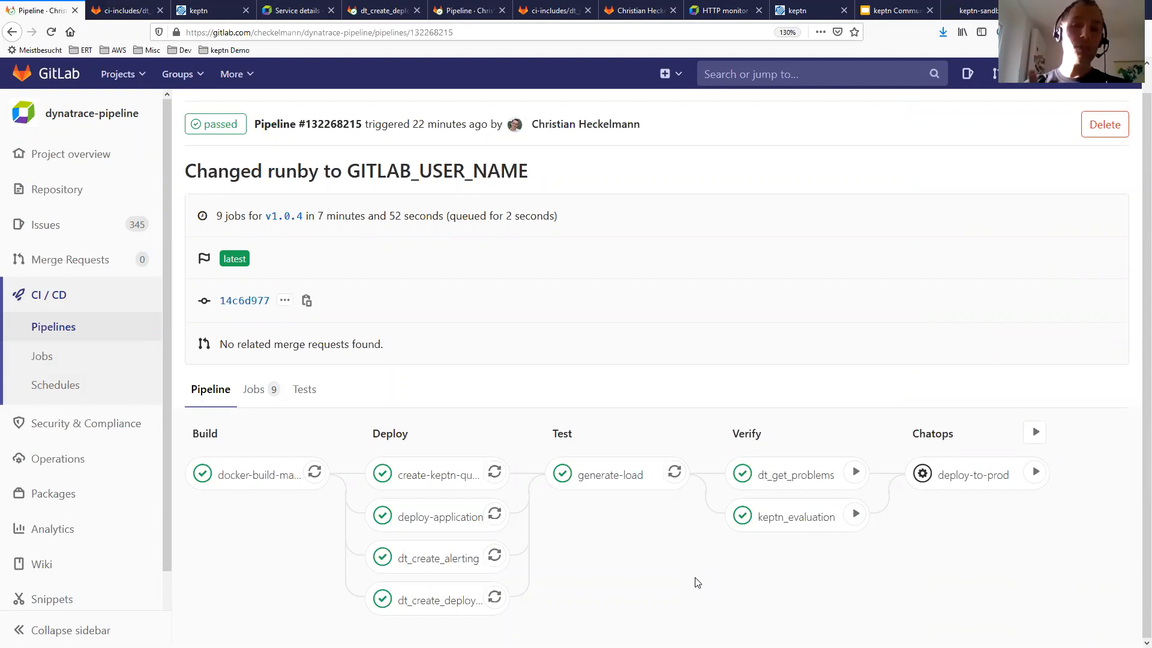
{"action": "mouse_move", "coordinate": [702, 579]}
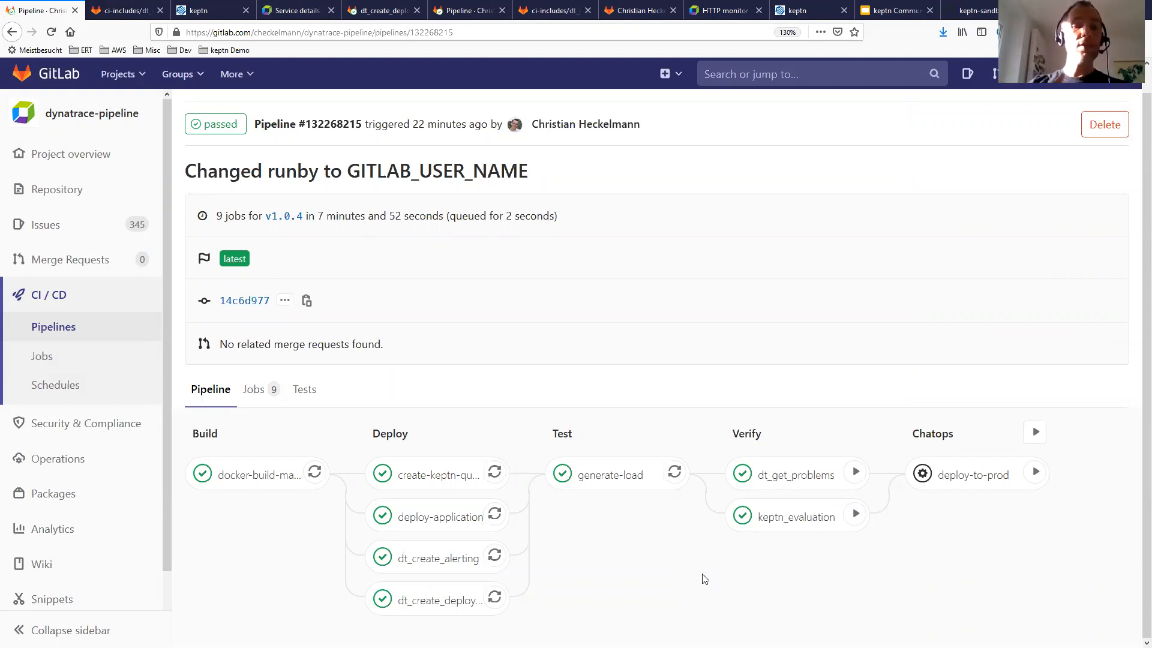
{"action": "mouse_move", "coordinate": [704, 570]}
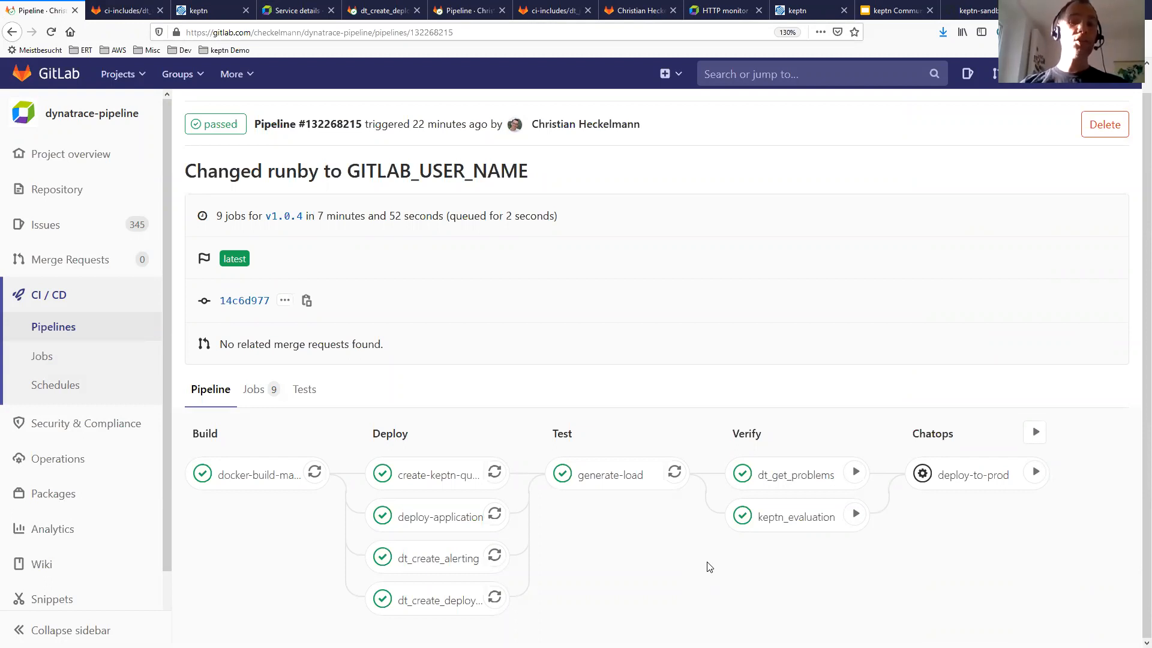
{"action": "mouse_move", "coordinate": [714, 564]}
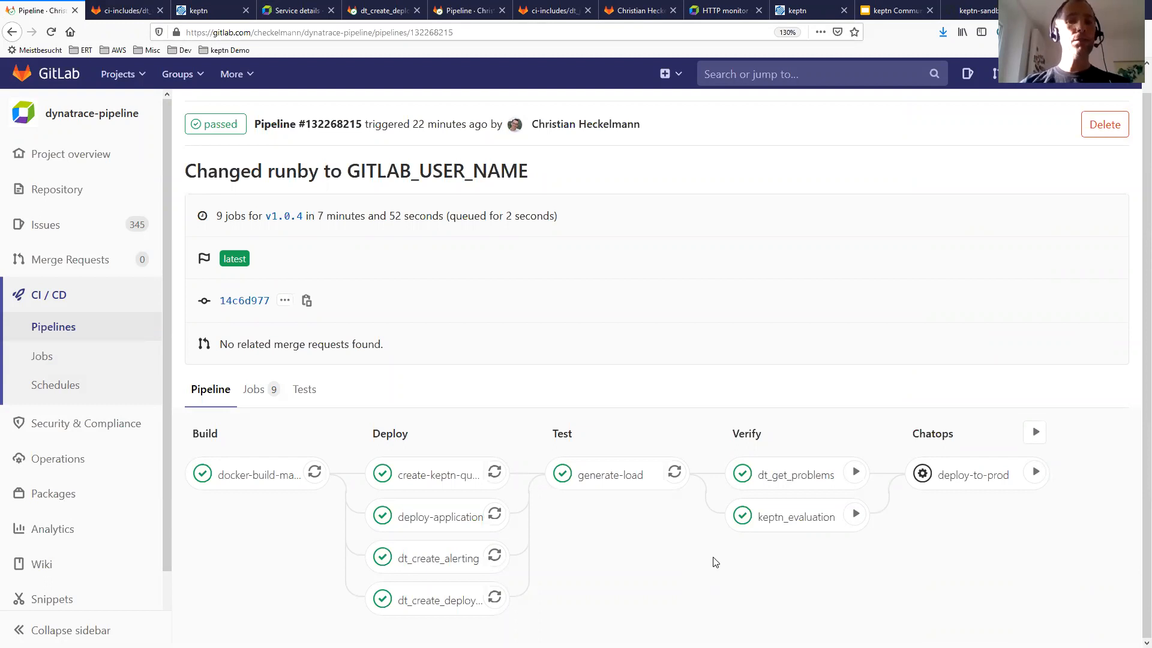
{"action": "mouse_move", "coordinate": [731, 564]}
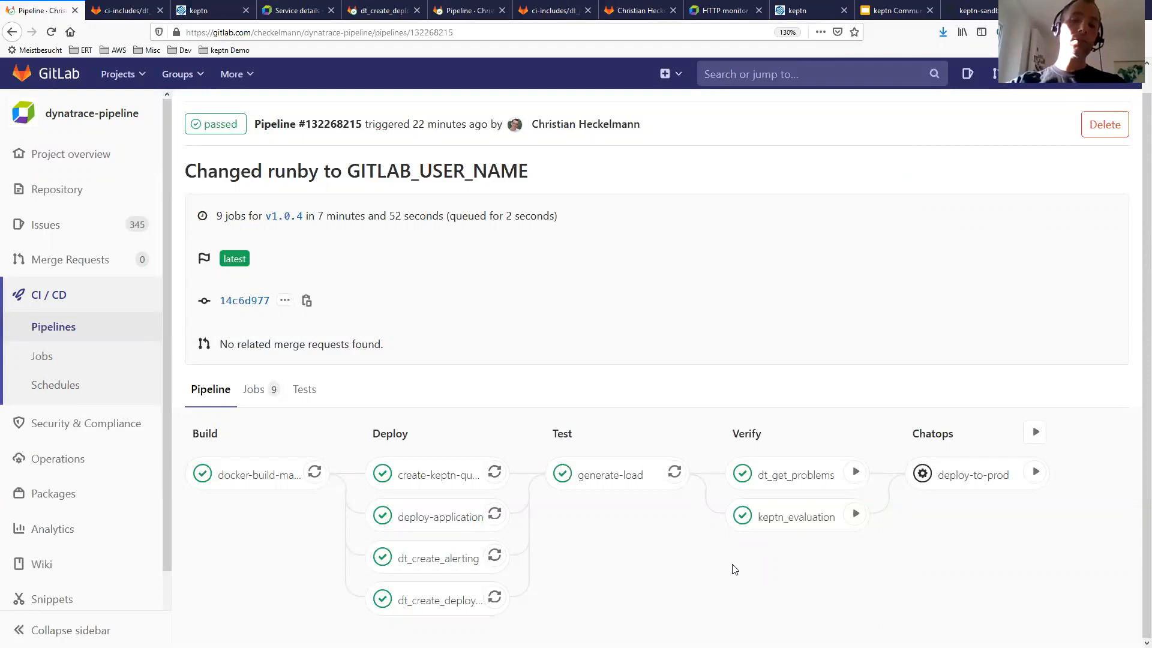
{"action": "mouse_move", "coordinate": [656, 543]}
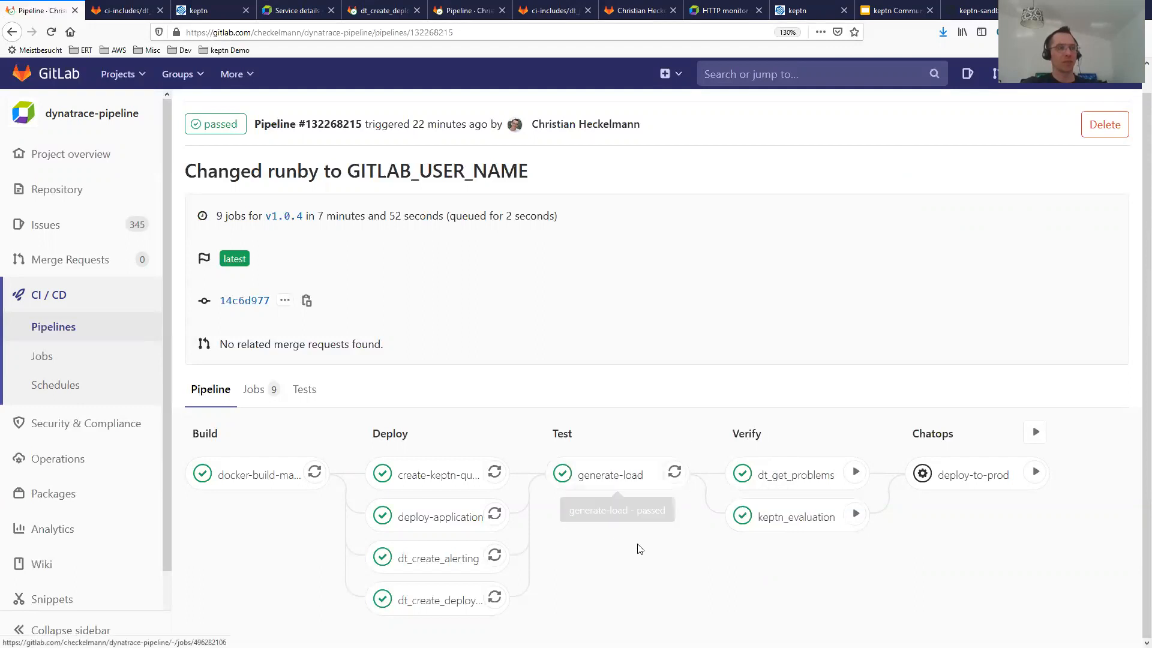
{"action": "mouse_move", "coordinate": [645, 475]}
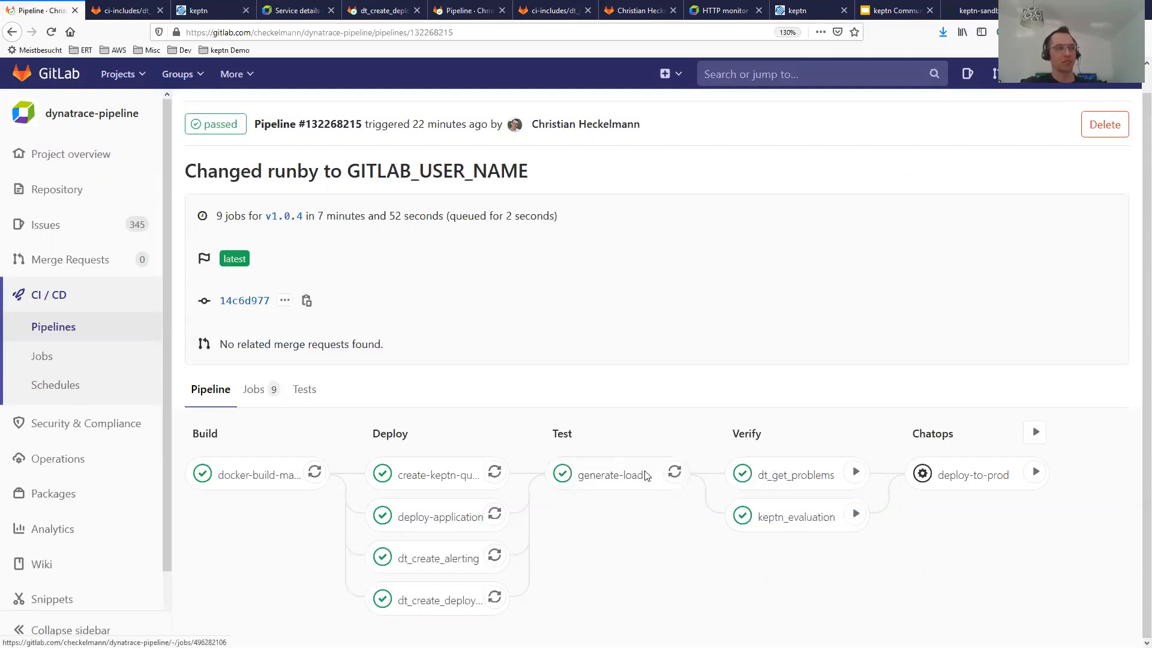
{"action": "mouse_move", "coordinate": [642, 566]}
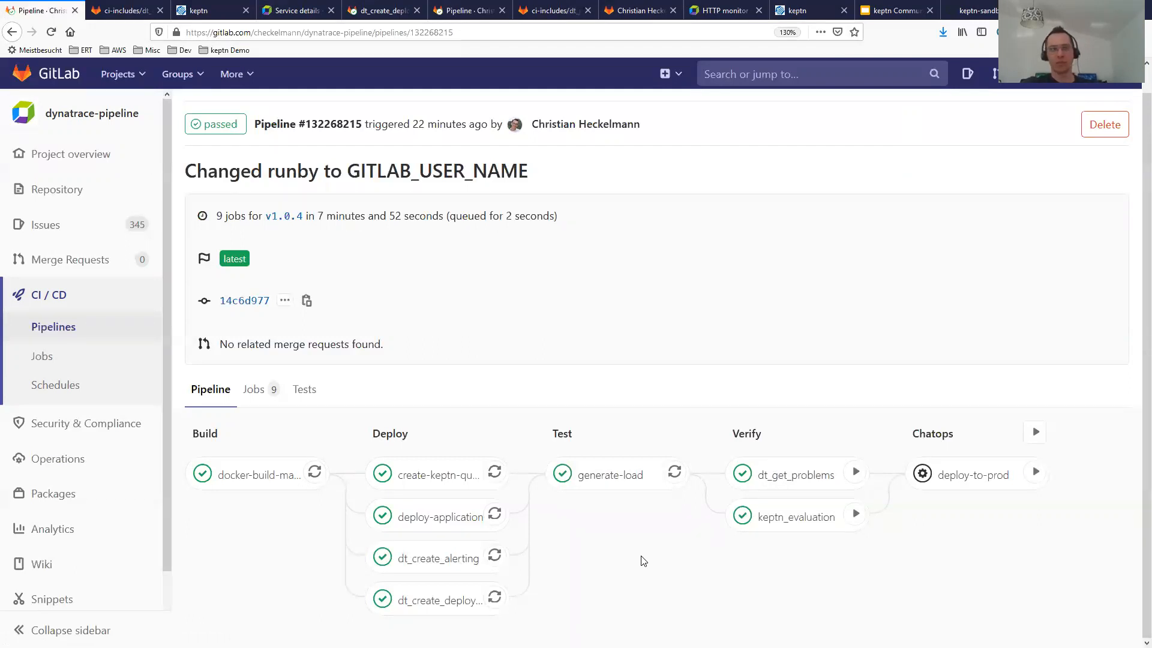
{"action": "mouse_move", "coordinate": [761, 456]}
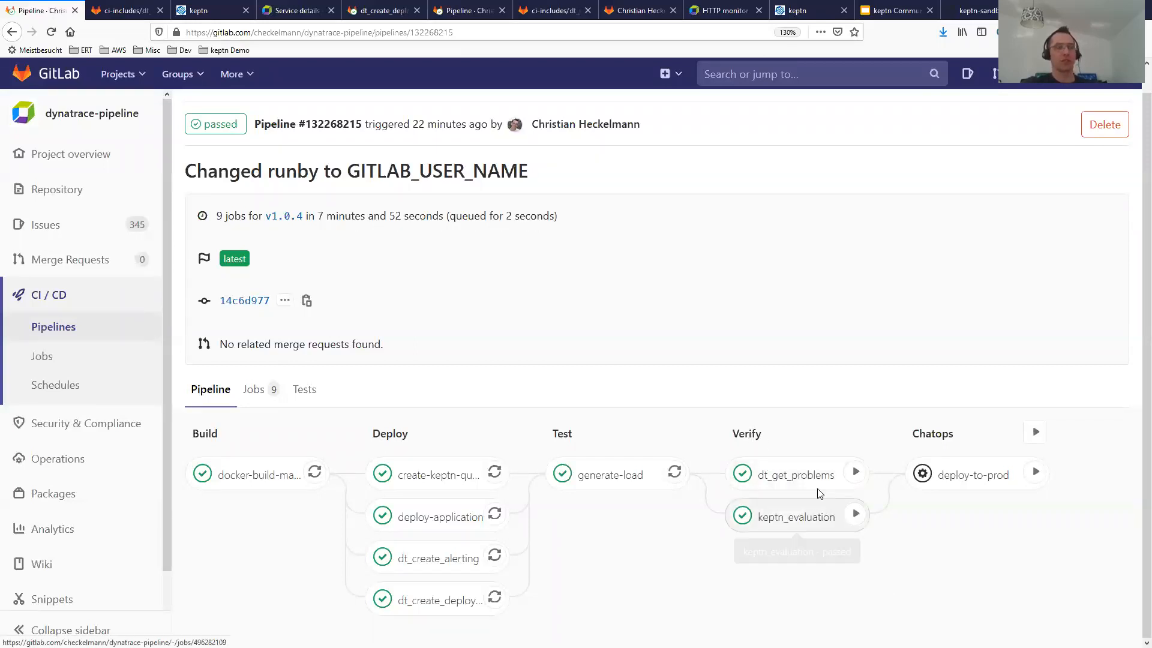
{"action": "mouse_move", "coordinate": [925, 563]}
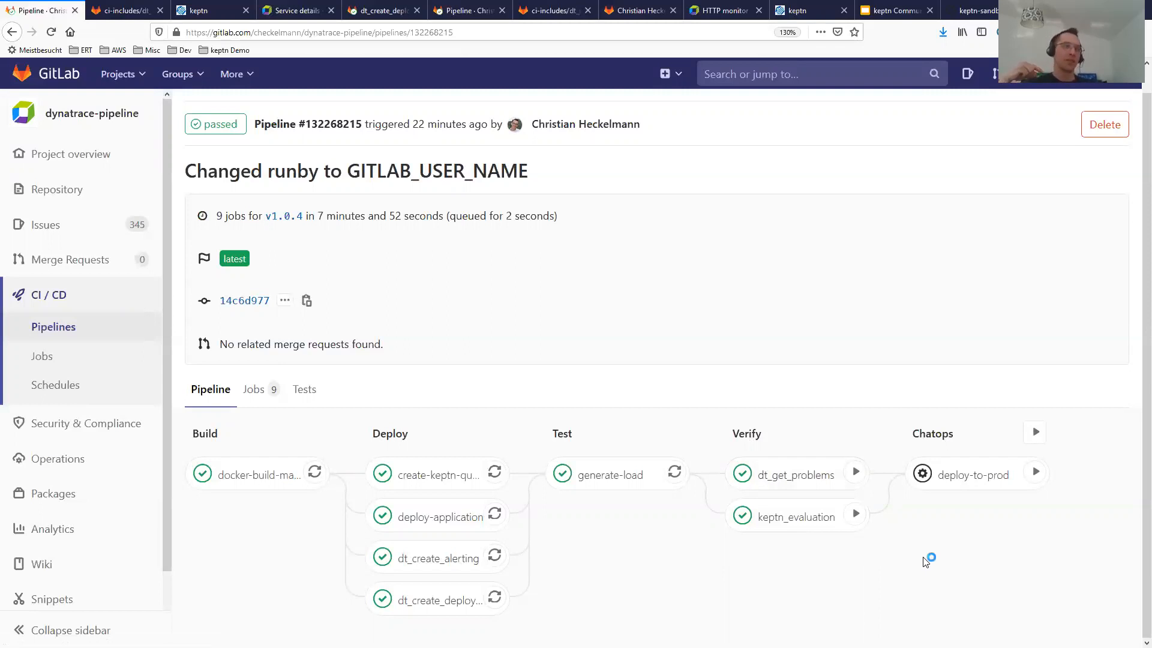
{"action": "mouse_move", "coordinate": [926, 559]}
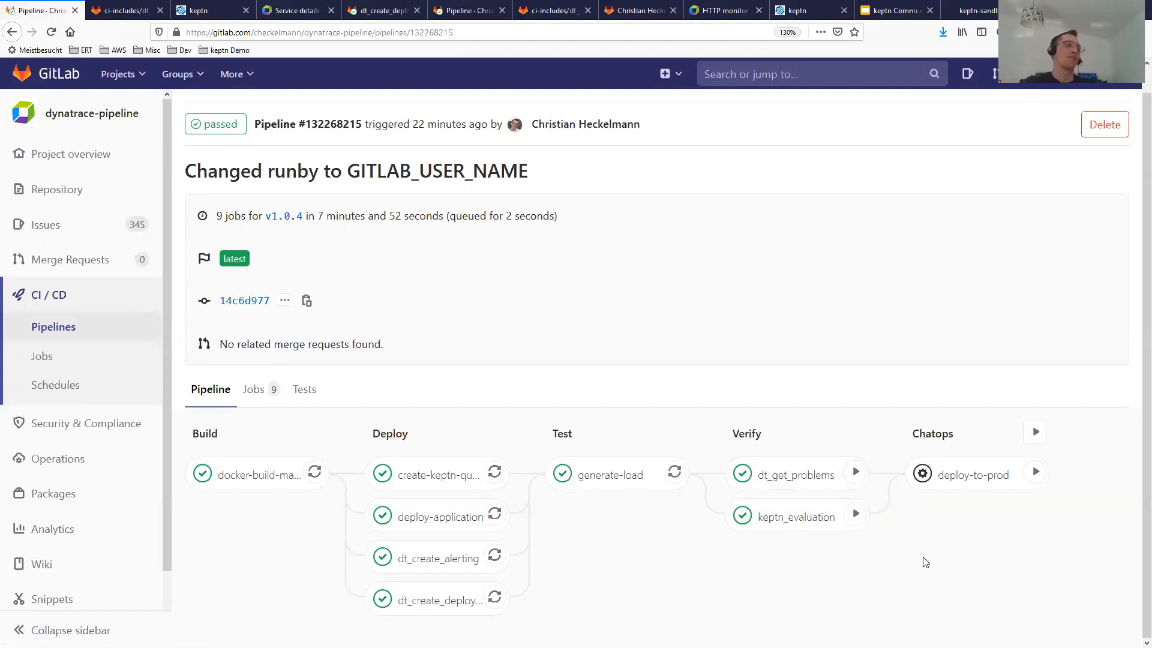
{"action": "mouse_move", "coordinate": [796, 517]}
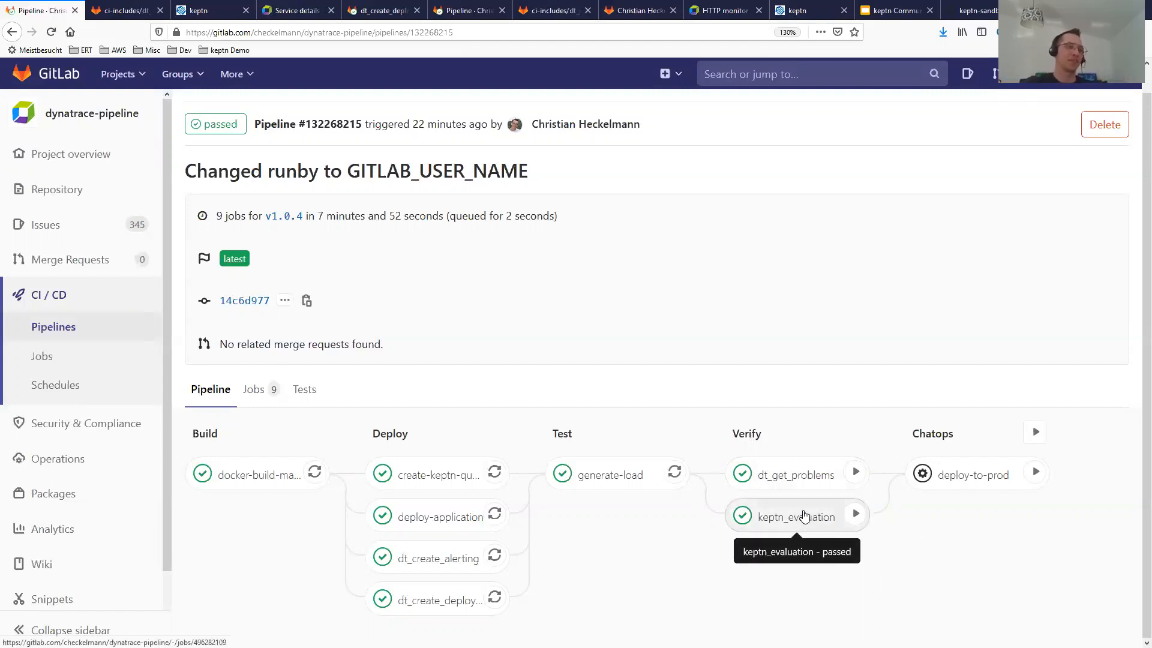
{"action": "mouse_move", "coordinate": [657, 500]}
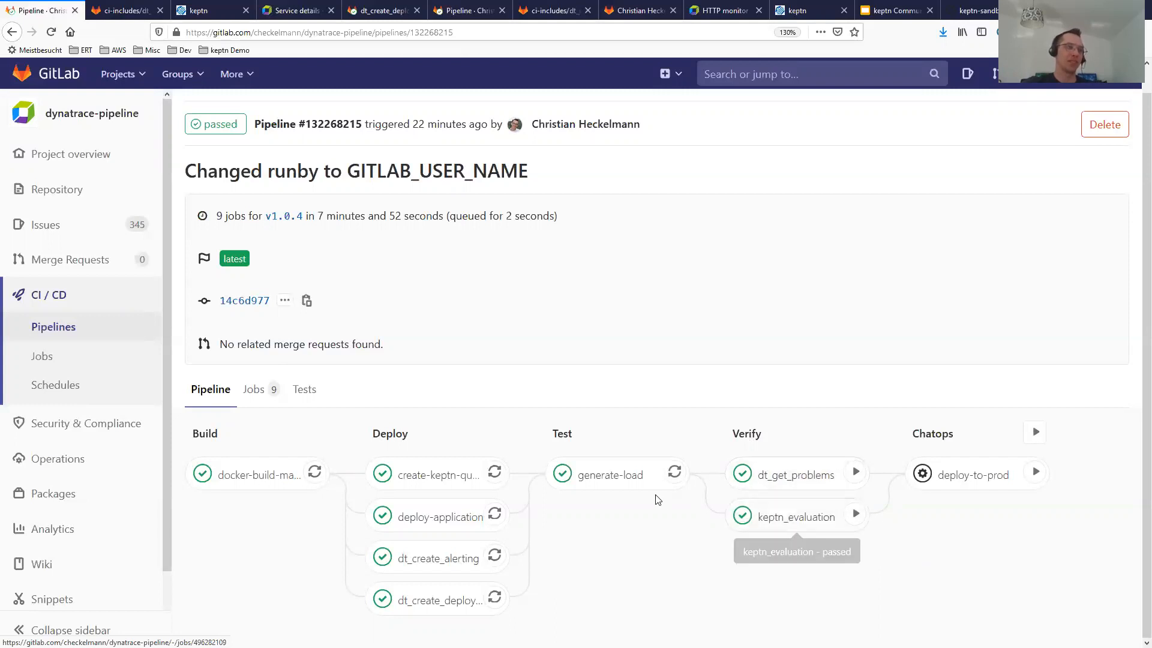
{"action": "mouse_move", "coordinate": [789, 474]}
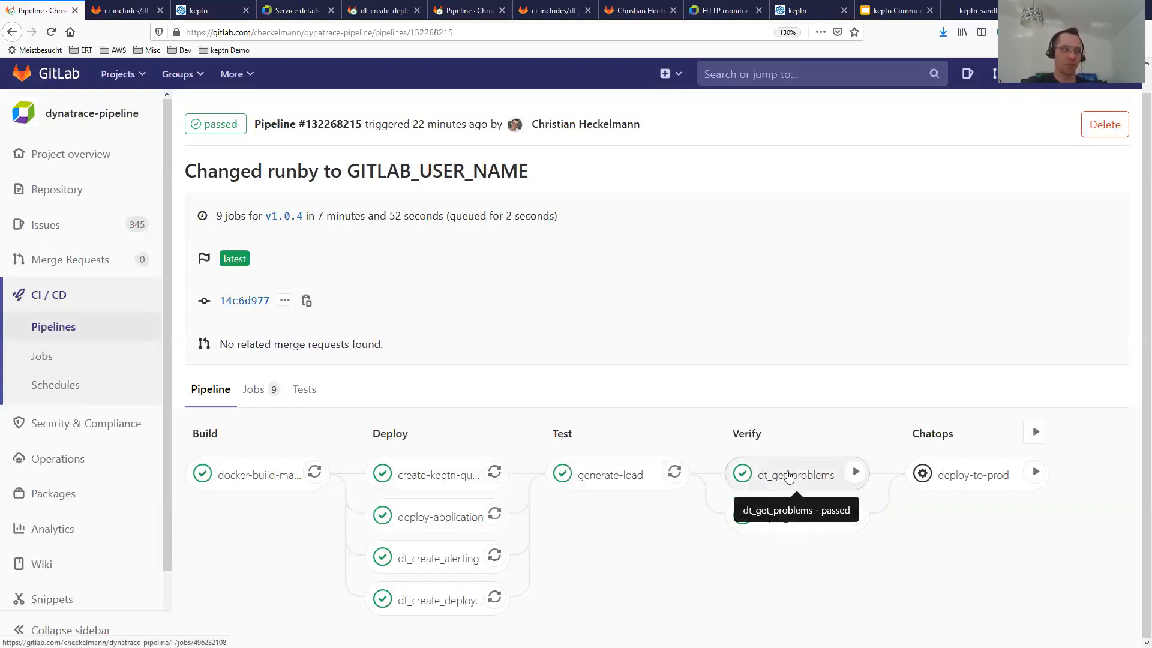
{"action": "mouse_move", "coordinate": [791, 482]}
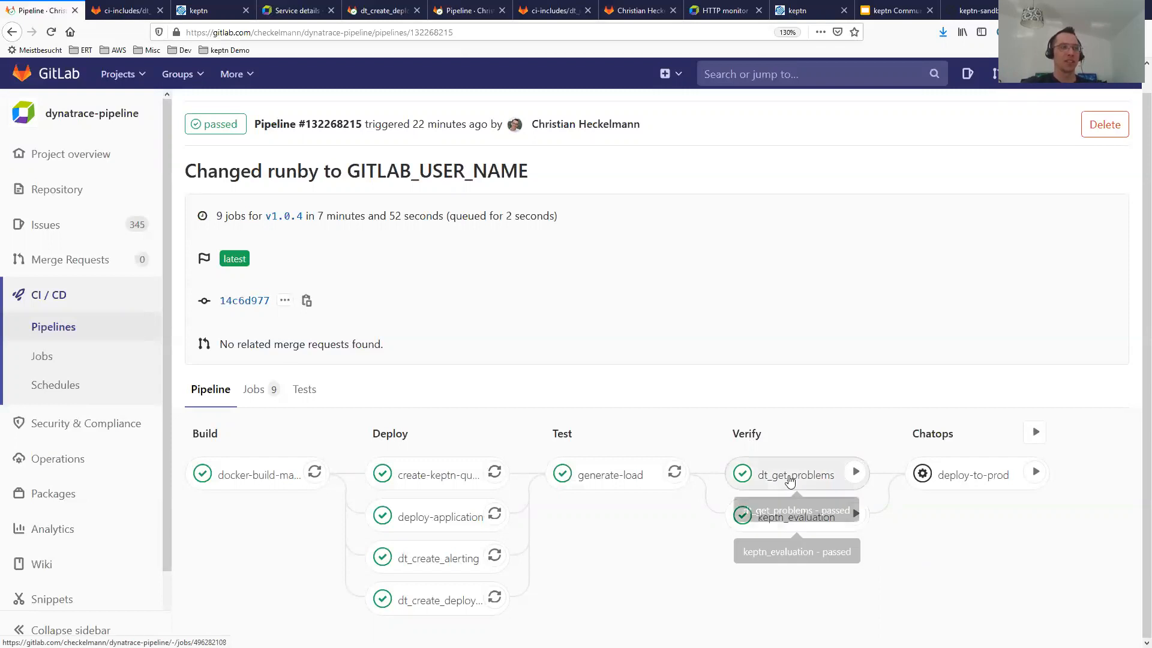
{"action": "mouse_move", "coordinate": [862, 556]}
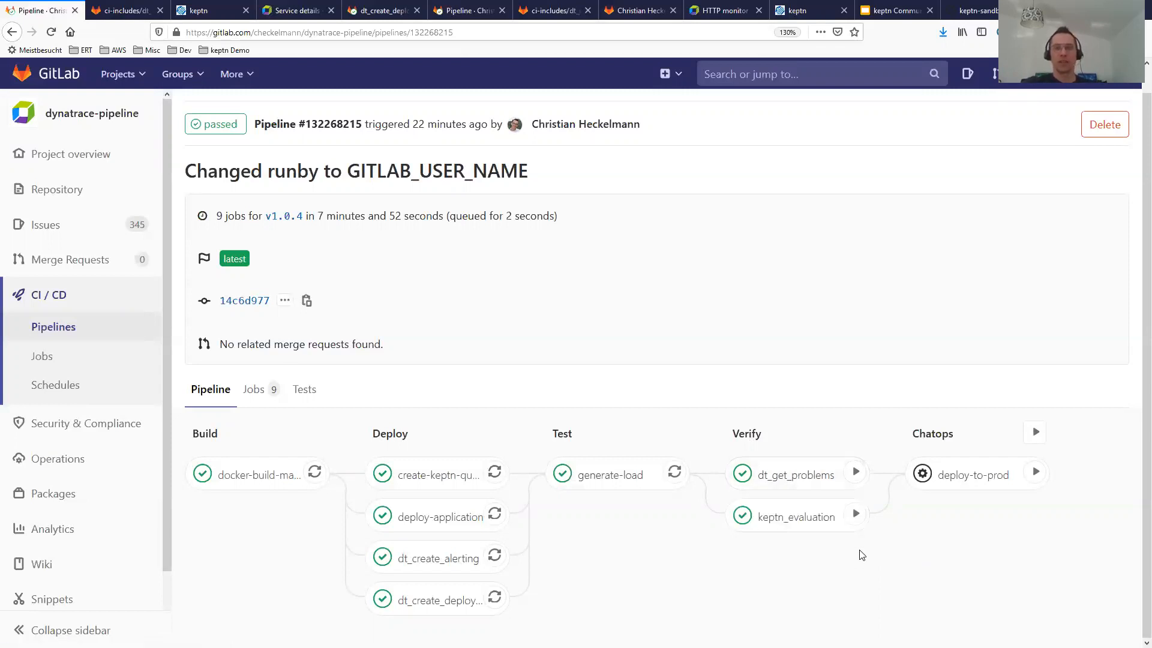
{"action": "mouse_move", "coordinate": [798, 517]}
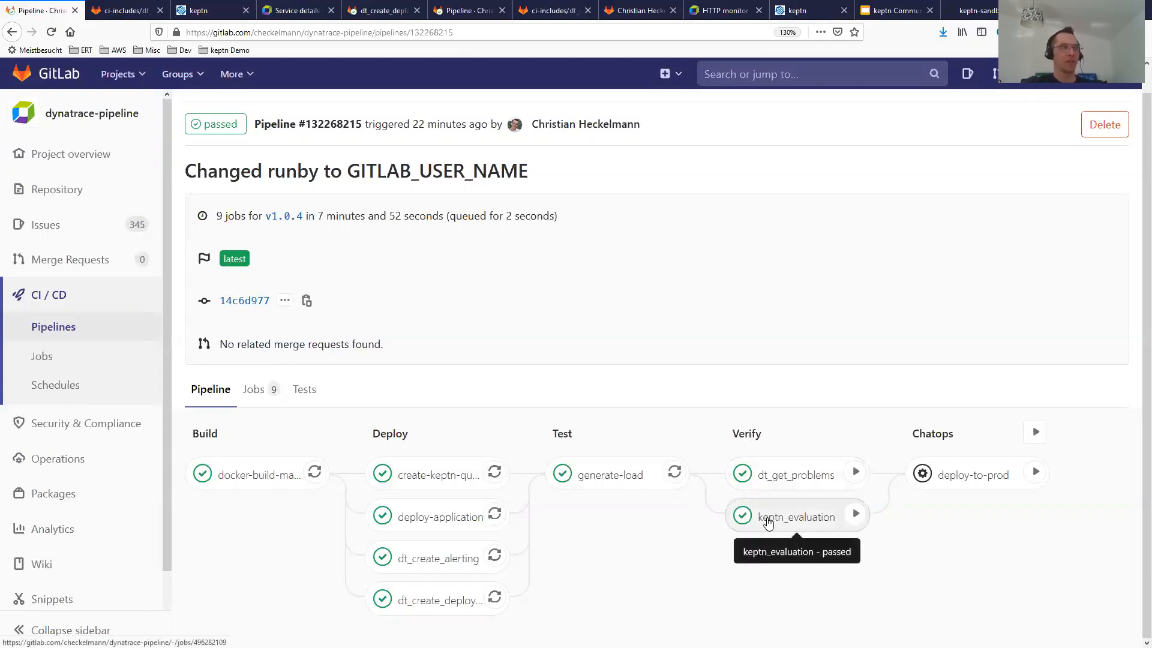
{"action": "mouse_move", "coordinate": [785, 594]}
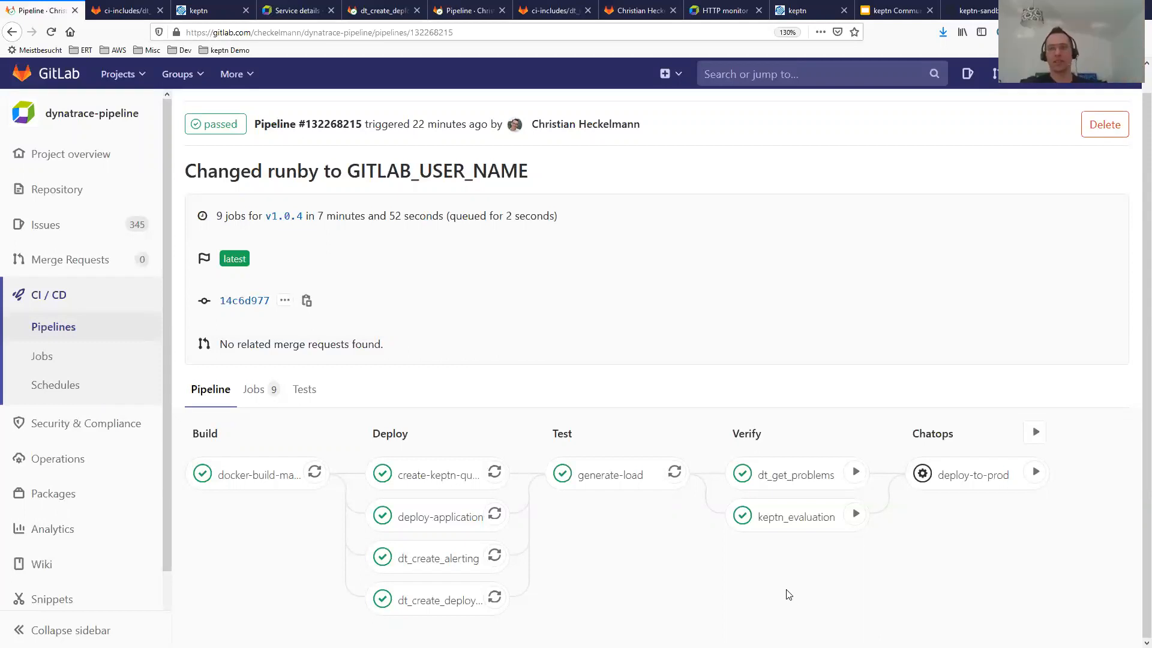
{"action": "mouse_move", "coordinate": [845, 564]}
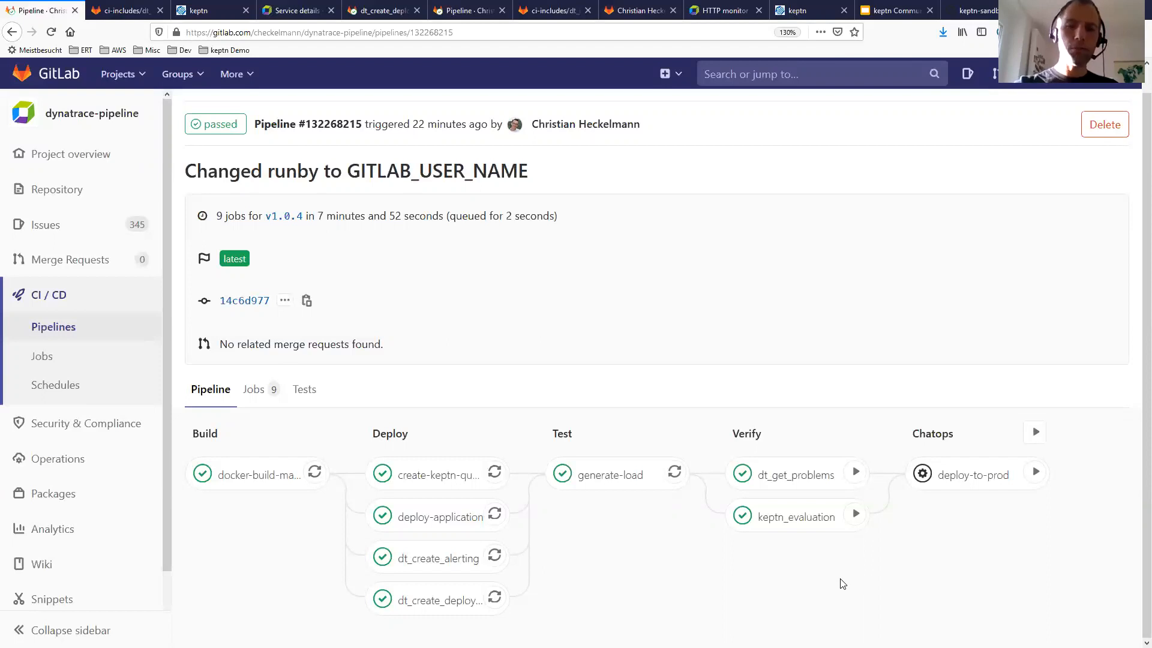
{"action": "mouse_move", "coordinate": [803, 577]}
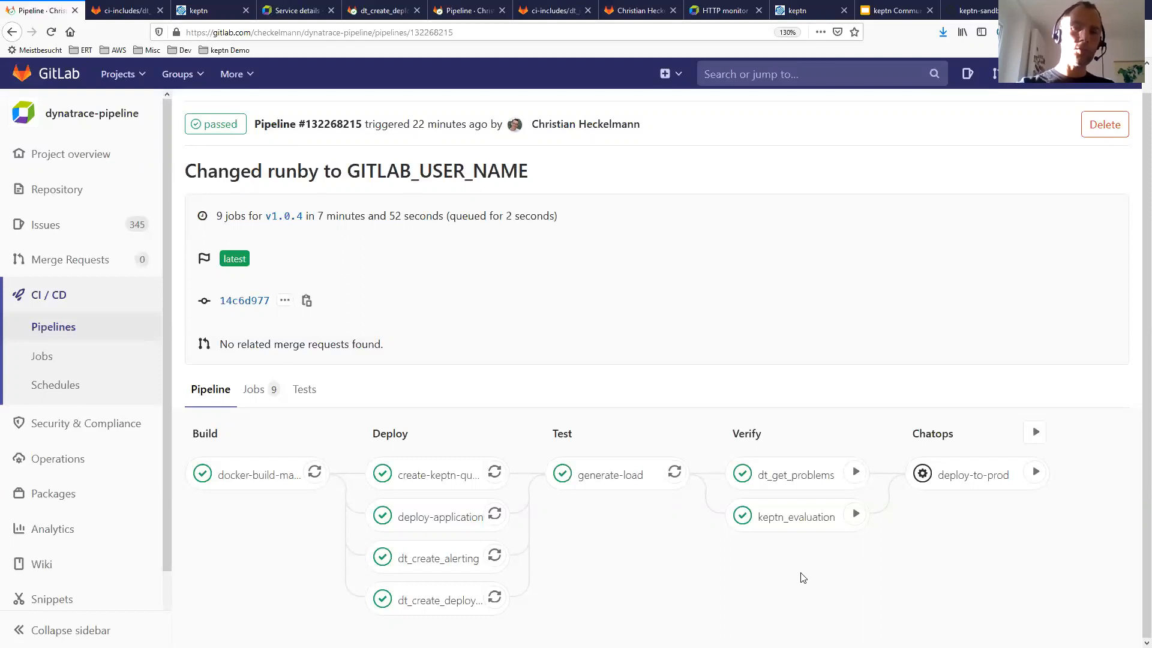
{"action": "mouse_move", "coordinate": [806, 572]}
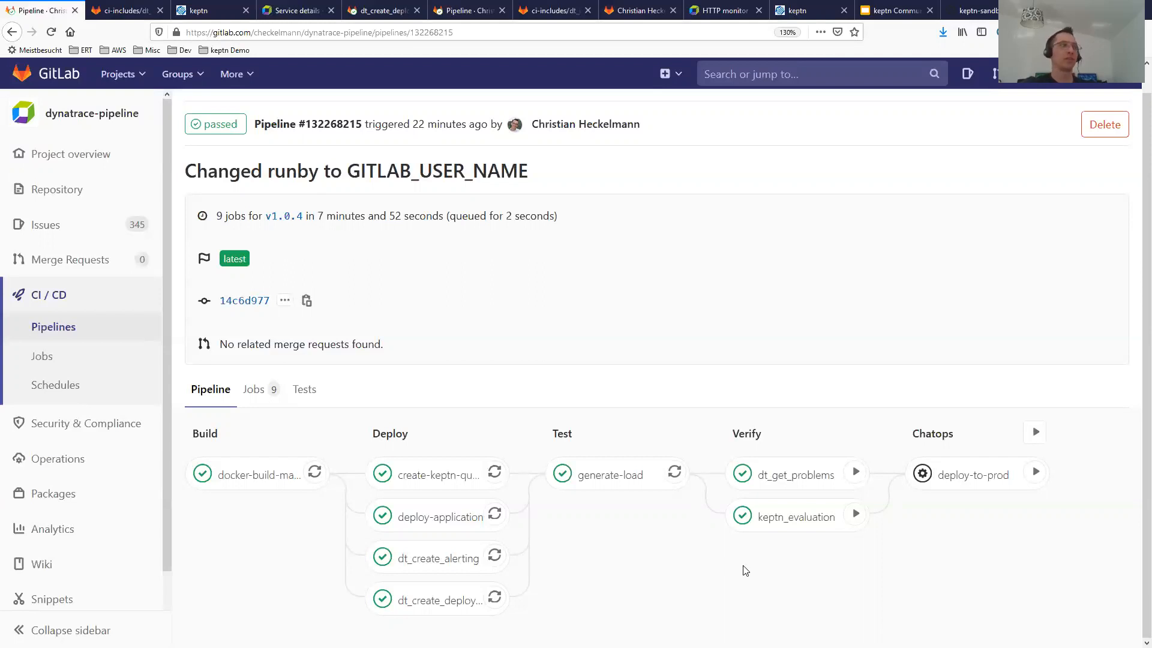
{"action": "mouse_move", "coordinate": [572, 295]}
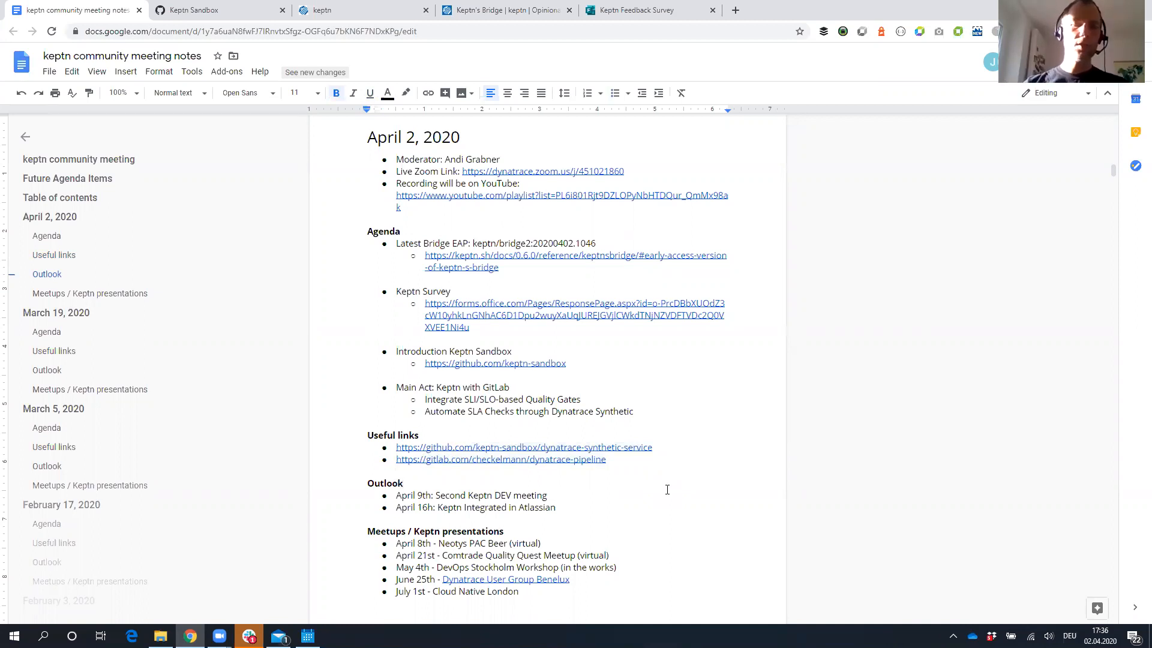
Scroll the April 2, 2020 meeting notes down to the Outlook and Meetups sections
{"action": "scroll", "scroll_direction": "down", "scroll_amount": 3}
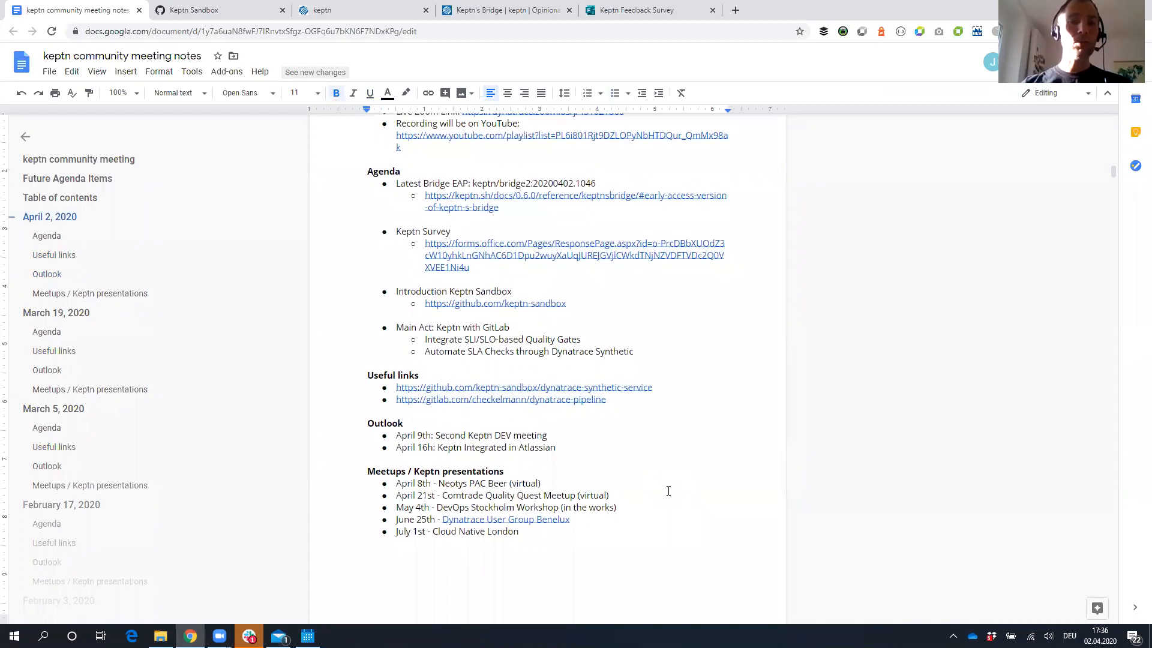
{"action": "mouse_move", "coordinate": [400, 438]}
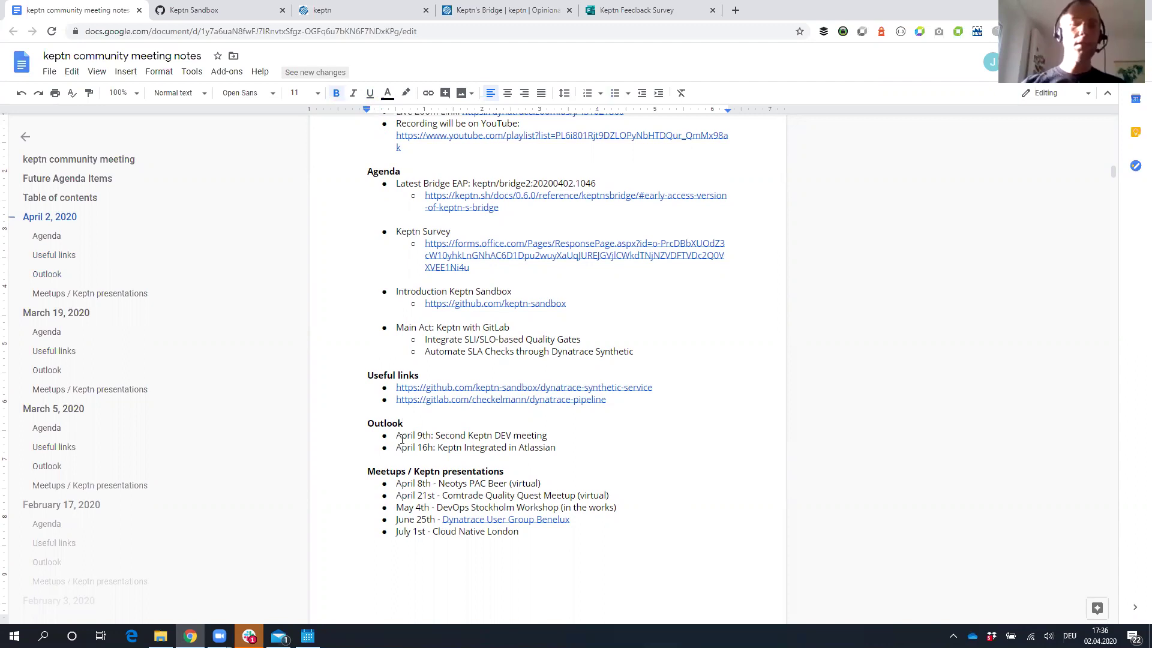
Review the Meetups list, scroll back up, and switch to the Keptn Feedback Survey
{"action": "left_click", "coordinate": [403, 423]}
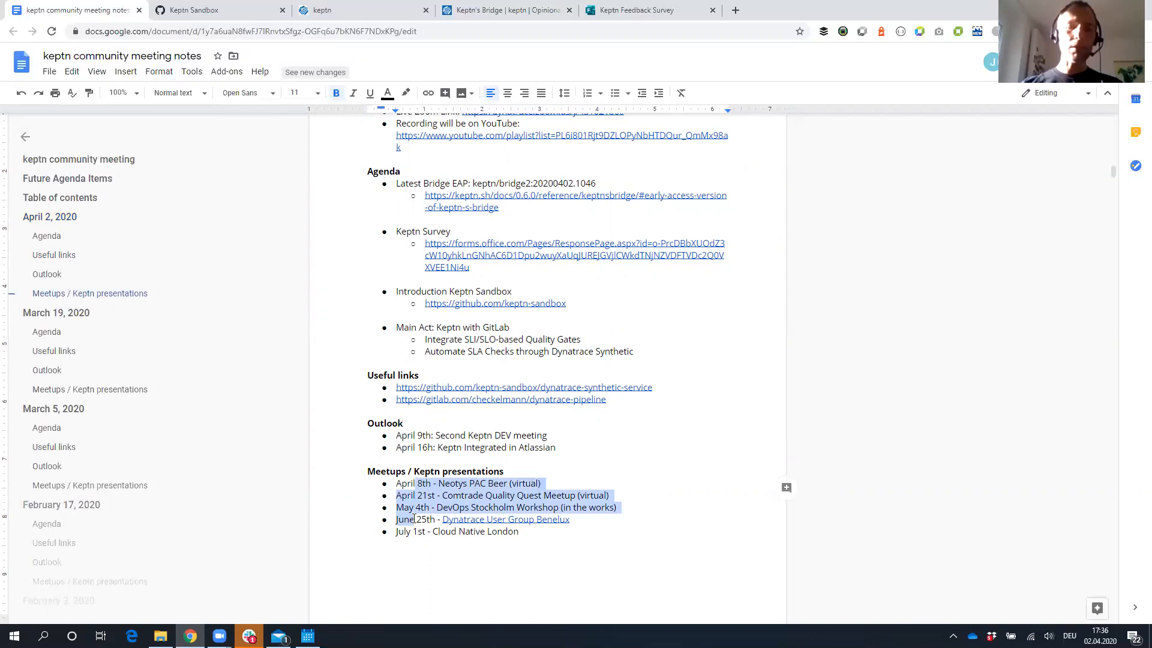
{"action": "left_click", "coordinate": [507, 495]}
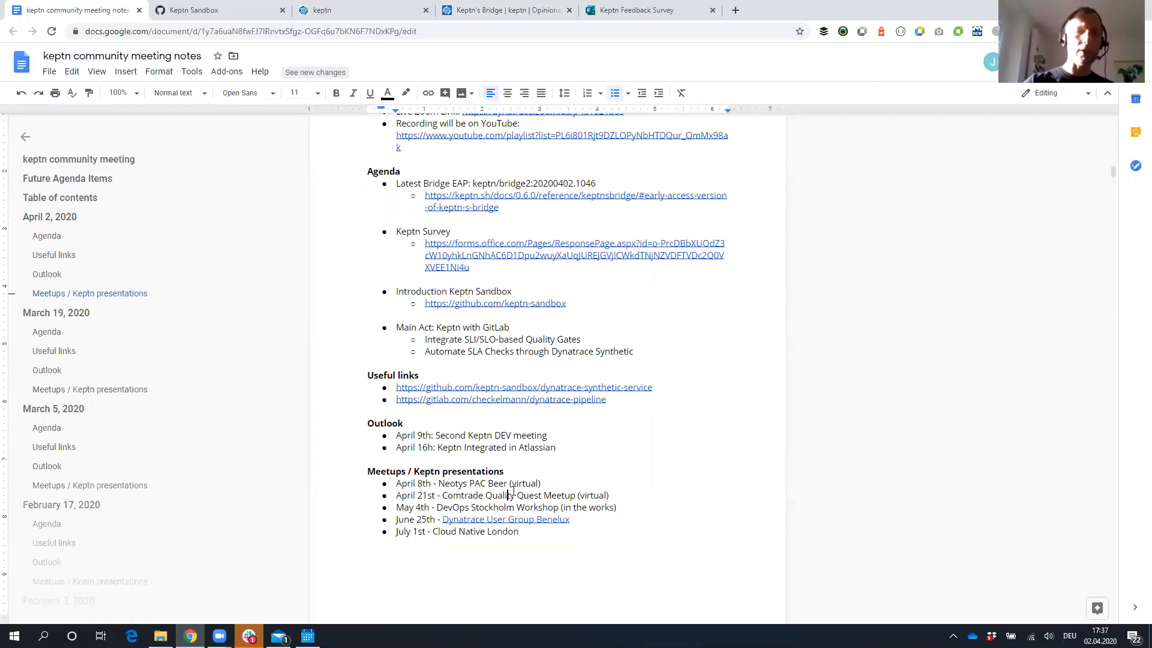
{"action": "scroll", "scroll_direction": "up", "scroll_amount": 3}
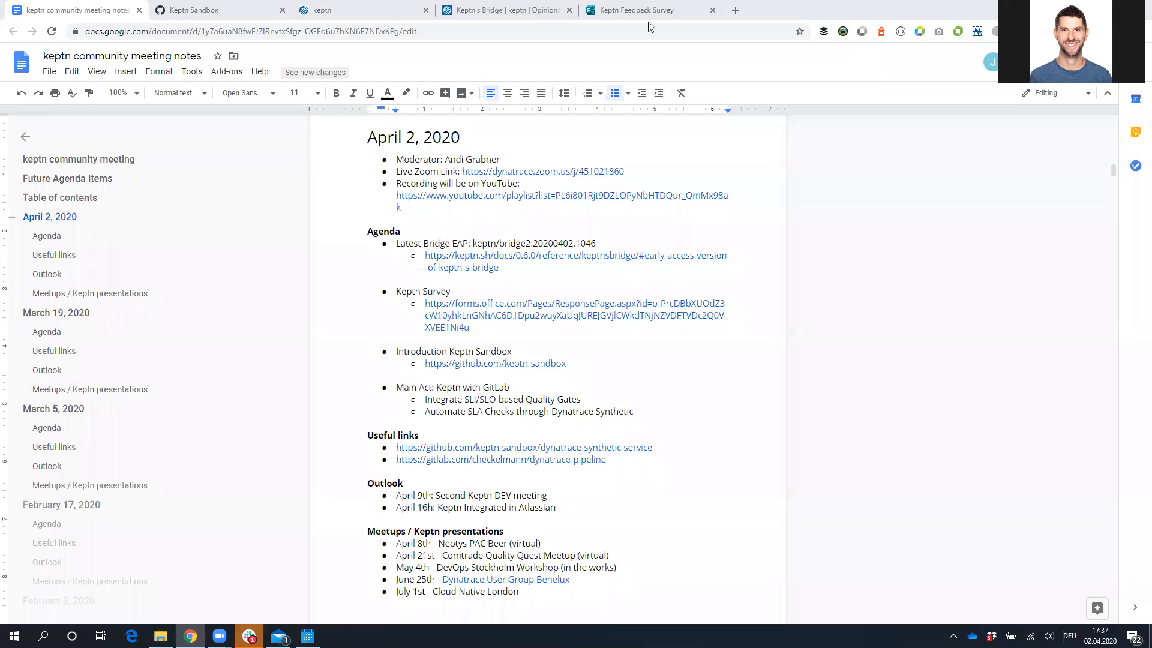
{"action": "left_click", "coordinate": [632, 10]}
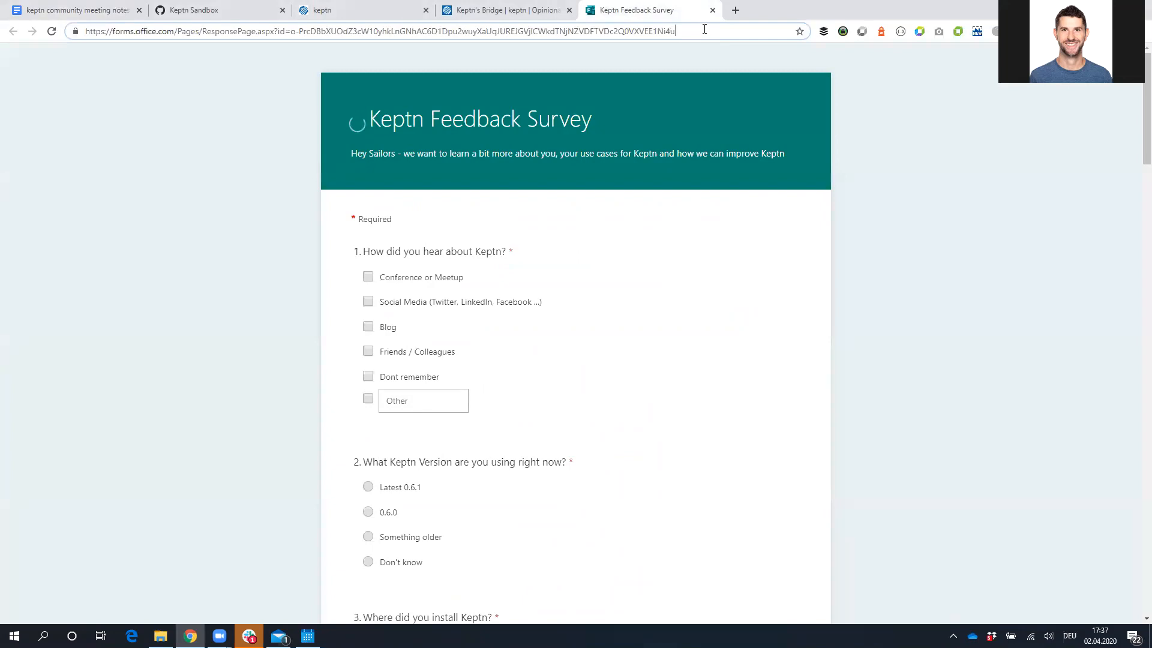